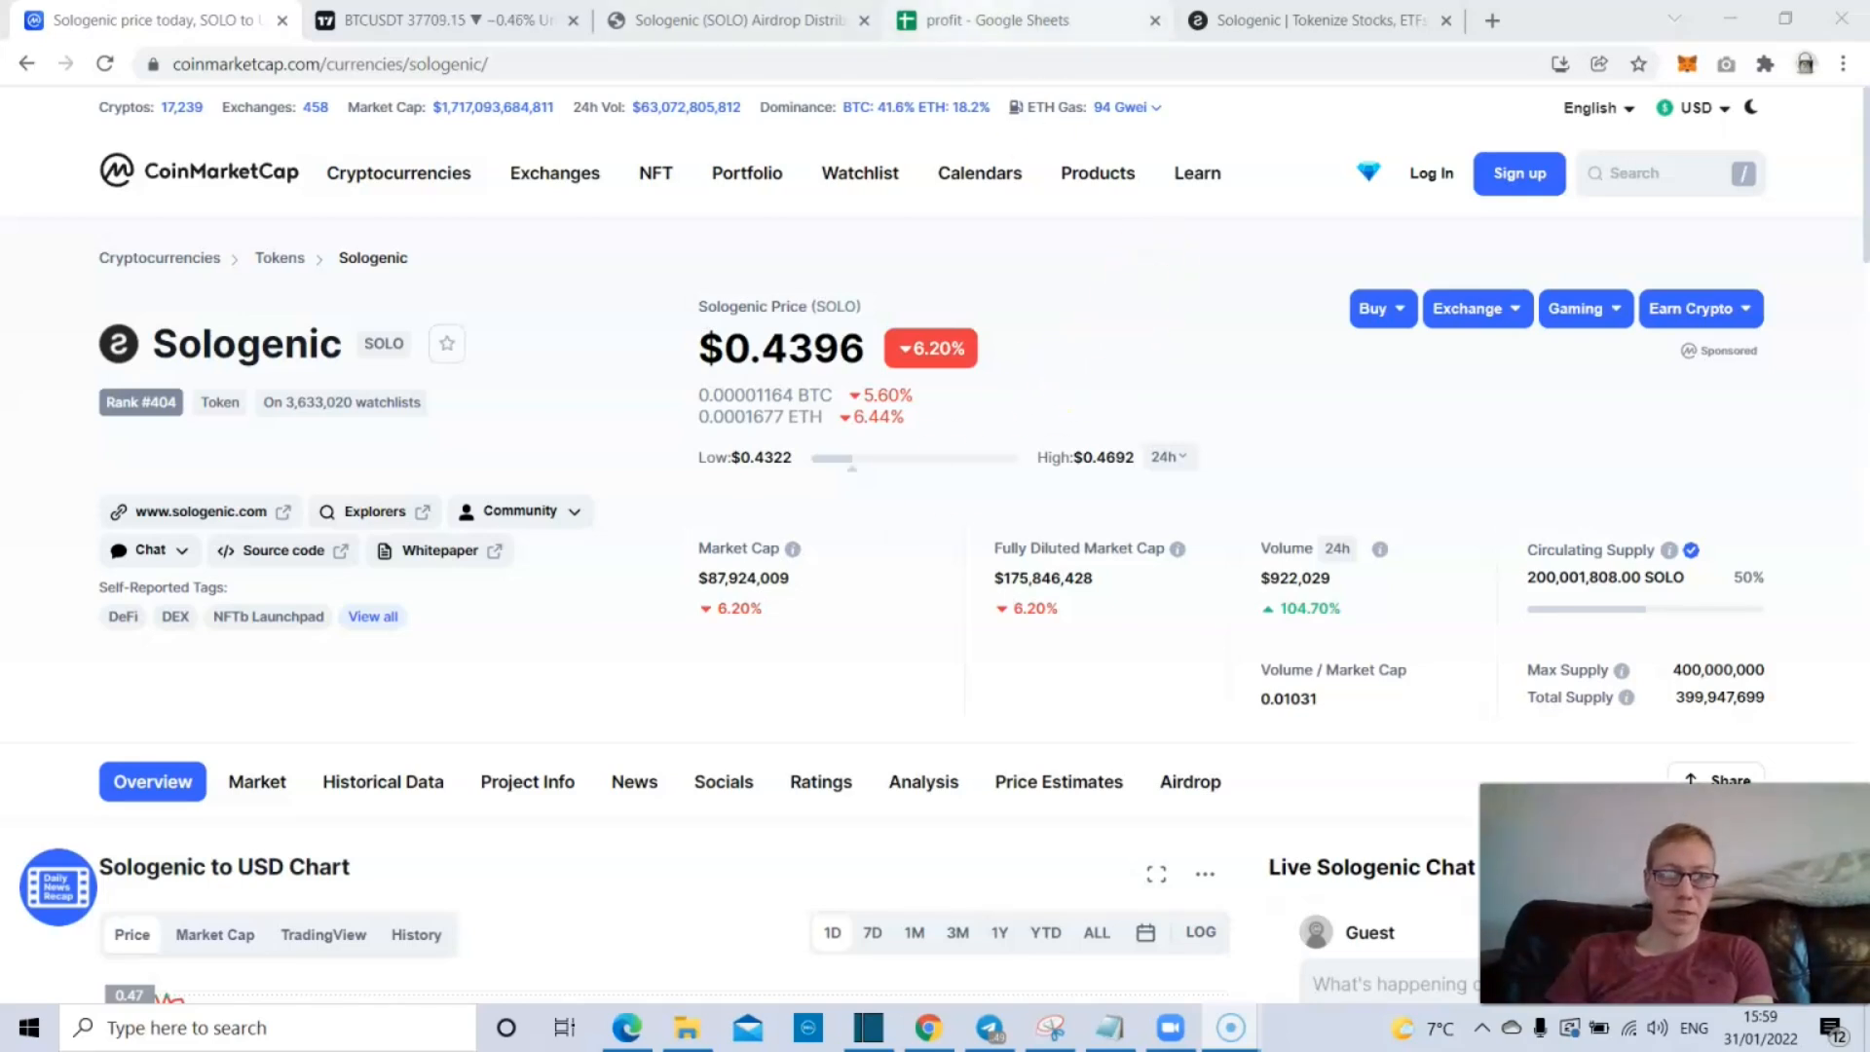
- Check Fantom's profit on $100 in the spreadsheet, then view the Sologenic airdrop distribution report
left_click(1020, 21)
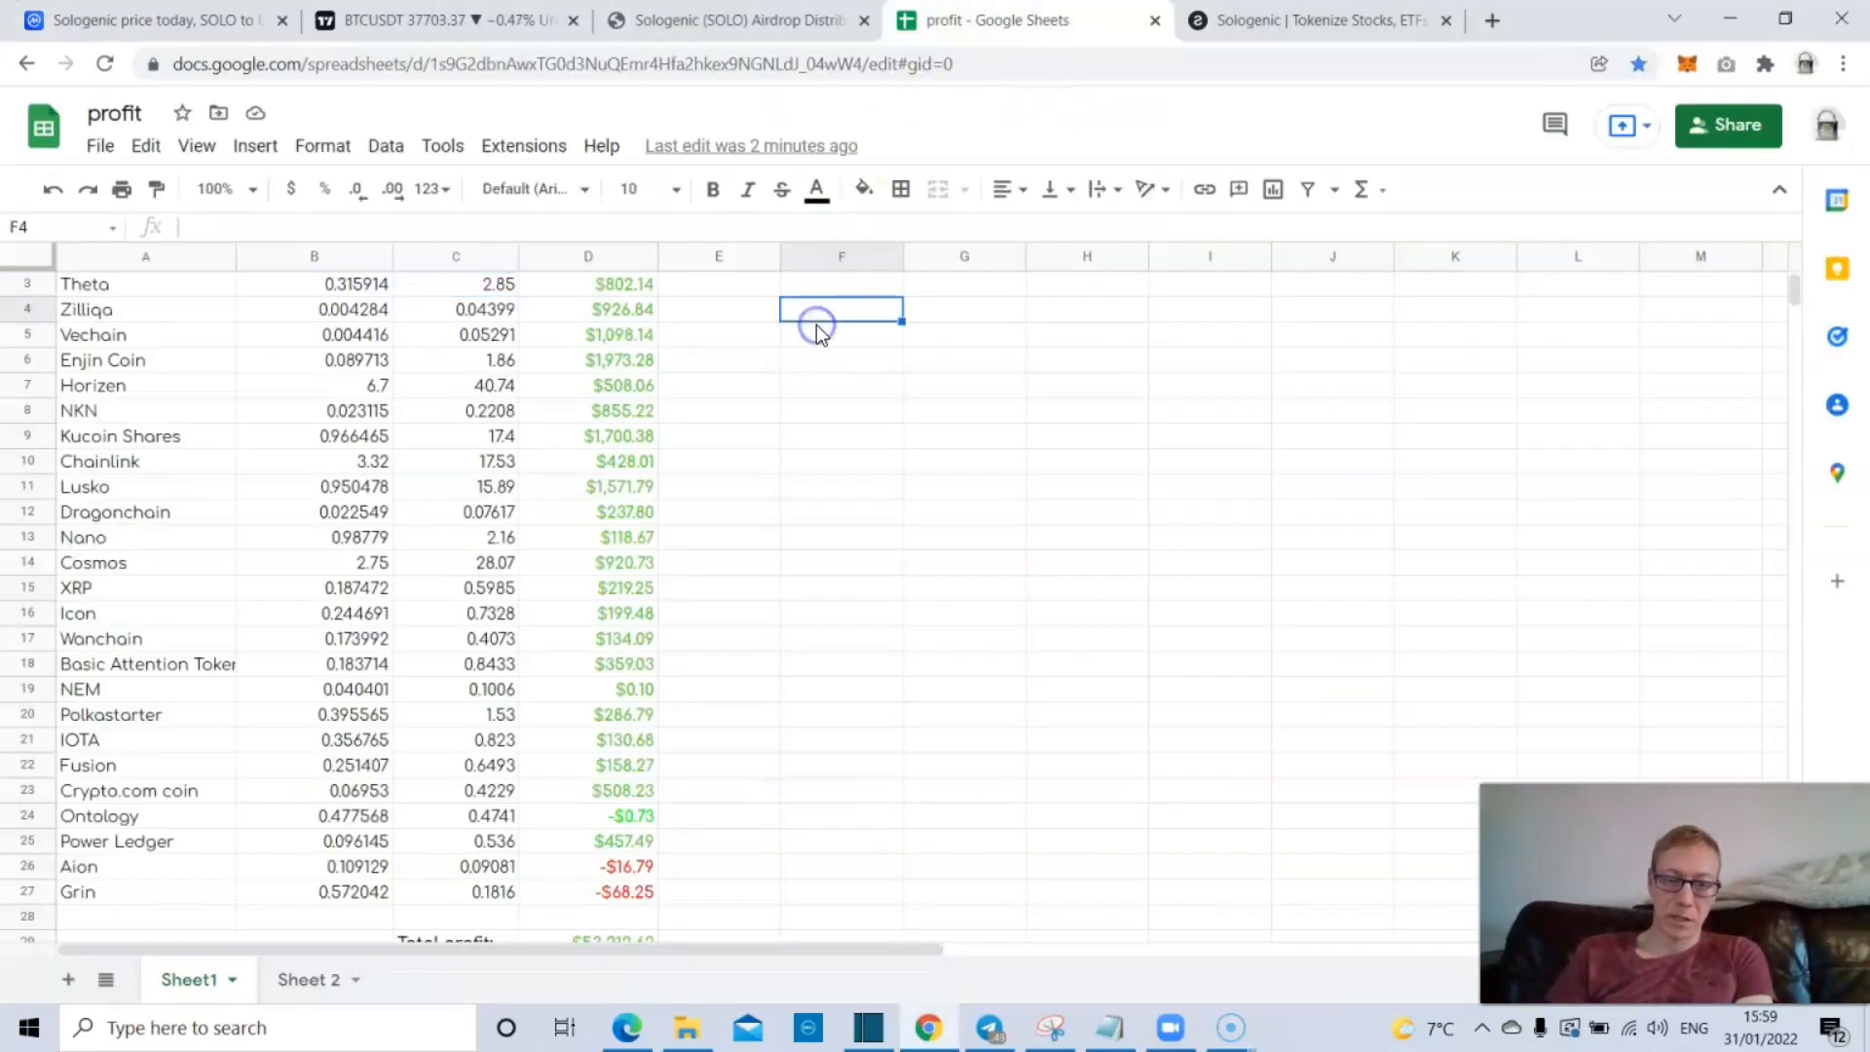
left_click(841, 764)
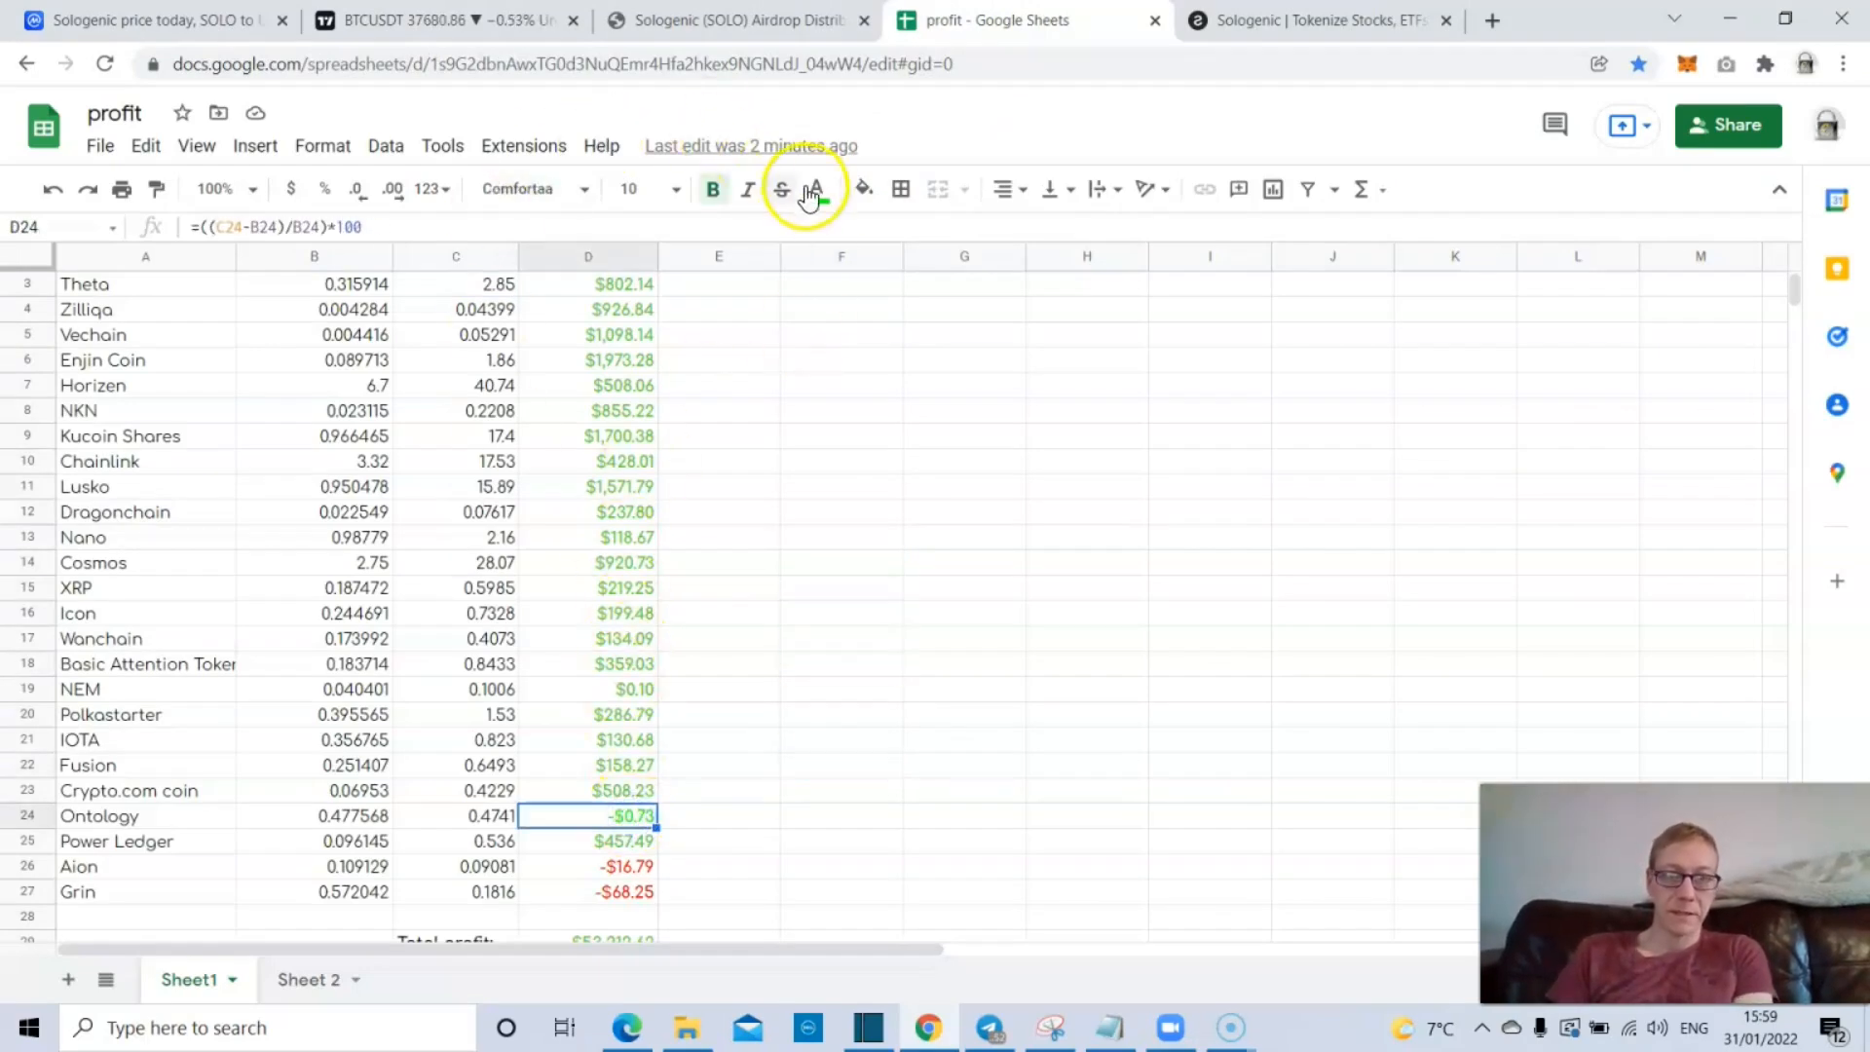
left_click(818, 188)
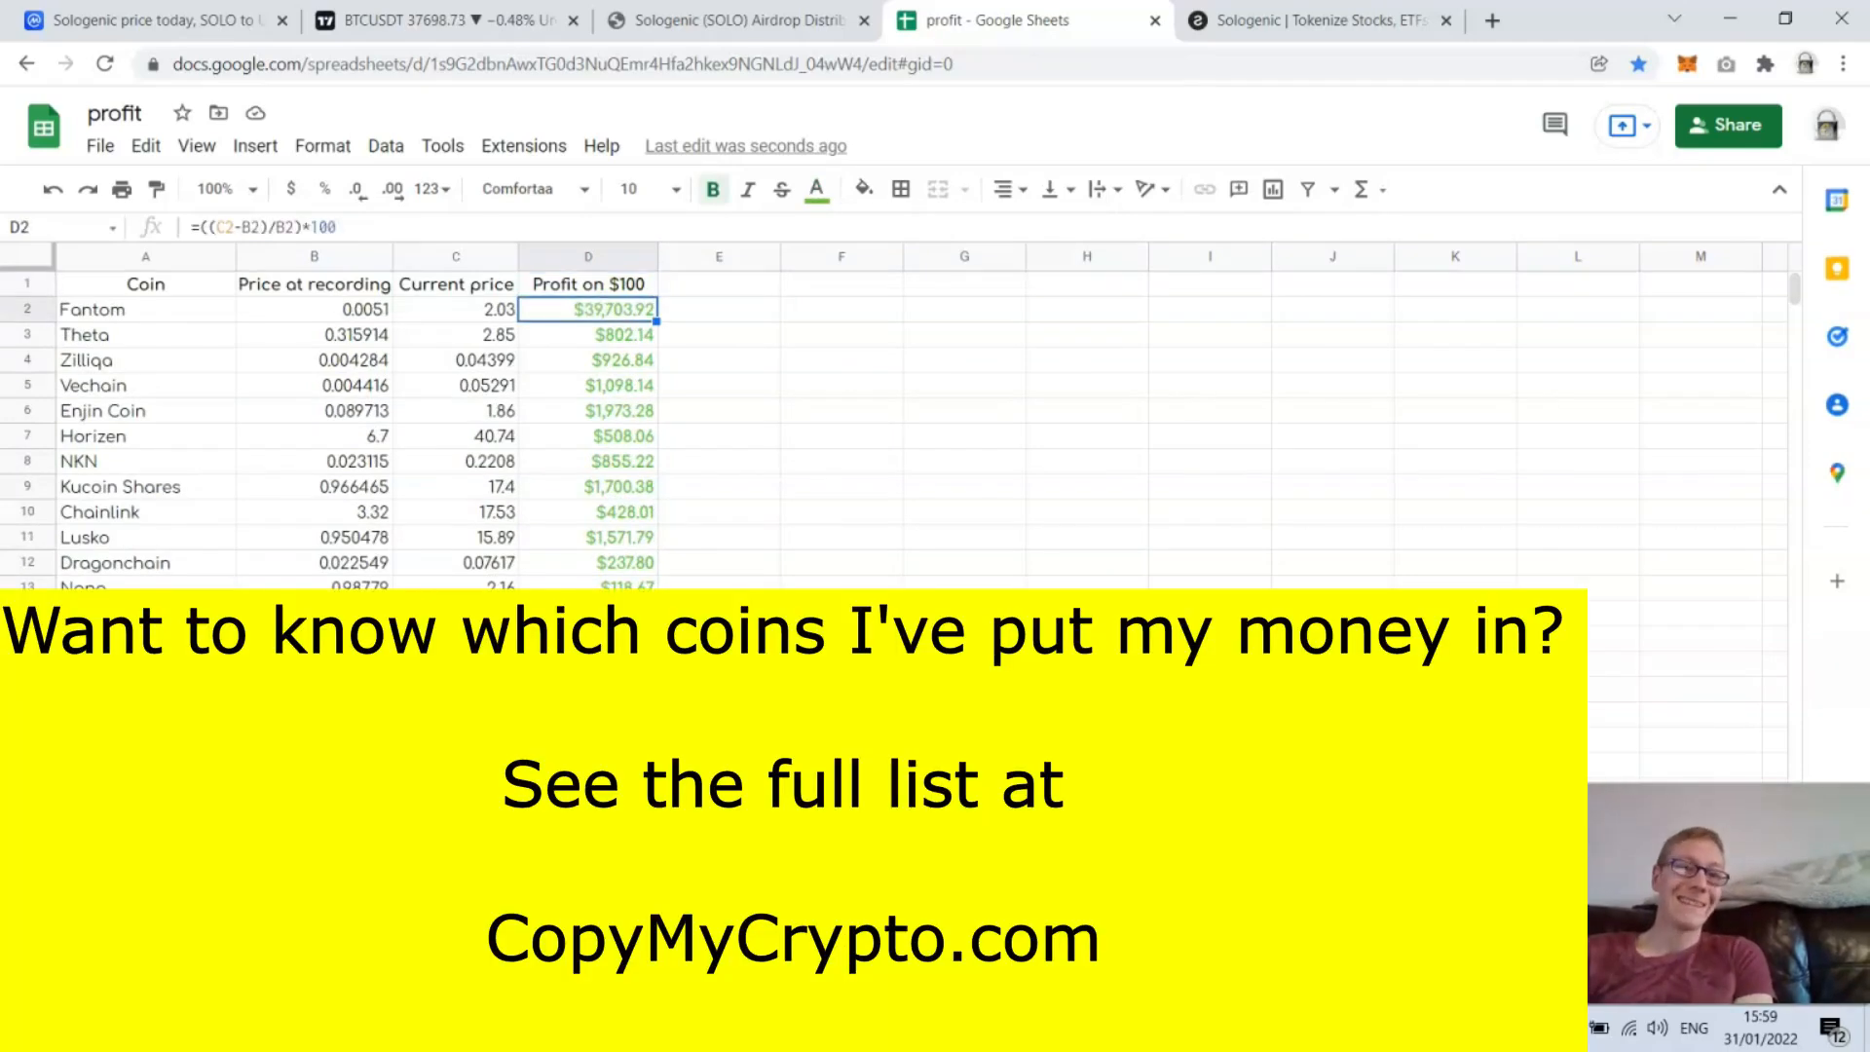
left_click(586, 360)
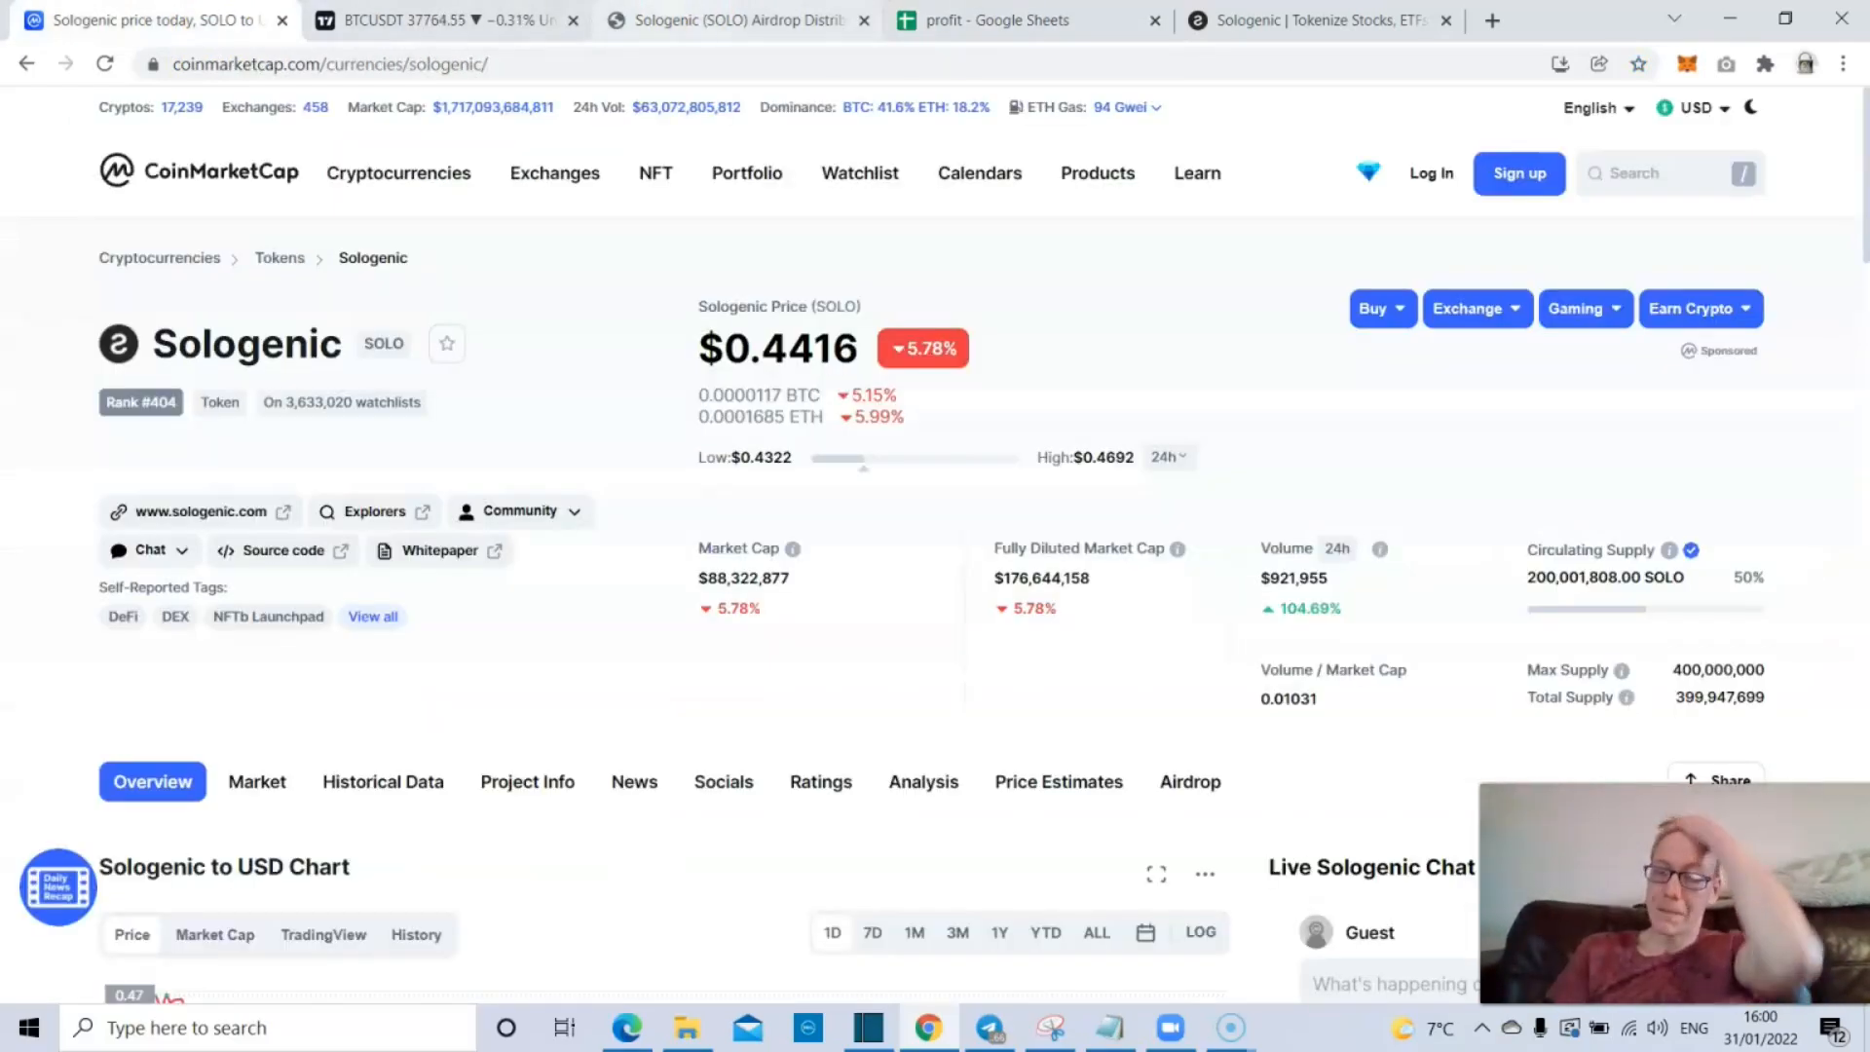
left_click(734, 21)
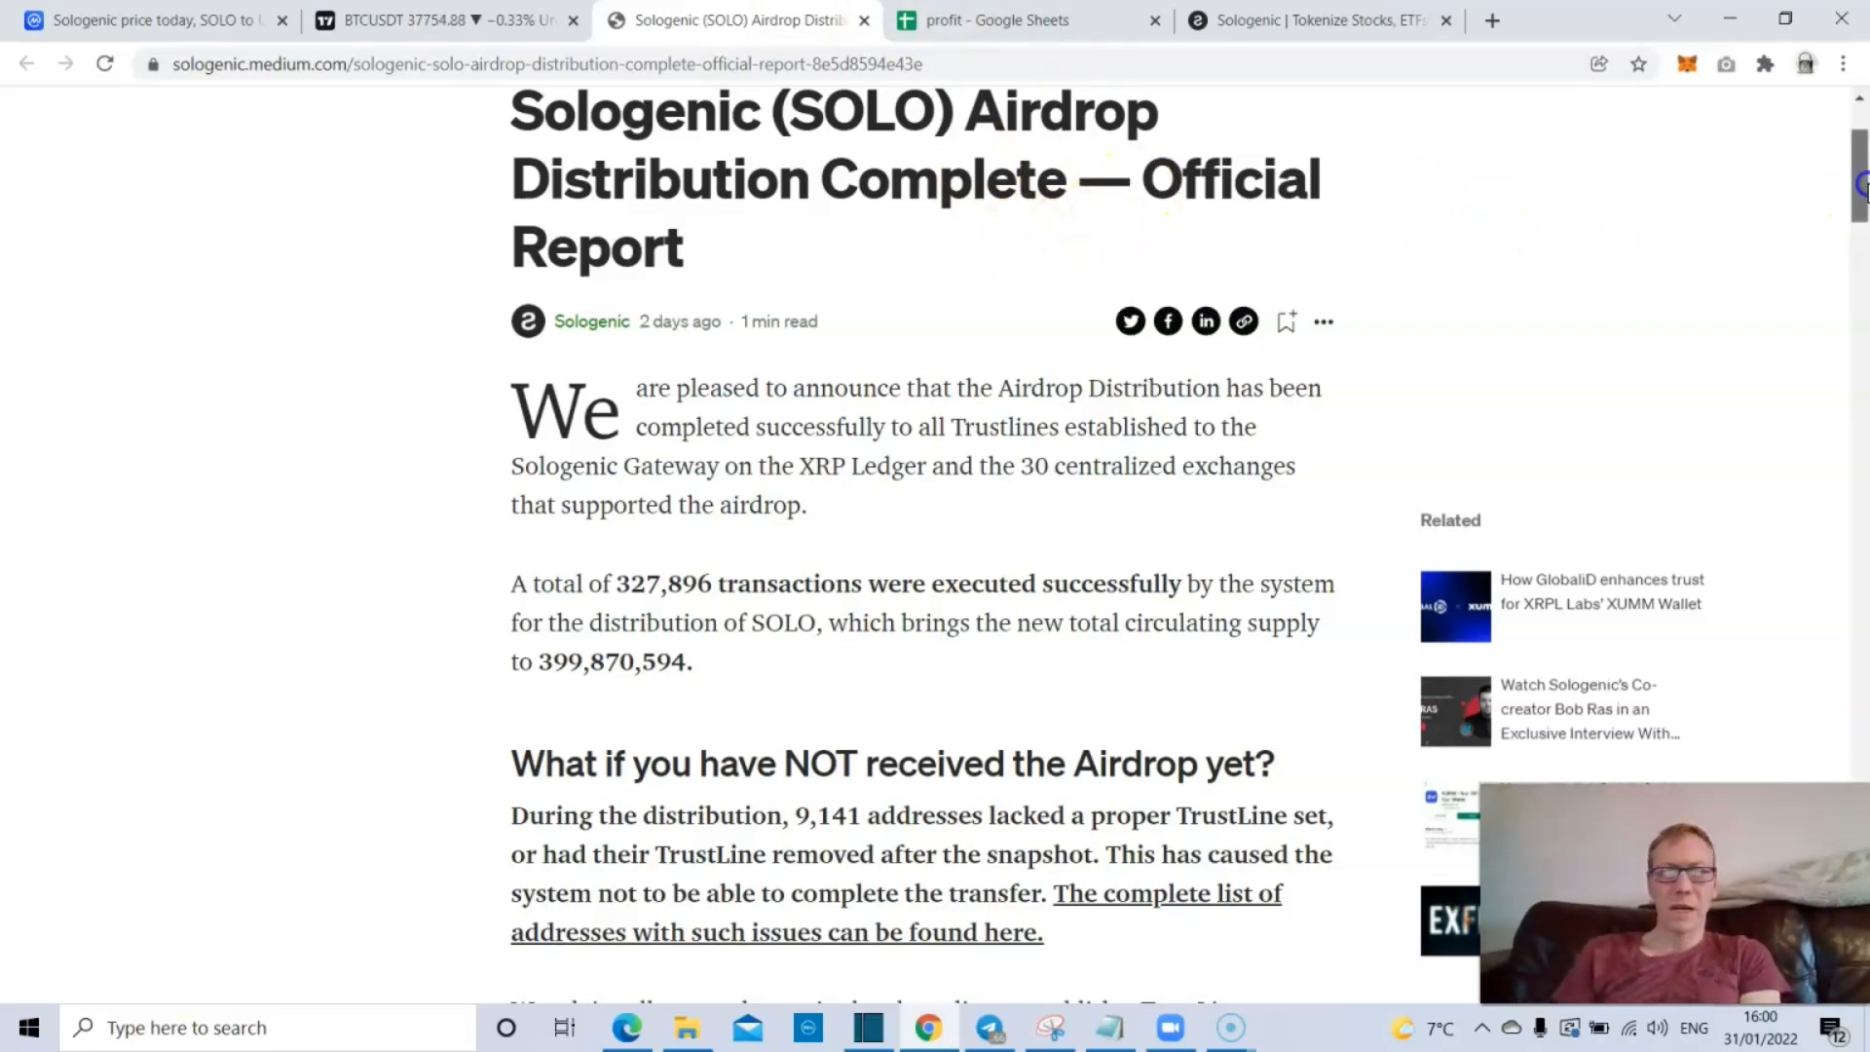
scroll("down", 3)
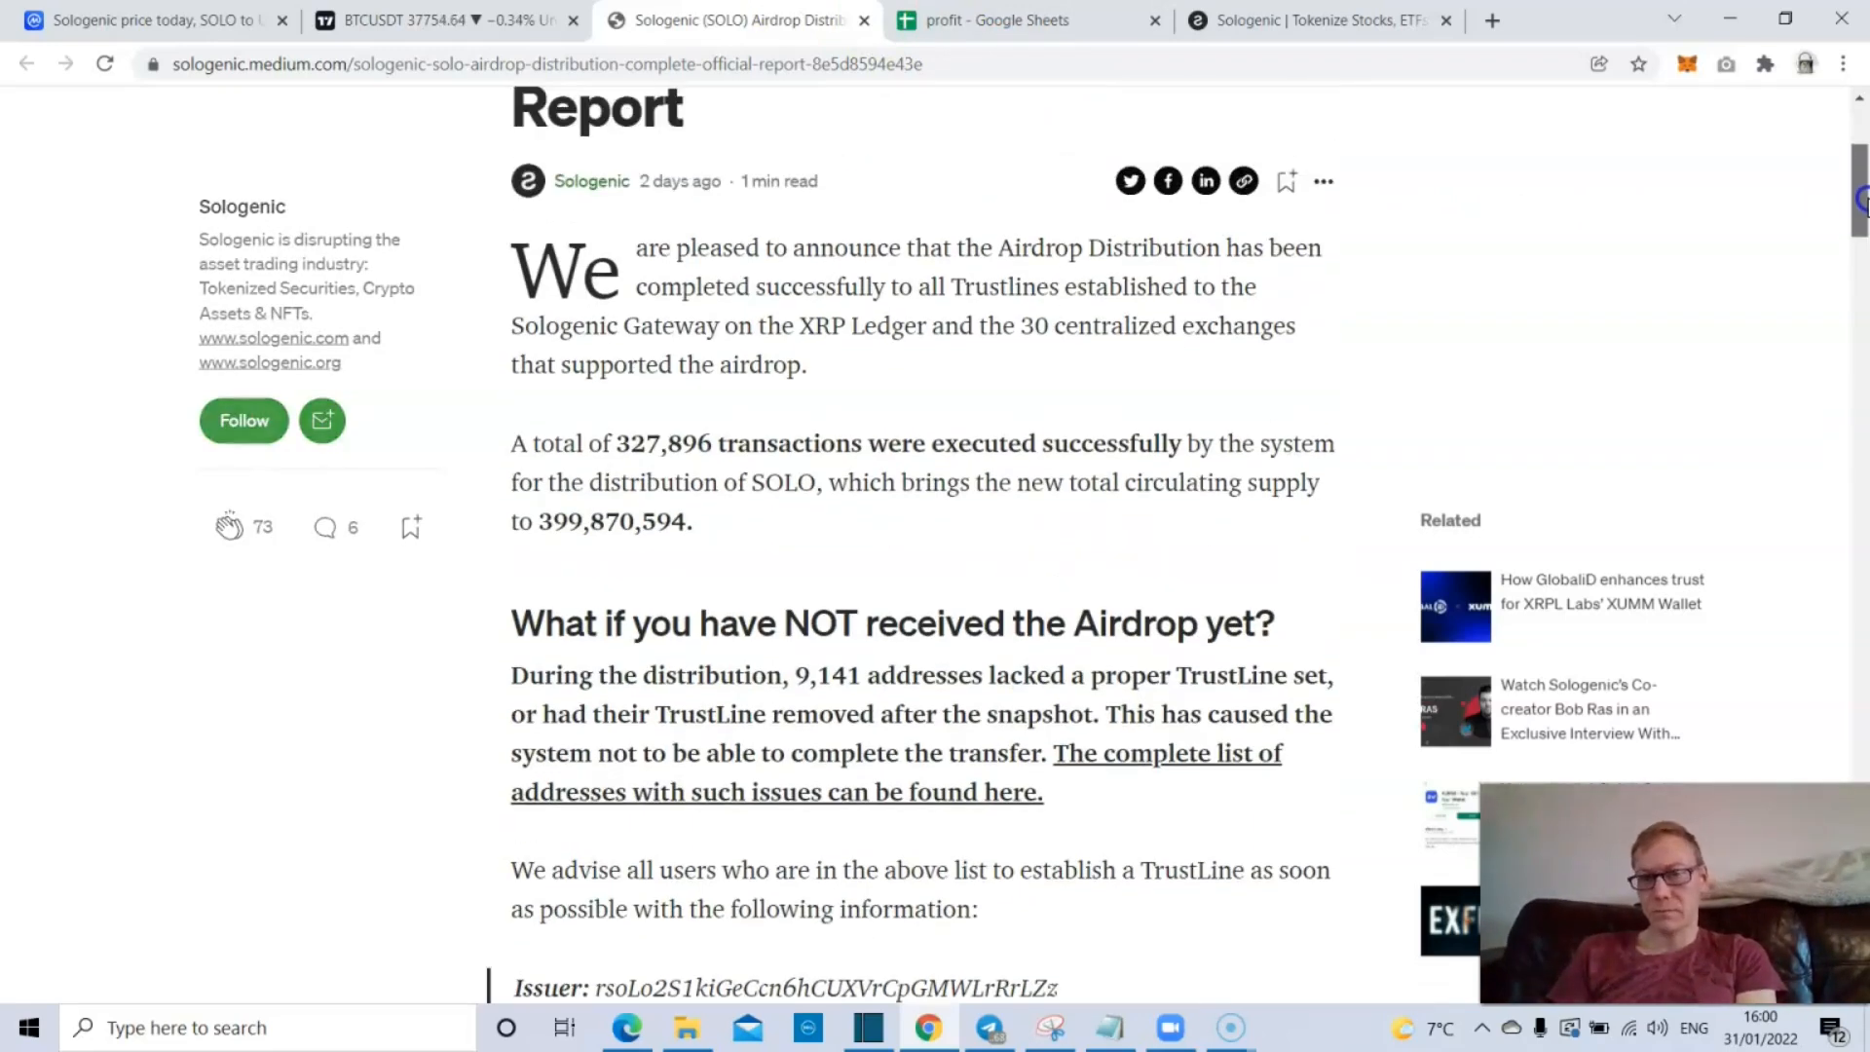
scroll("down", 3)
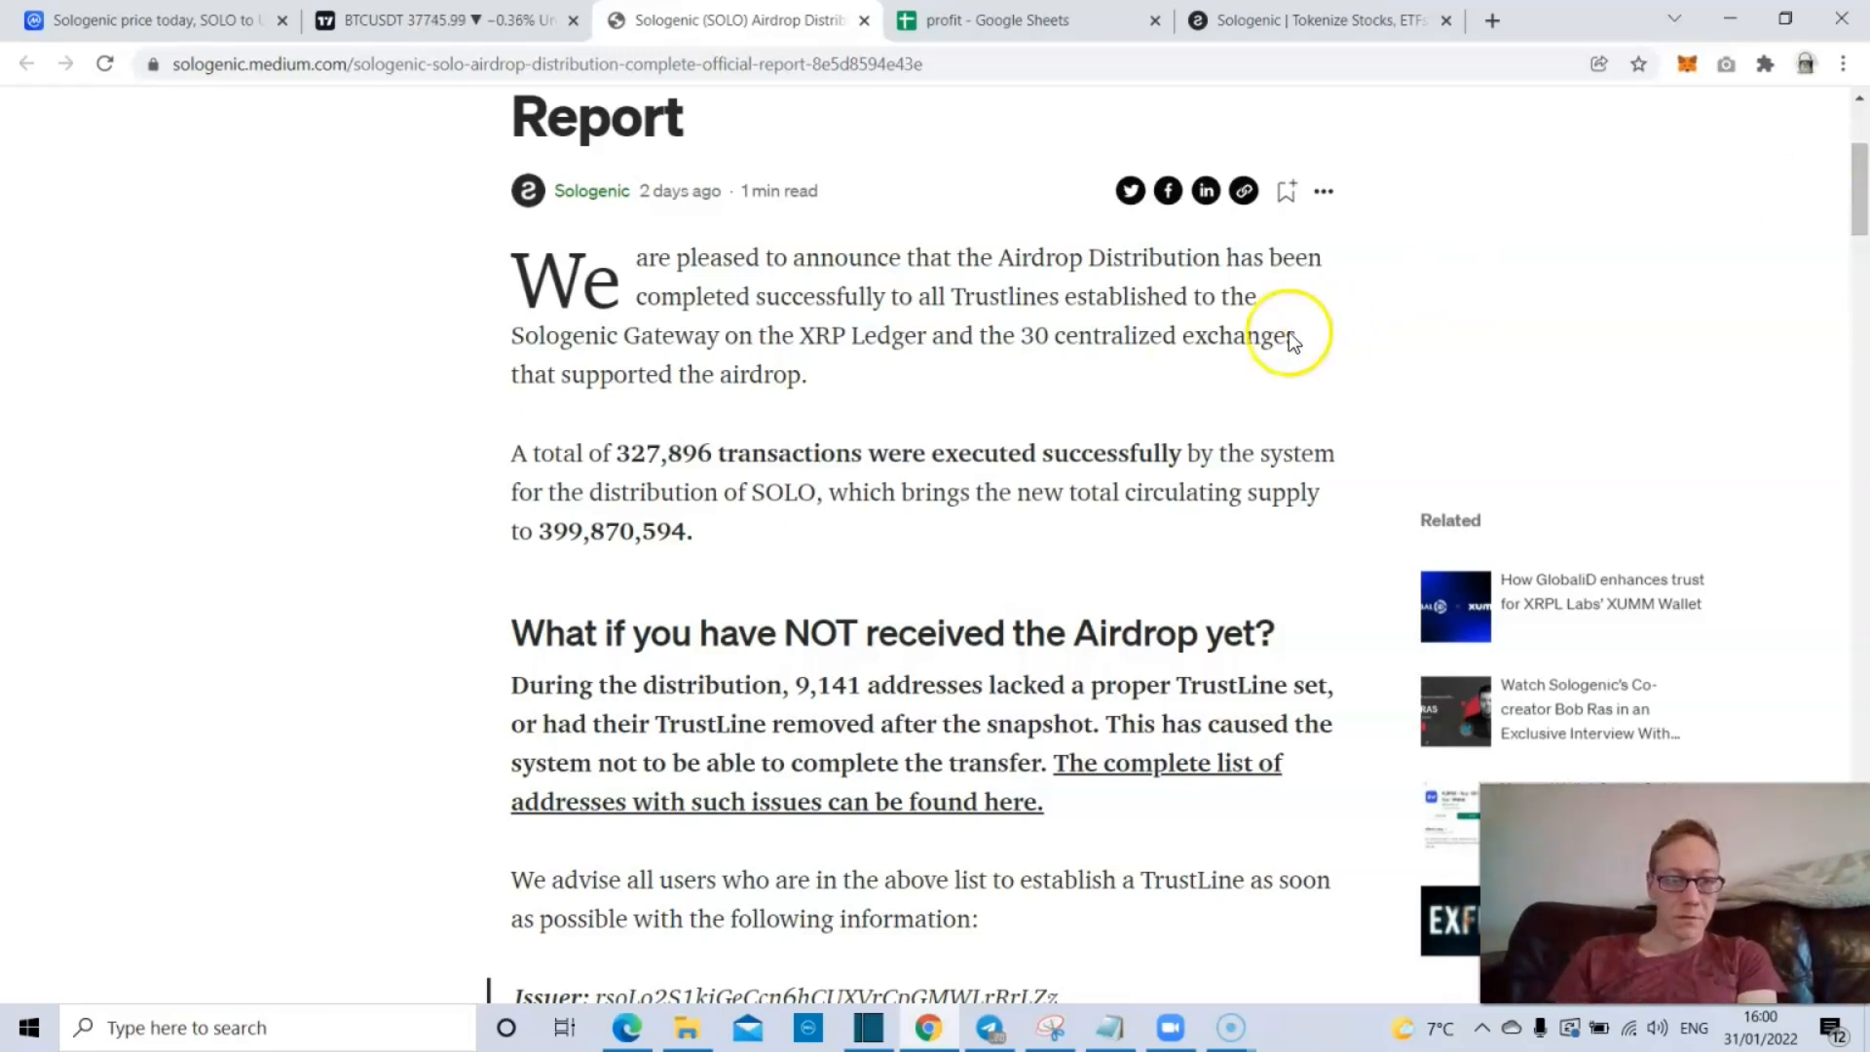
mouse_move(898, 554)
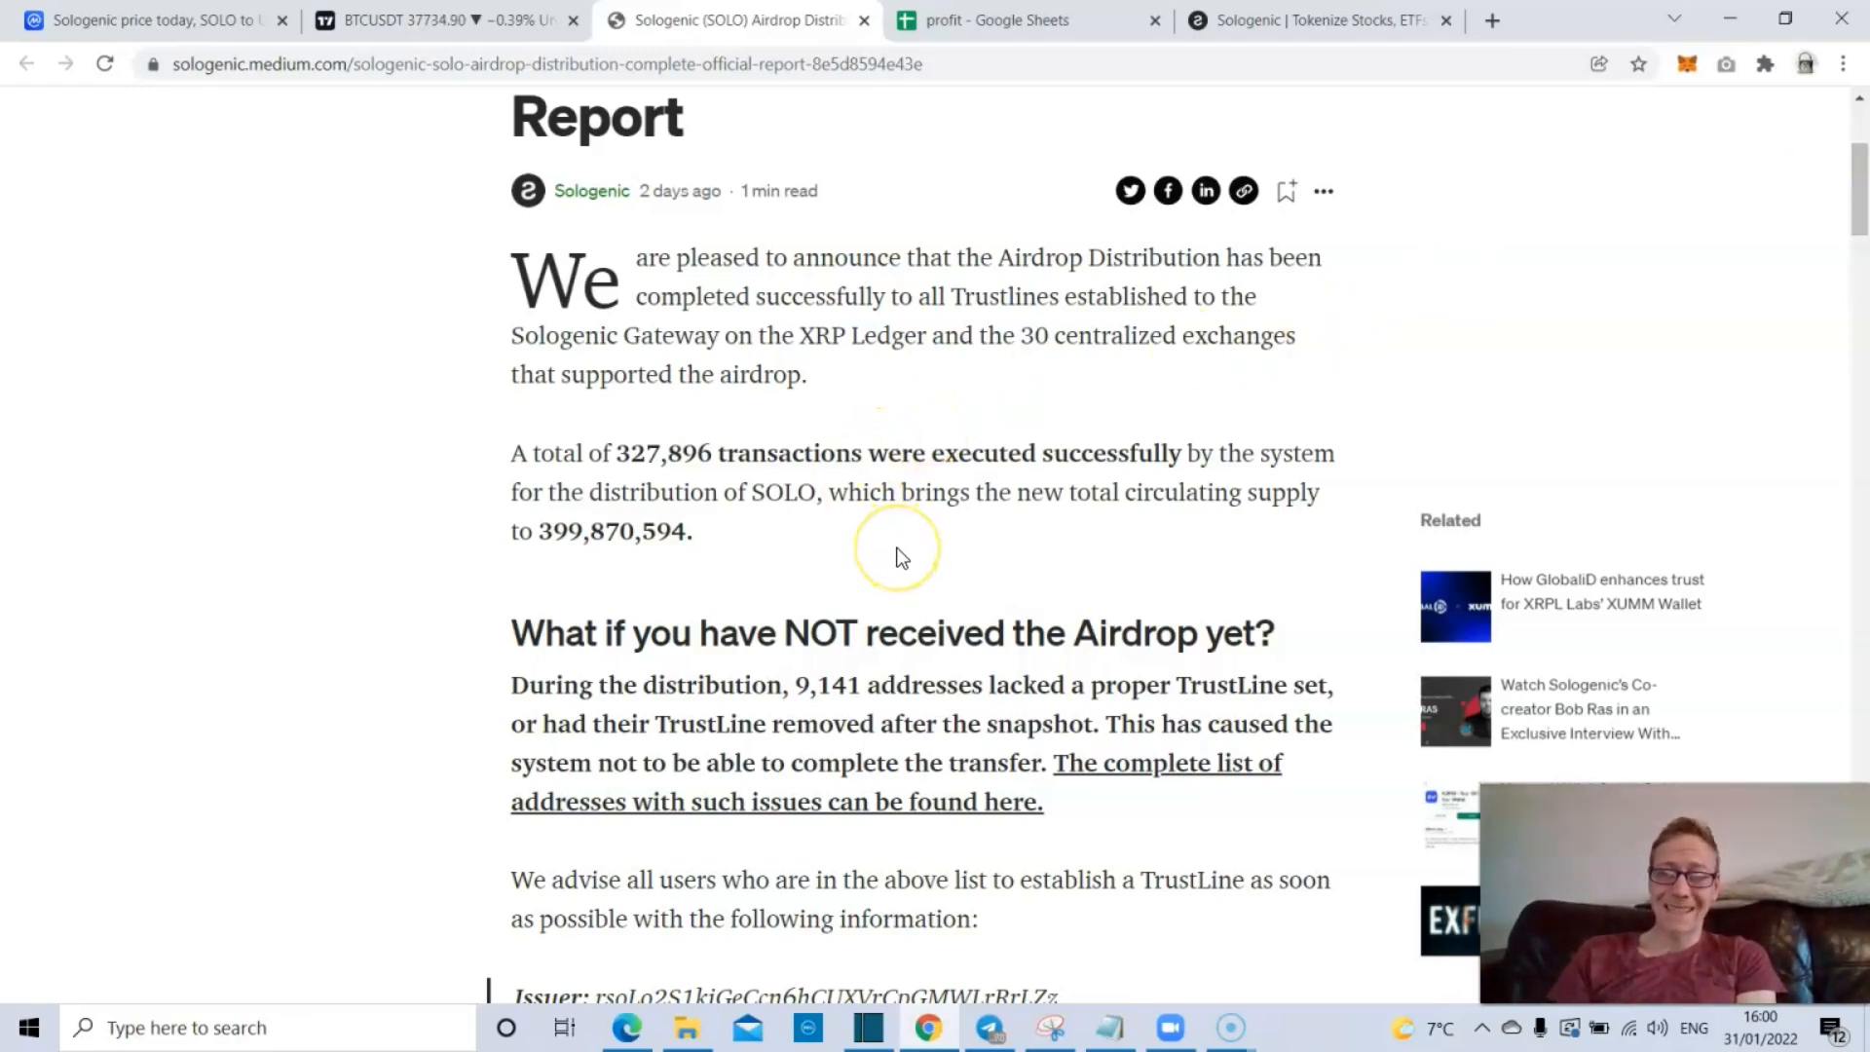
mouse_move(939, 467)
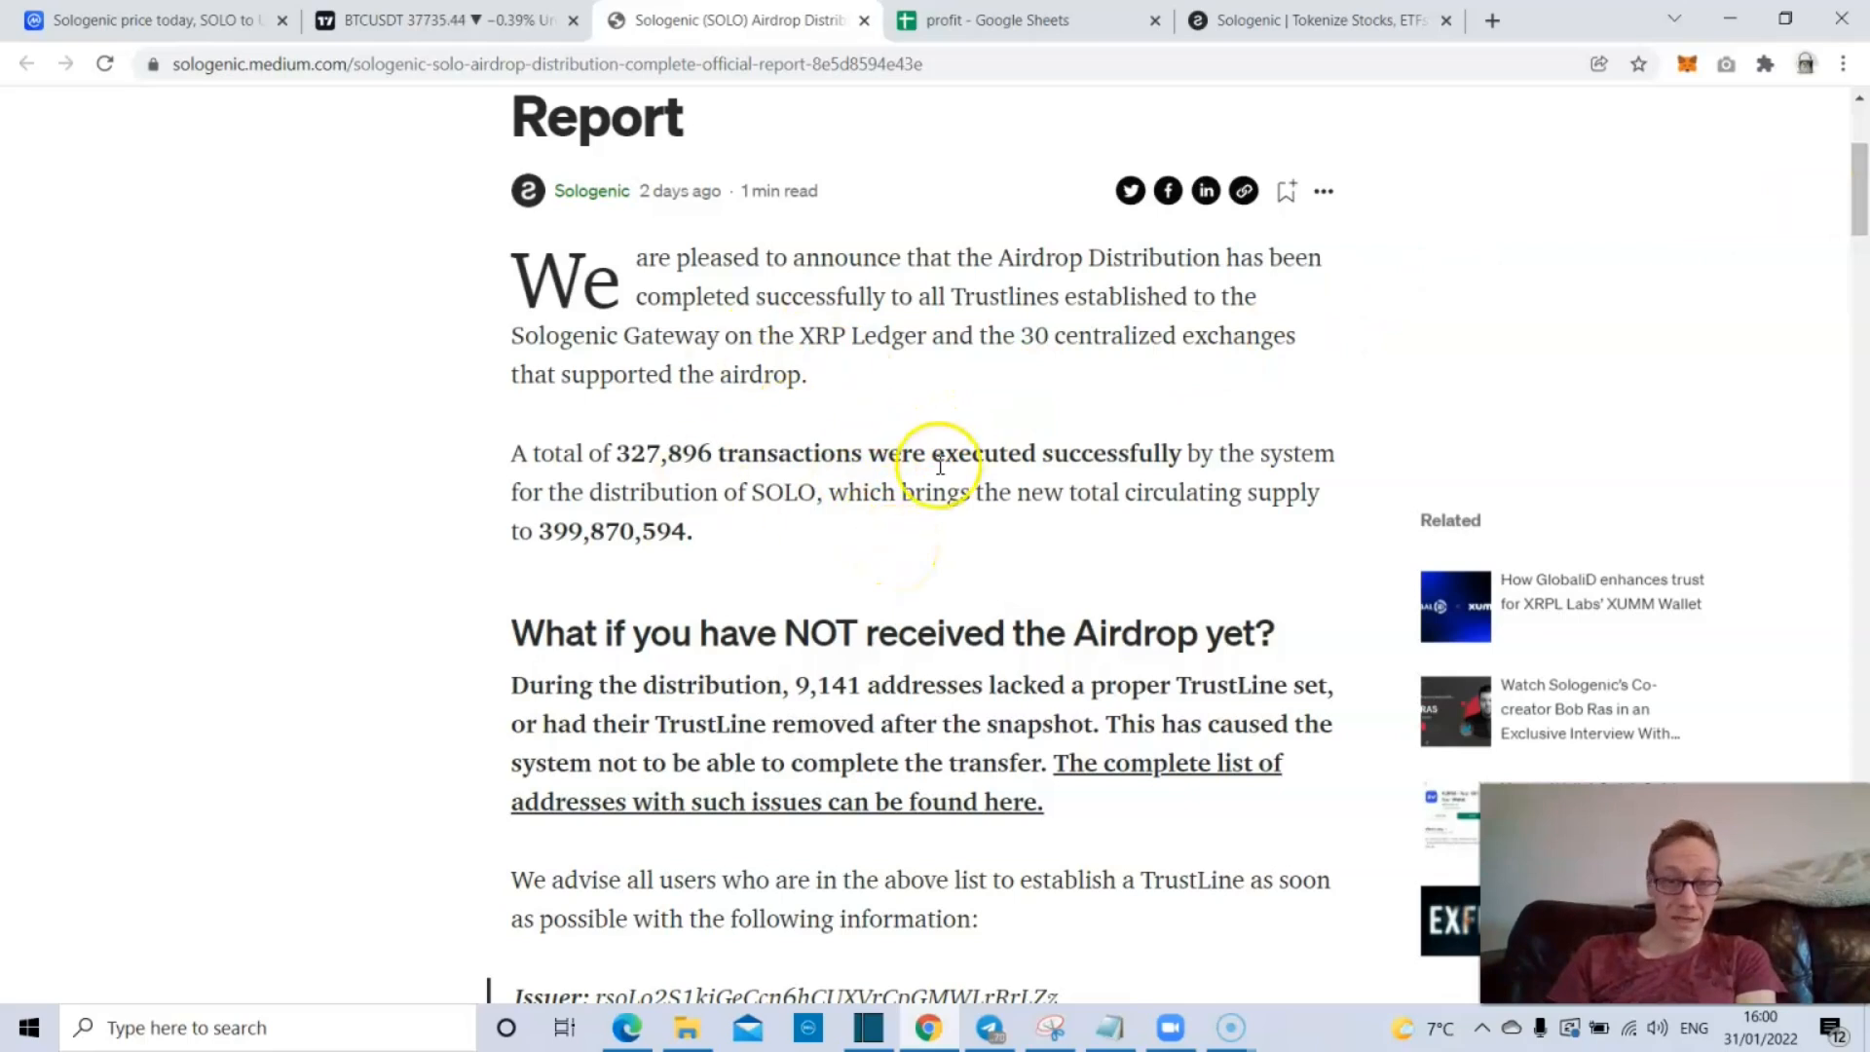
mouse_move(1431, 426)
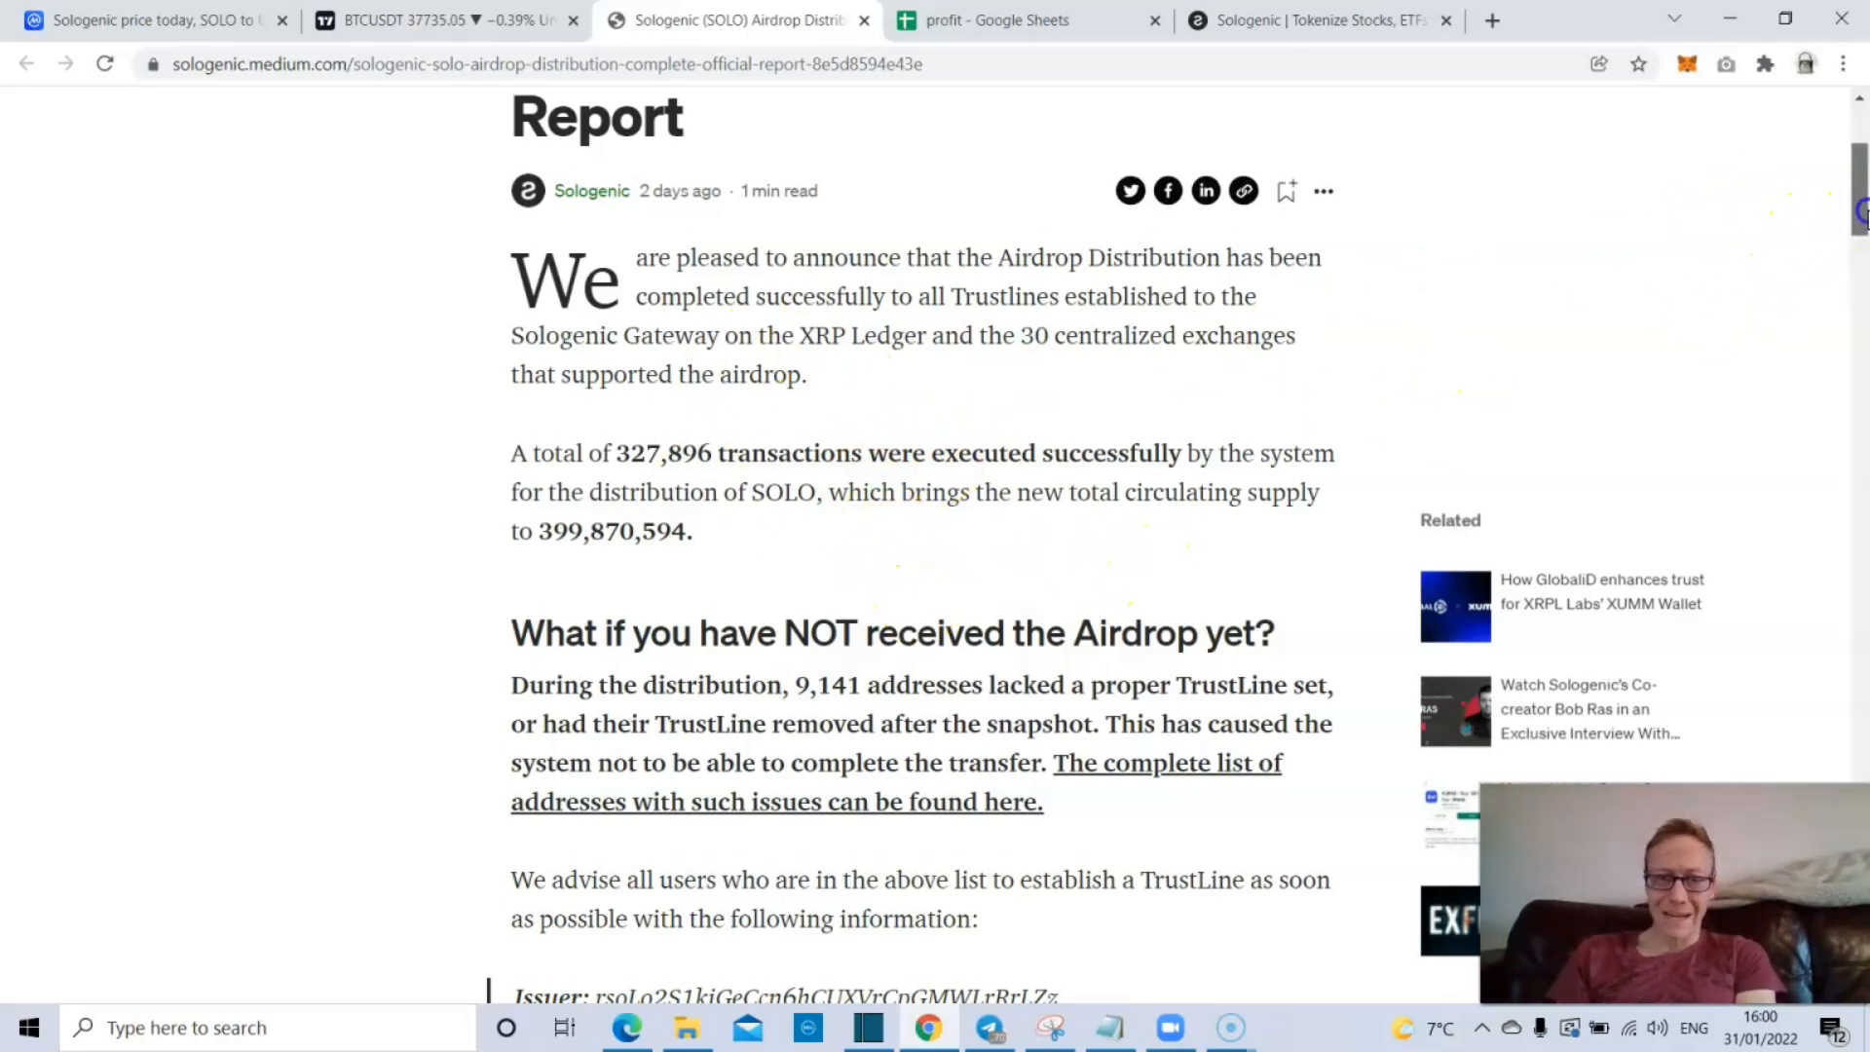
scroll("down", 3)
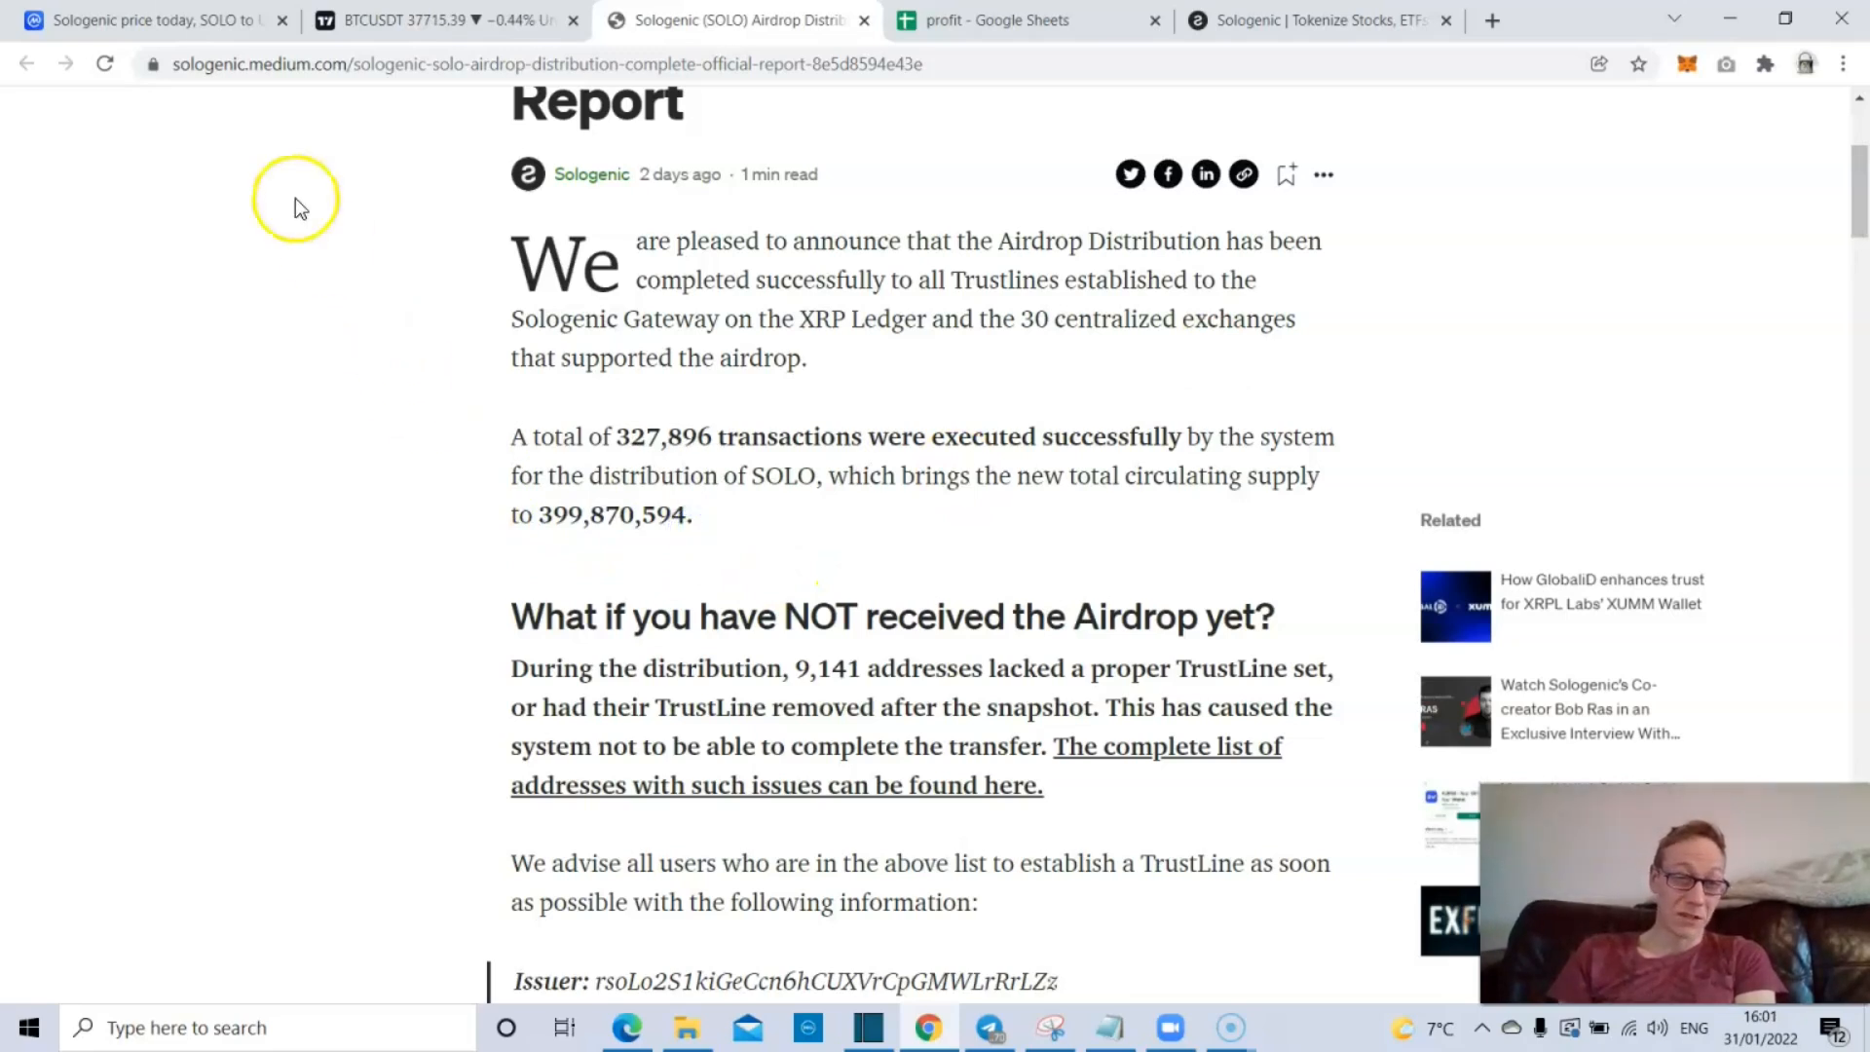
left_click(143, 21)
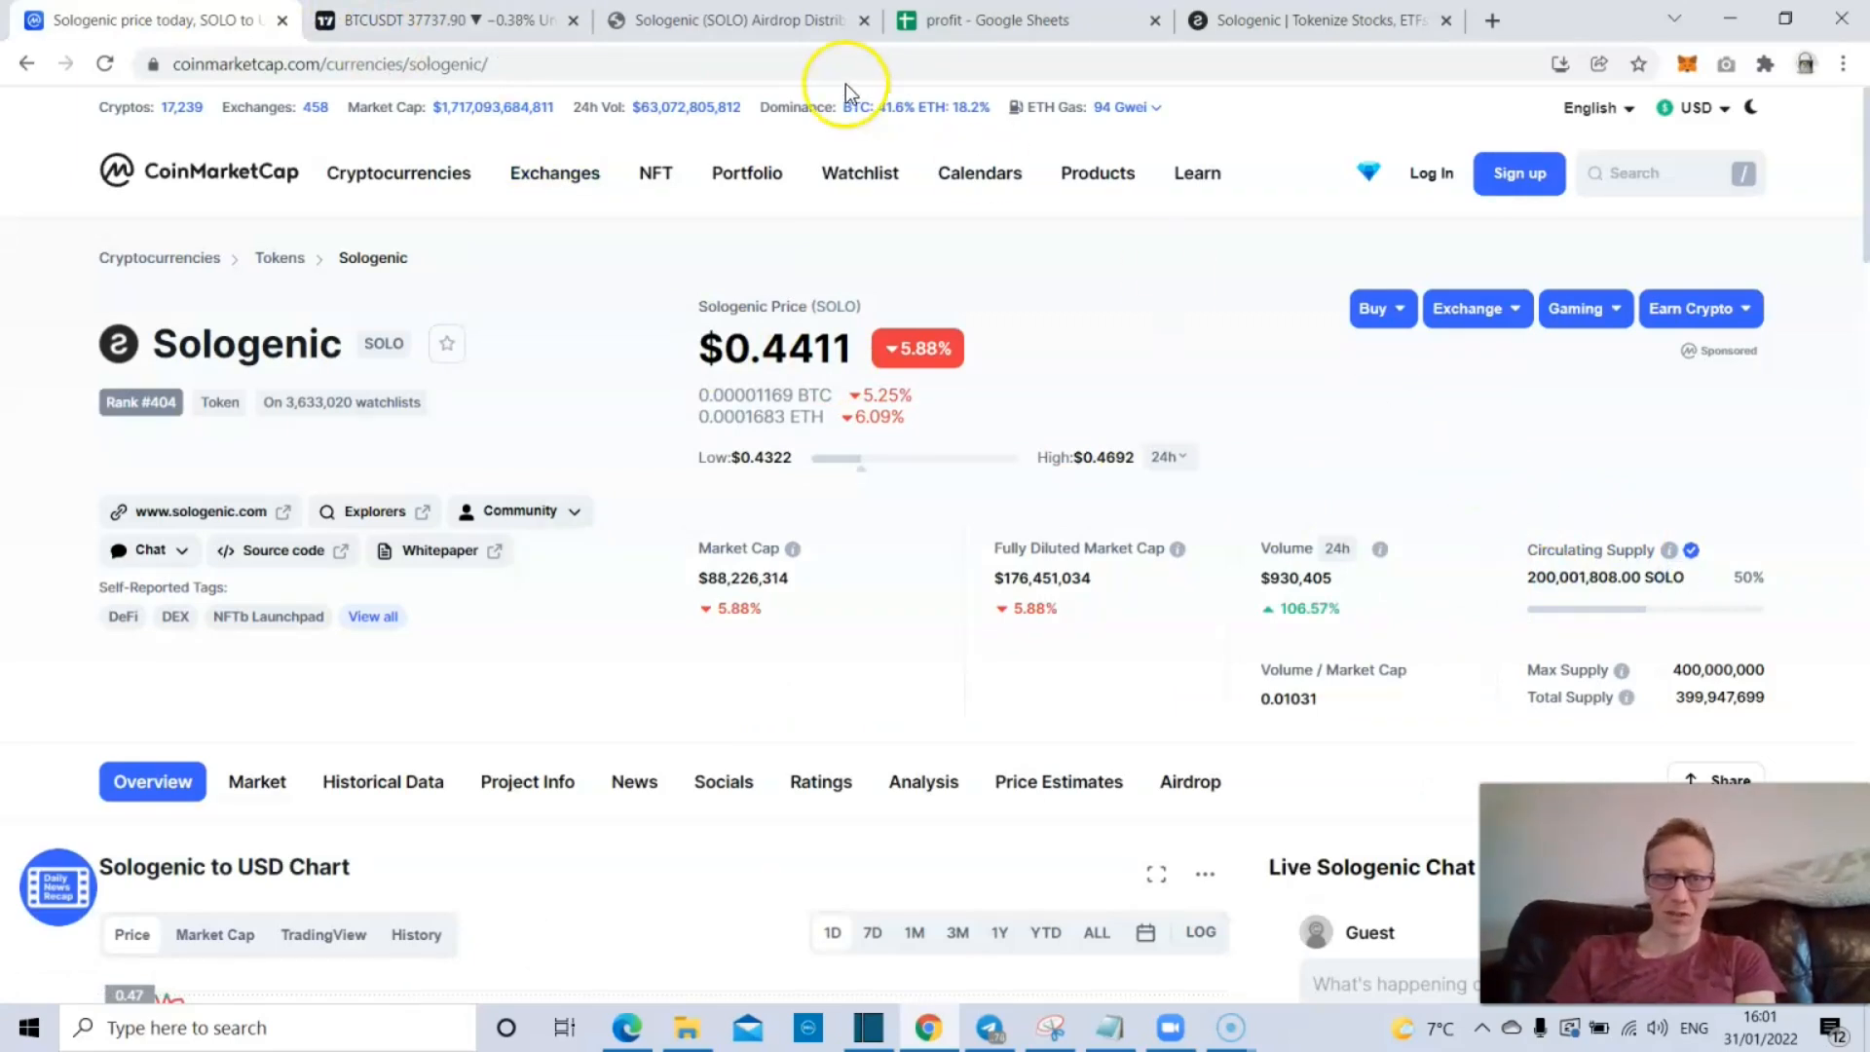
left_click(728, 20)
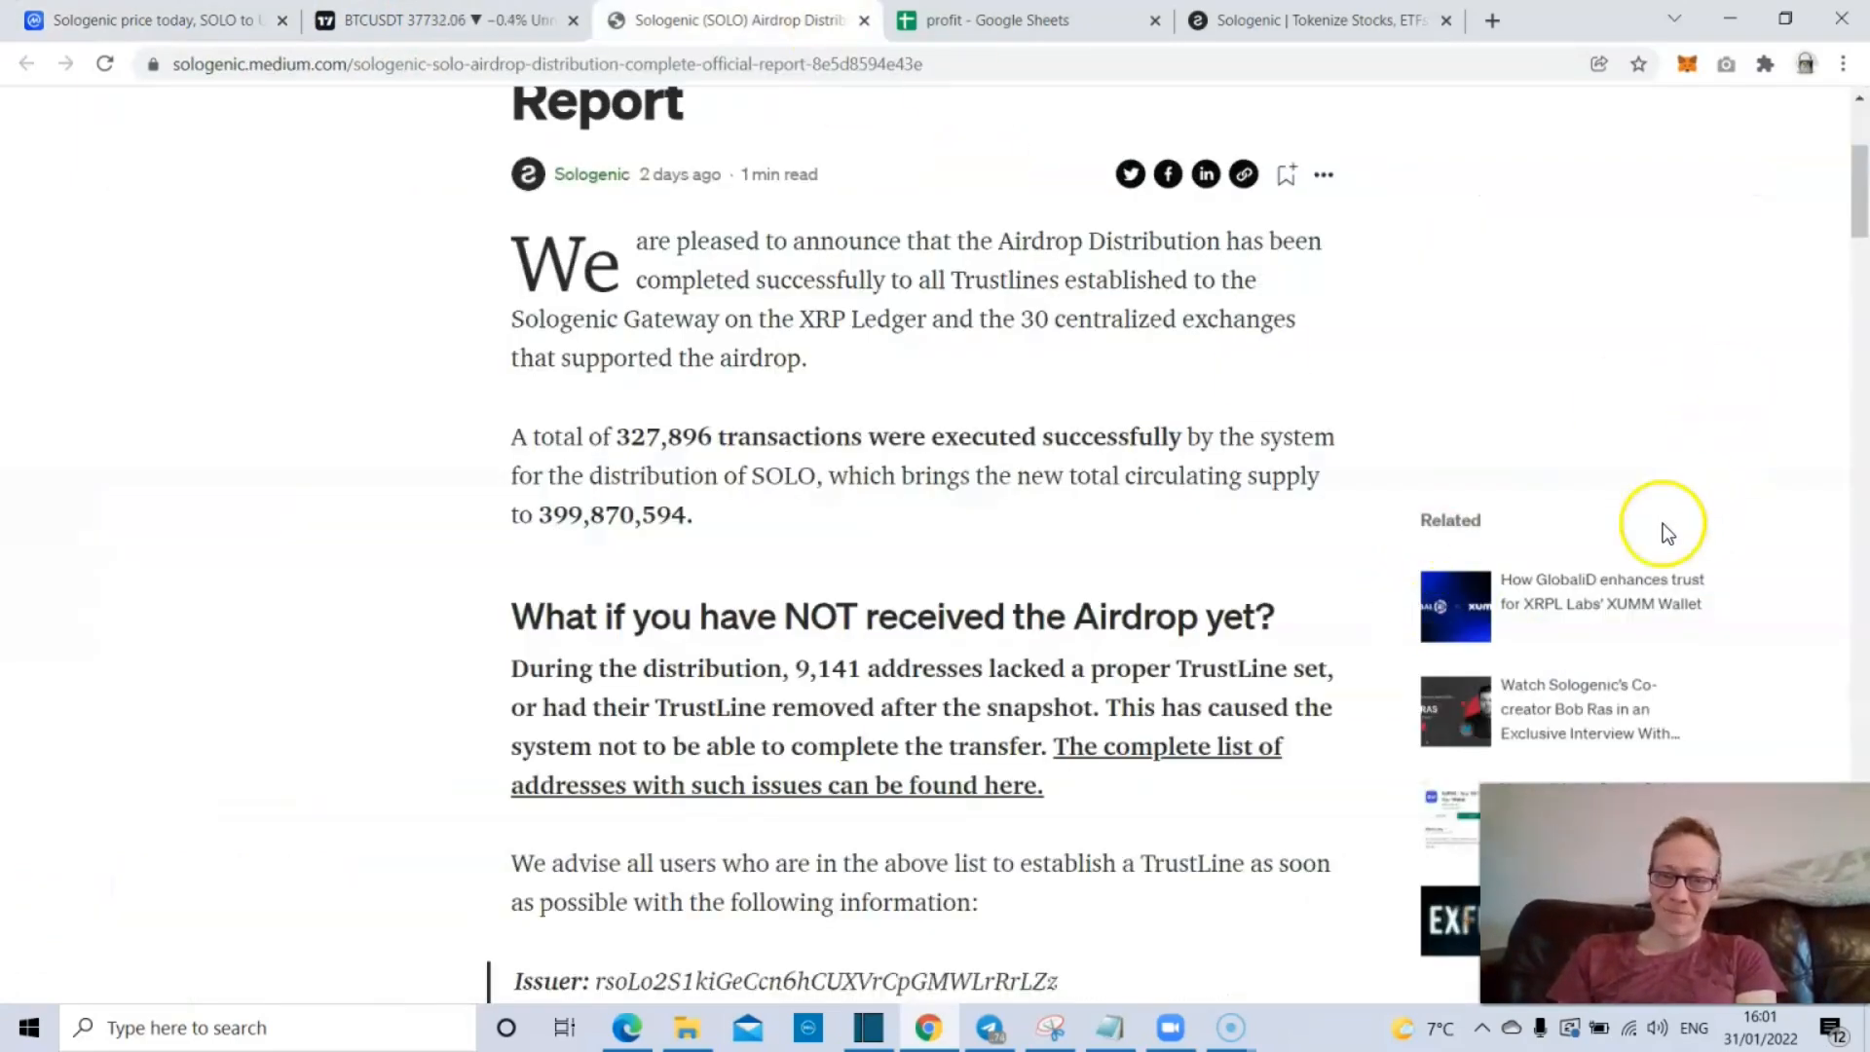
scroll("down", 3)
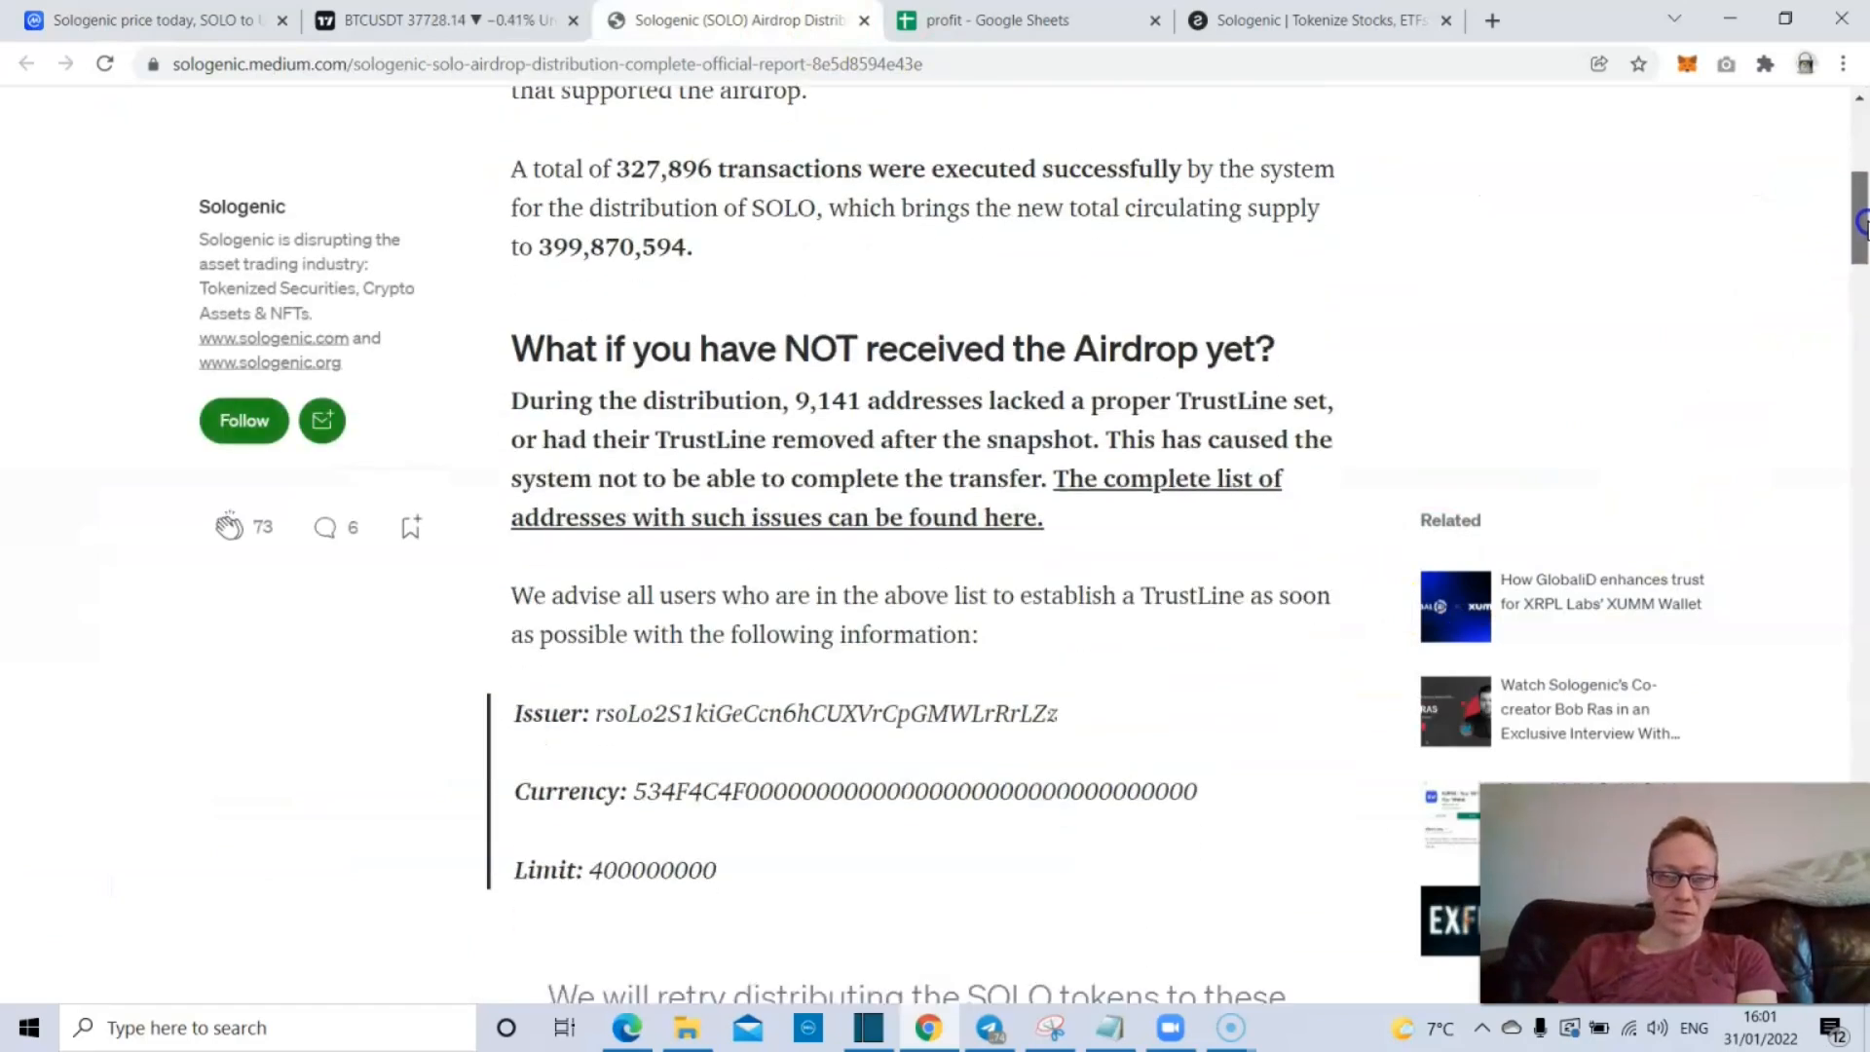
scroll("down", 3)
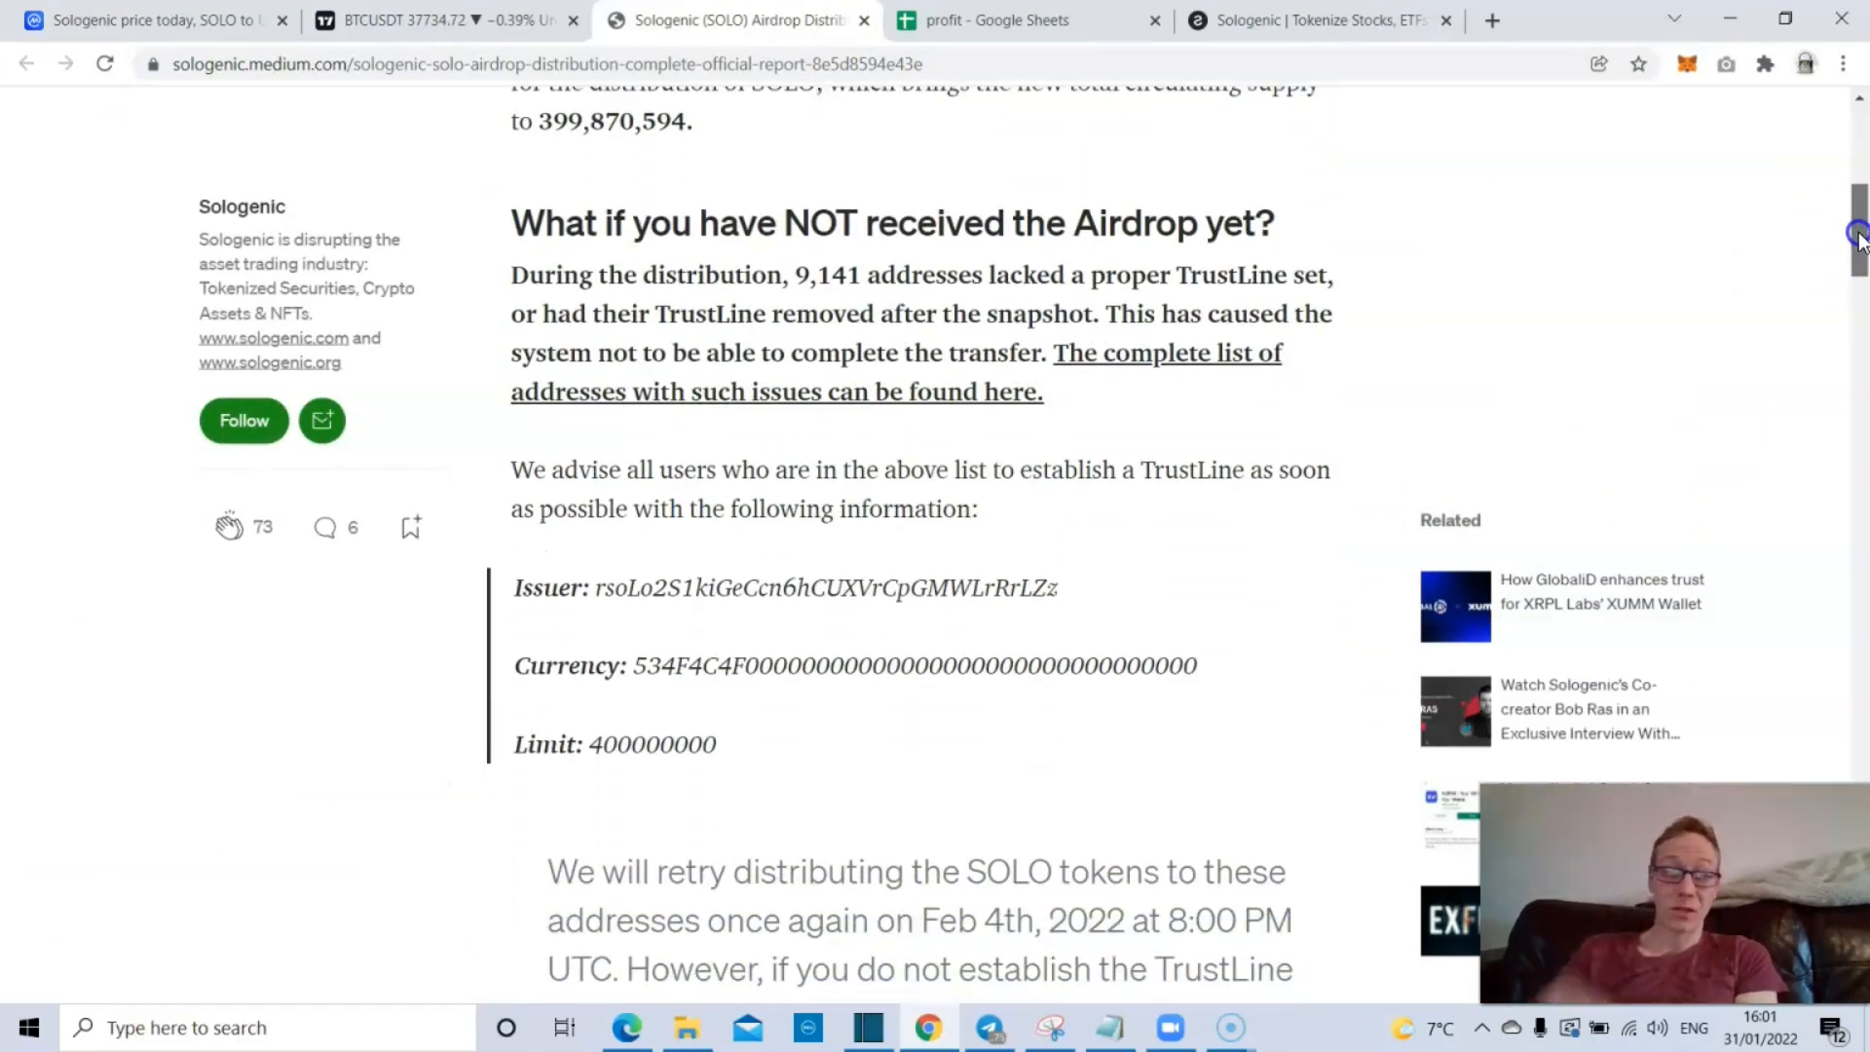
scroll("down", 3)
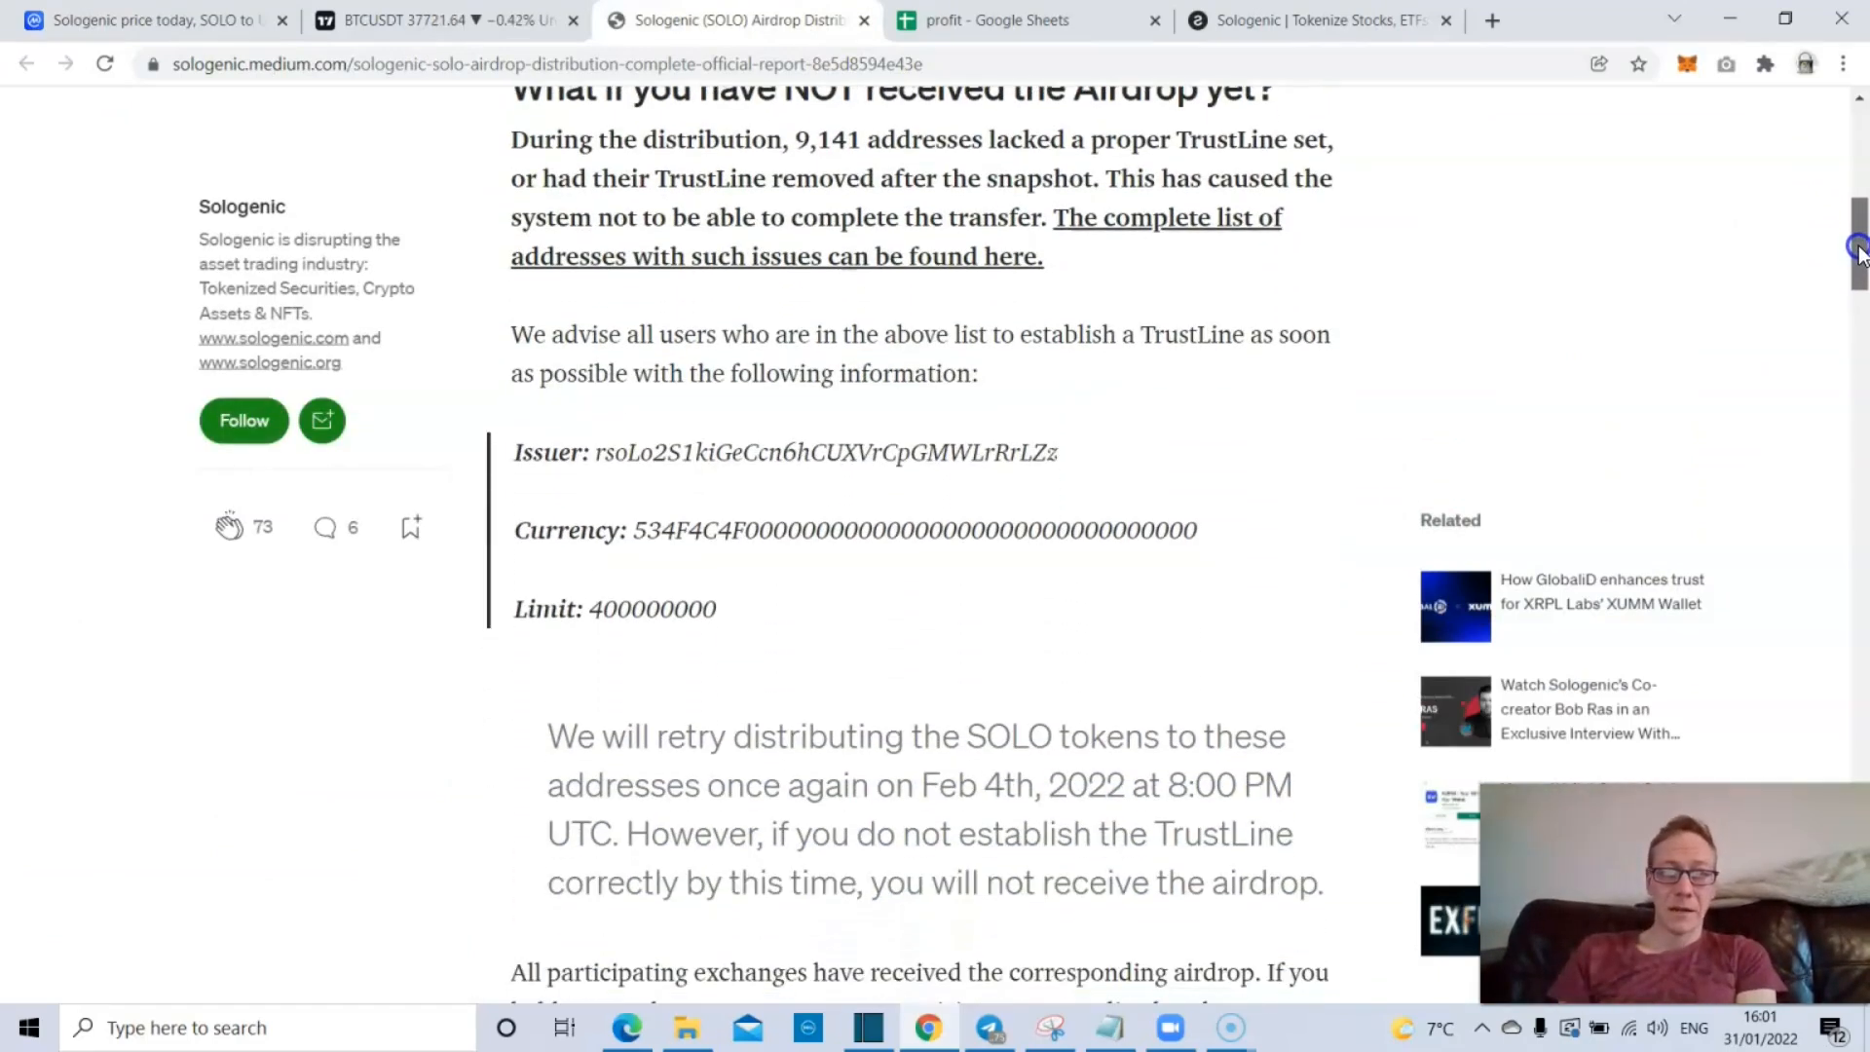
scroll("down", 3)
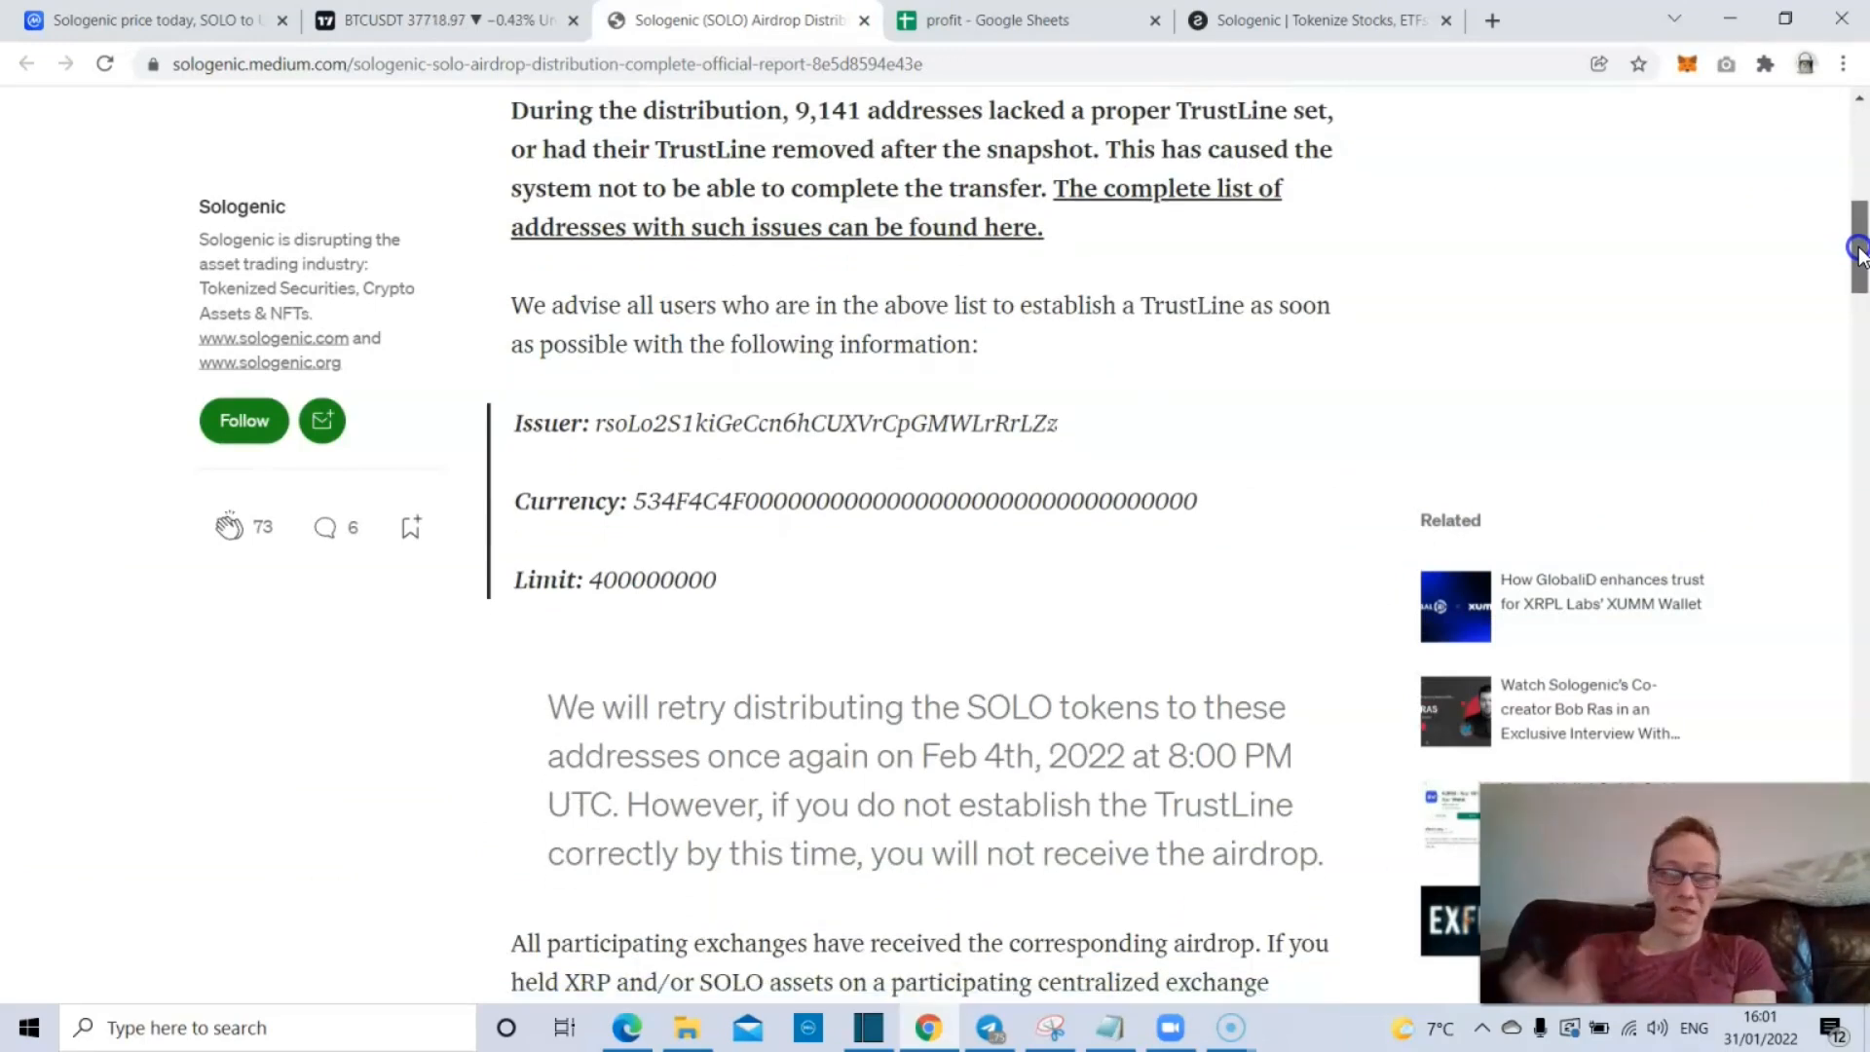
scroll("down", 3)
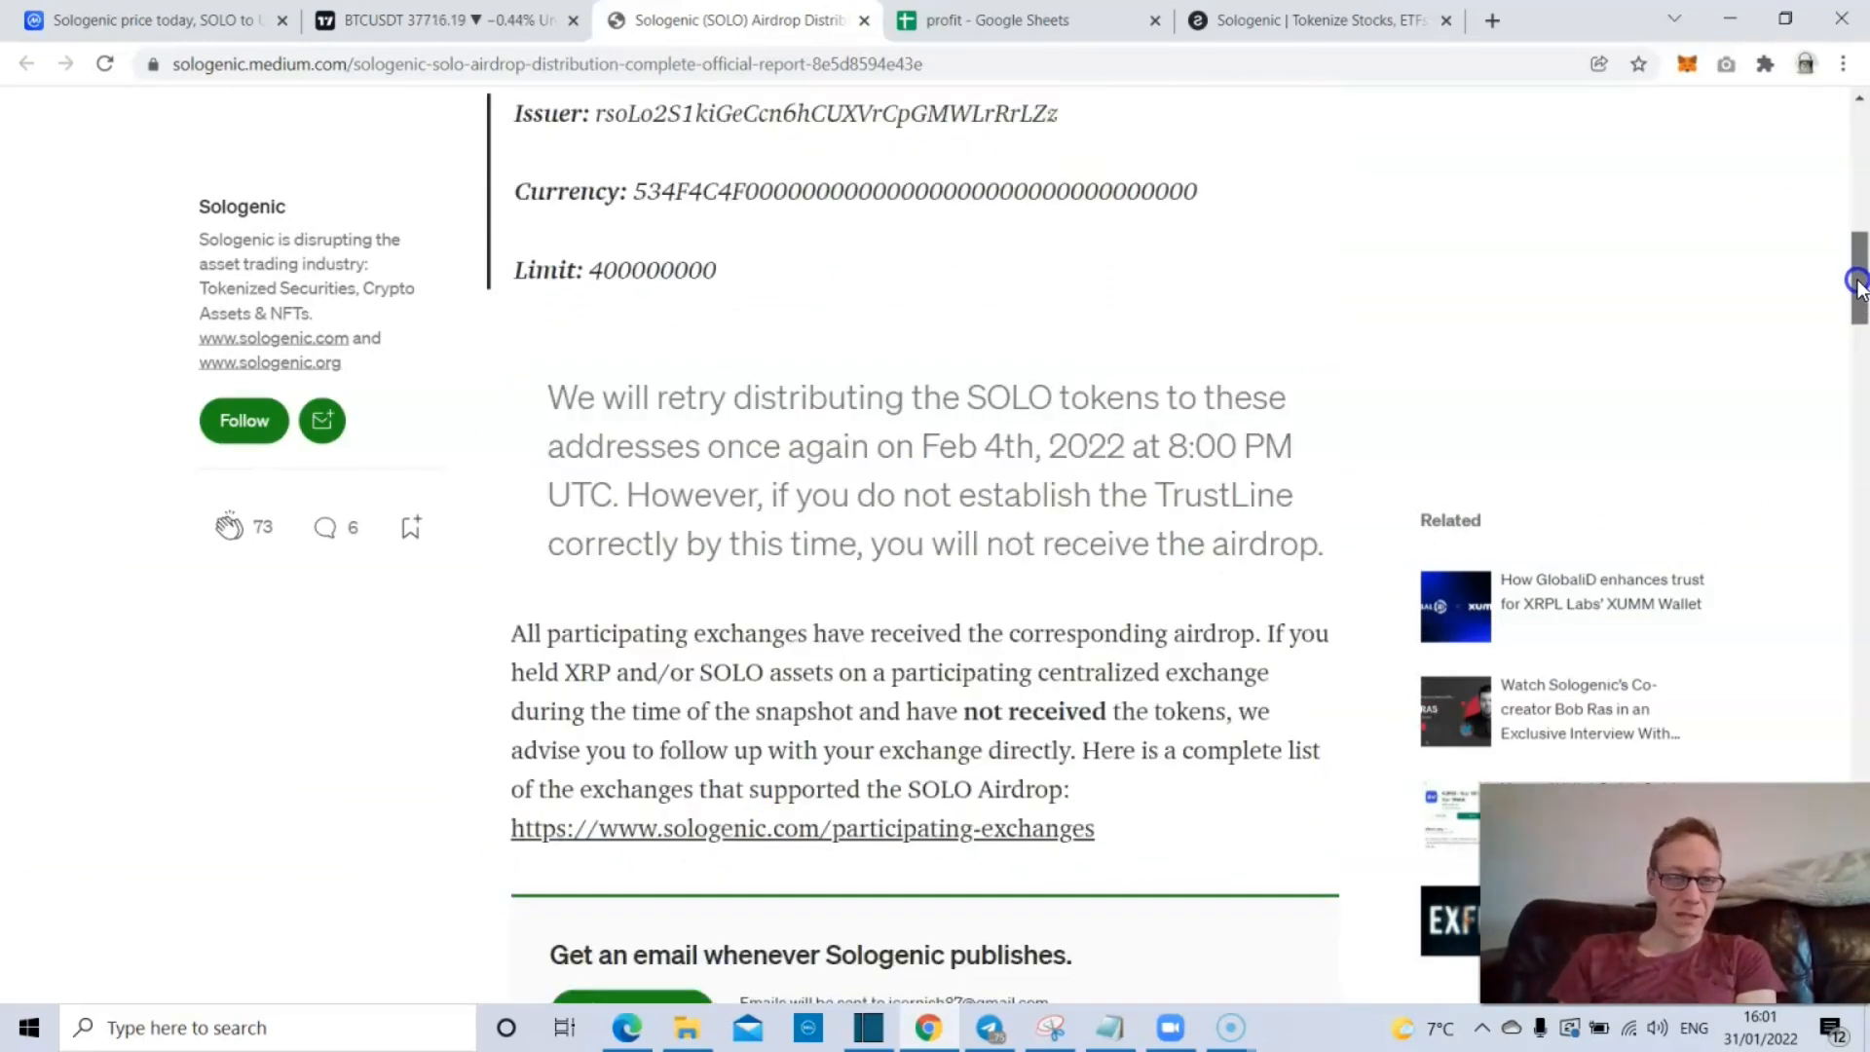
scroll("down", 3)
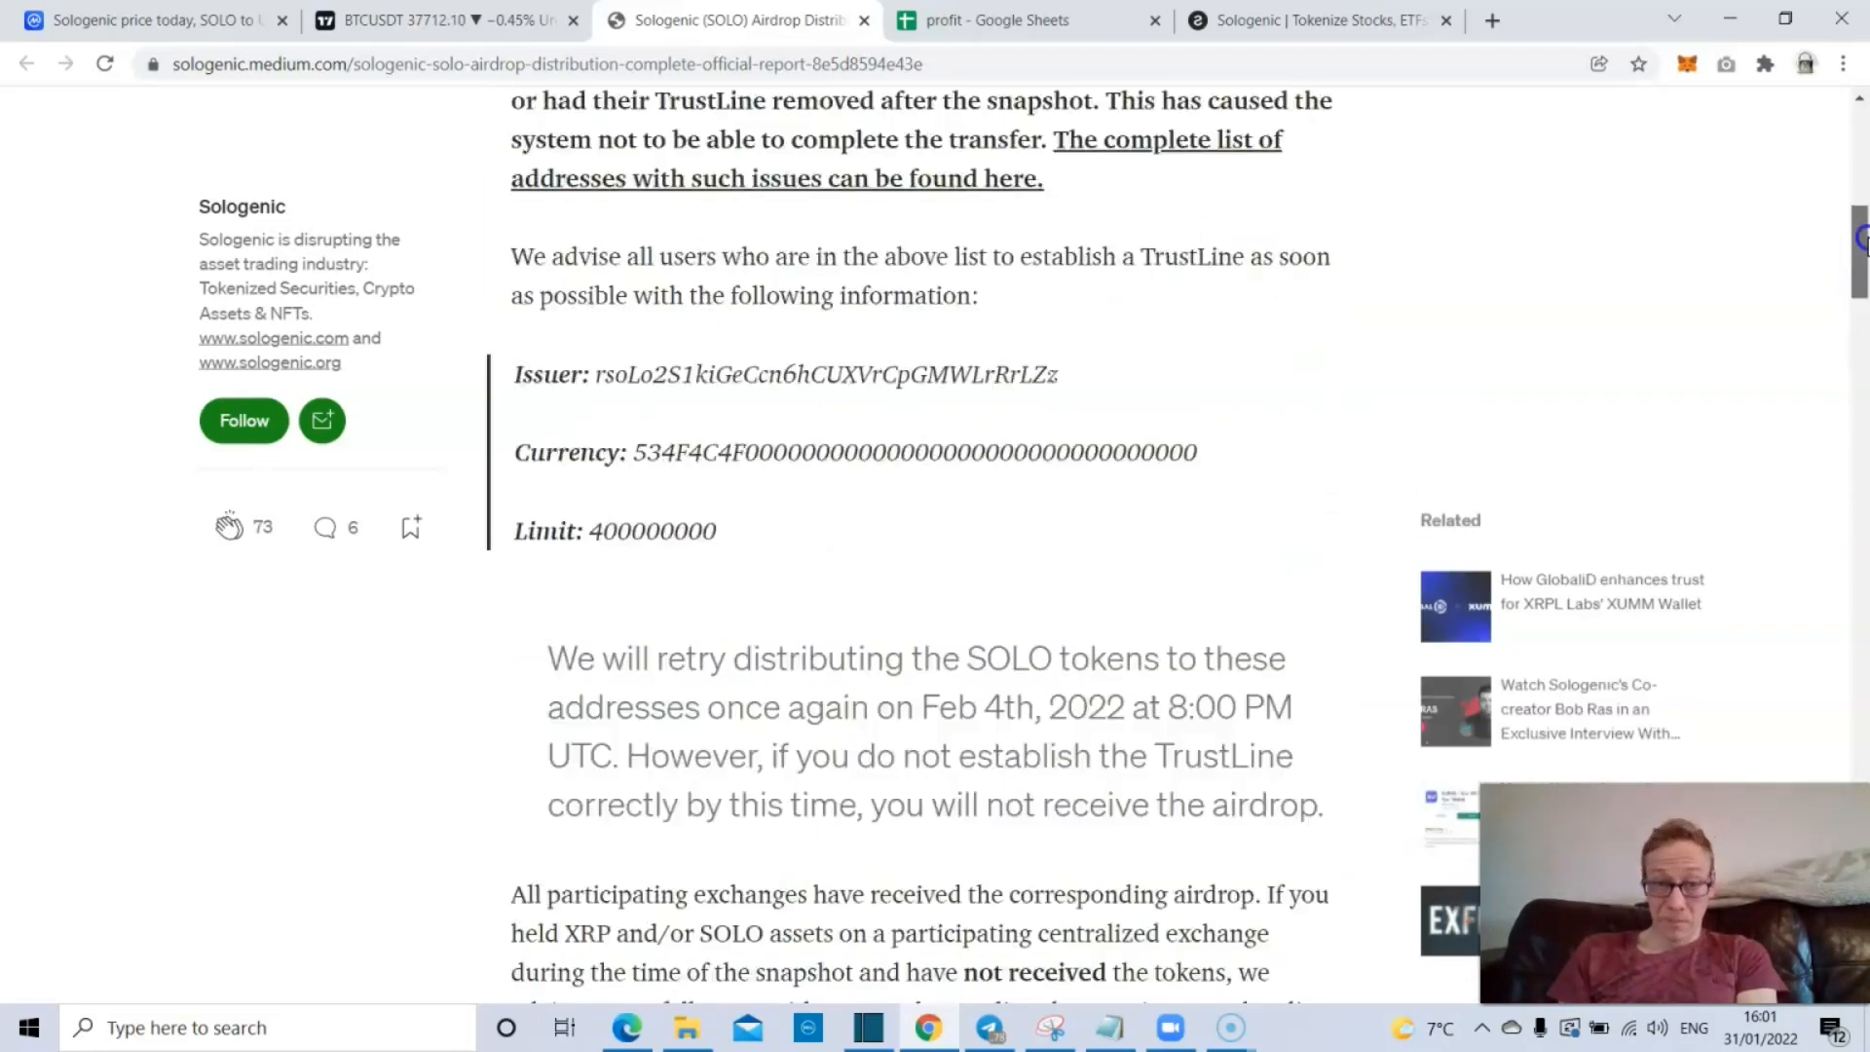
- Flip between the SOLO price page and airdrop report, then bring up sologenic.com
left_click(143, 20)
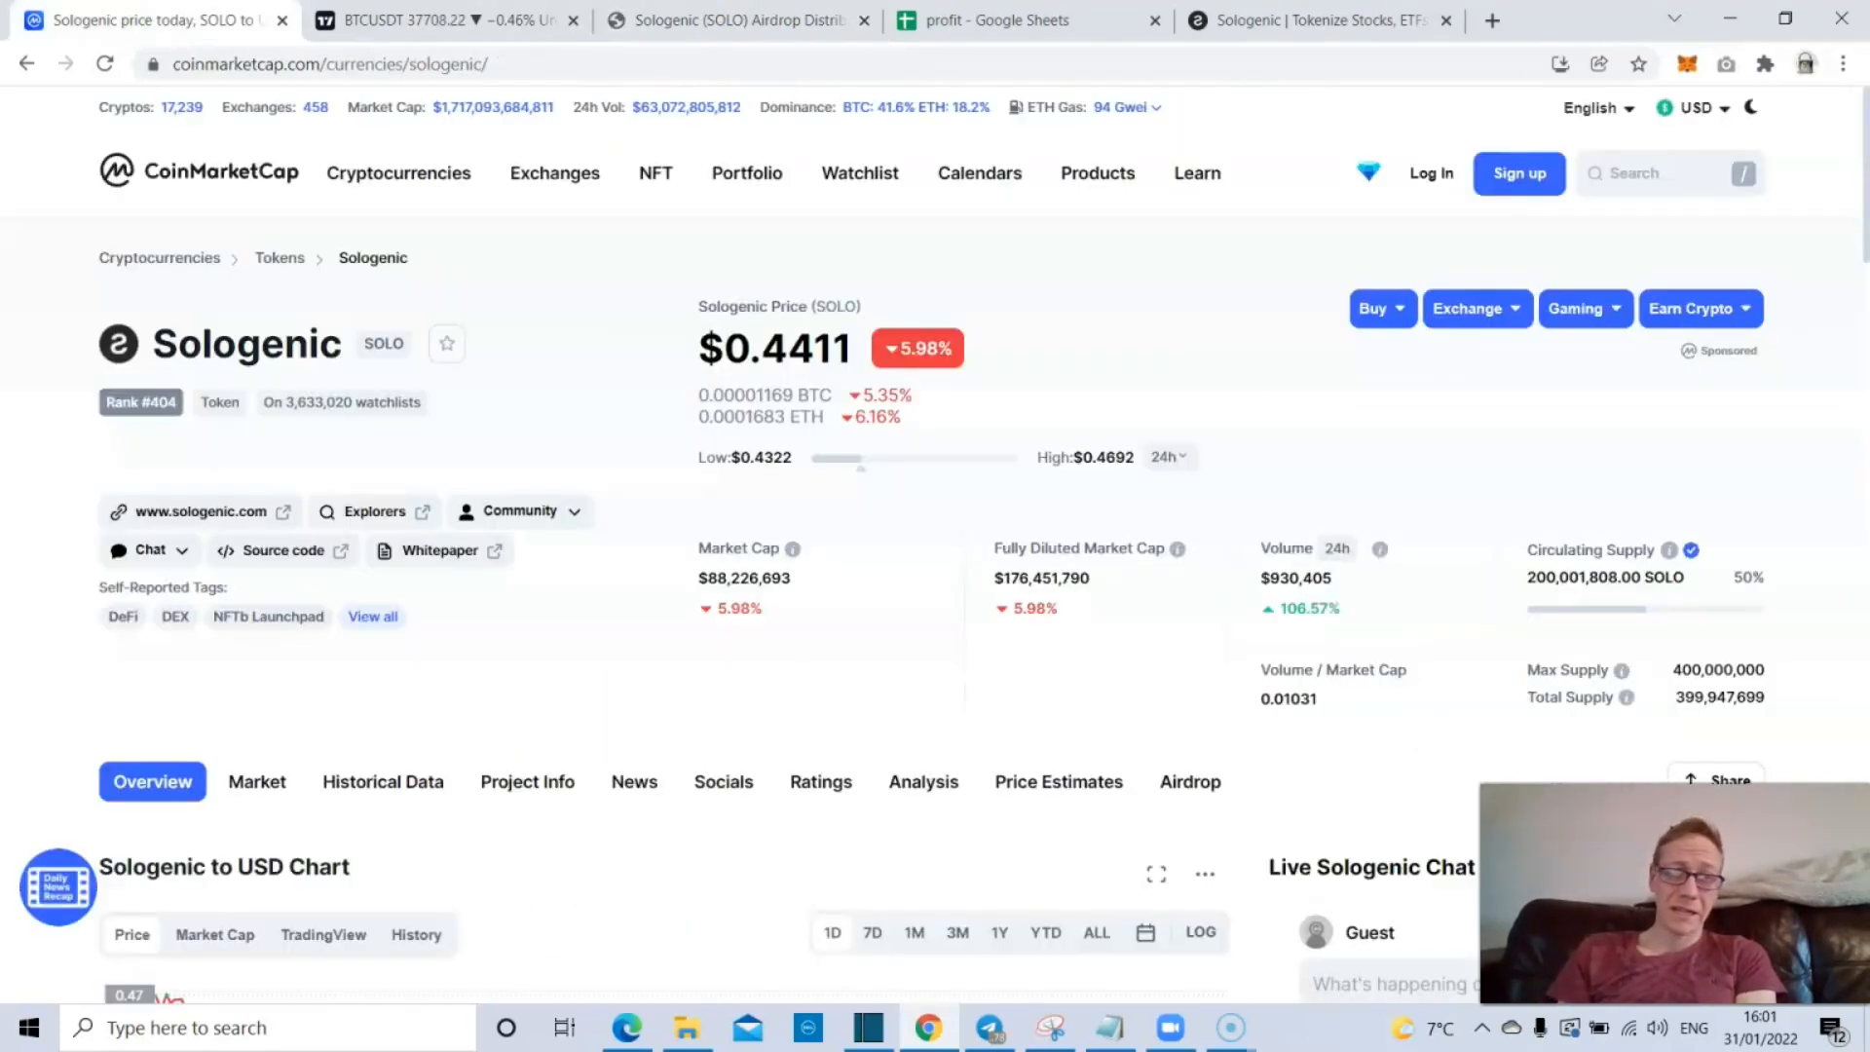
left_click(734, 20)
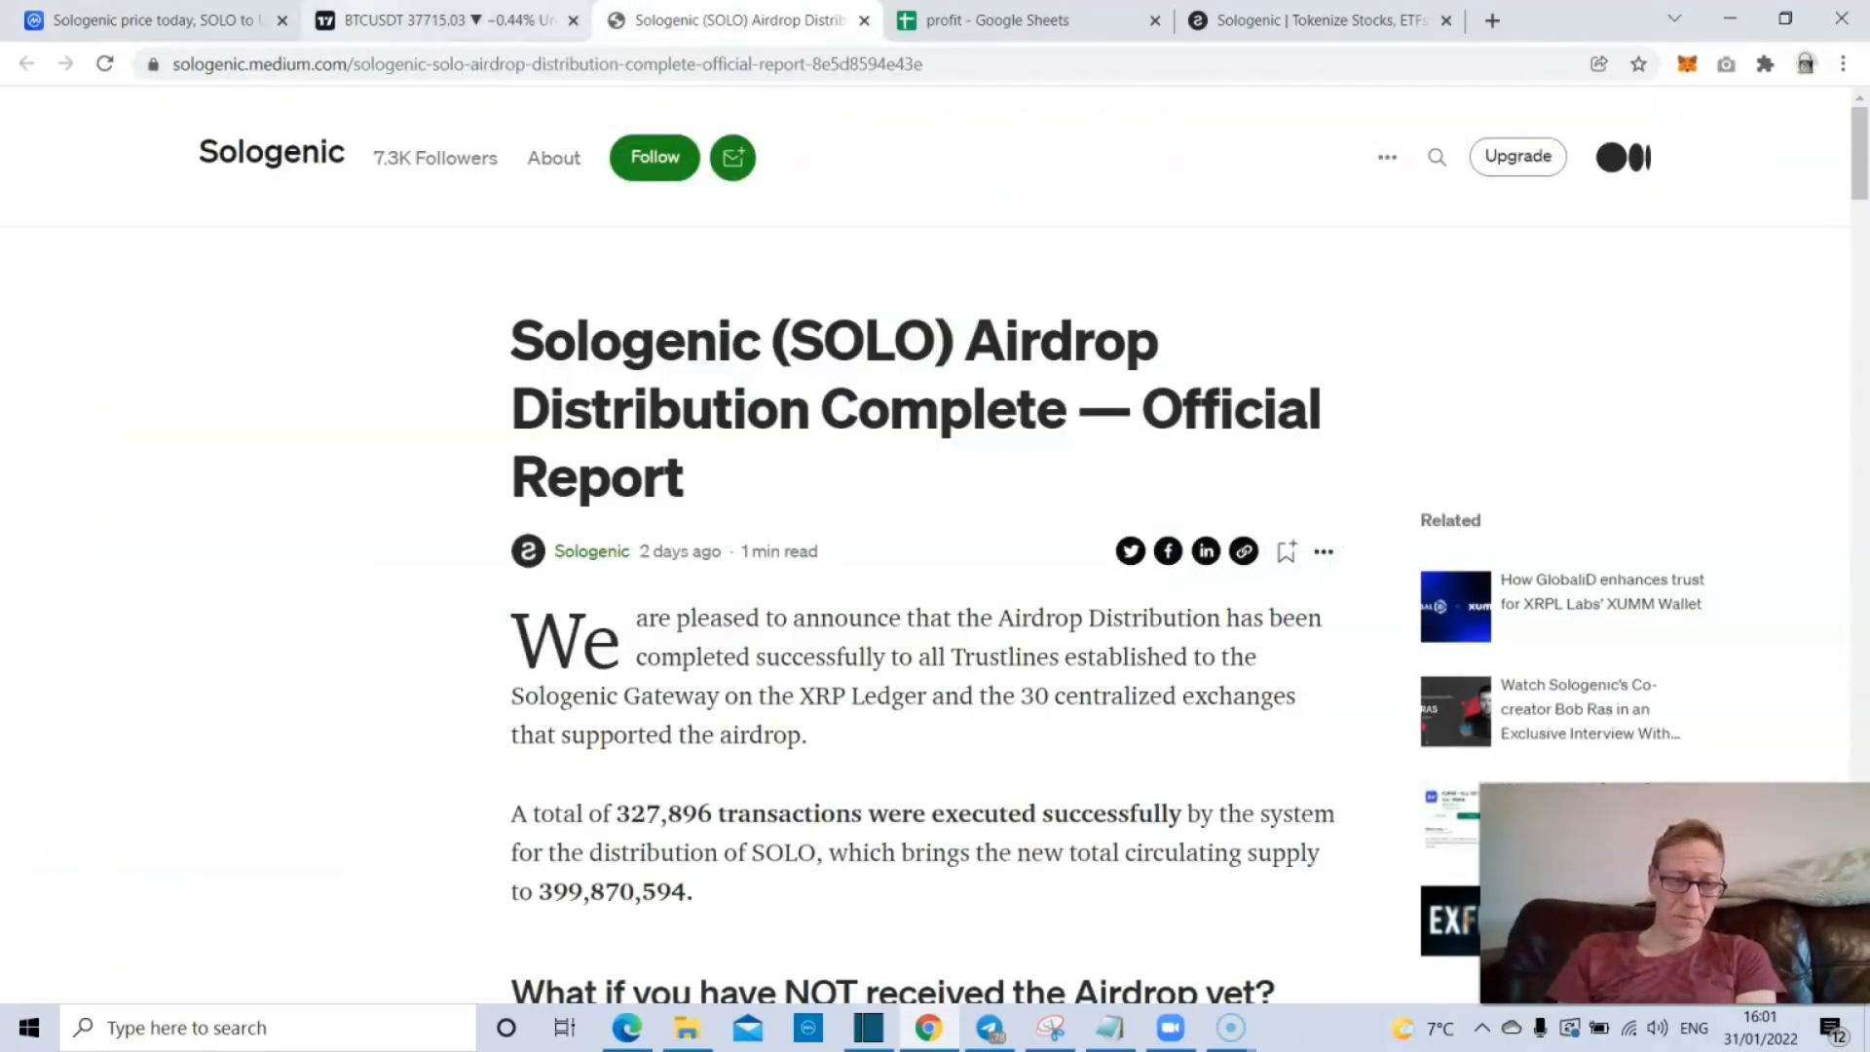
left_click(143, 20)
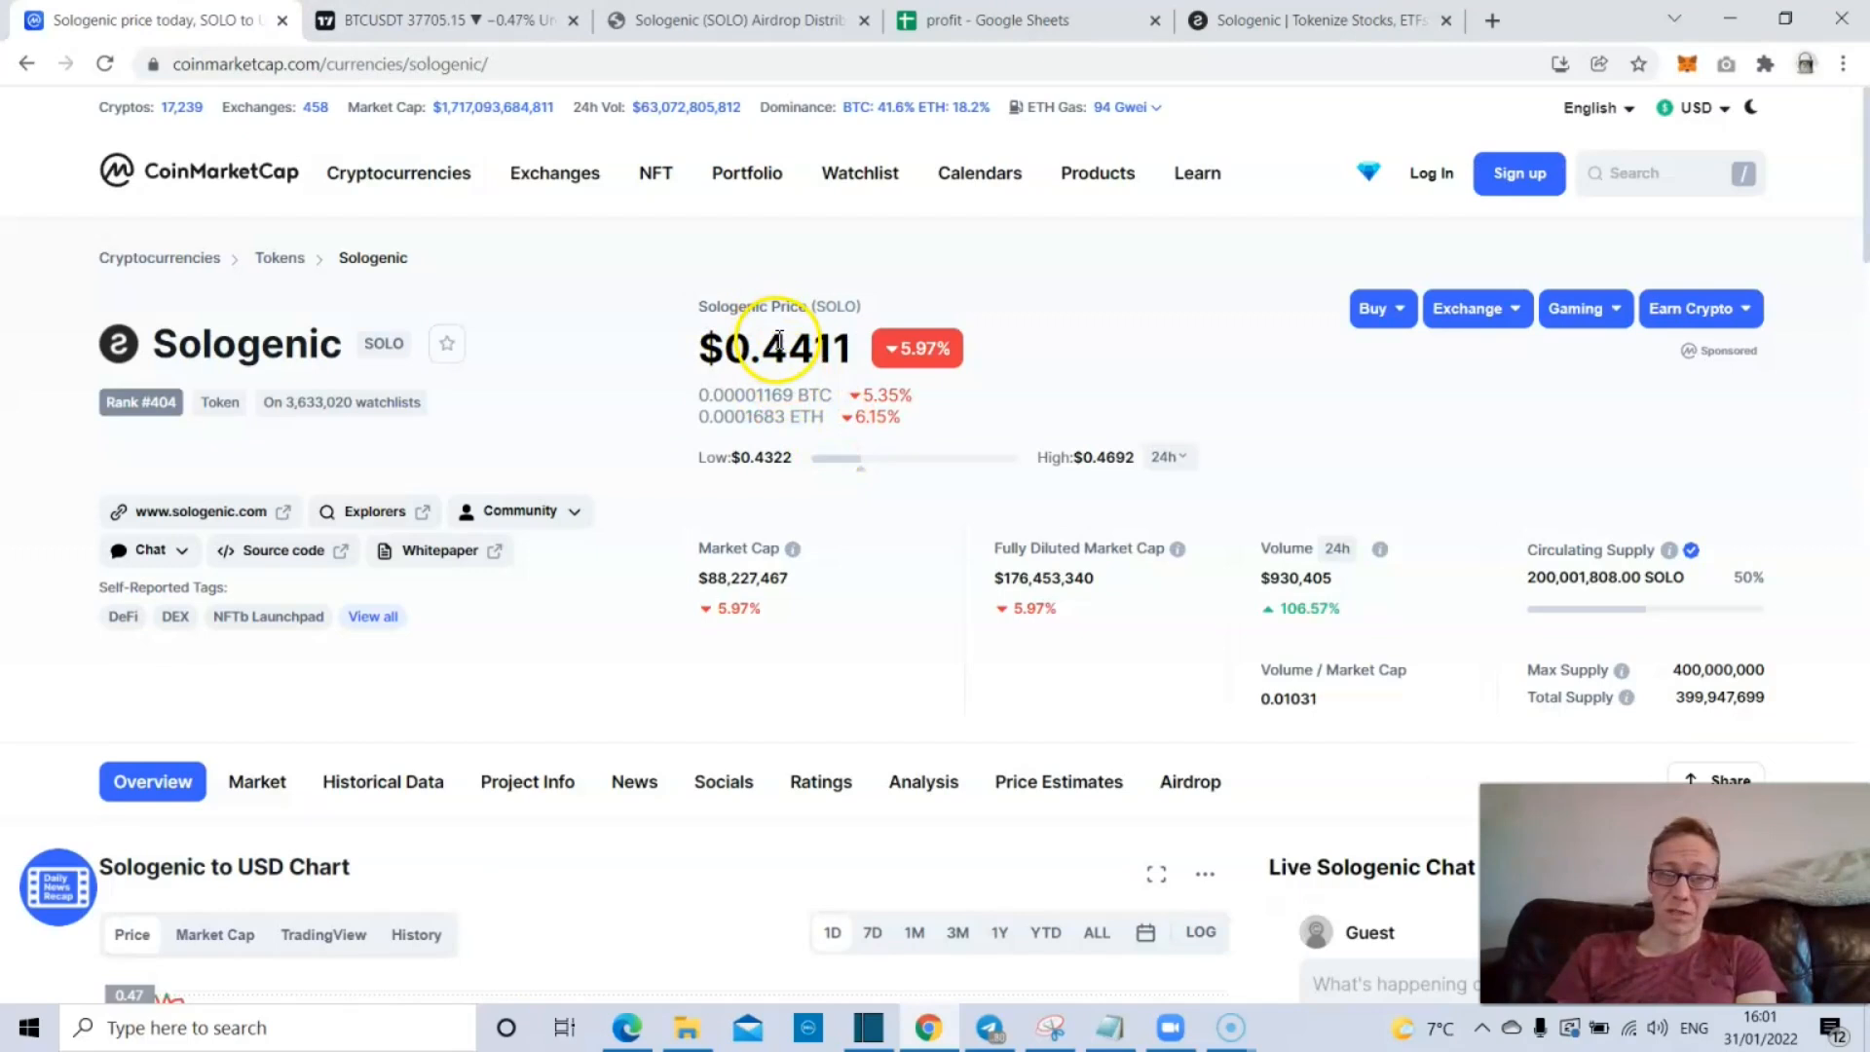
mouse_move(883, 566)
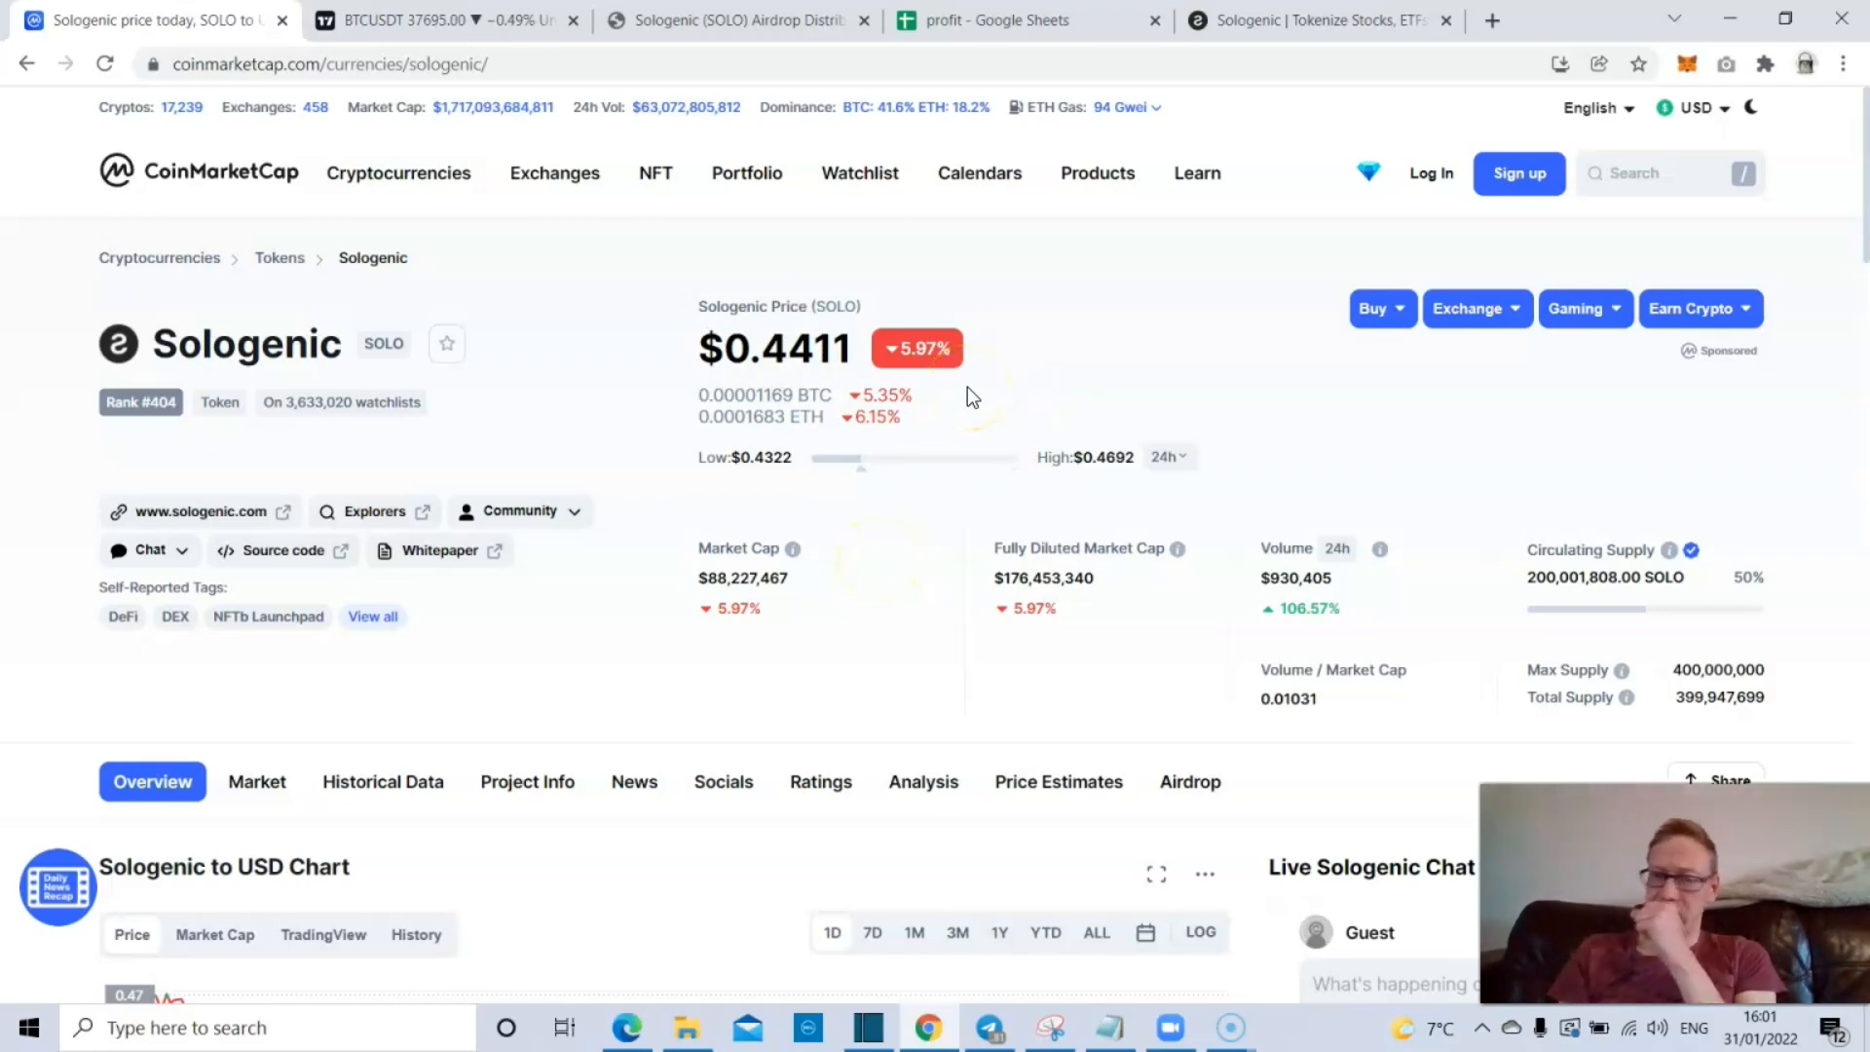
mouse_move(1074, 14)
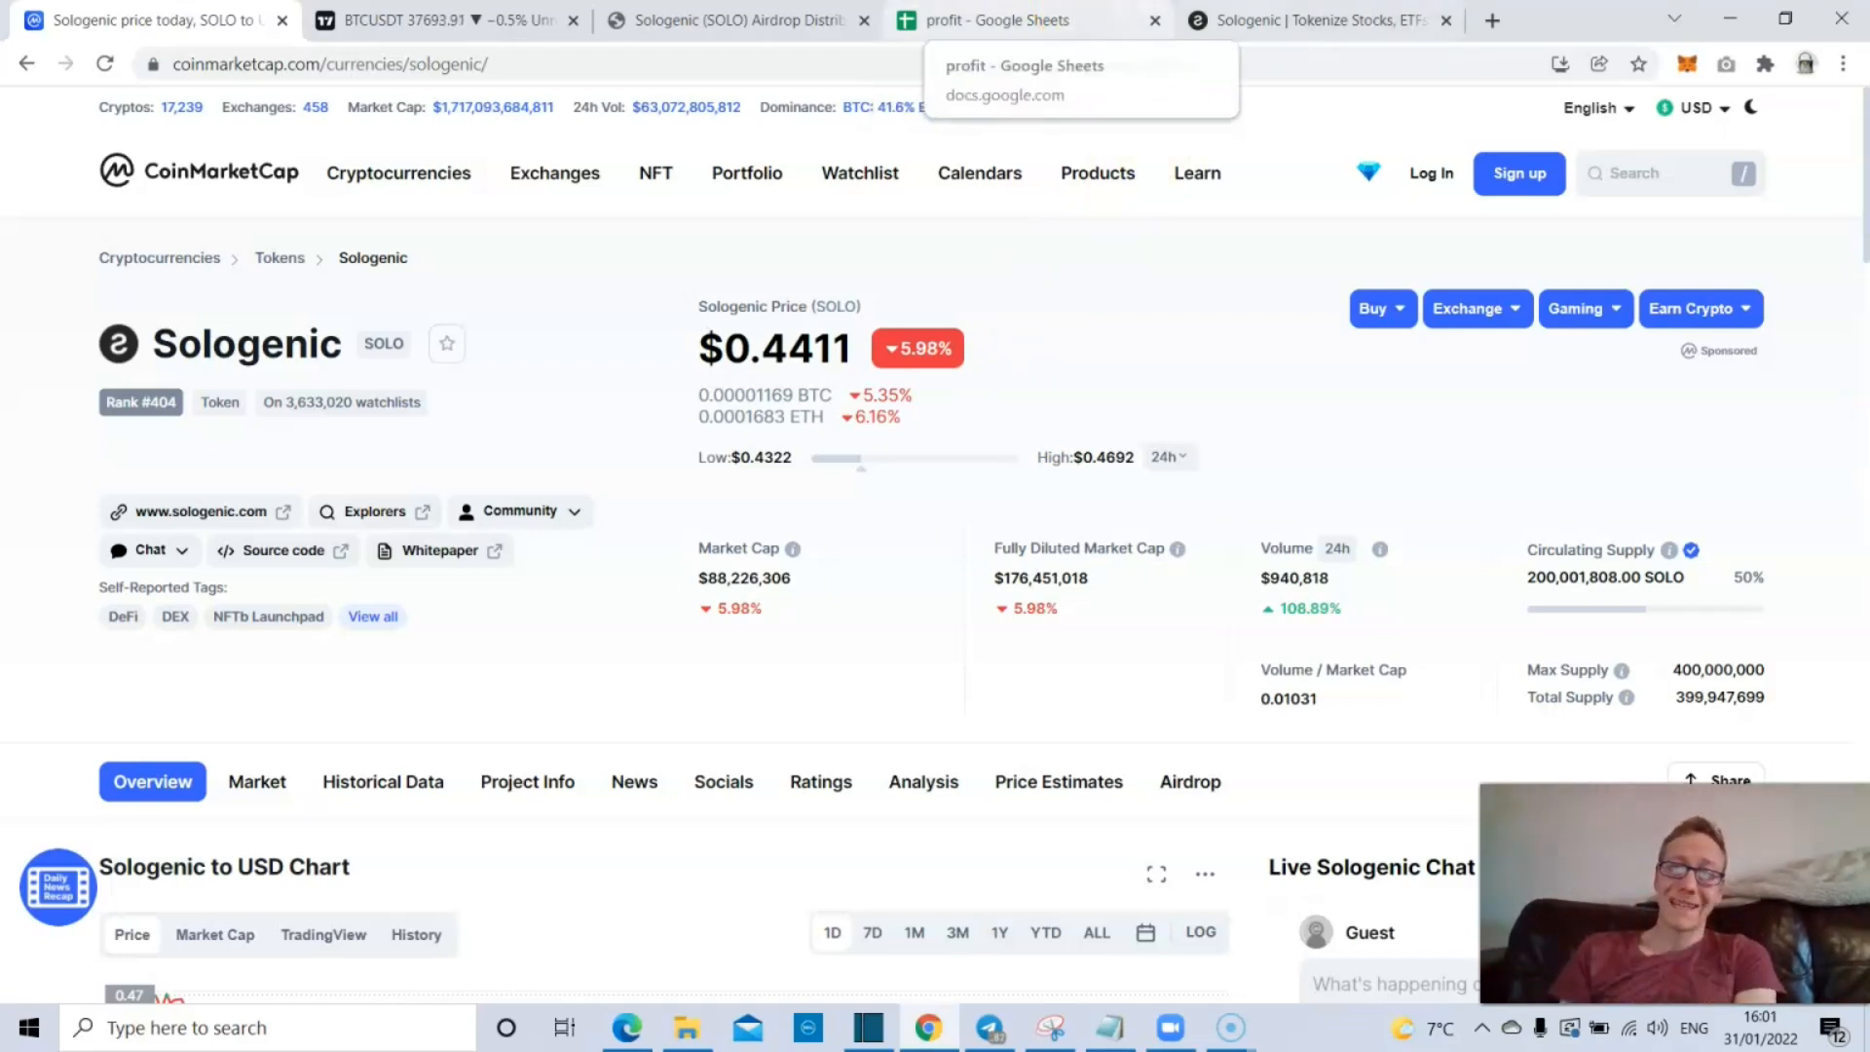
left_click(1318, 21)
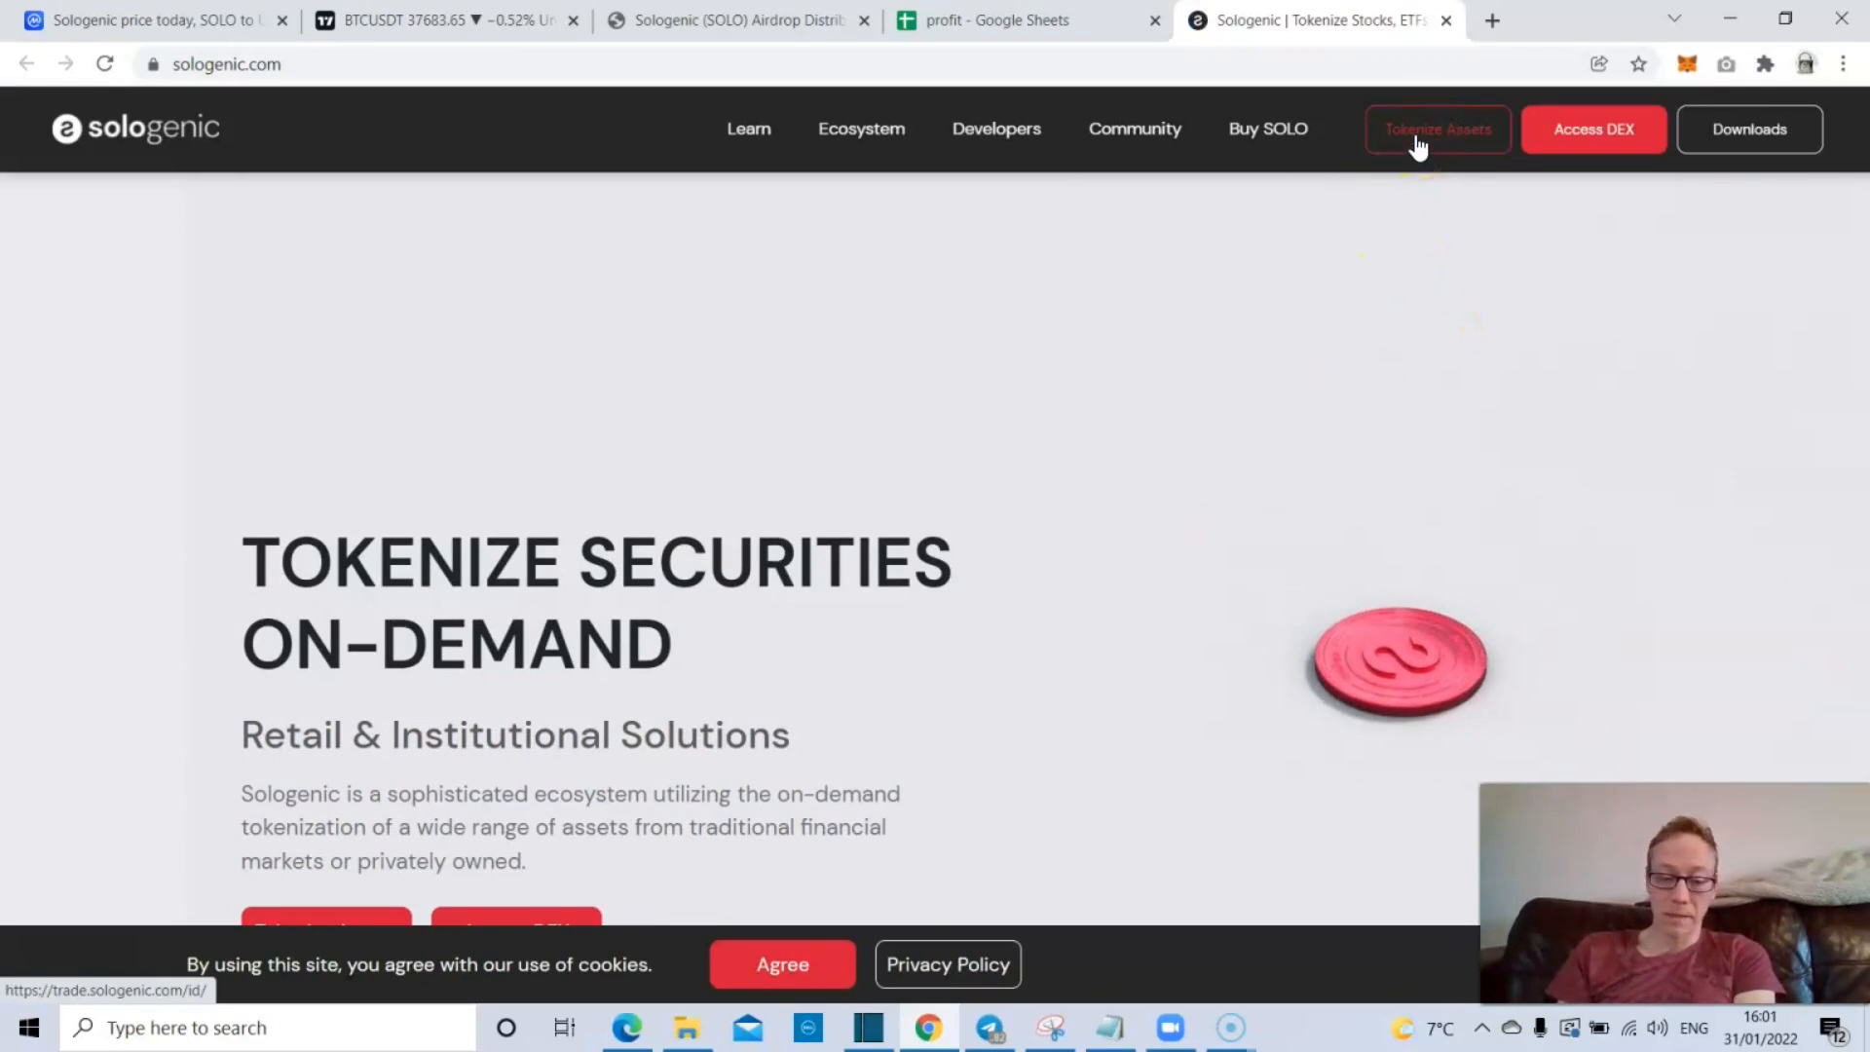
- Open a header link in a new tab and scroll to 'Connecting the Global Financial Markets with Crypto'
left_click(1438, 128)
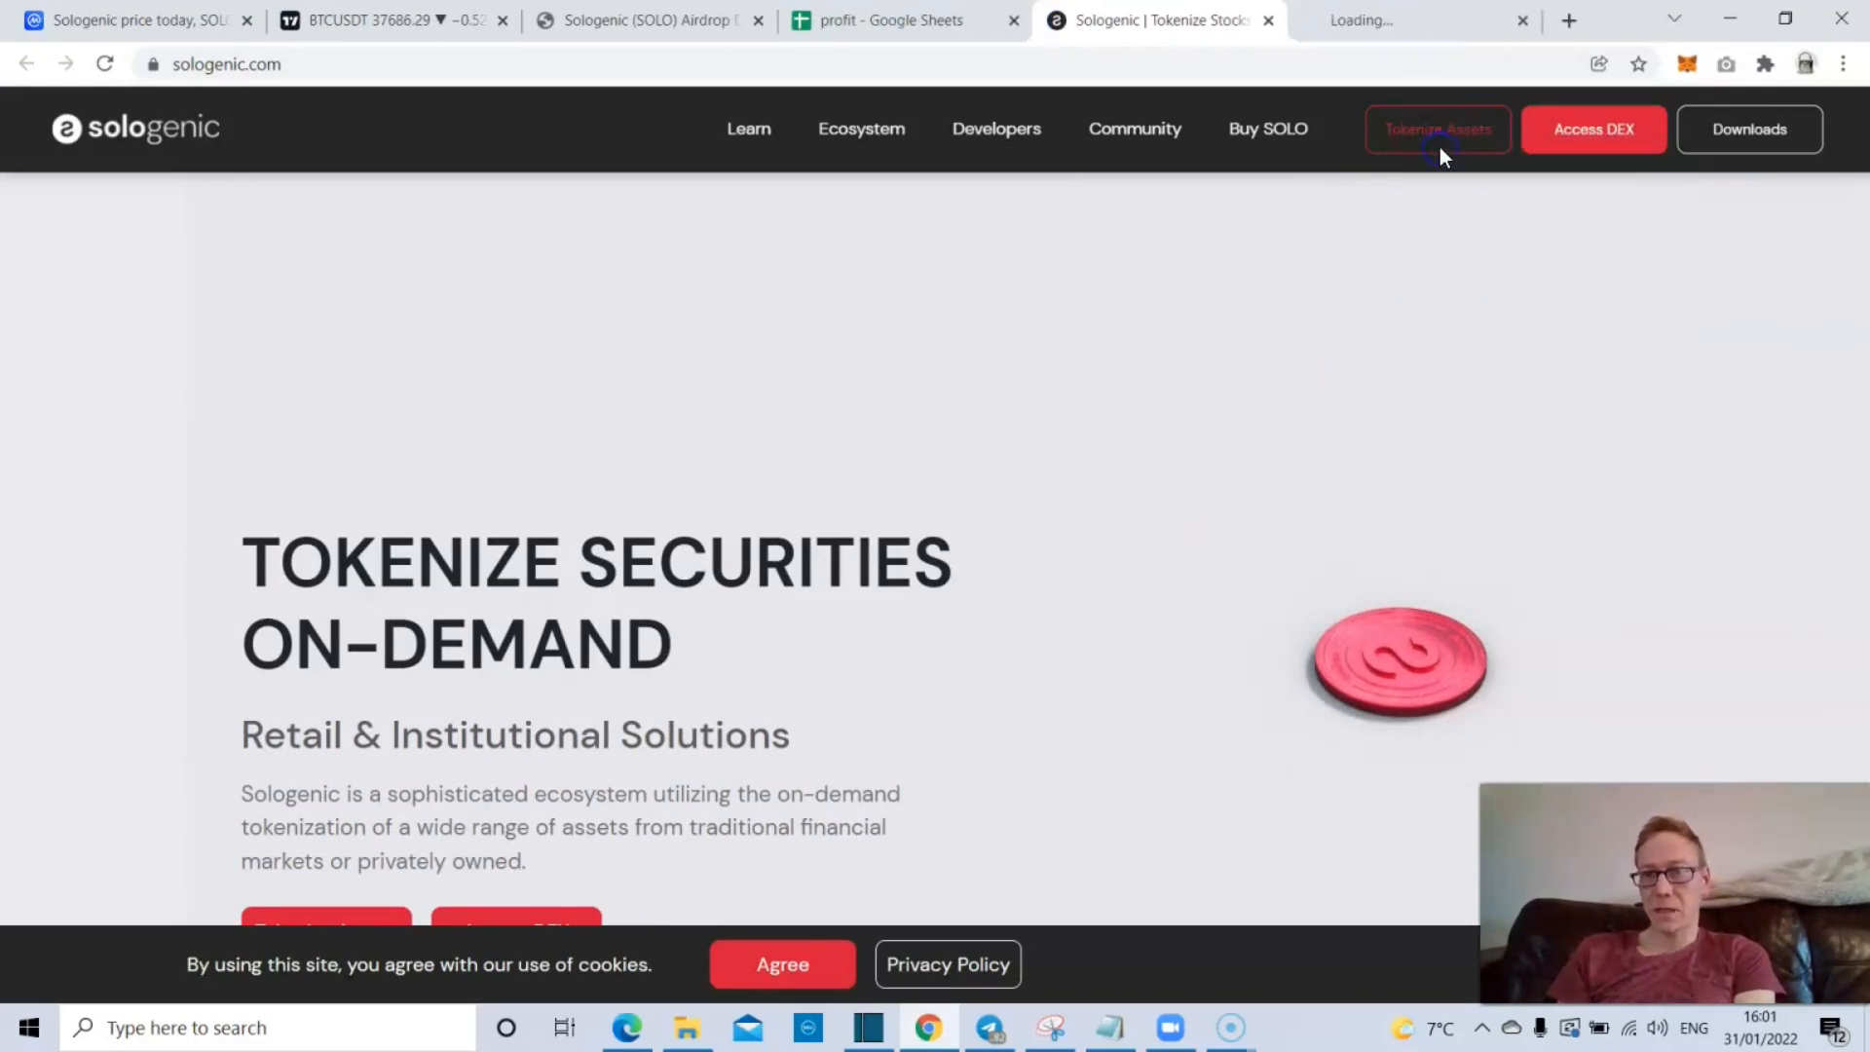
left_click(1438, 128)
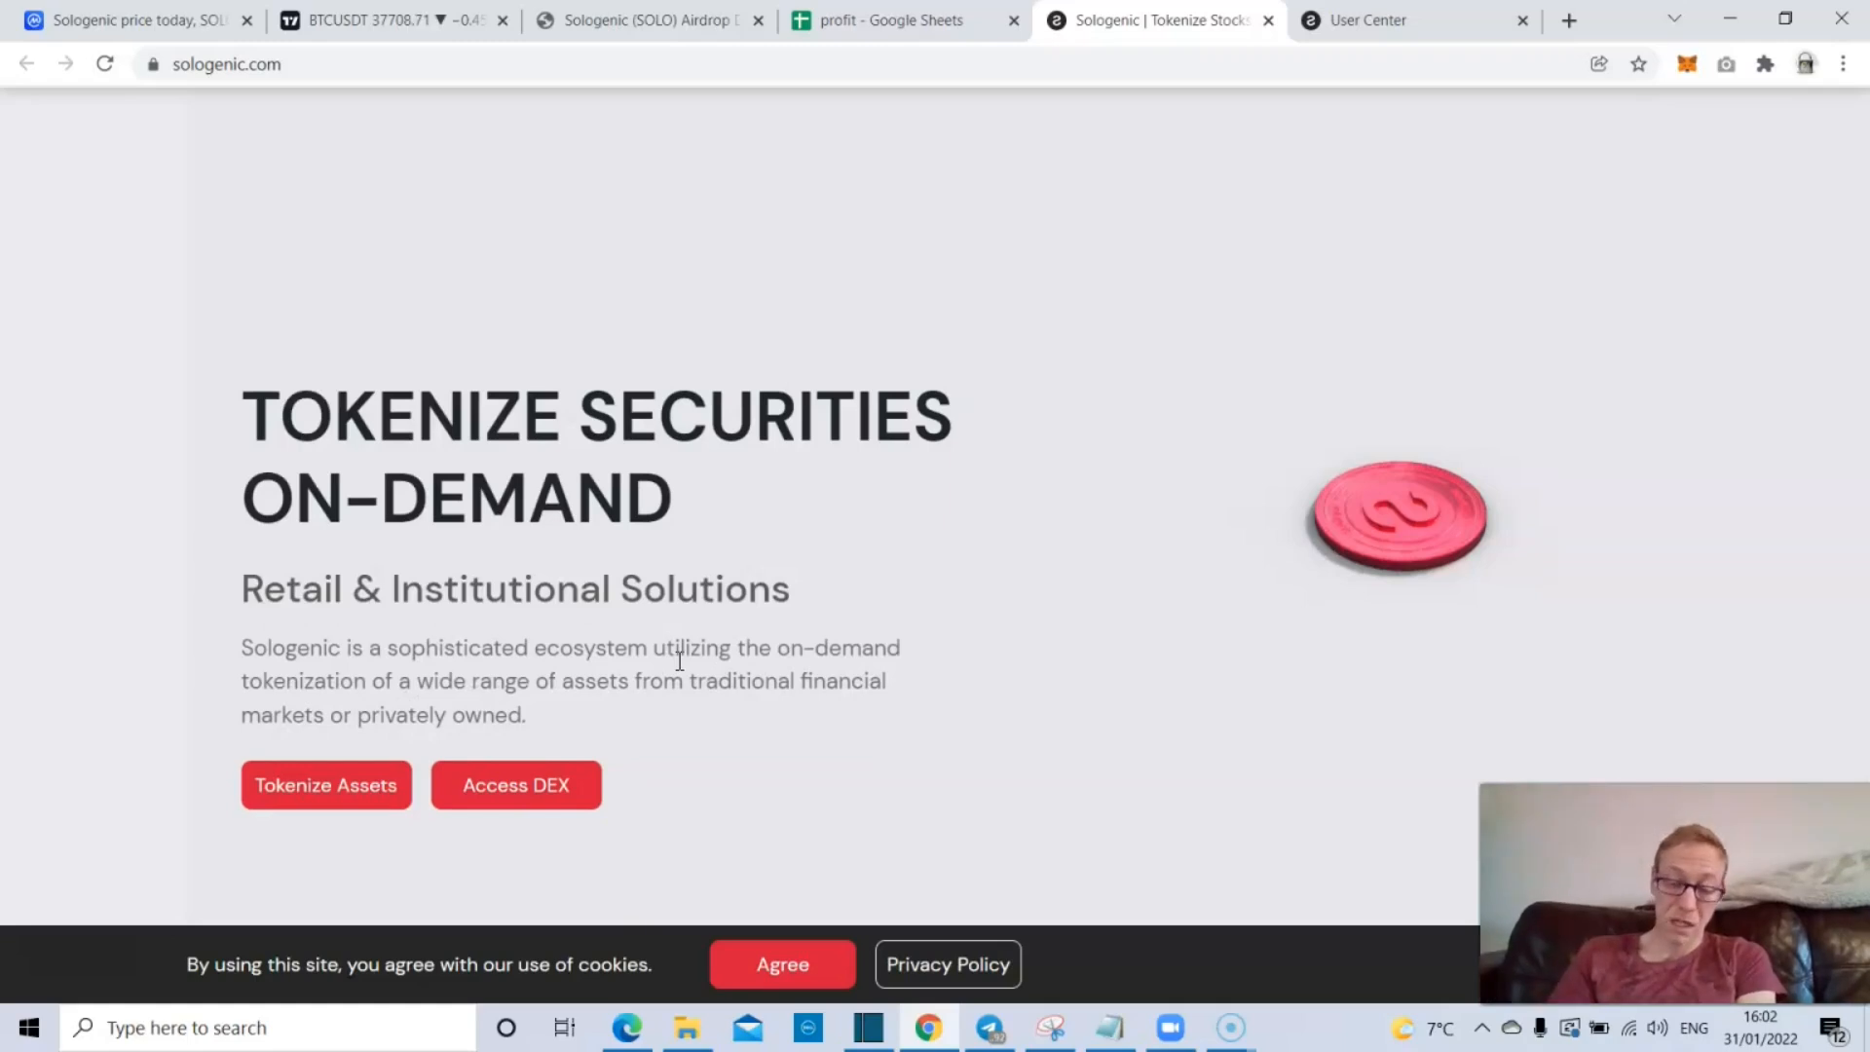
scroll("down", 3)
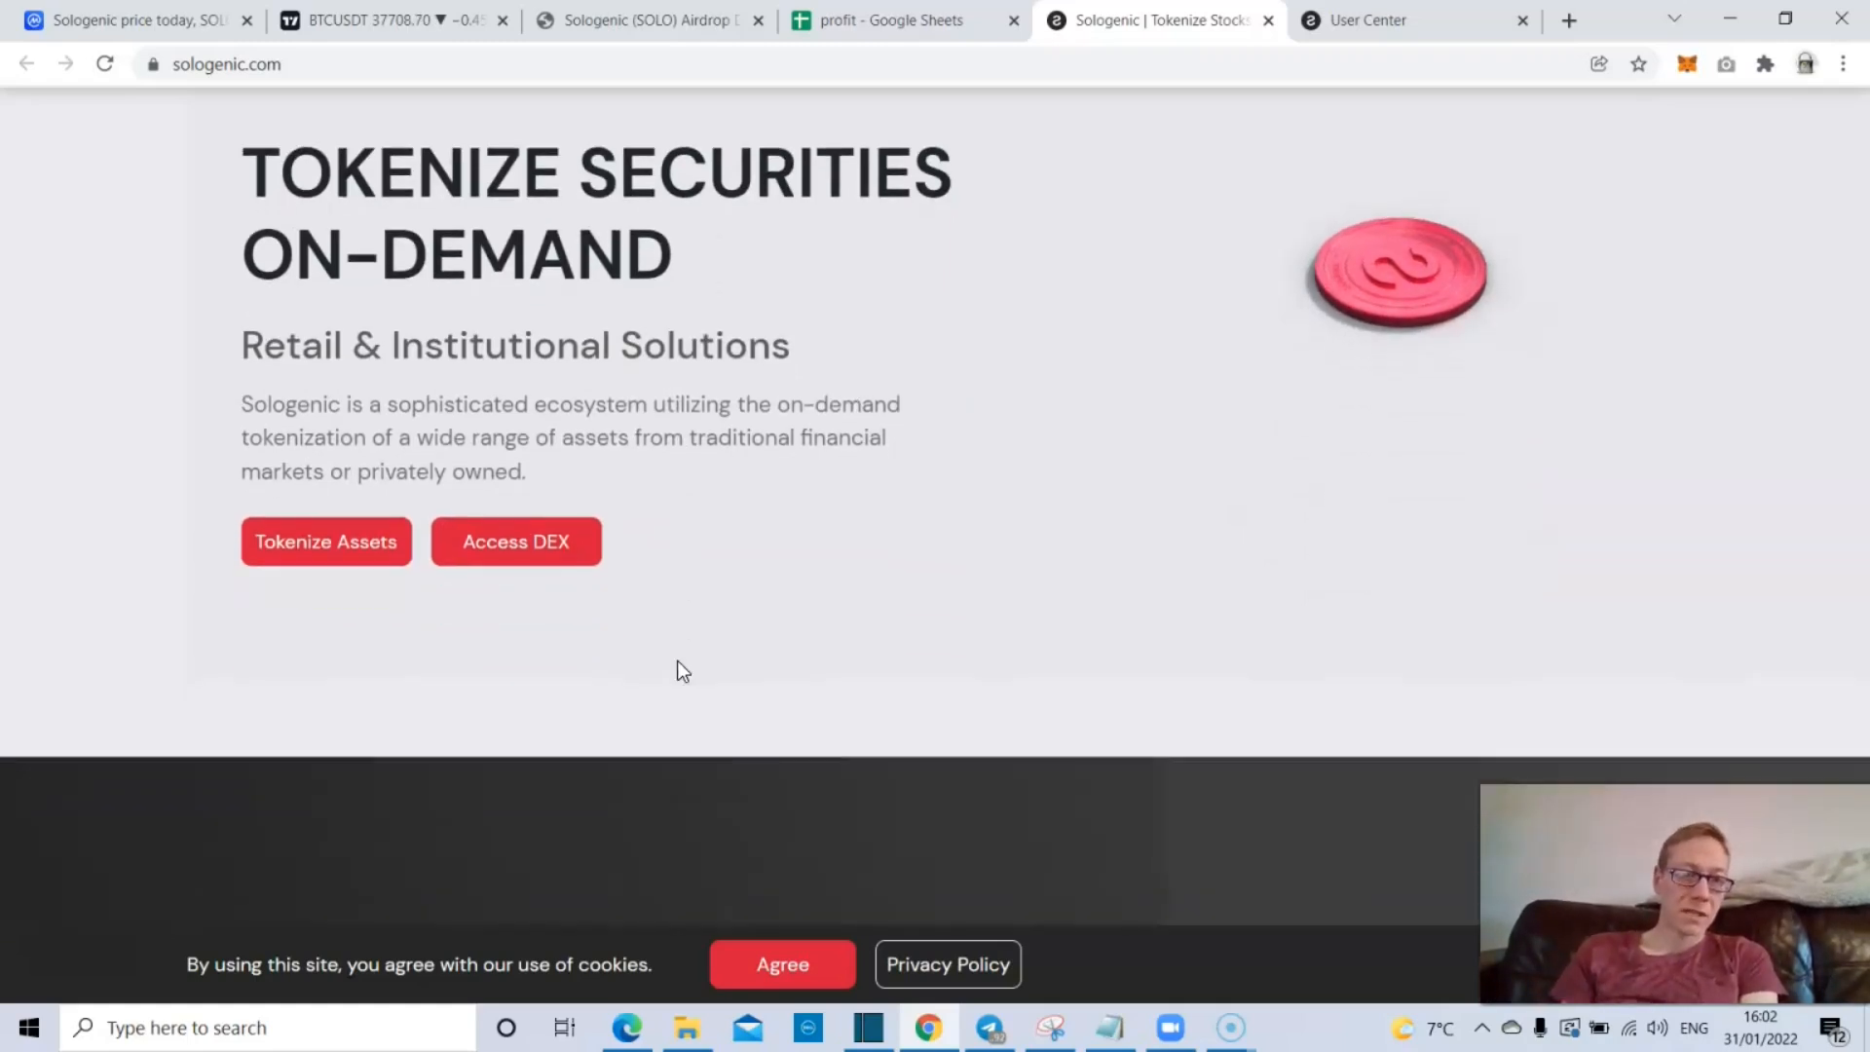
scroll("down", 3)
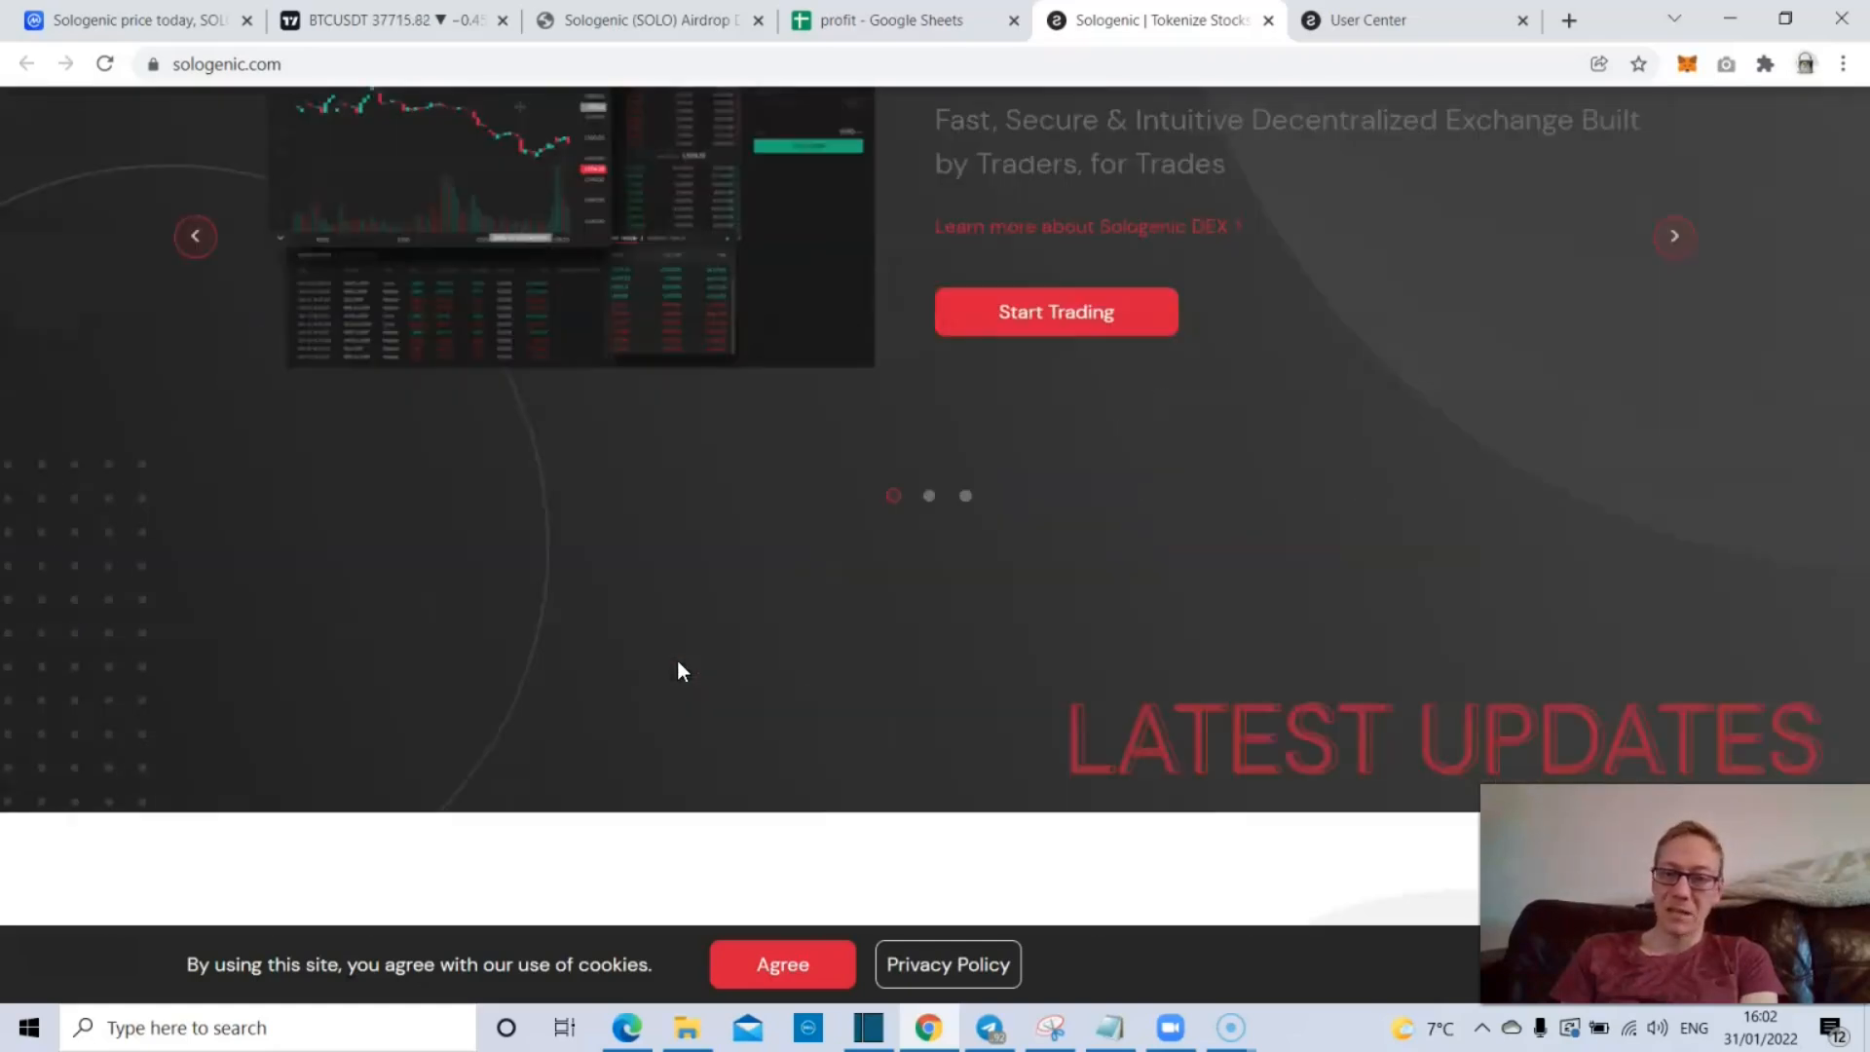
scroll("down", 3)
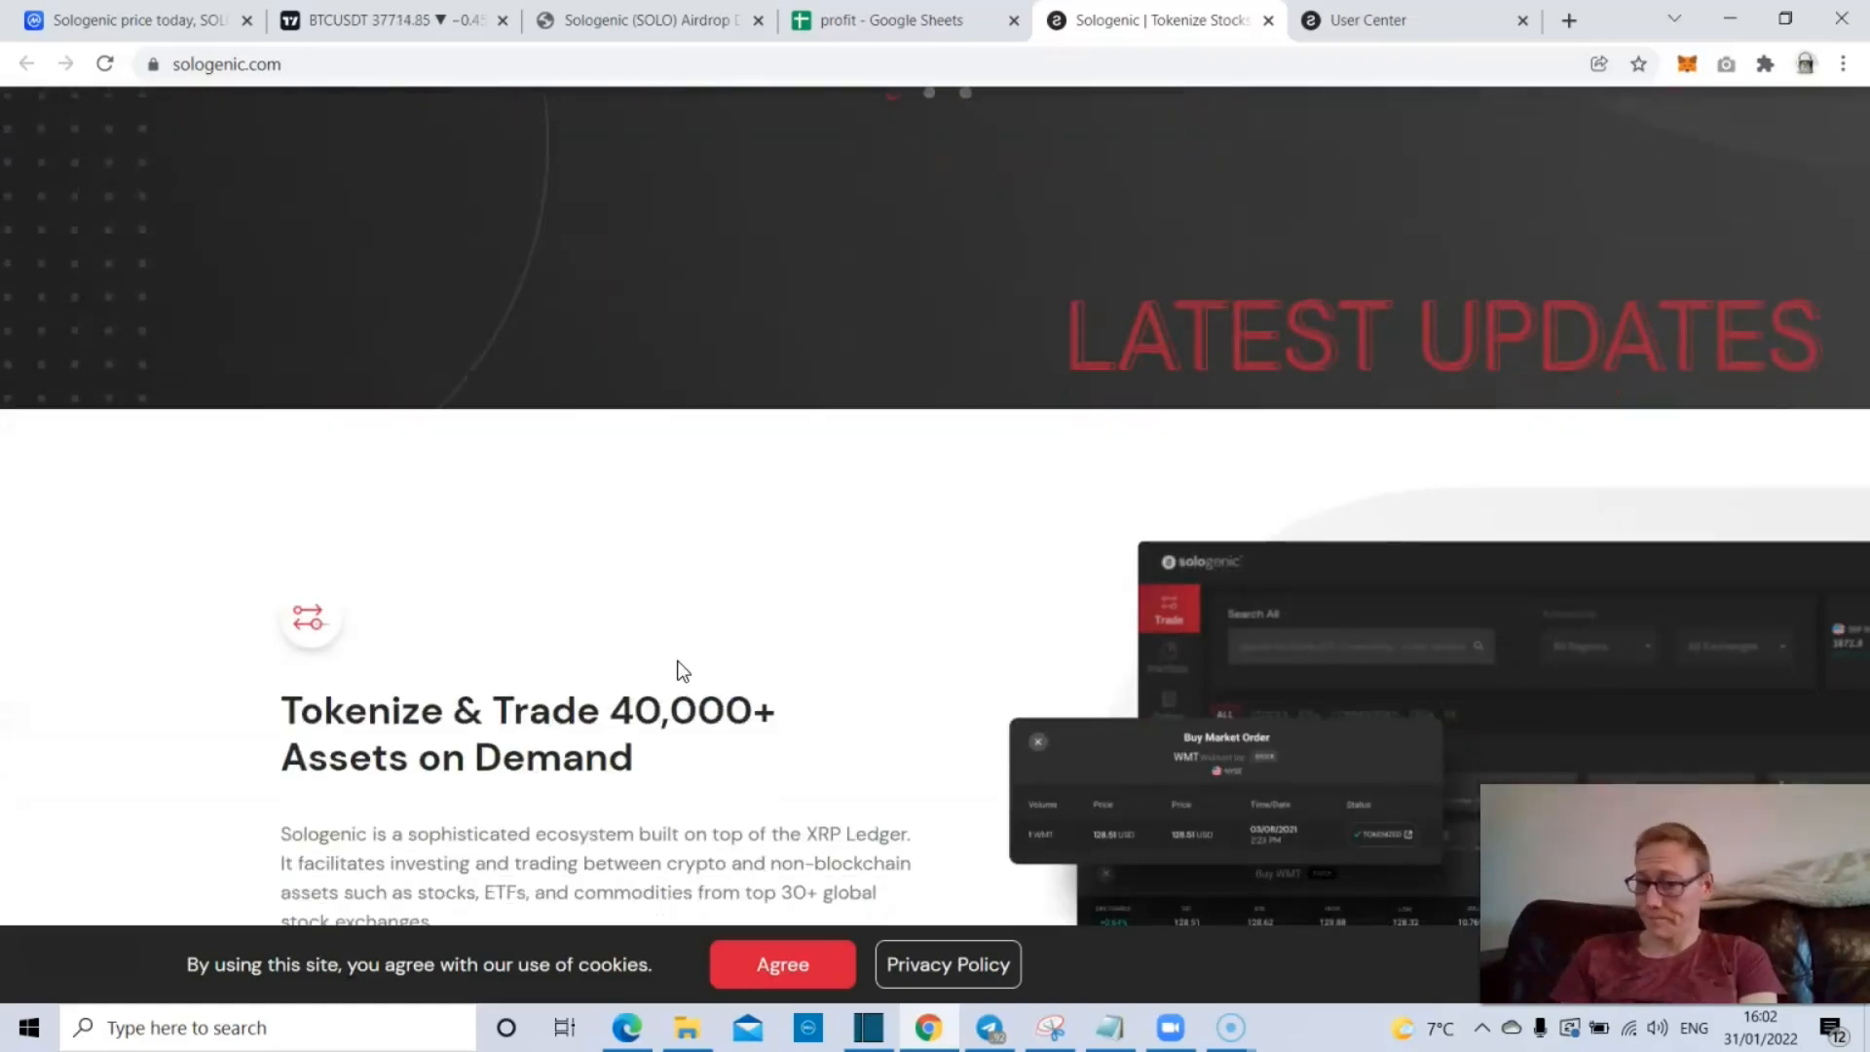
scroll("down", 3)
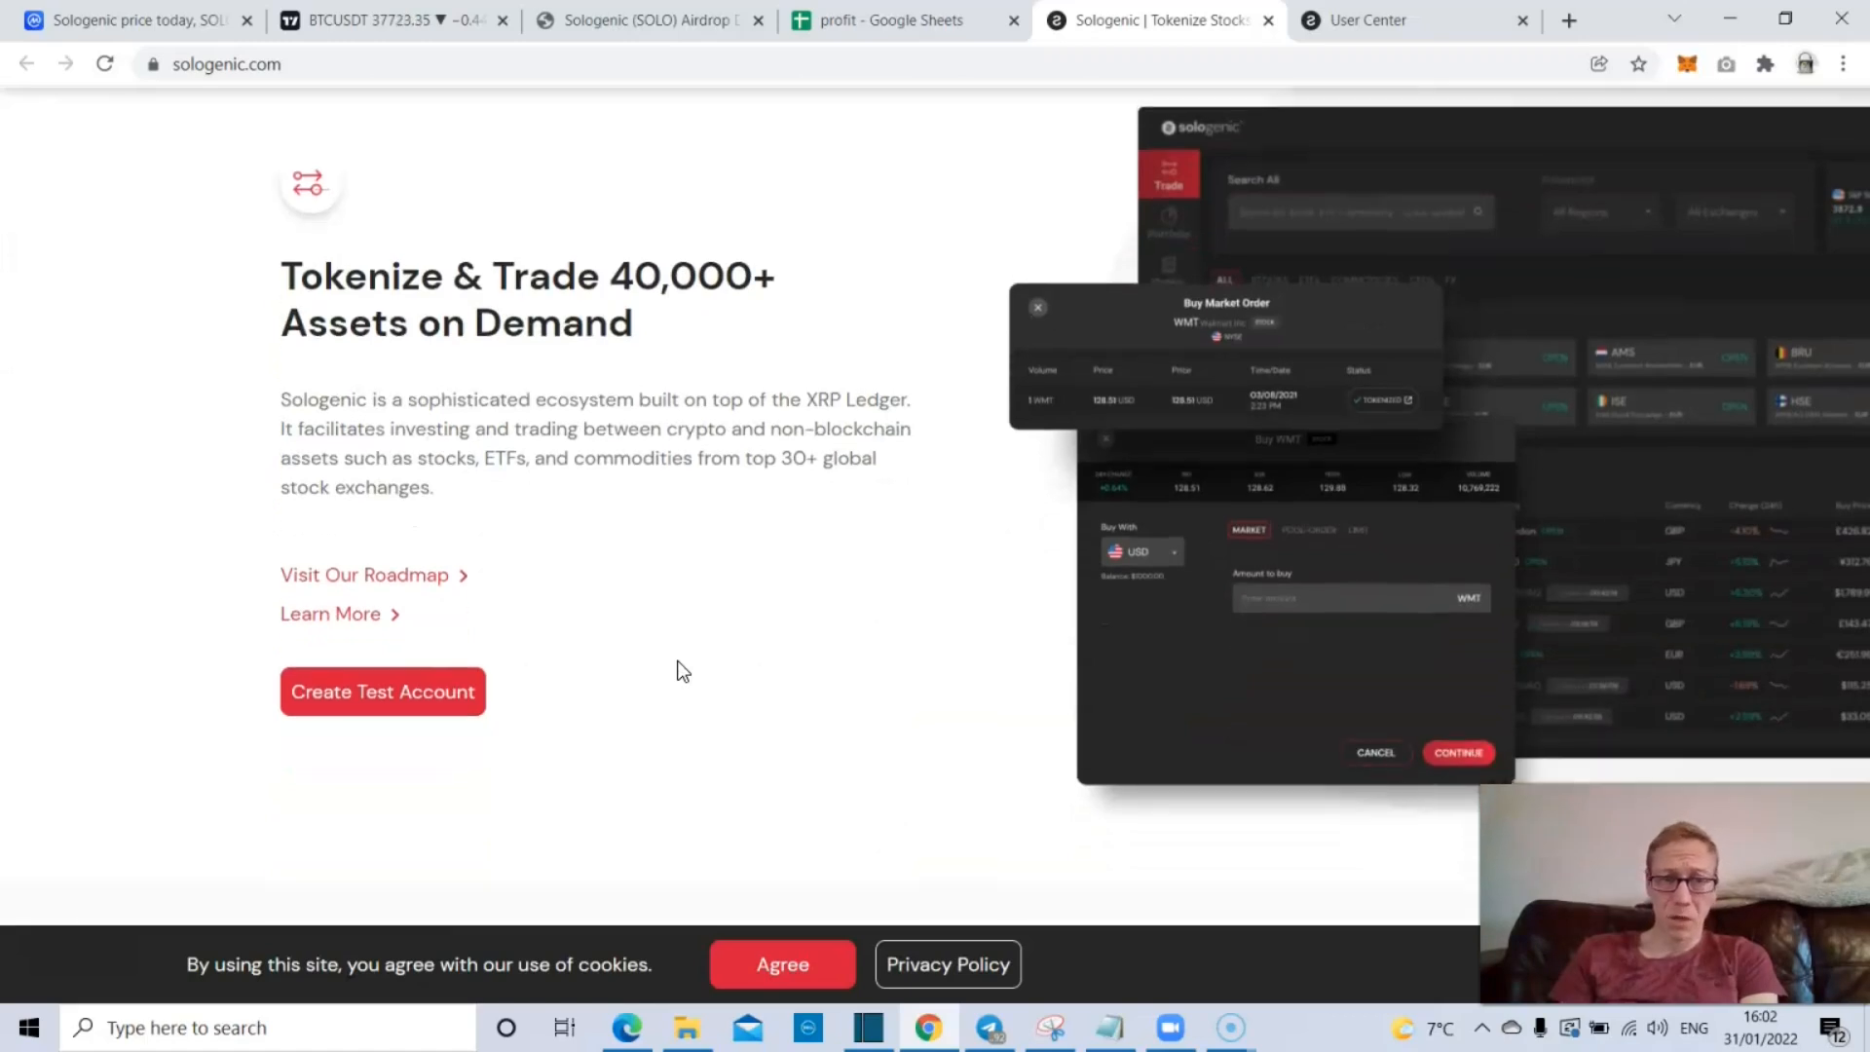
scroll("down", 3)
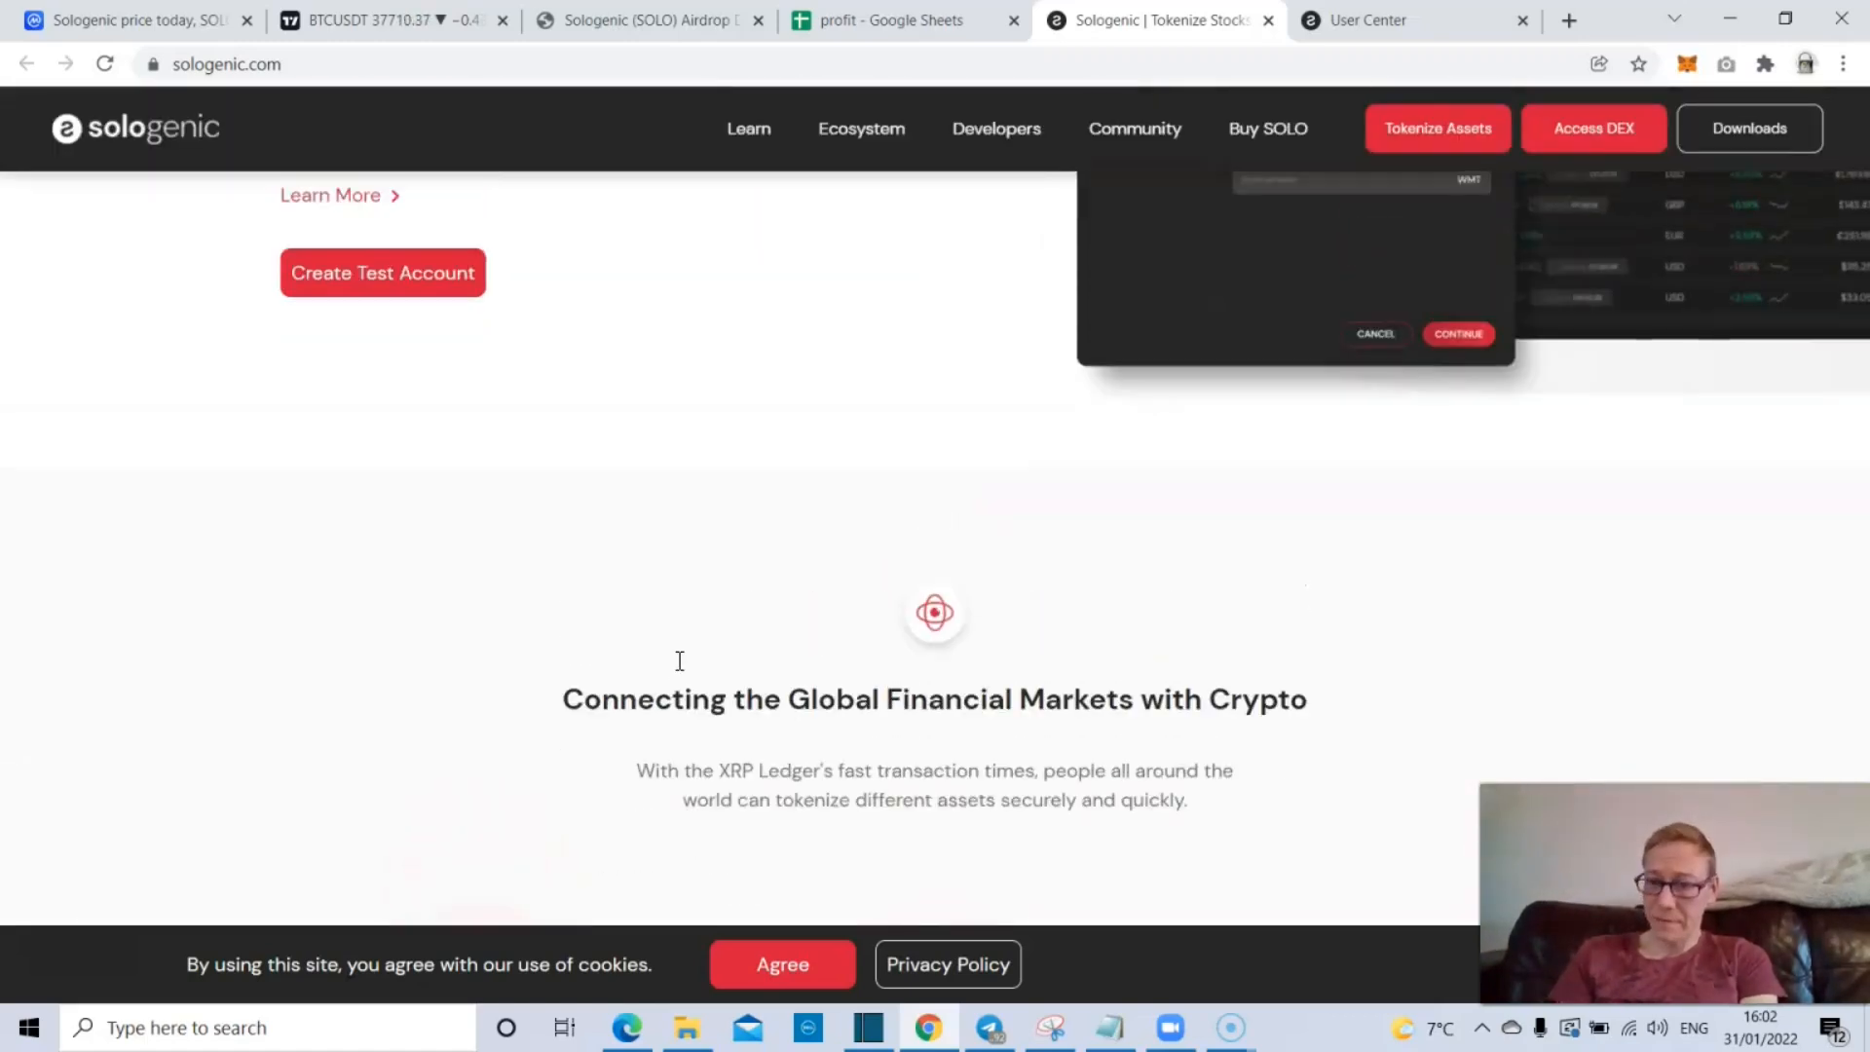
- View Sologenic's full self-reported tags (DeFi, DEX, NFTb Launchpad) on CoinMarketCap, then close the popup
left_click(132, 20)
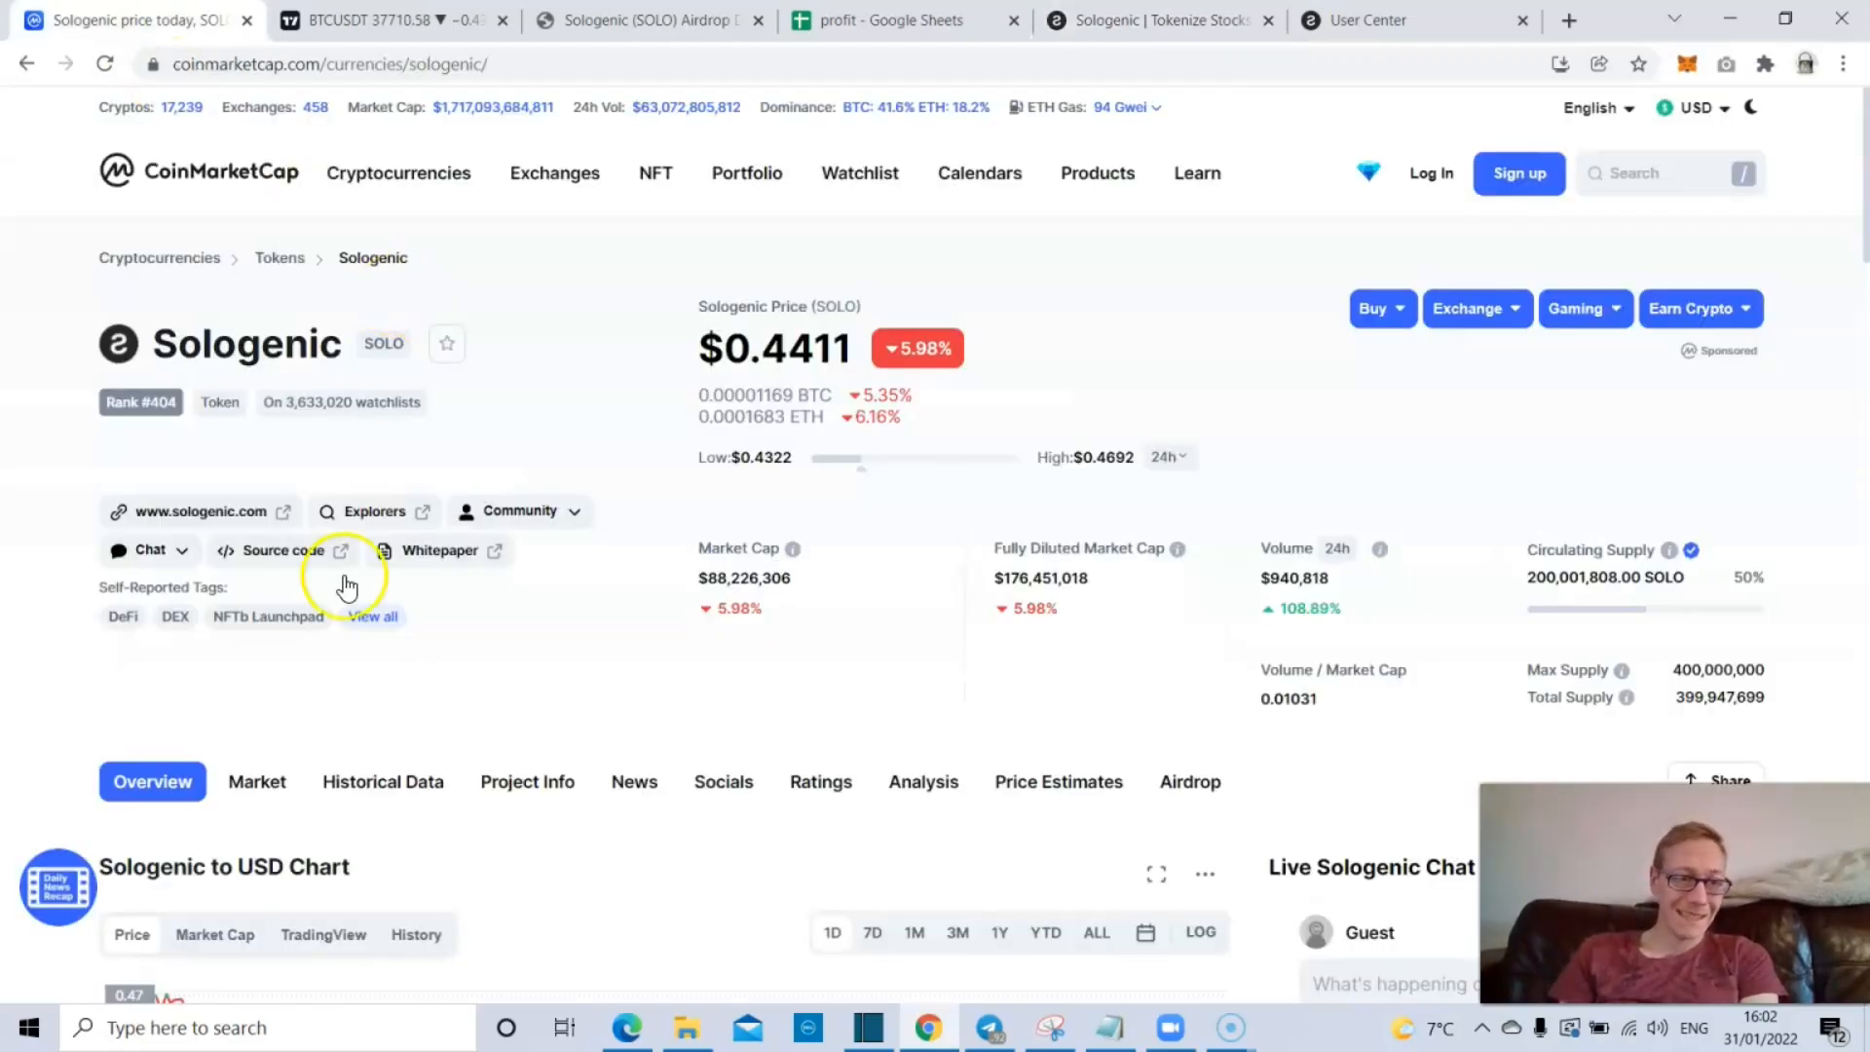
left_click(371, 616)
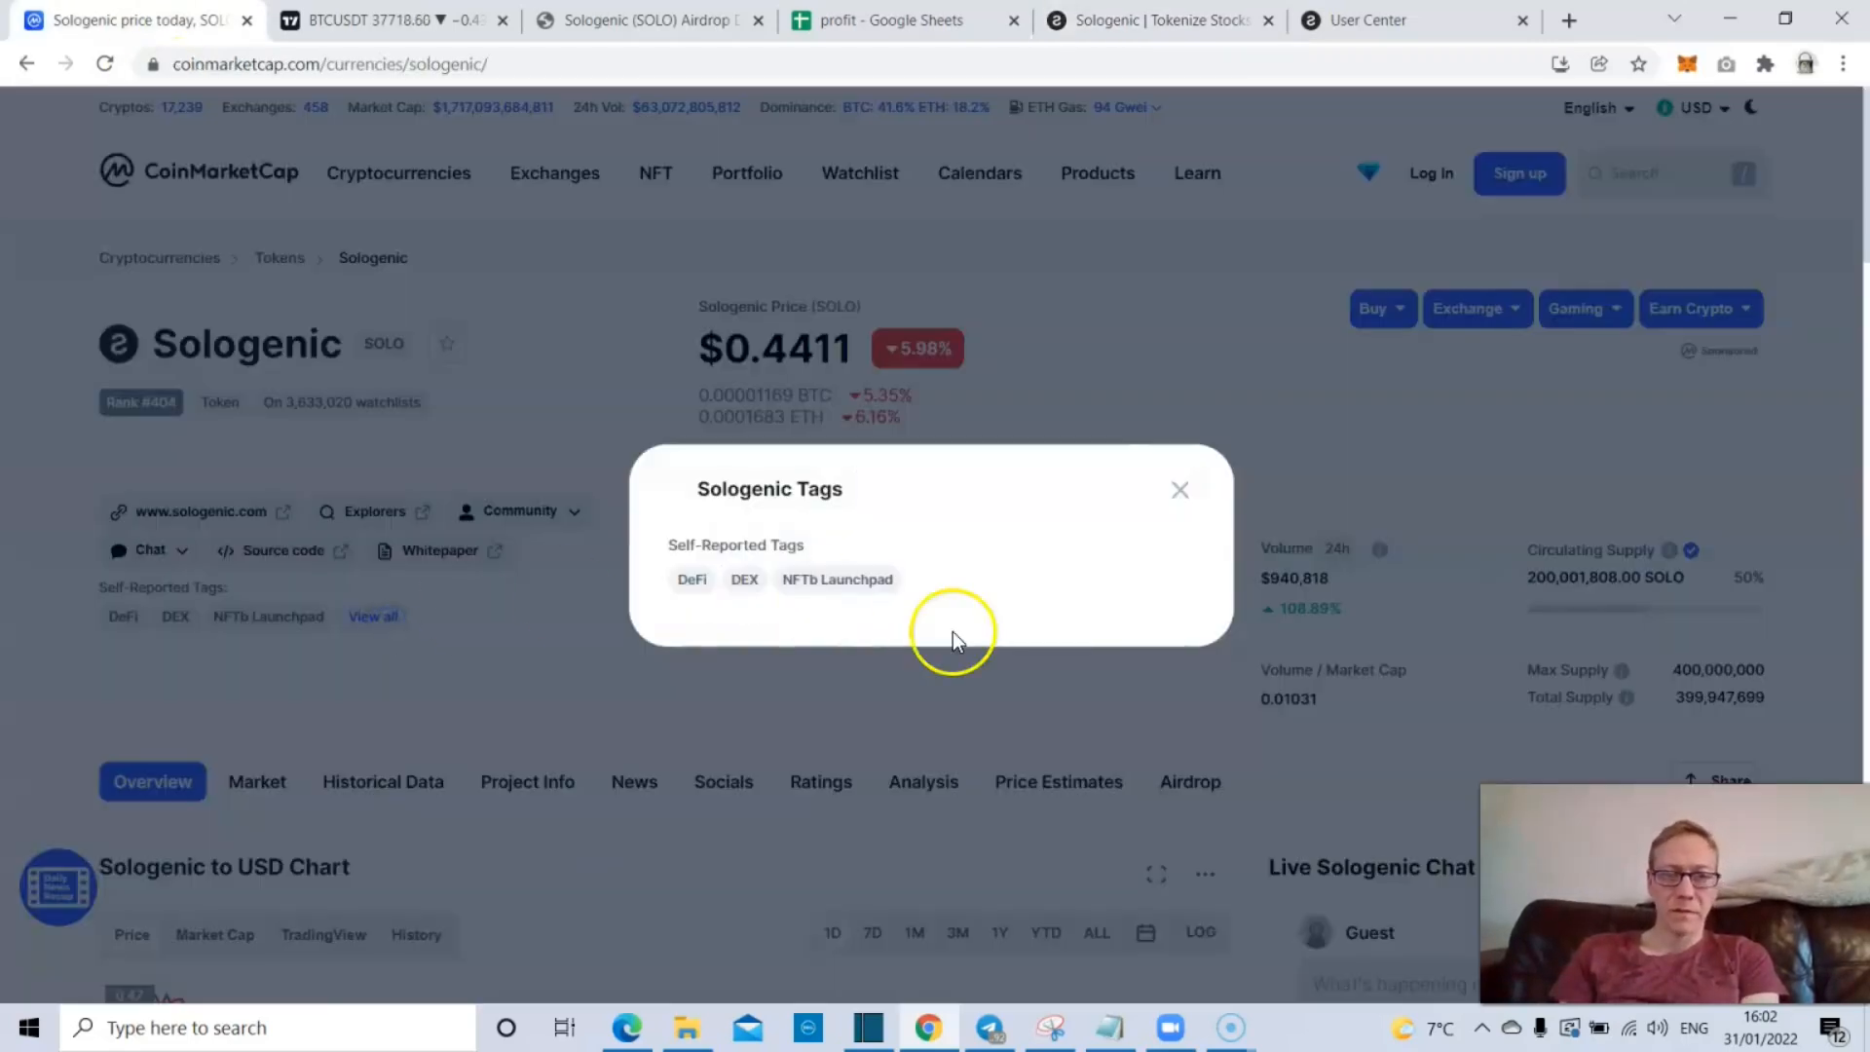
left_click(1180, 489)
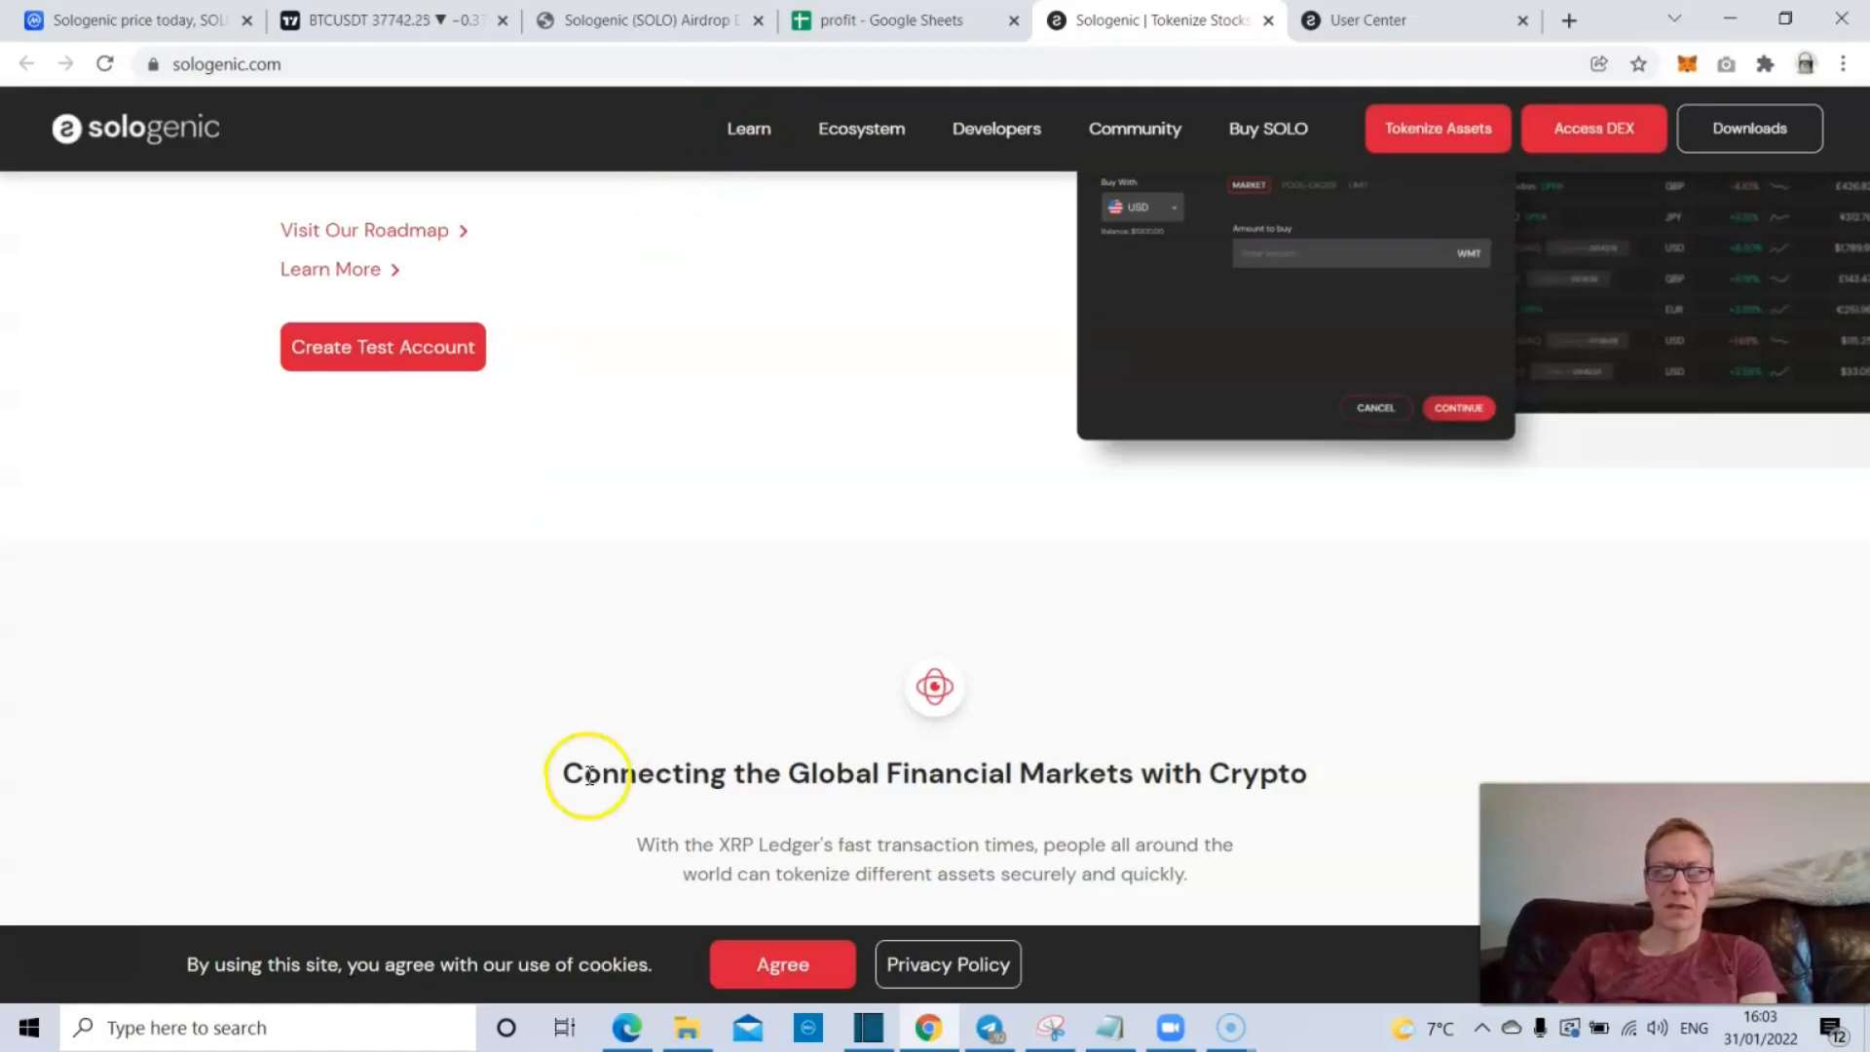
- Scroll through the homepage features and world map, then advance the product carousel to SOLONEX
scroll("down", 3)
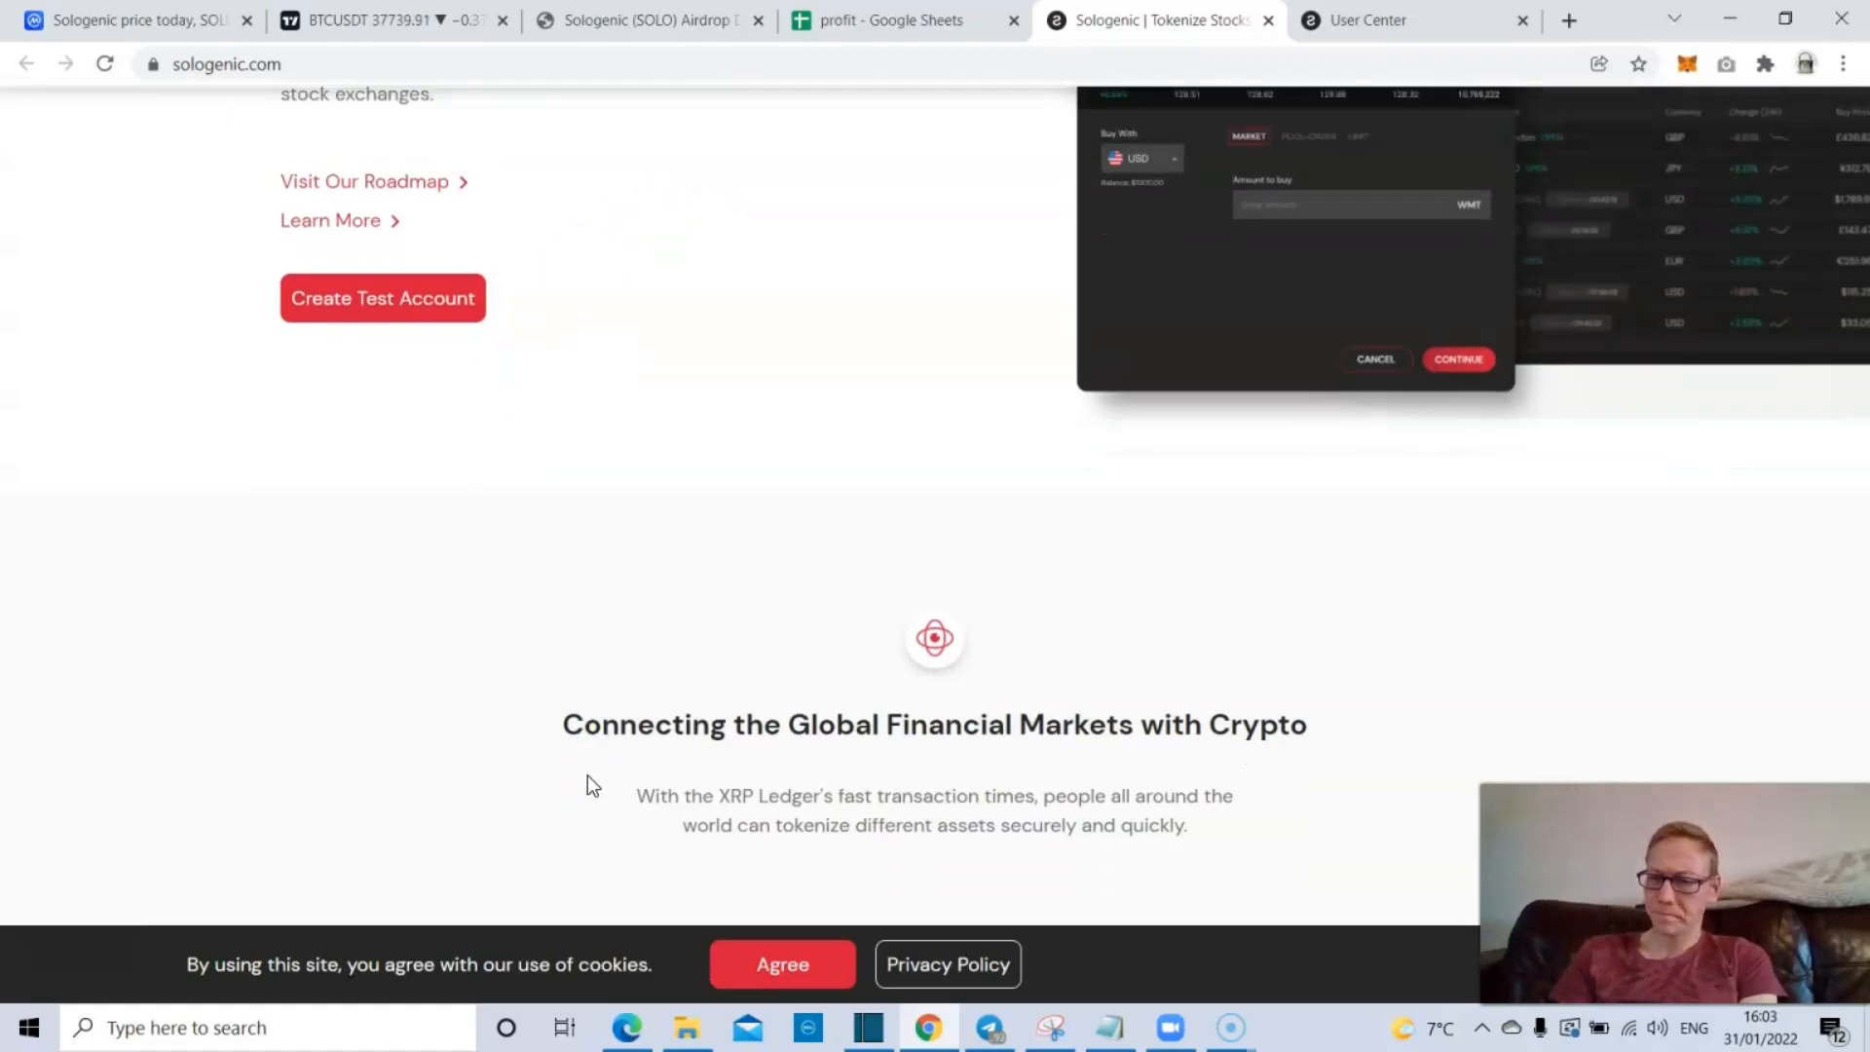
scroll("down", 3)
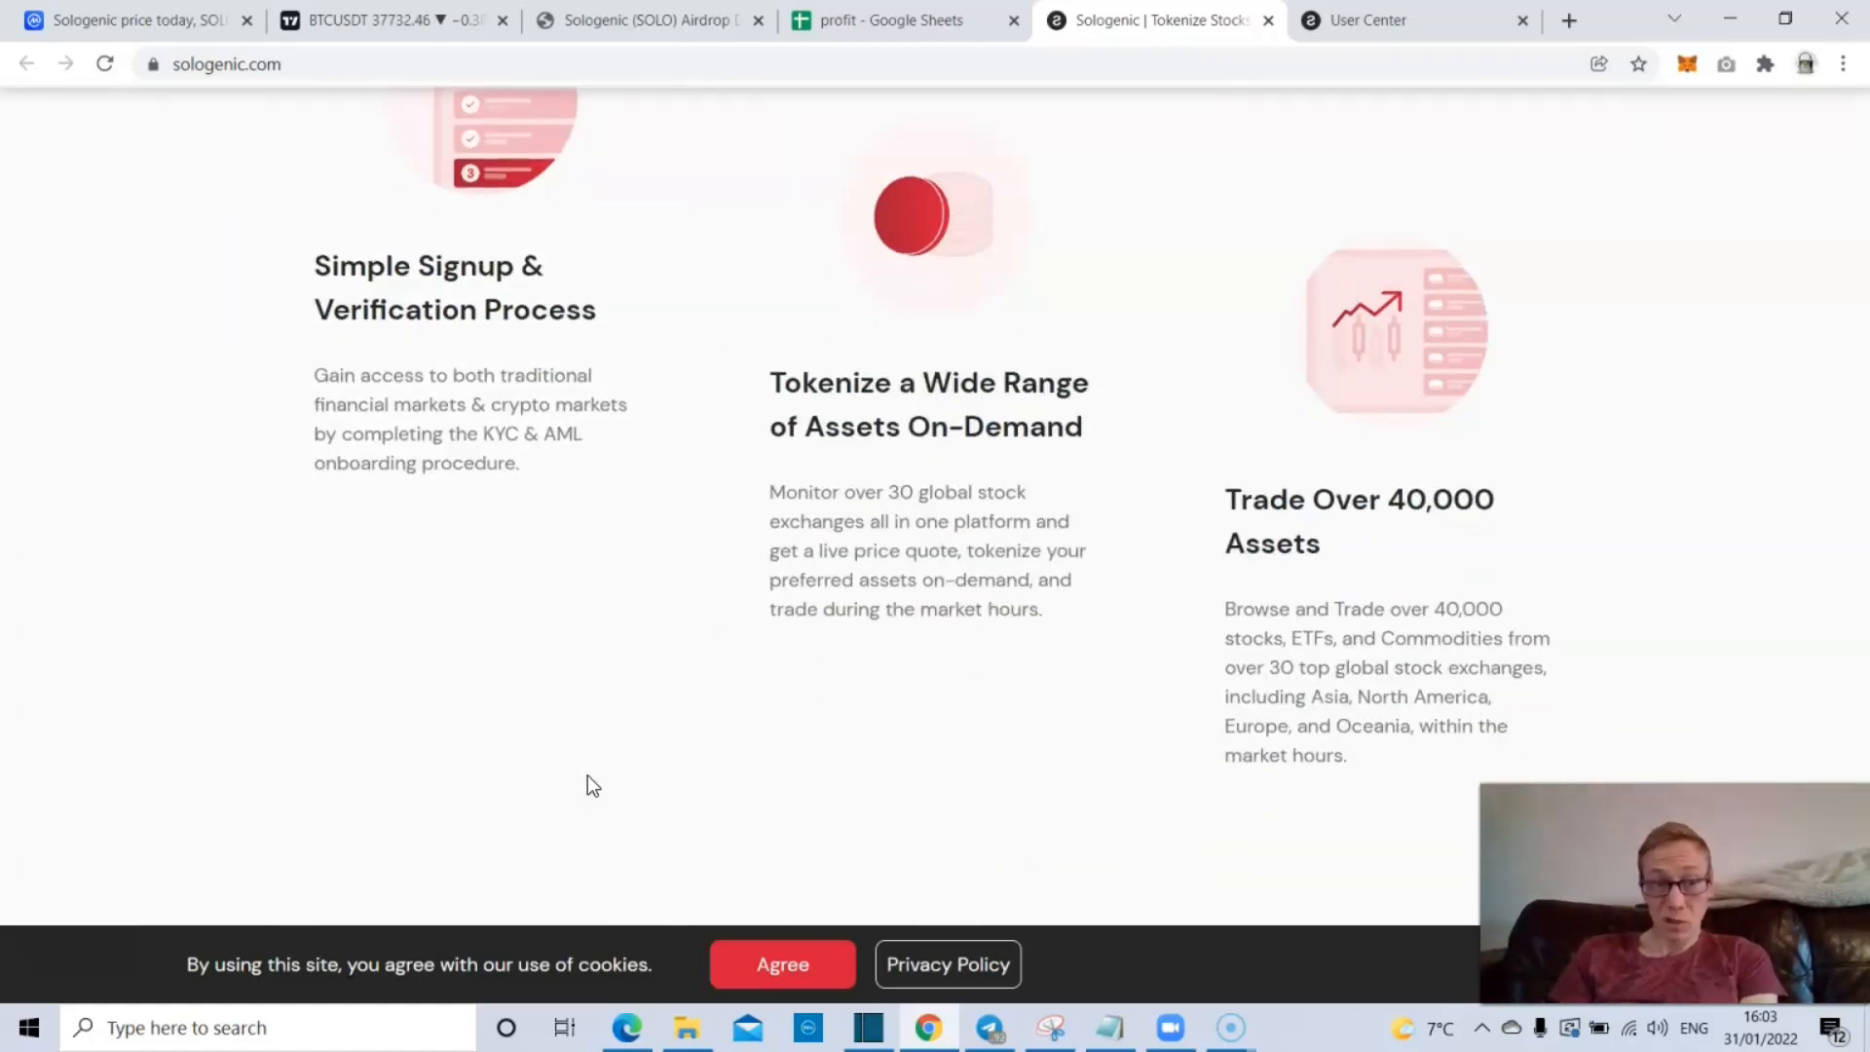
scroll("down", 3)
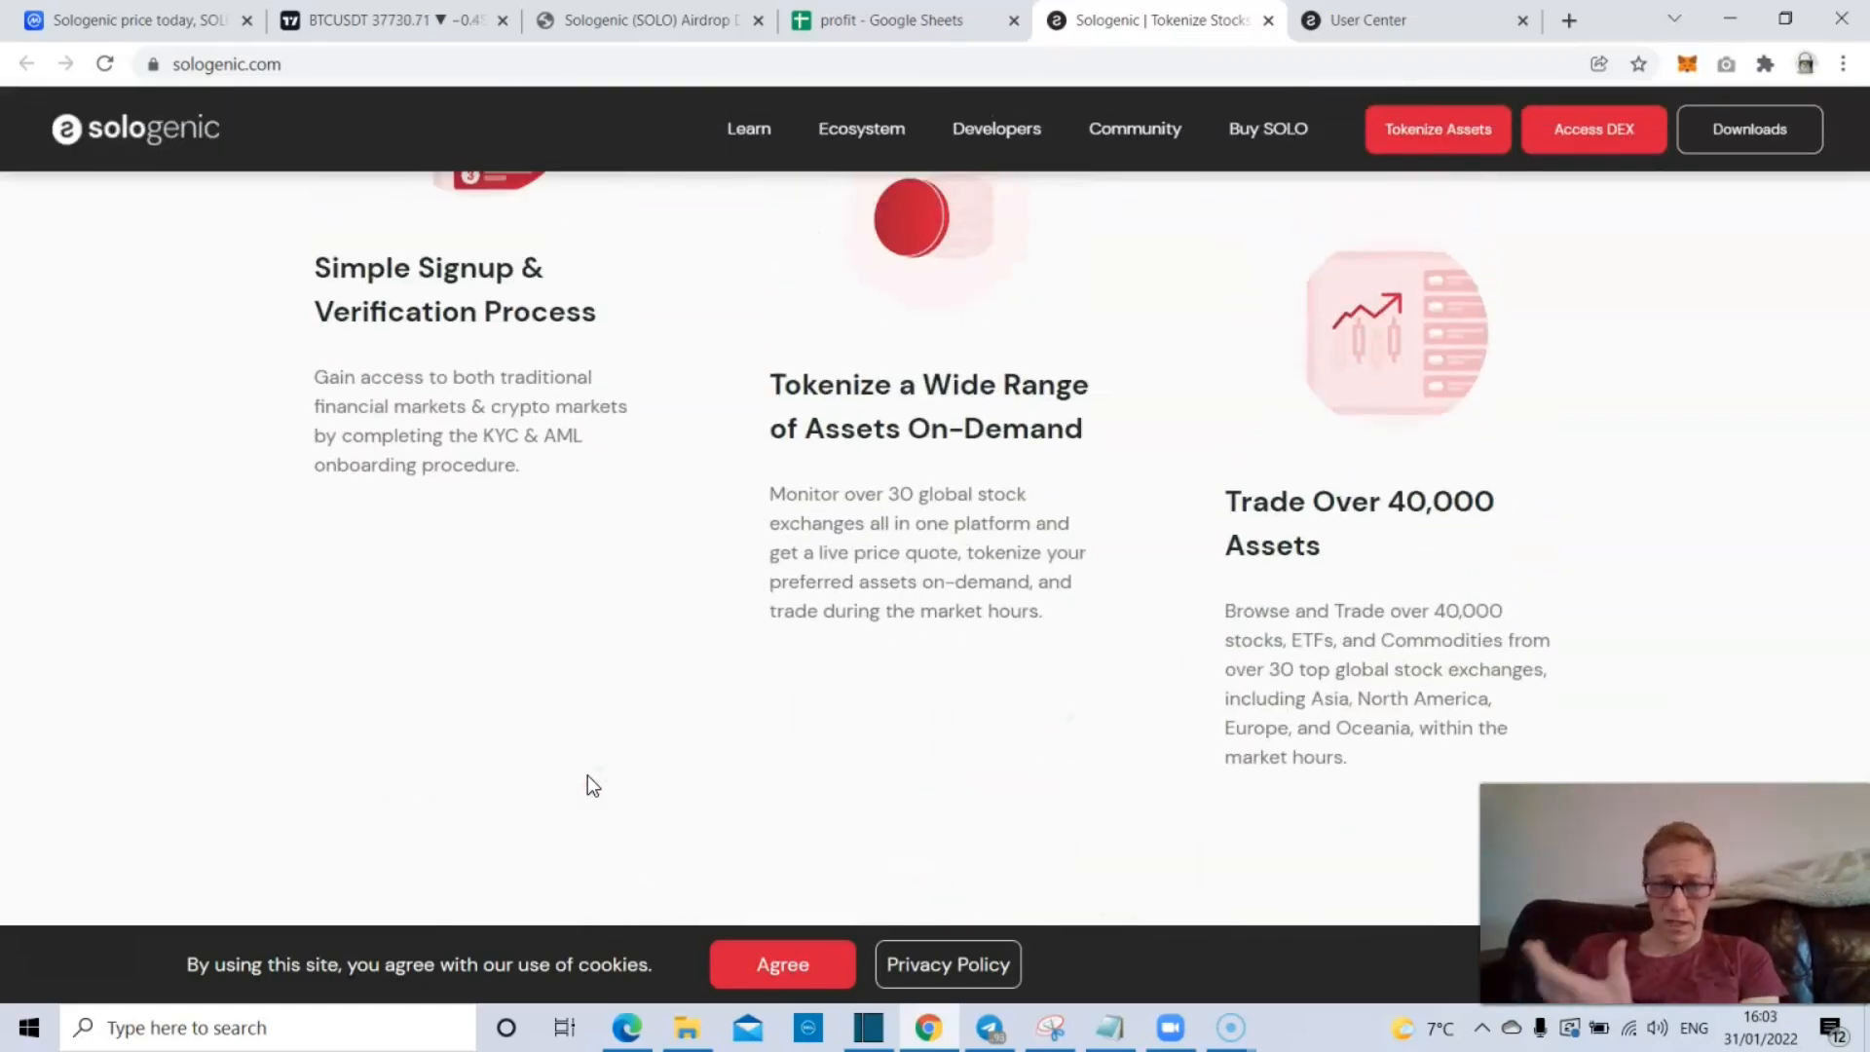
scroll("down", 3)
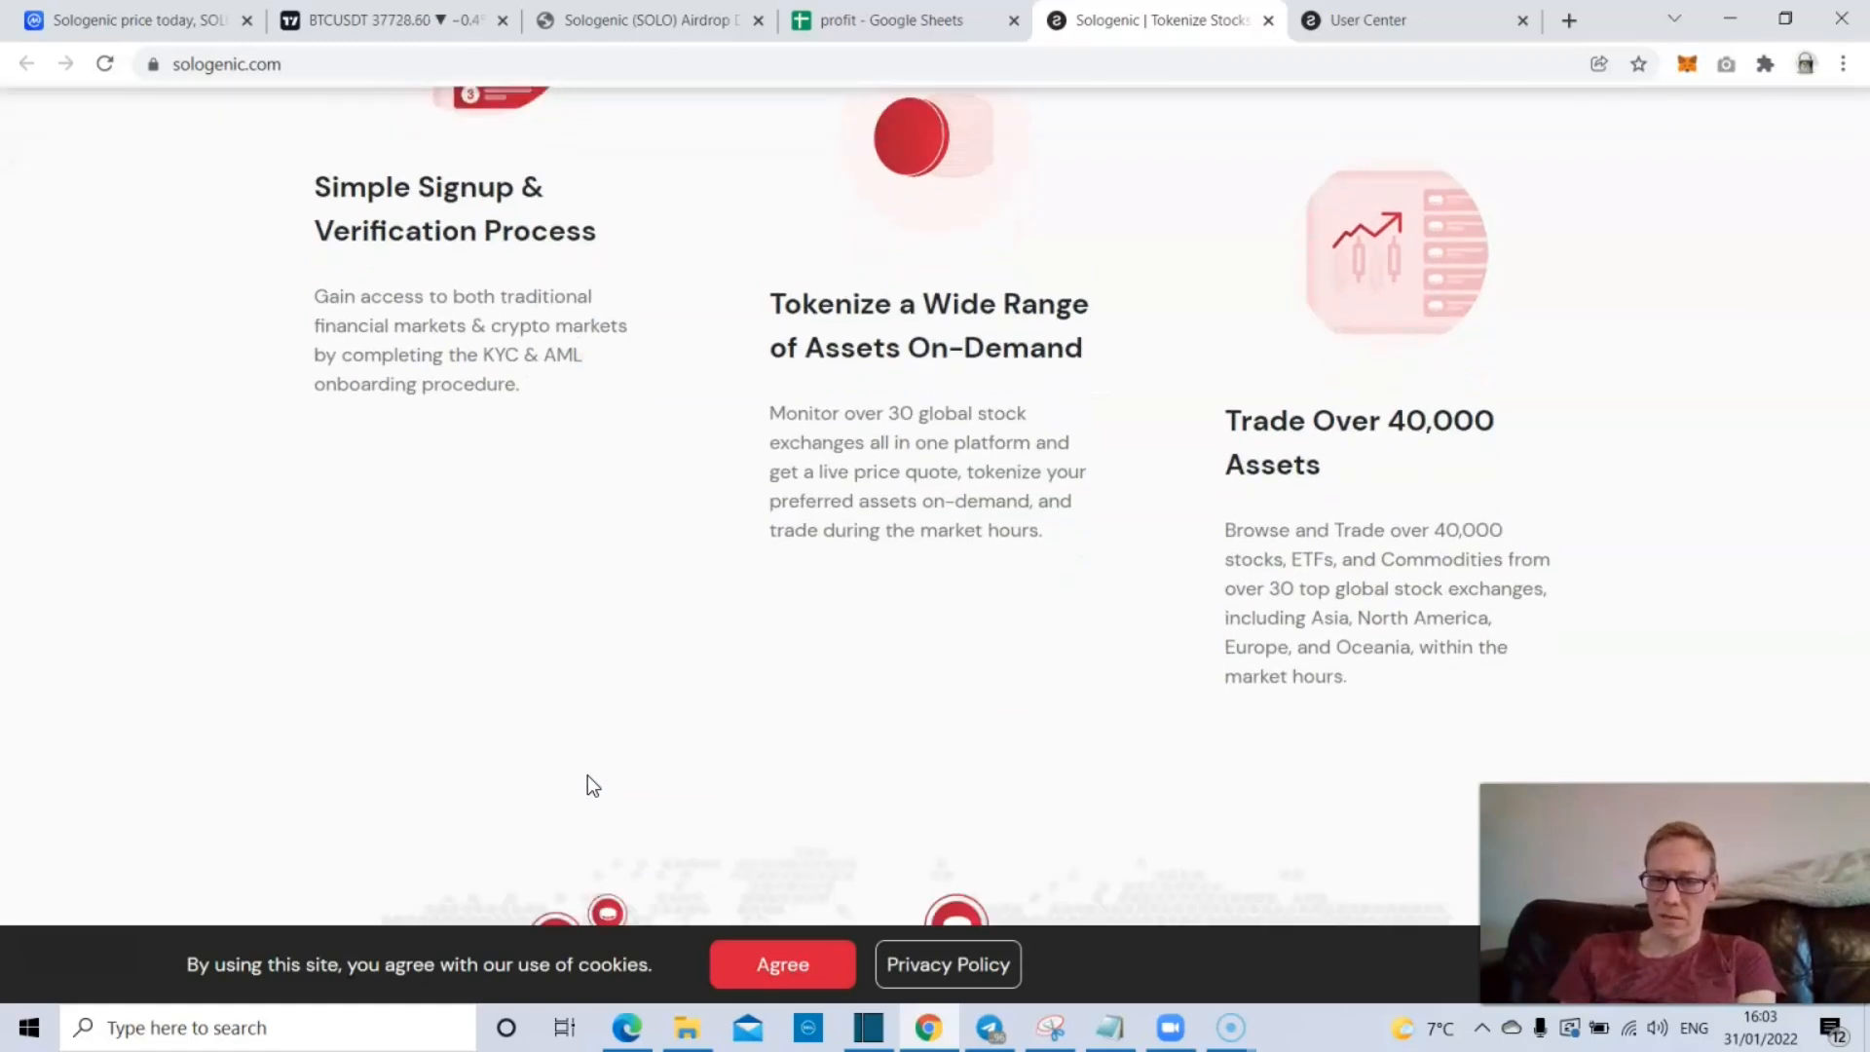
scroll("down", 3)
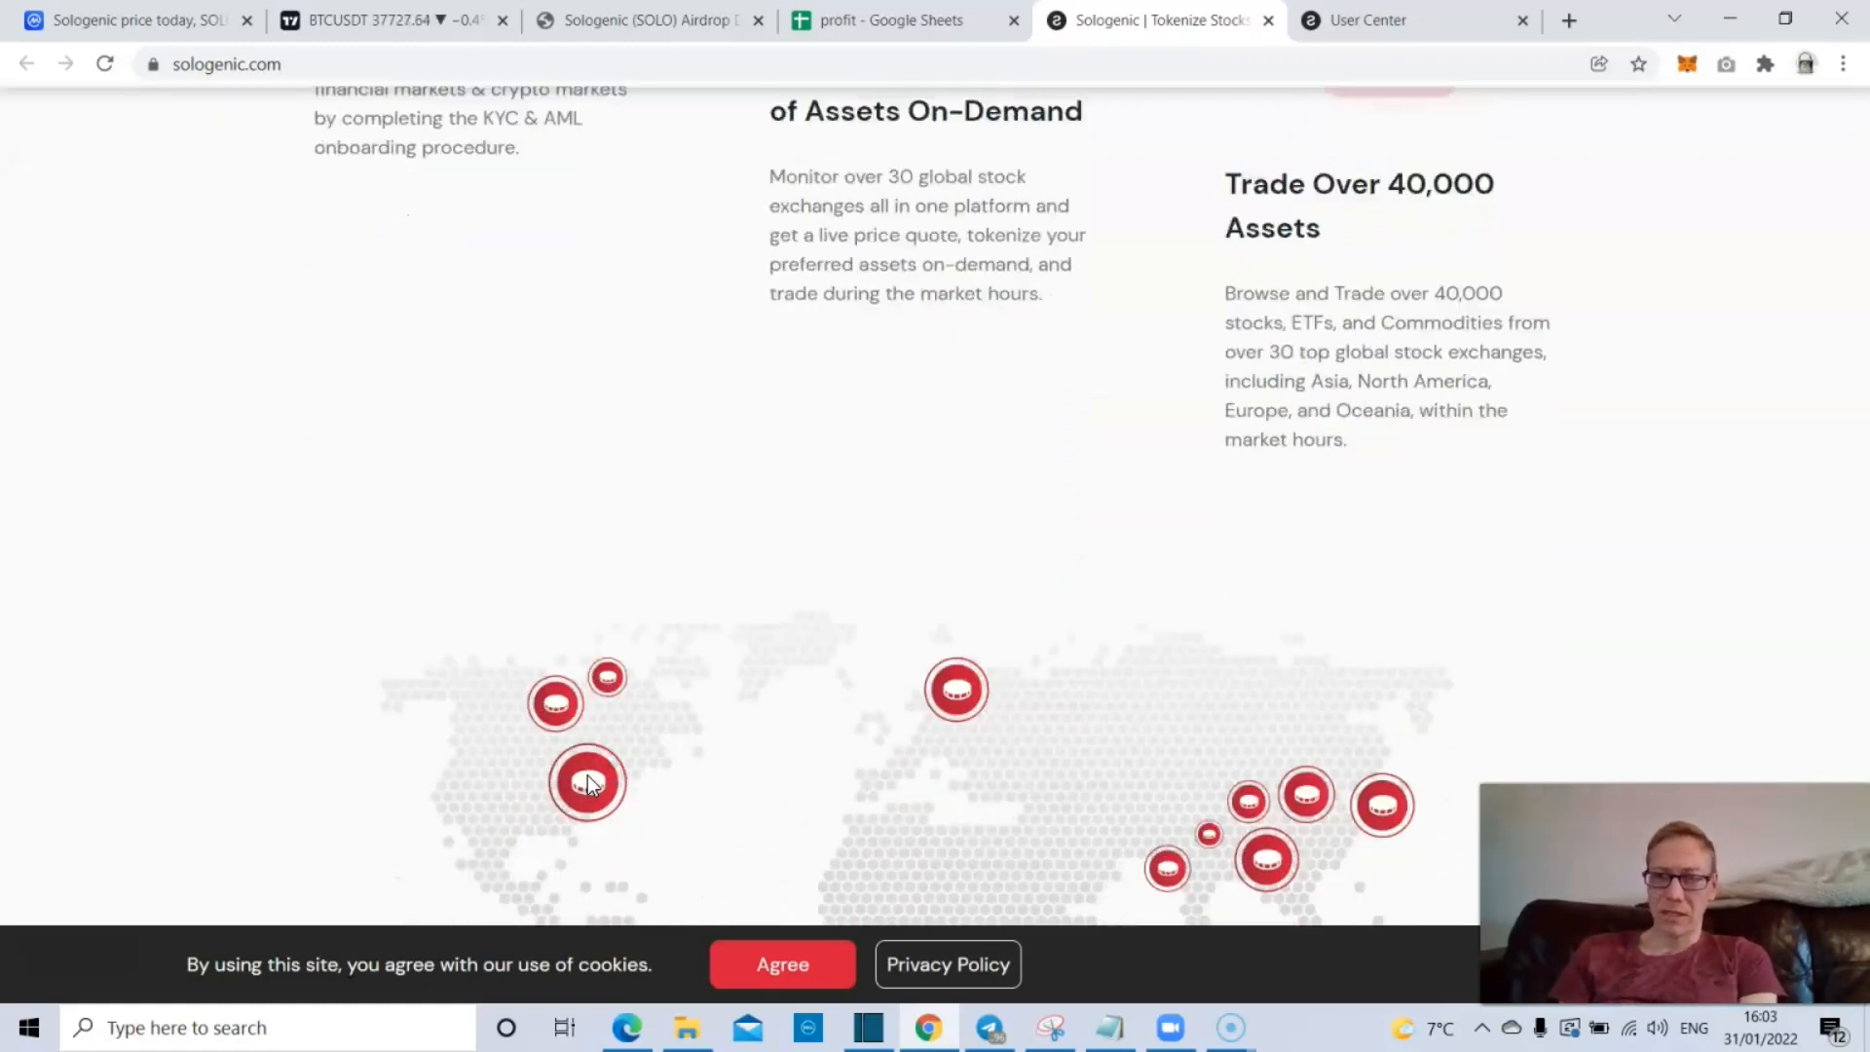
scroll("down", 3)
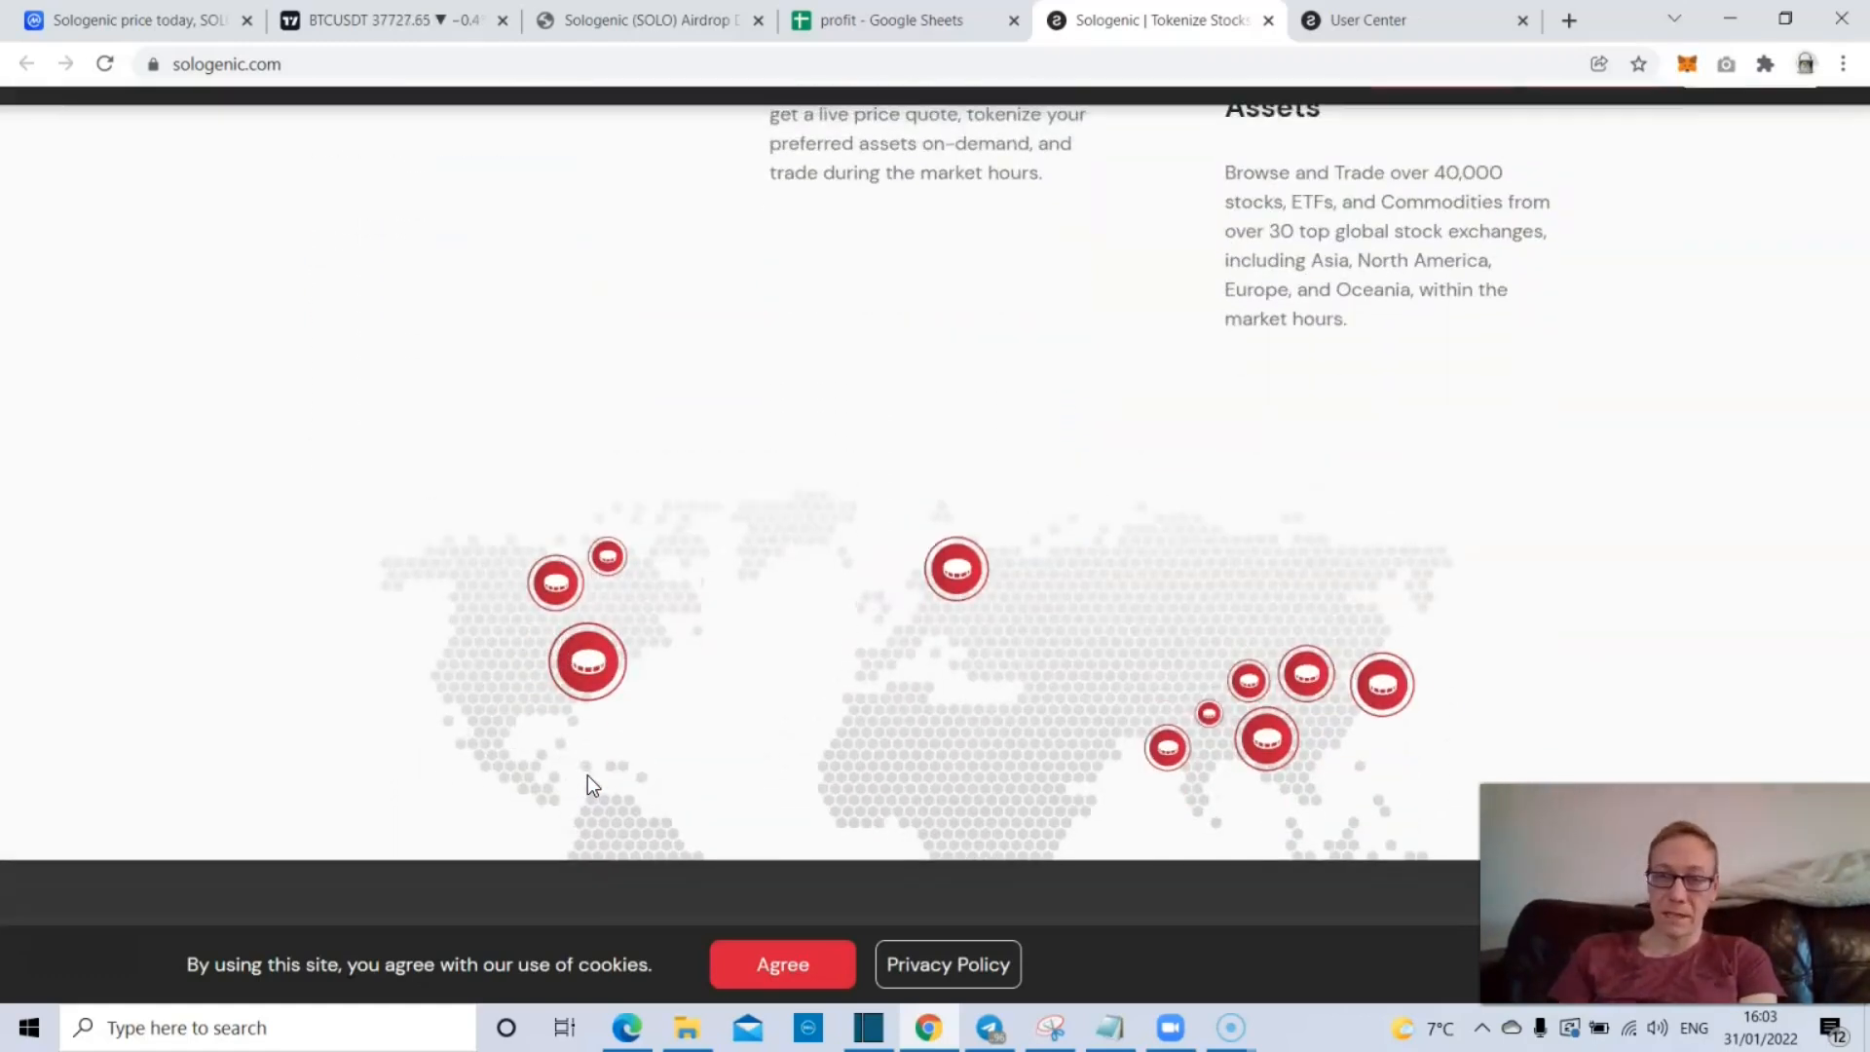
scroll("down", 3)
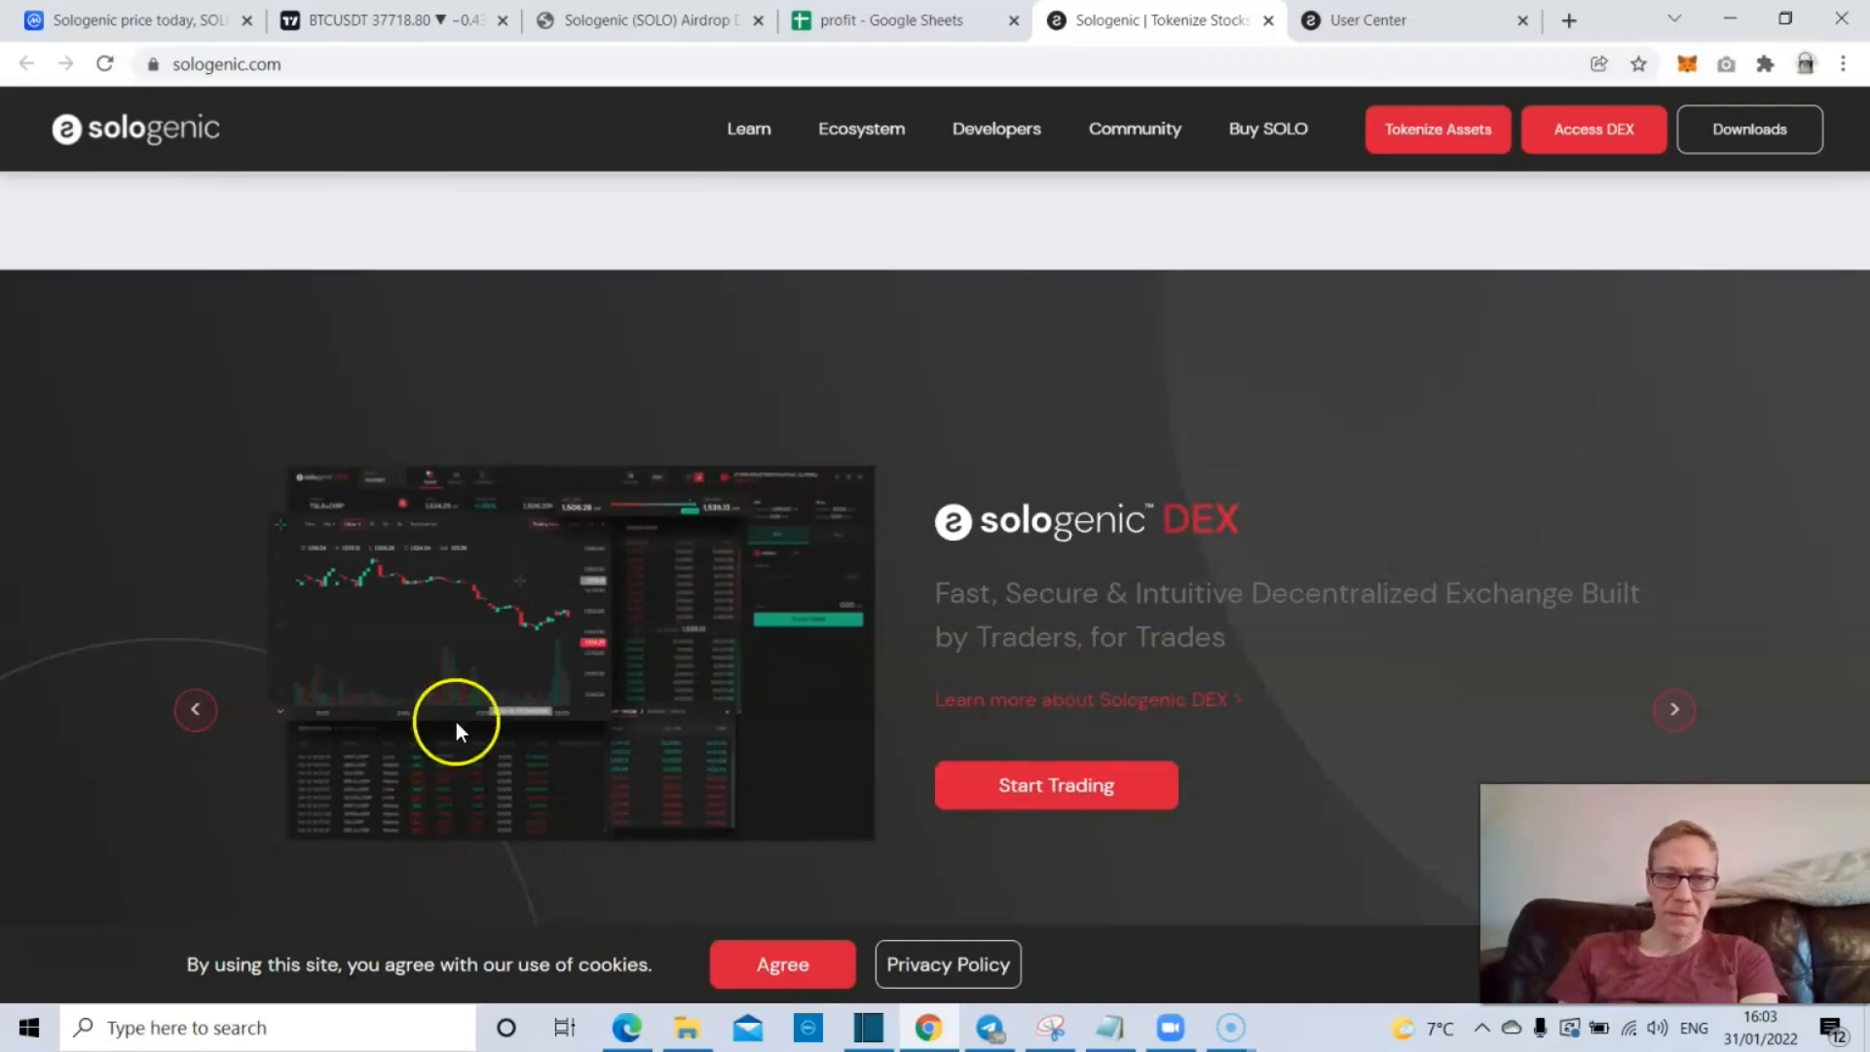
mouse_move(634, 817)
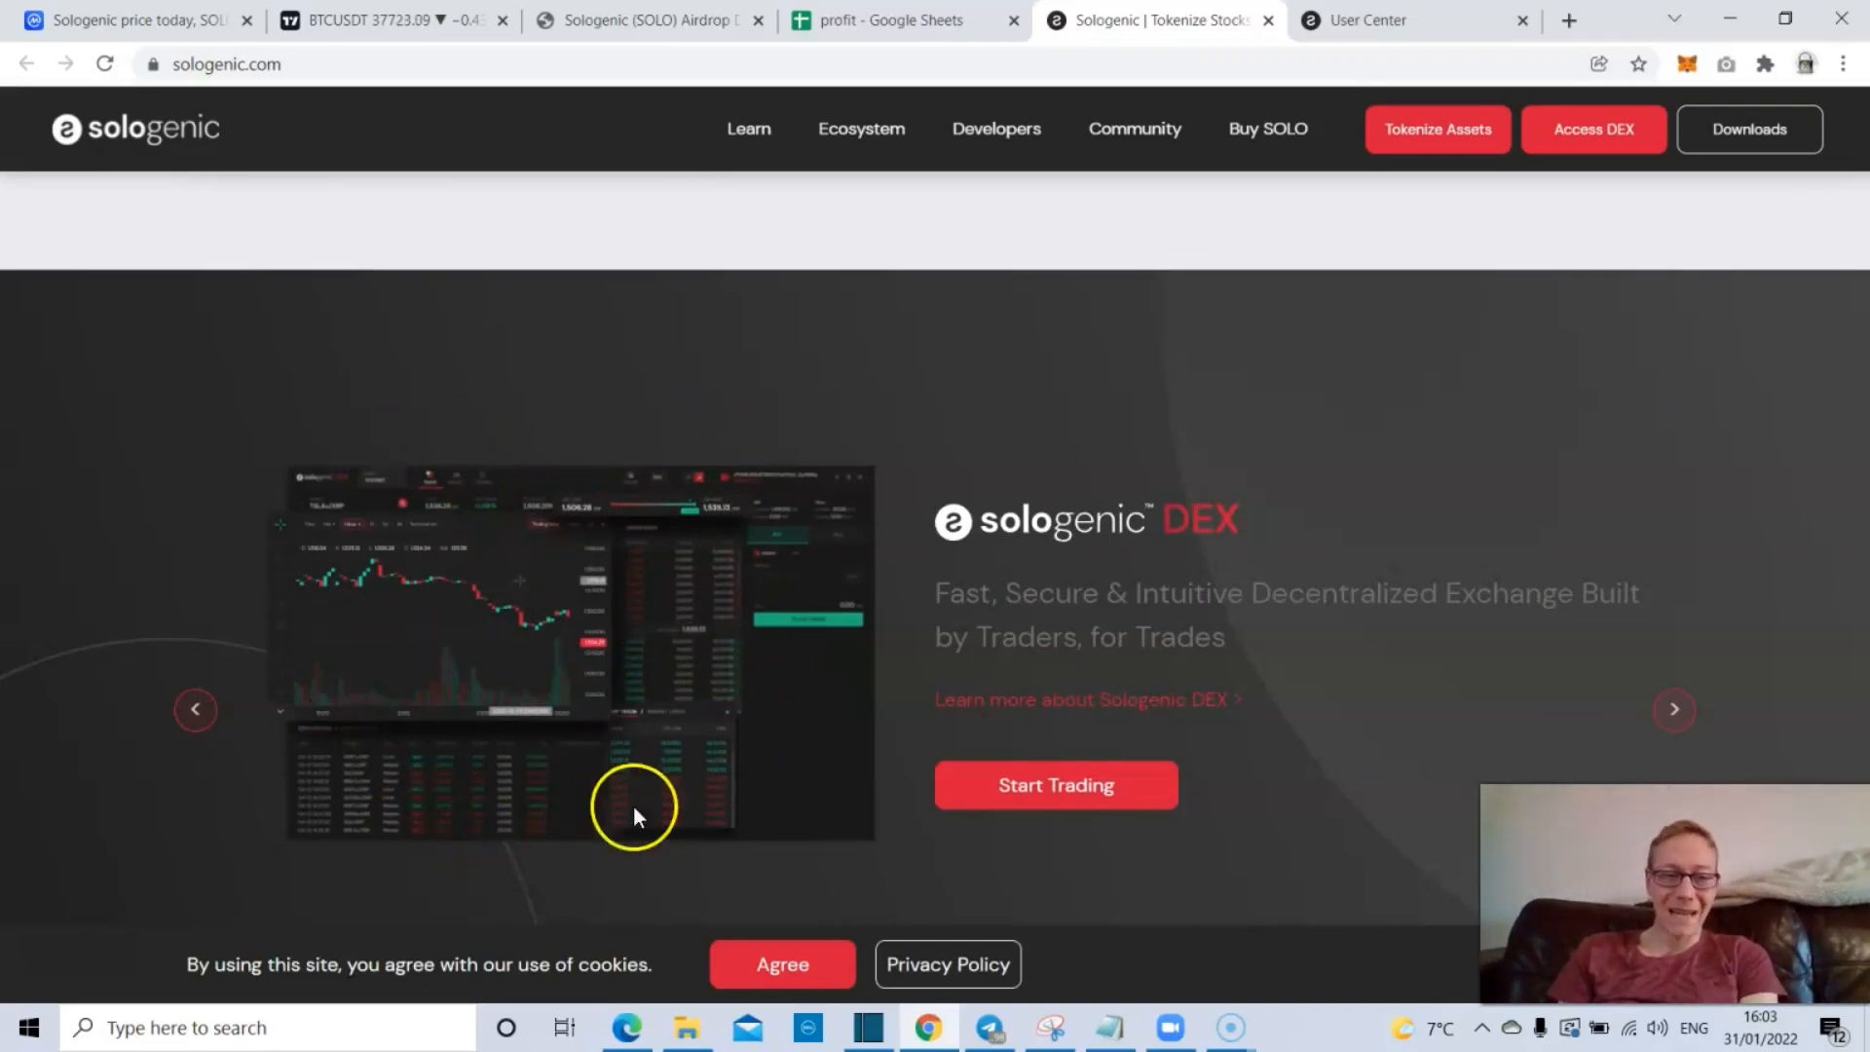
mouse_move(659, 737)
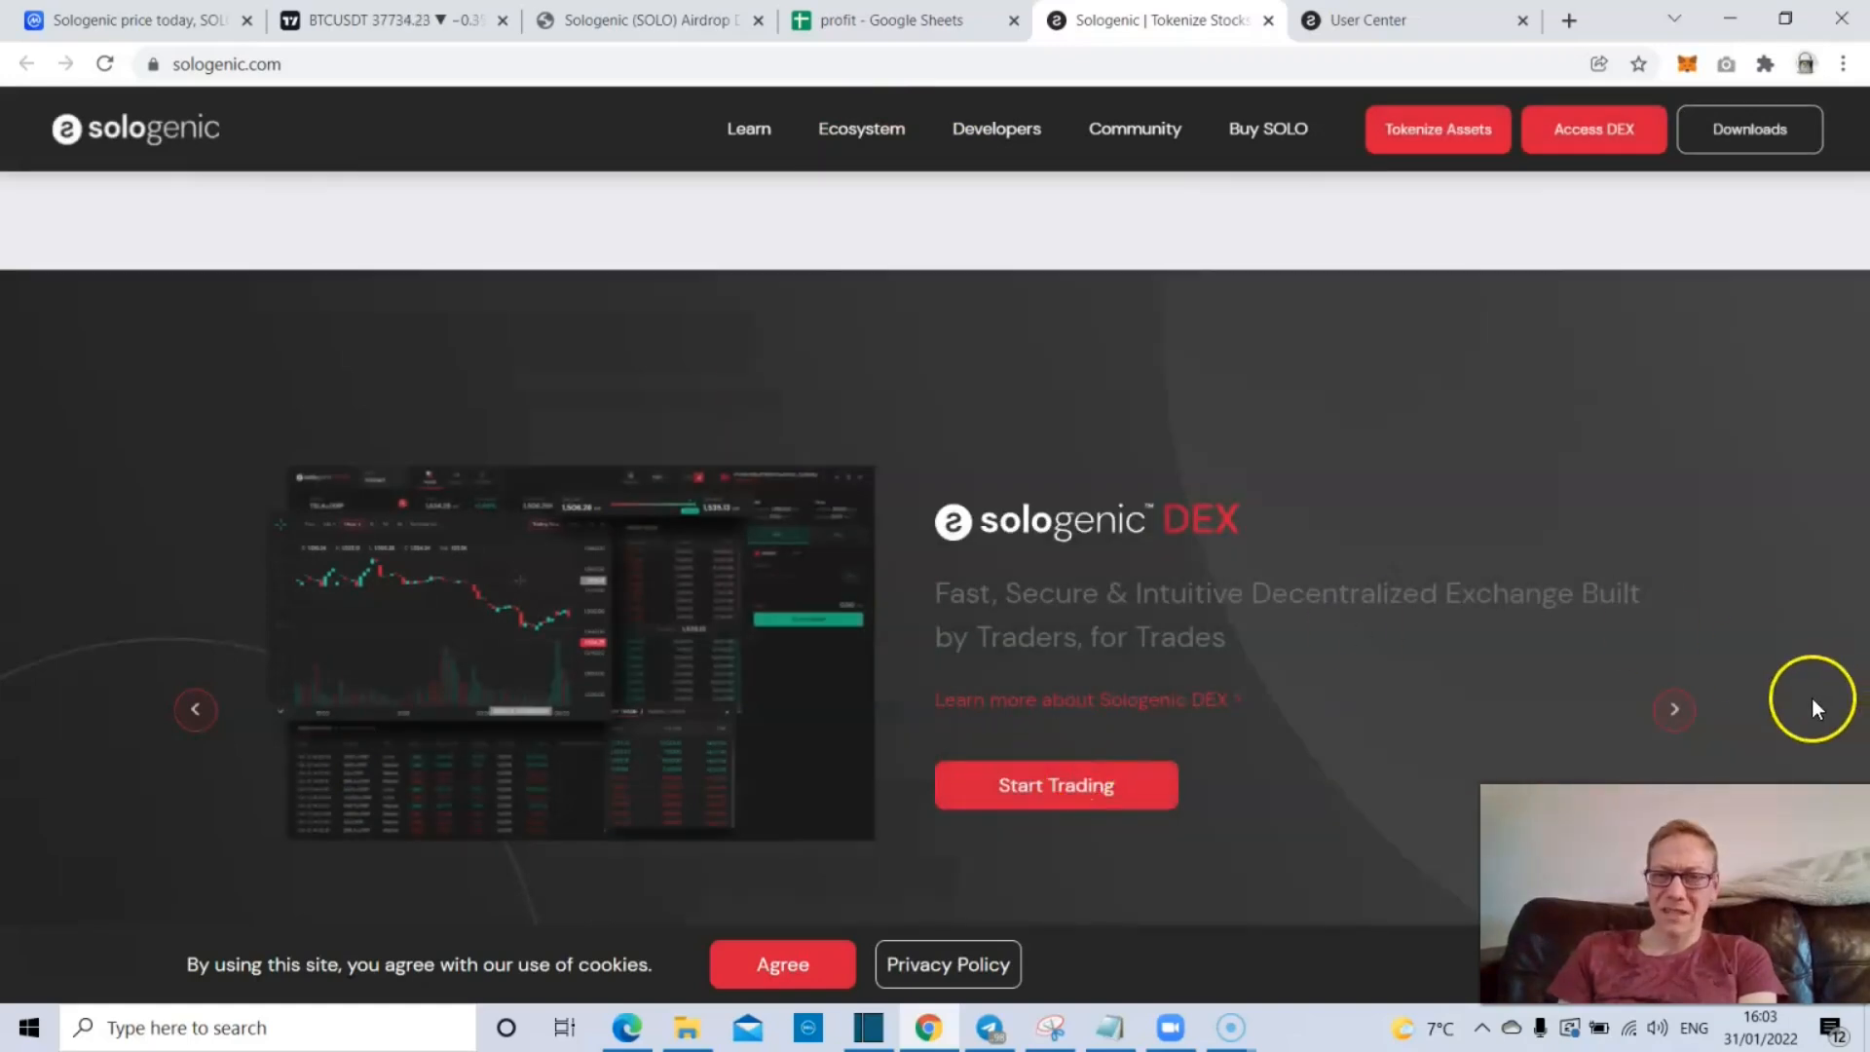
left_click(1674, 710)
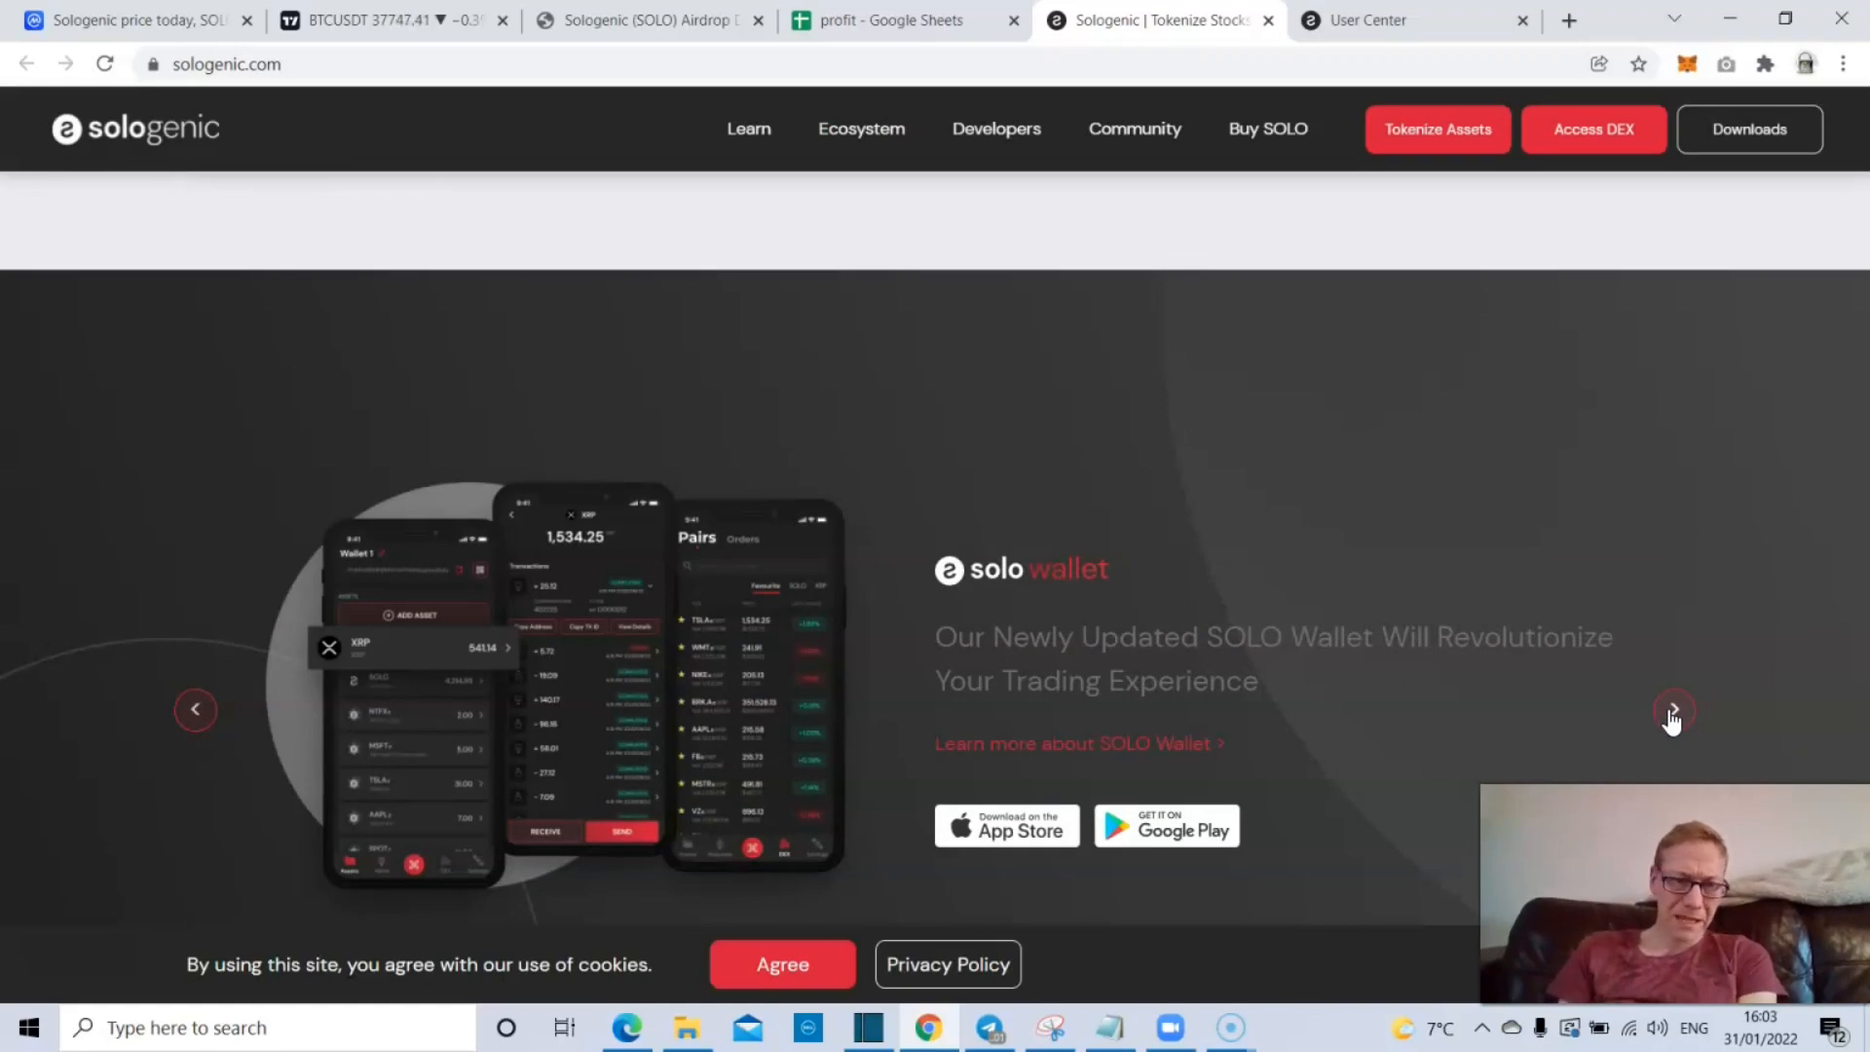
left_click(1673, 710)
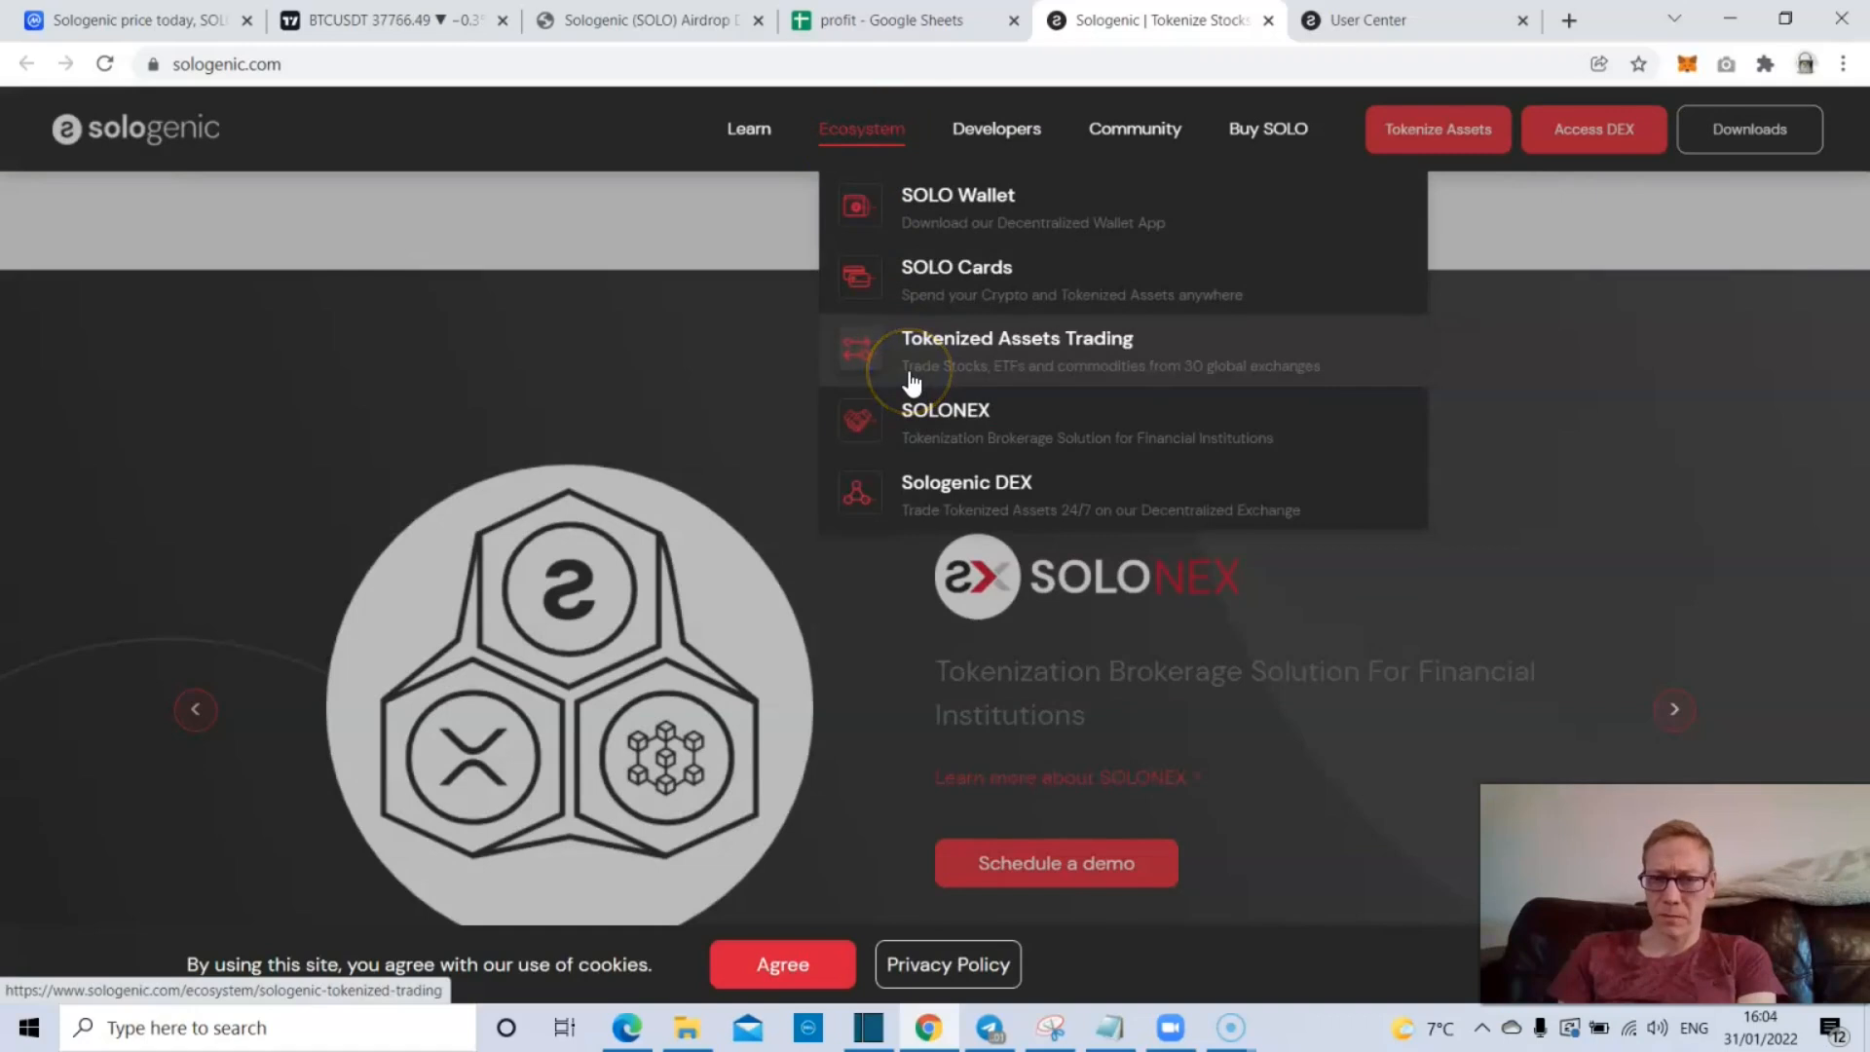
mouse_move(1047, 358)
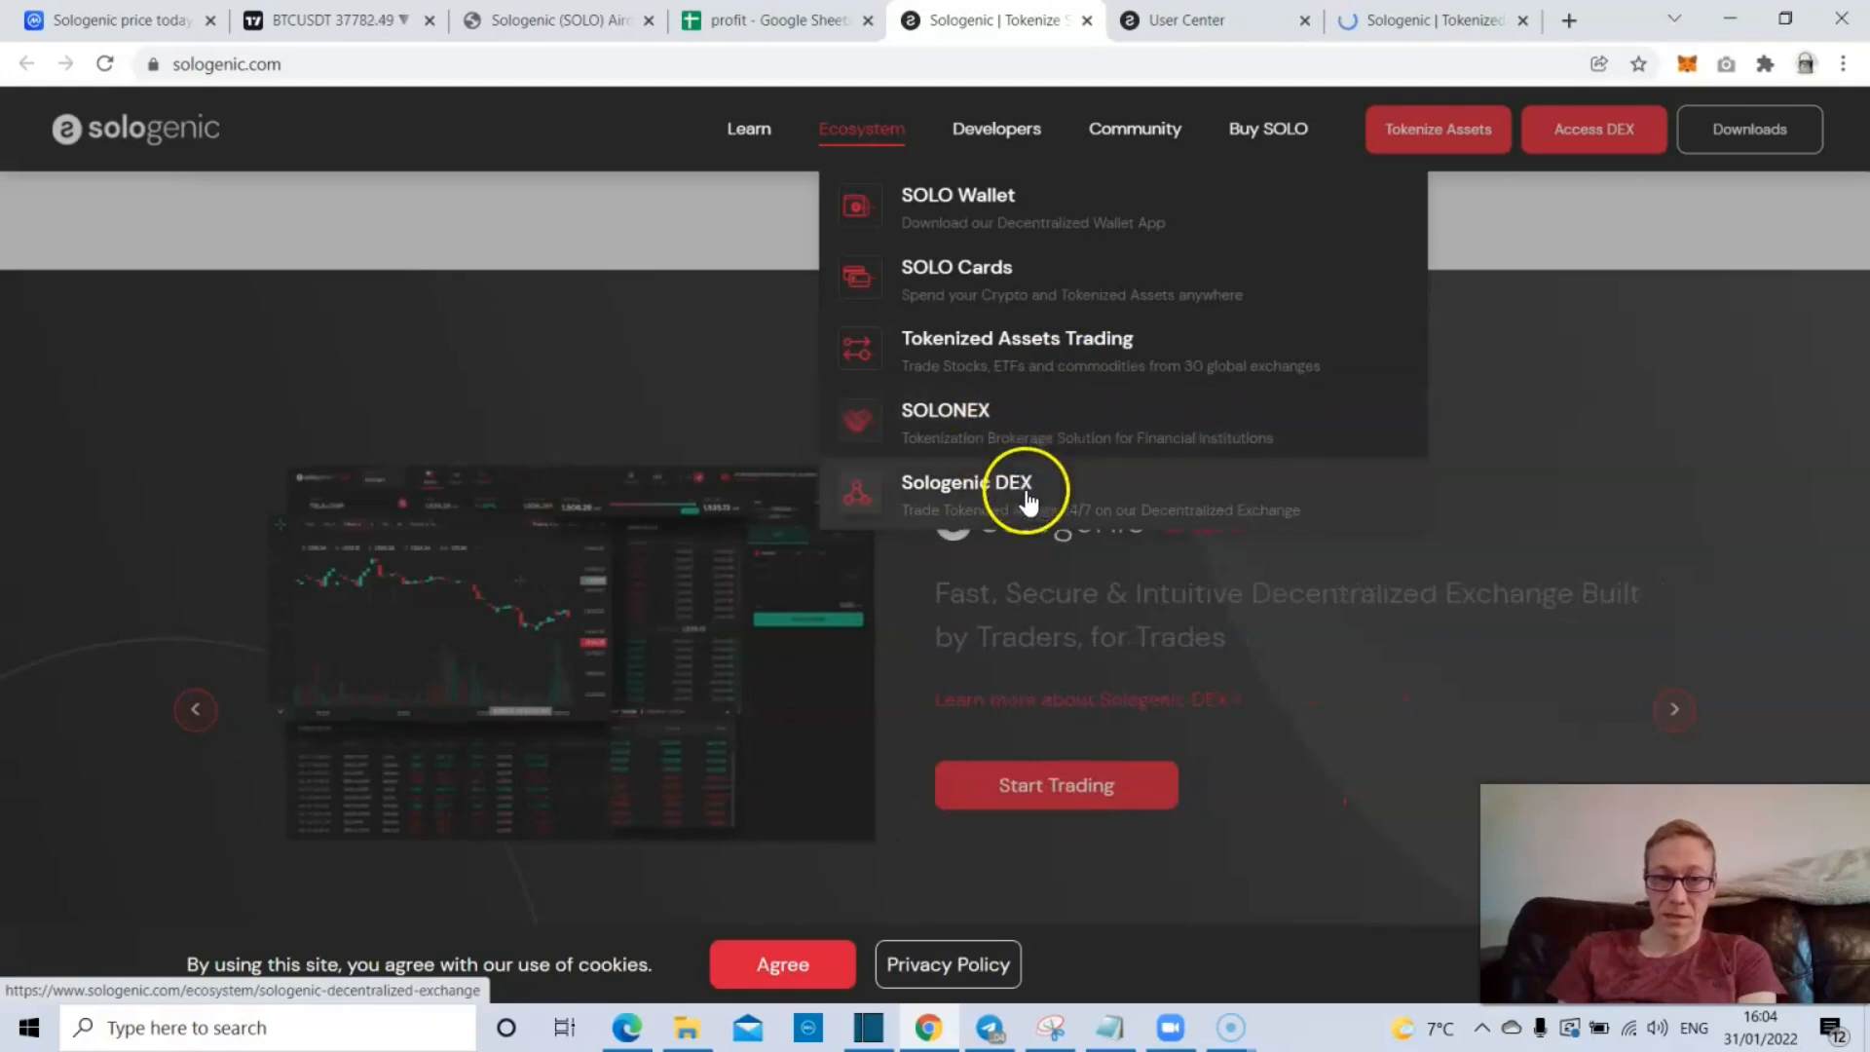
mouse_move(996, 459)
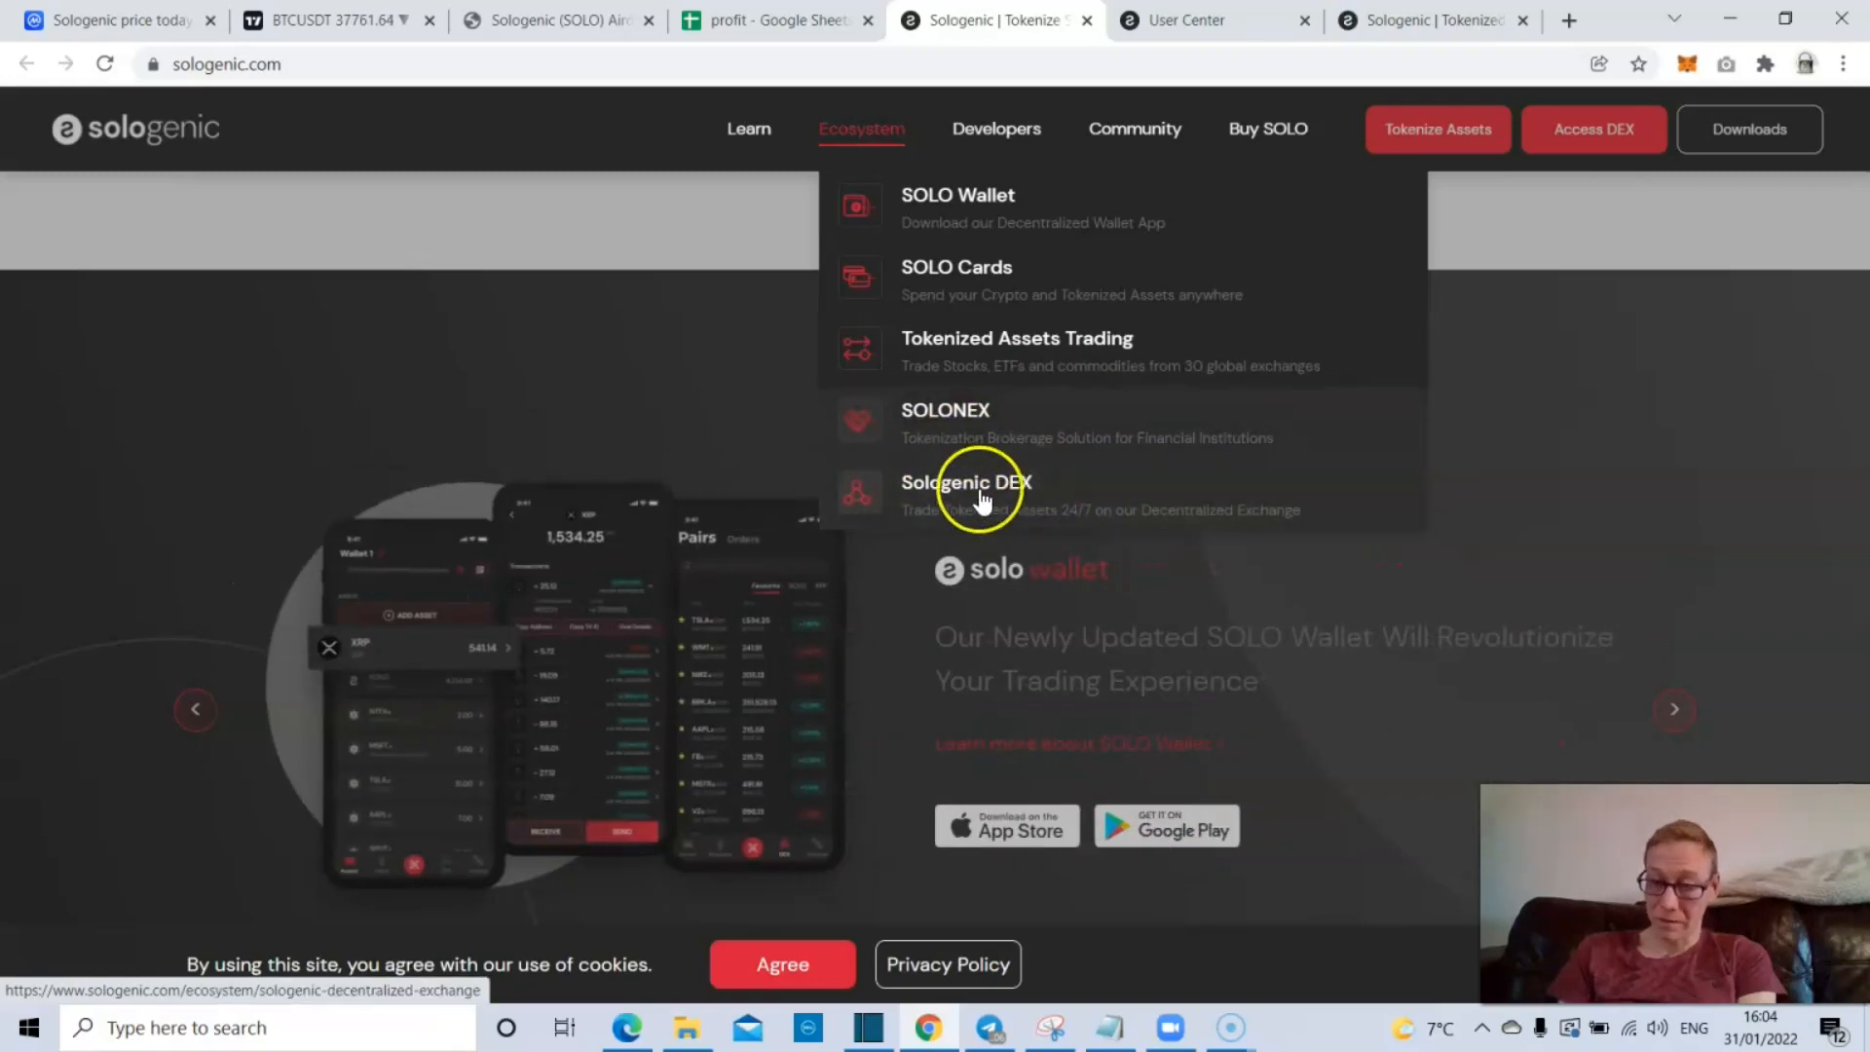
mouse_move(1016, 195)
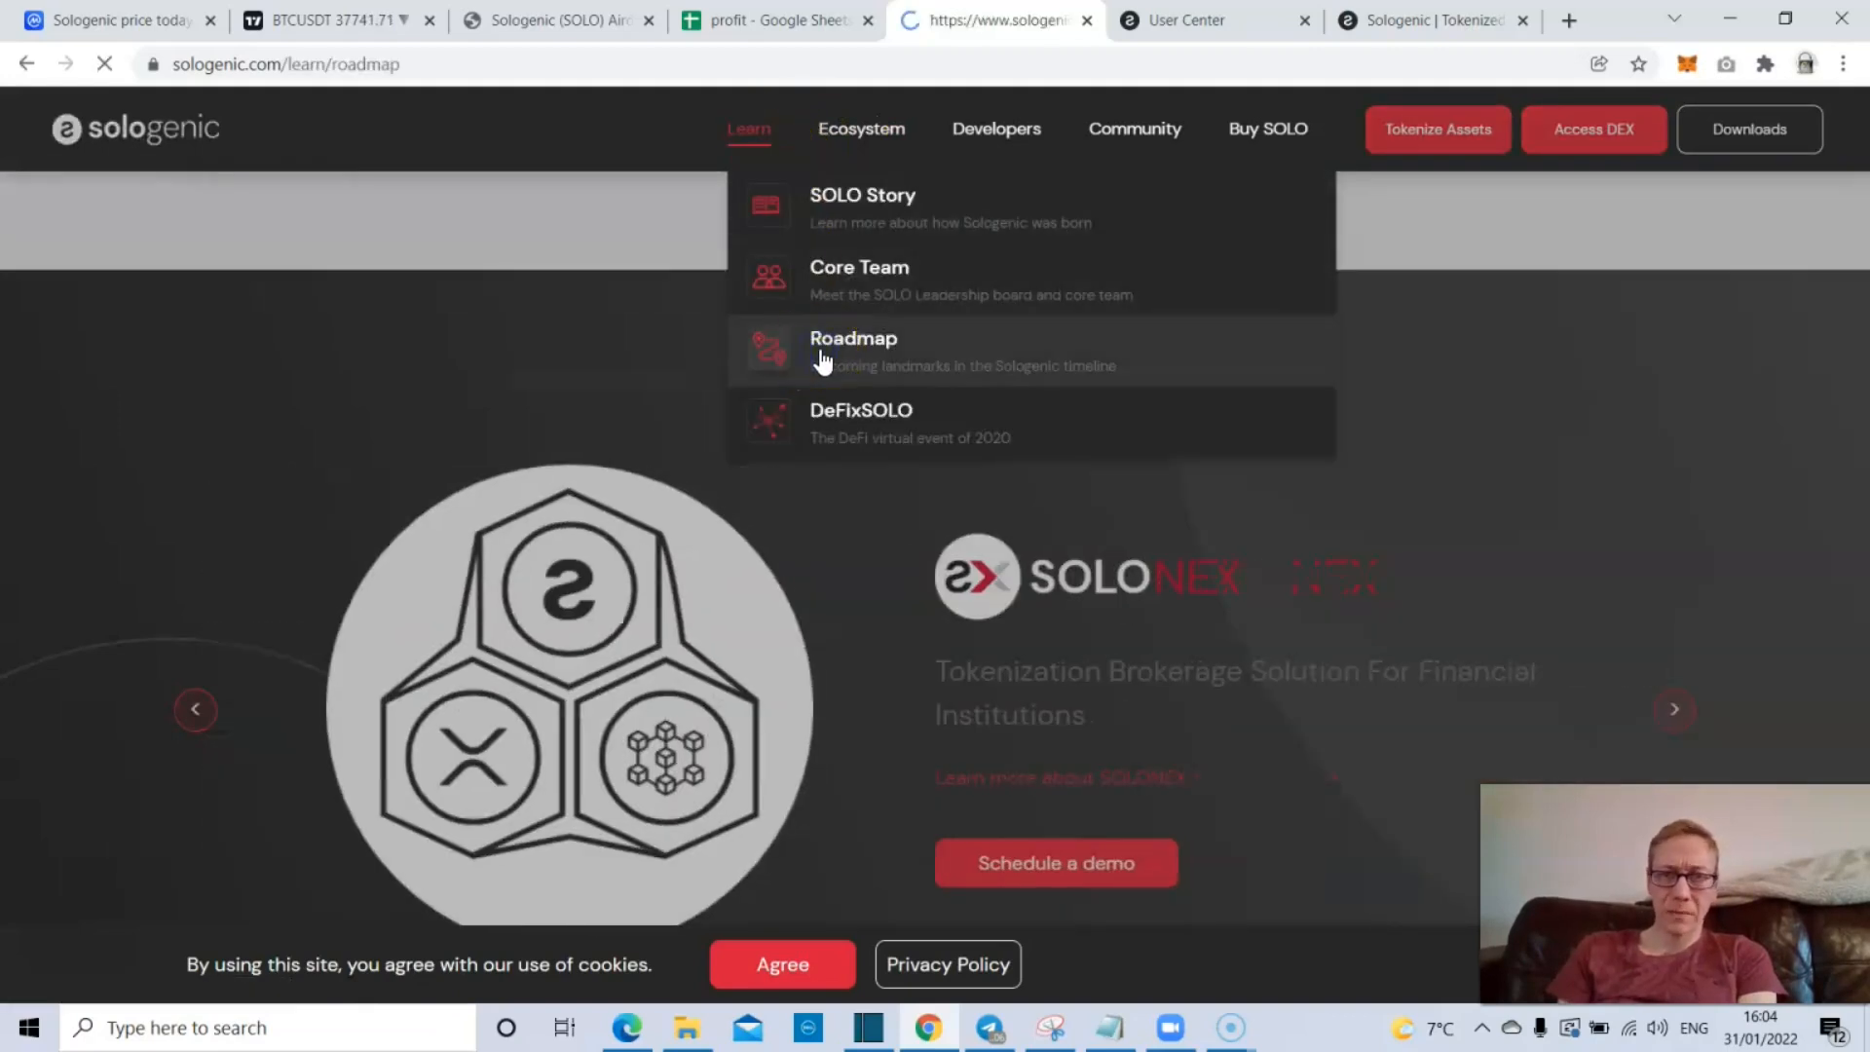
- Read the roadmap's 2021 milestones and open Access DEX in a new tab
left_click(853, 346)
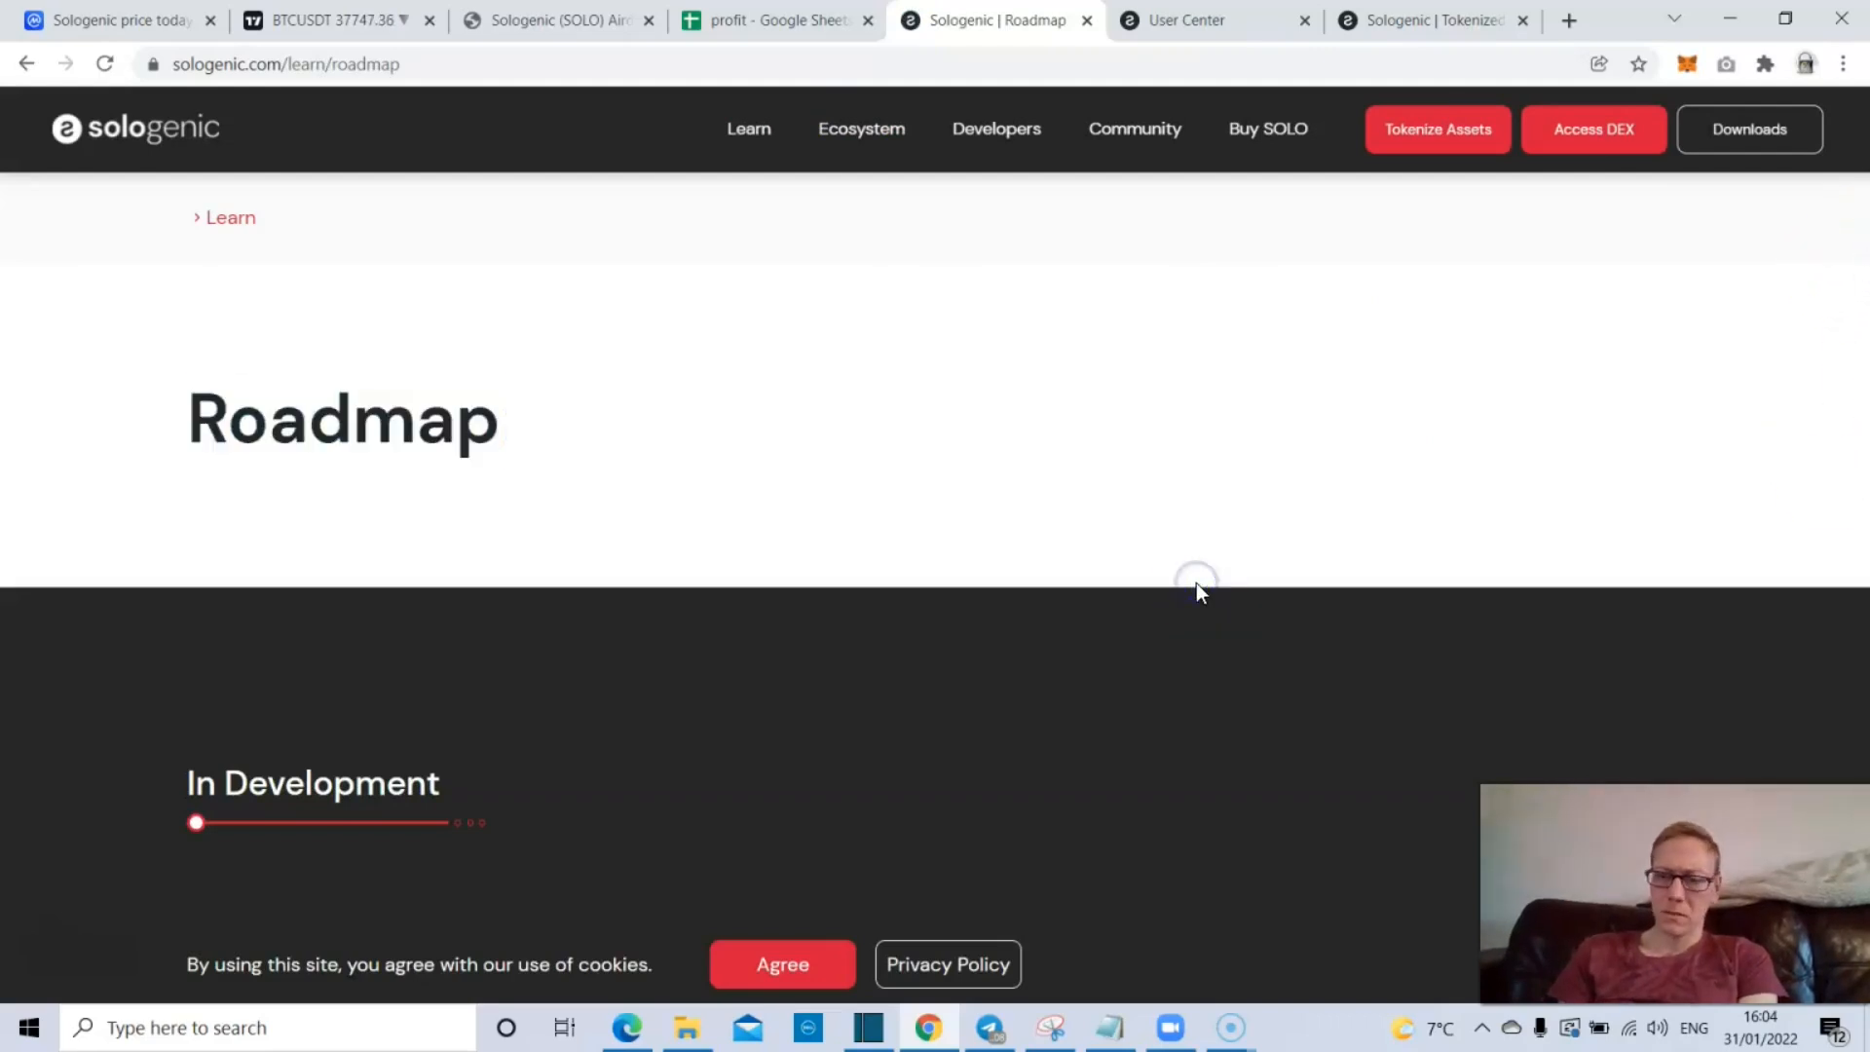
scroll("down", 3)
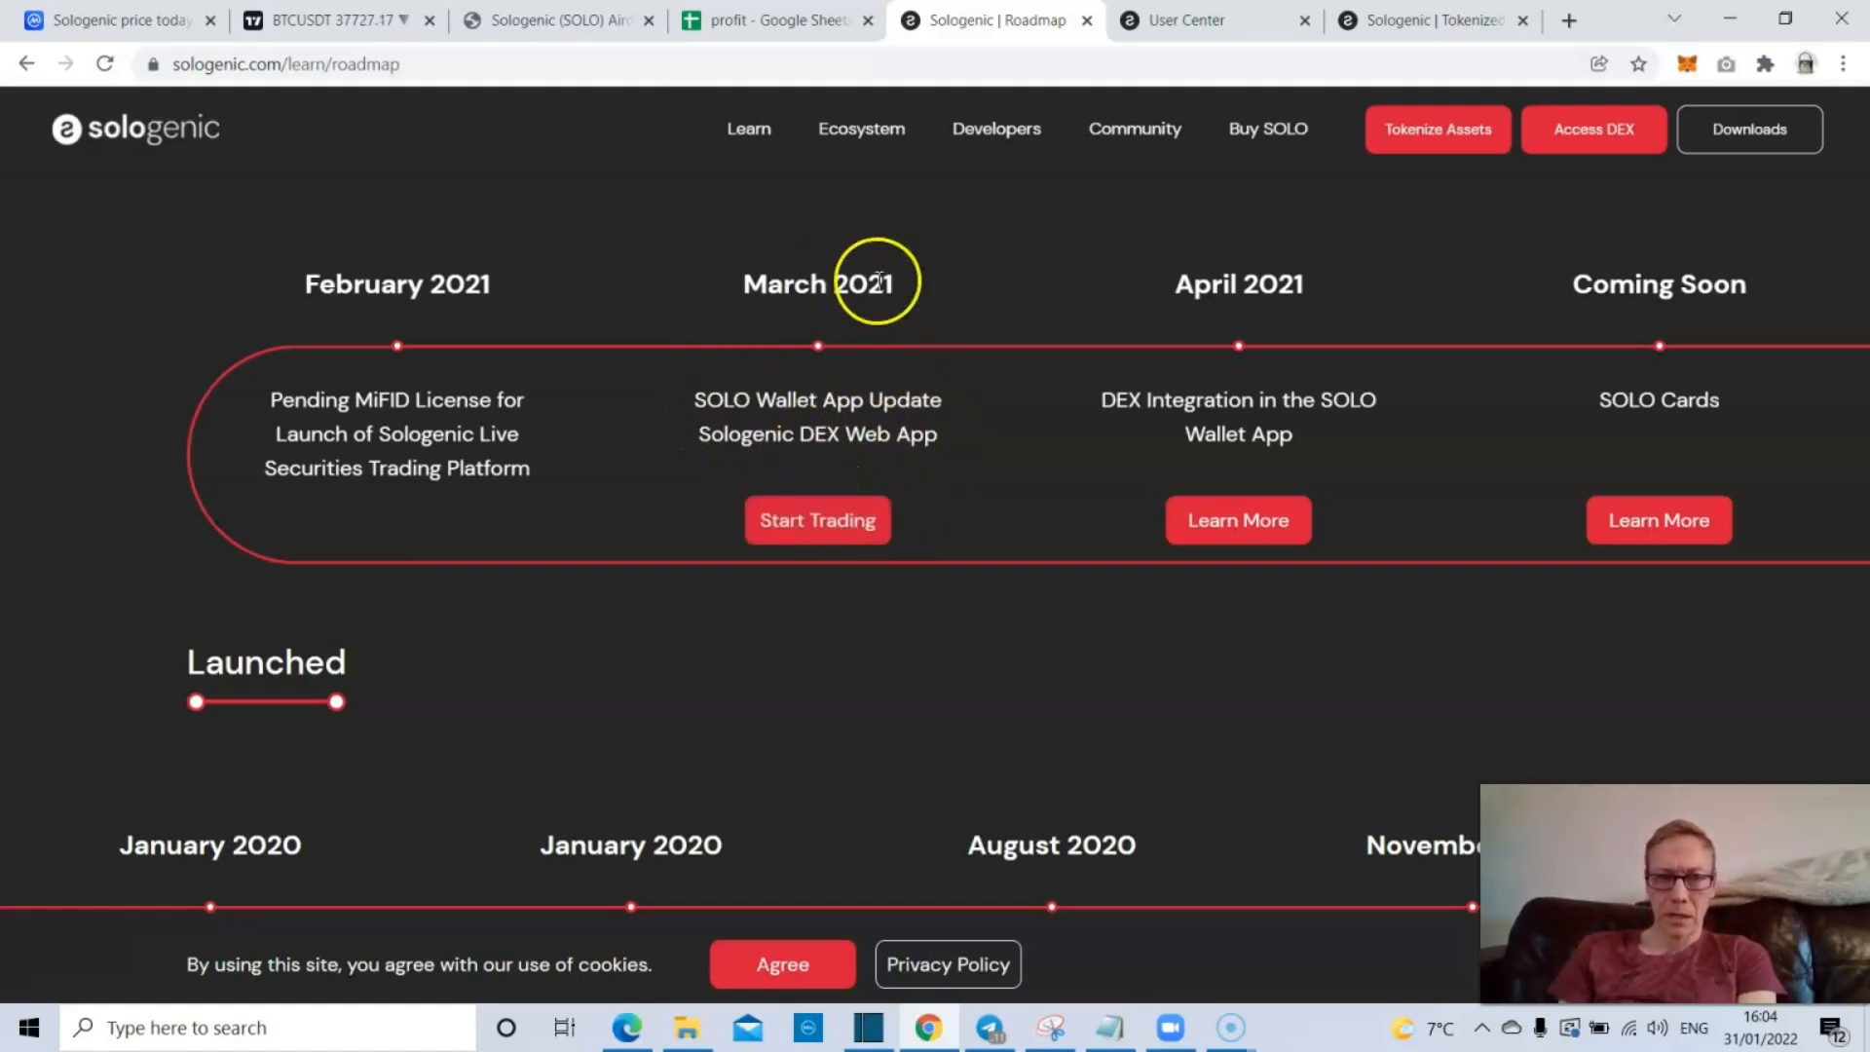
mouse_move(818, 521)
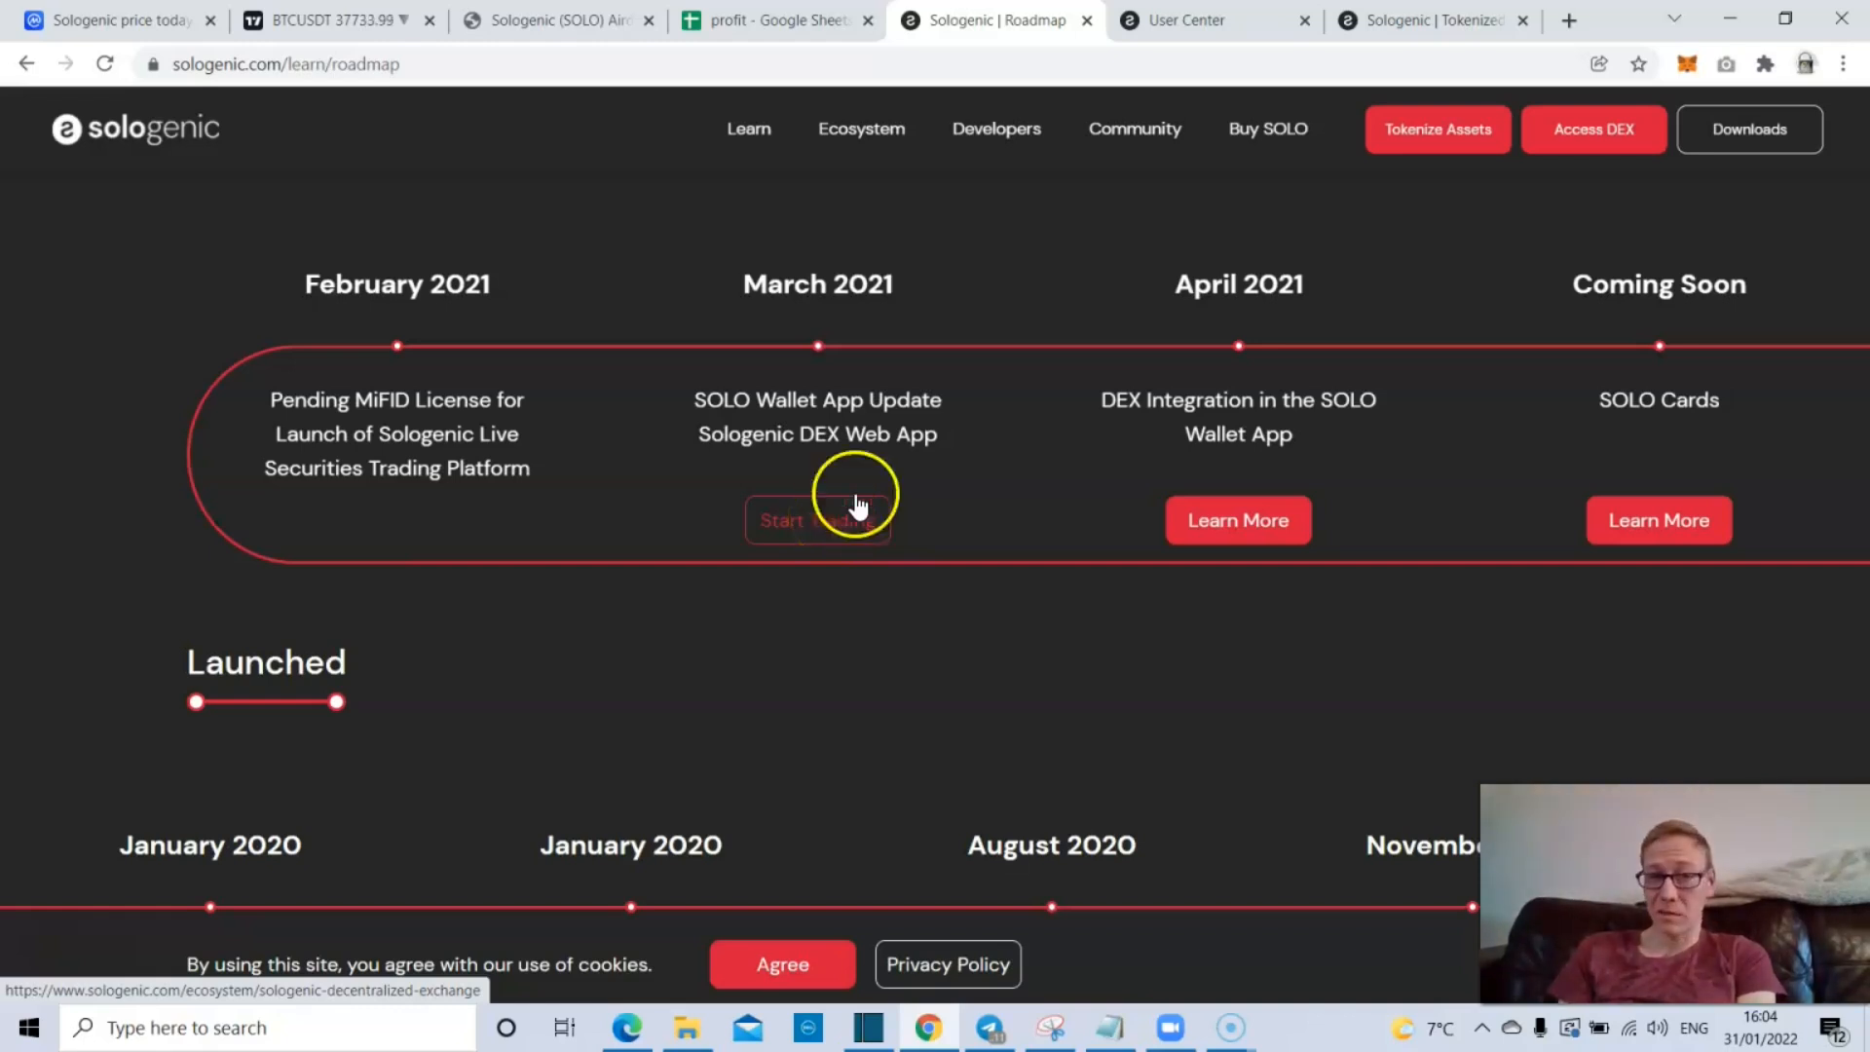
right_click(1594, 128)
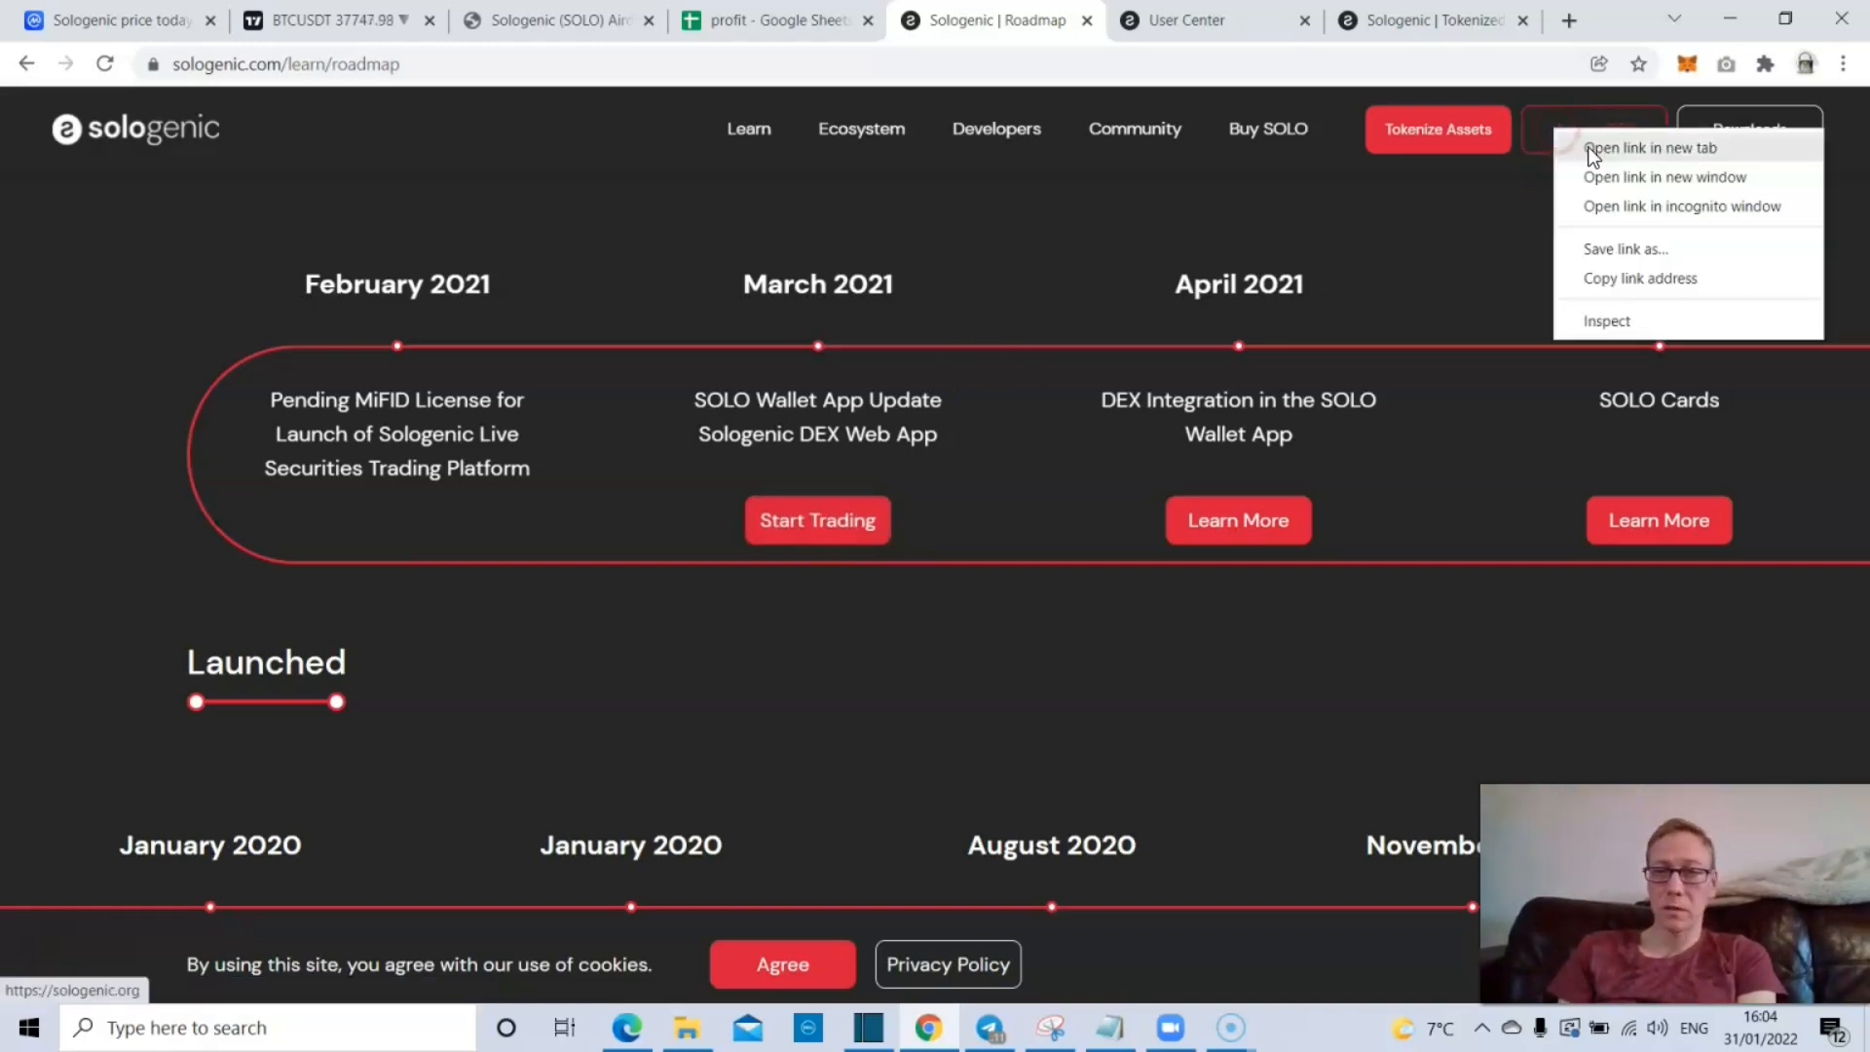
left_click(1648, 147)
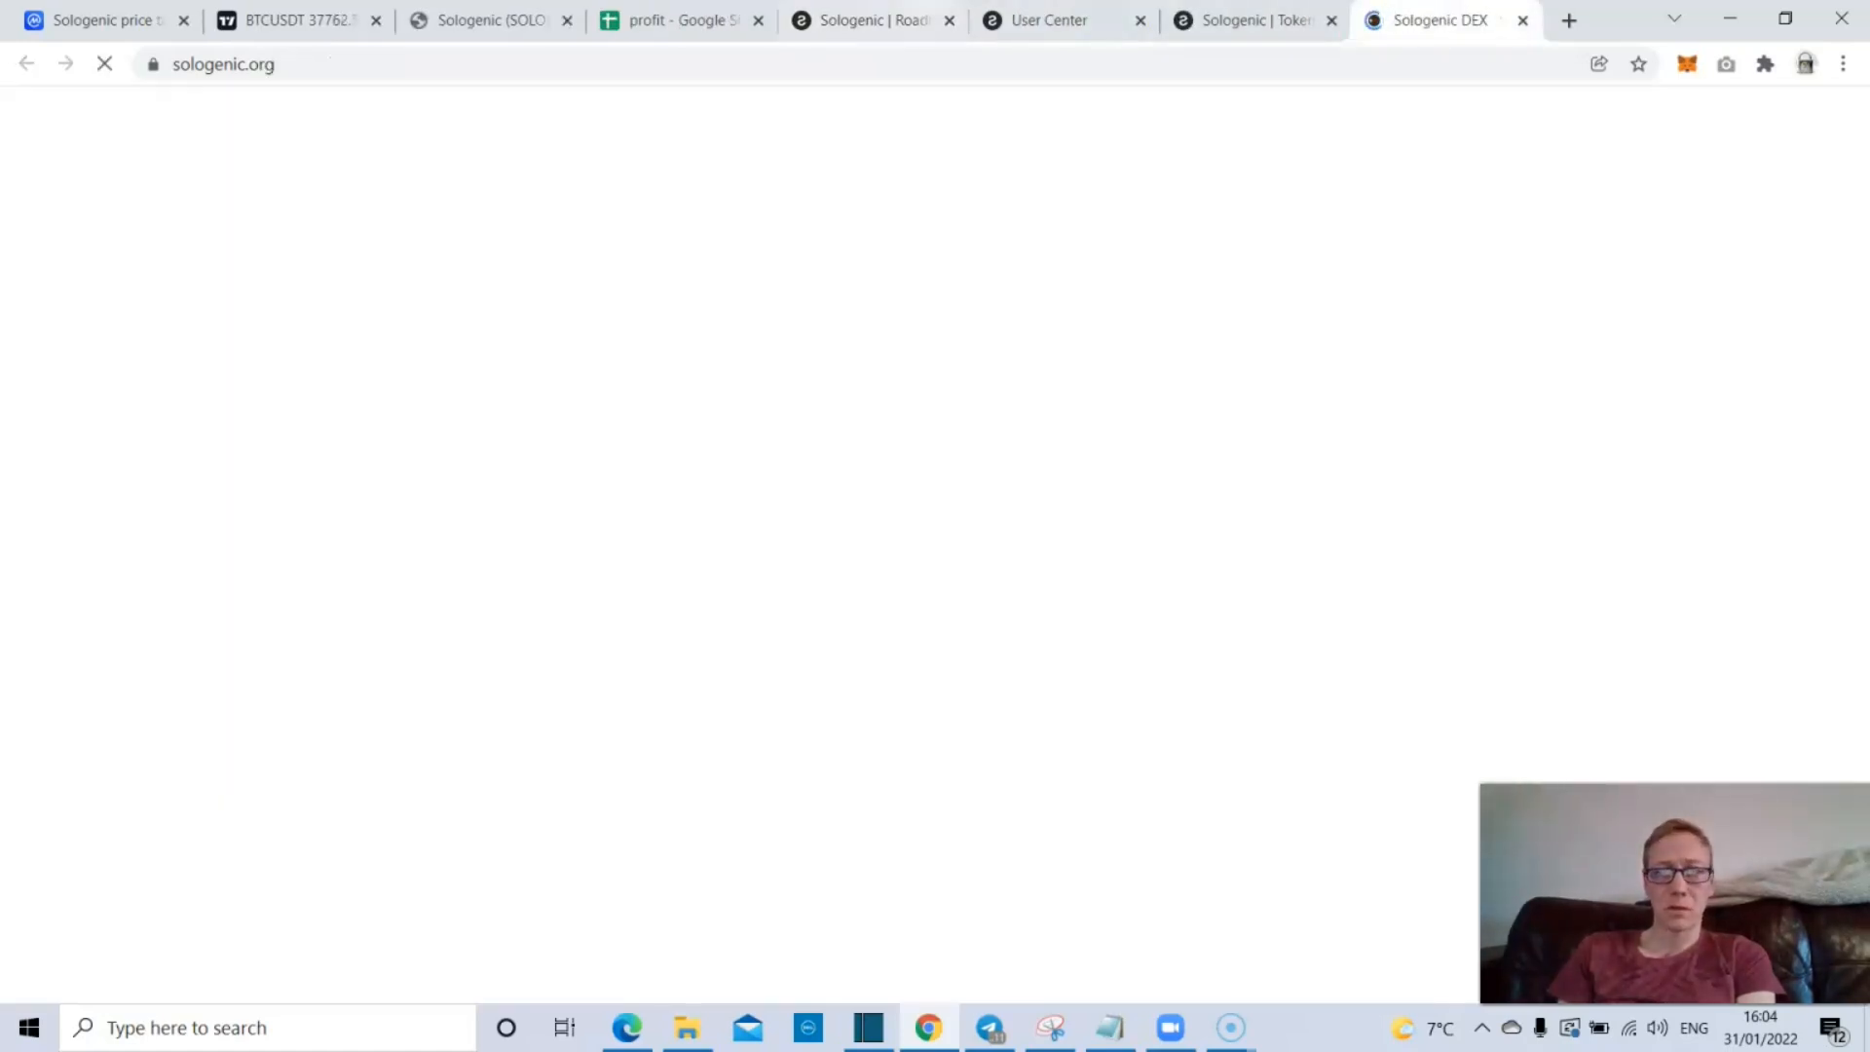
- Enter the SOLO/XRP trading screen on the DEX and browse the market pairs list
left_click(871, 20)
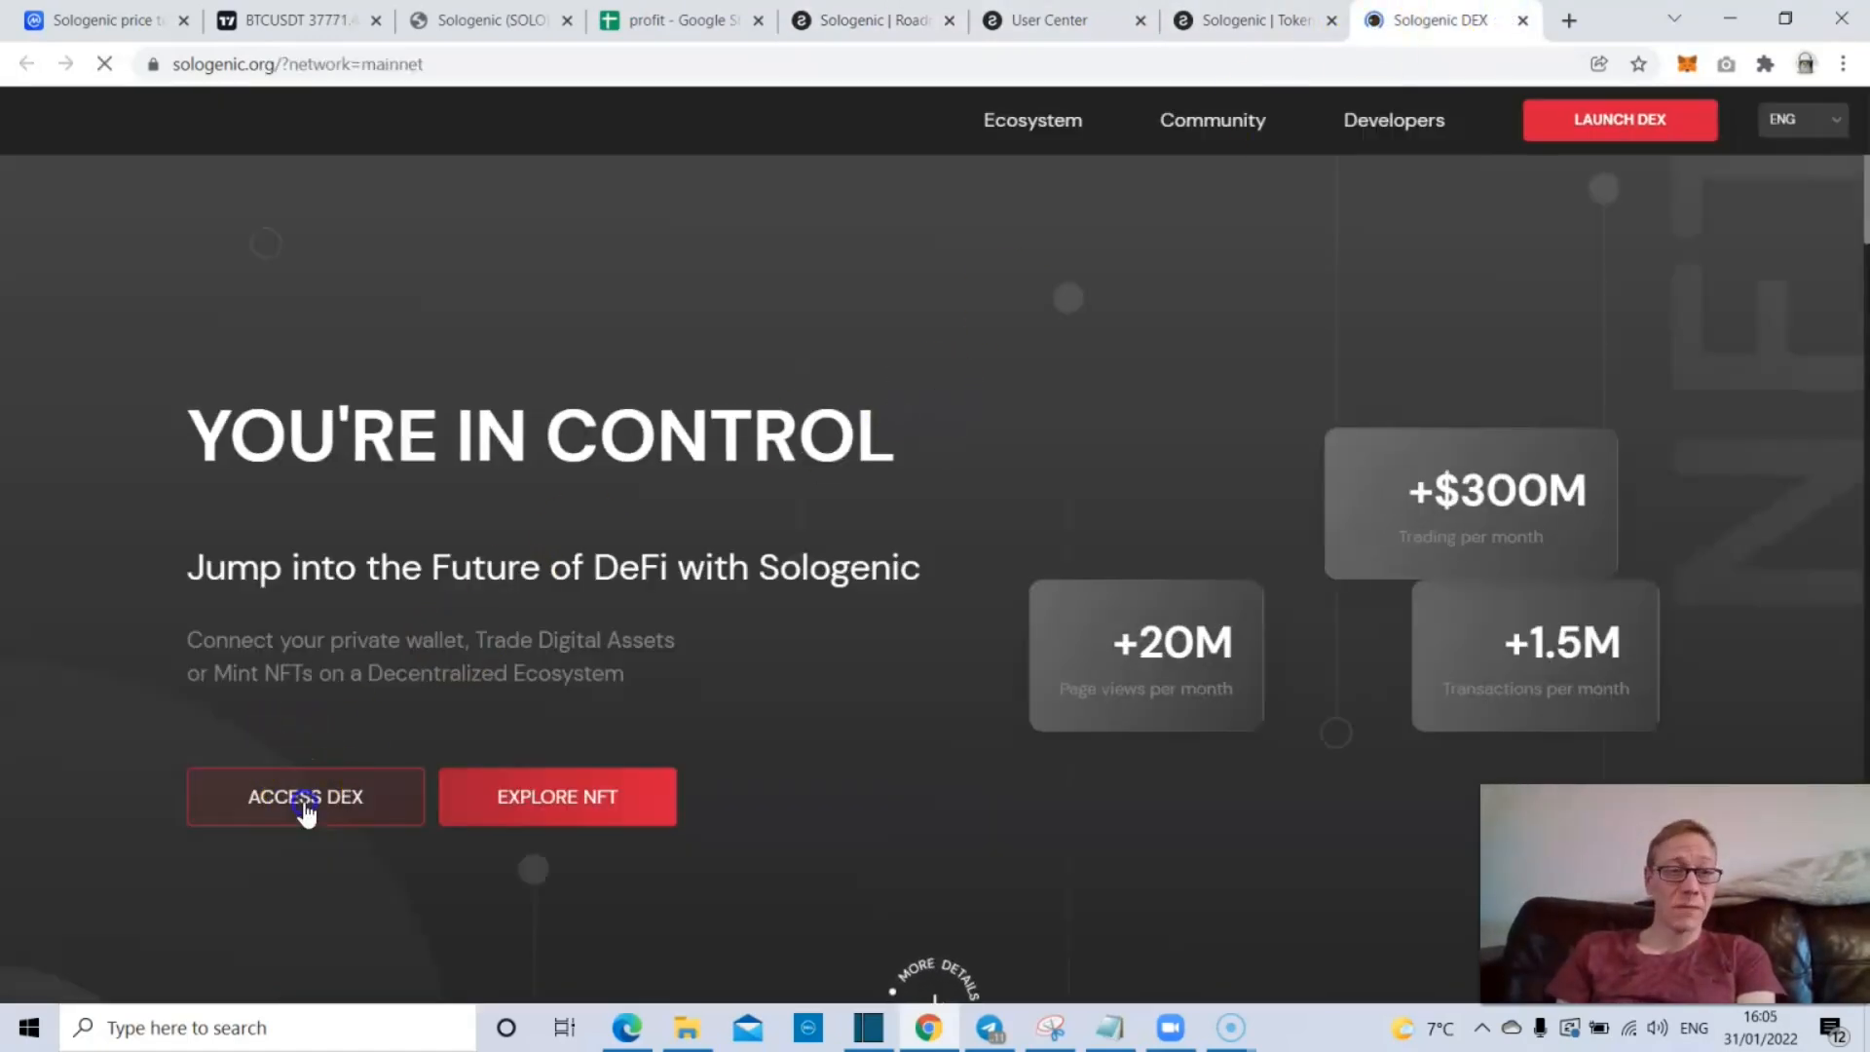
left_click(305, 797)
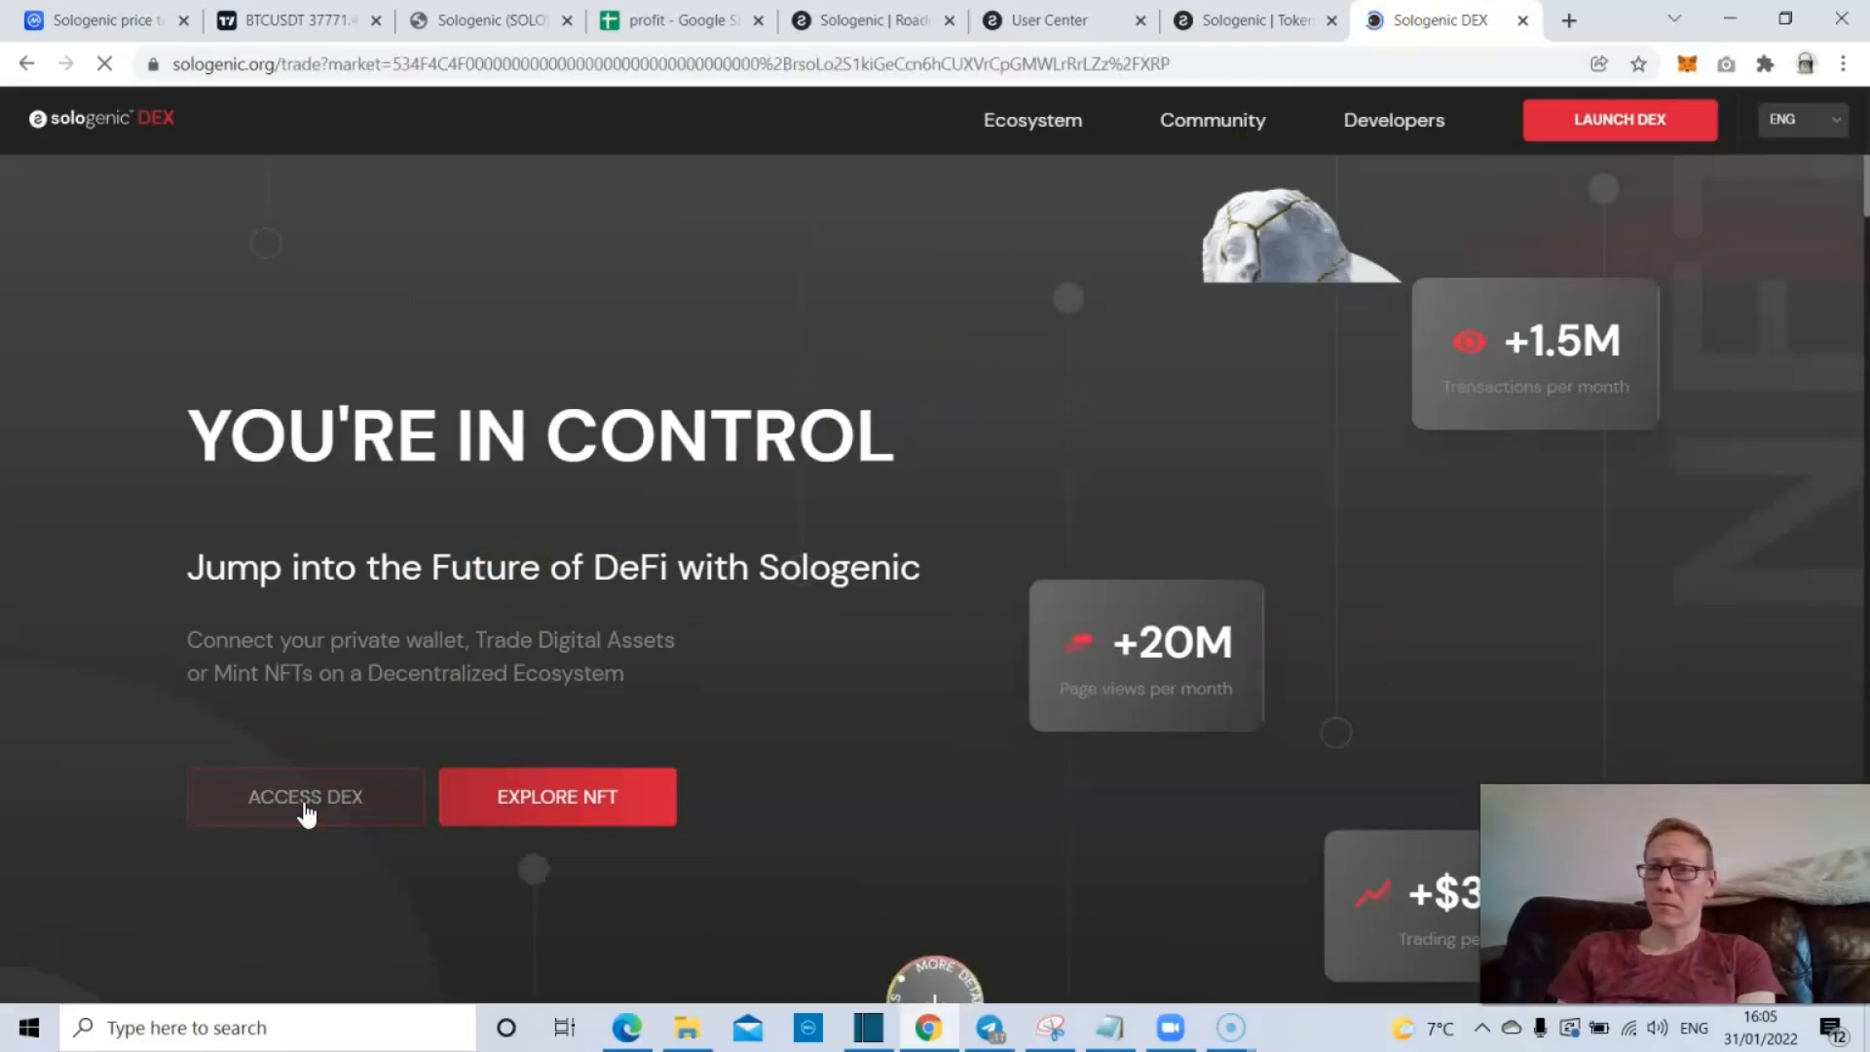
left_click(304, 797)
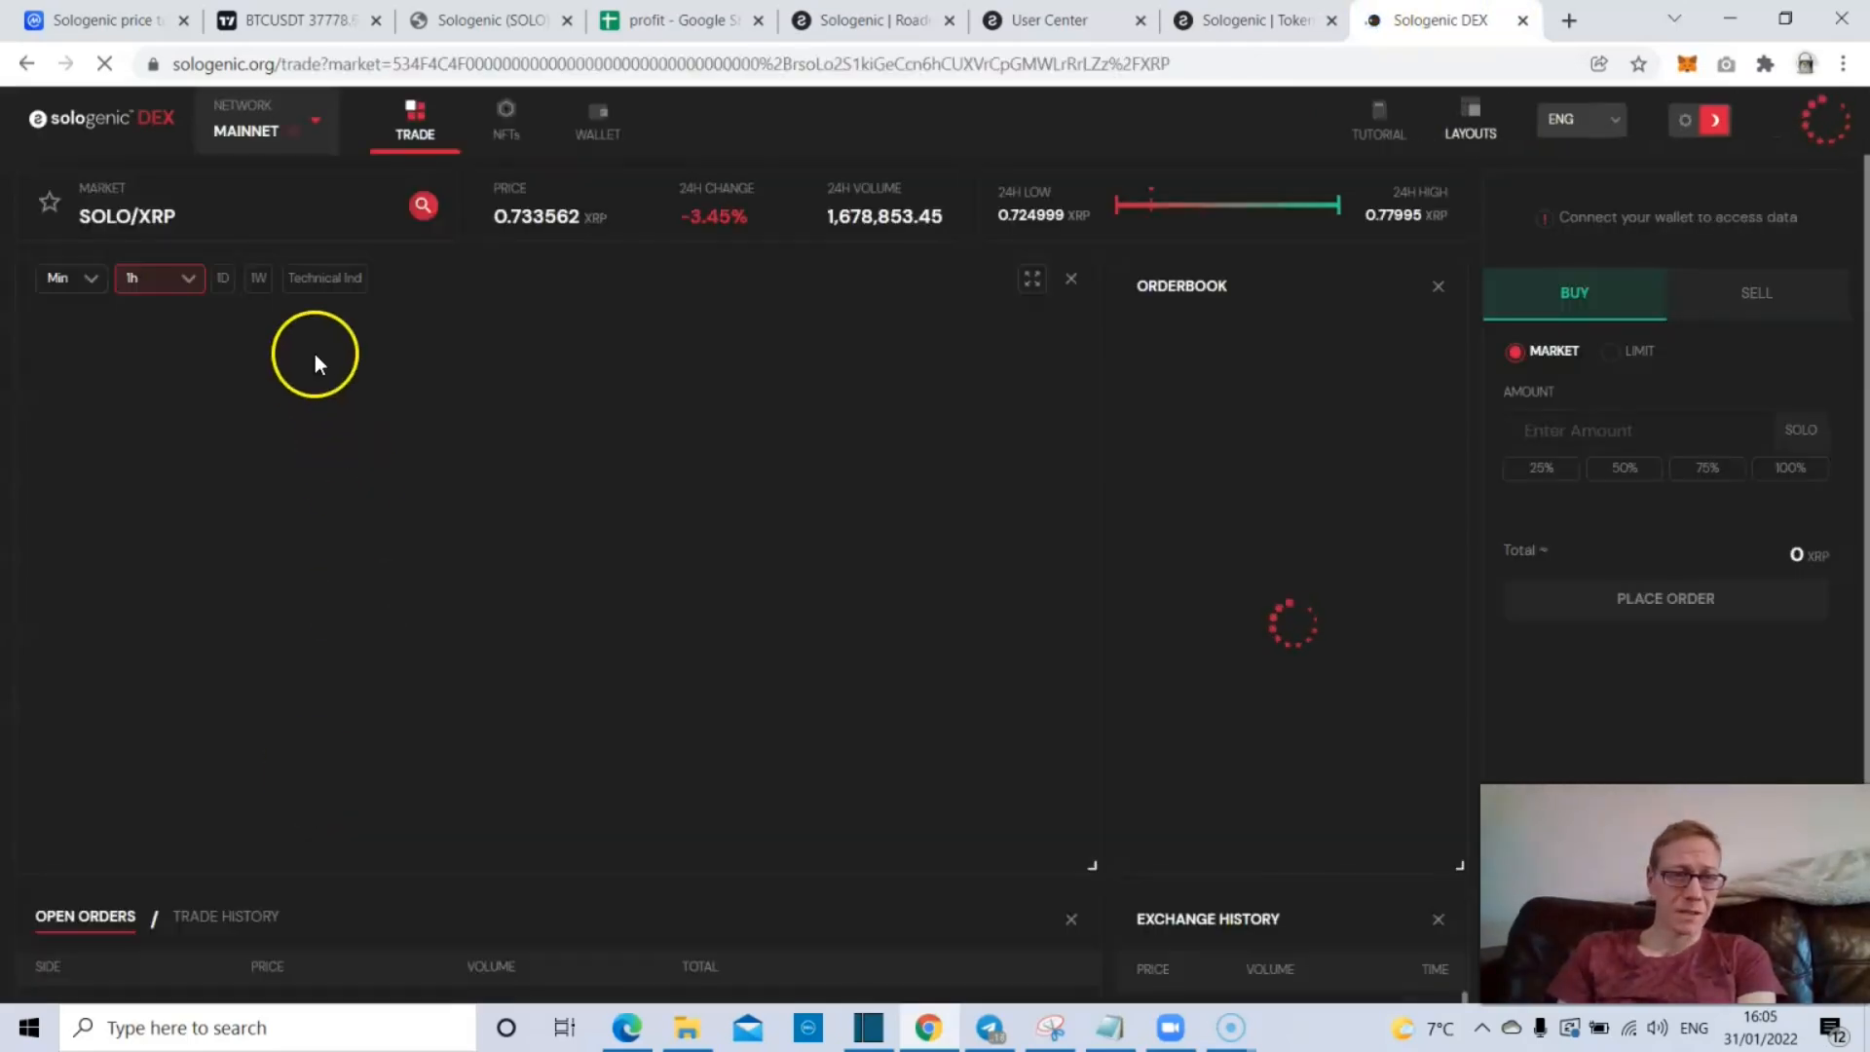
left_click(126, 209)
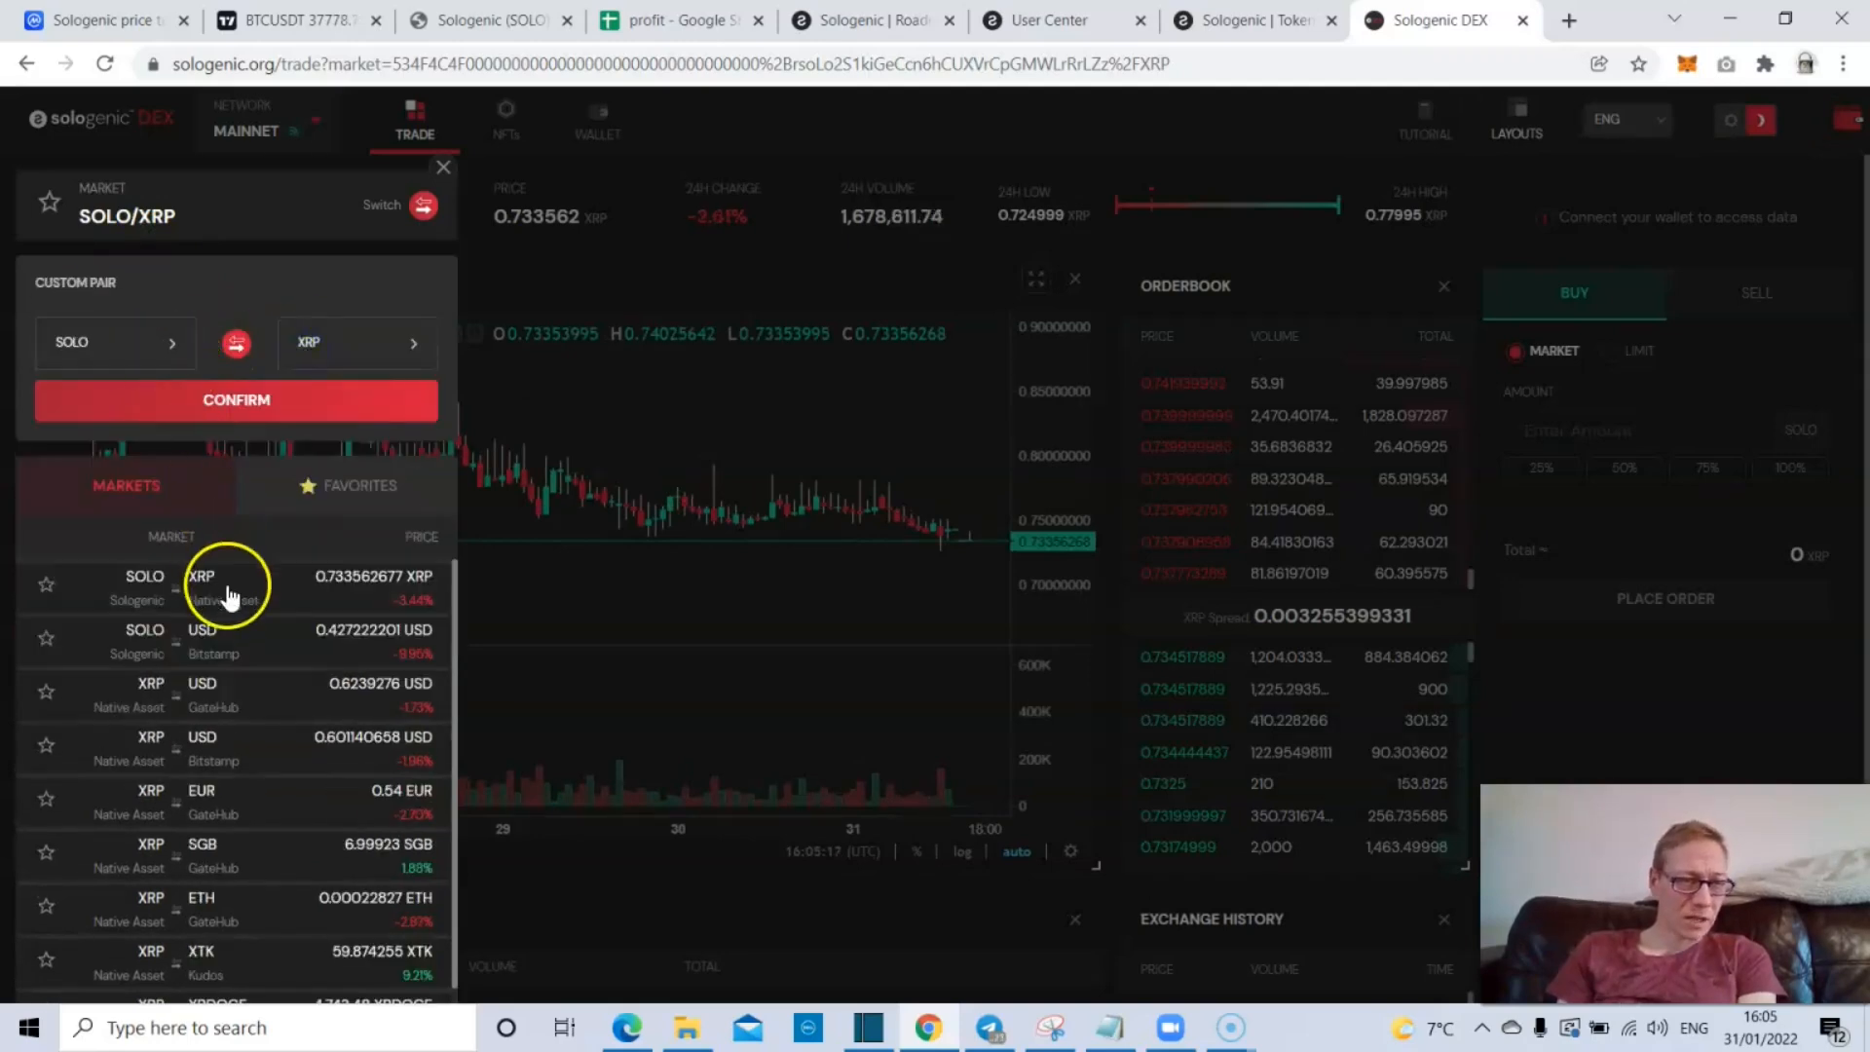
mouse_move(487, 612)
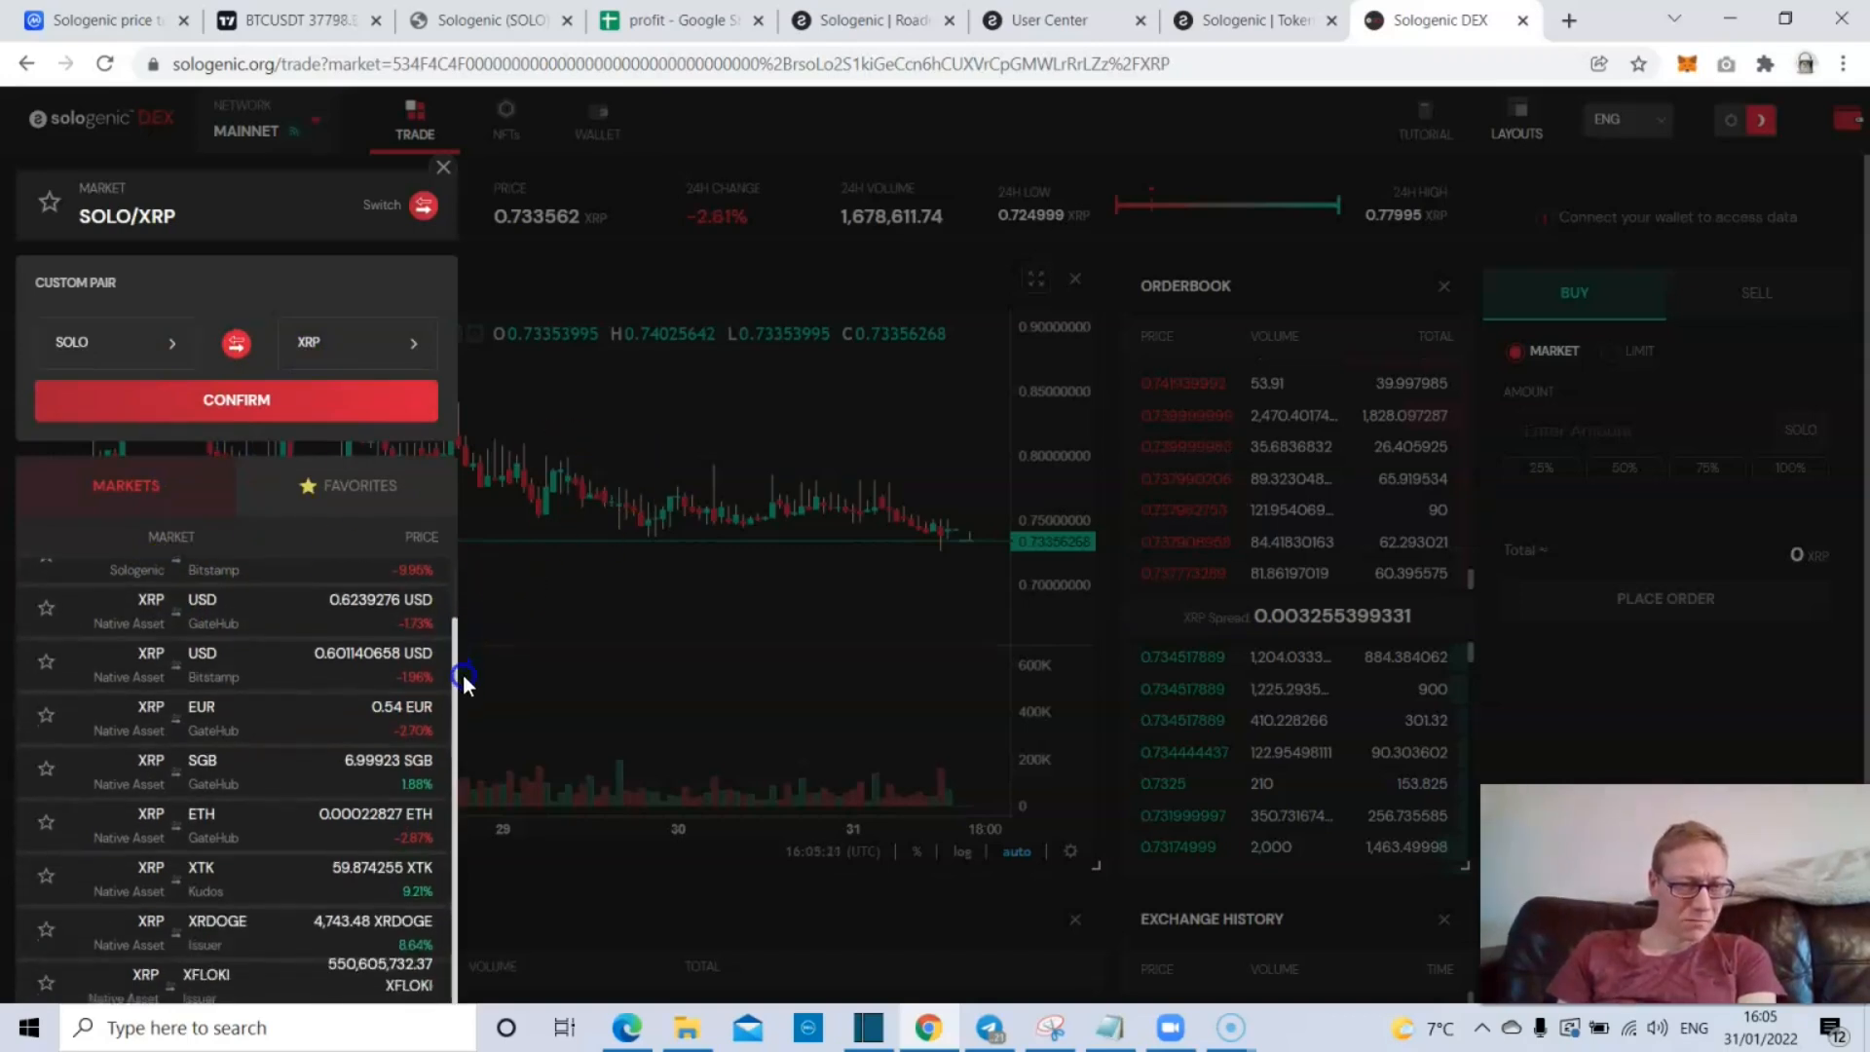
scroll("down", 3)
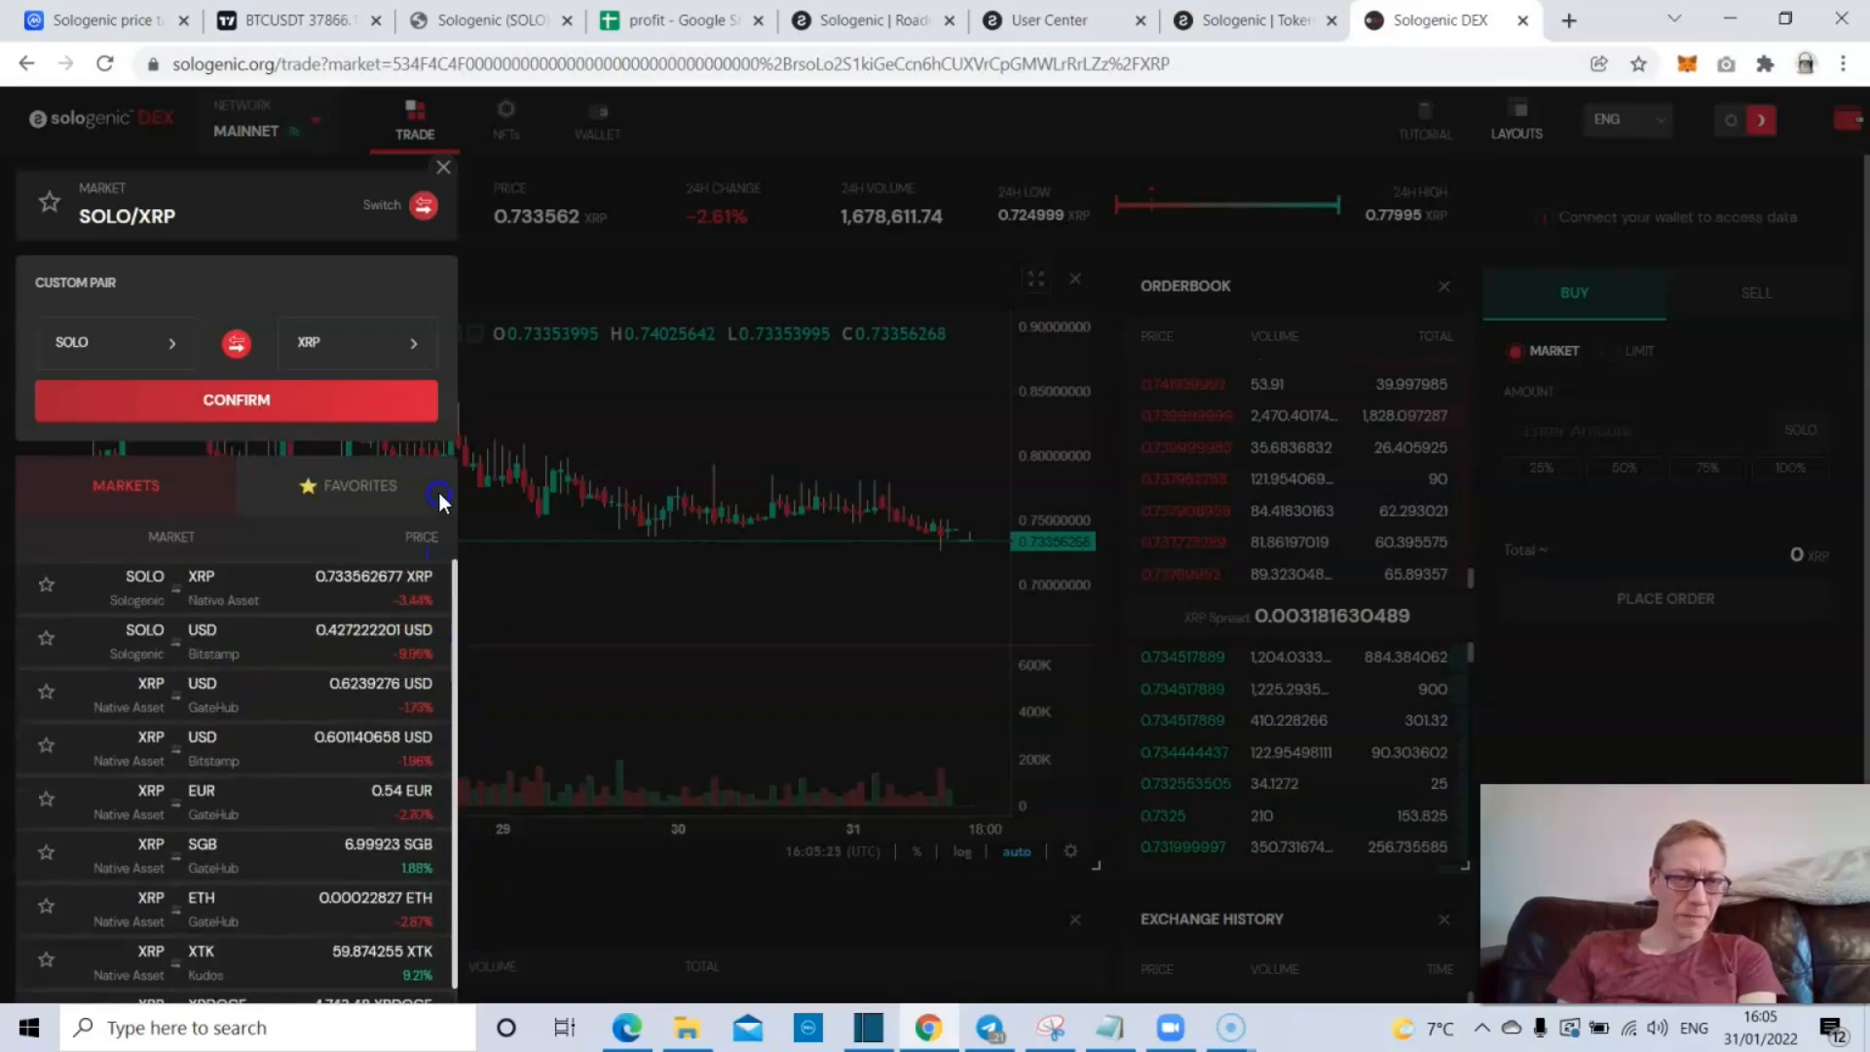
left_click(442, 166)
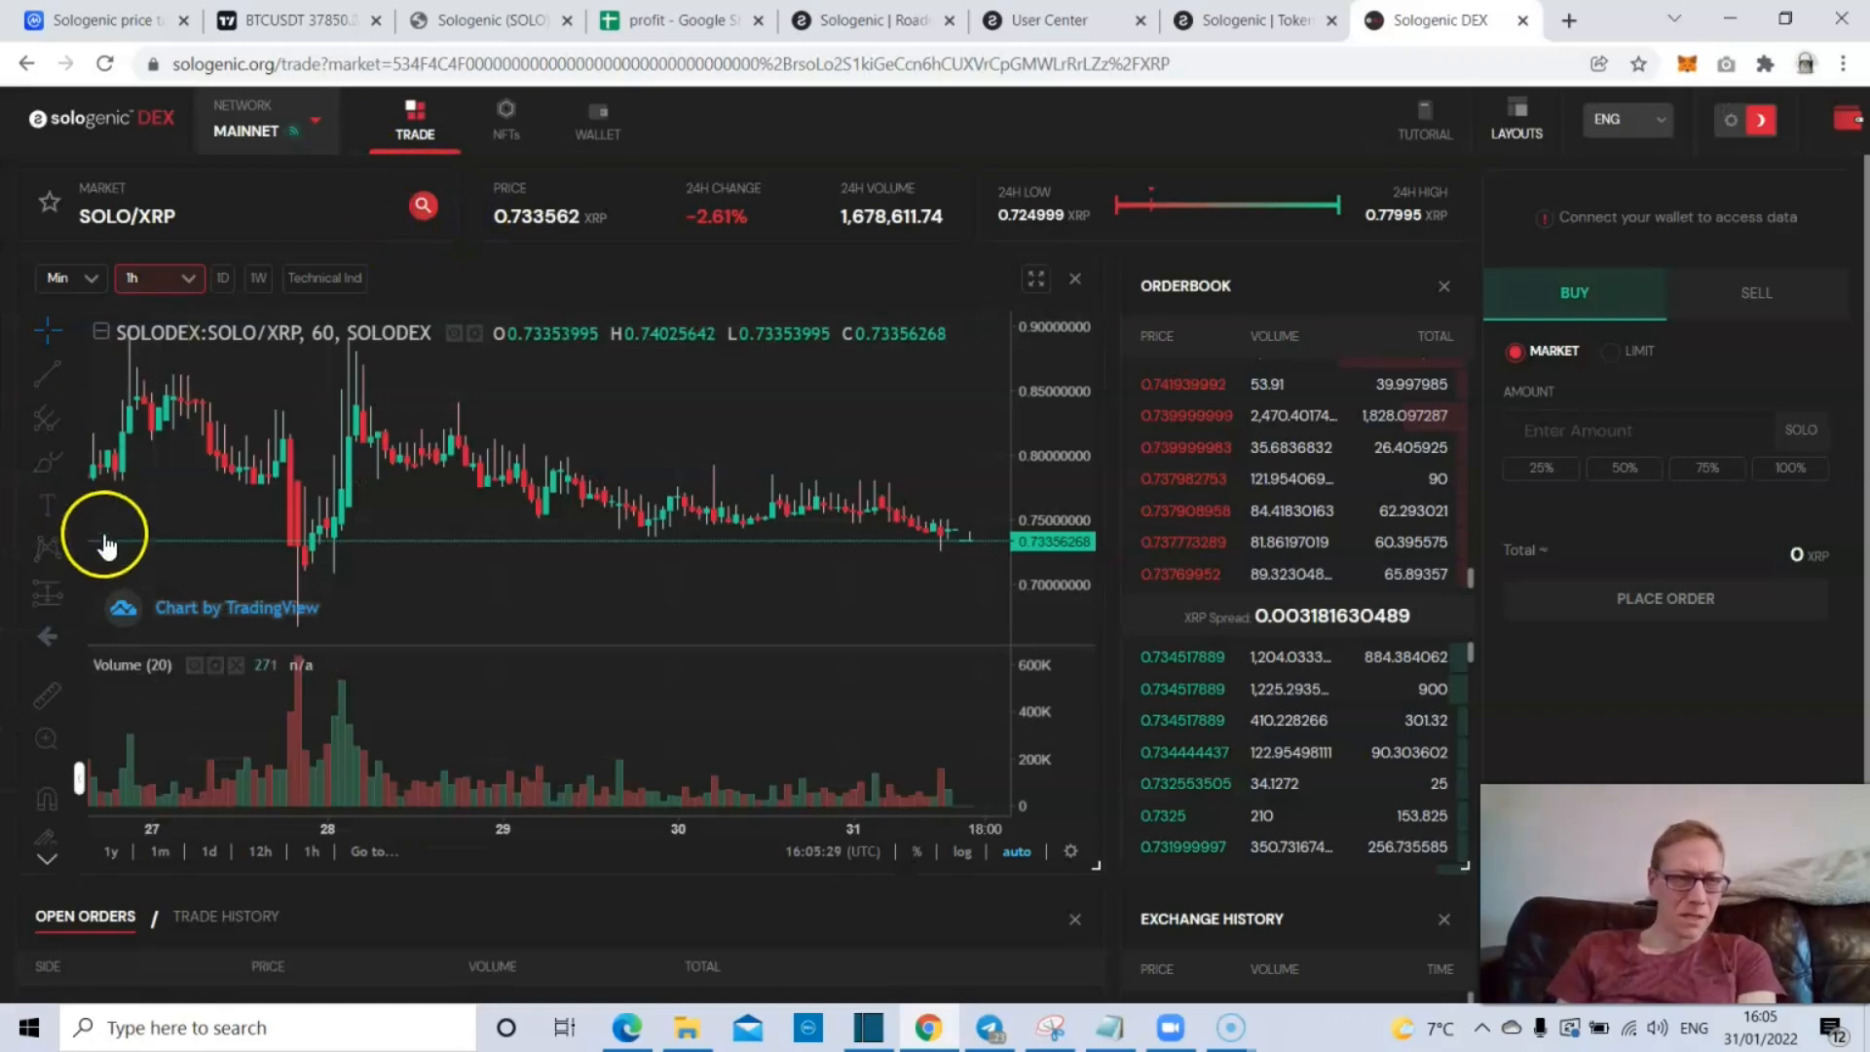
mouse_move(1020, 617)
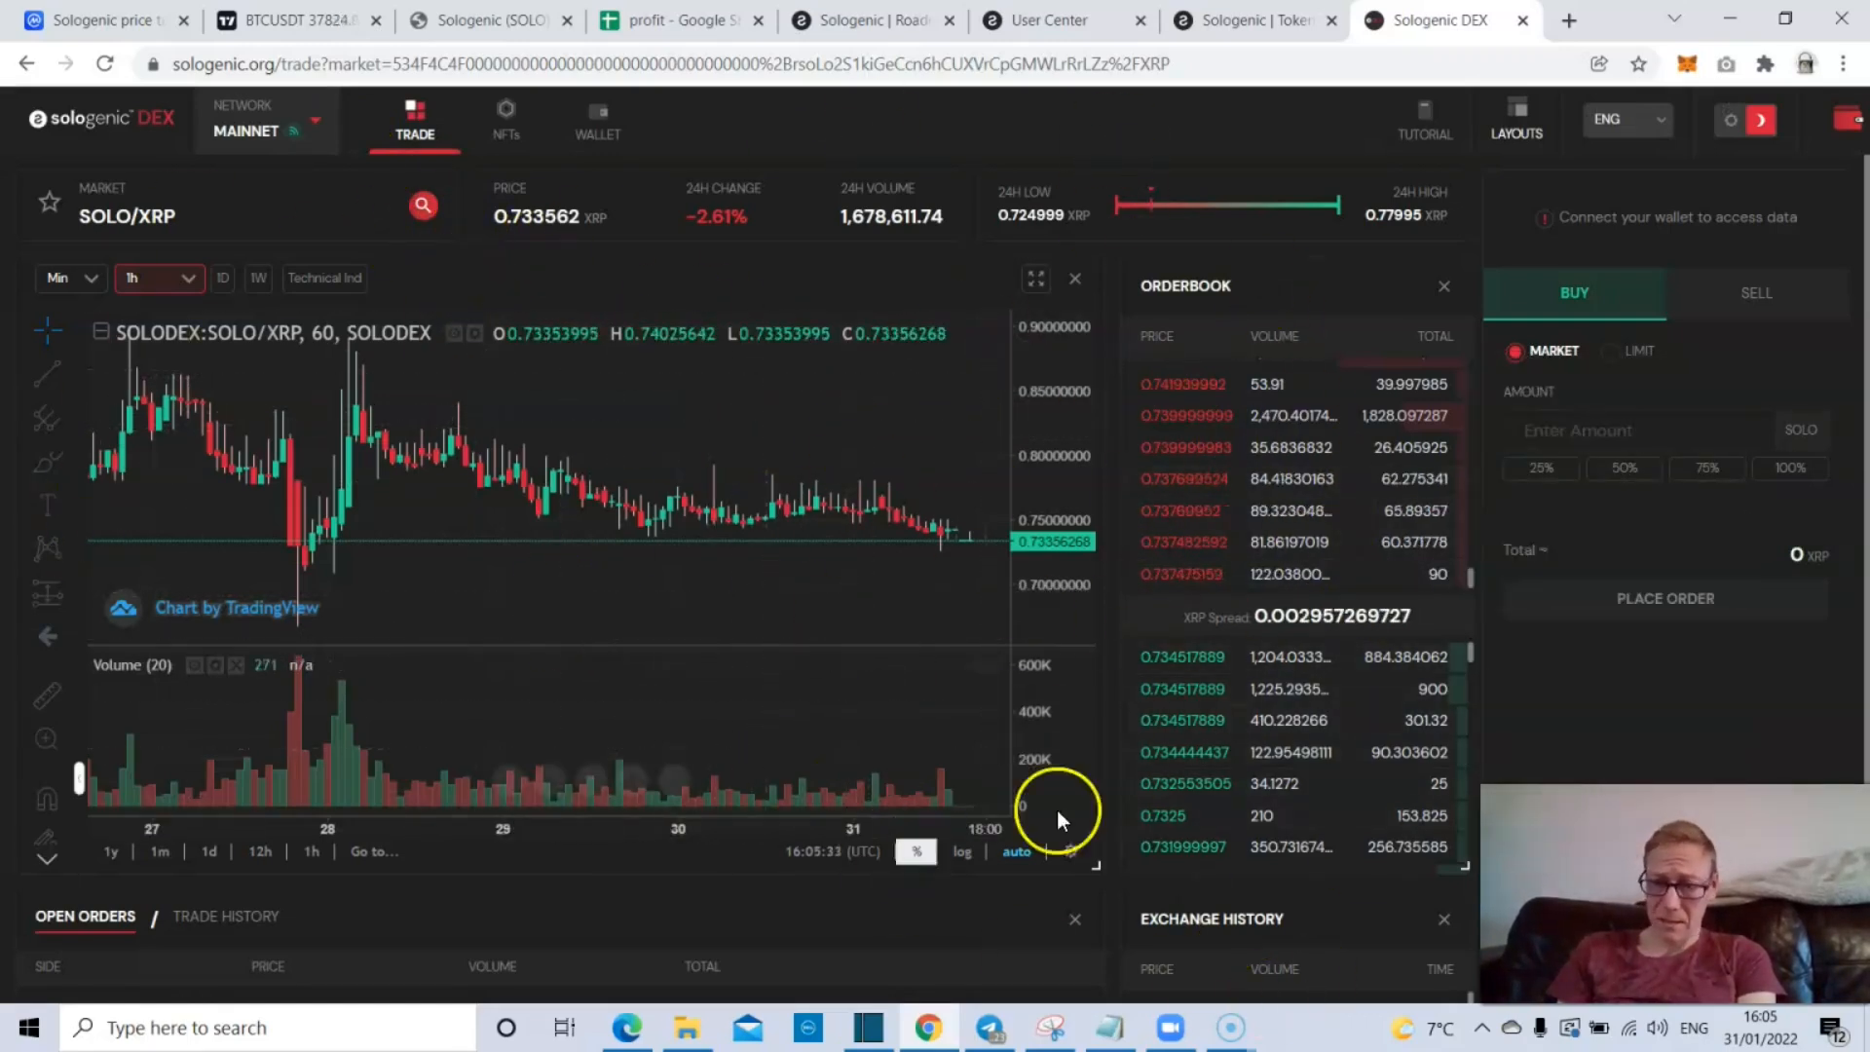
mouse_move(899, 455)
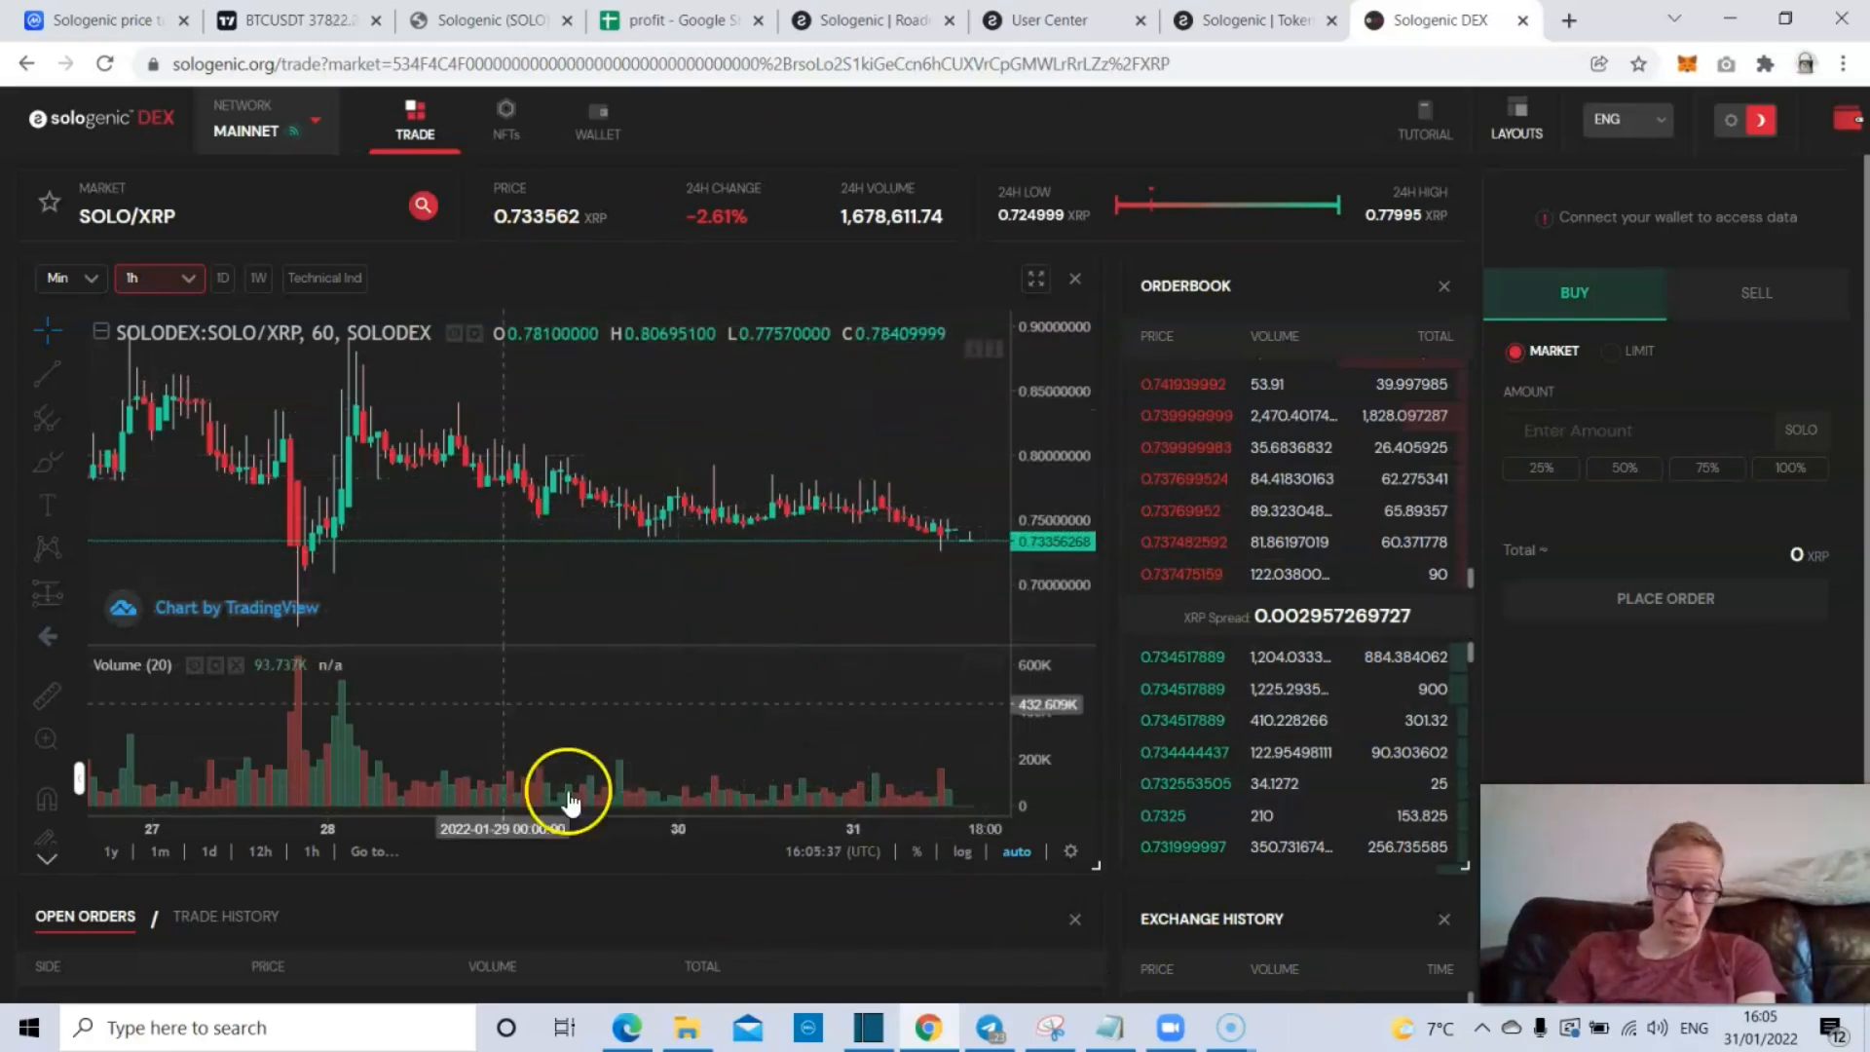
mouse_move(751, 418)
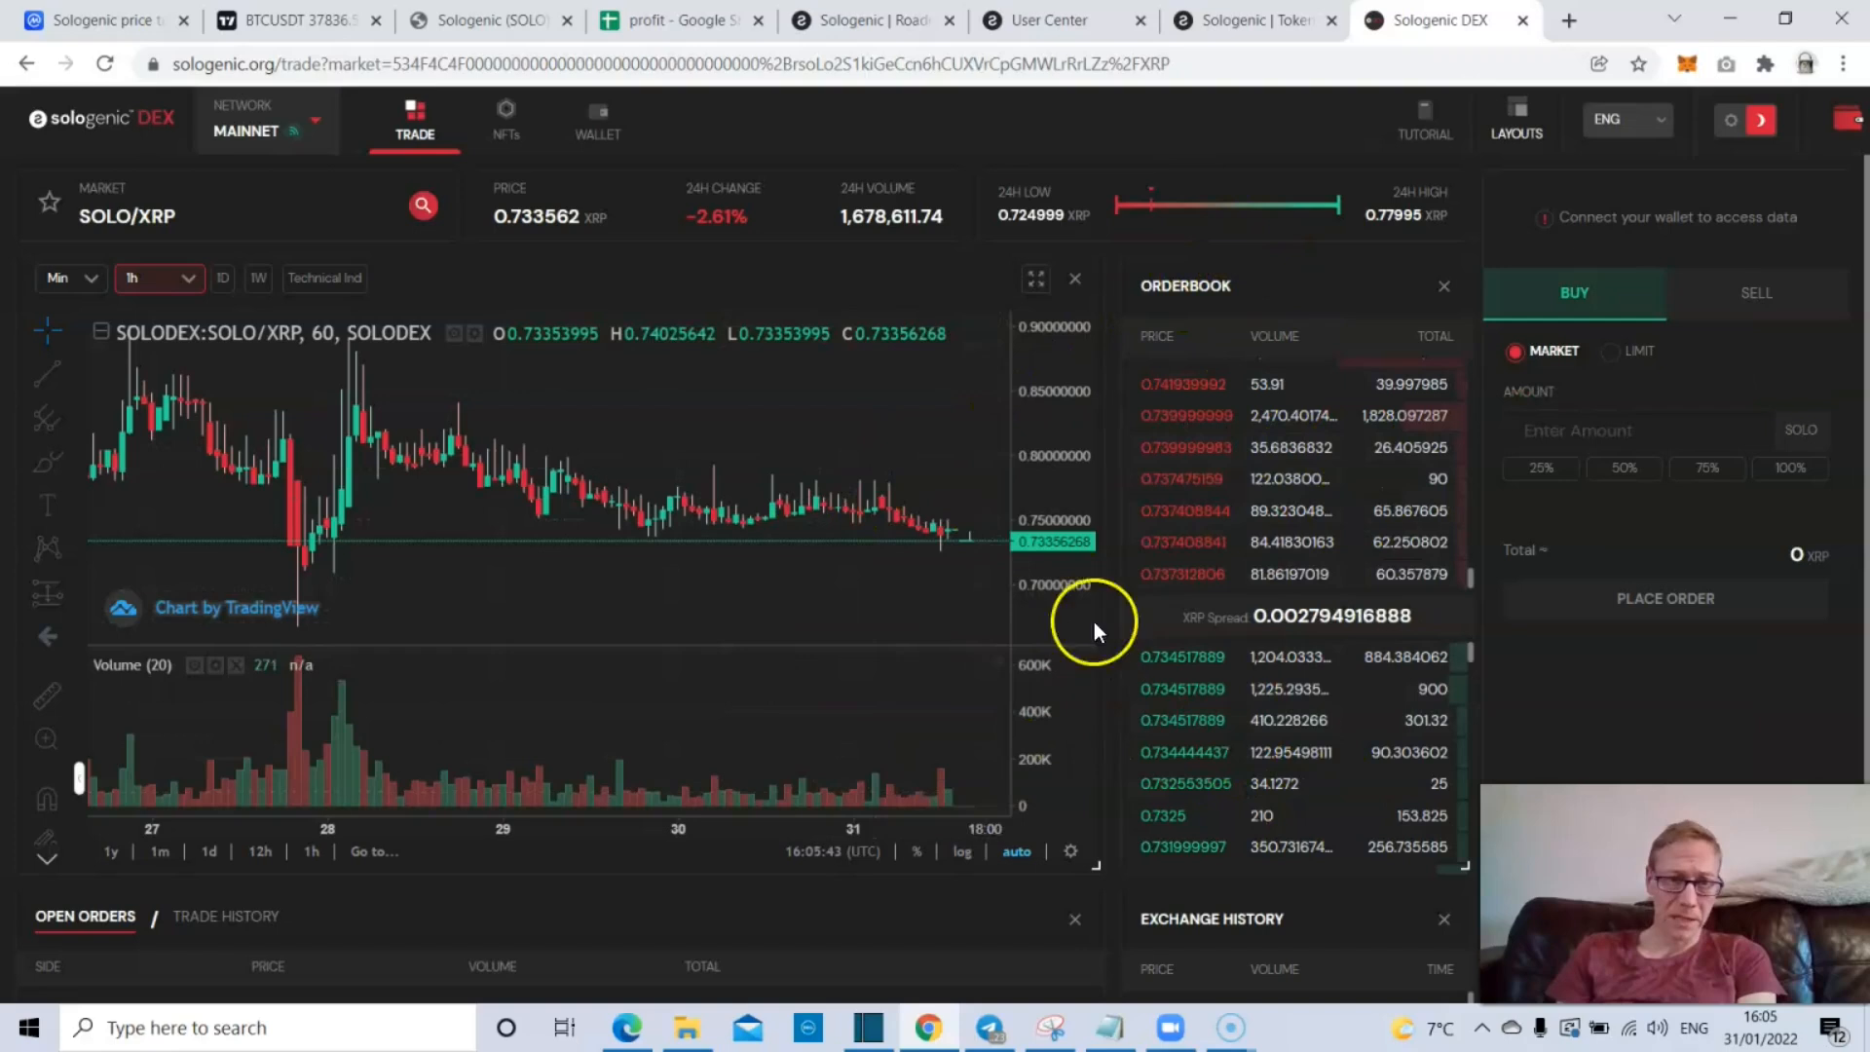
mouse_move(535, 161)
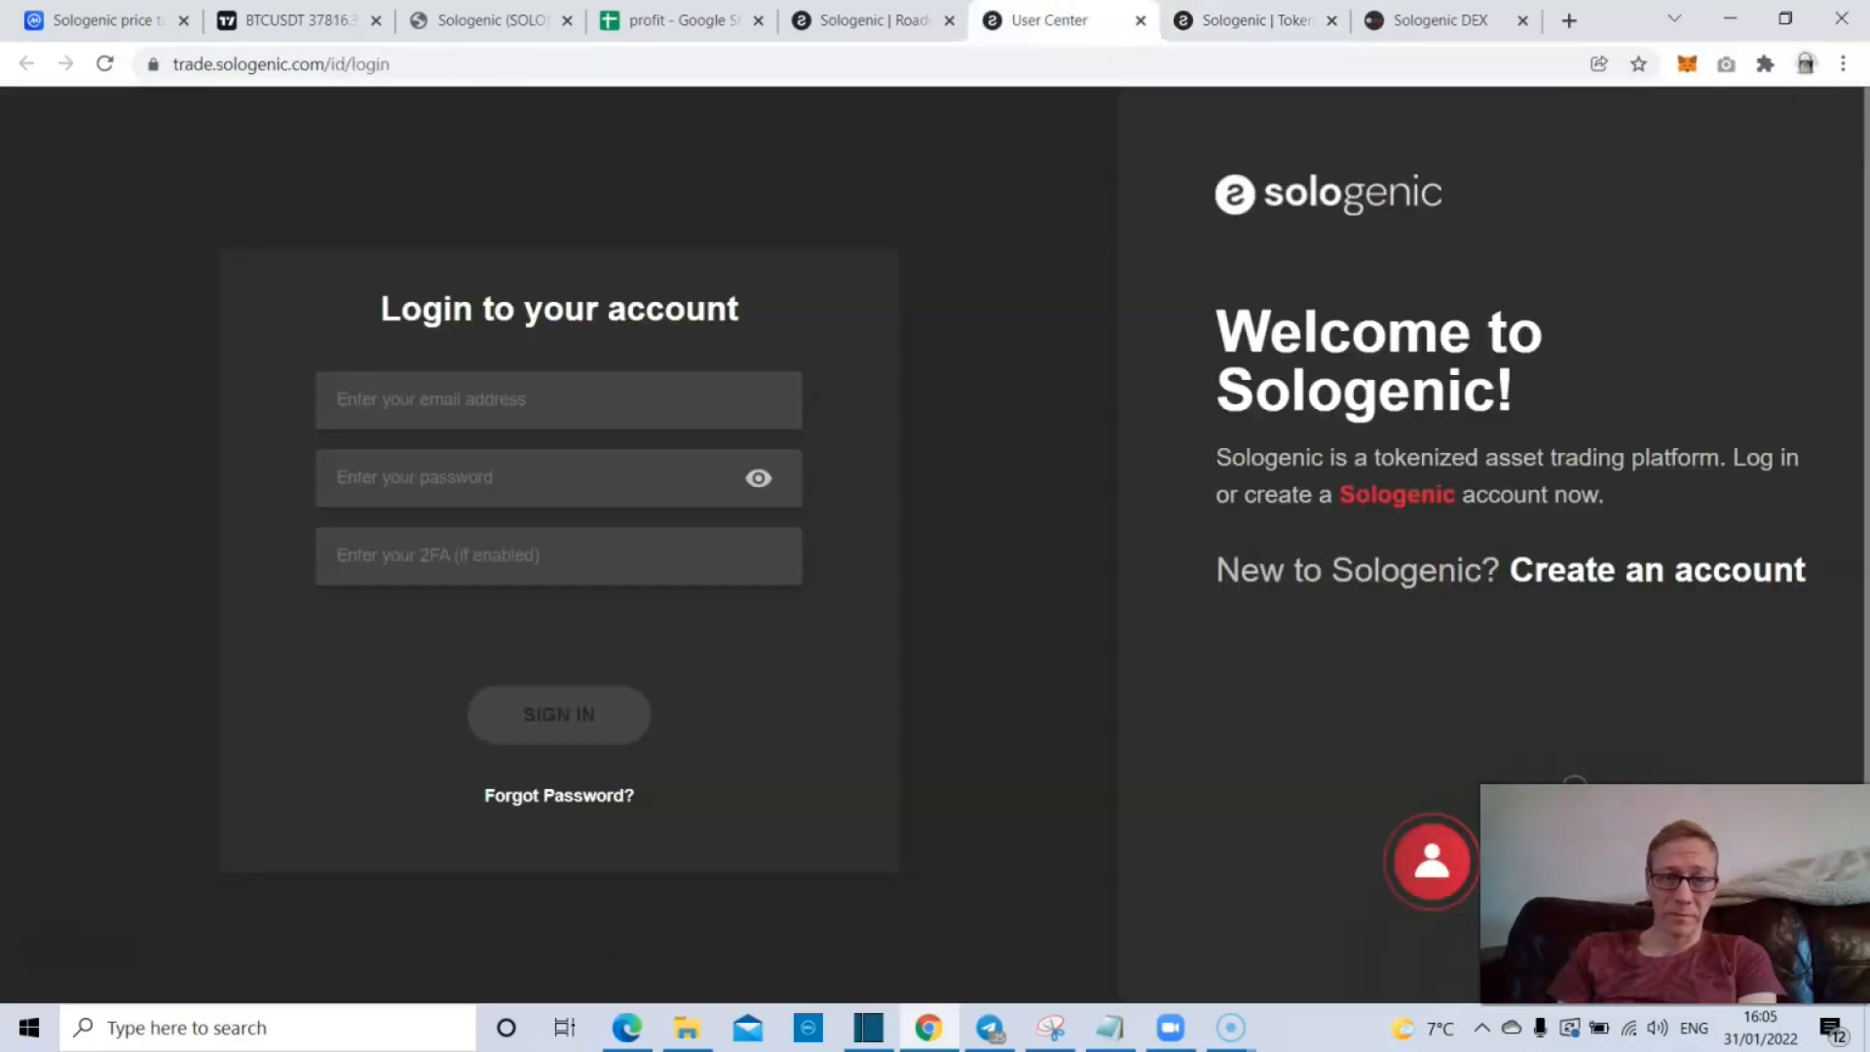
- Scroll through the roadmap's 'In Development' milestones
left_click(871, 20)
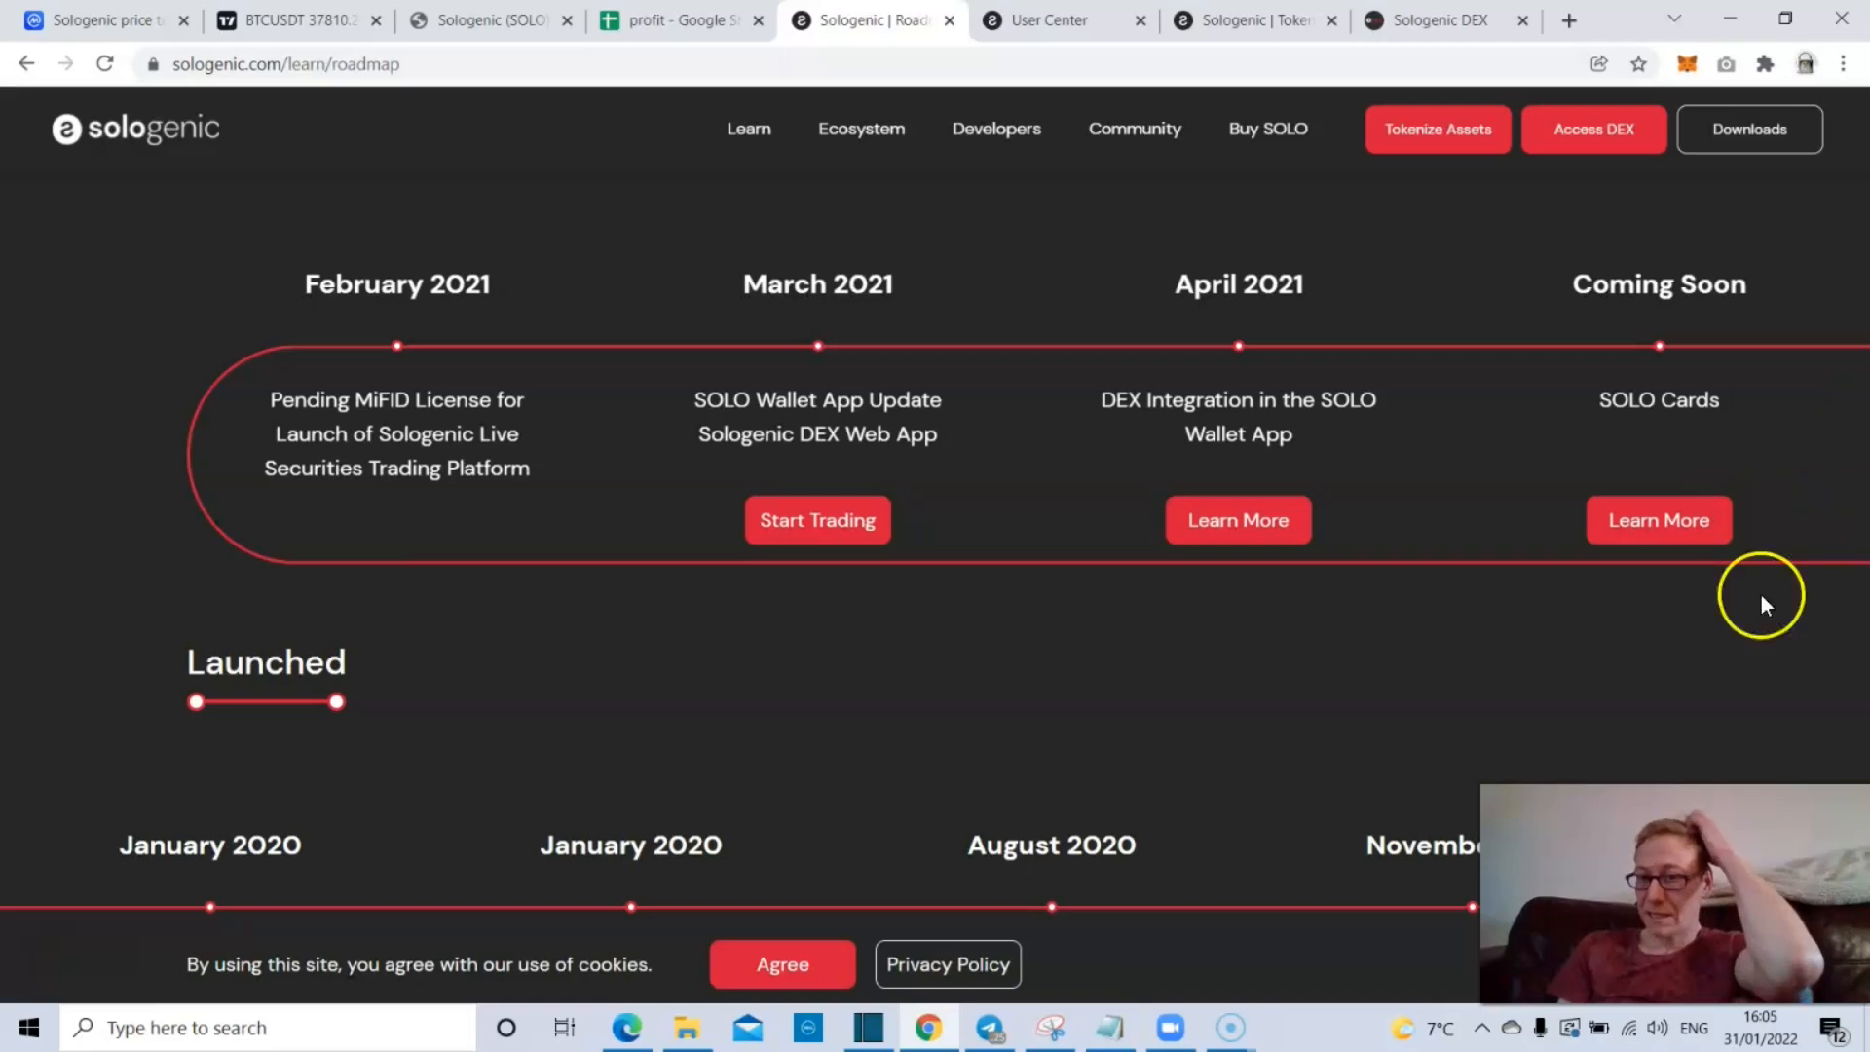
mouse_move(1306, 701)
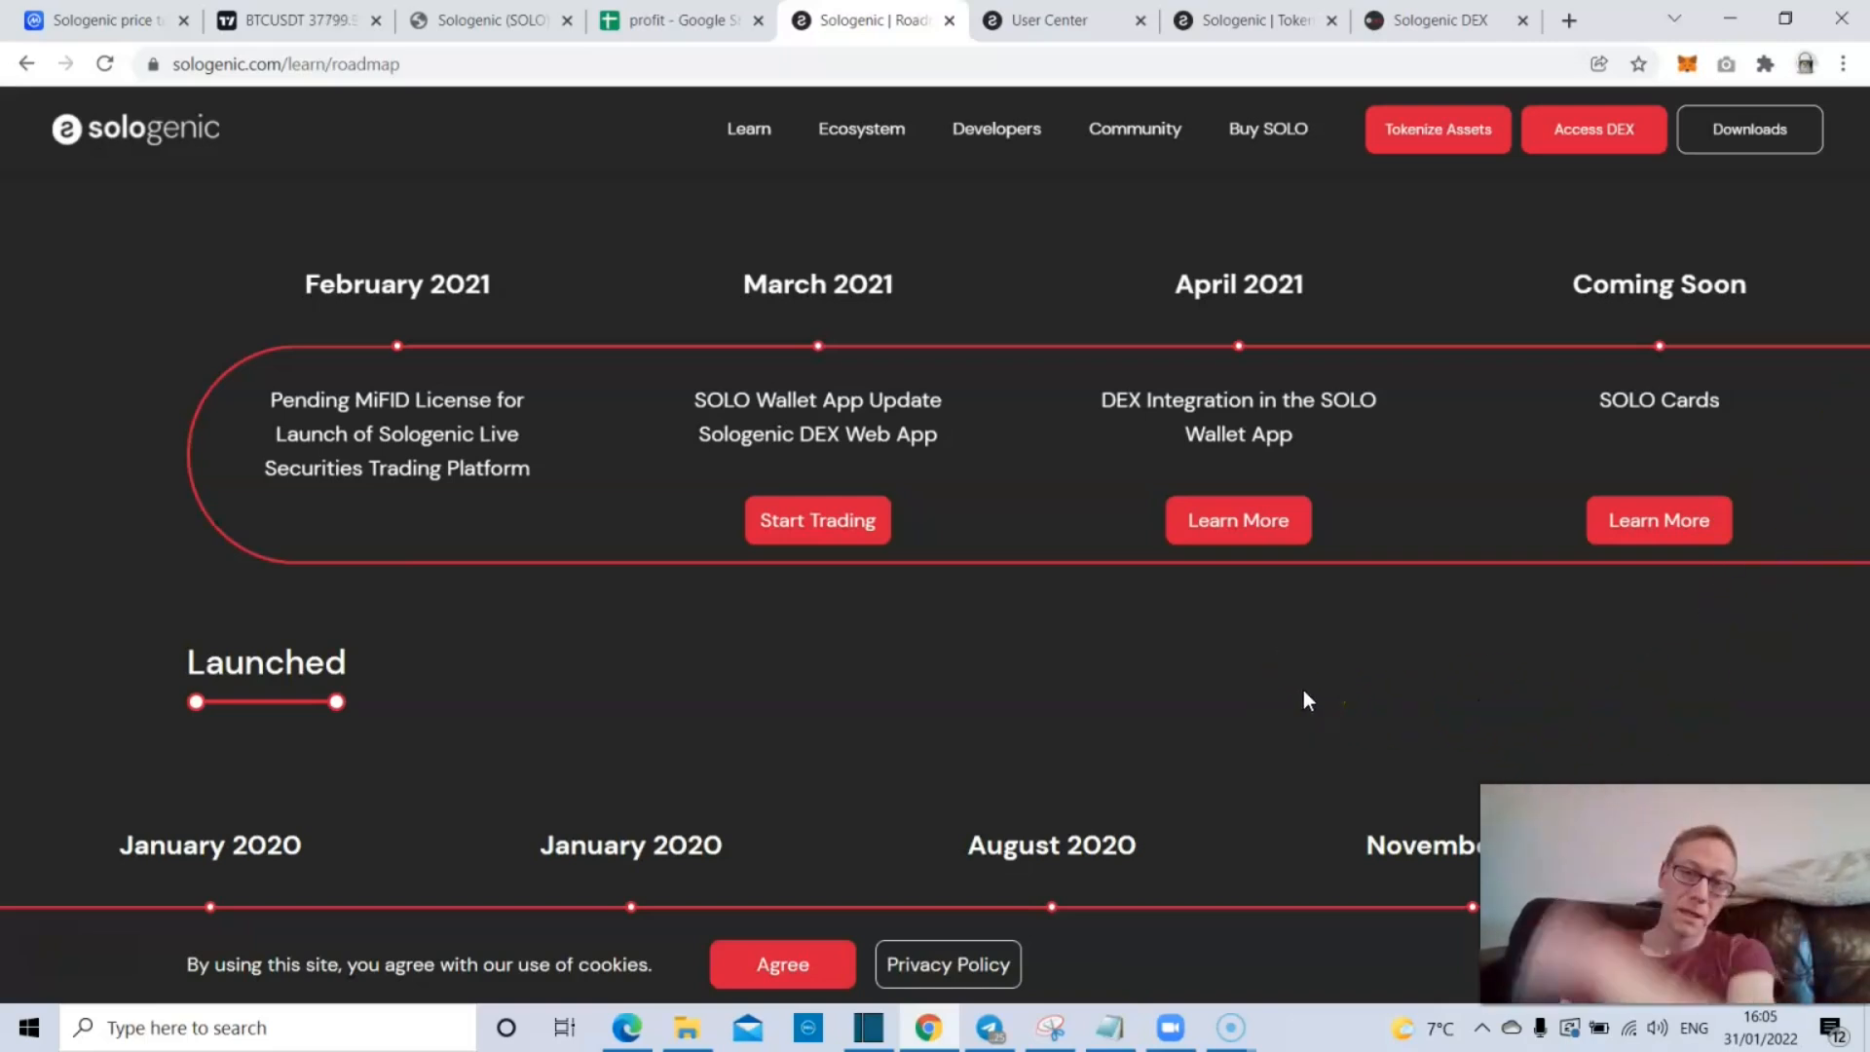
scroll("down", 3)
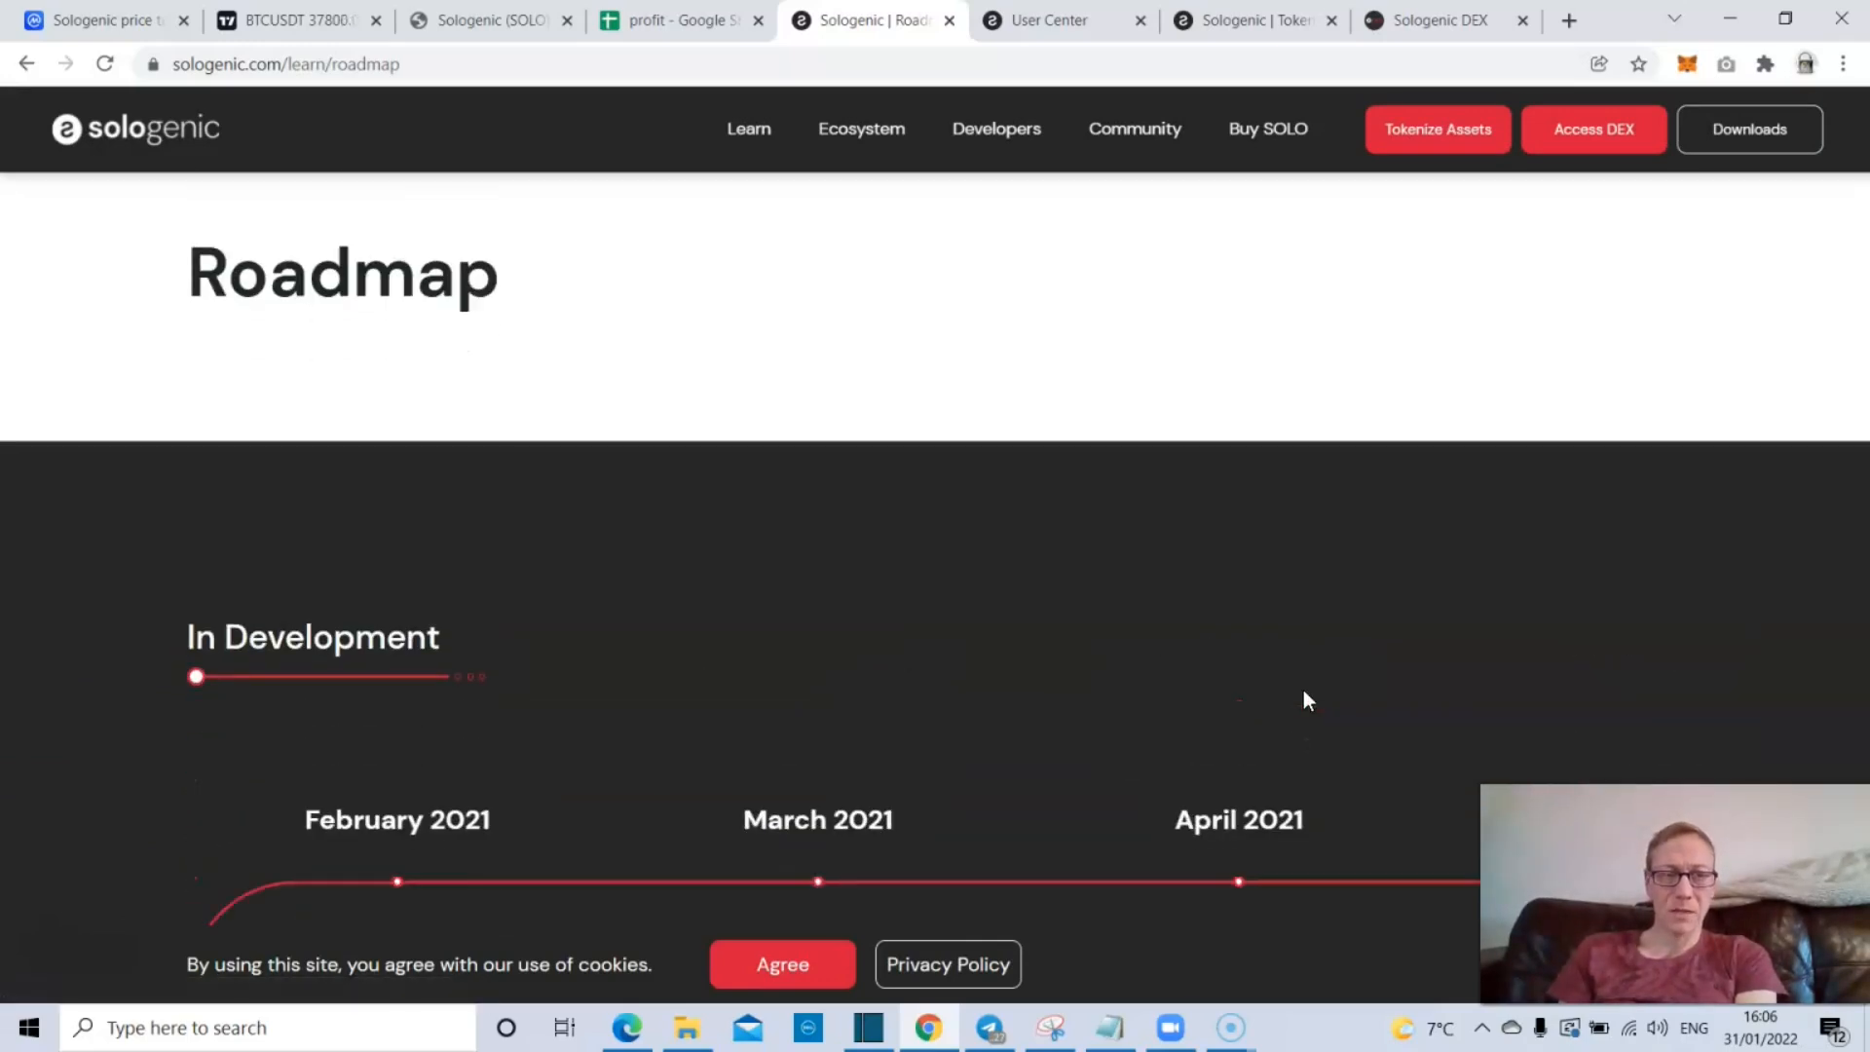
scroll("down", 3)
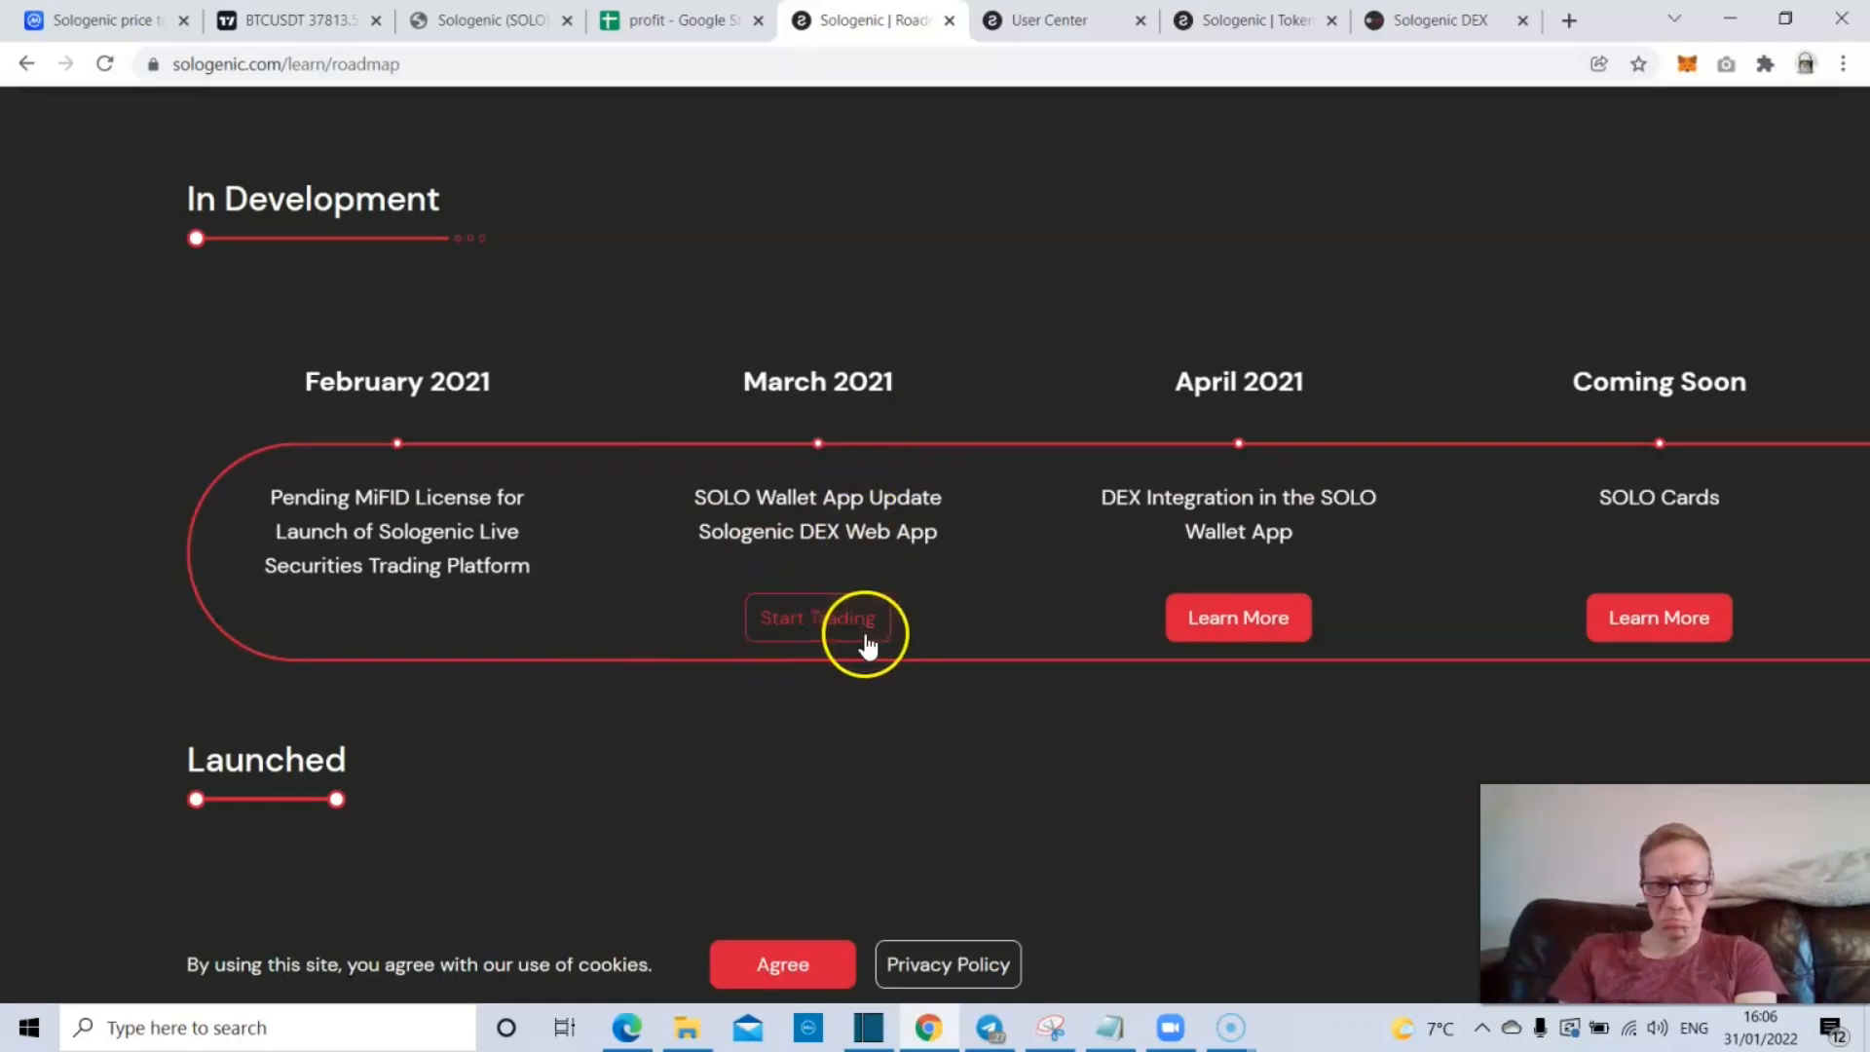
mouse_move(1351, 480)
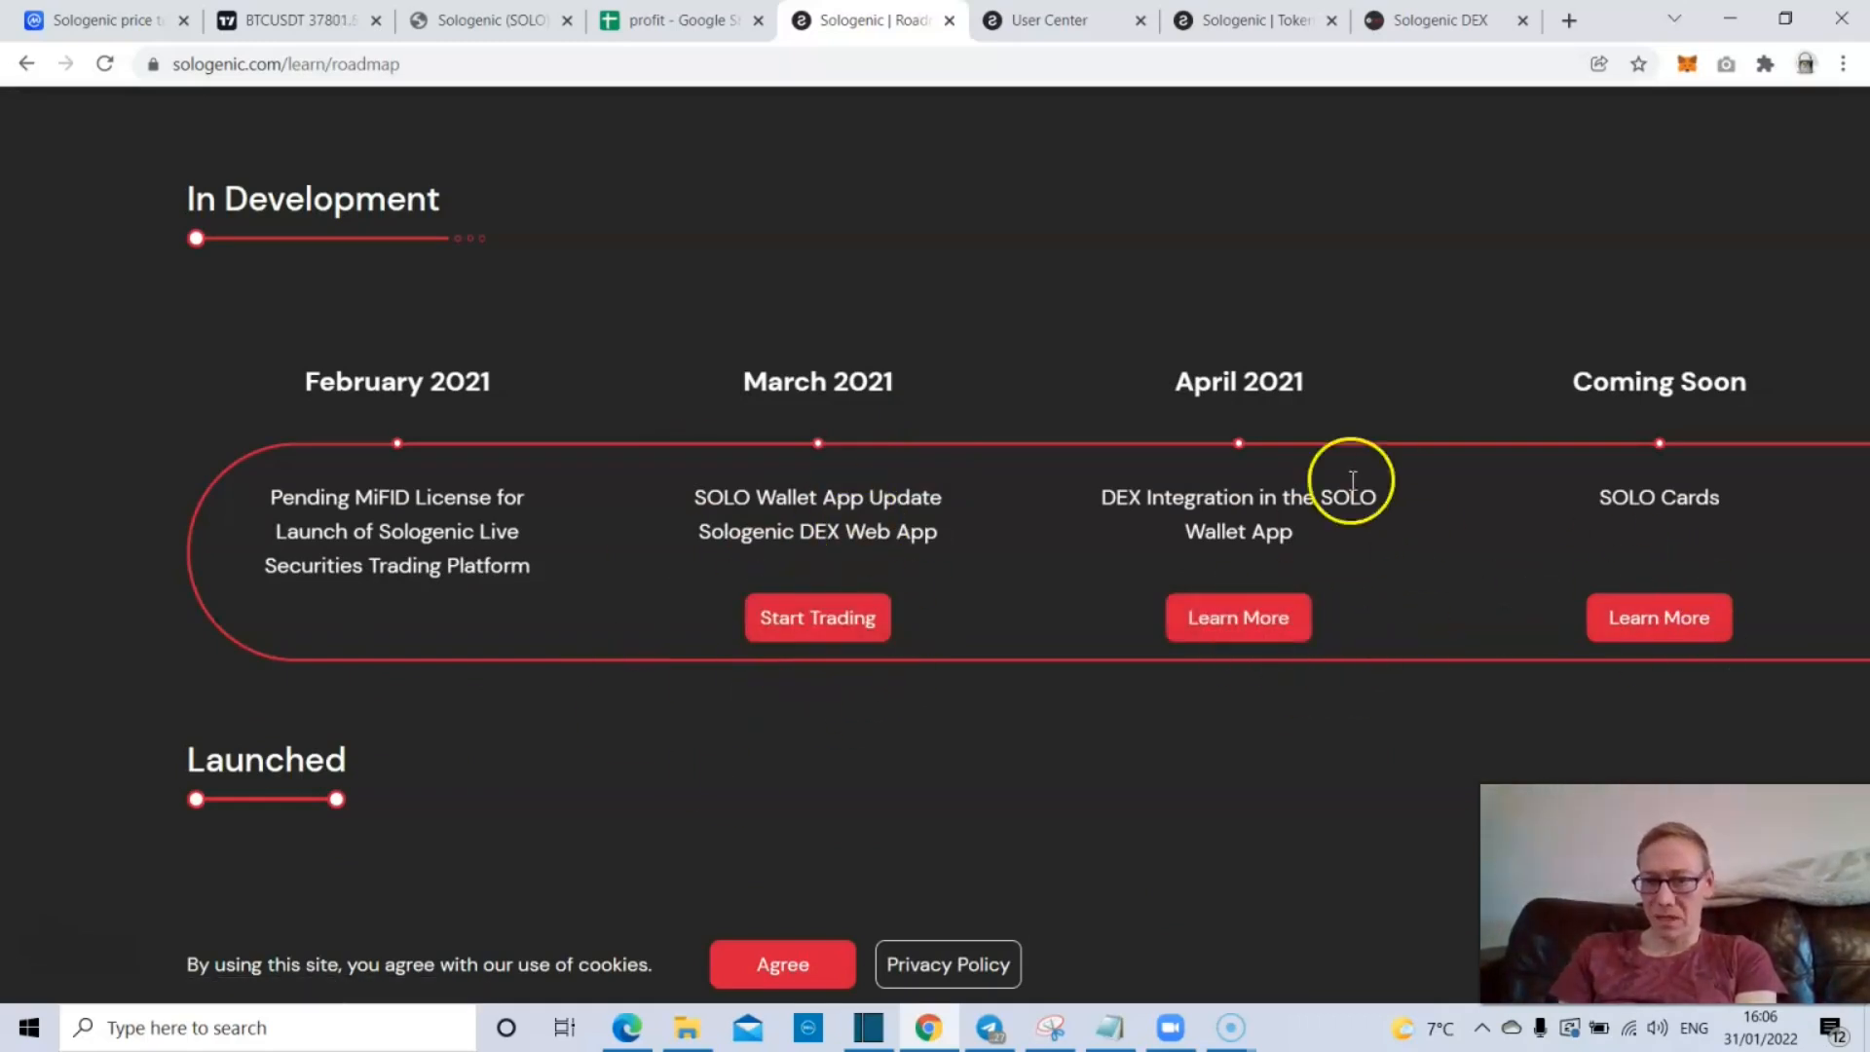
mouse_move(1163, 613)
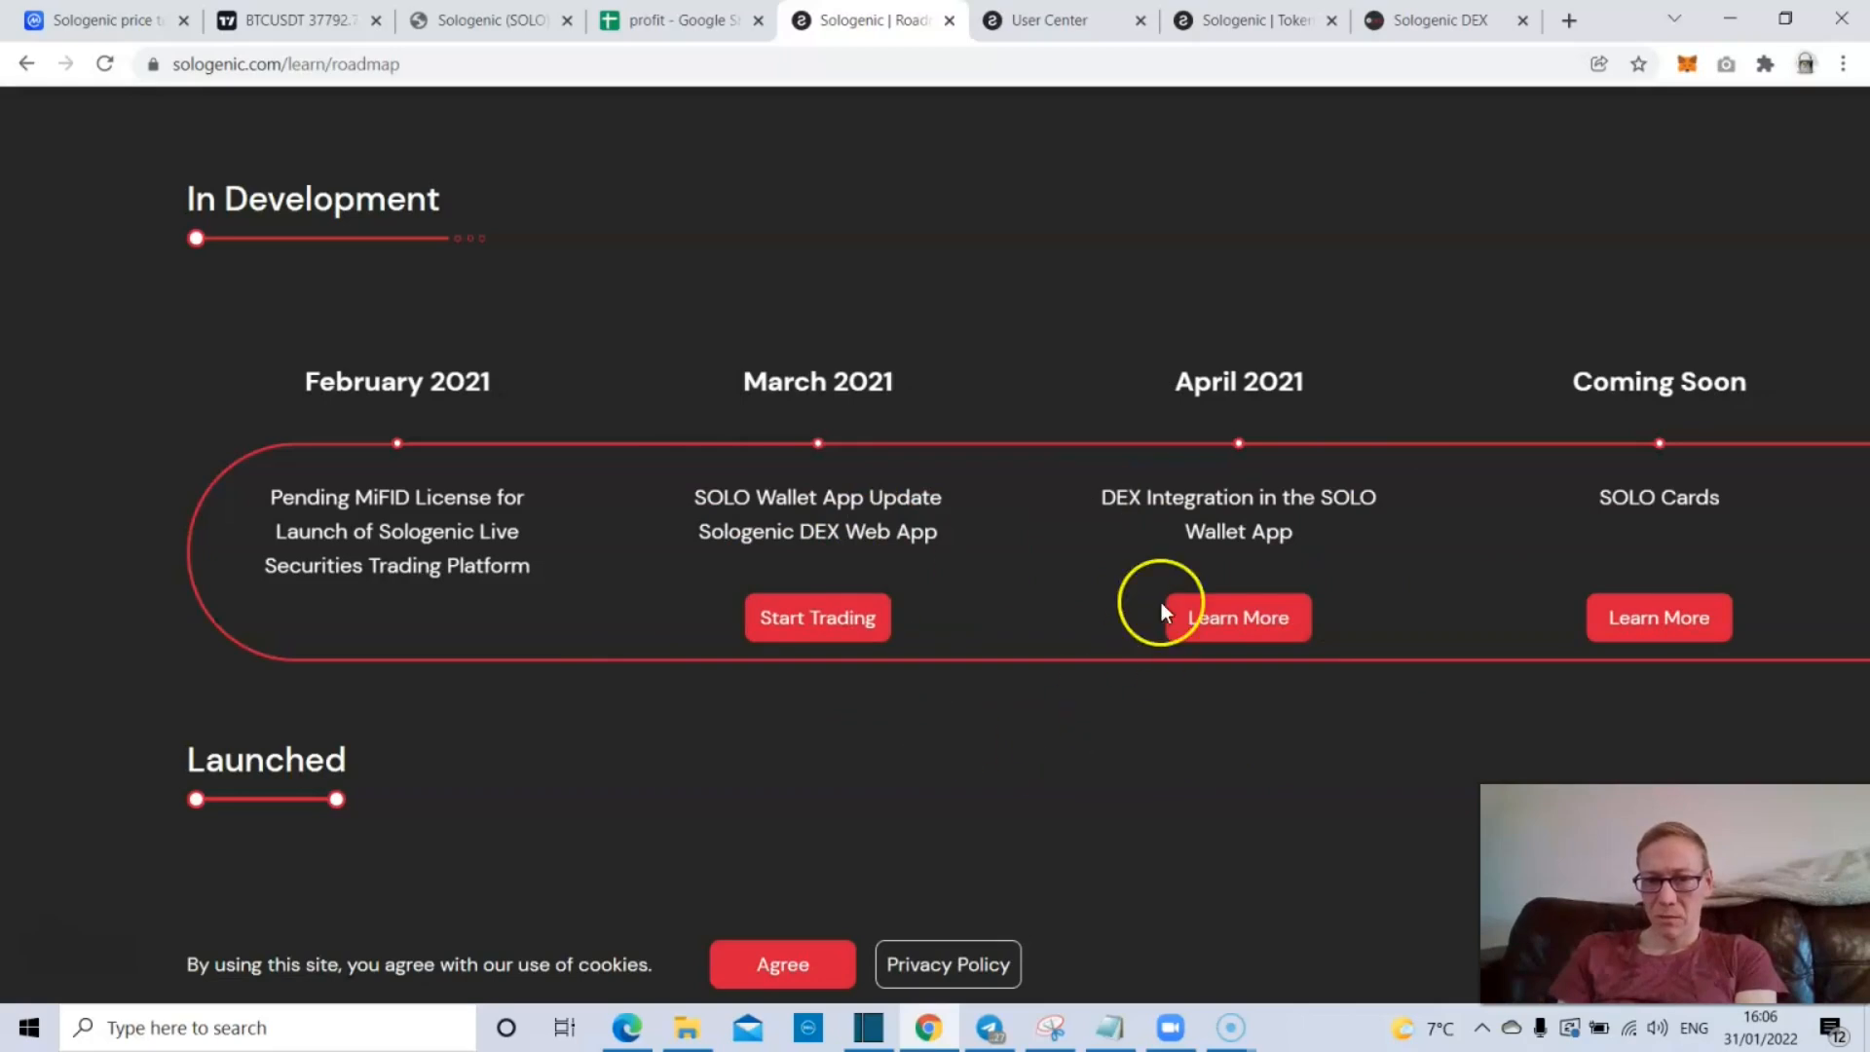
mouse_move(1012, 528)
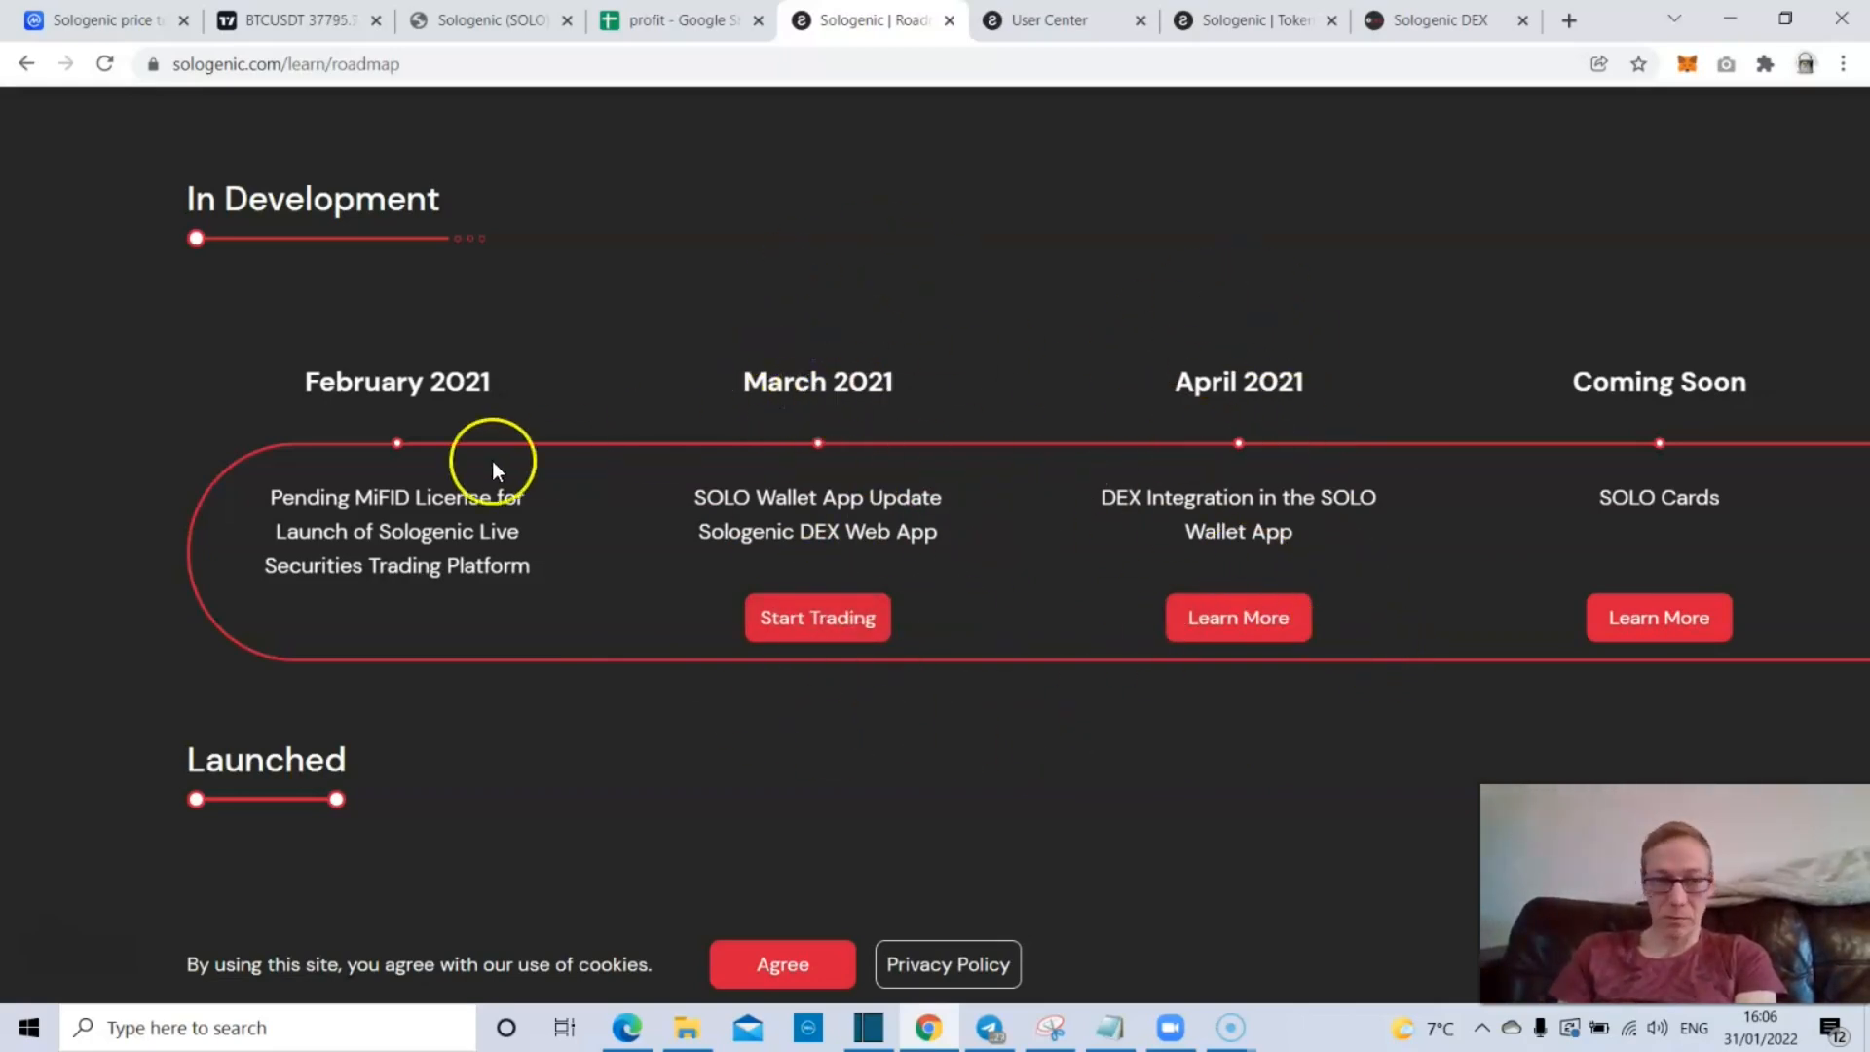
mouse_move(1153, 411)
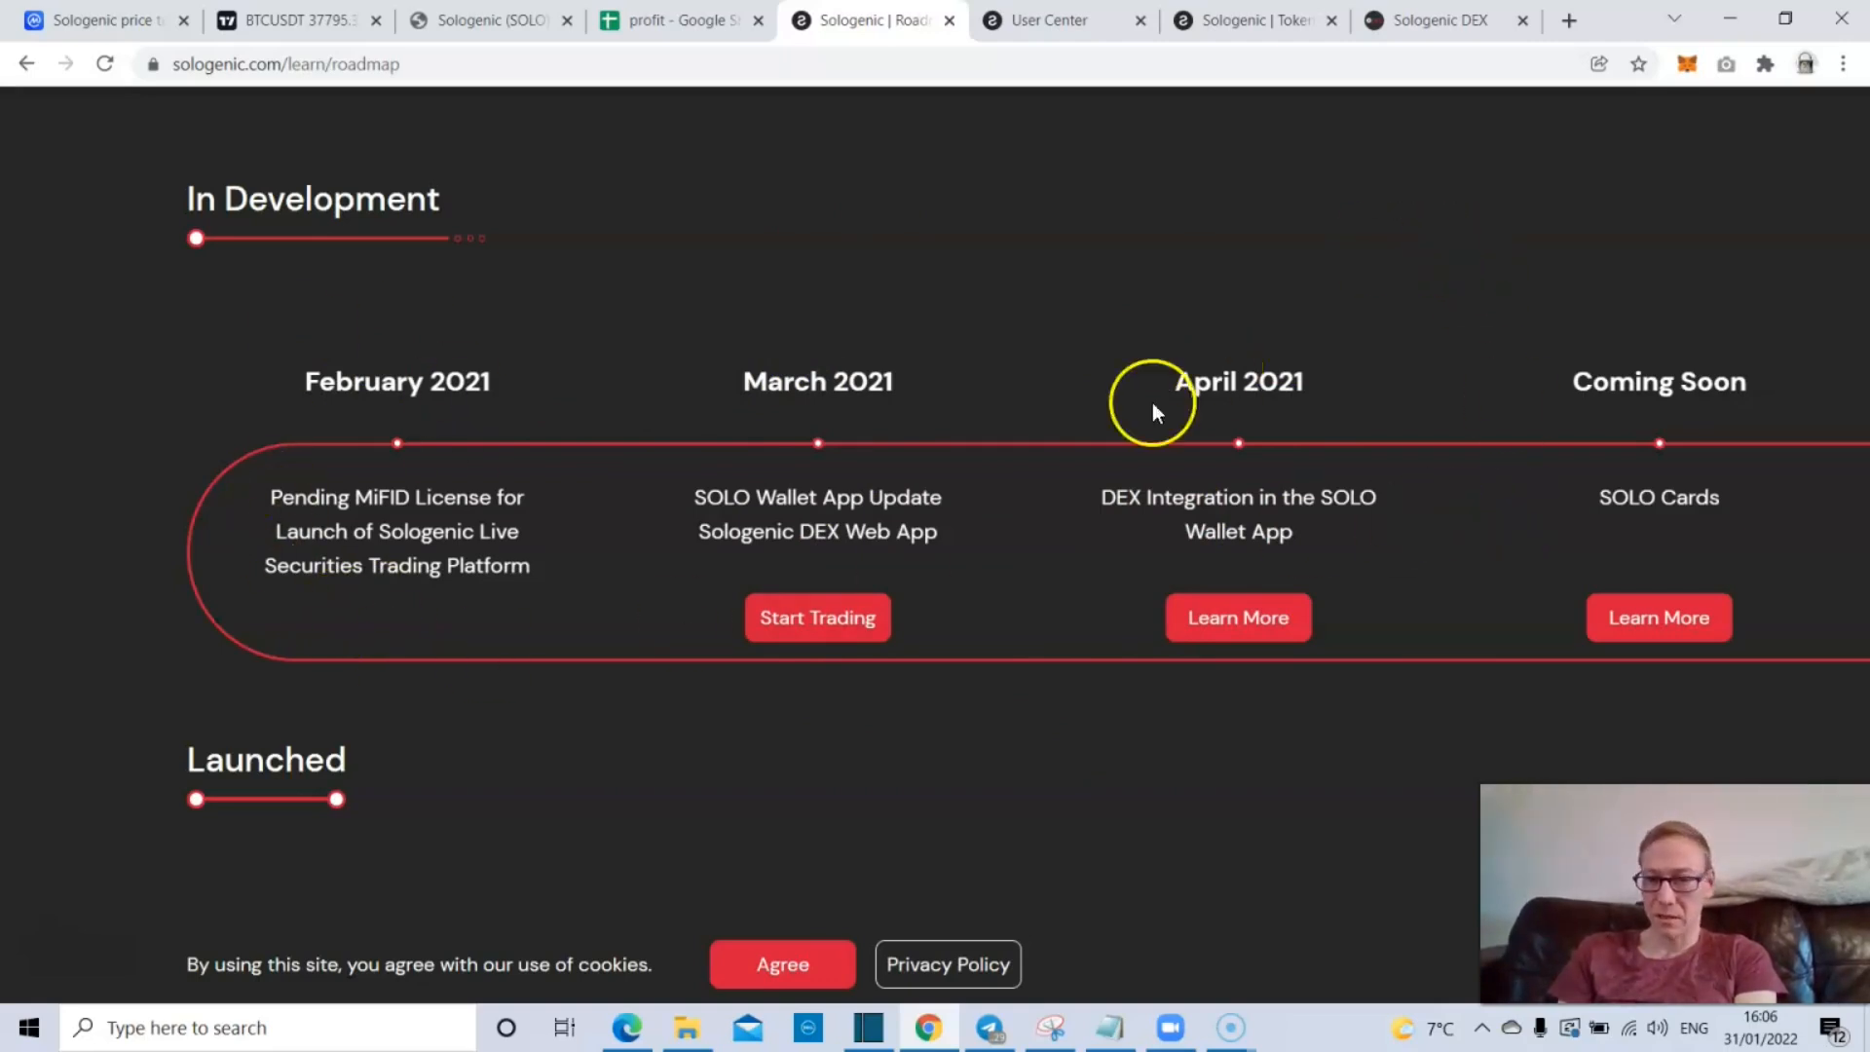
mouse_move(1291, 781)
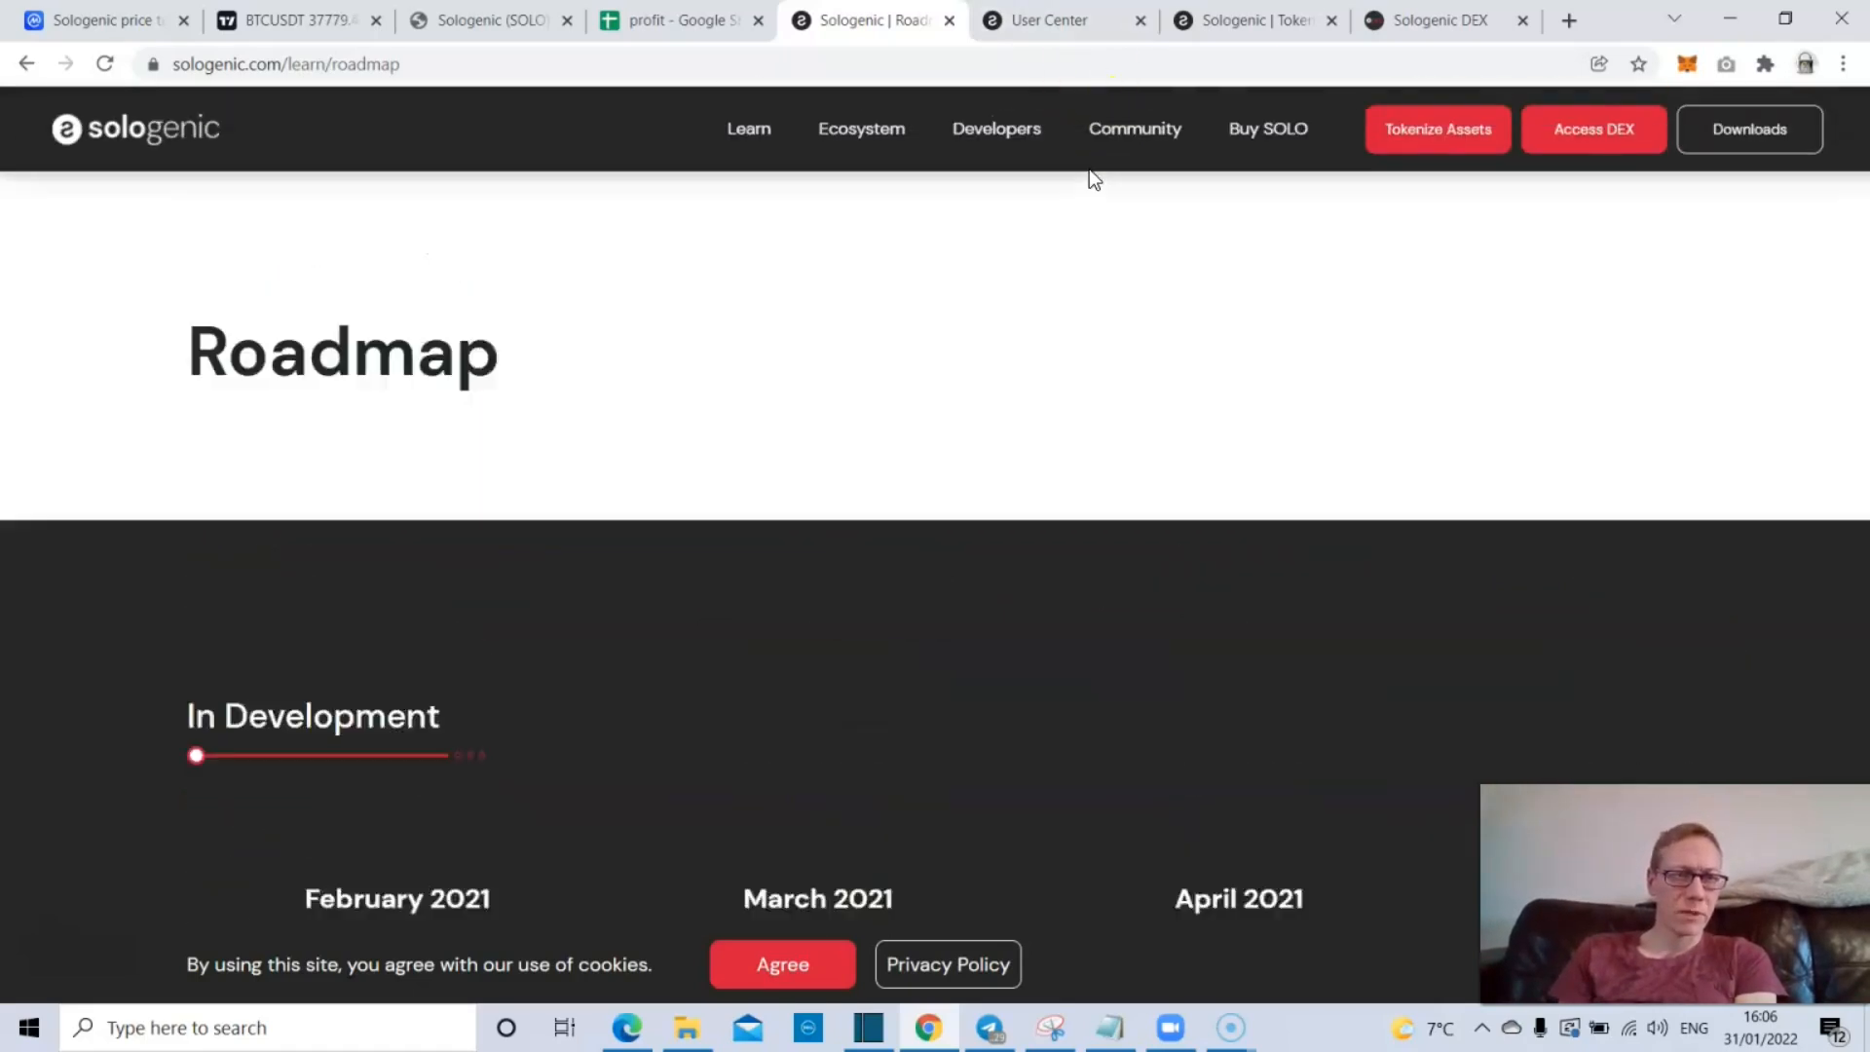
- Jump to 'Be The First to Tokenize Assets' on the tokenized trading page and scroll back up
left_click(996, 129)
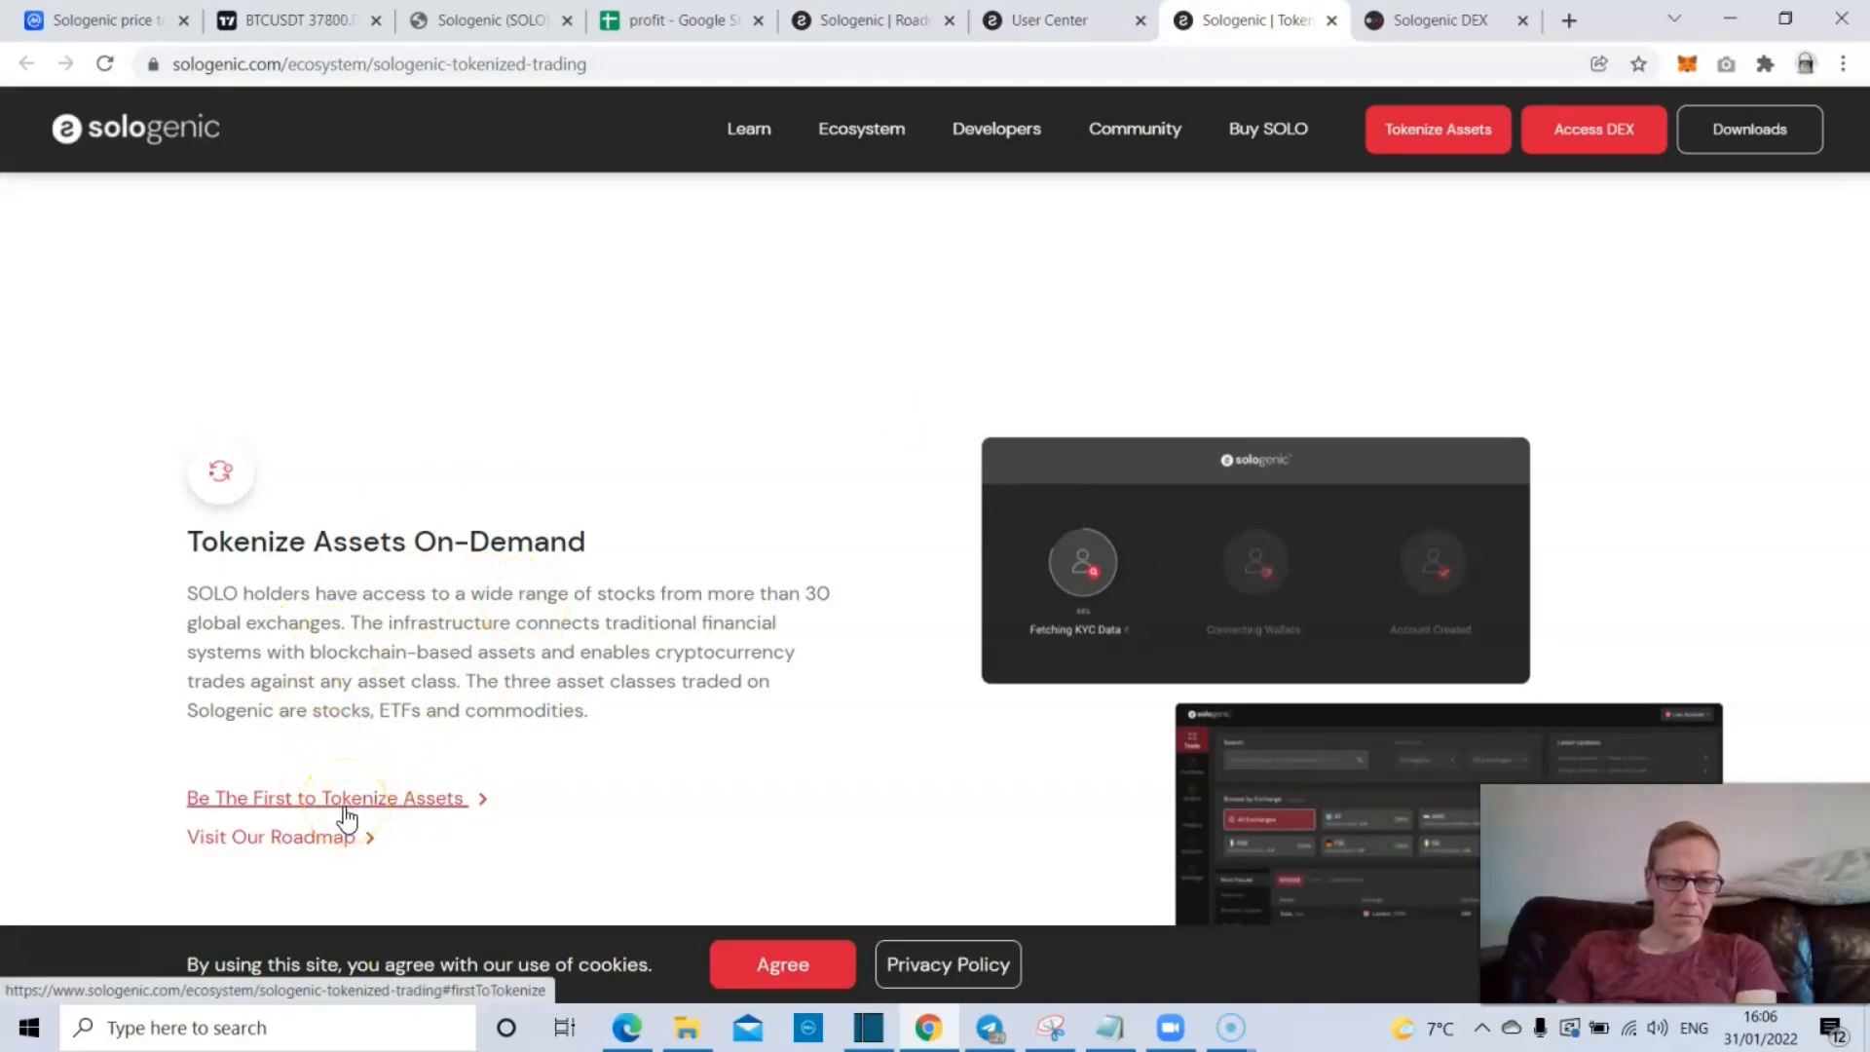
left_click(325, 797)
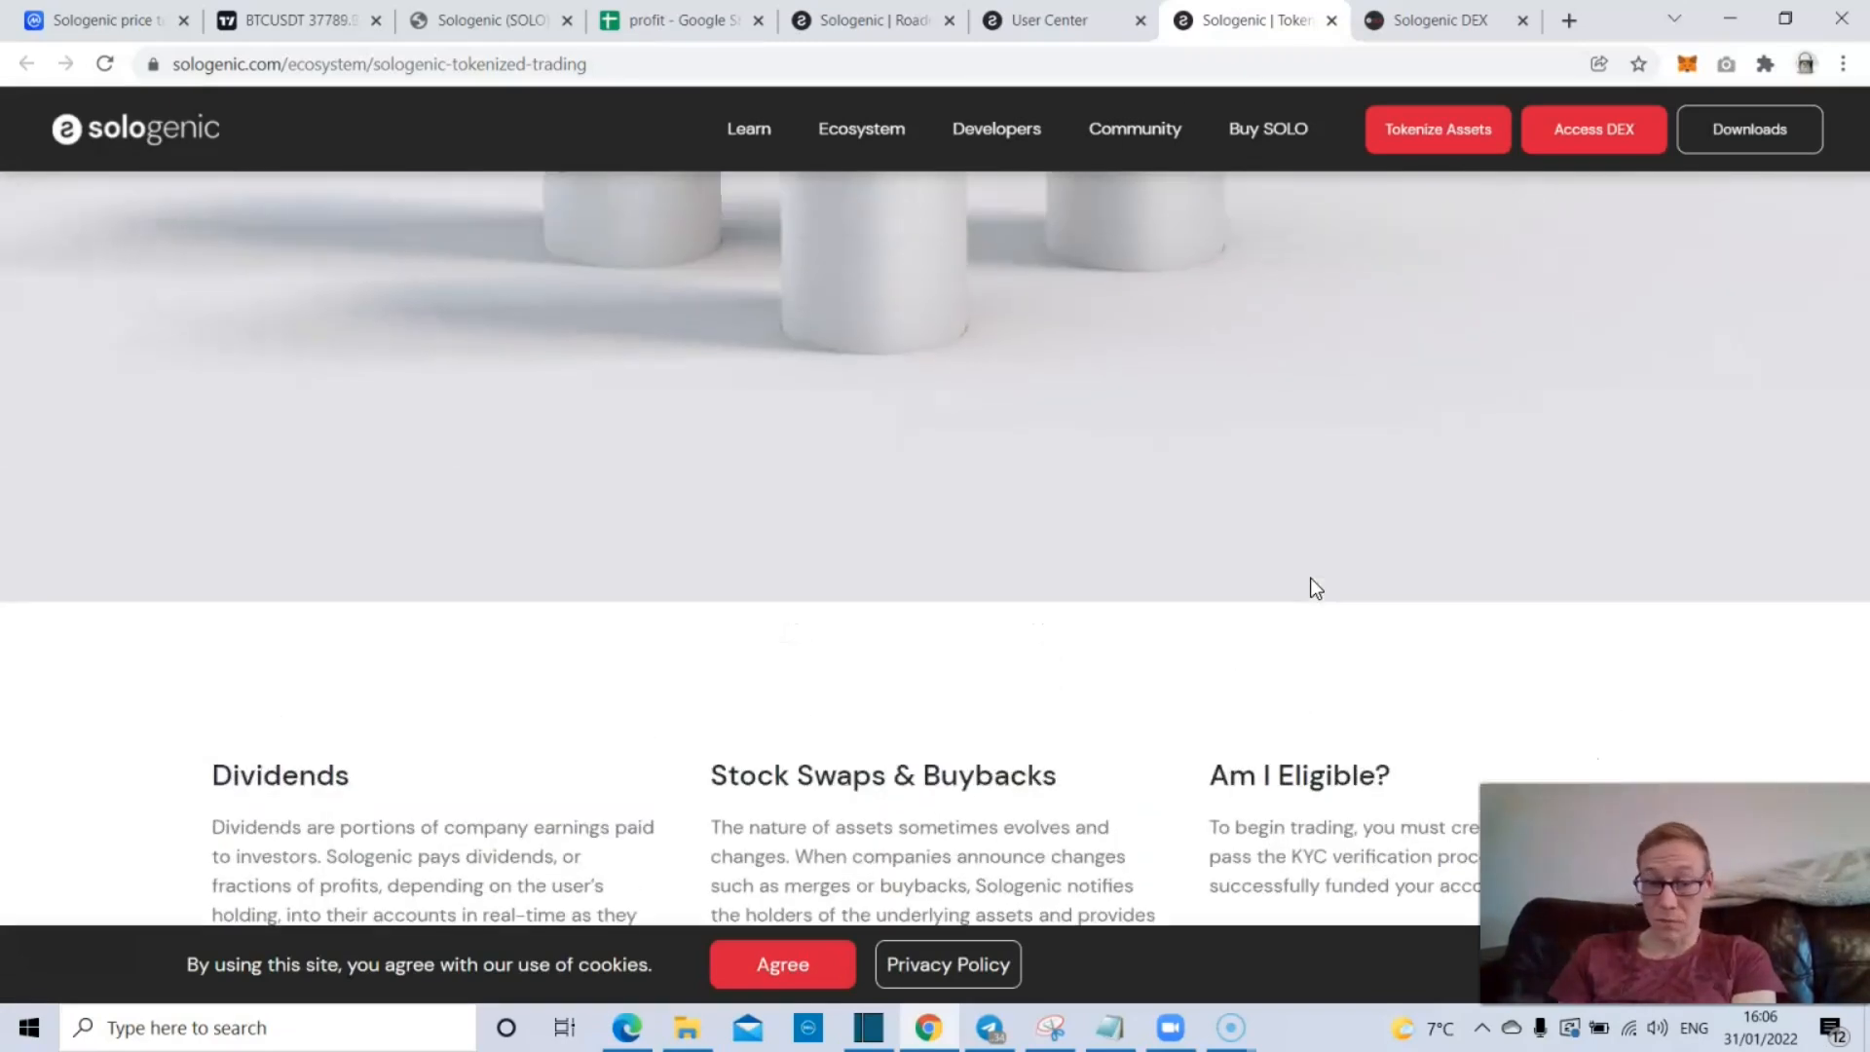
scroll("up", 3)
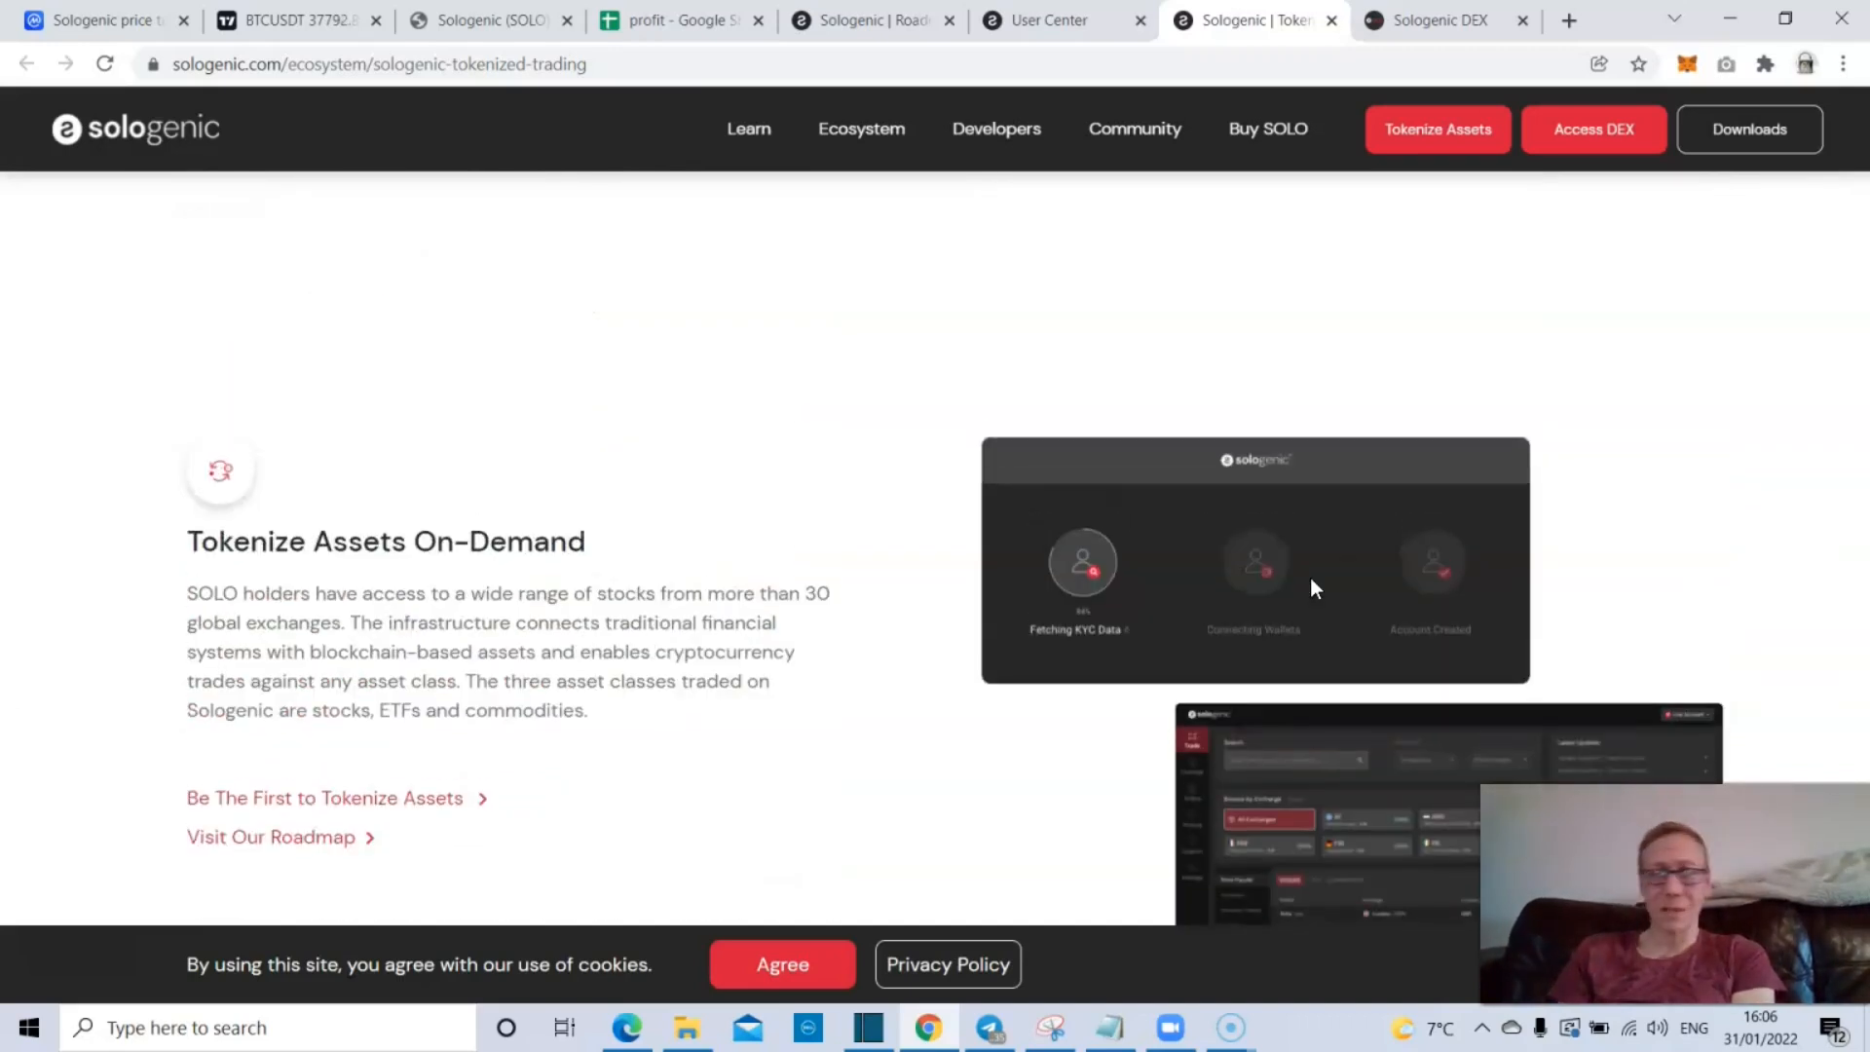
mouse_move(795, 388)
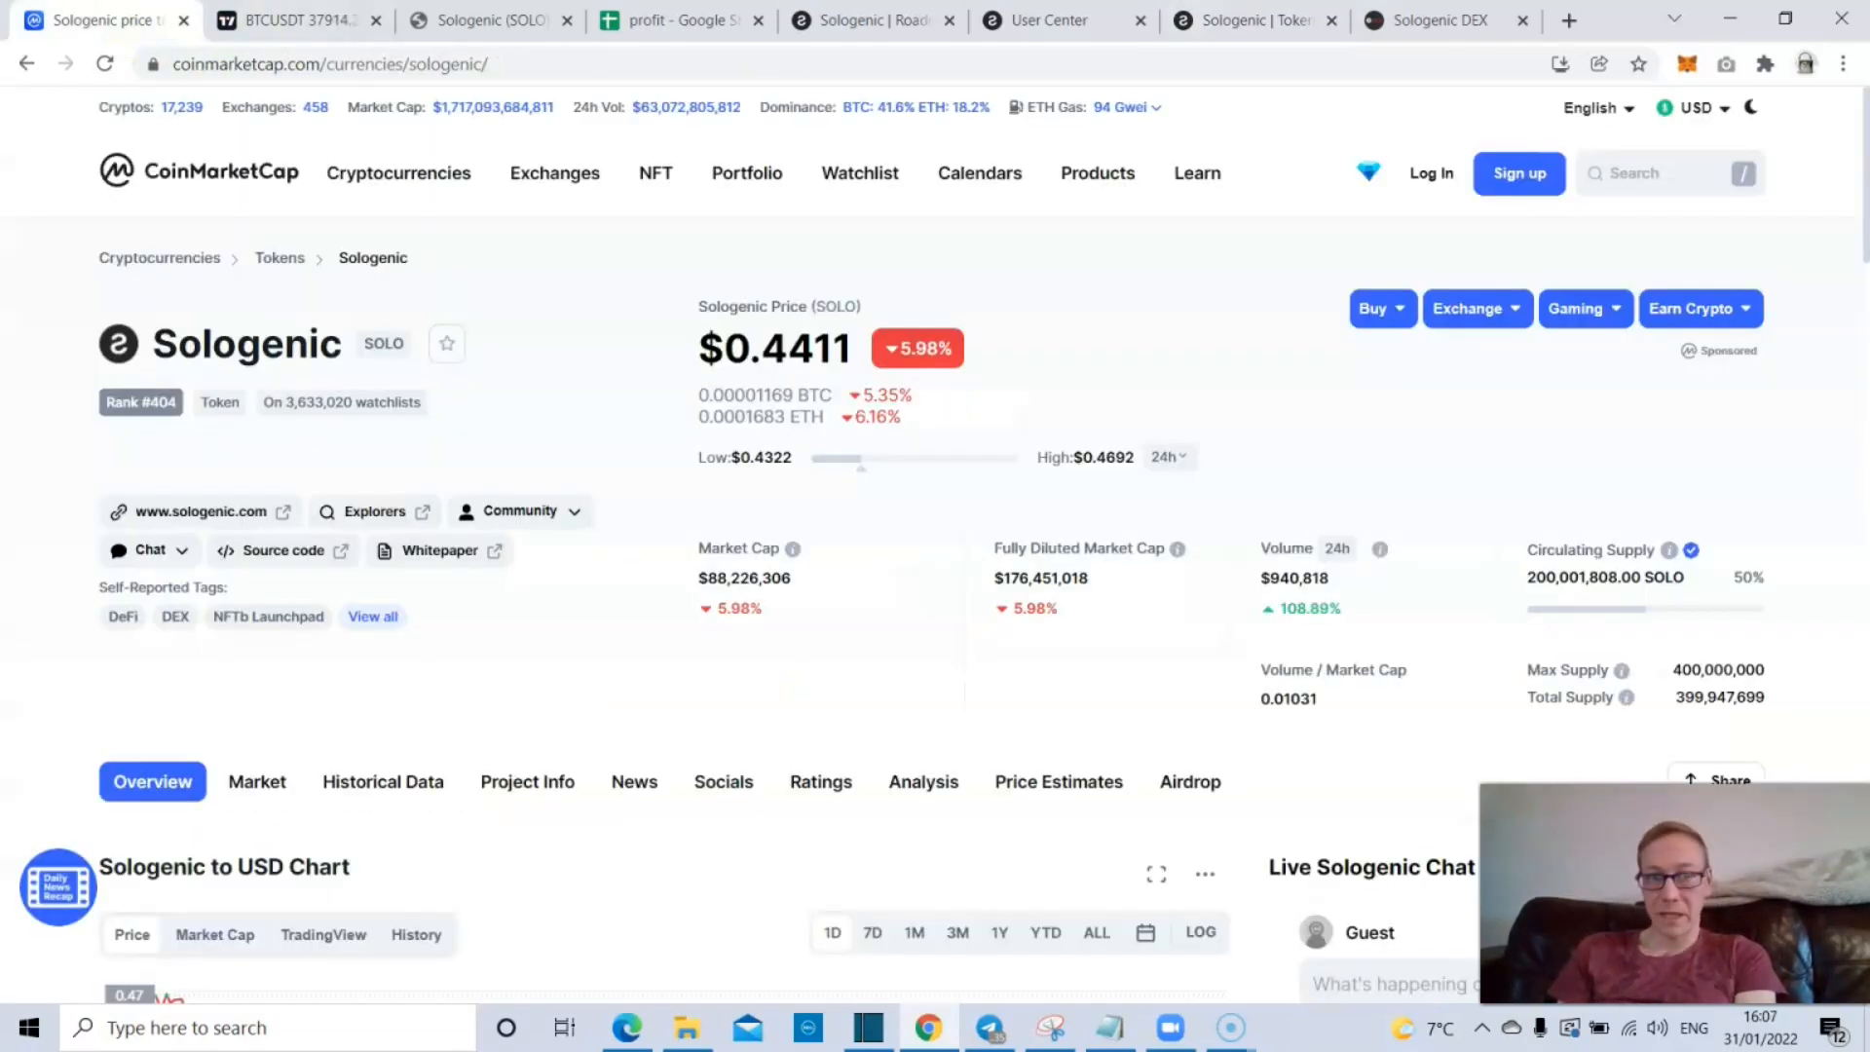
mouse_move(1298, 50)
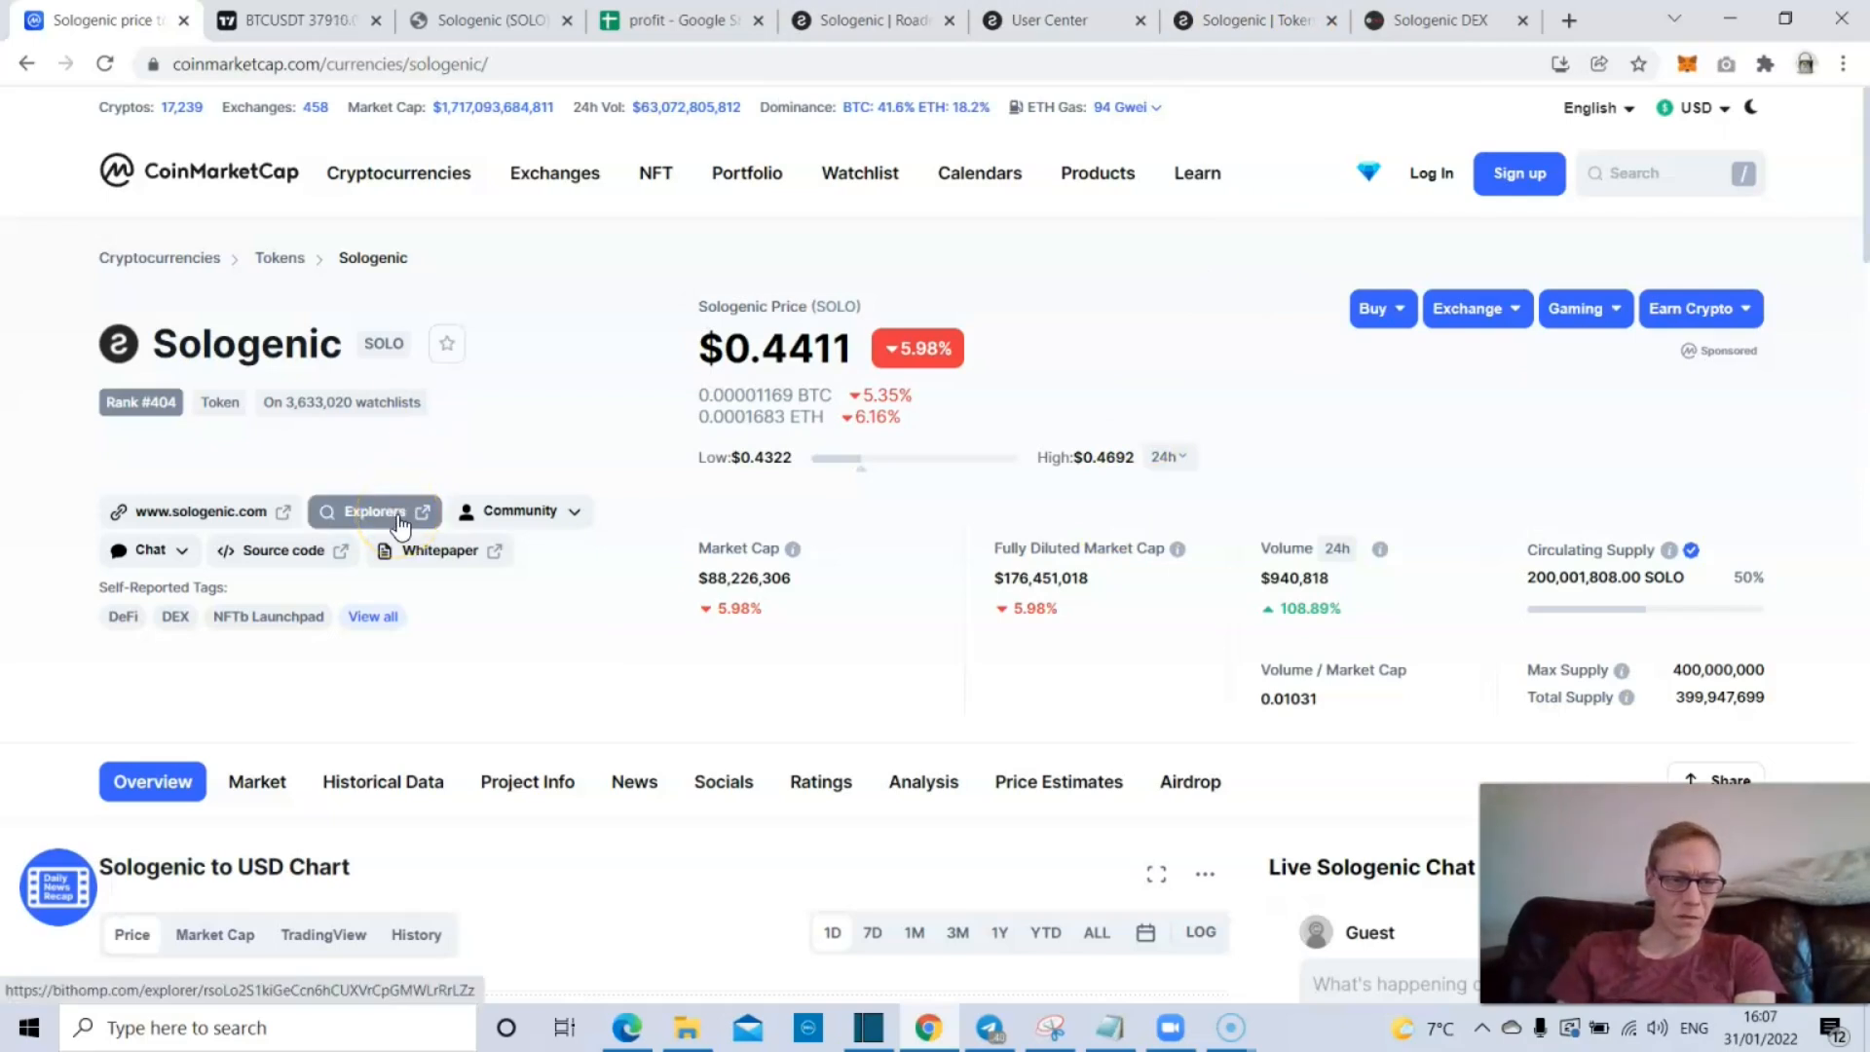
- Open the SOLO issuer account on Bithomp from CoinMarketCap's Explorers link
left_click(374, 511)
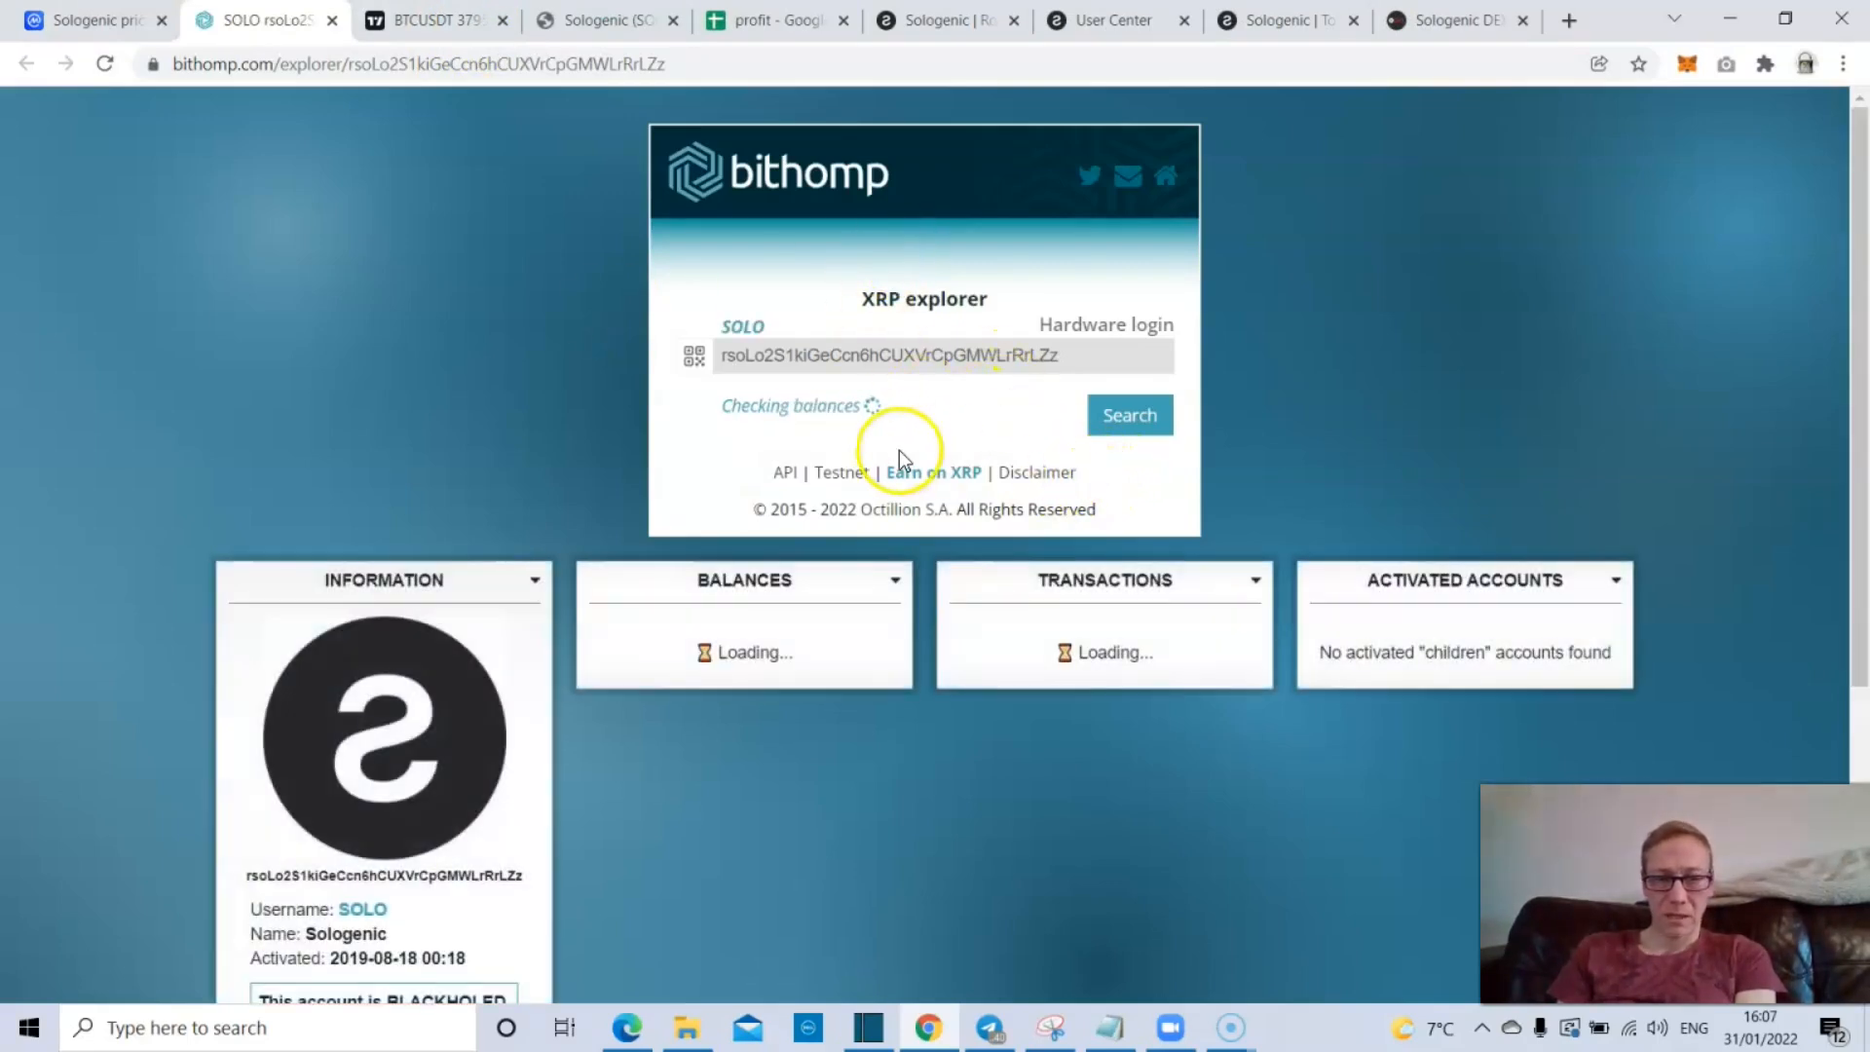
- Scroll down the SOLO issuer account page to its recent transactions list
scroll("down", 3)
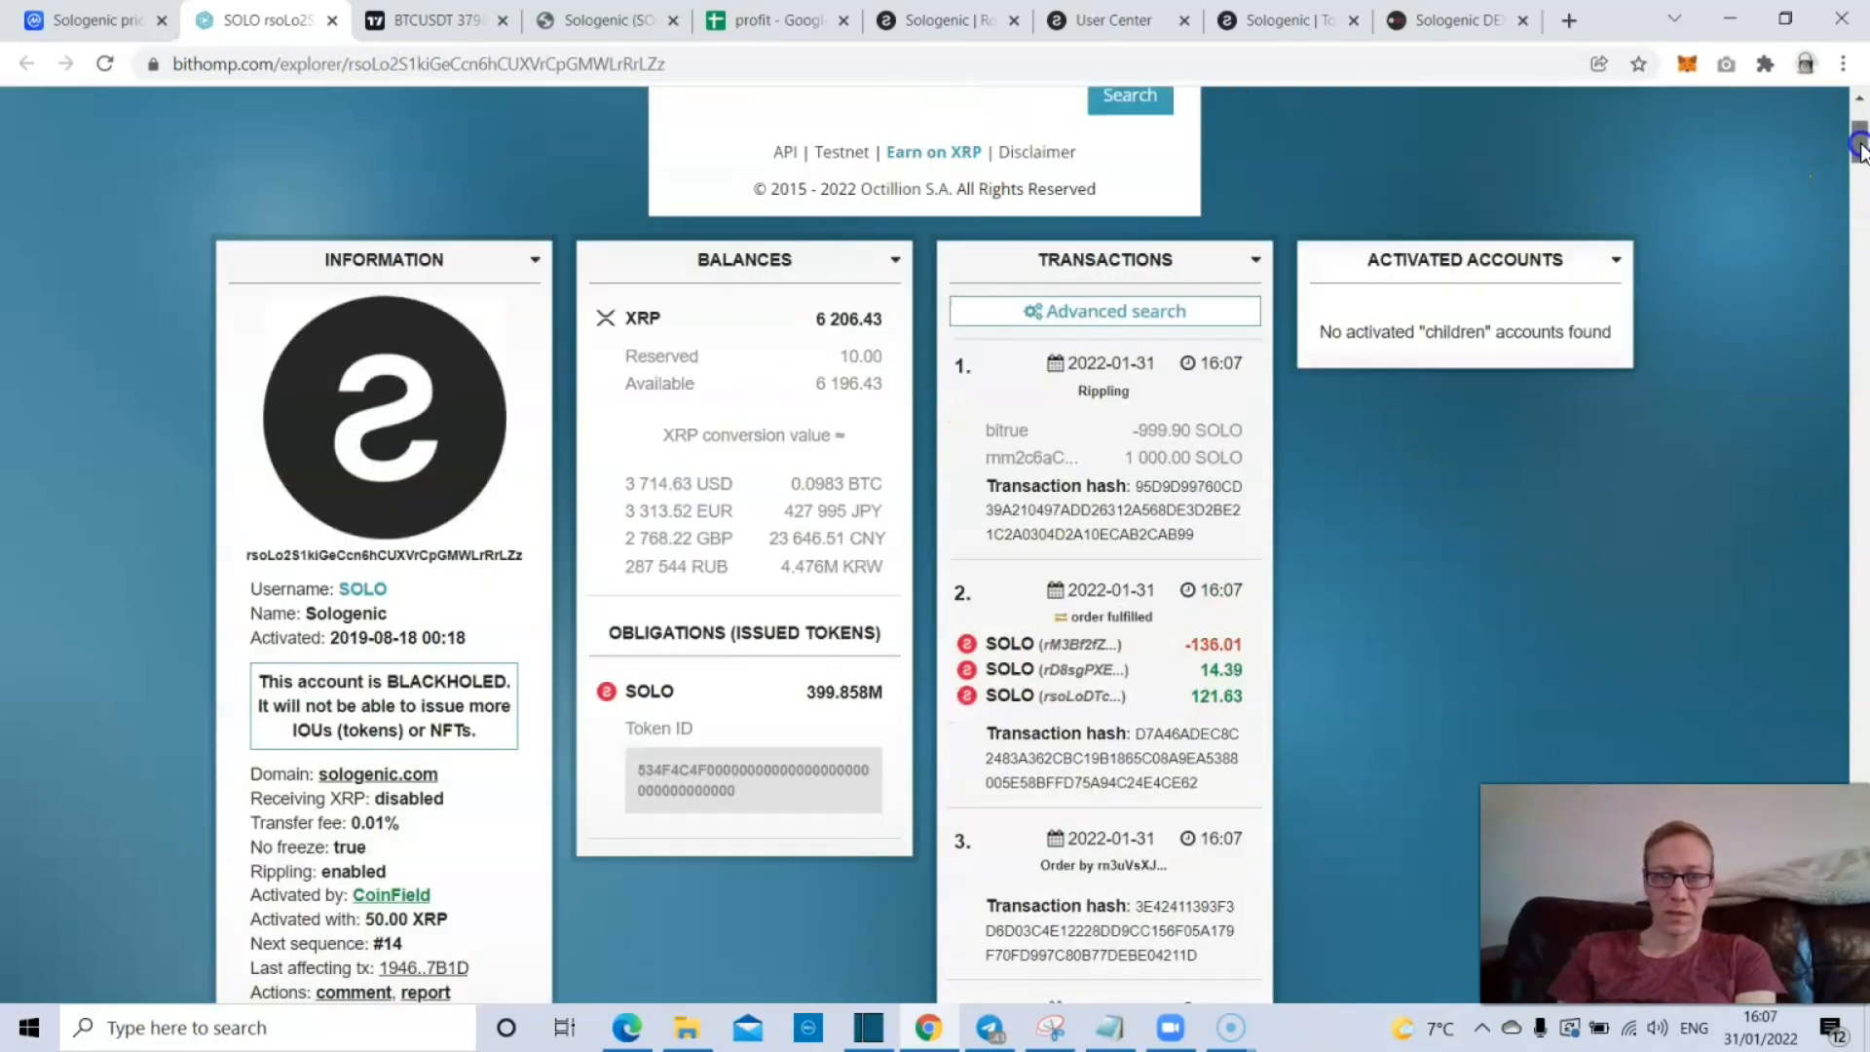
scroll("up", 3)
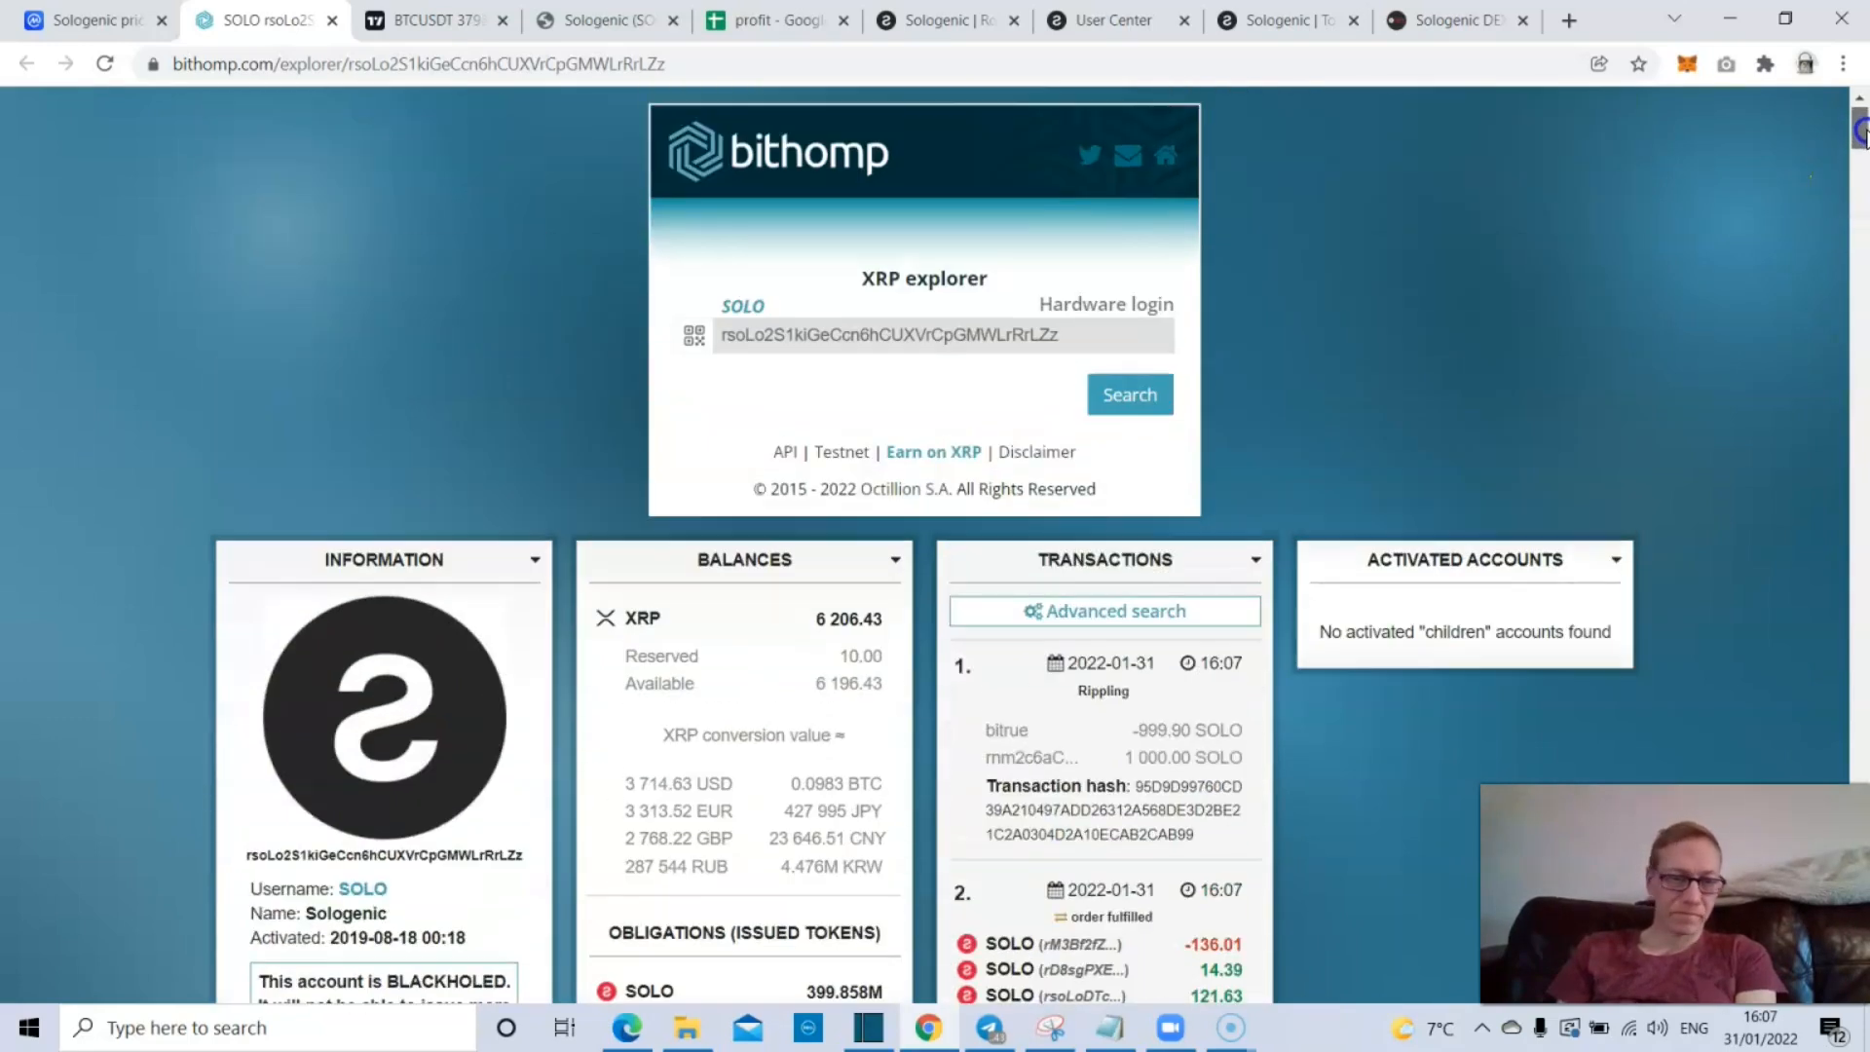
scroll("down", 3)
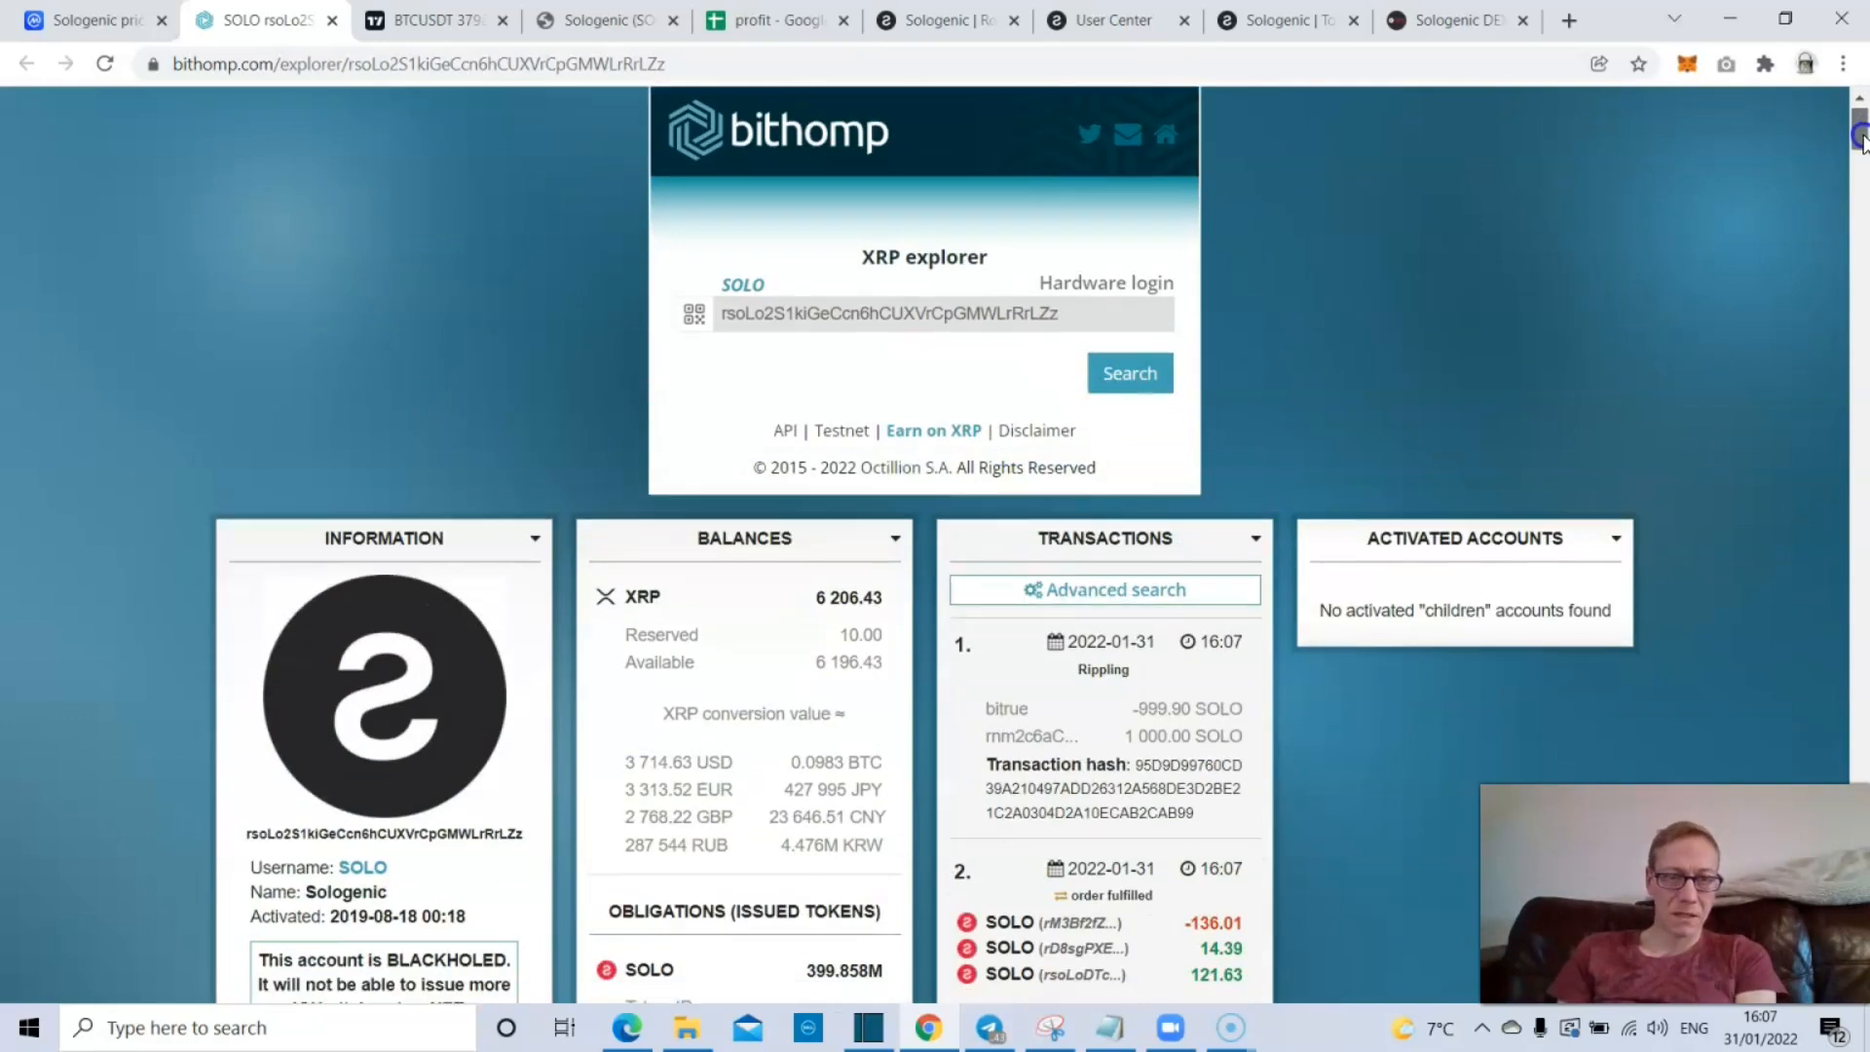
scroll("down", 3)
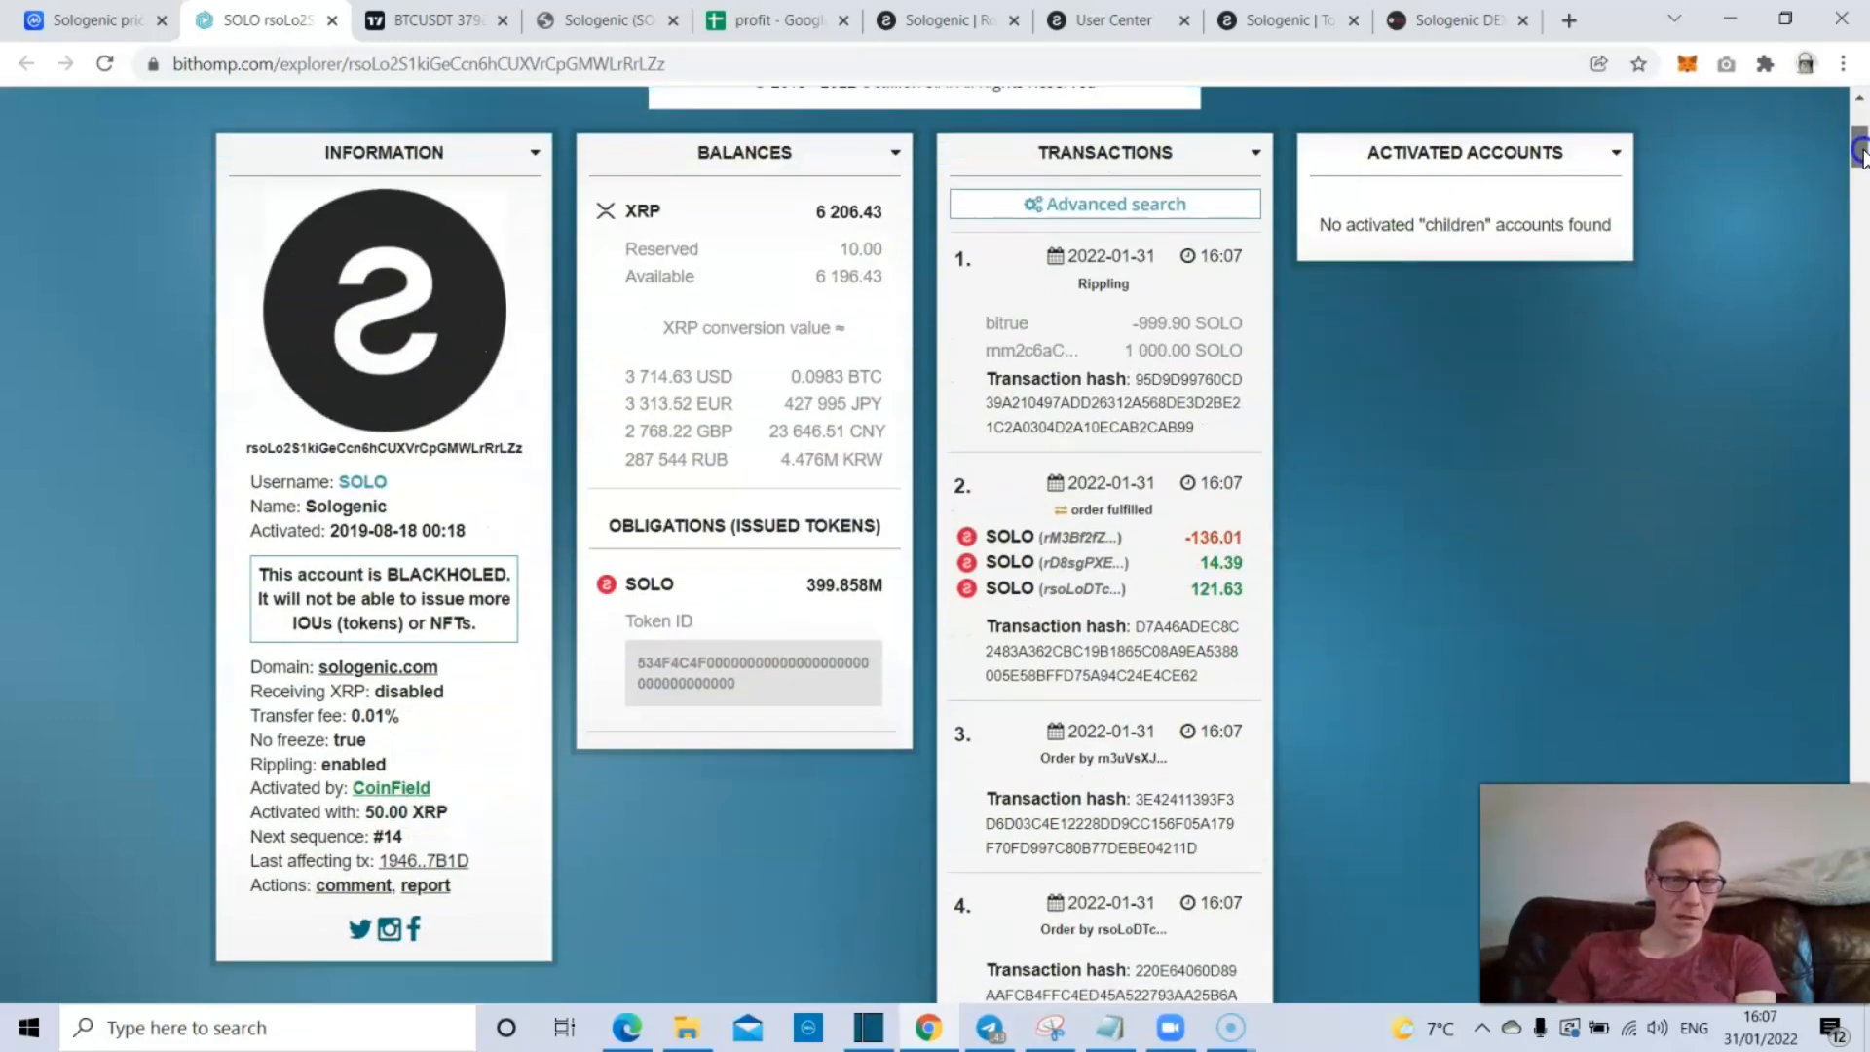
scroll("down", 3)
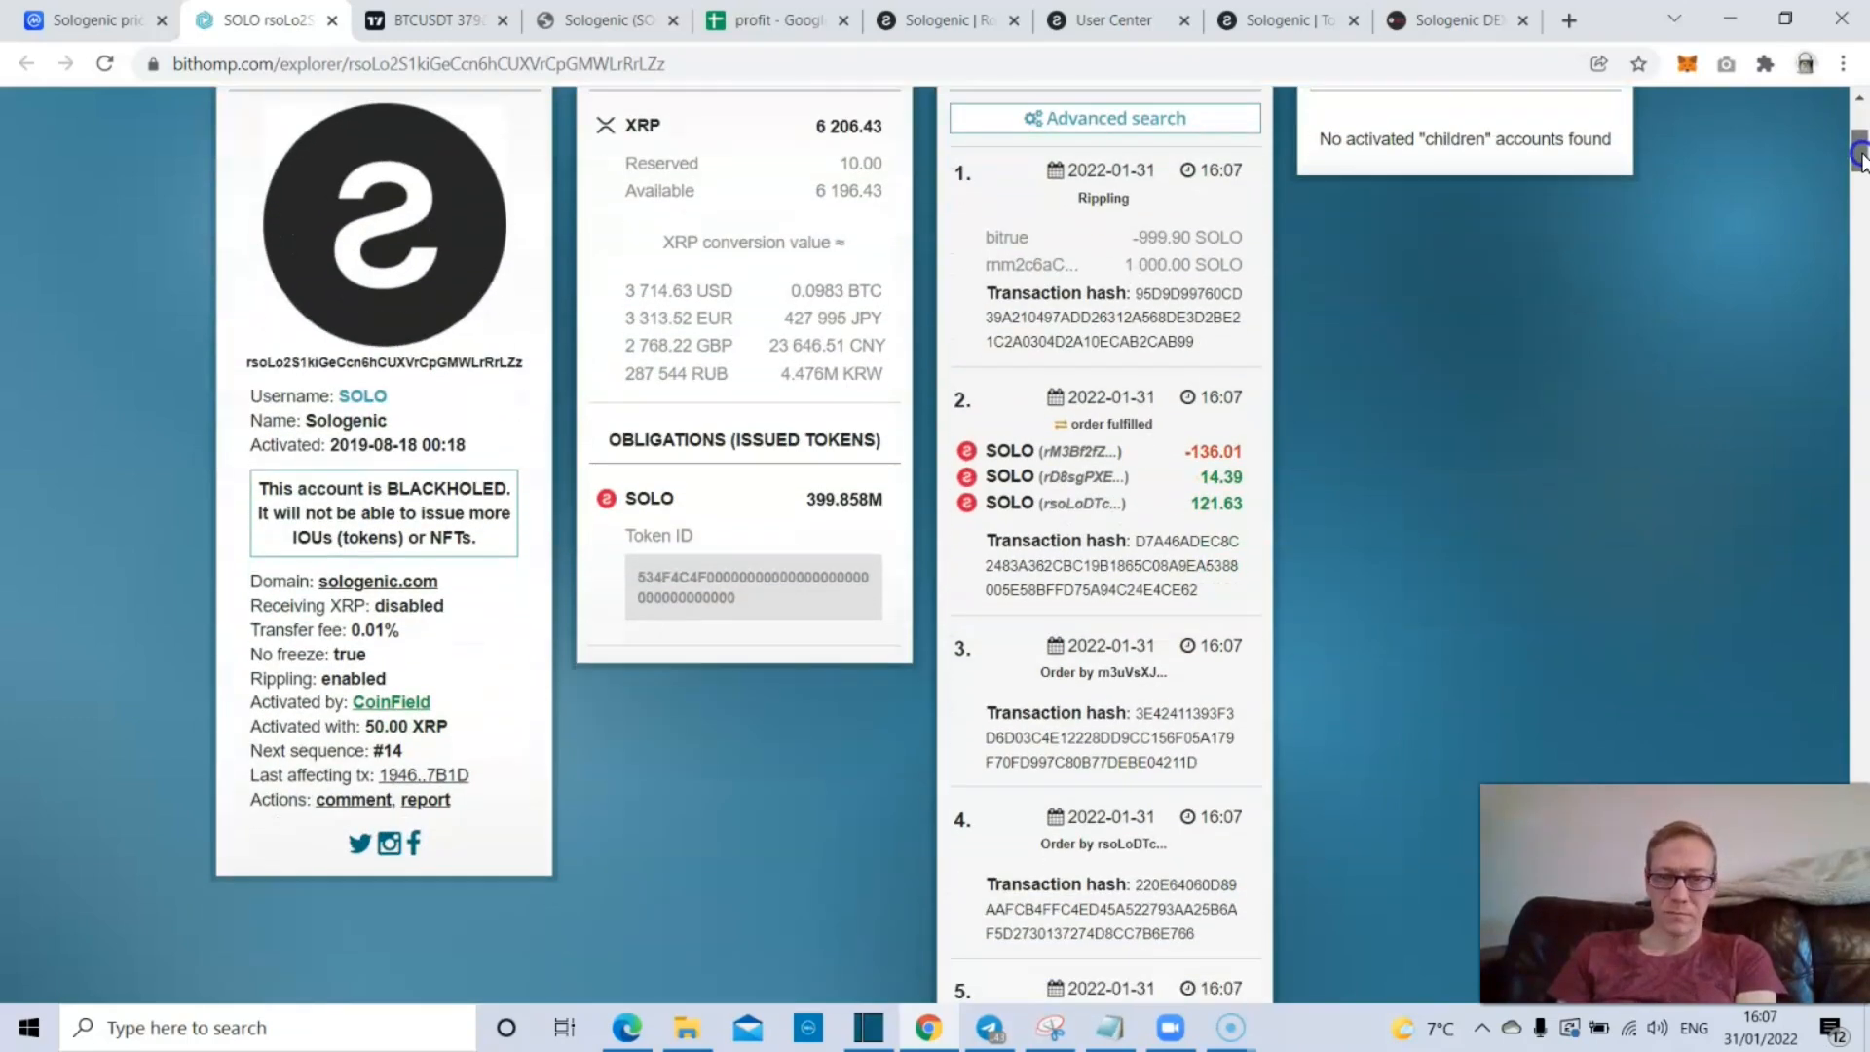
scroll("down", 3)
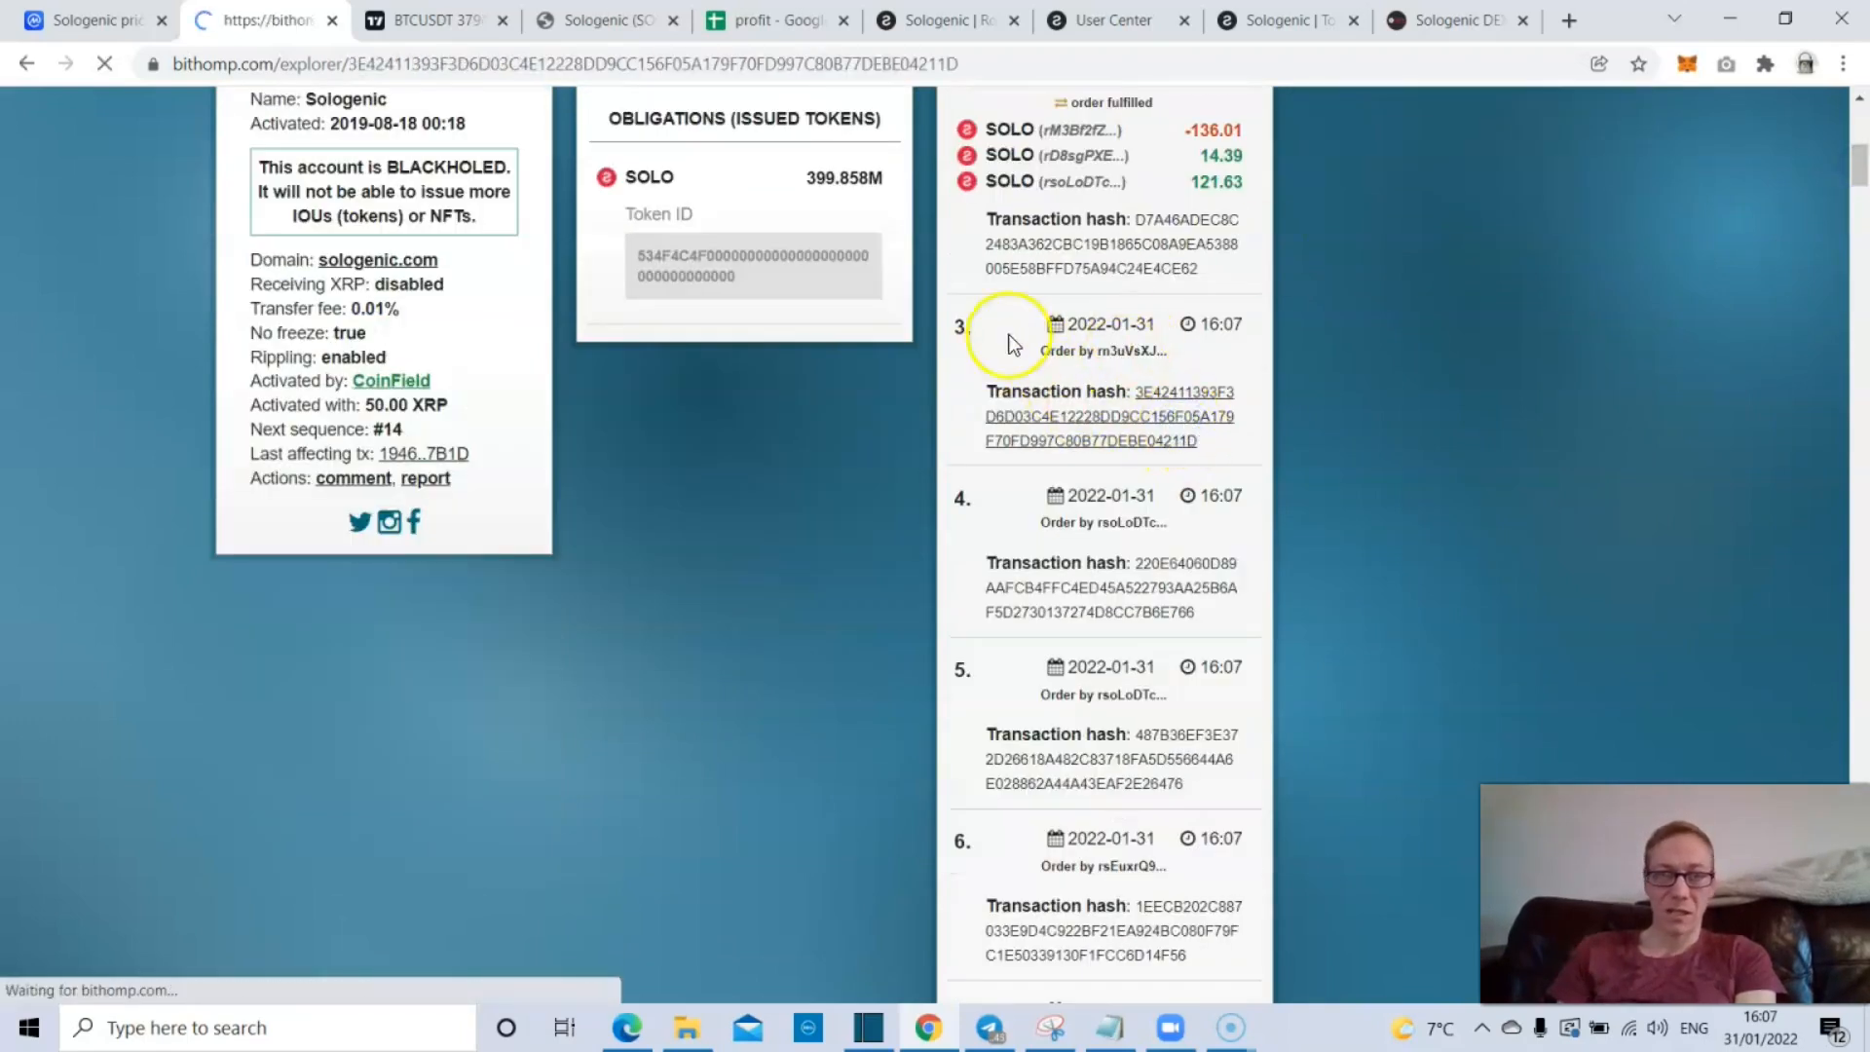
- Review the successful 118.445 SOLO buy order for 87 XRP, then return to the Sologenic homepage
left_click(1109, 415)
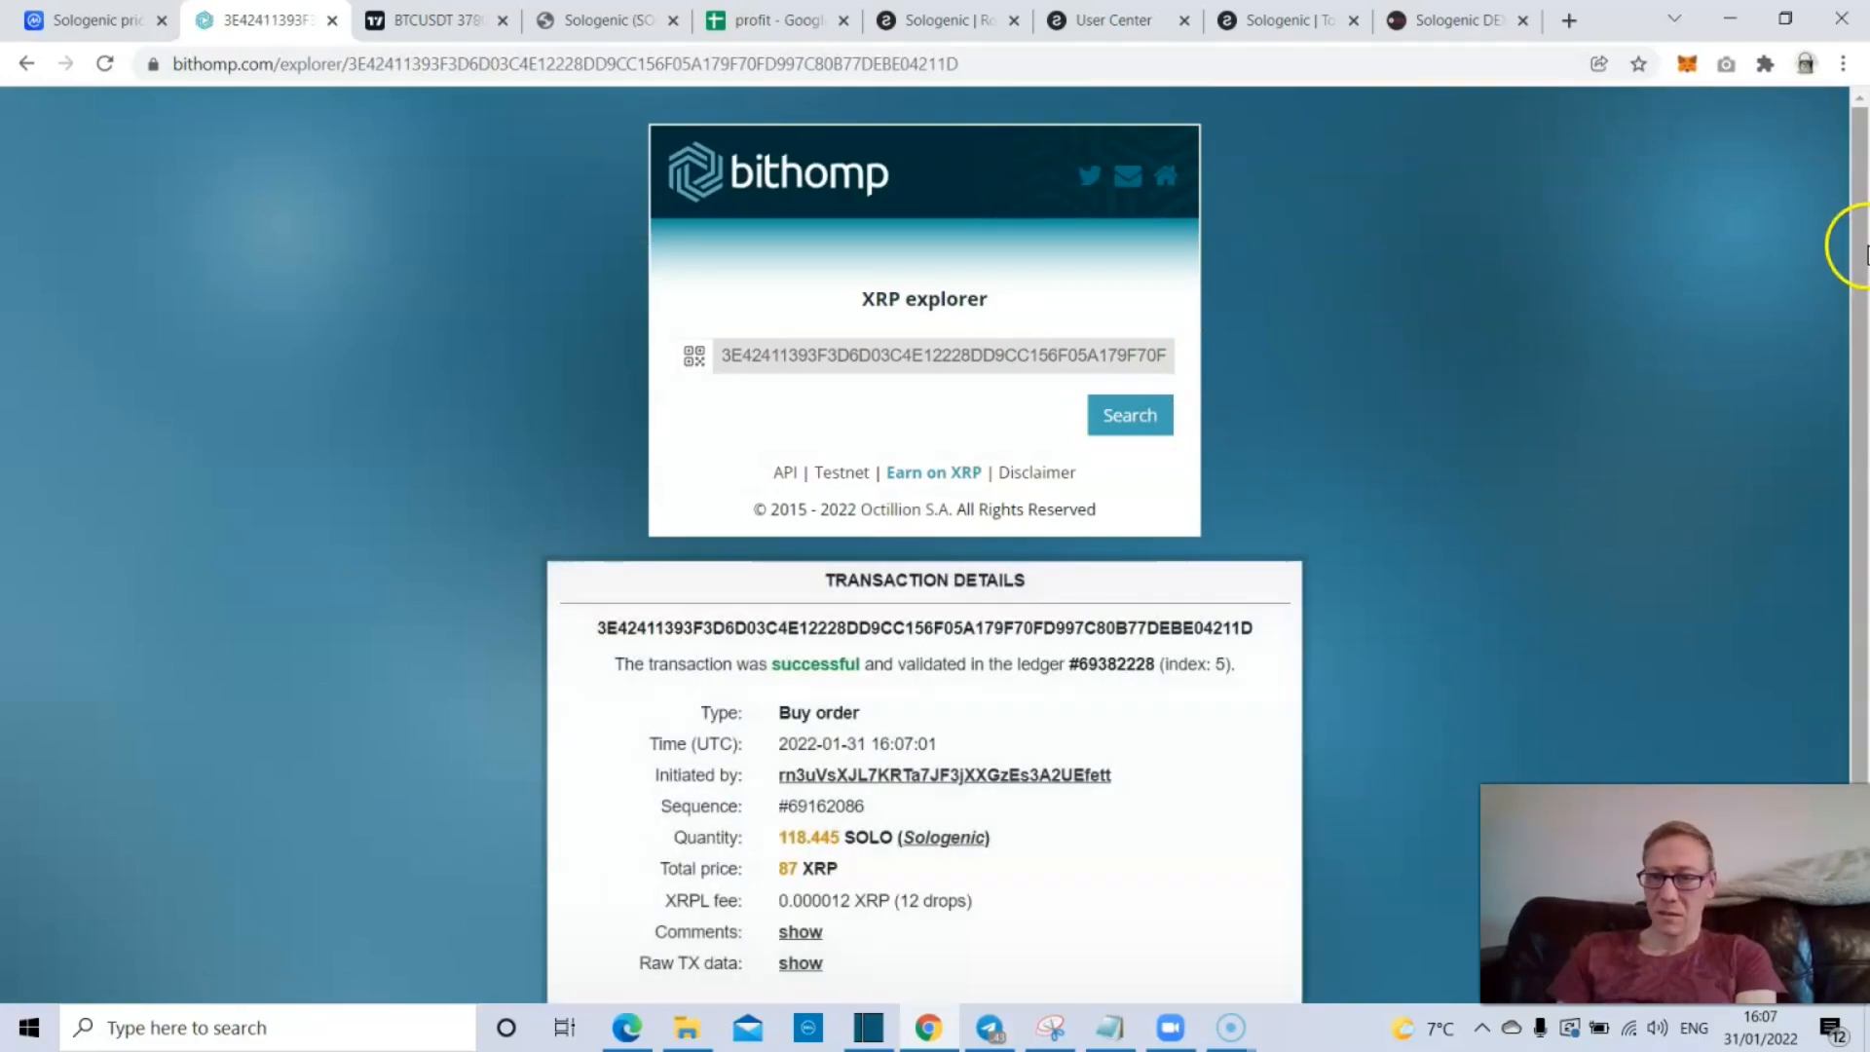
scroll("down", 3)
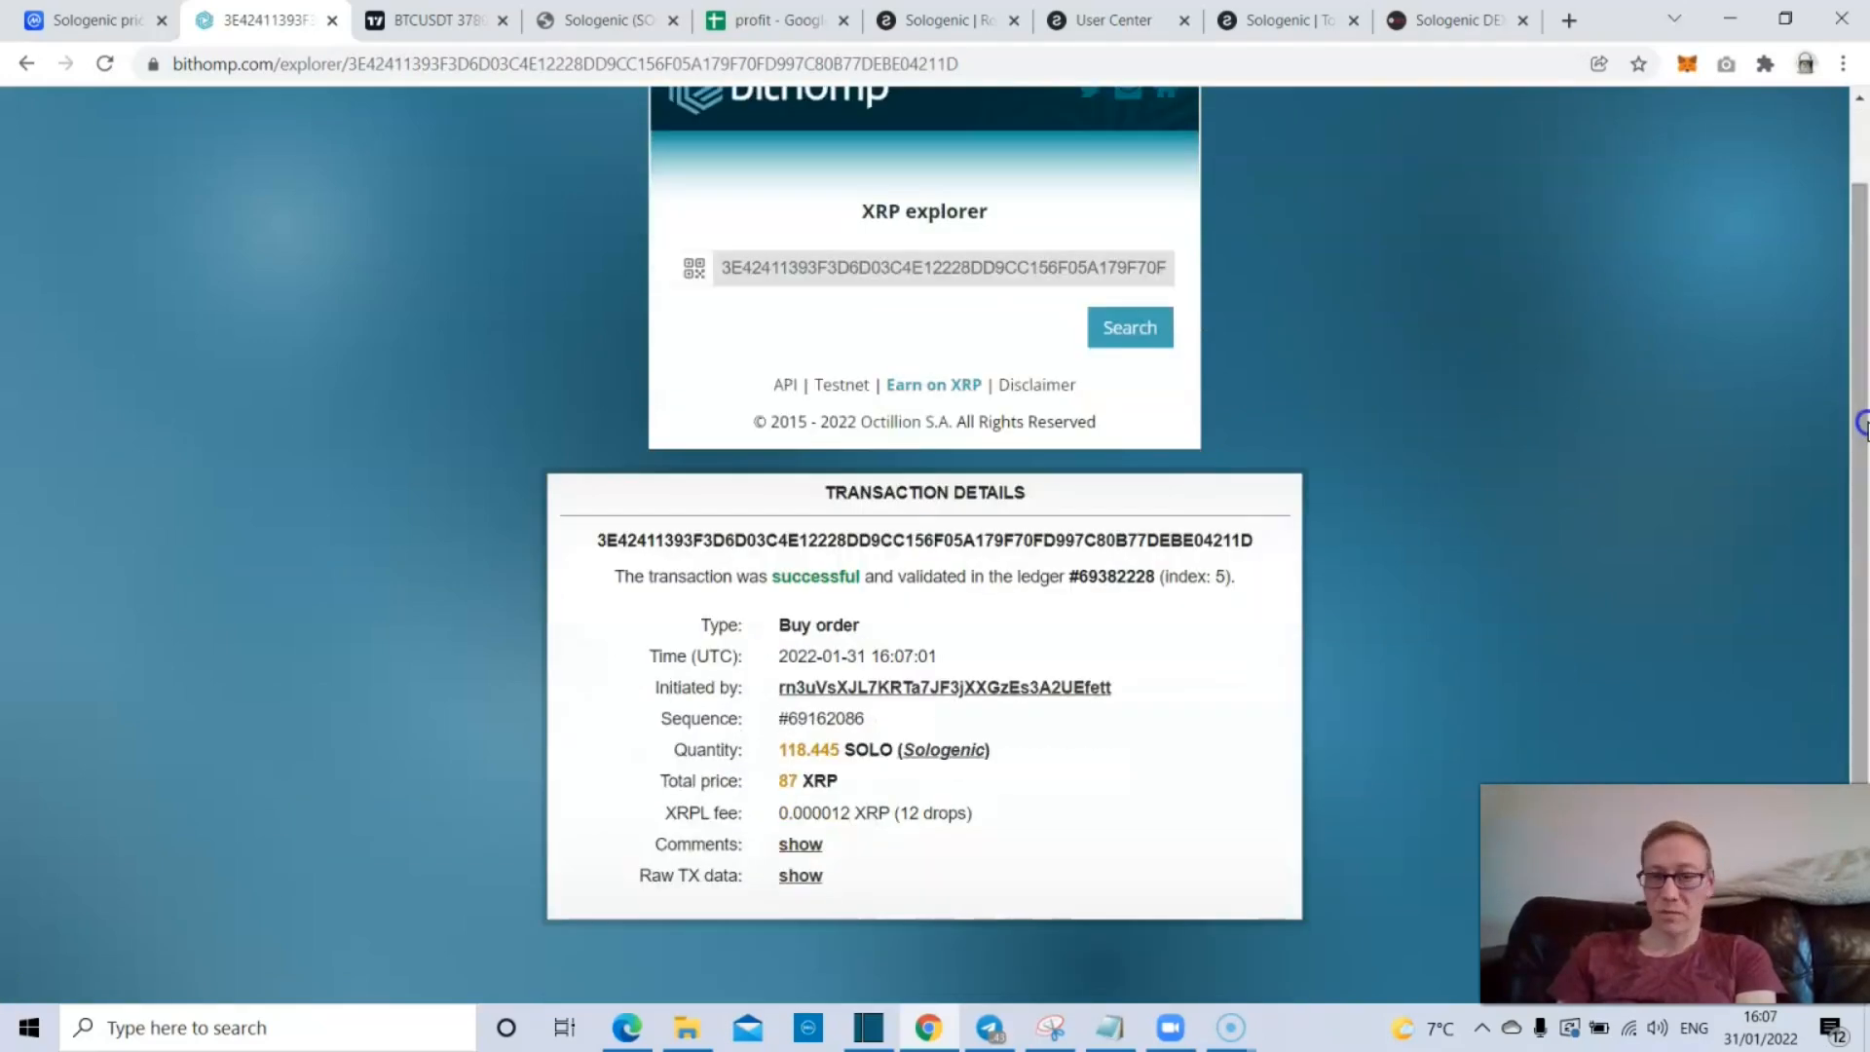
left_click_drag(817, 780, 865, 812)
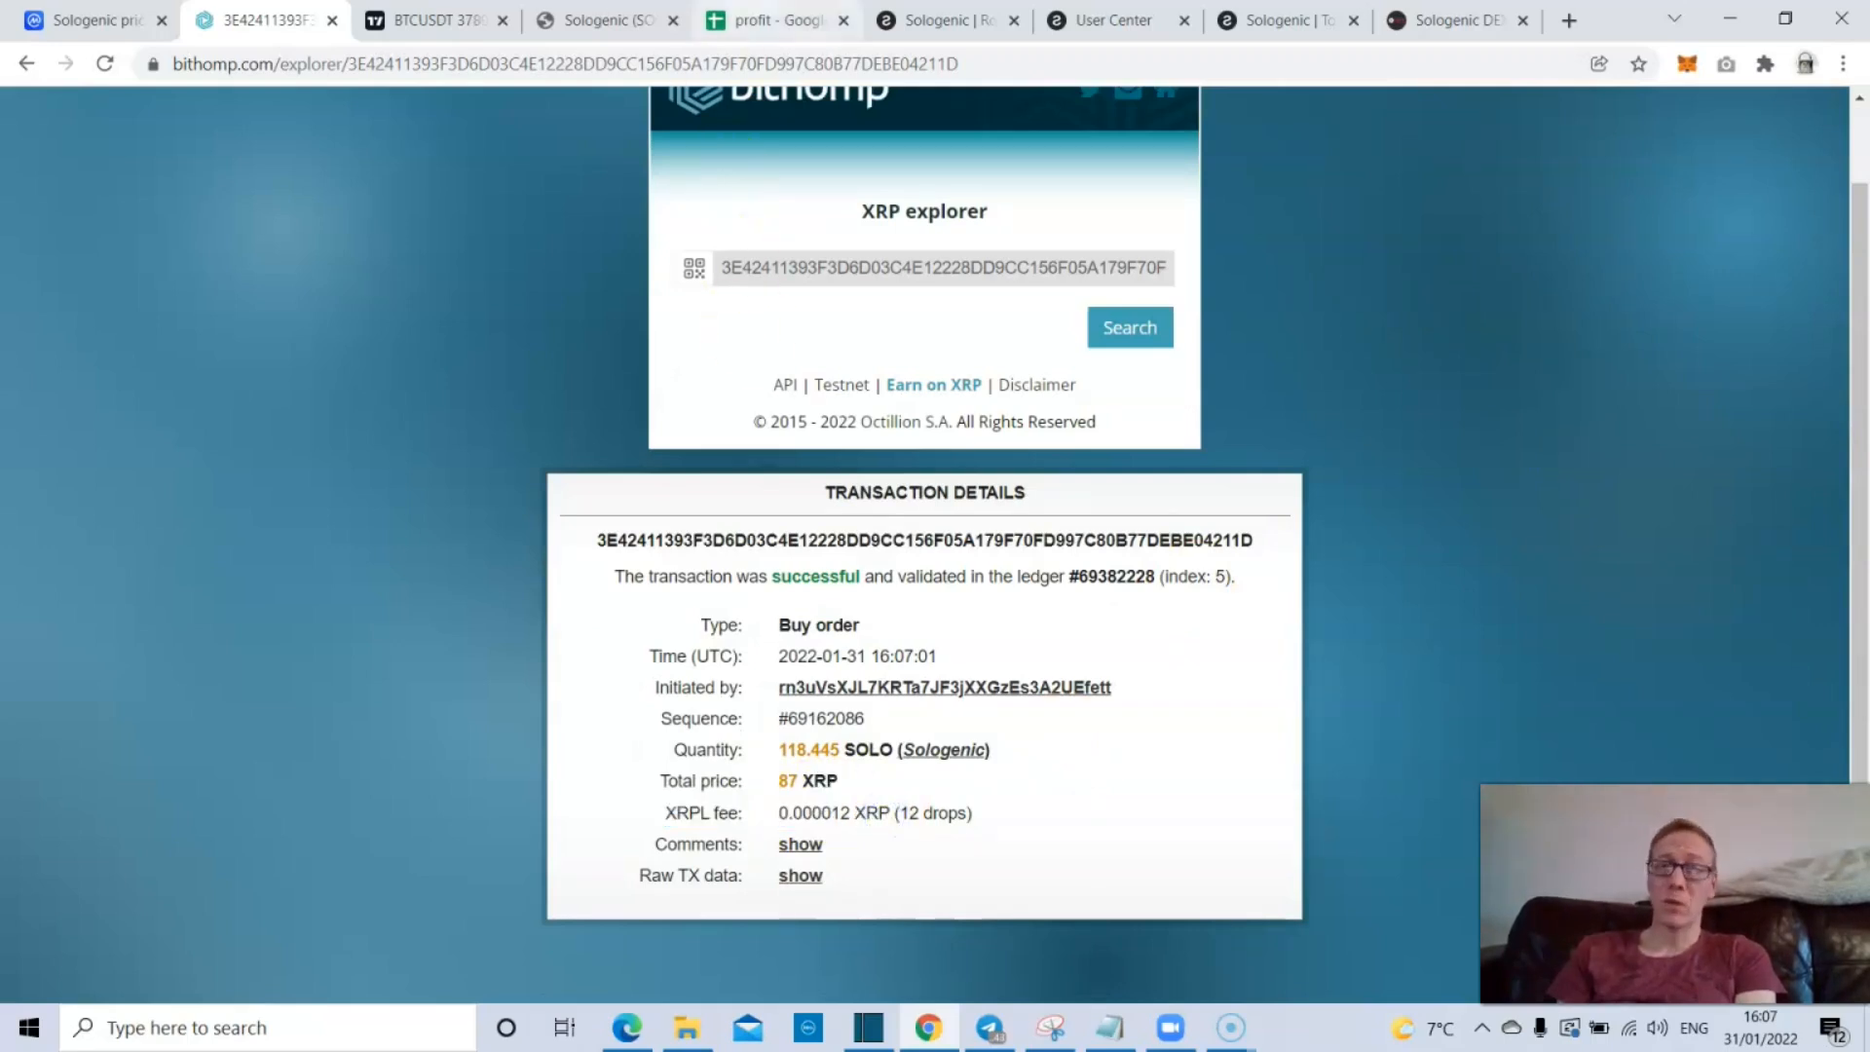
left_click(90, 21)
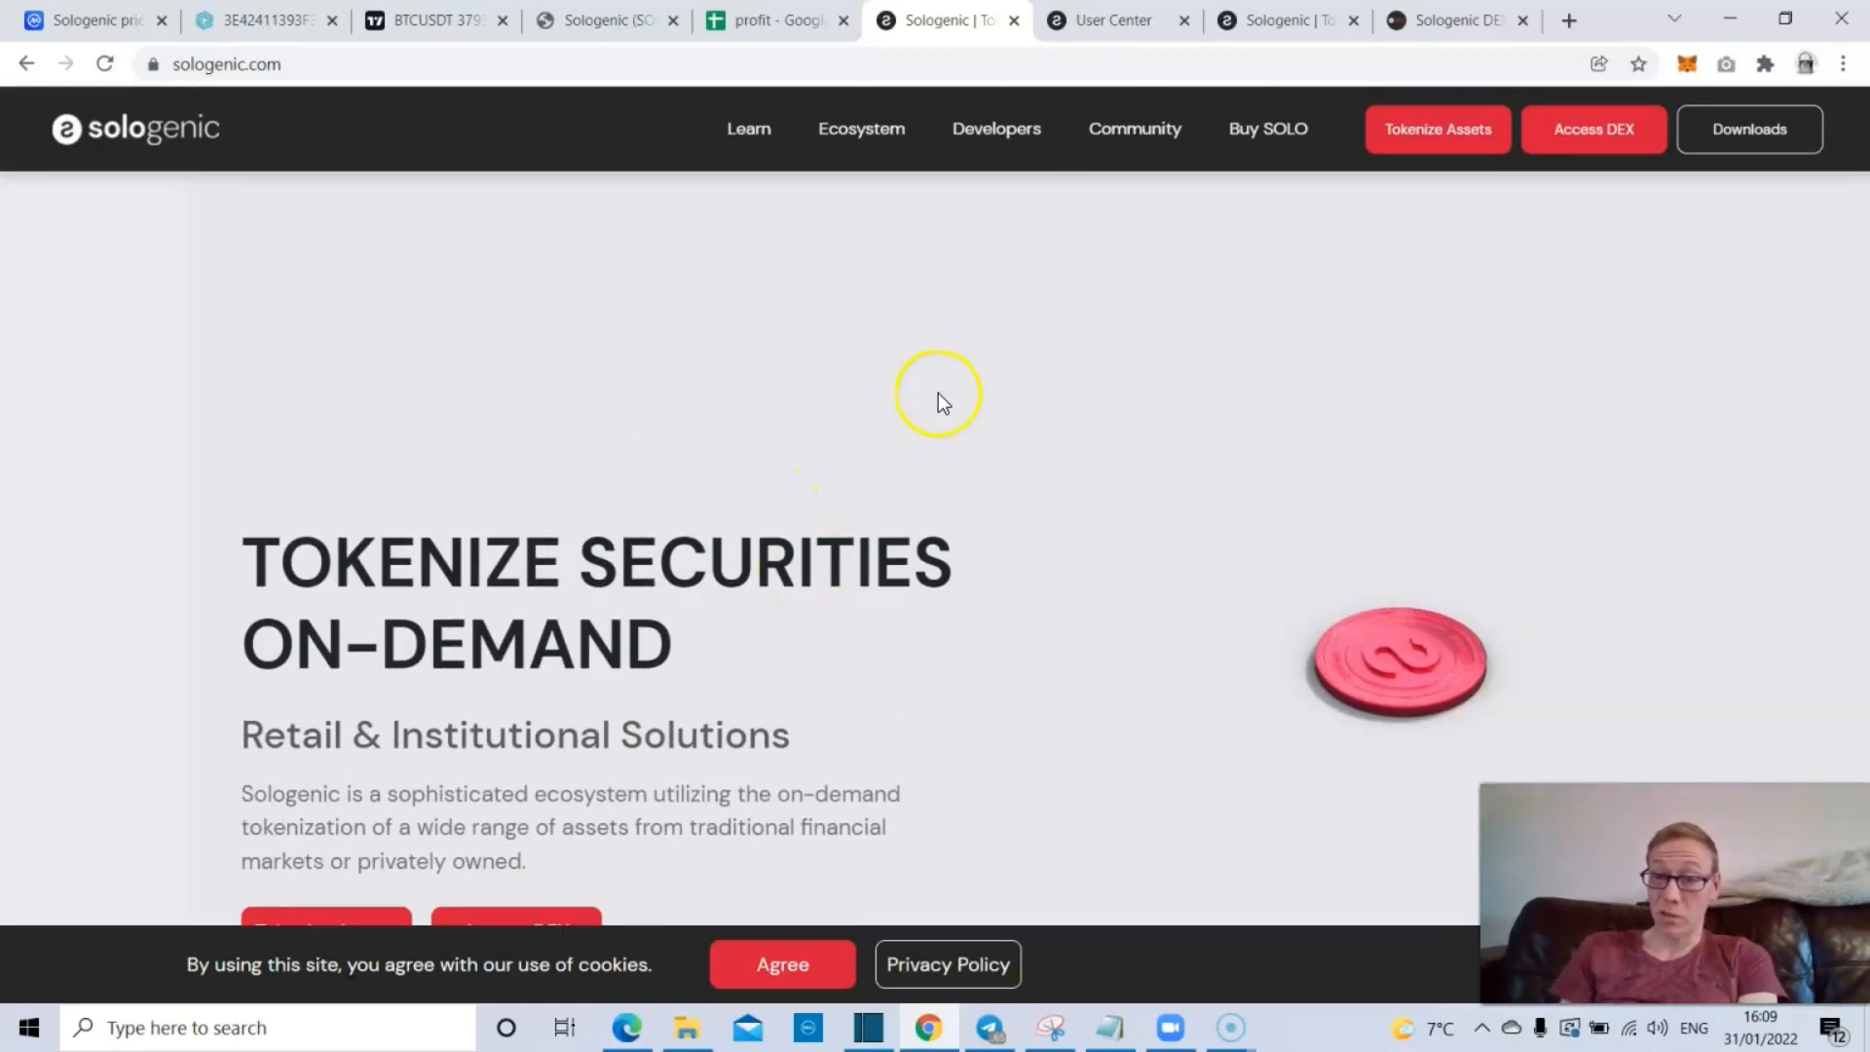
mouse_move(712, 128)
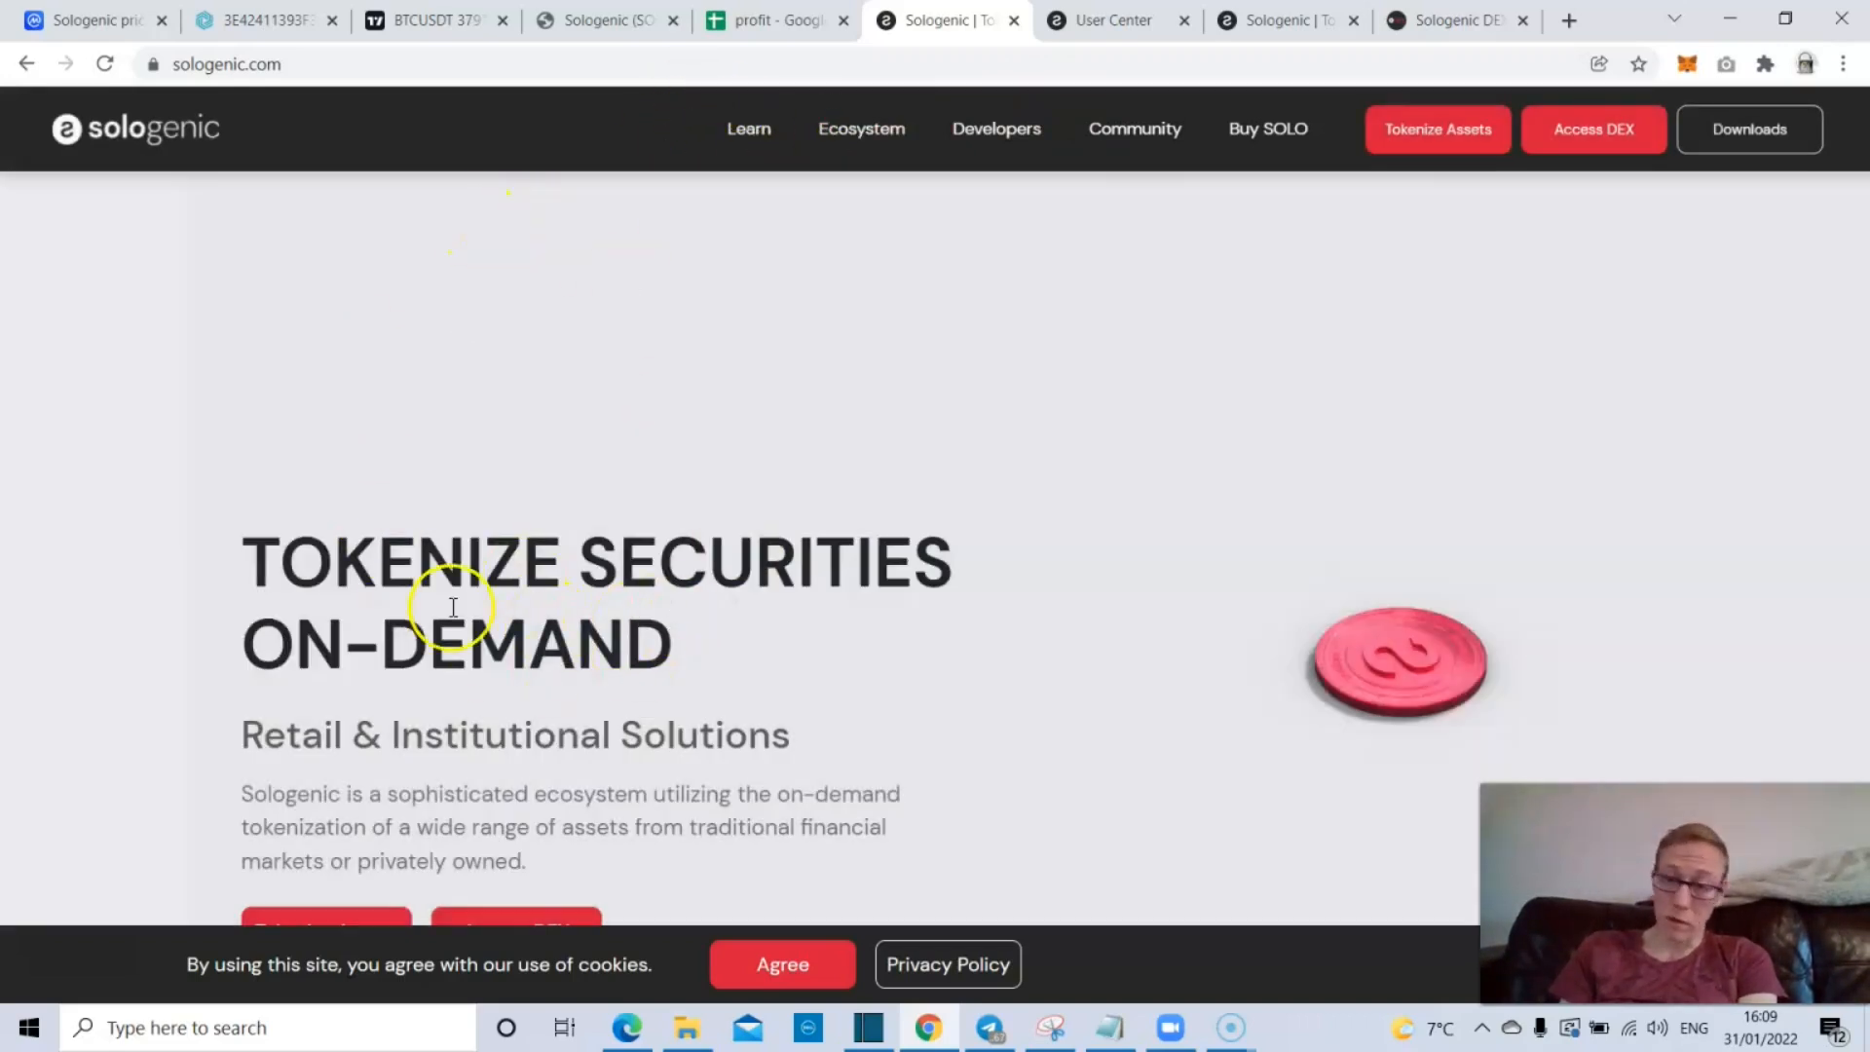
mouse_move(752, 432)
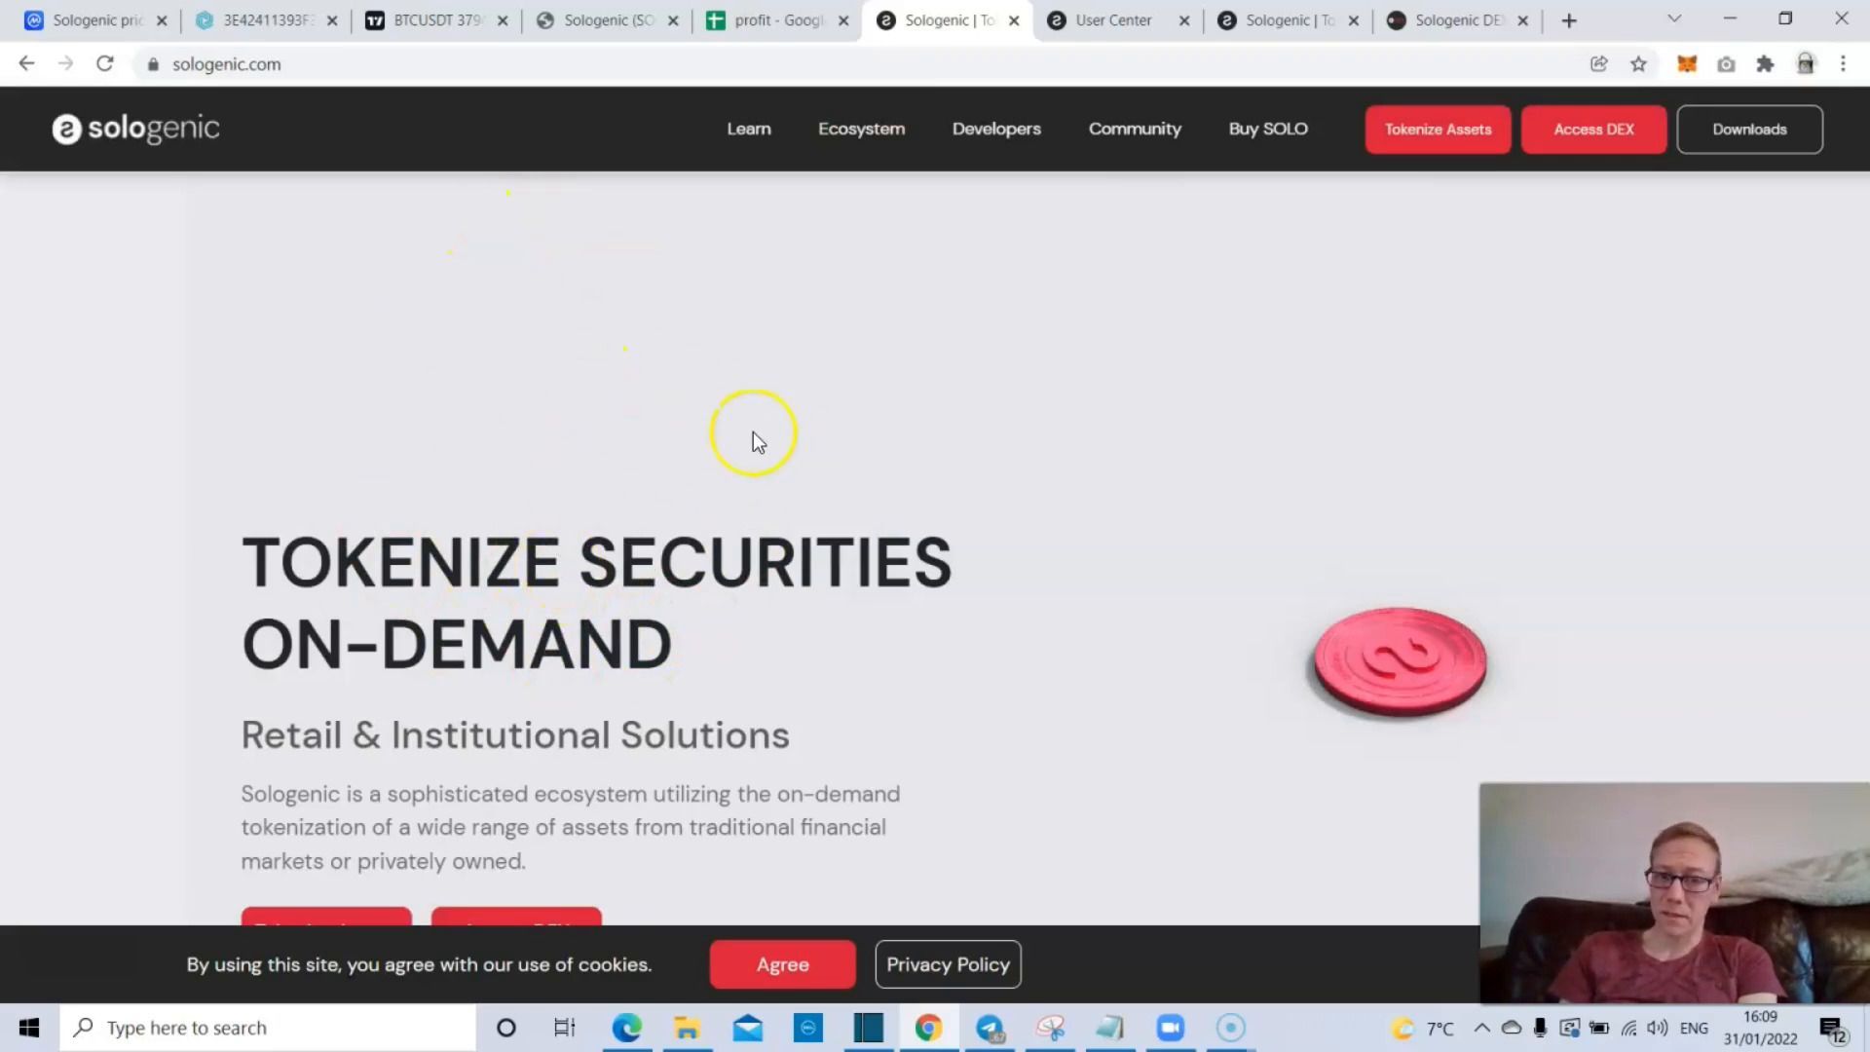
mouse_move(802, 471)
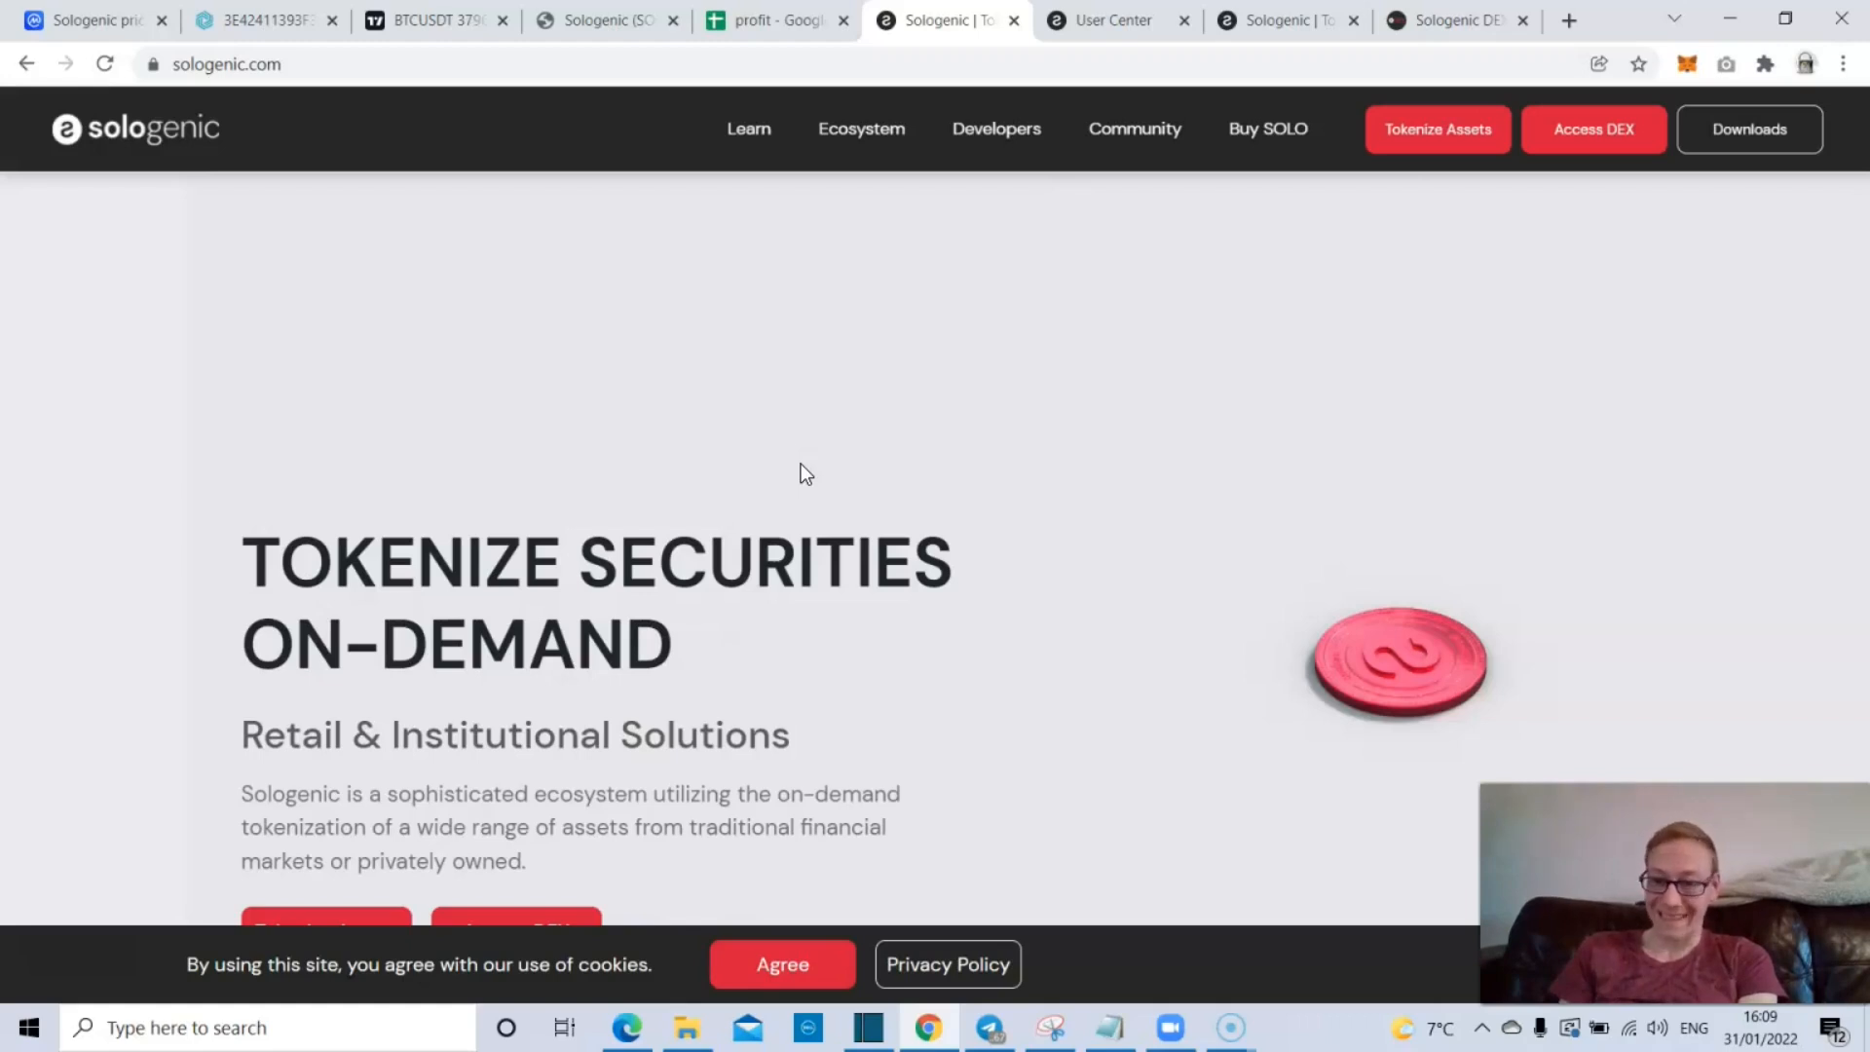
- Scroll sologenic.com past the hero banner down to the Sologenic DEX slide
left_click(928, 477)
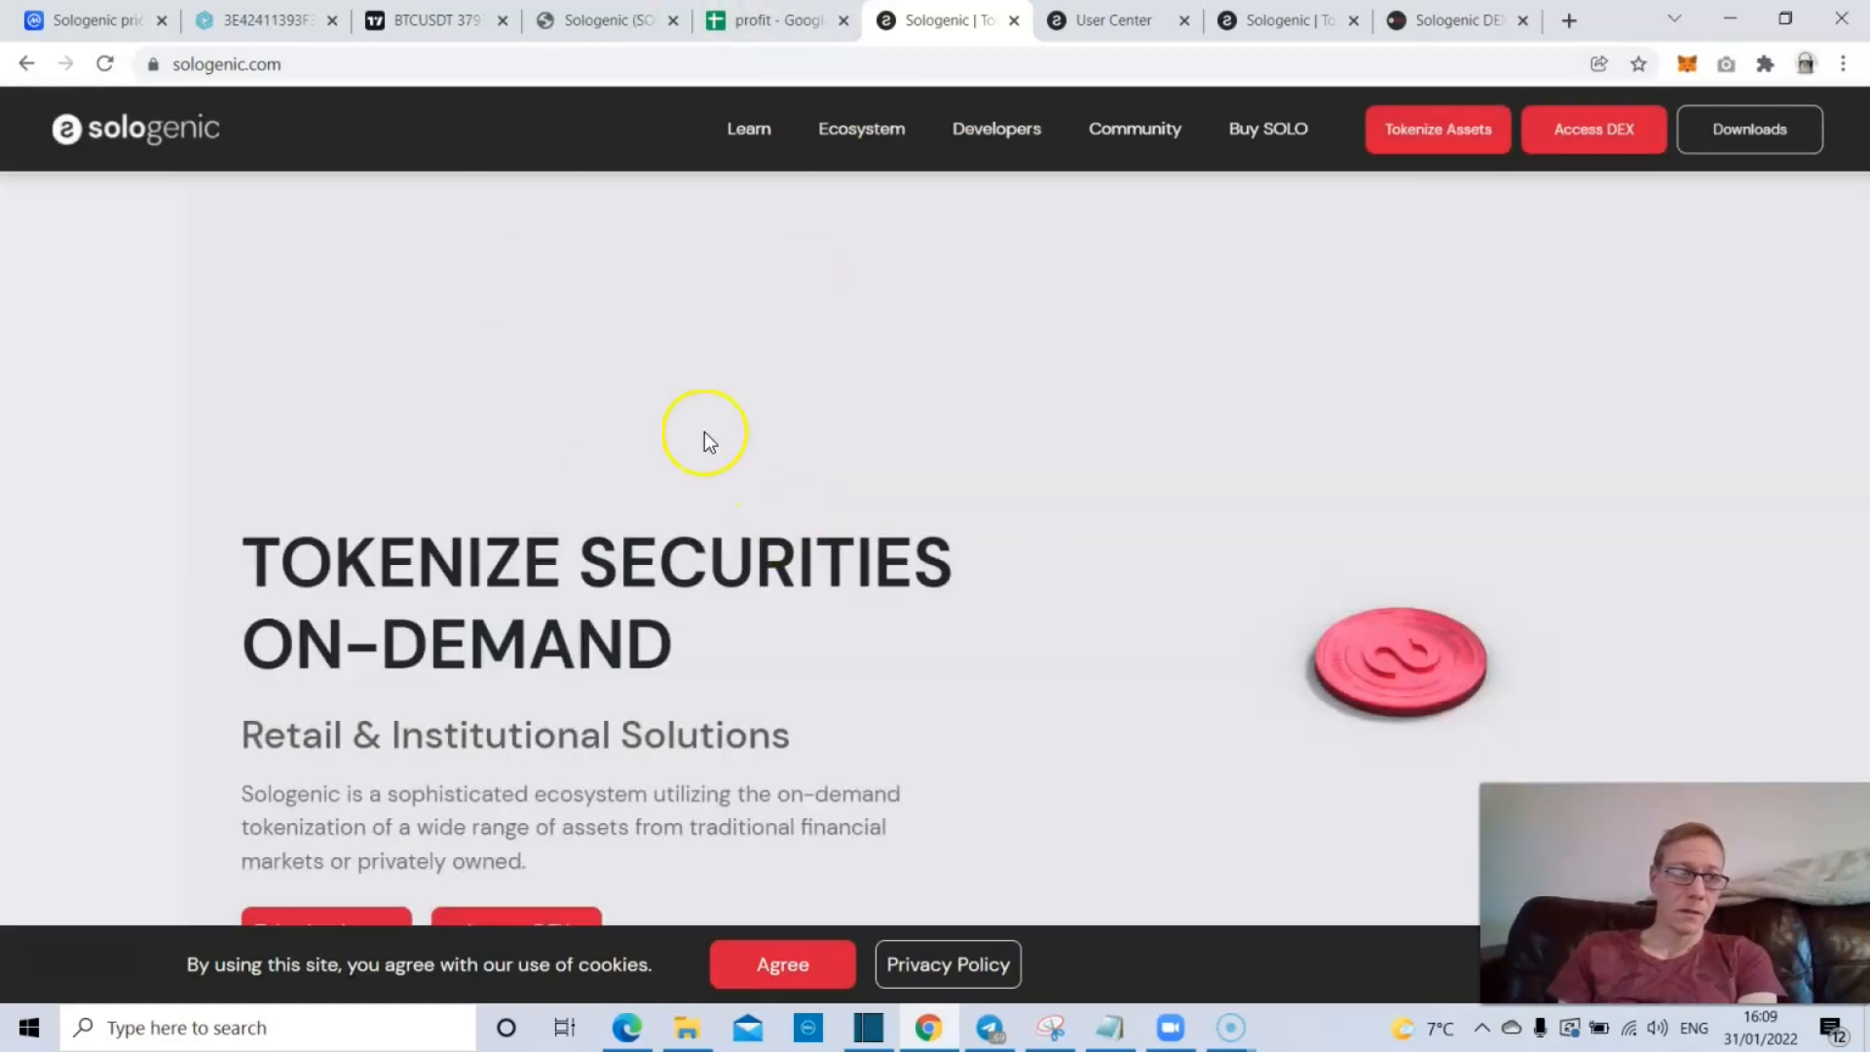
mouse_move(650, 568)
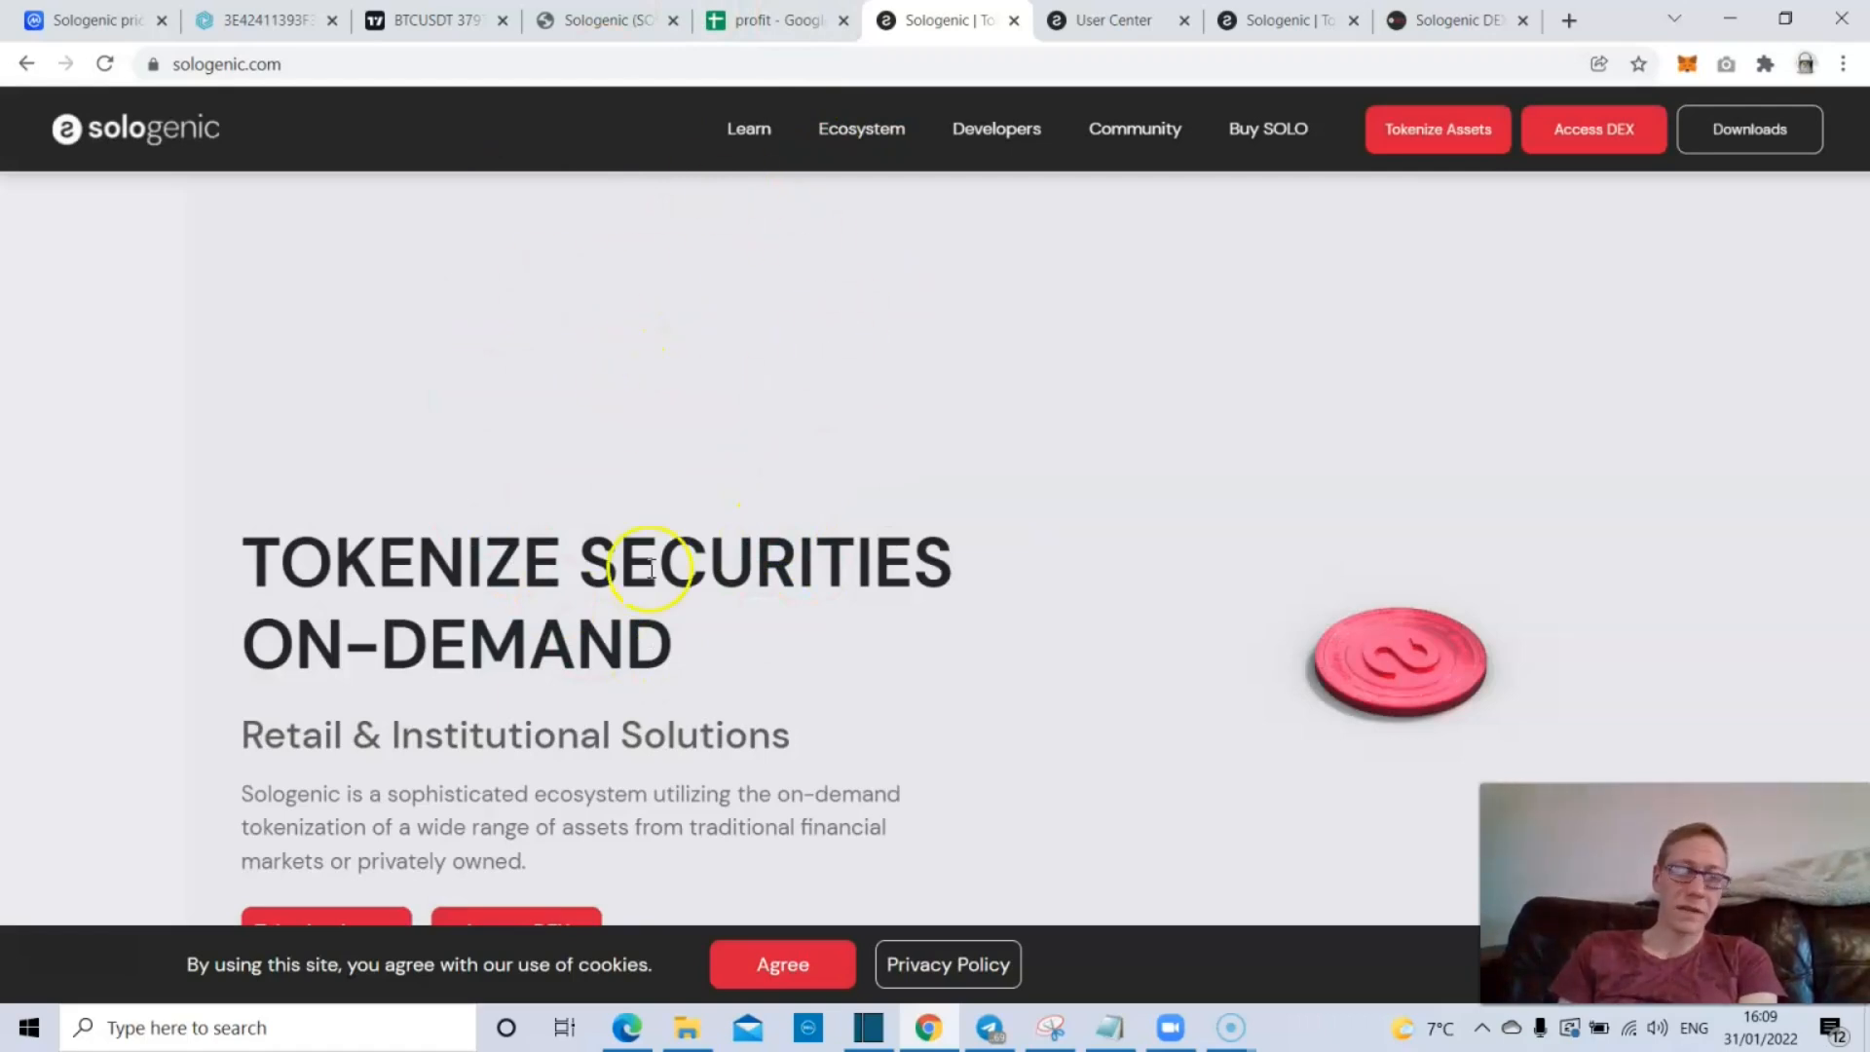
mouse_move(903, 188)
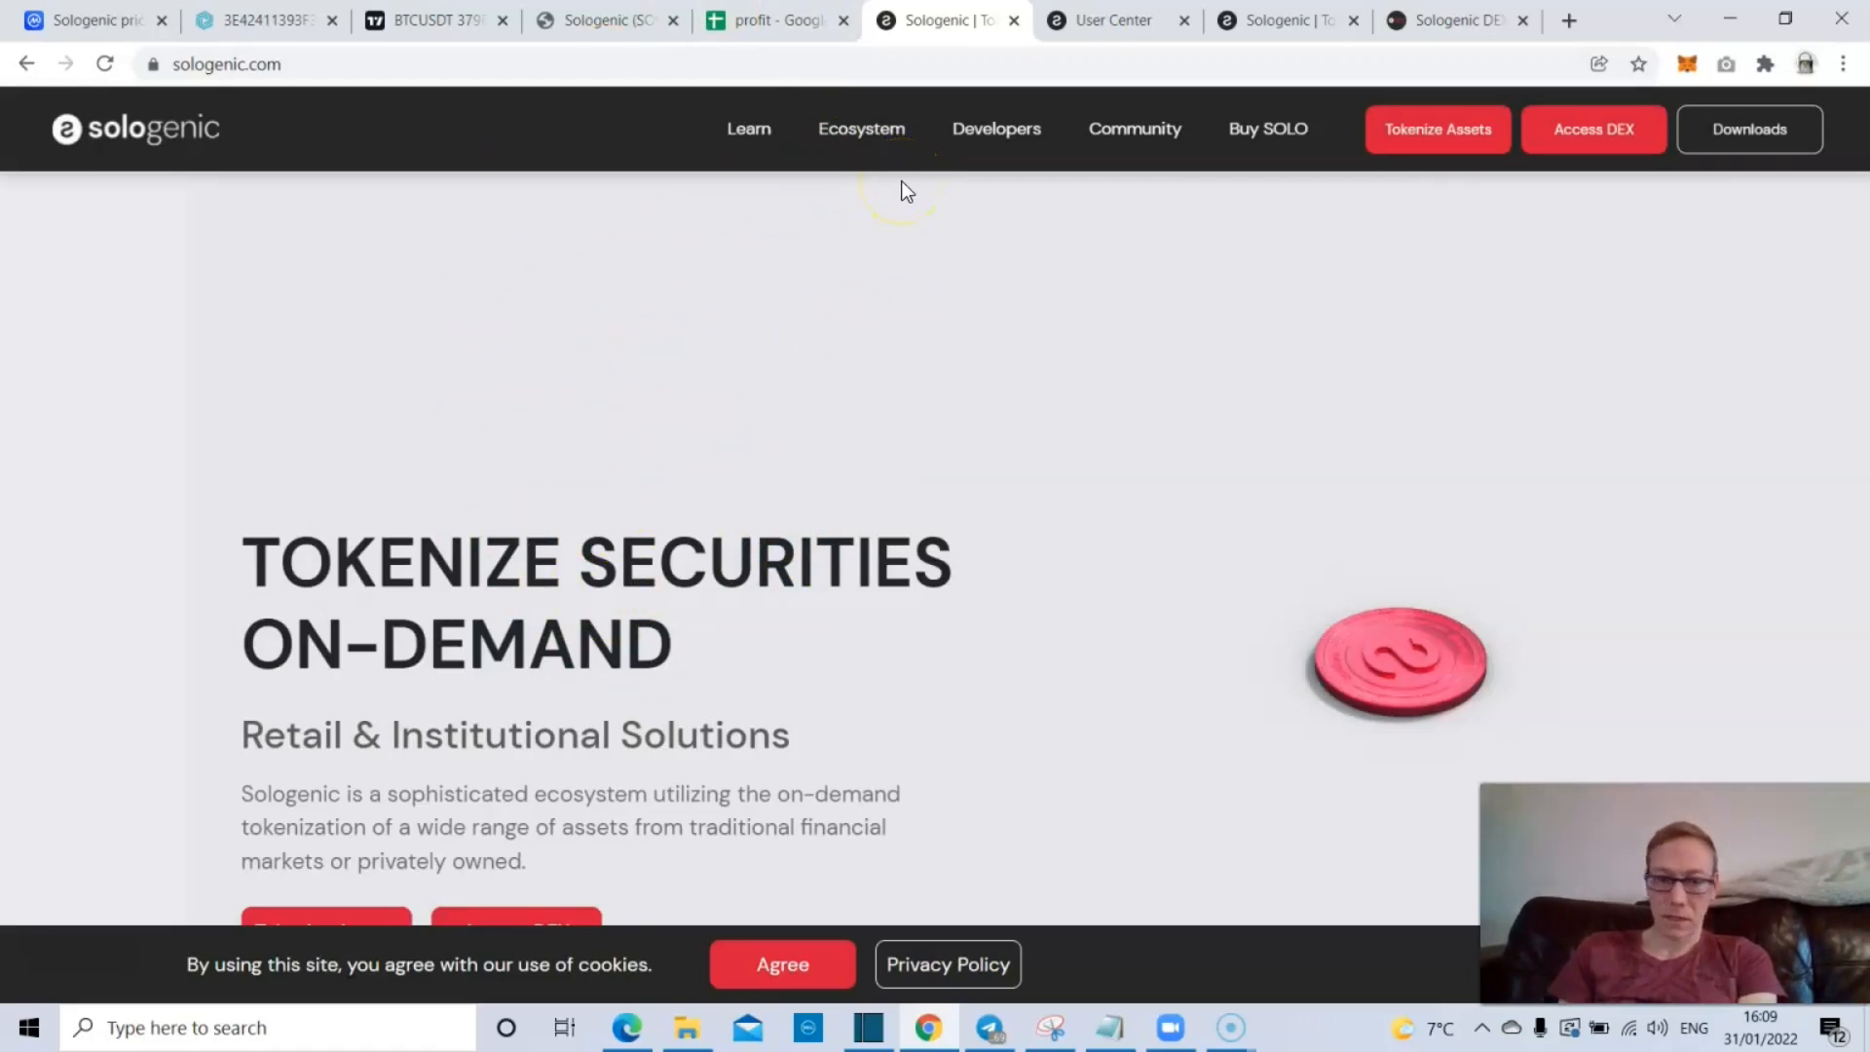
mouse_move(463, 224)
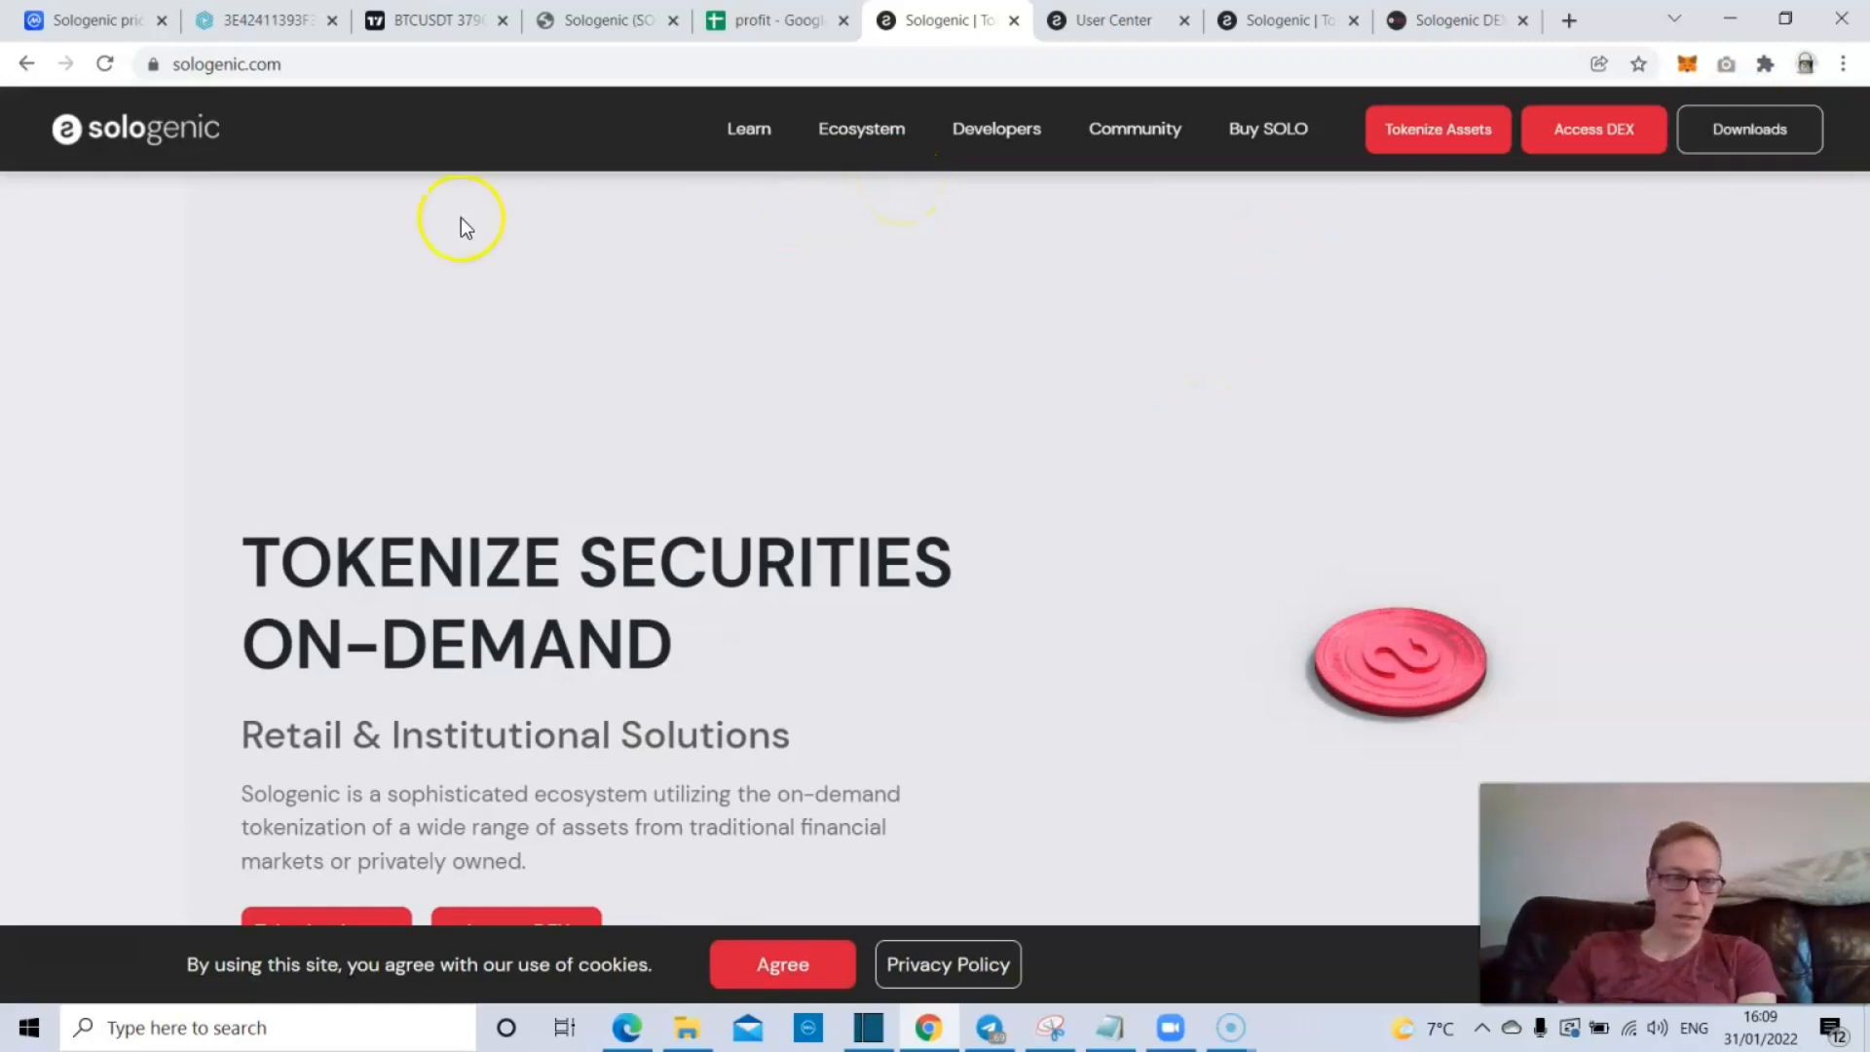
scroll("down", 3)
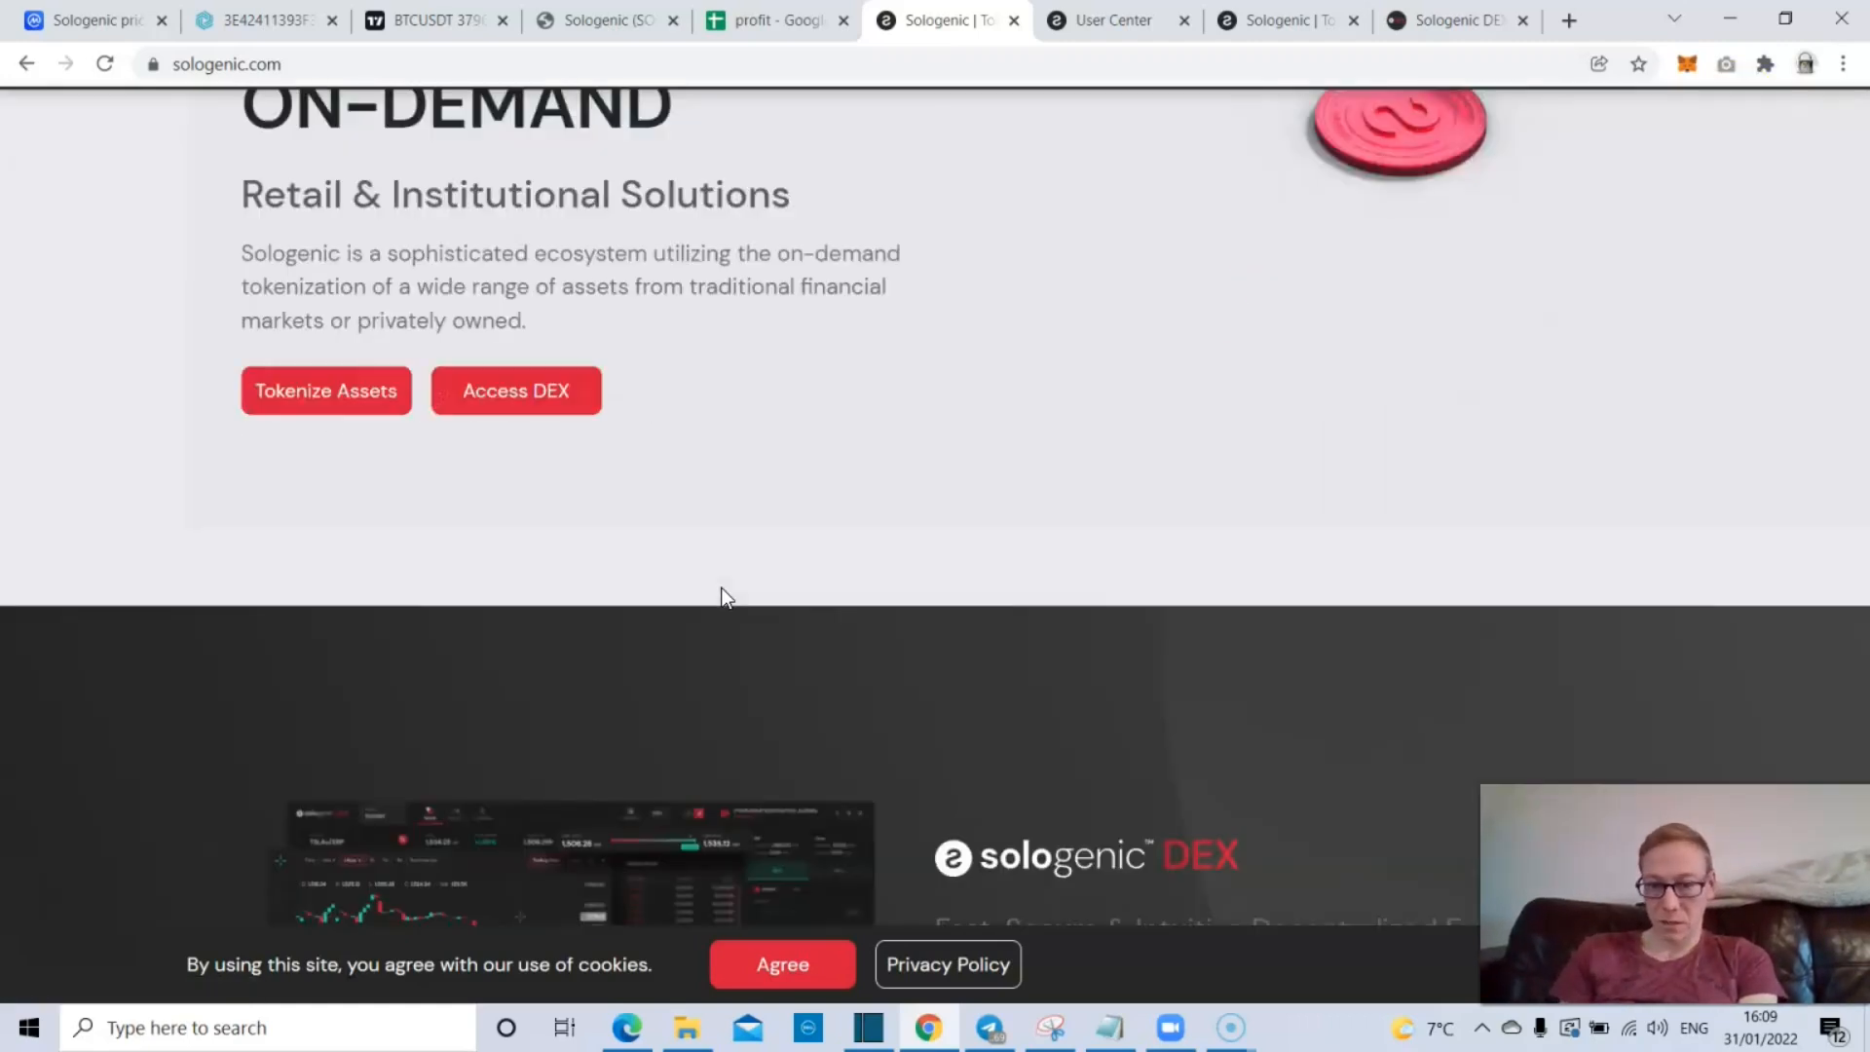
scroll("down", 3)
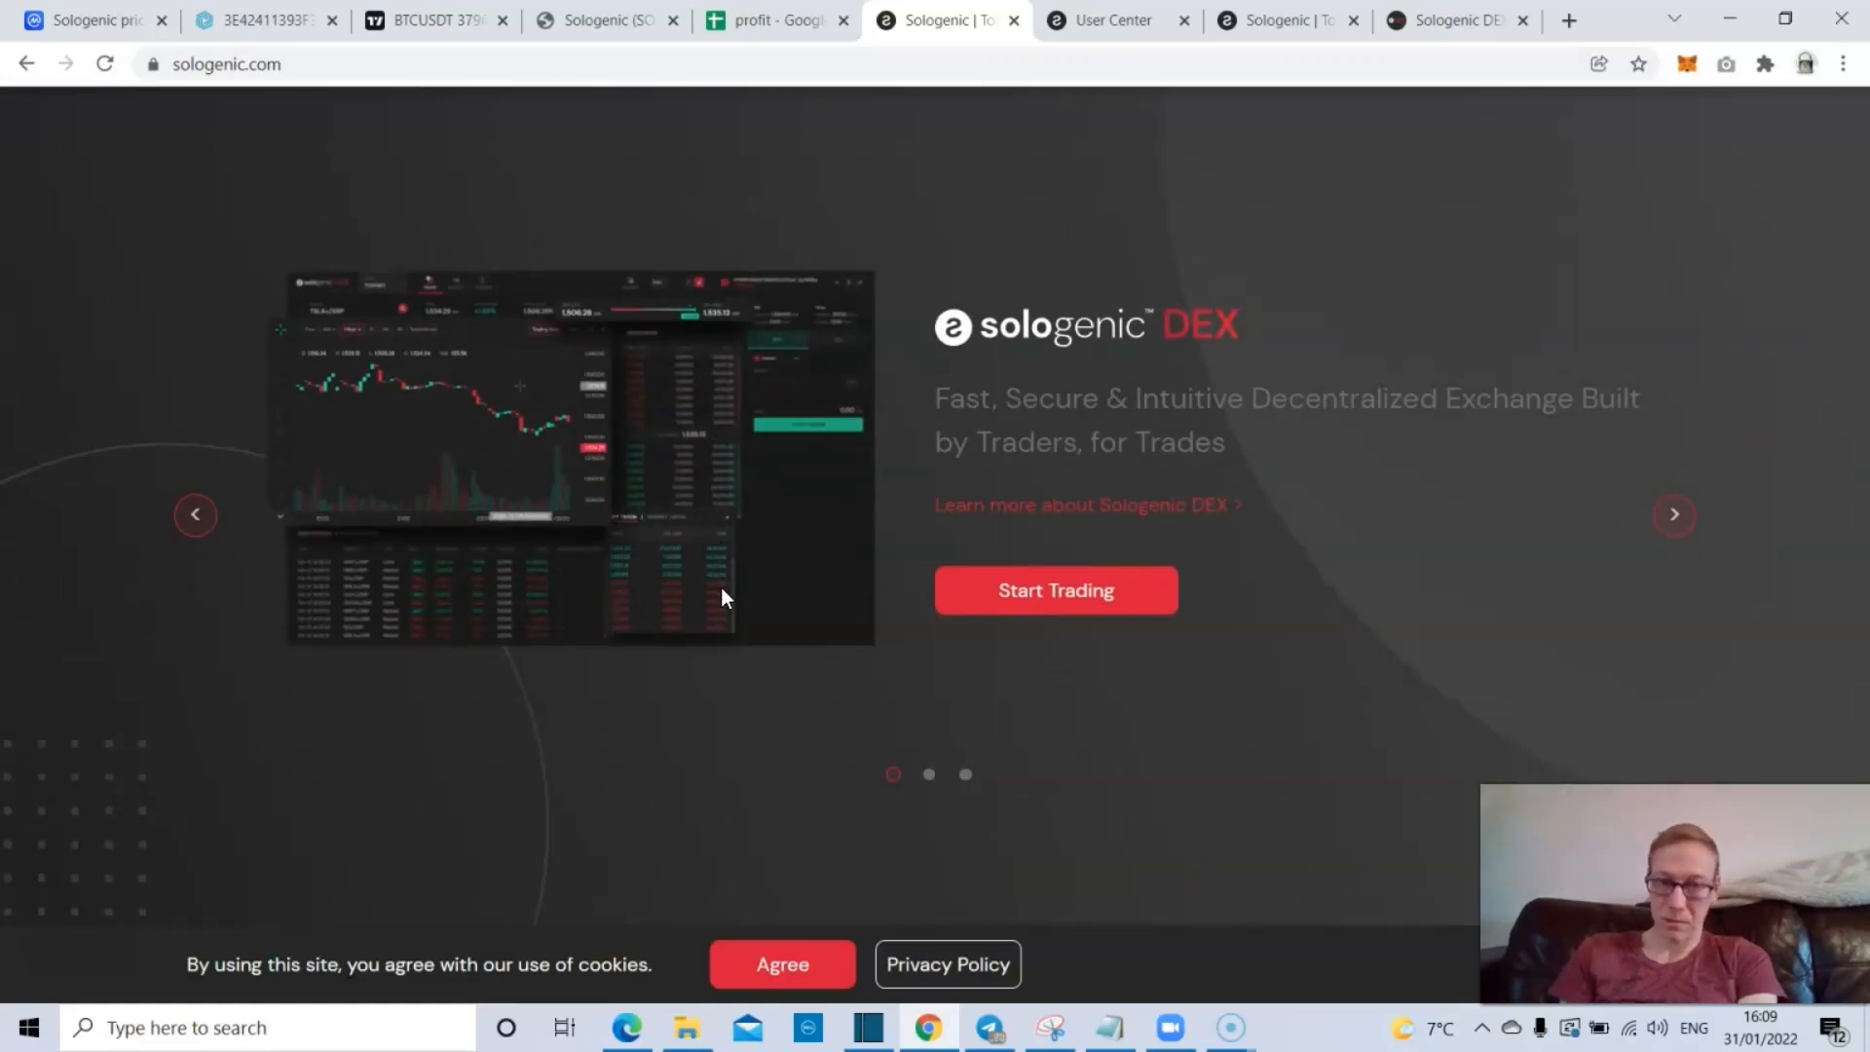
scroll("down", 3)
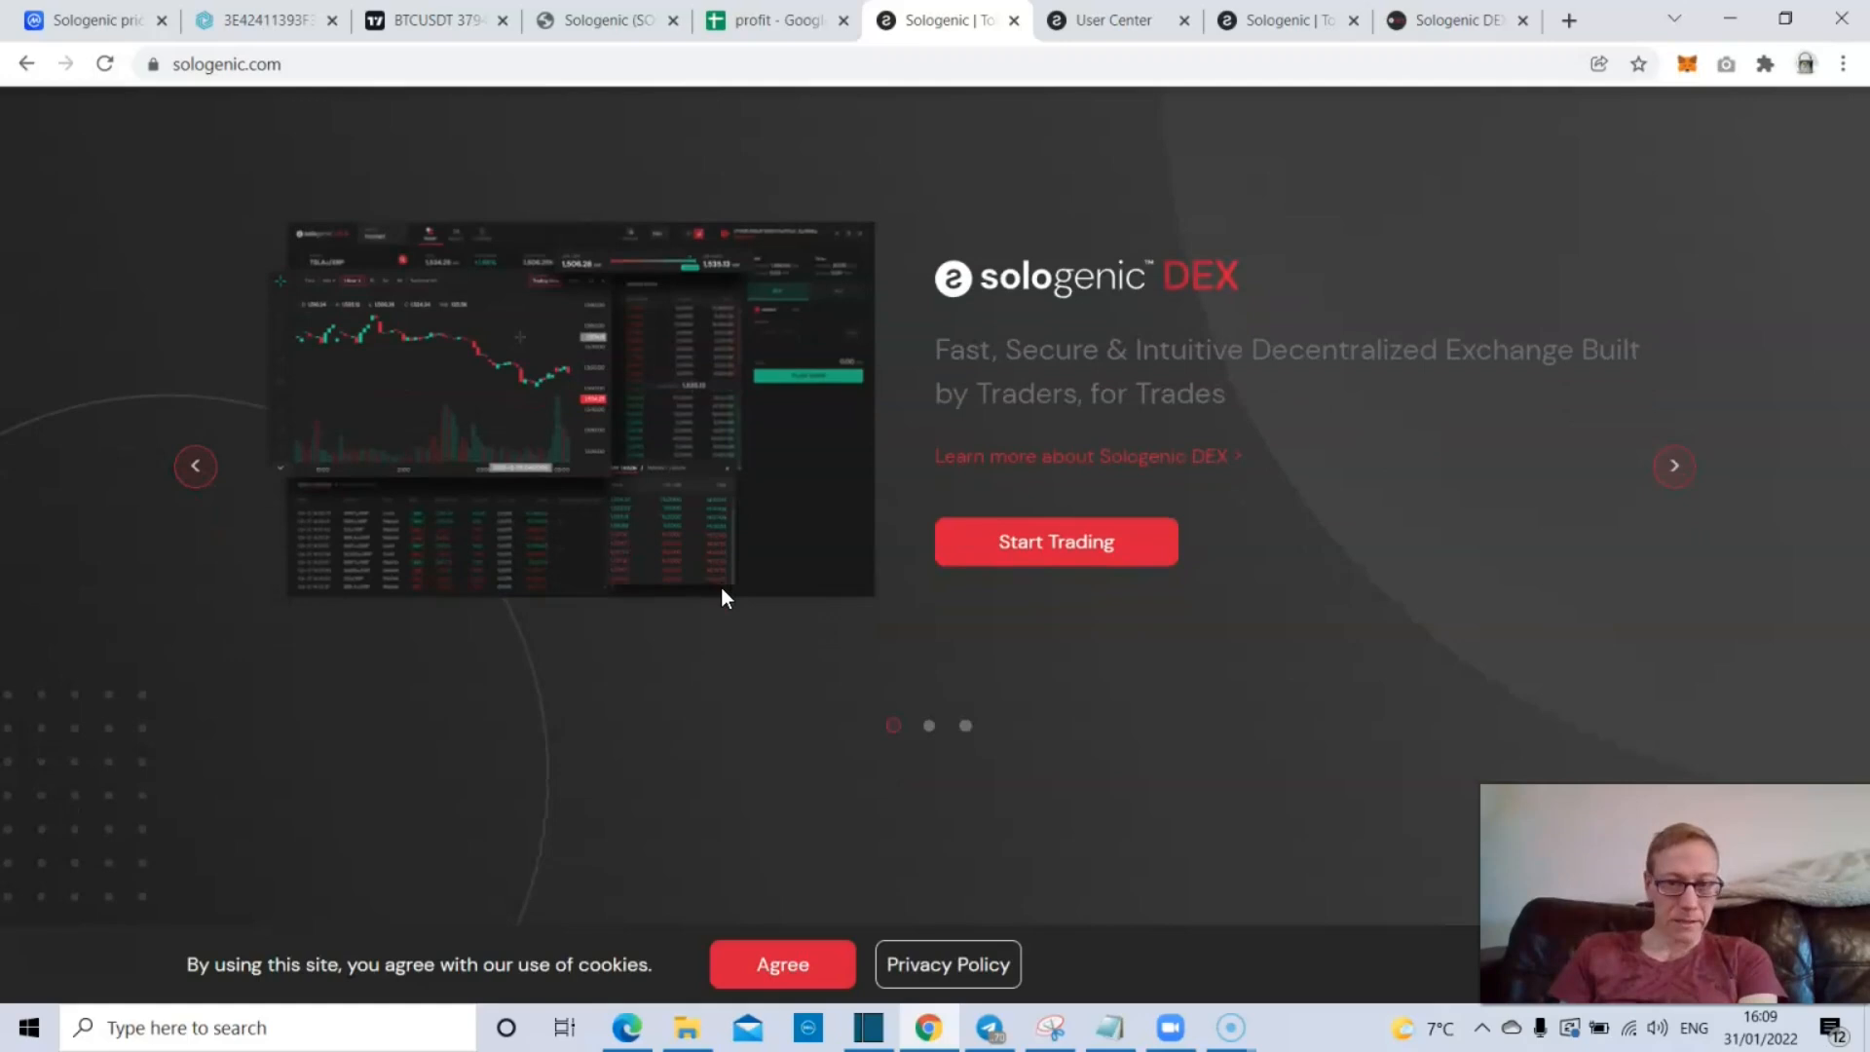
scroll("down", 3)
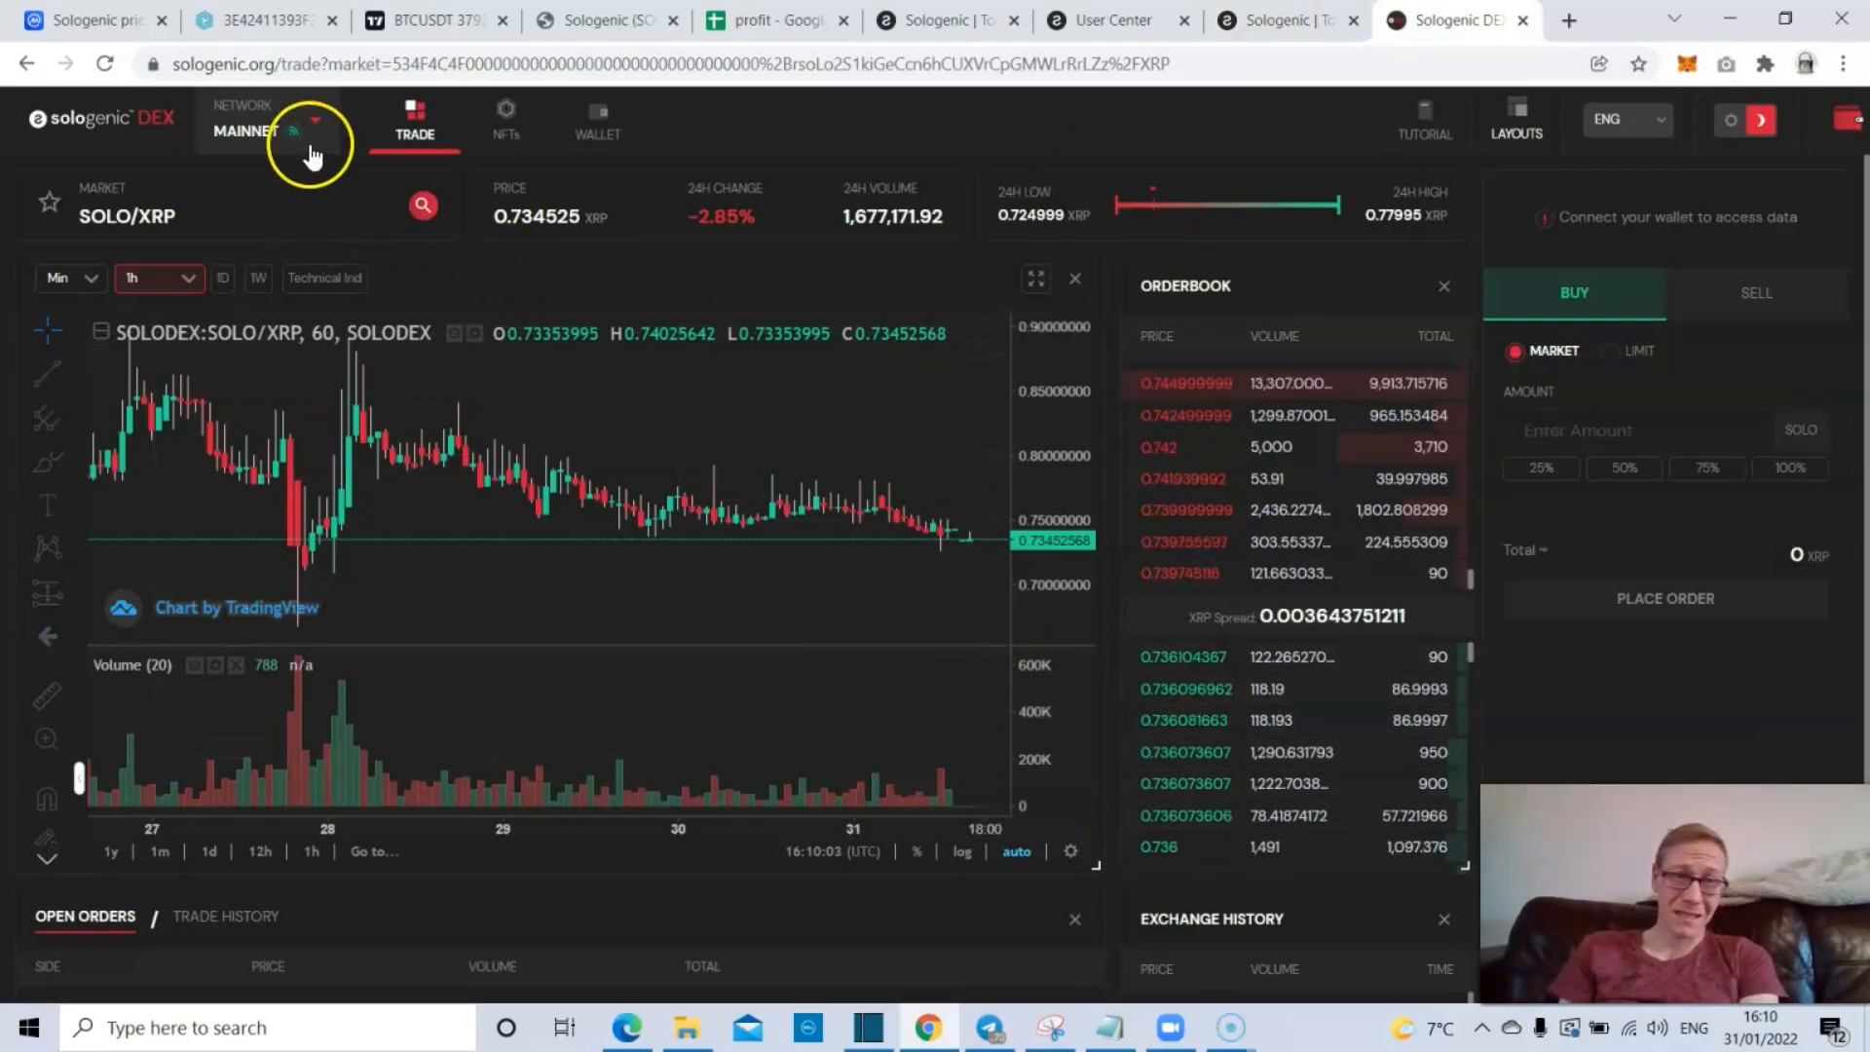
- Check the connected network node, then switch the DEX market to SOLO/USD at 0.427222 USD
left_click(315, 132)
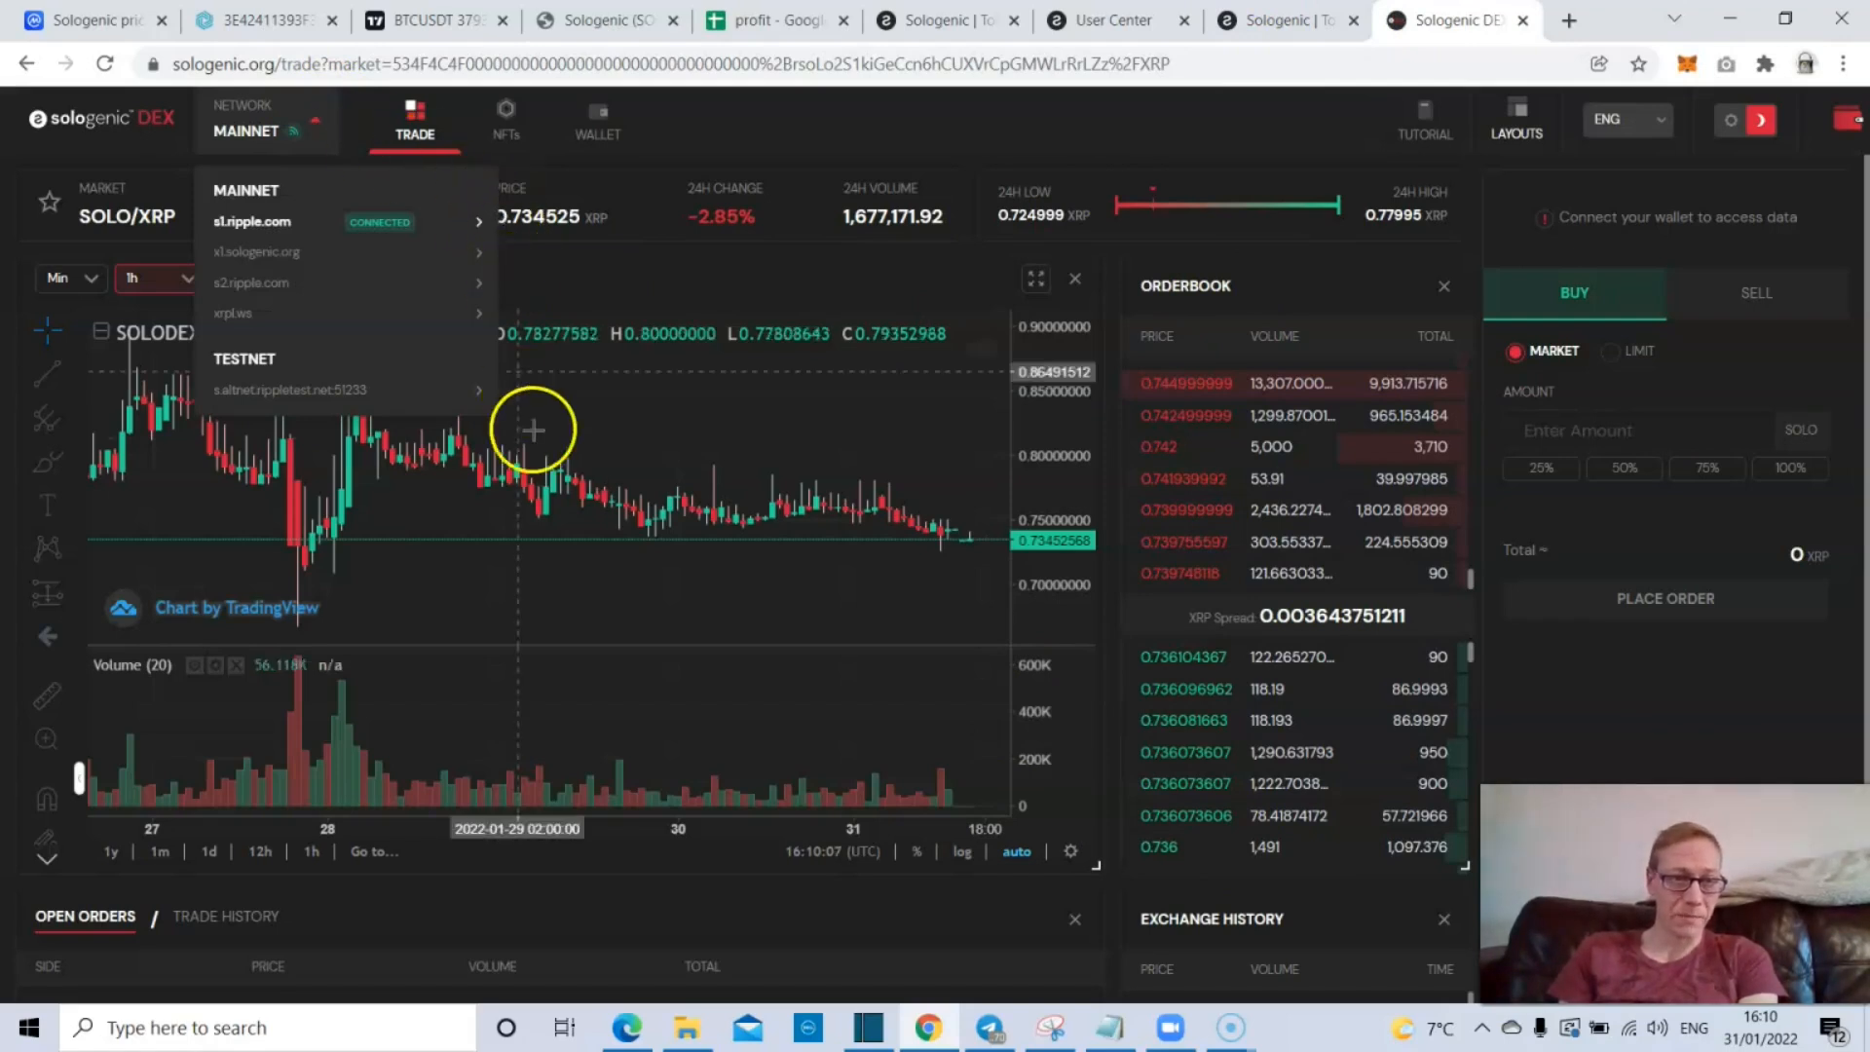
mouse_move(549, 379)
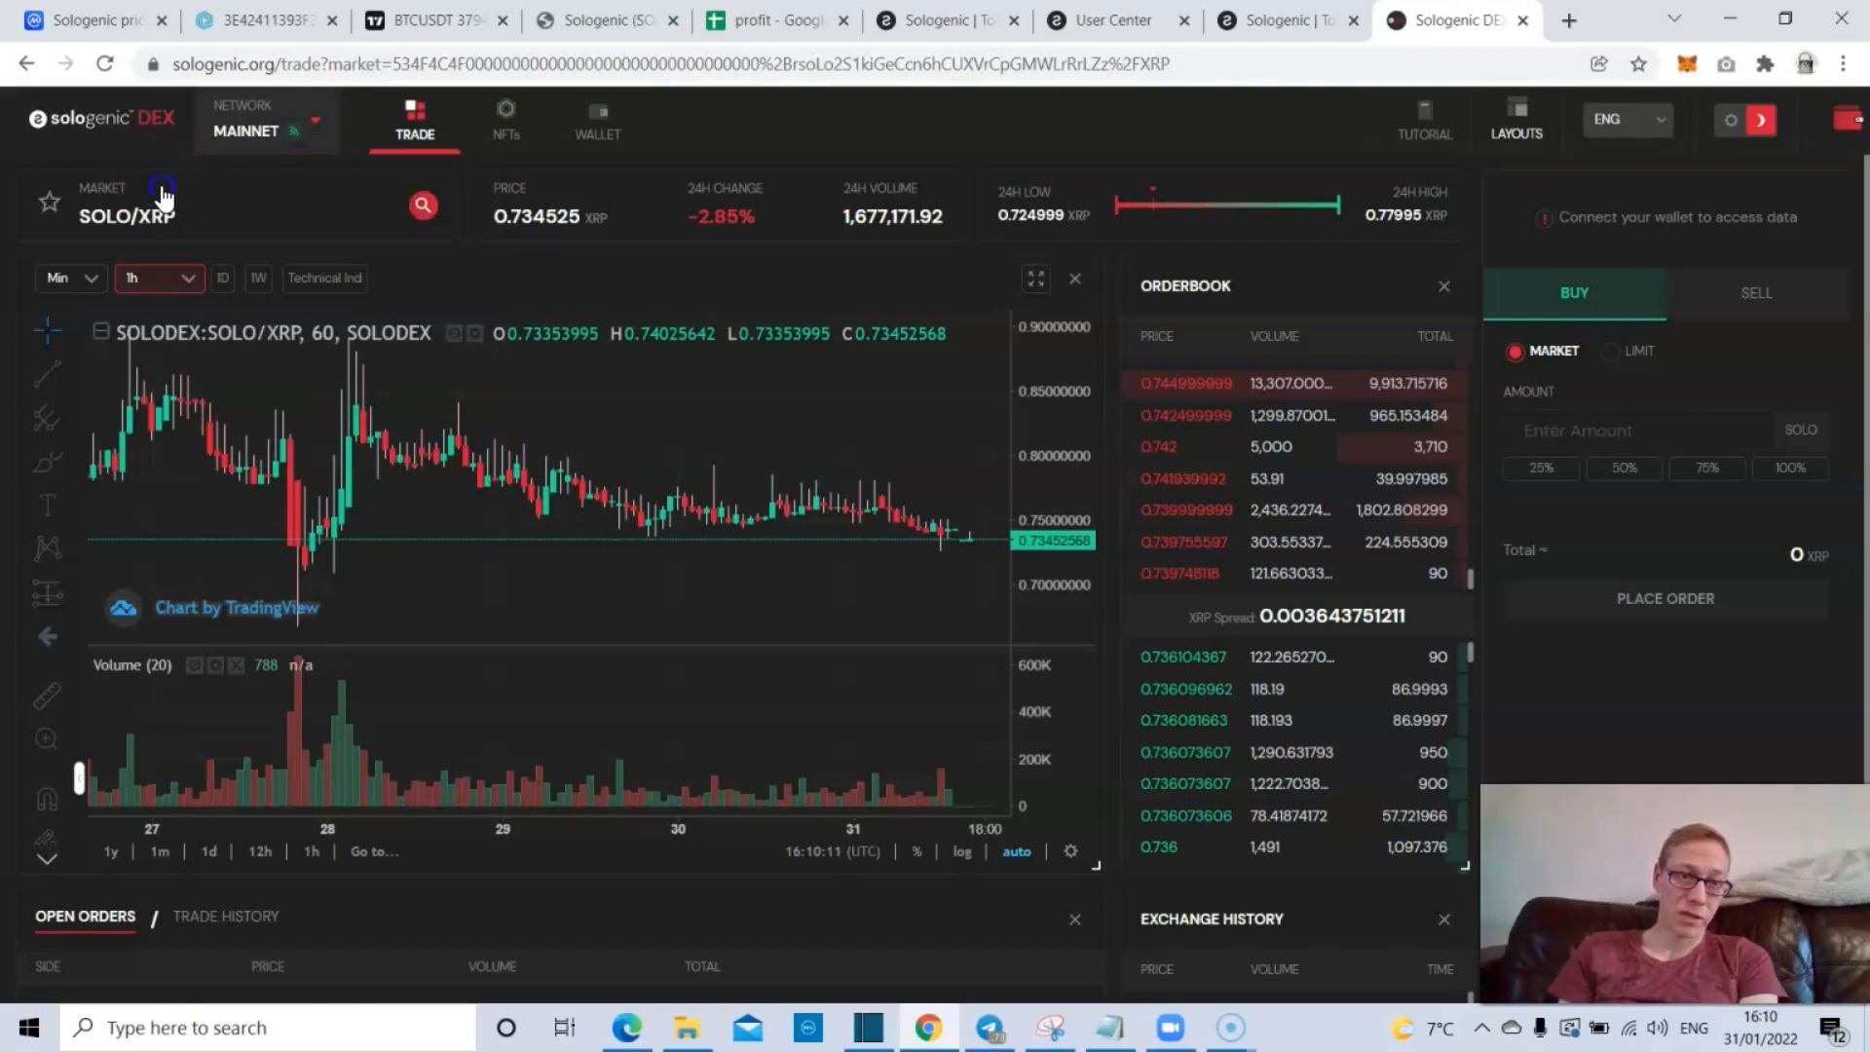
left_click(163, 195)
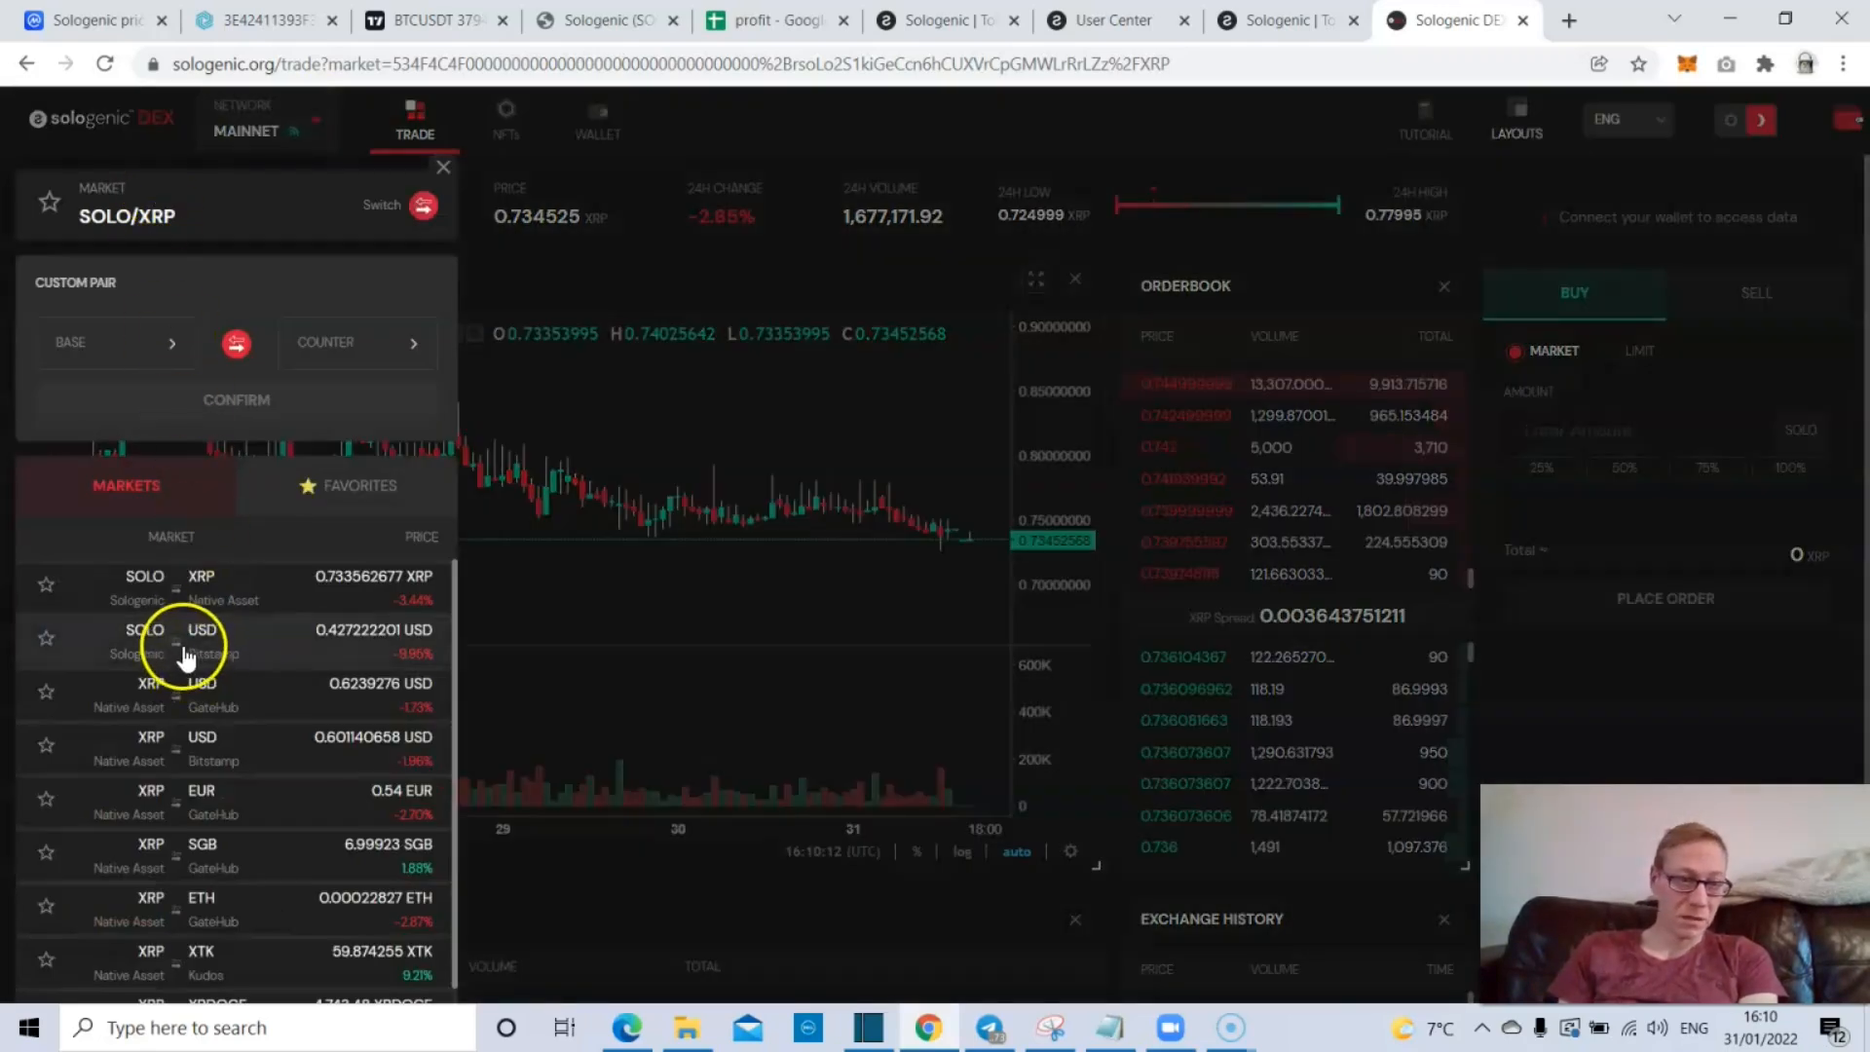
left_click(173, 641)
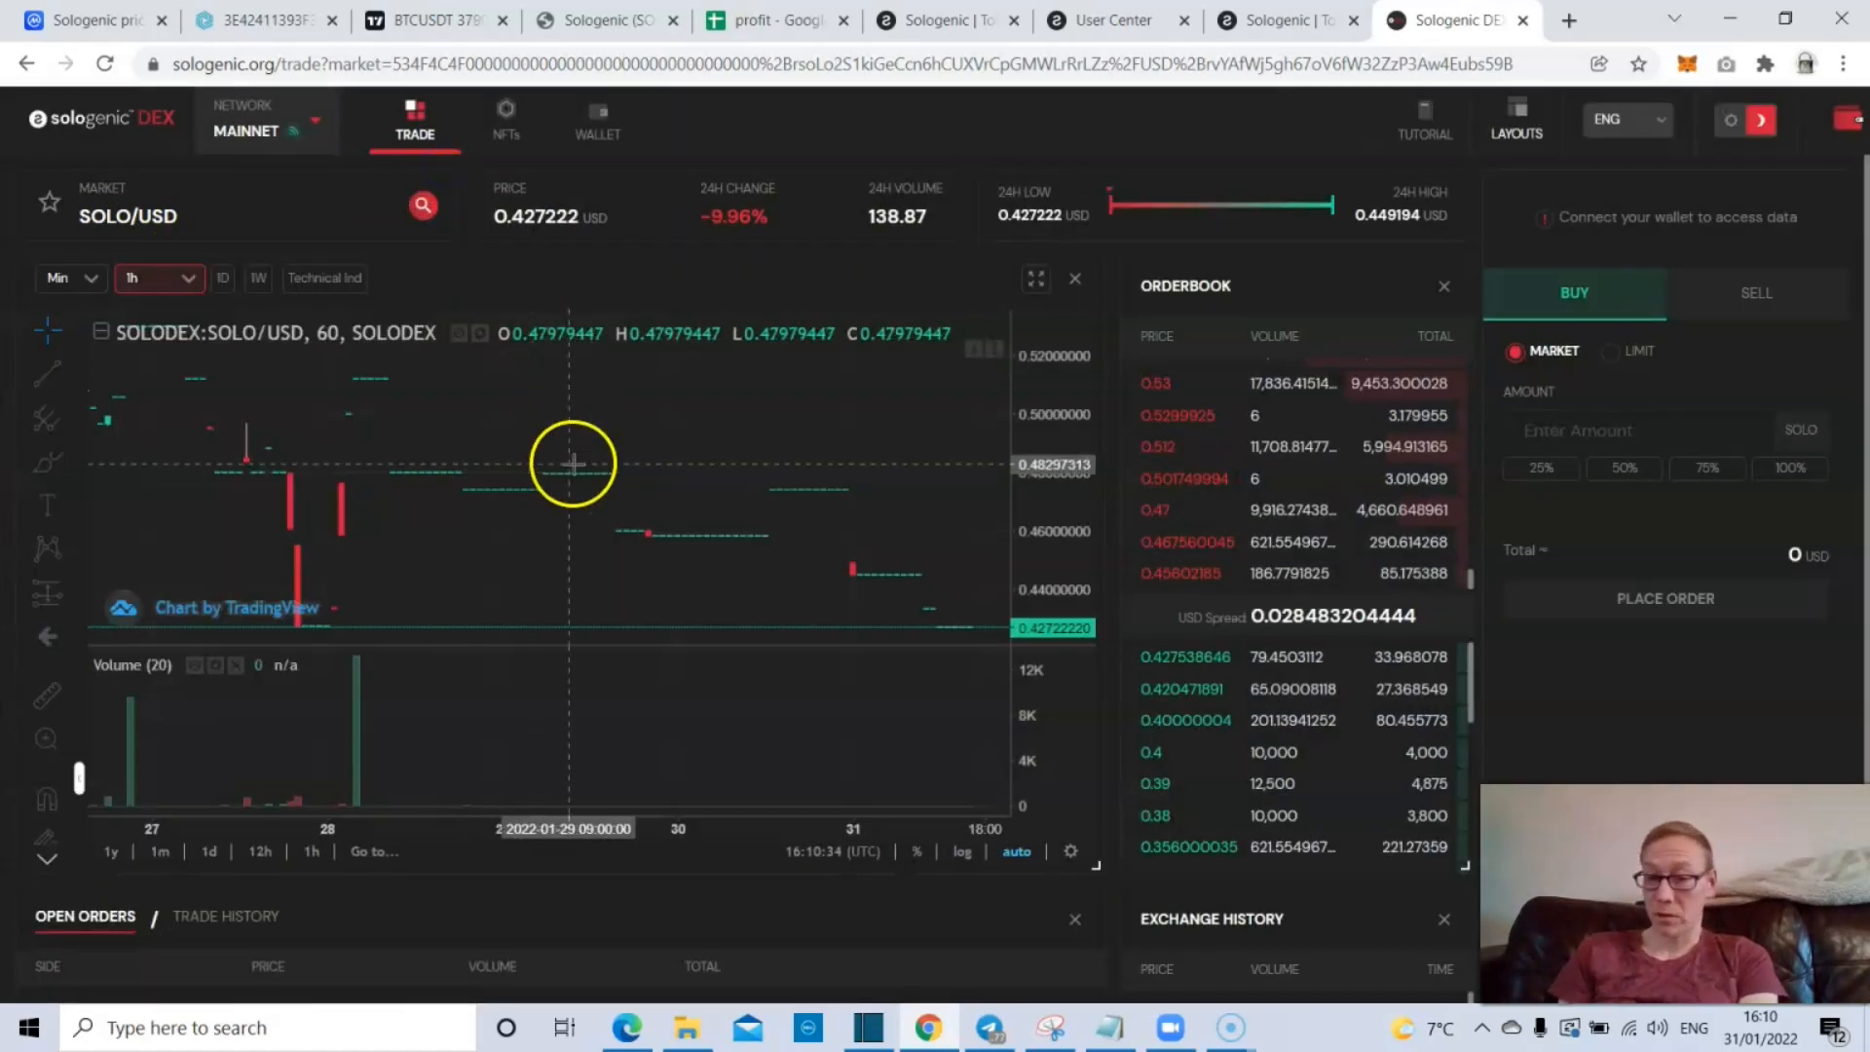
mouse_move(573, 260)
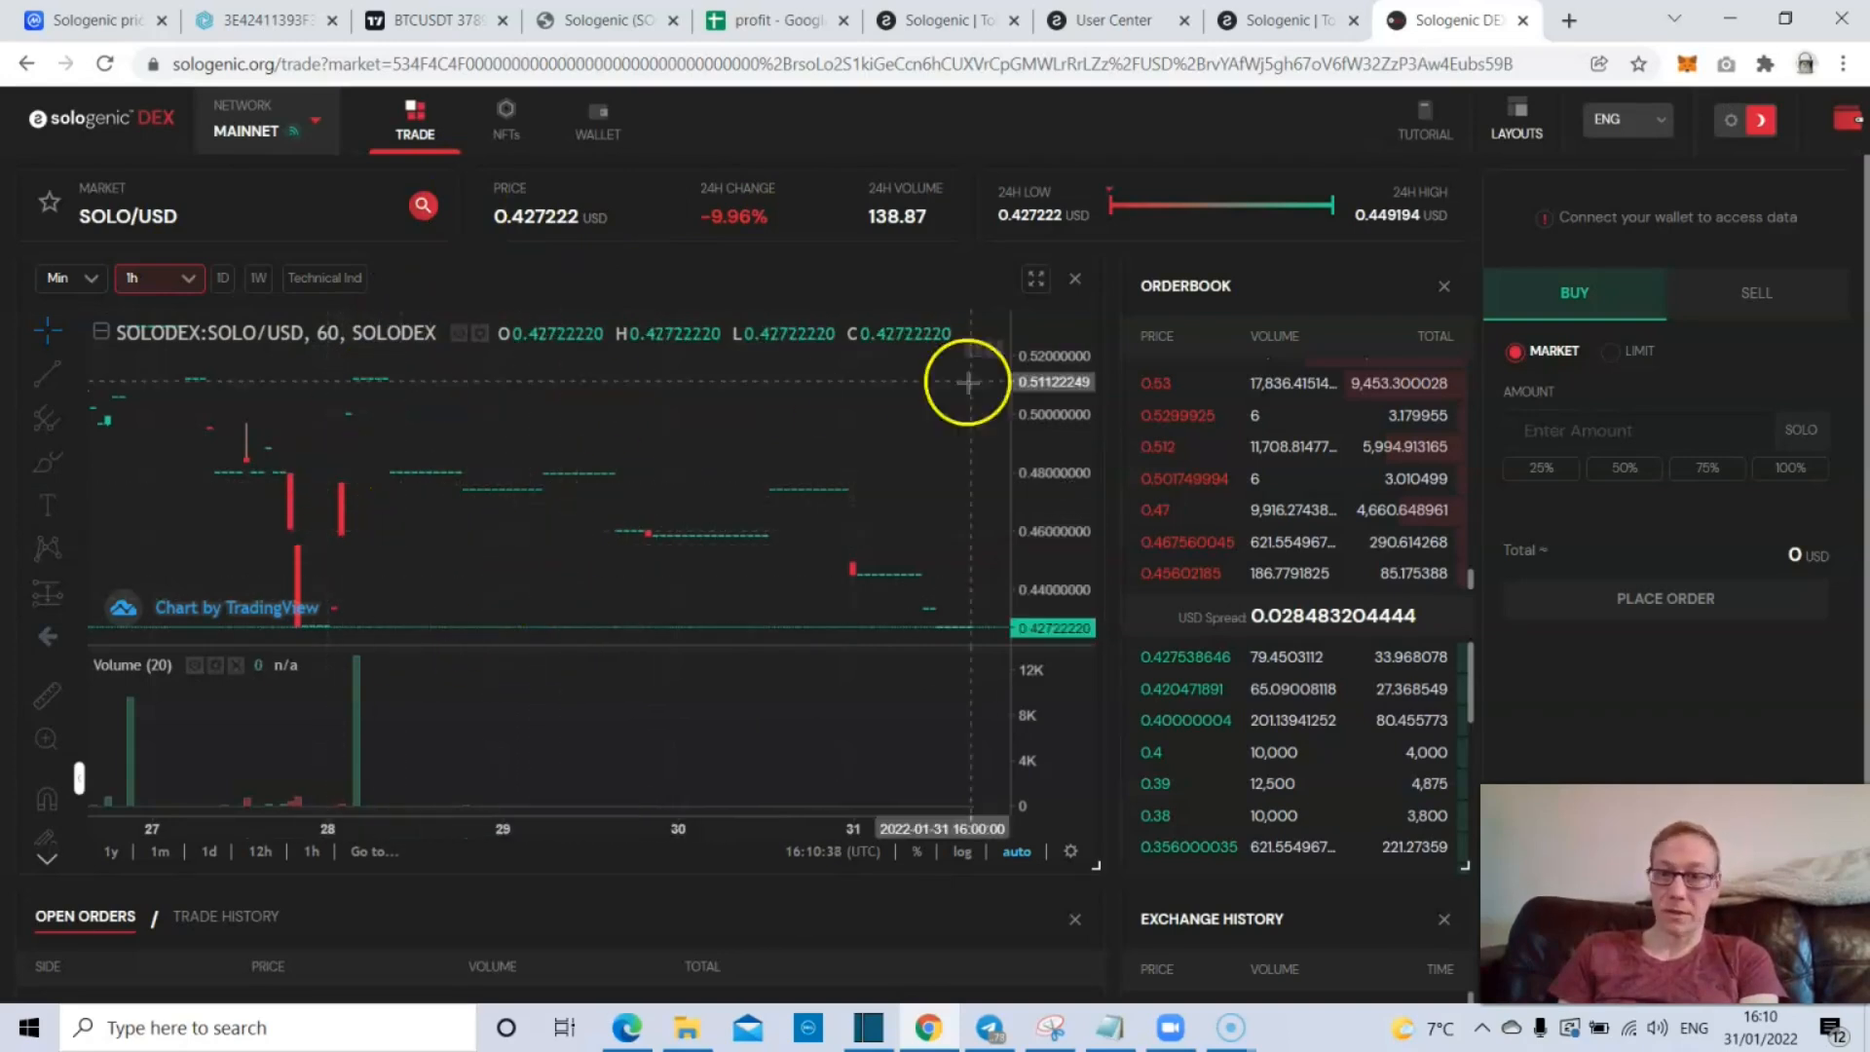
scroll("down", 3)
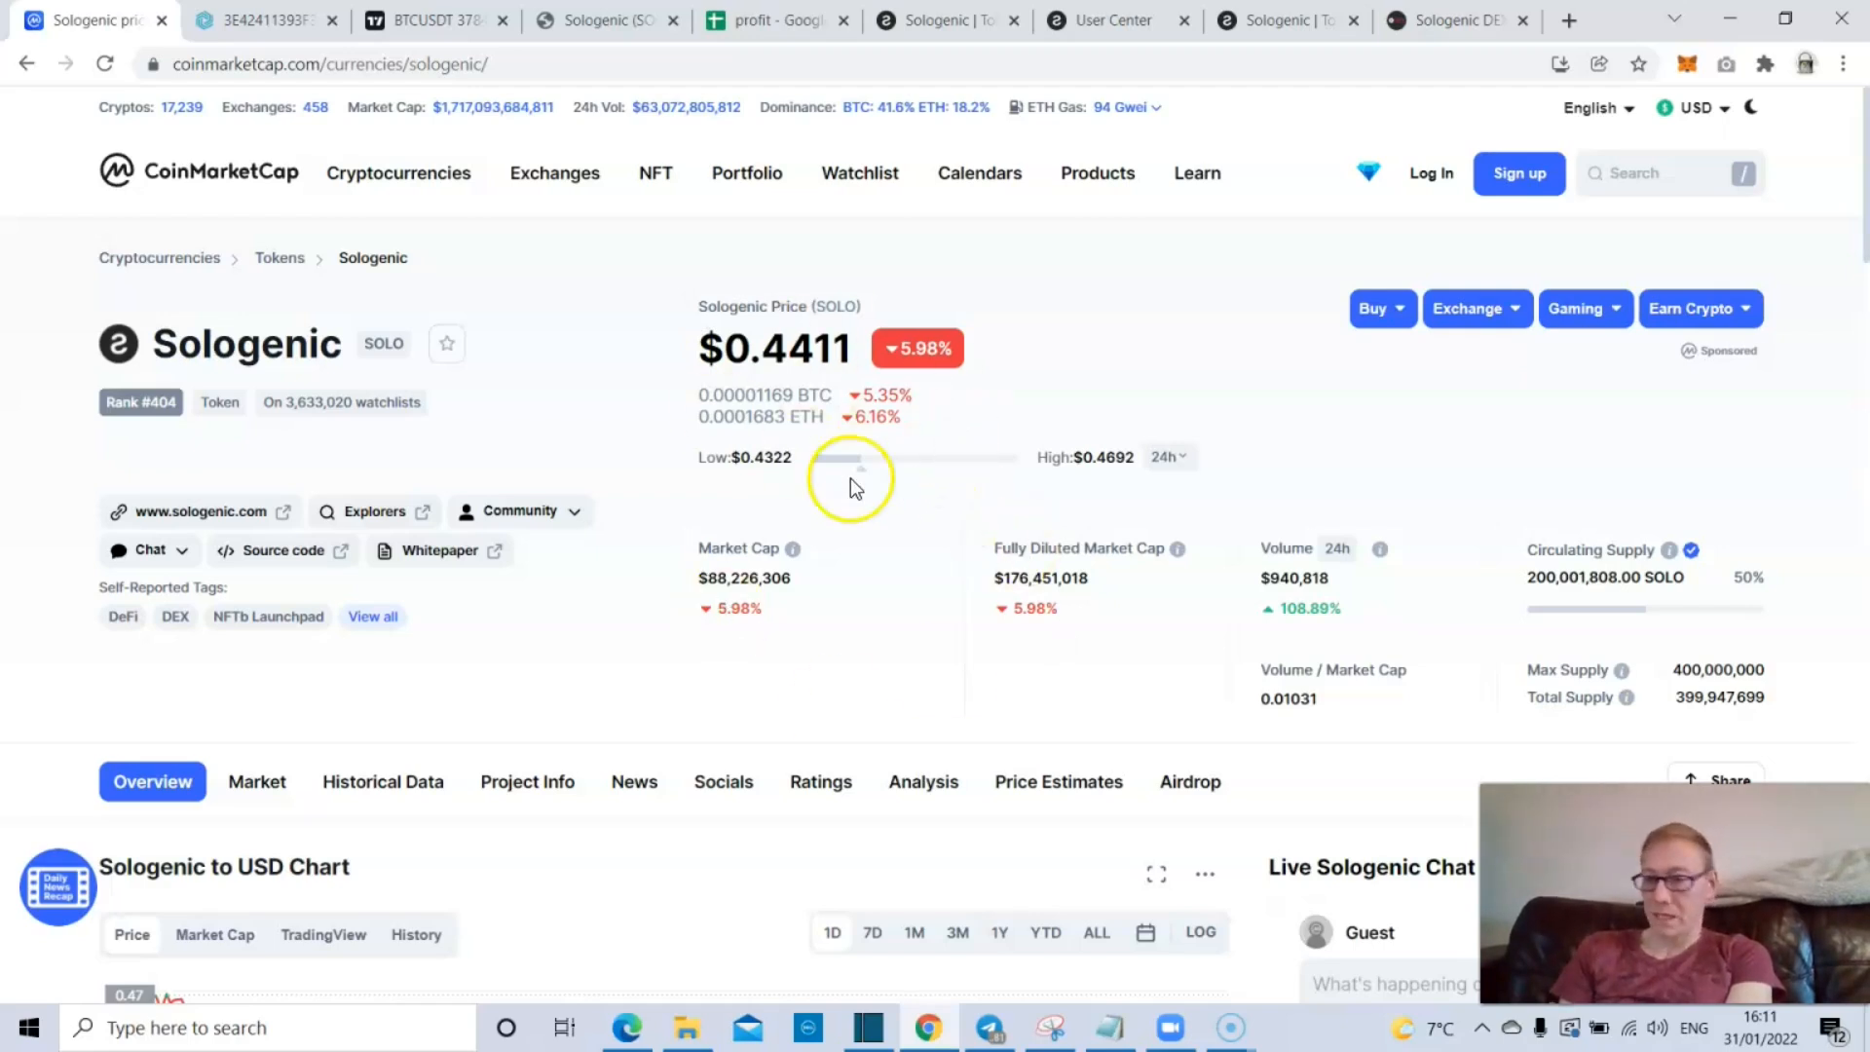
mouse_move(828, 546)
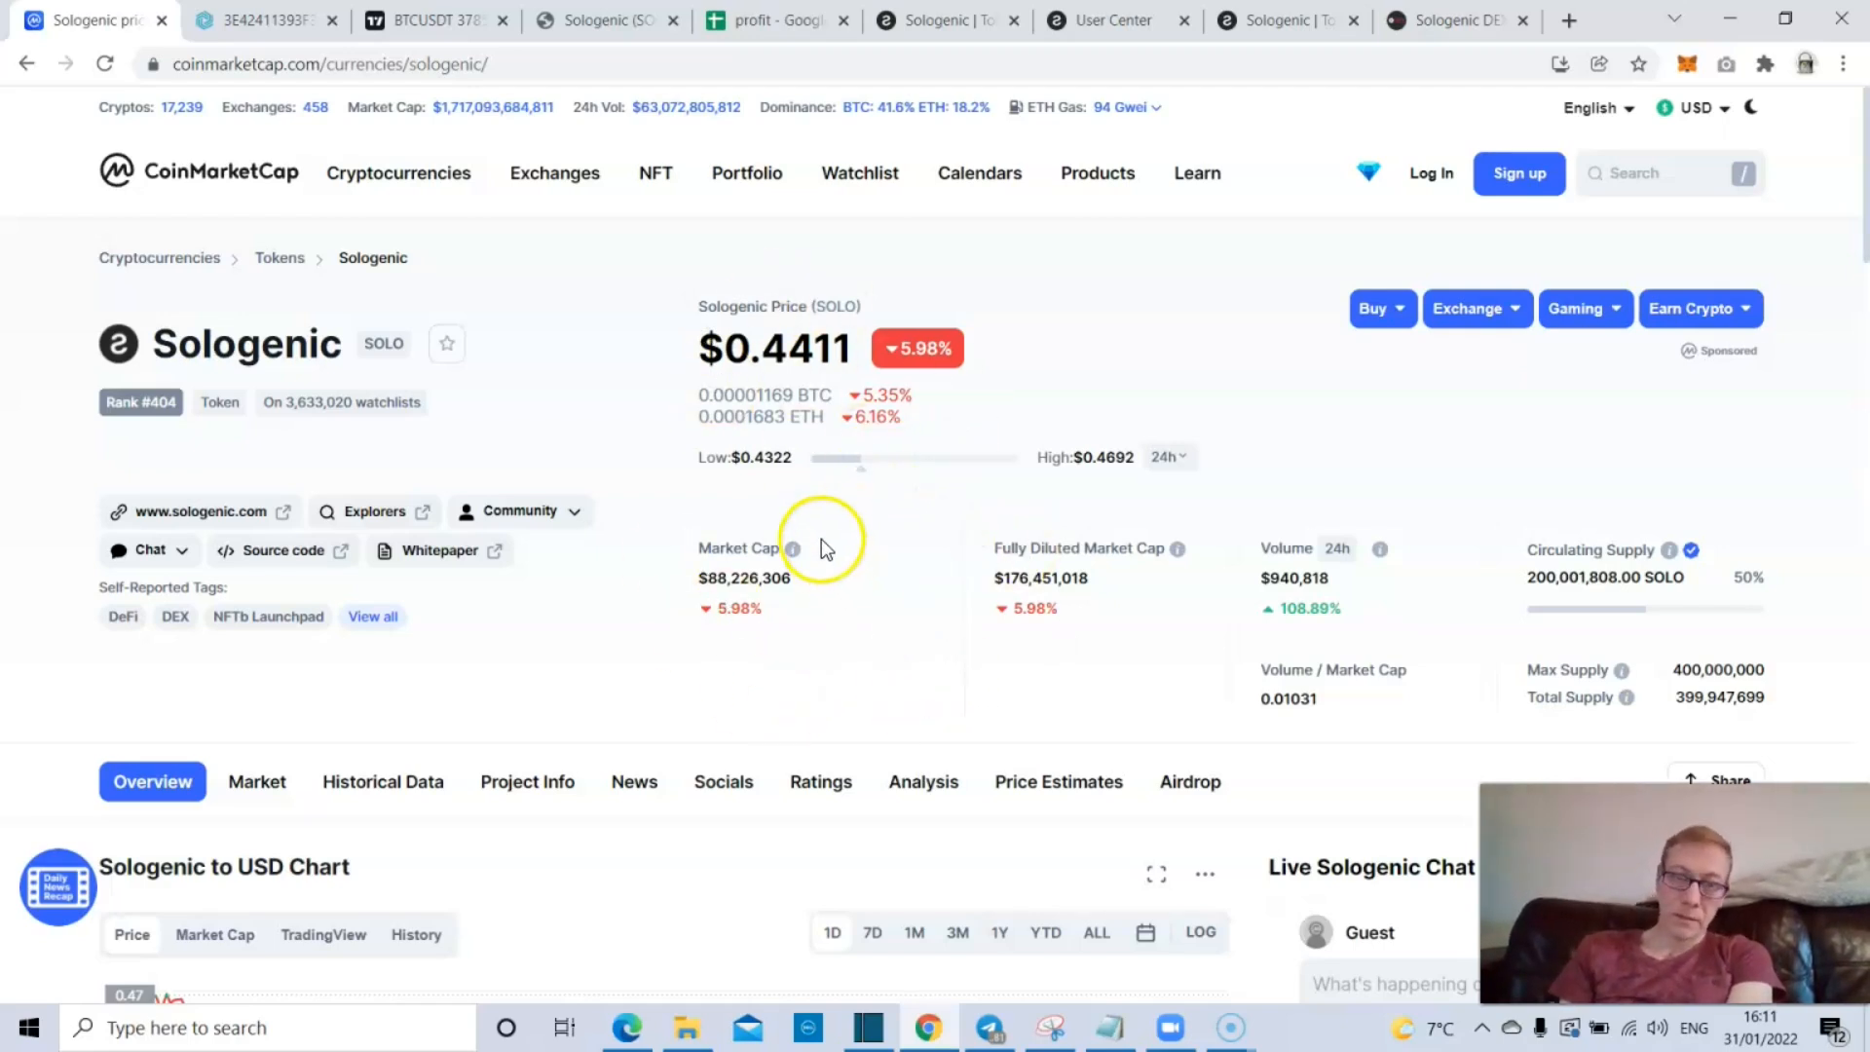
mouse_move(929, 707)
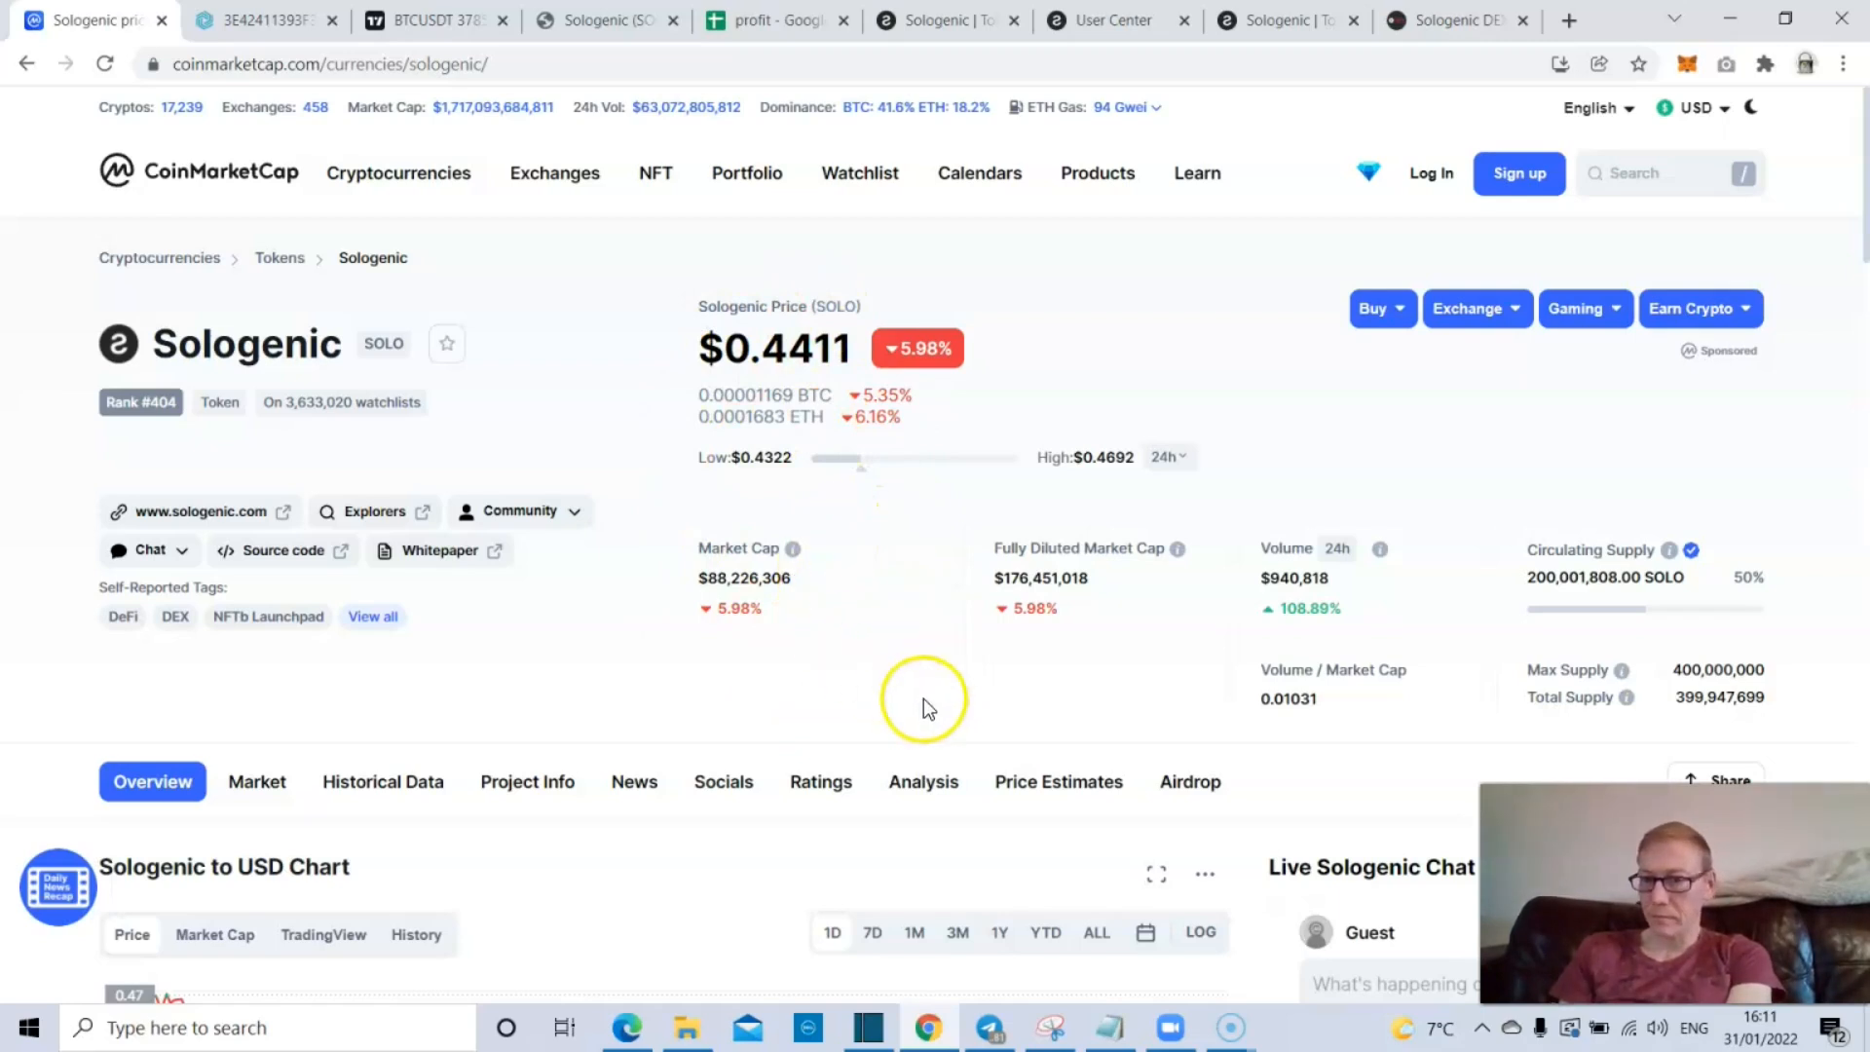
mouse_move(1575, 597)
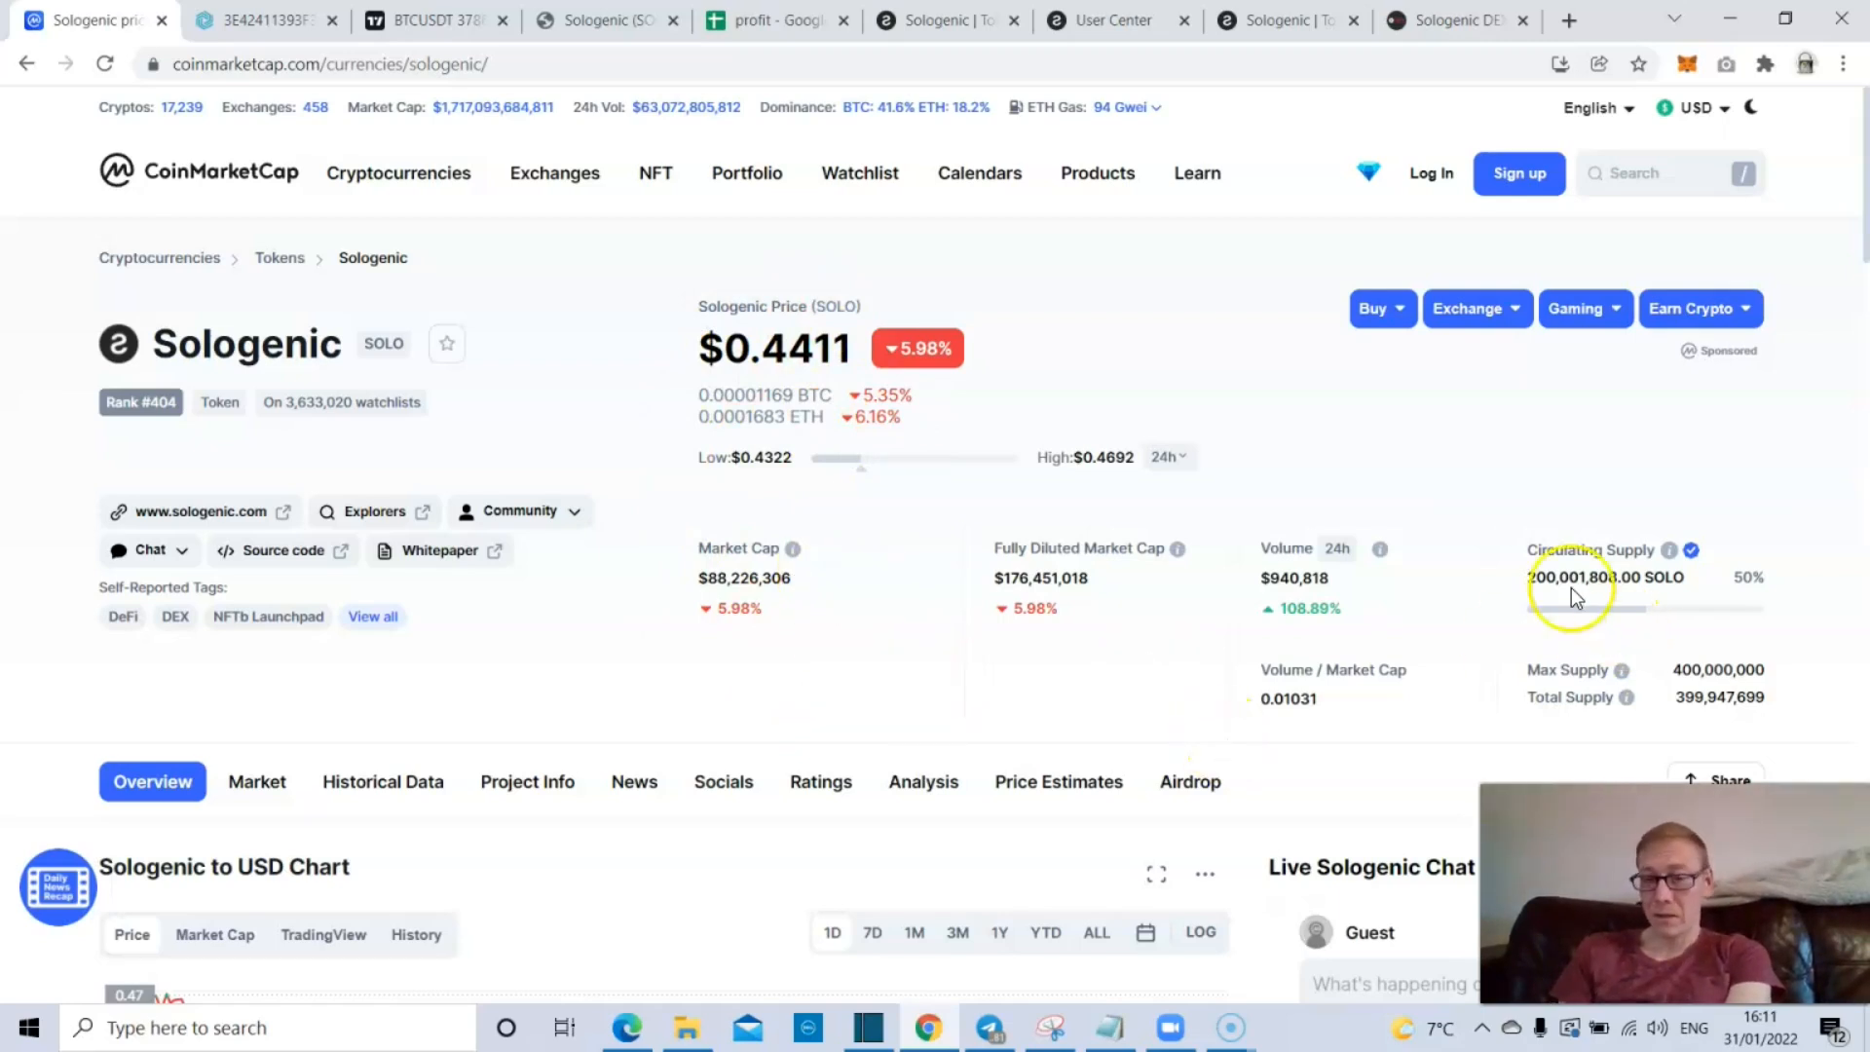
triple_click(1604, 576)
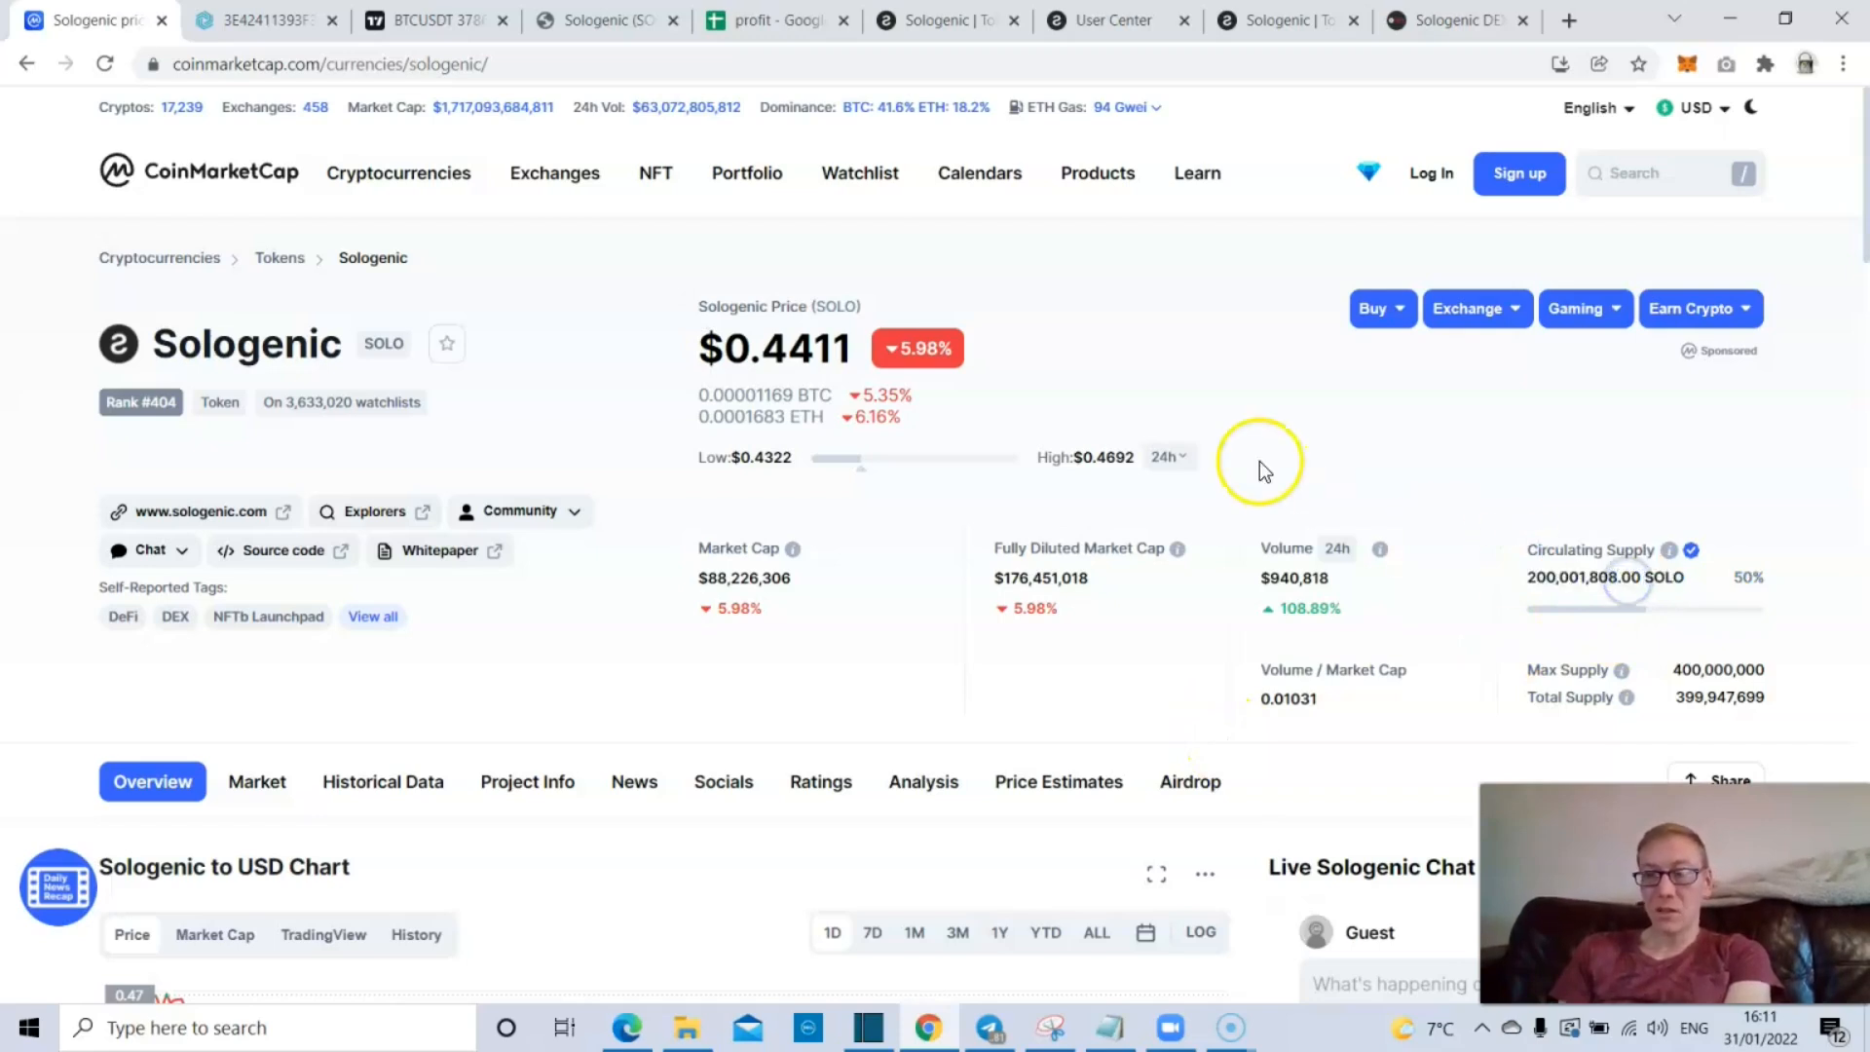
mouse_move(691, 352)
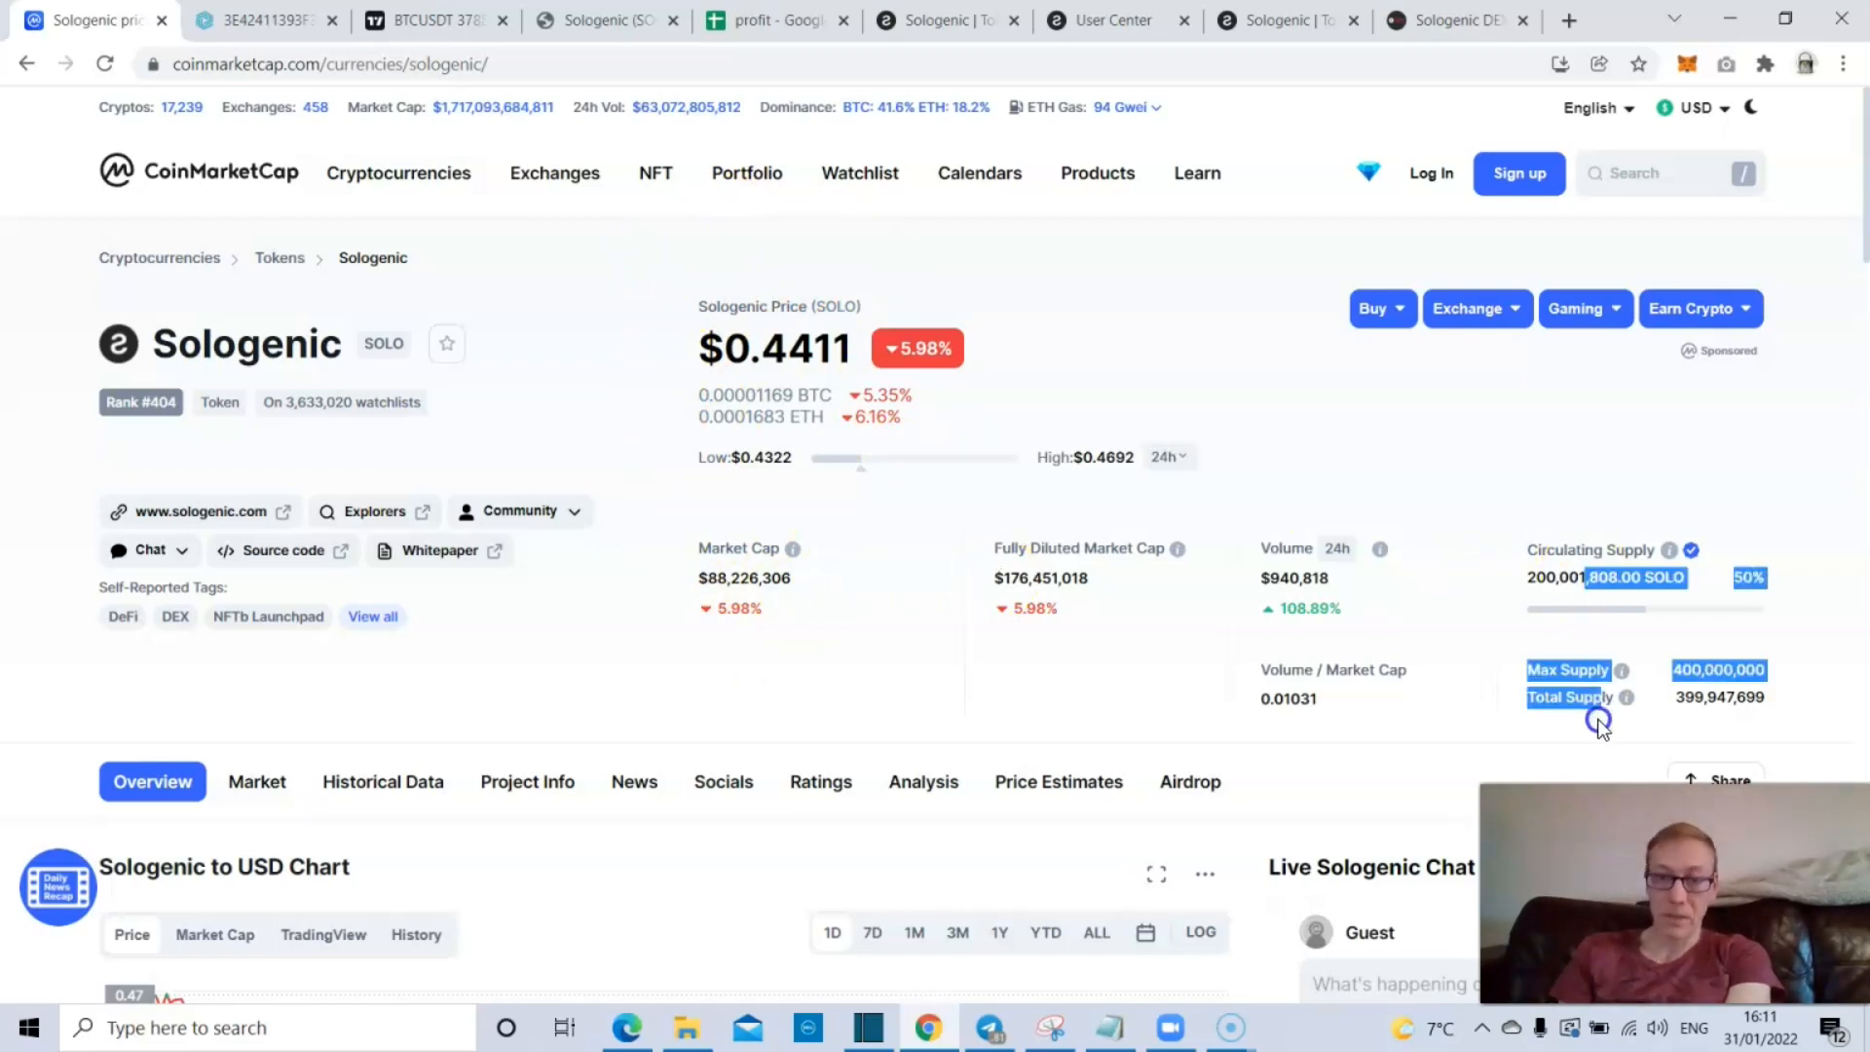
scroll("down", 3)
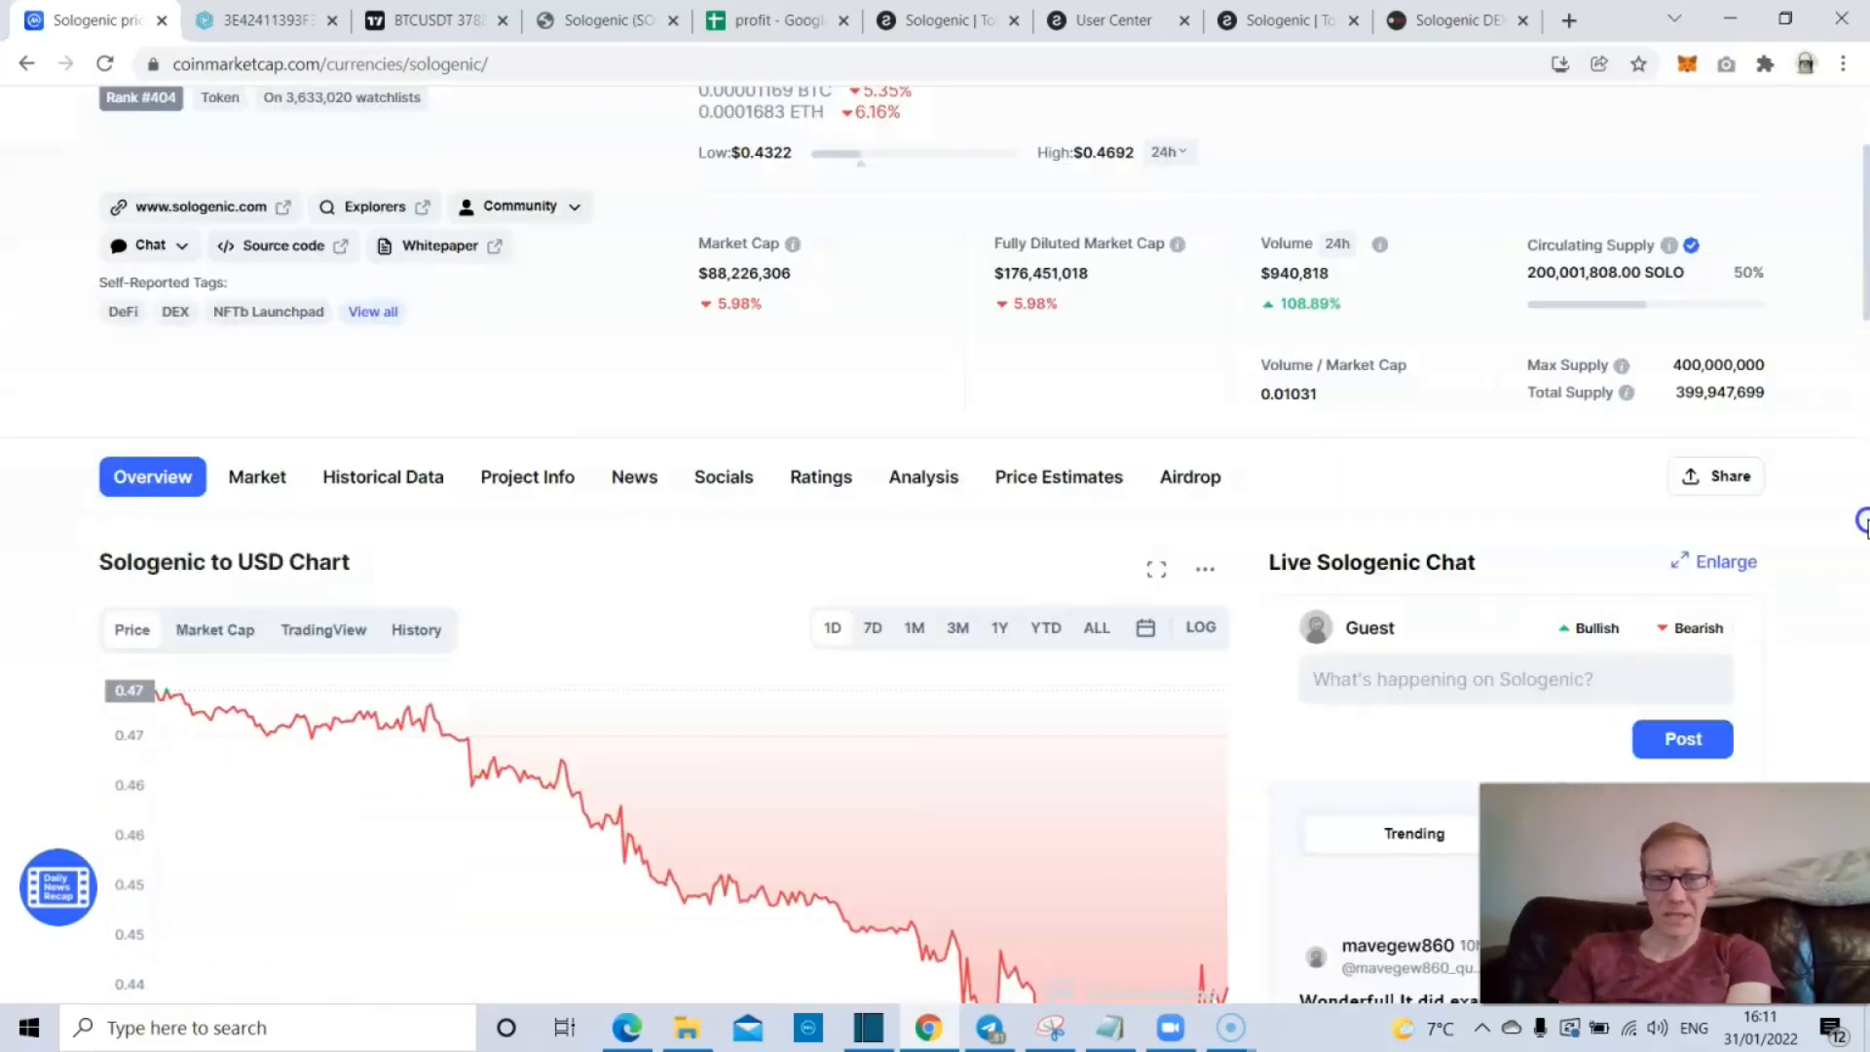
scroll("down", 3)
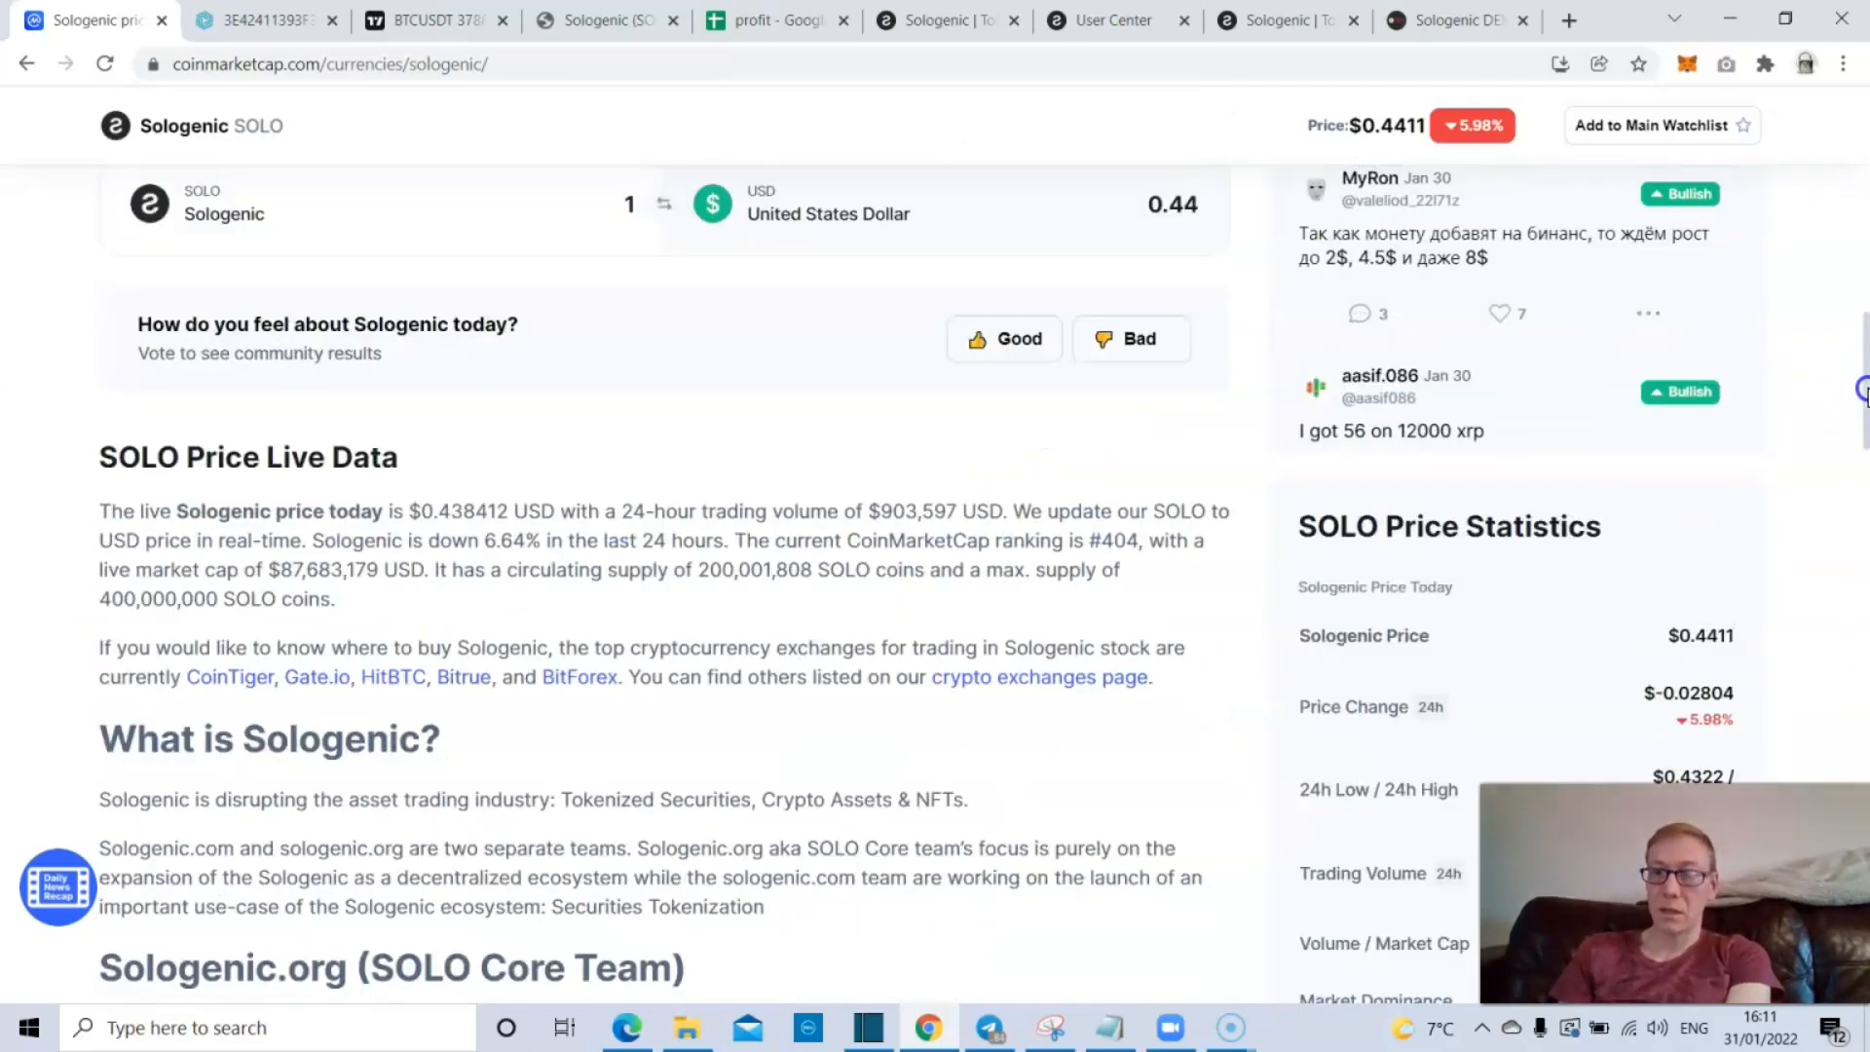
scroll("up", 3)
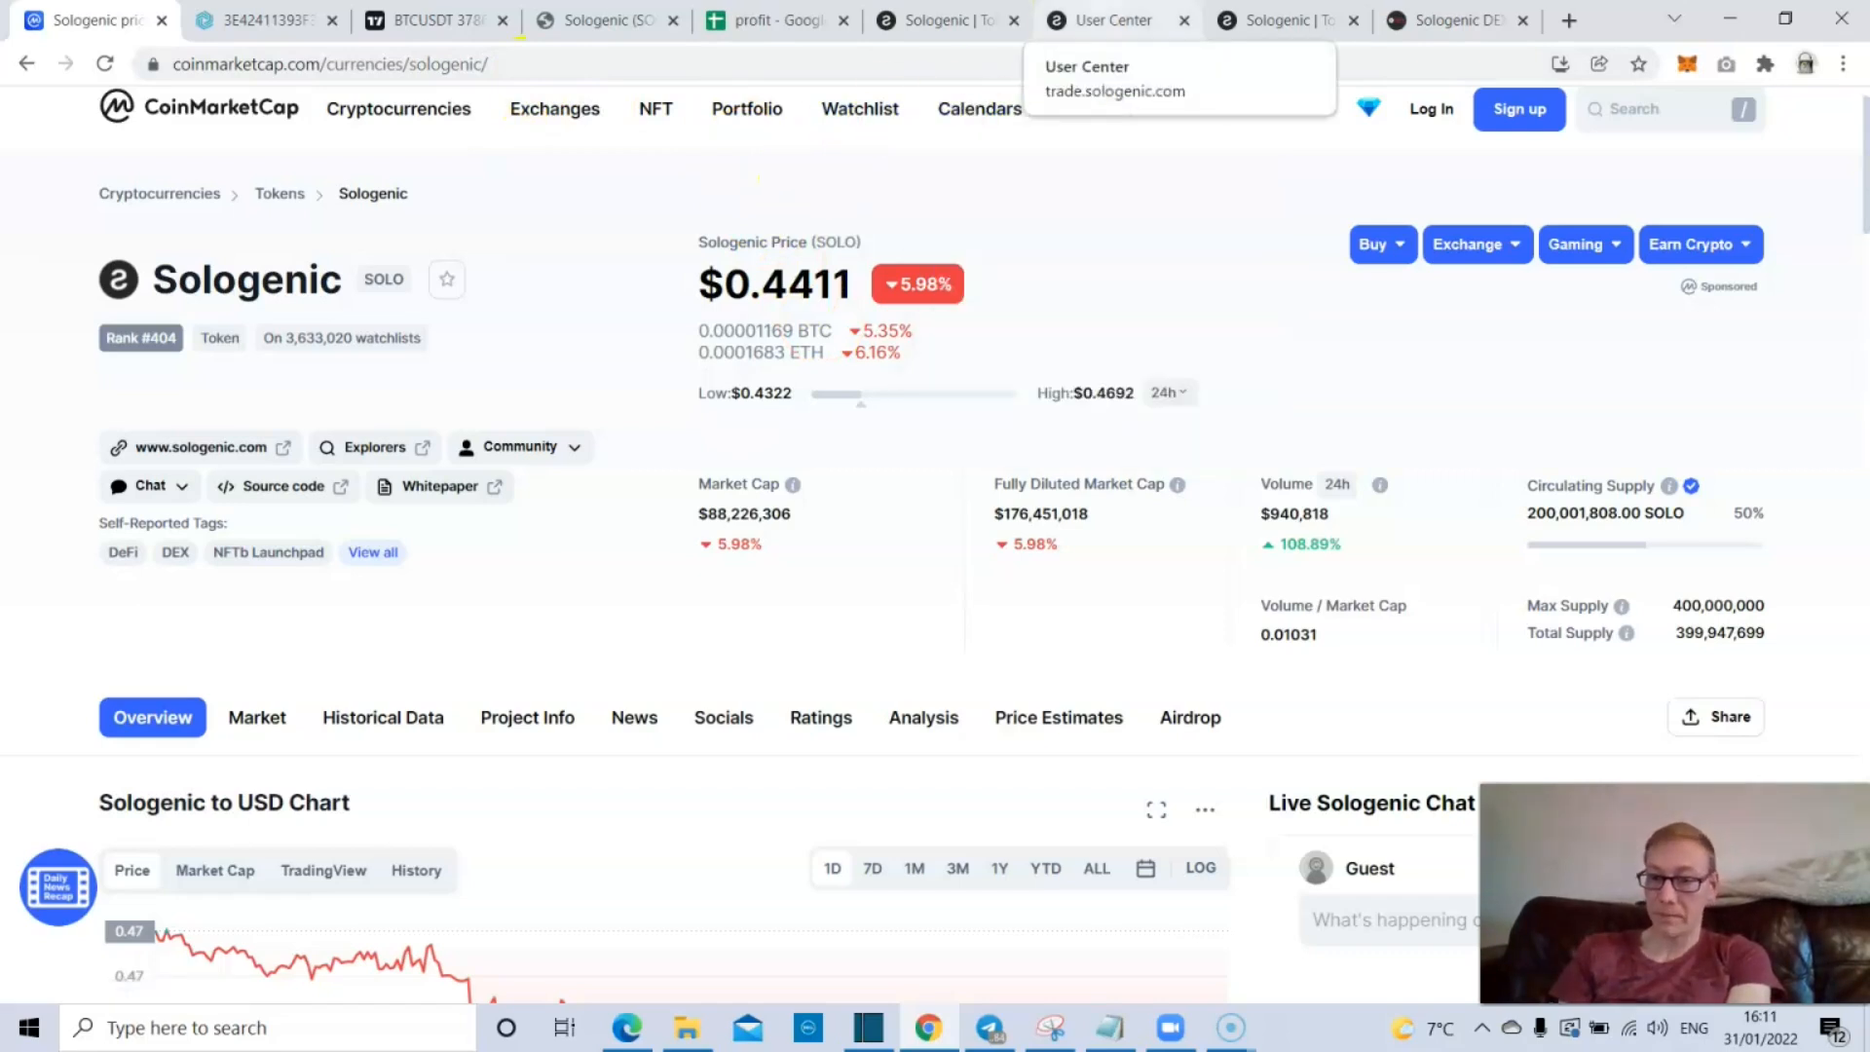
scroll("down", 3)
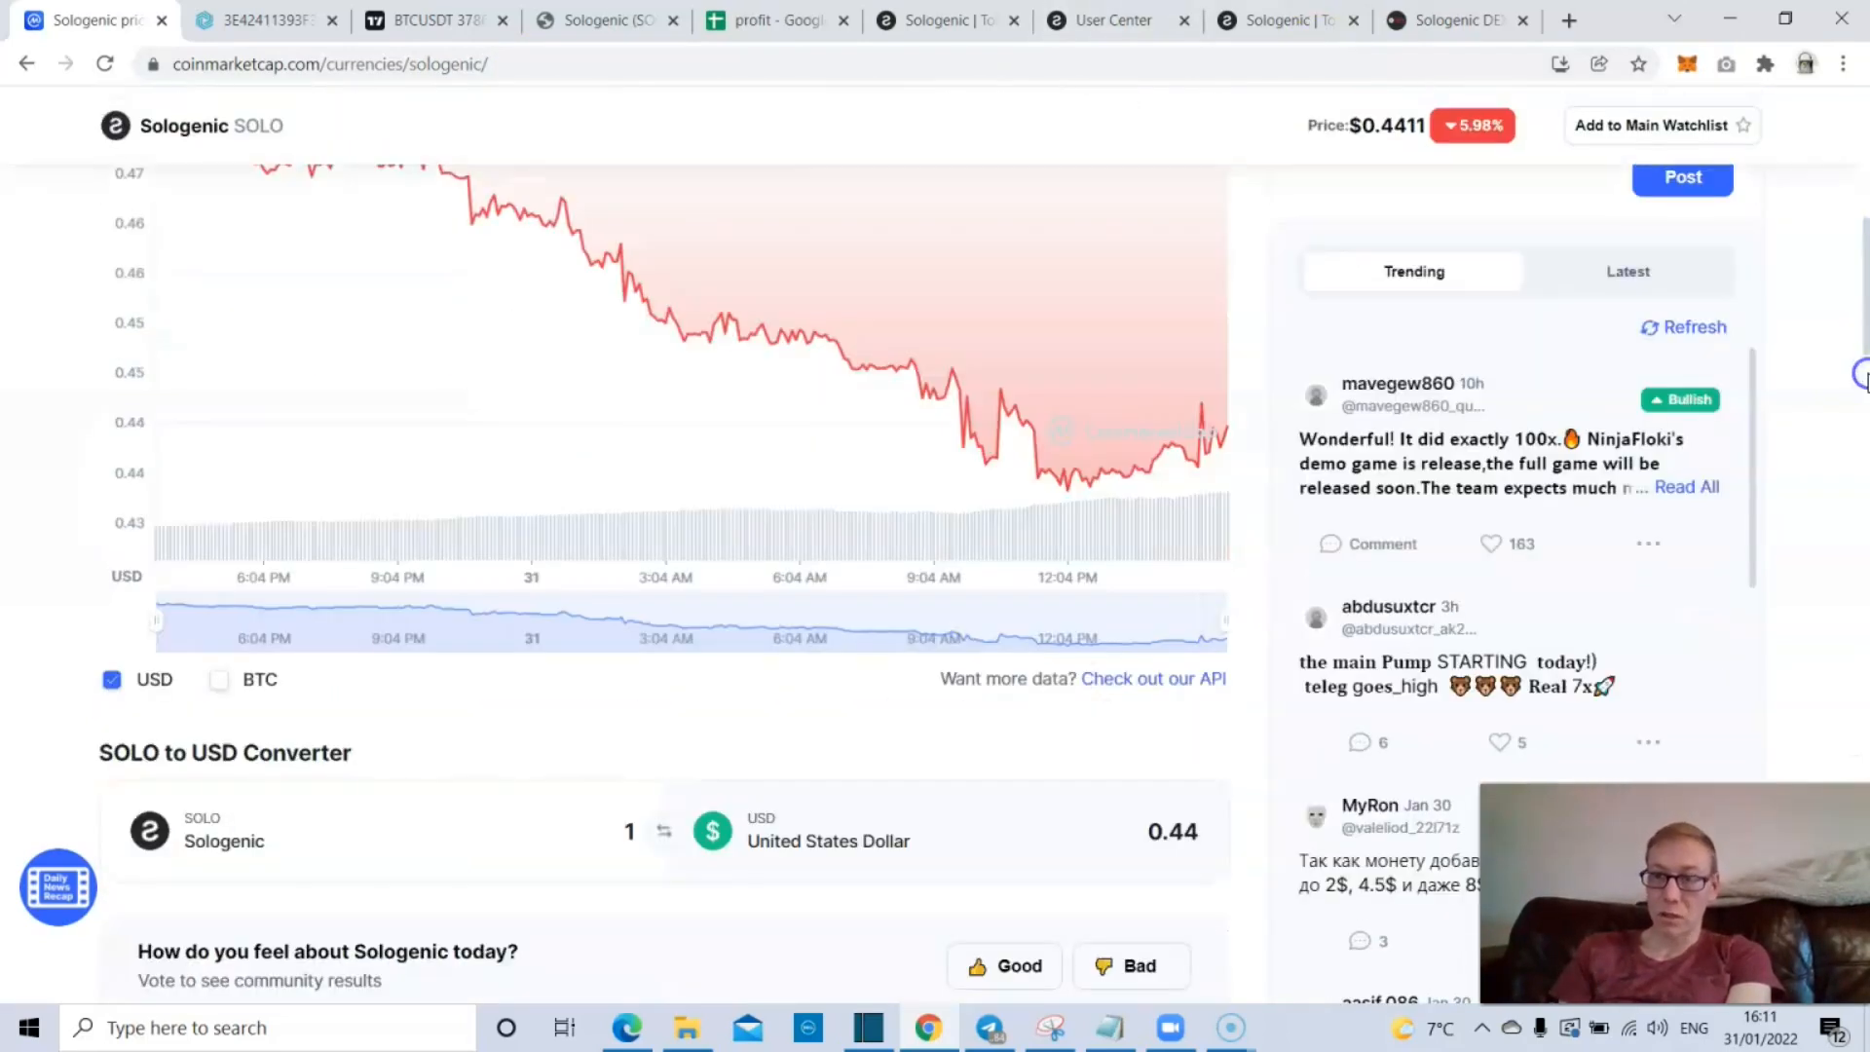
scroll("down", 3)
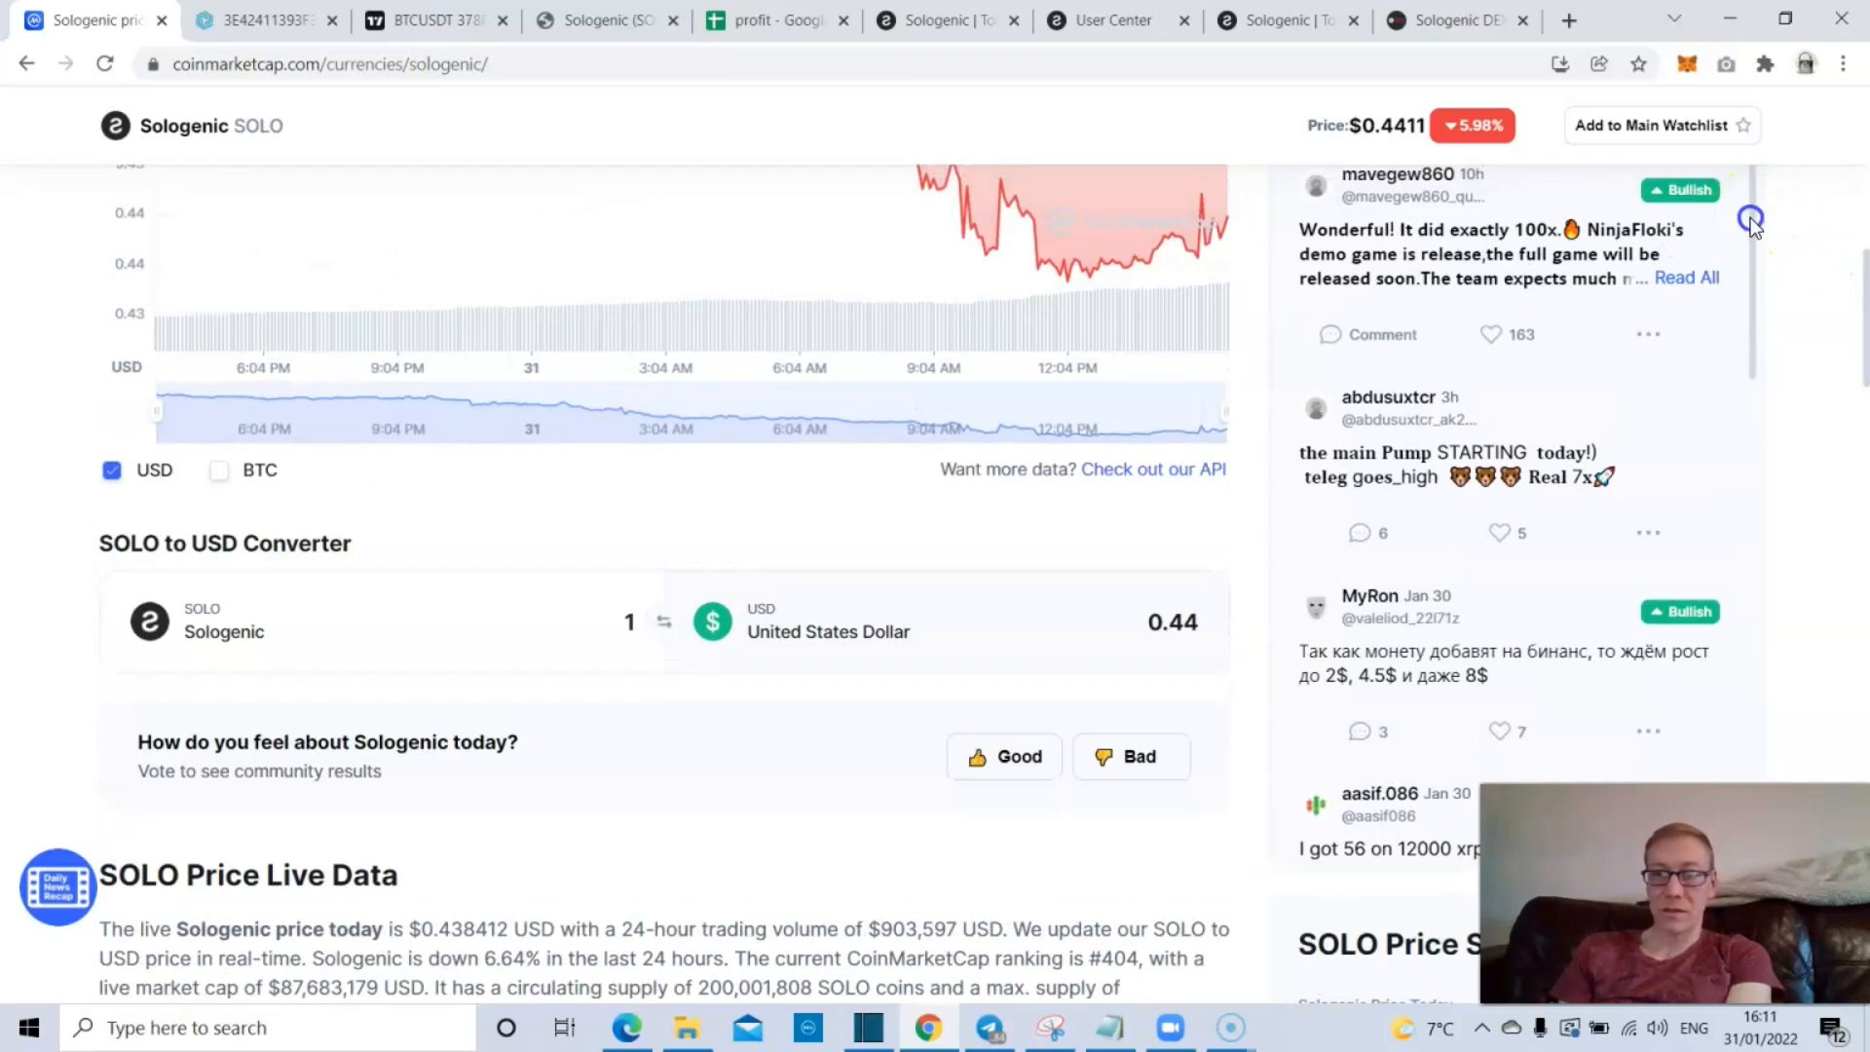
scroll("down", 3)
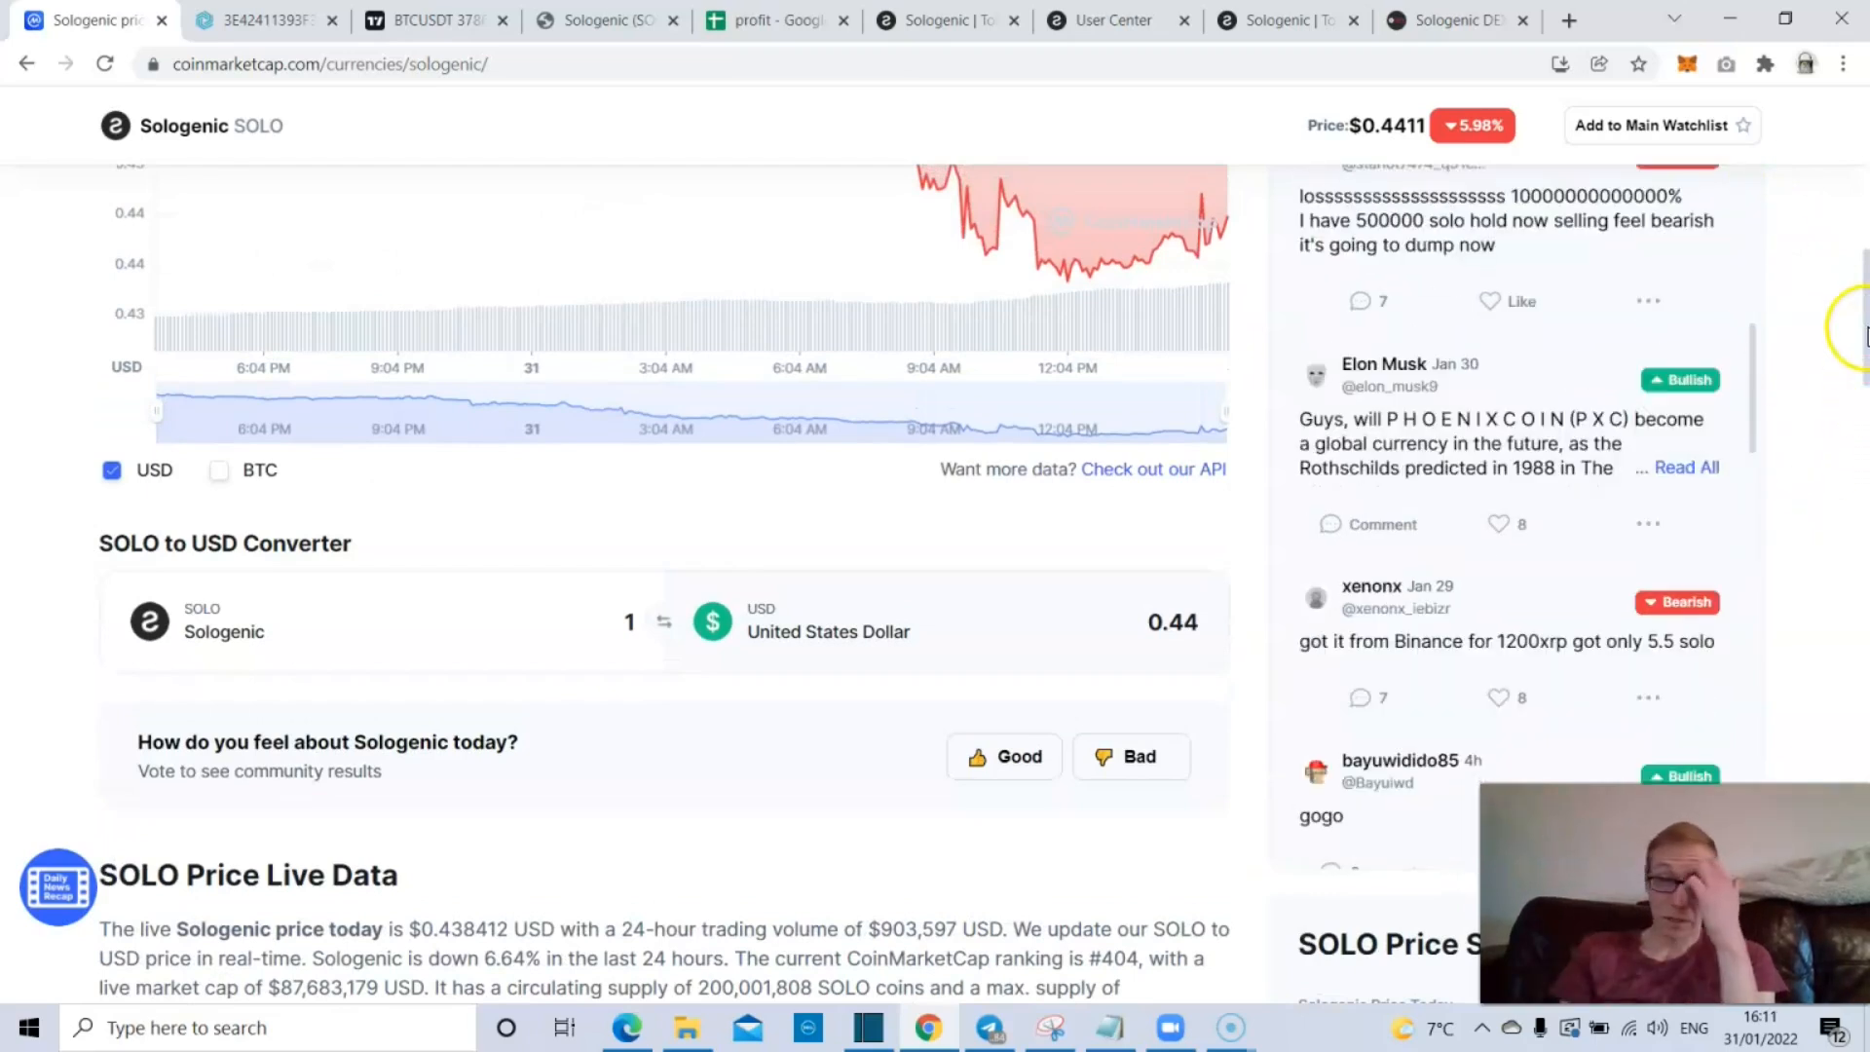
scroll("up", 3)
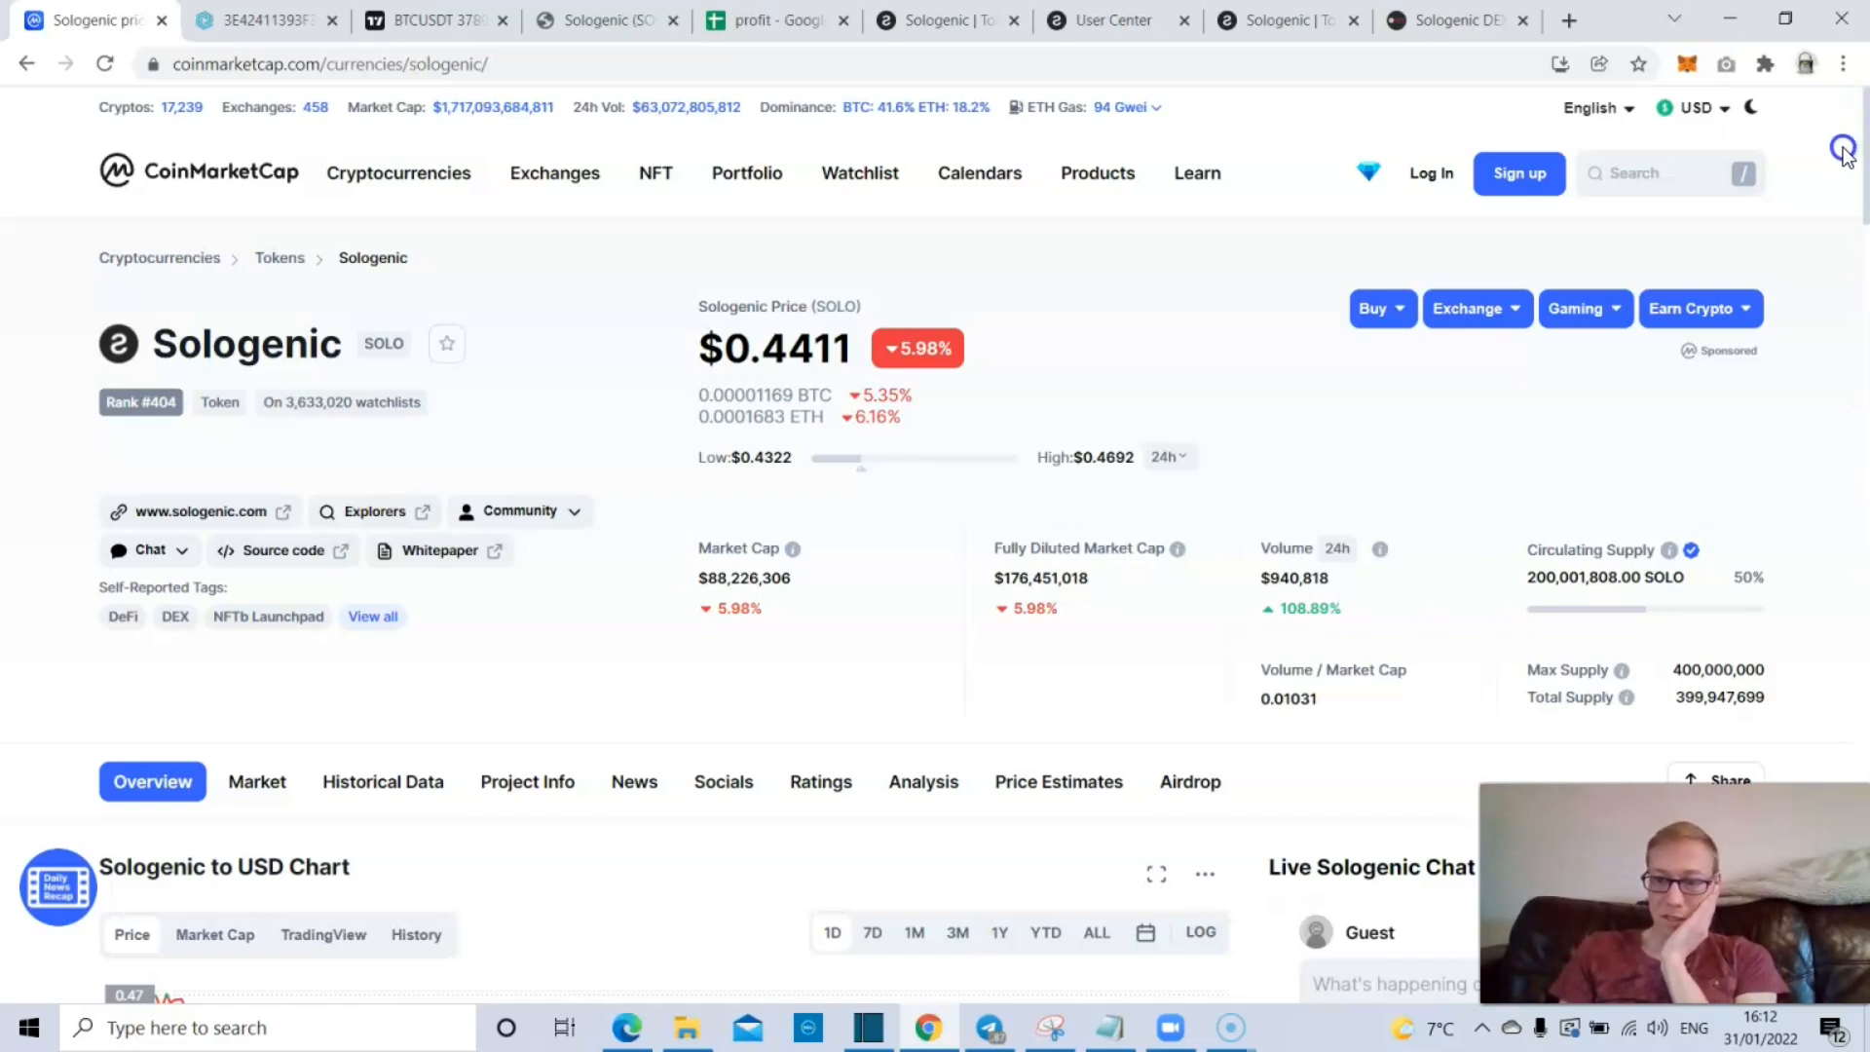
scroll("down", 3)
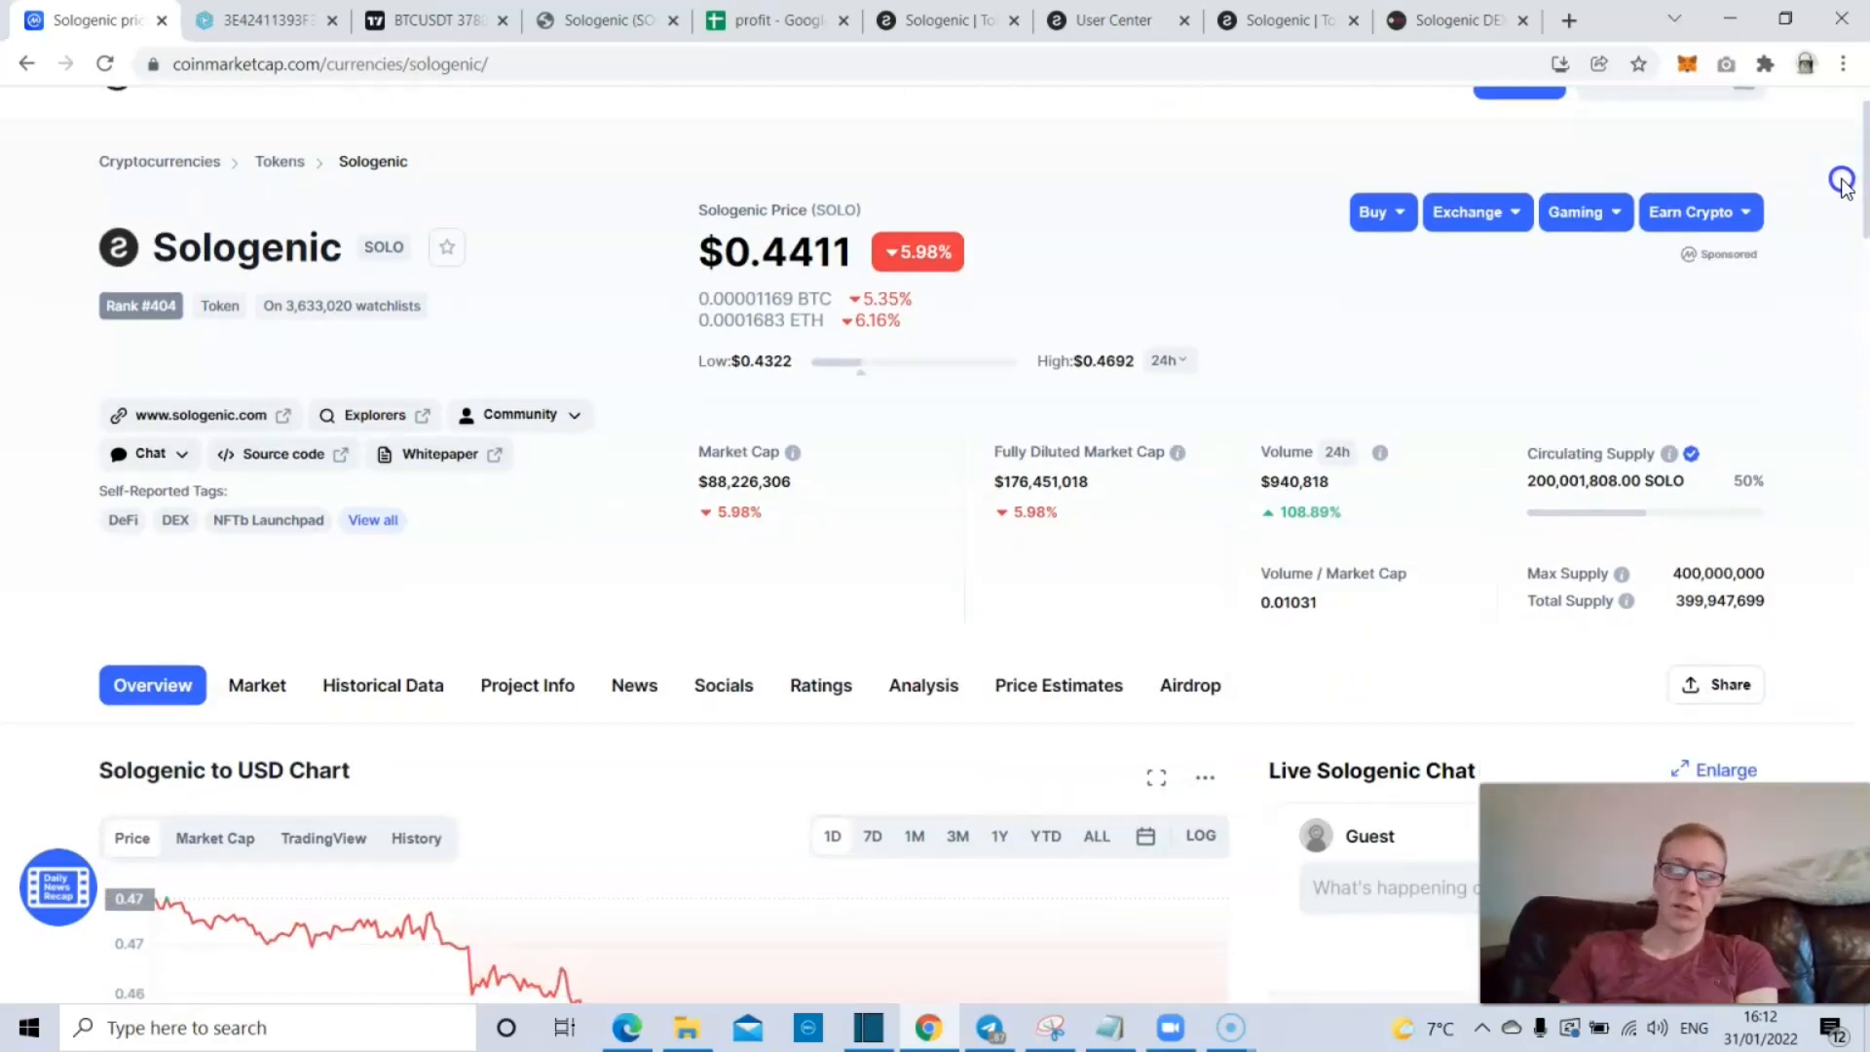
mouse_move(1843, 187)
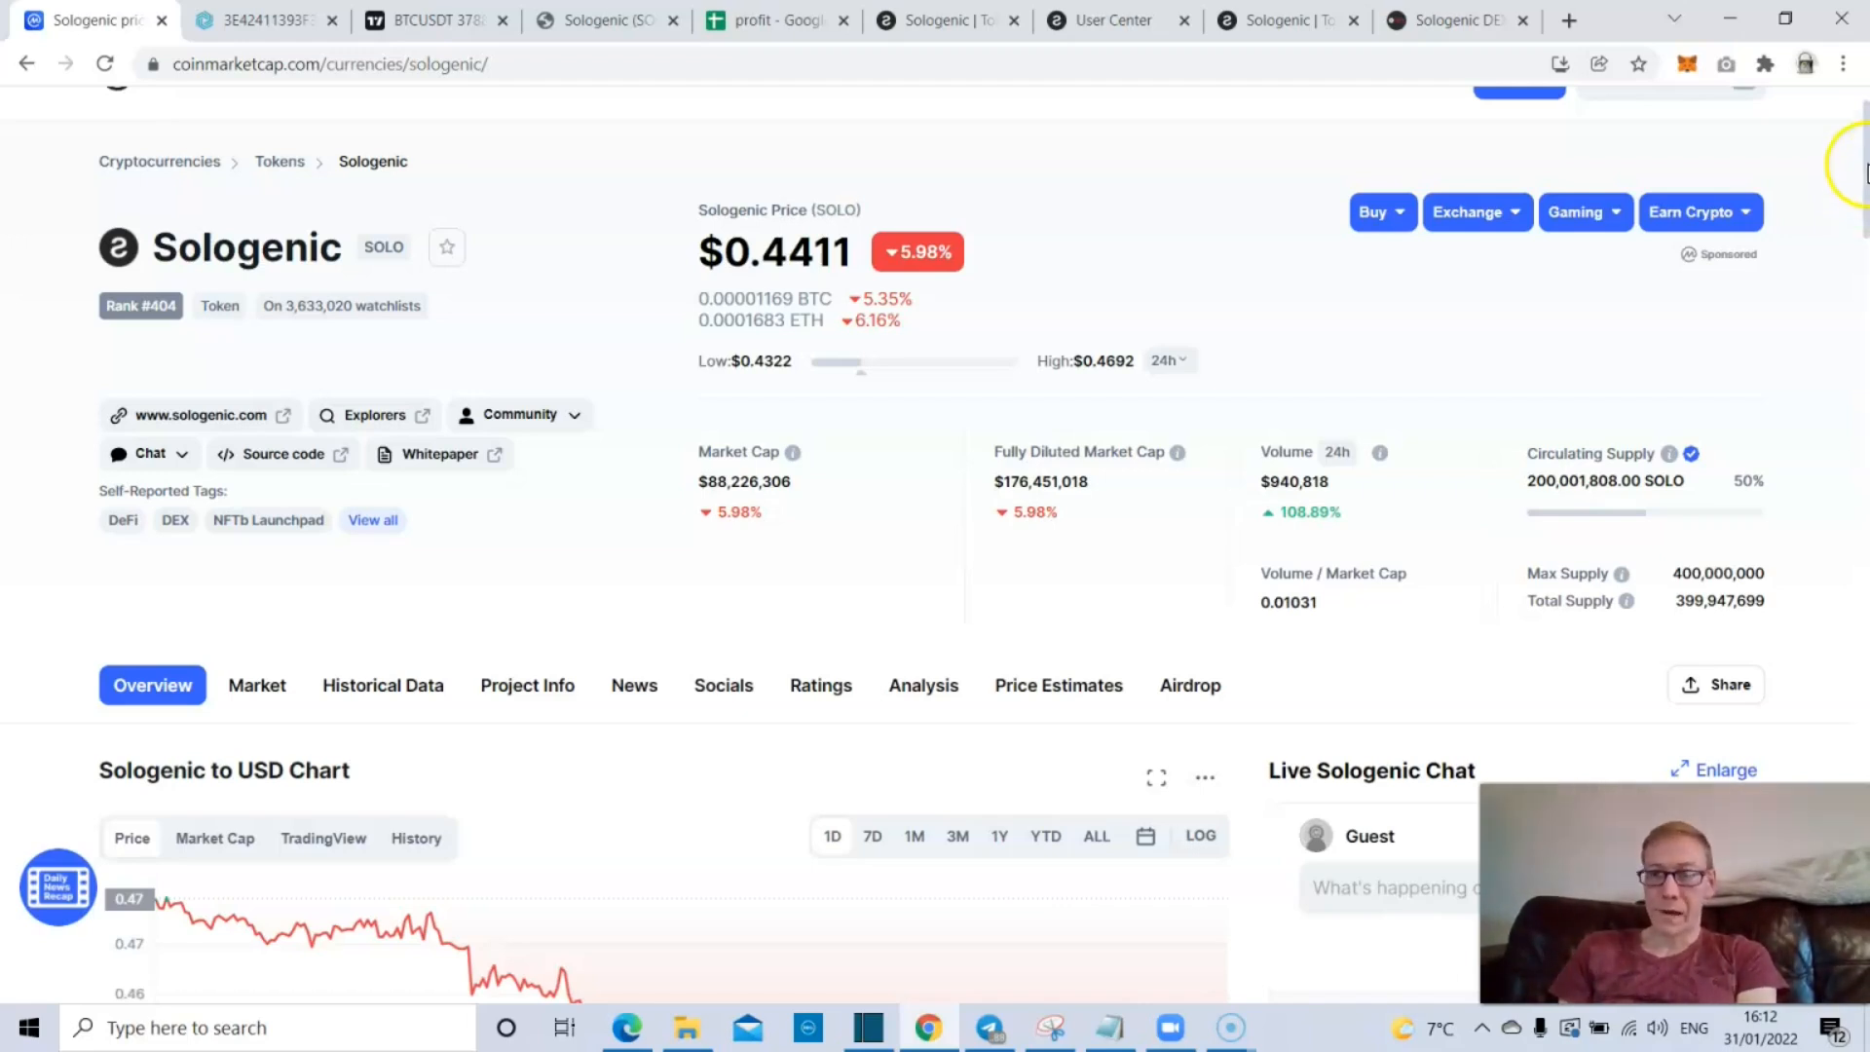
scroll("down", 3)
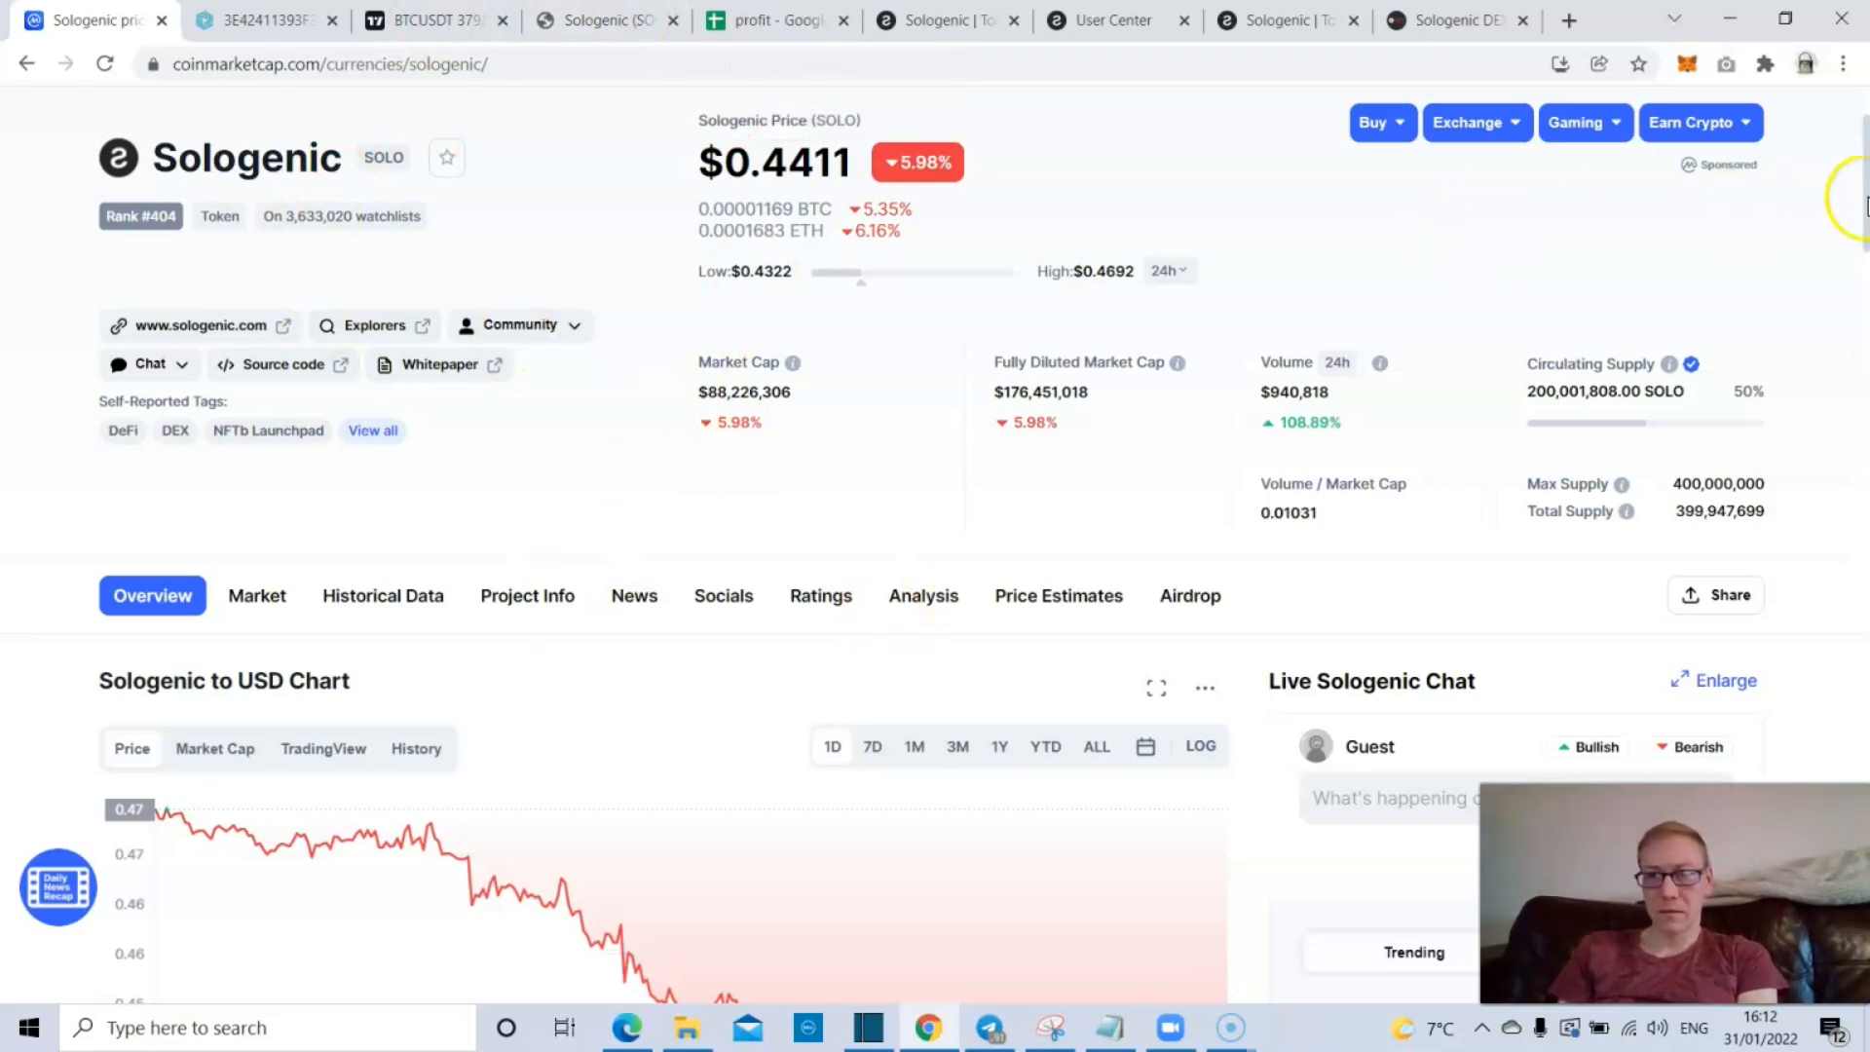
scroll("down", 3)
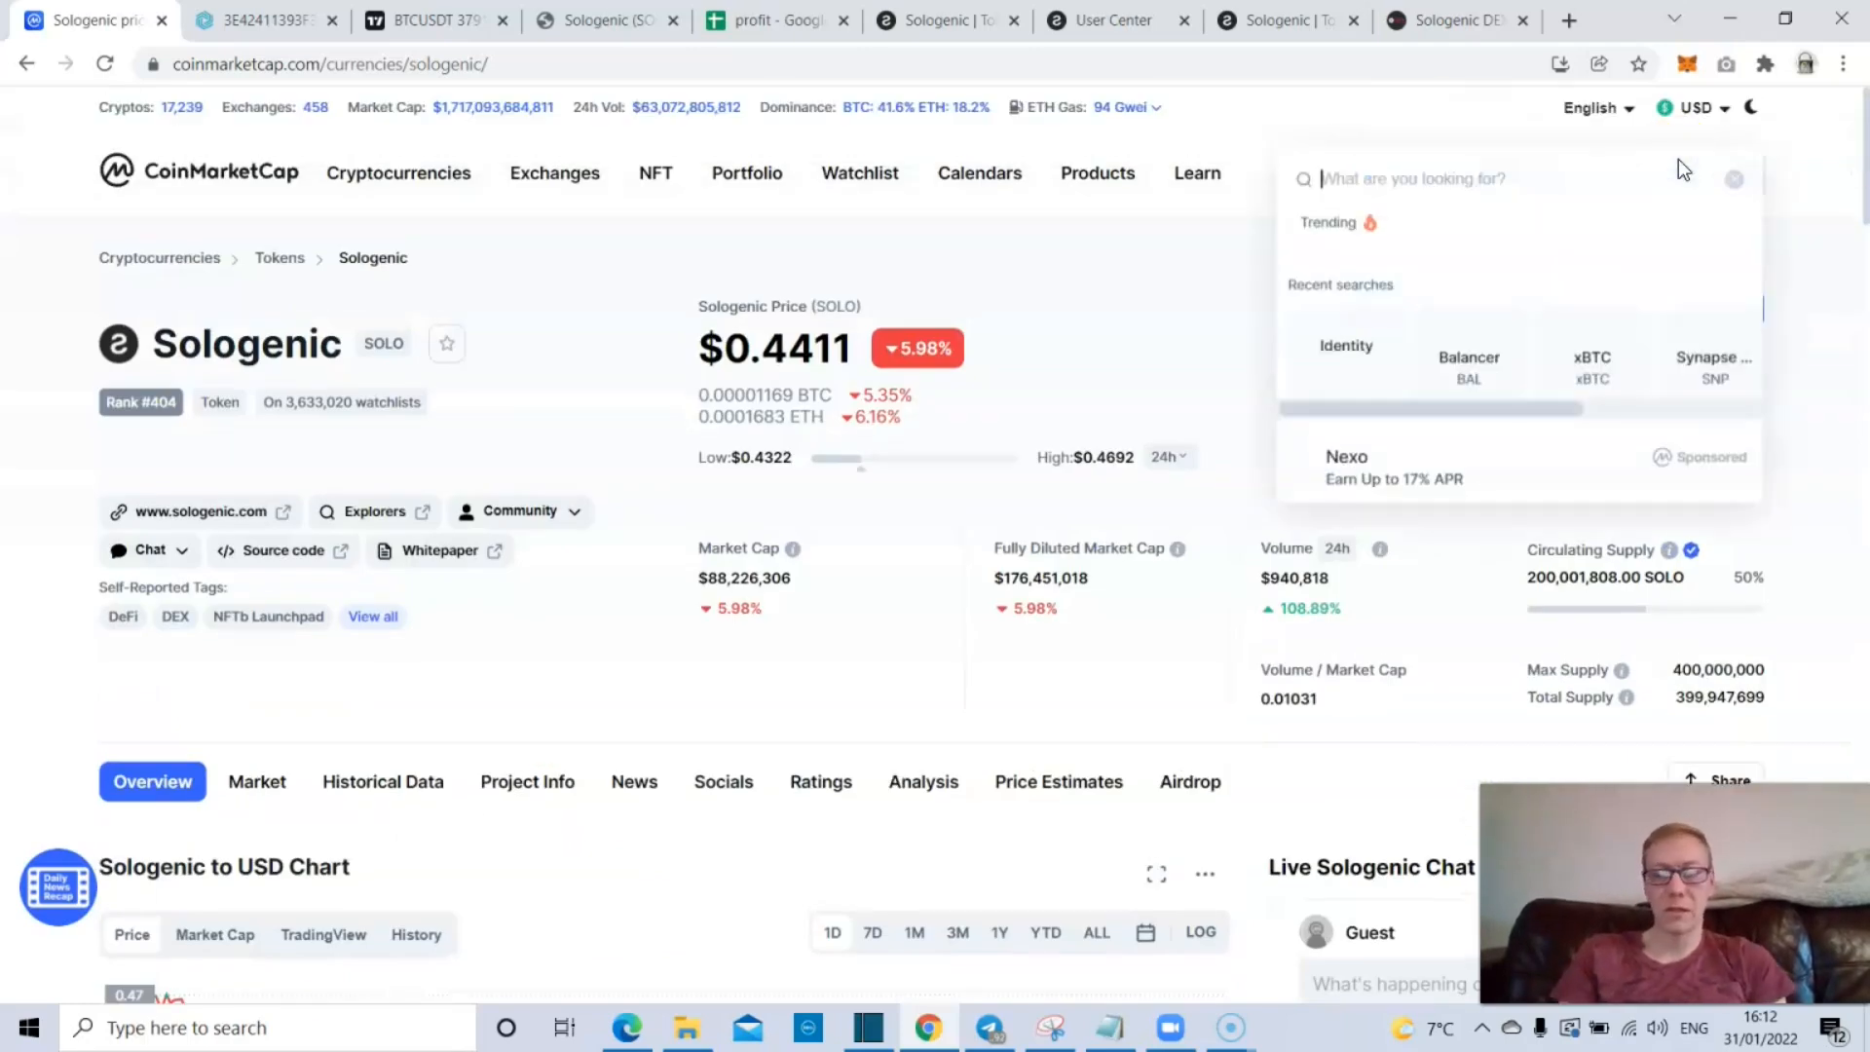
- Search 'ftx', open the FTX Token page at $43.24, and show its ALL-time chart
type("ftx")
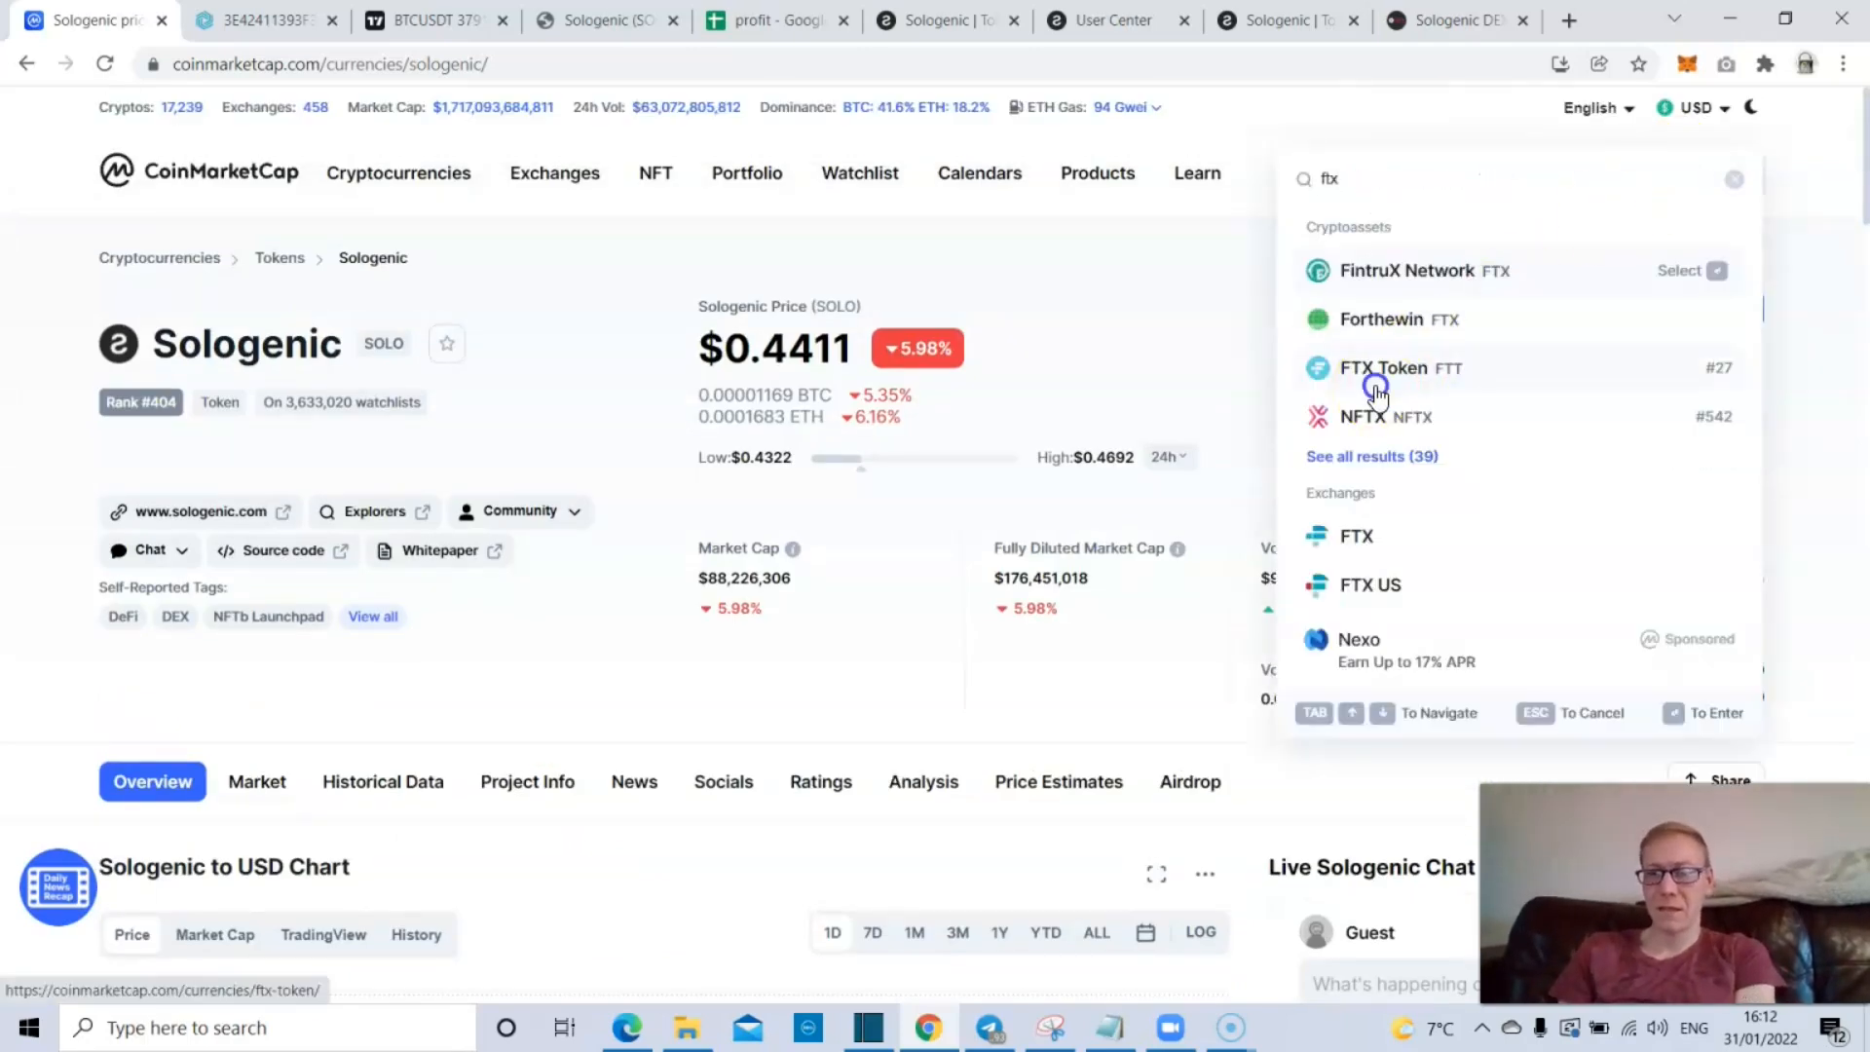
left_click(1398, 367)
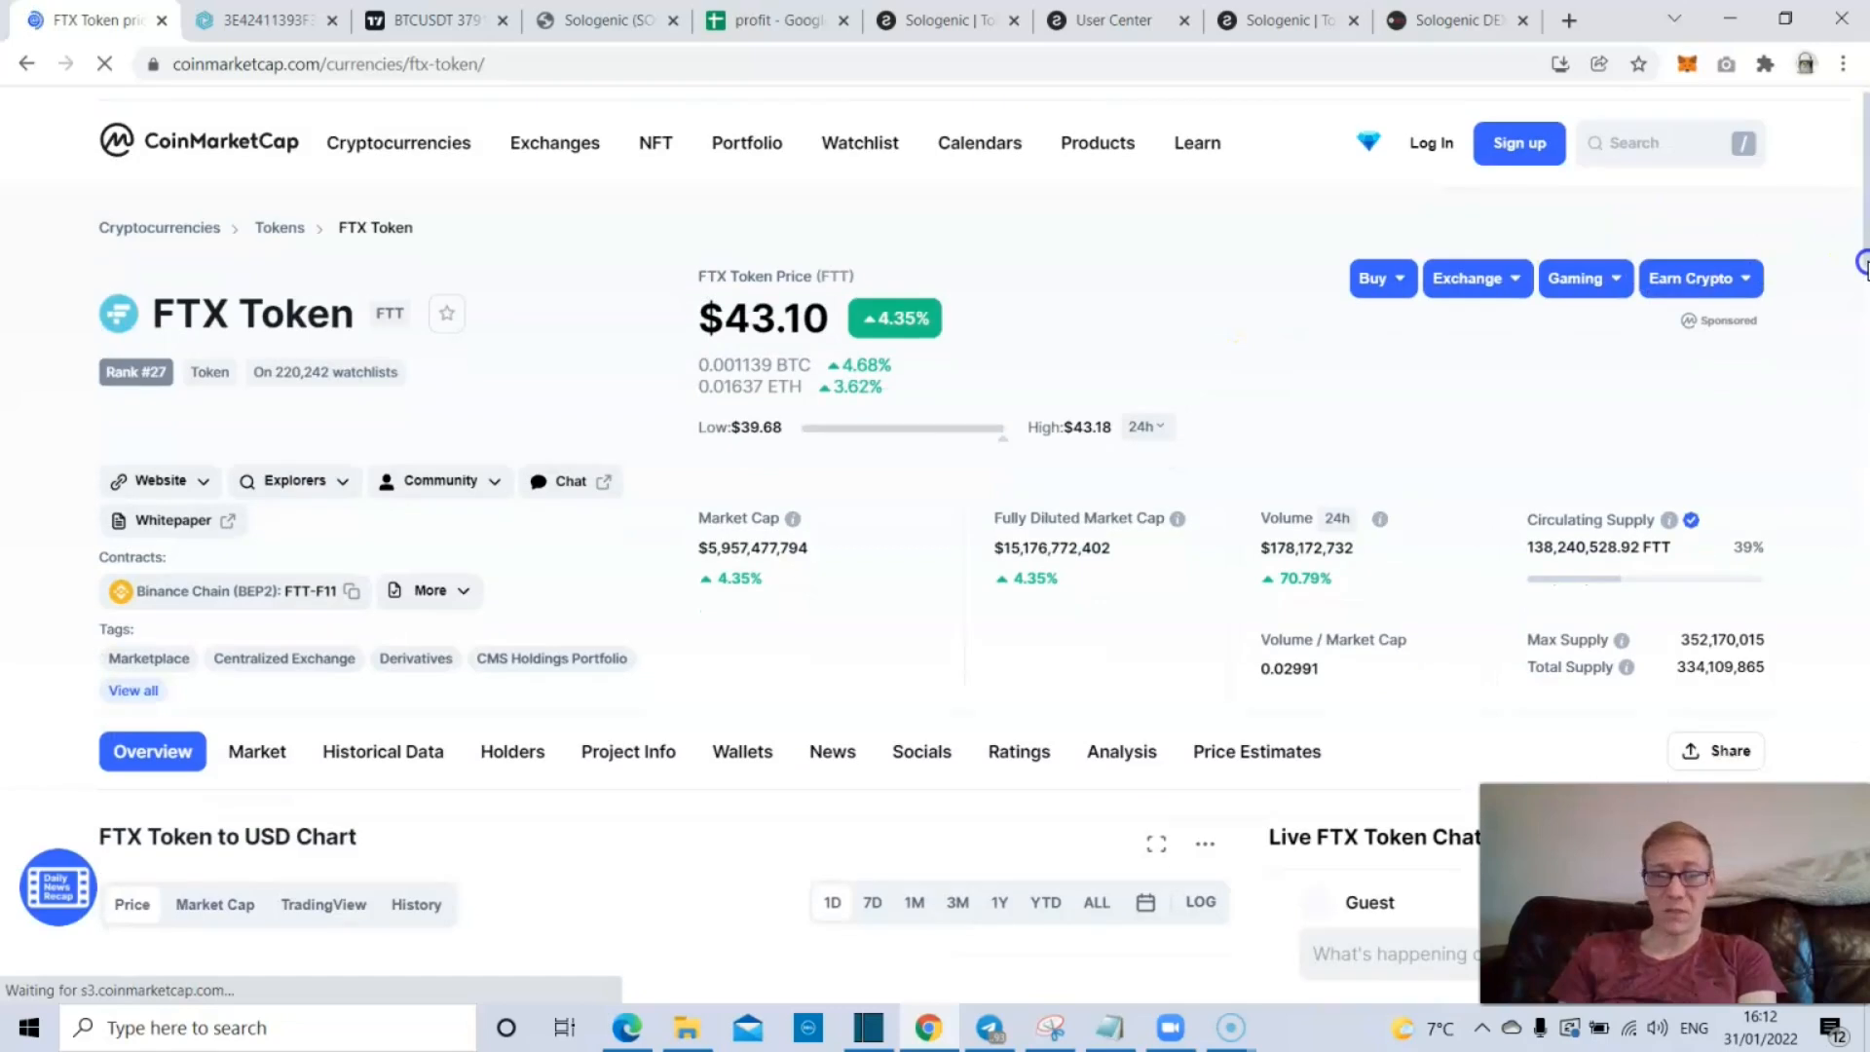
scroll("down", 3)
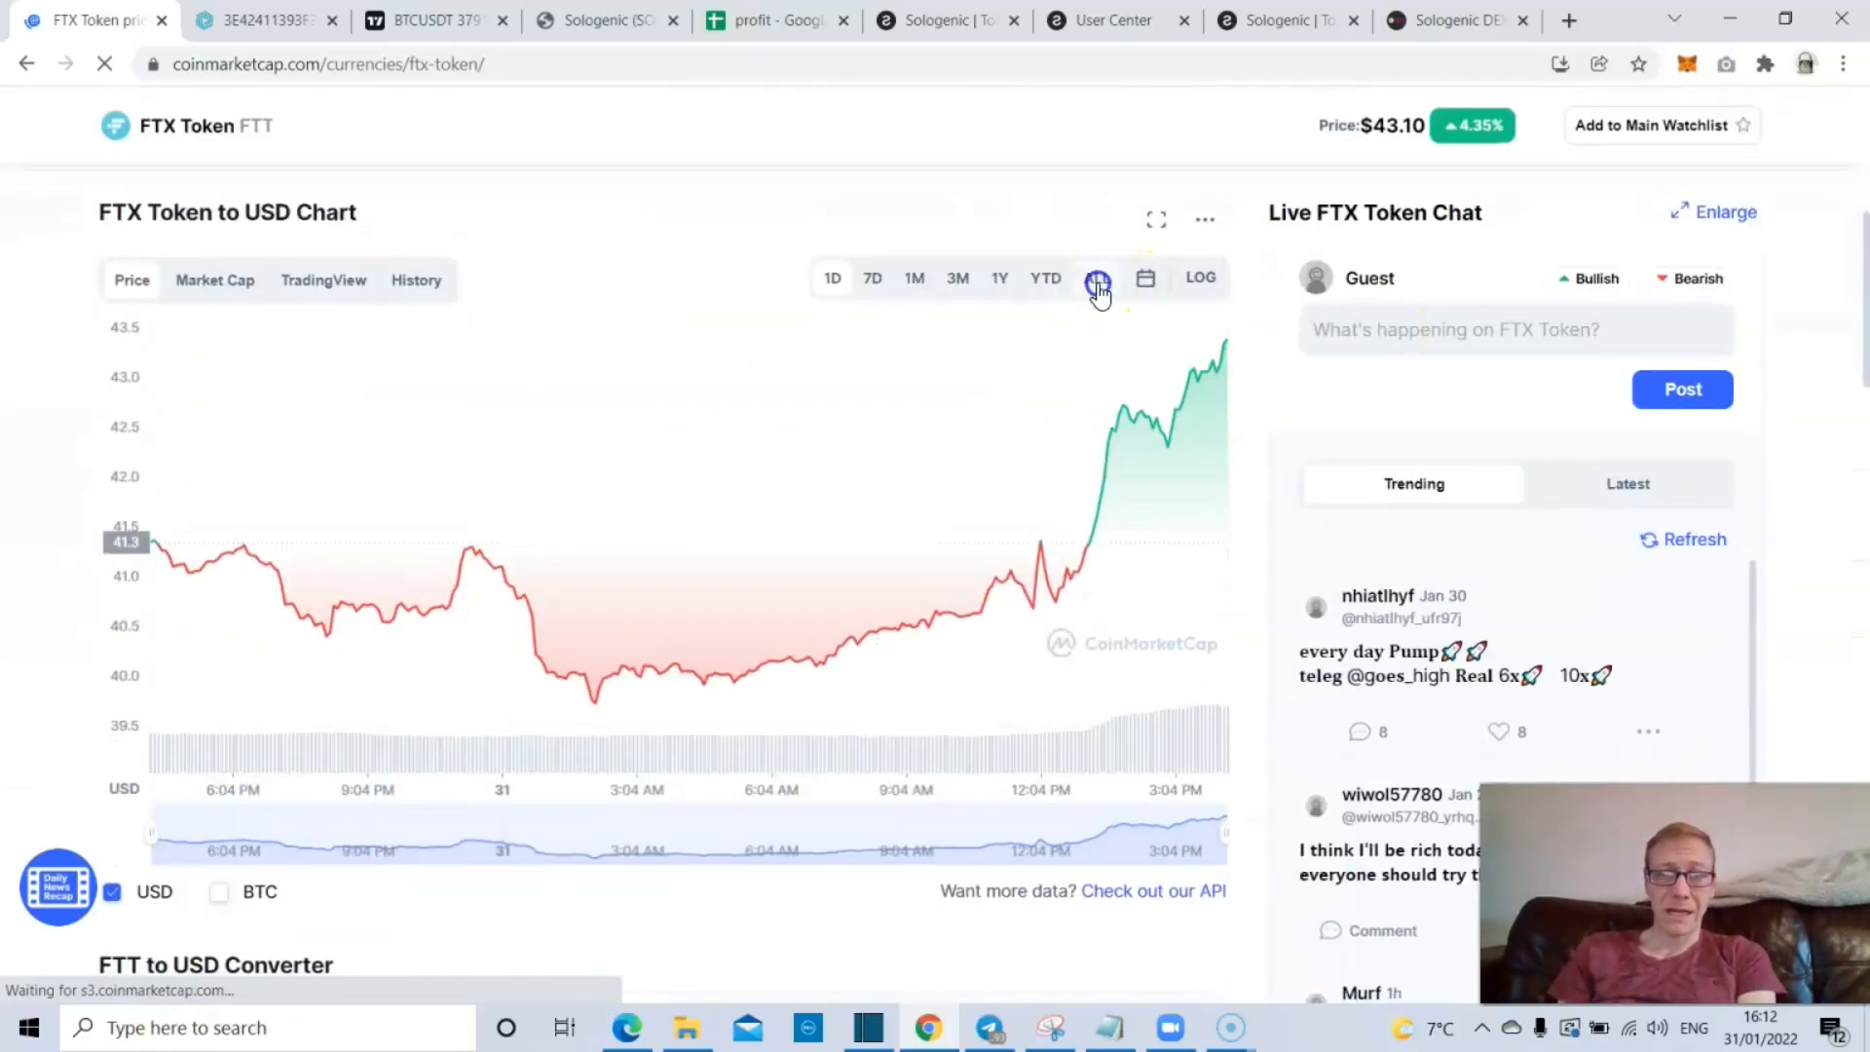
left_click(1095, 277)
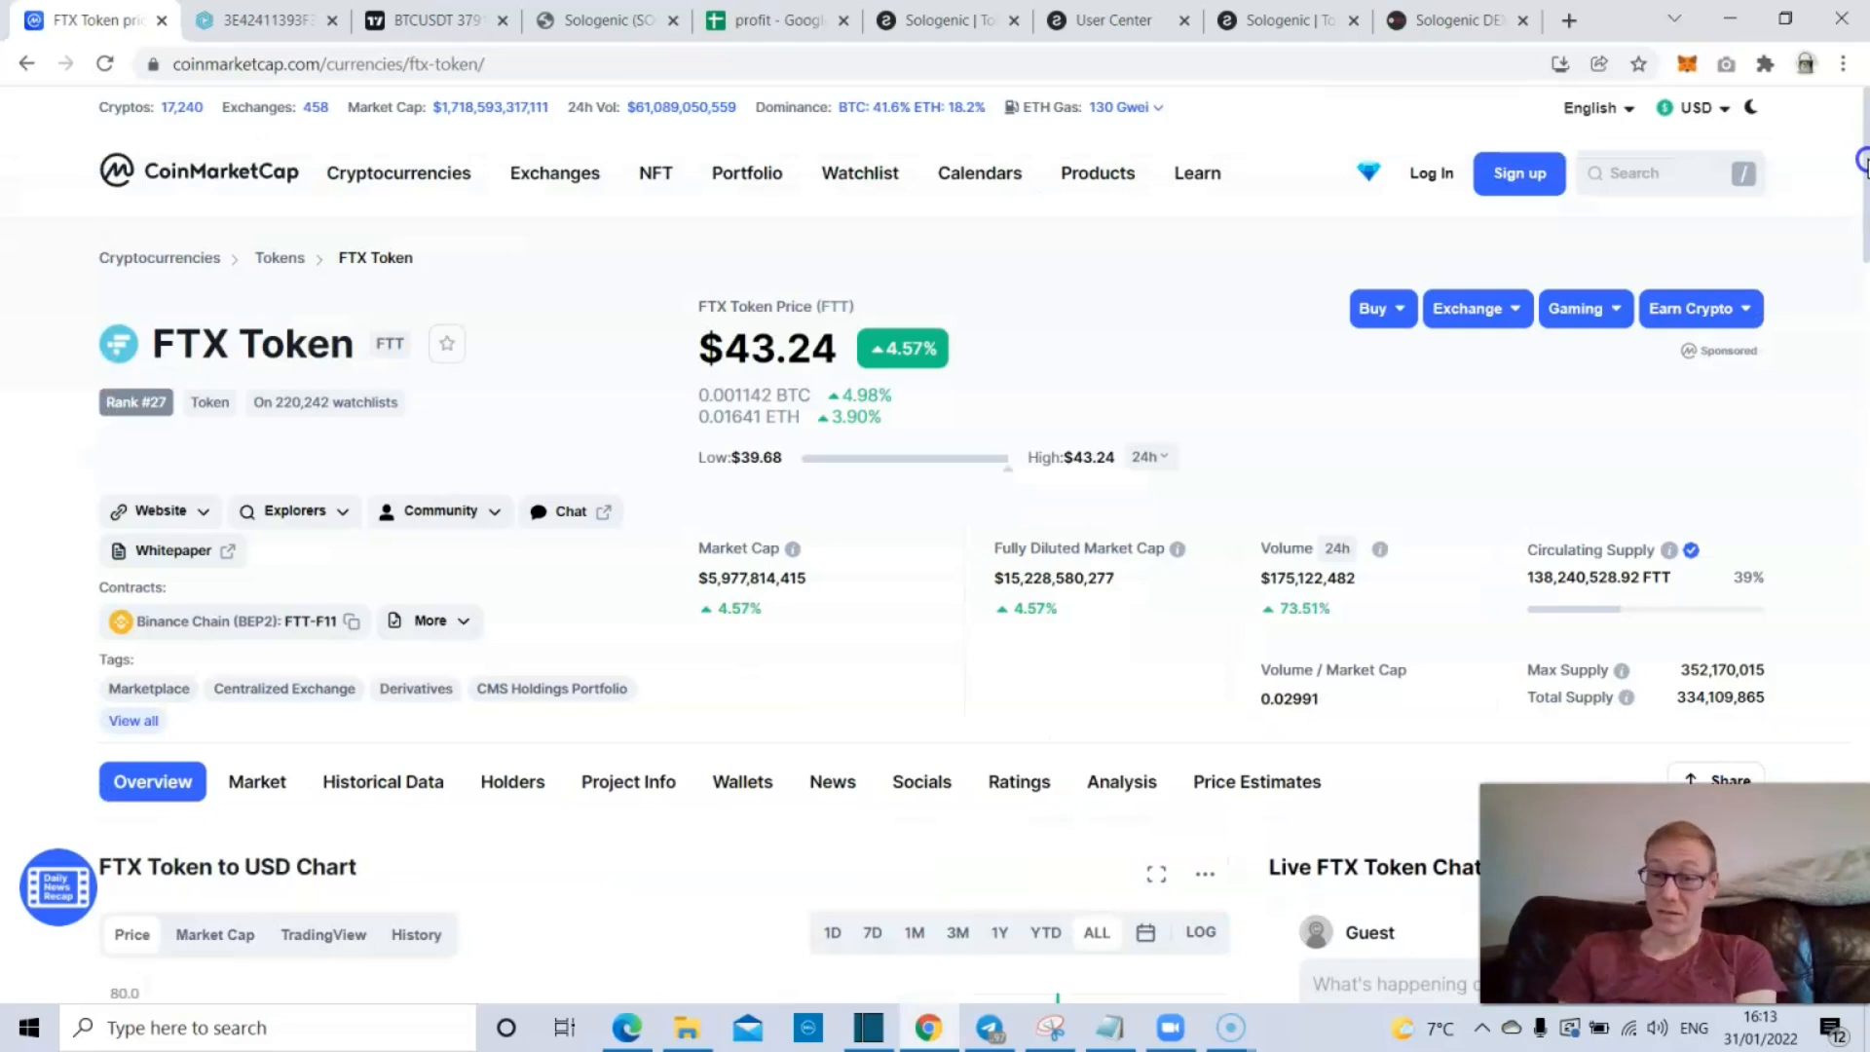
scroll("down", 3)
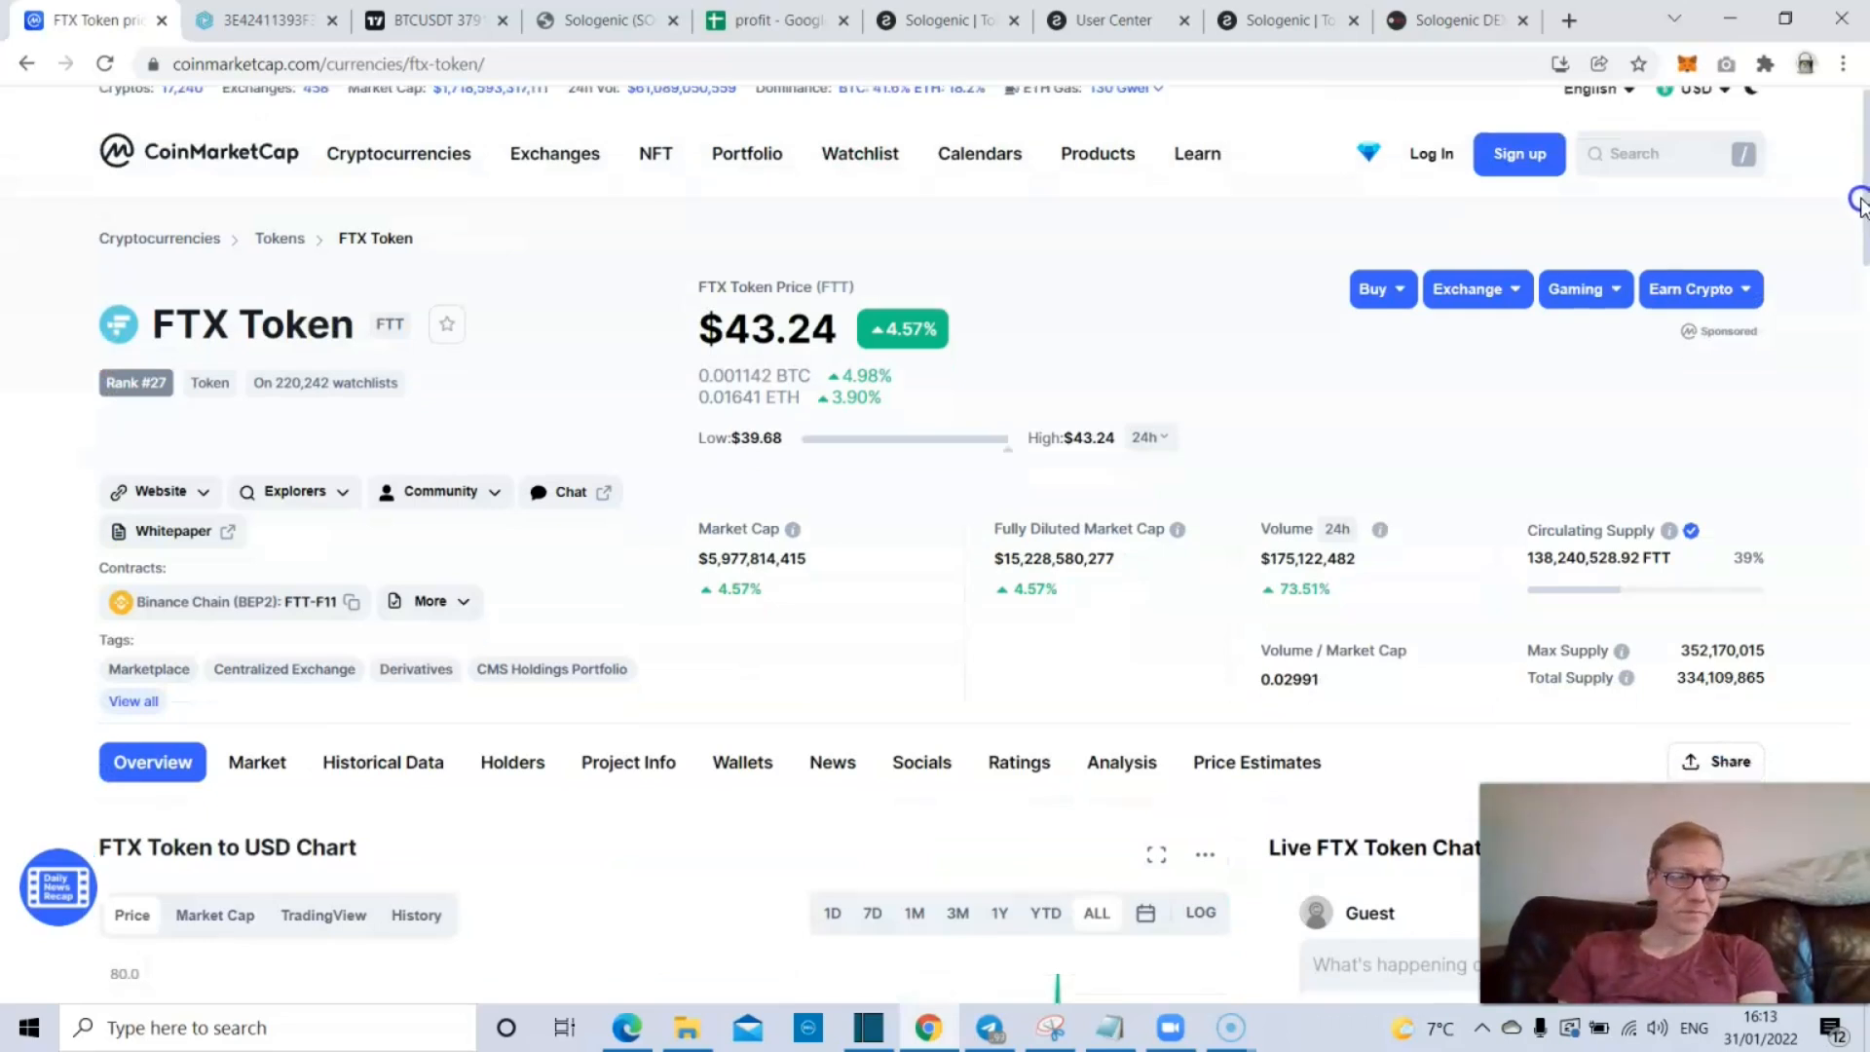
scroll("down", 3)
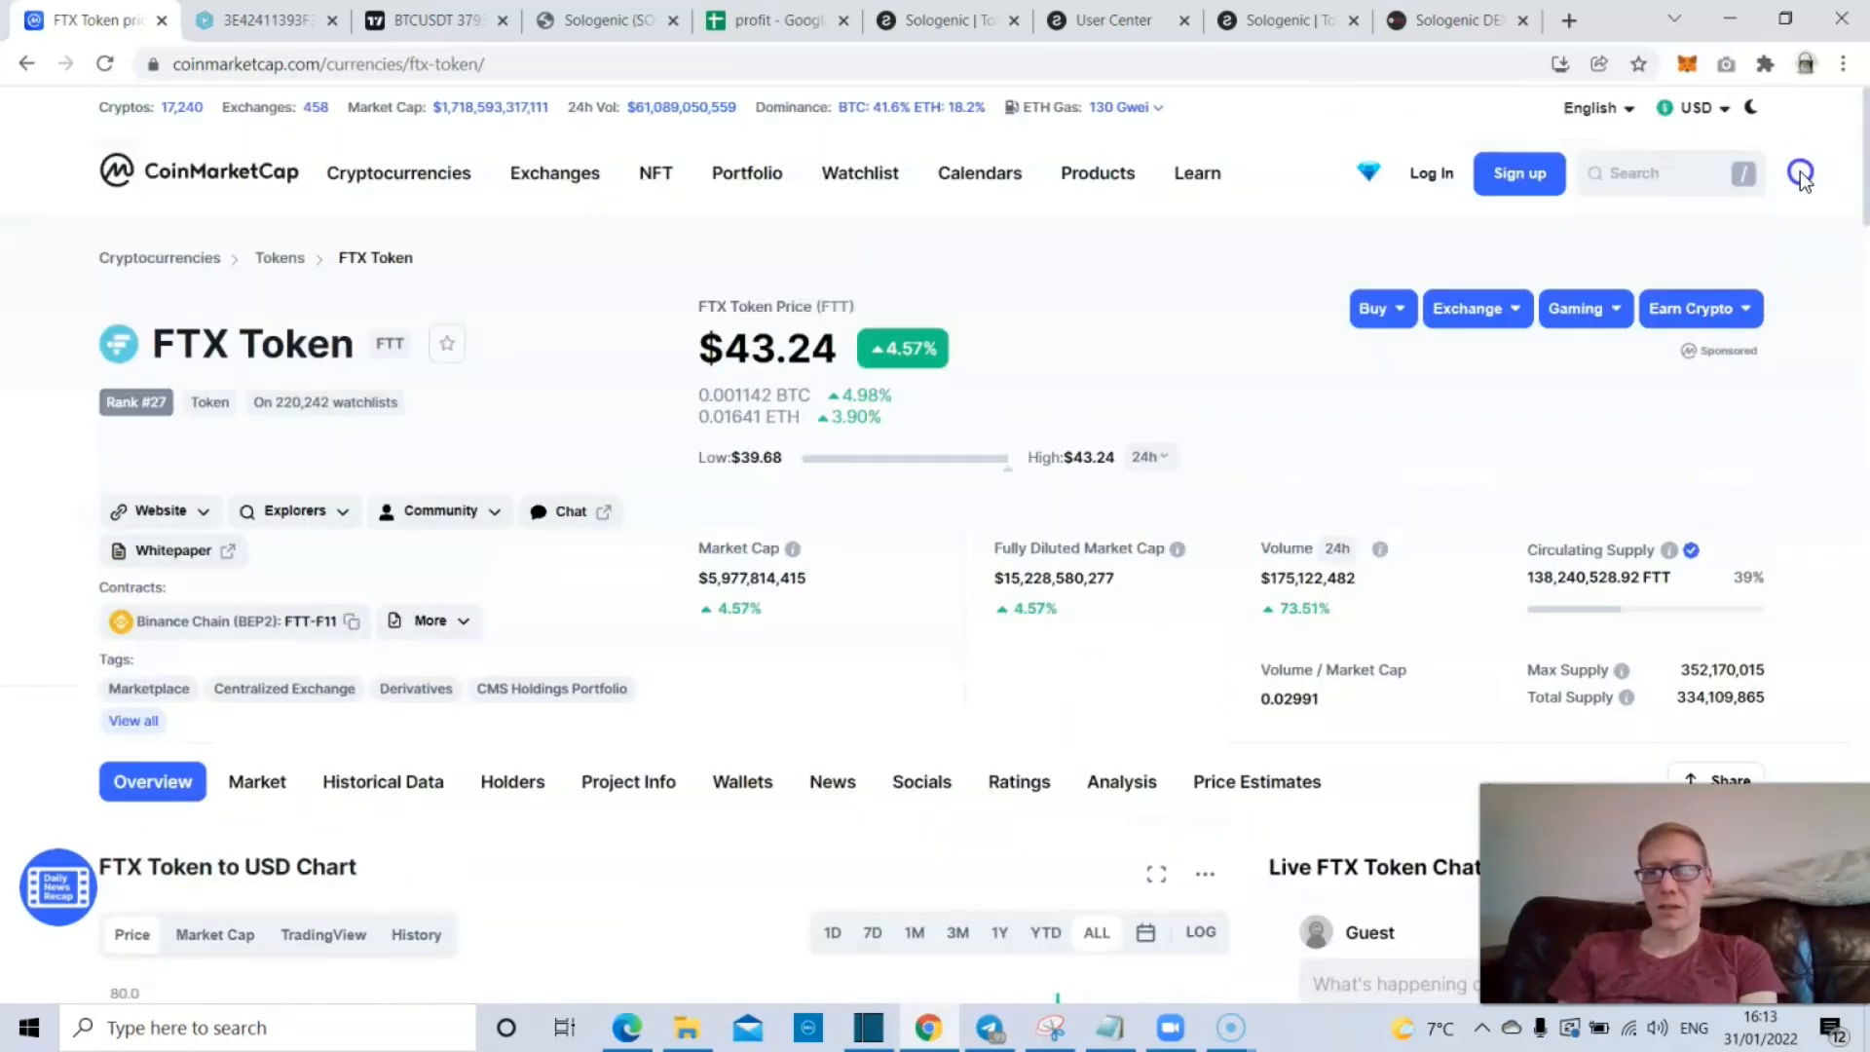
mouse_move(1324, 227)
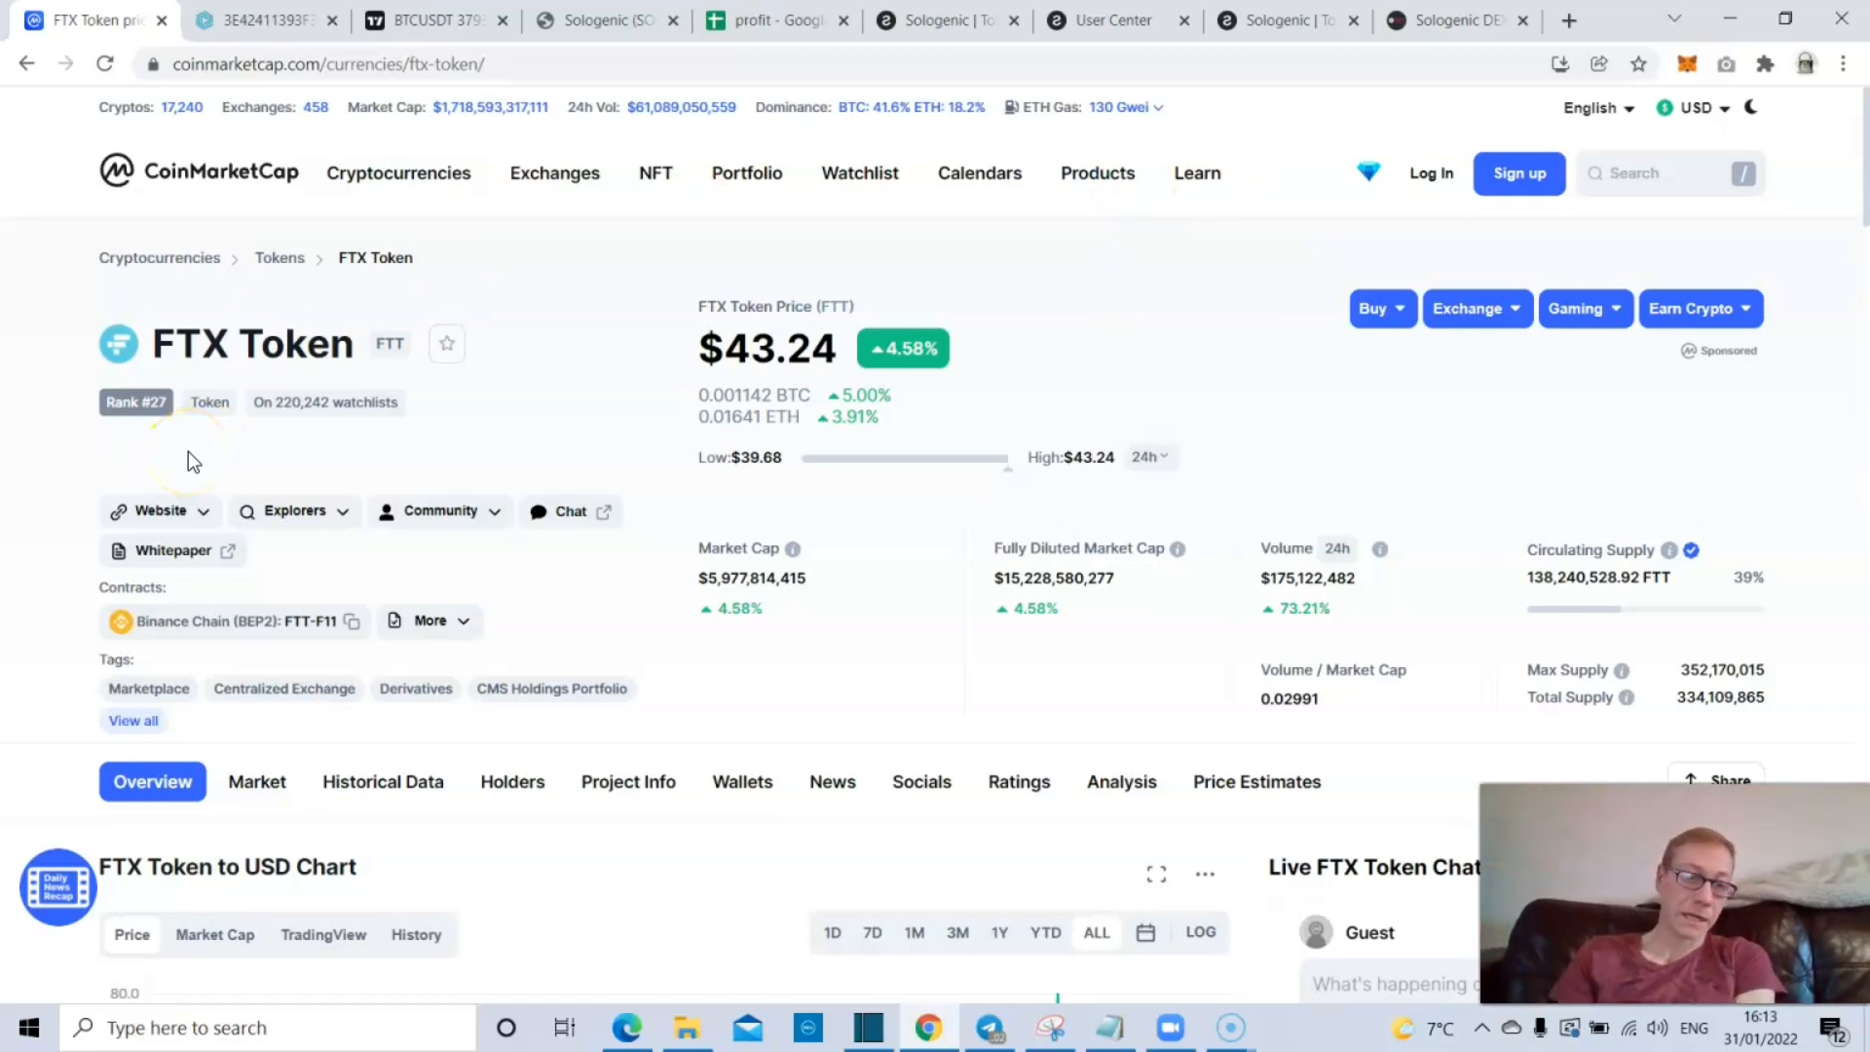
mouse_move(505, 179)
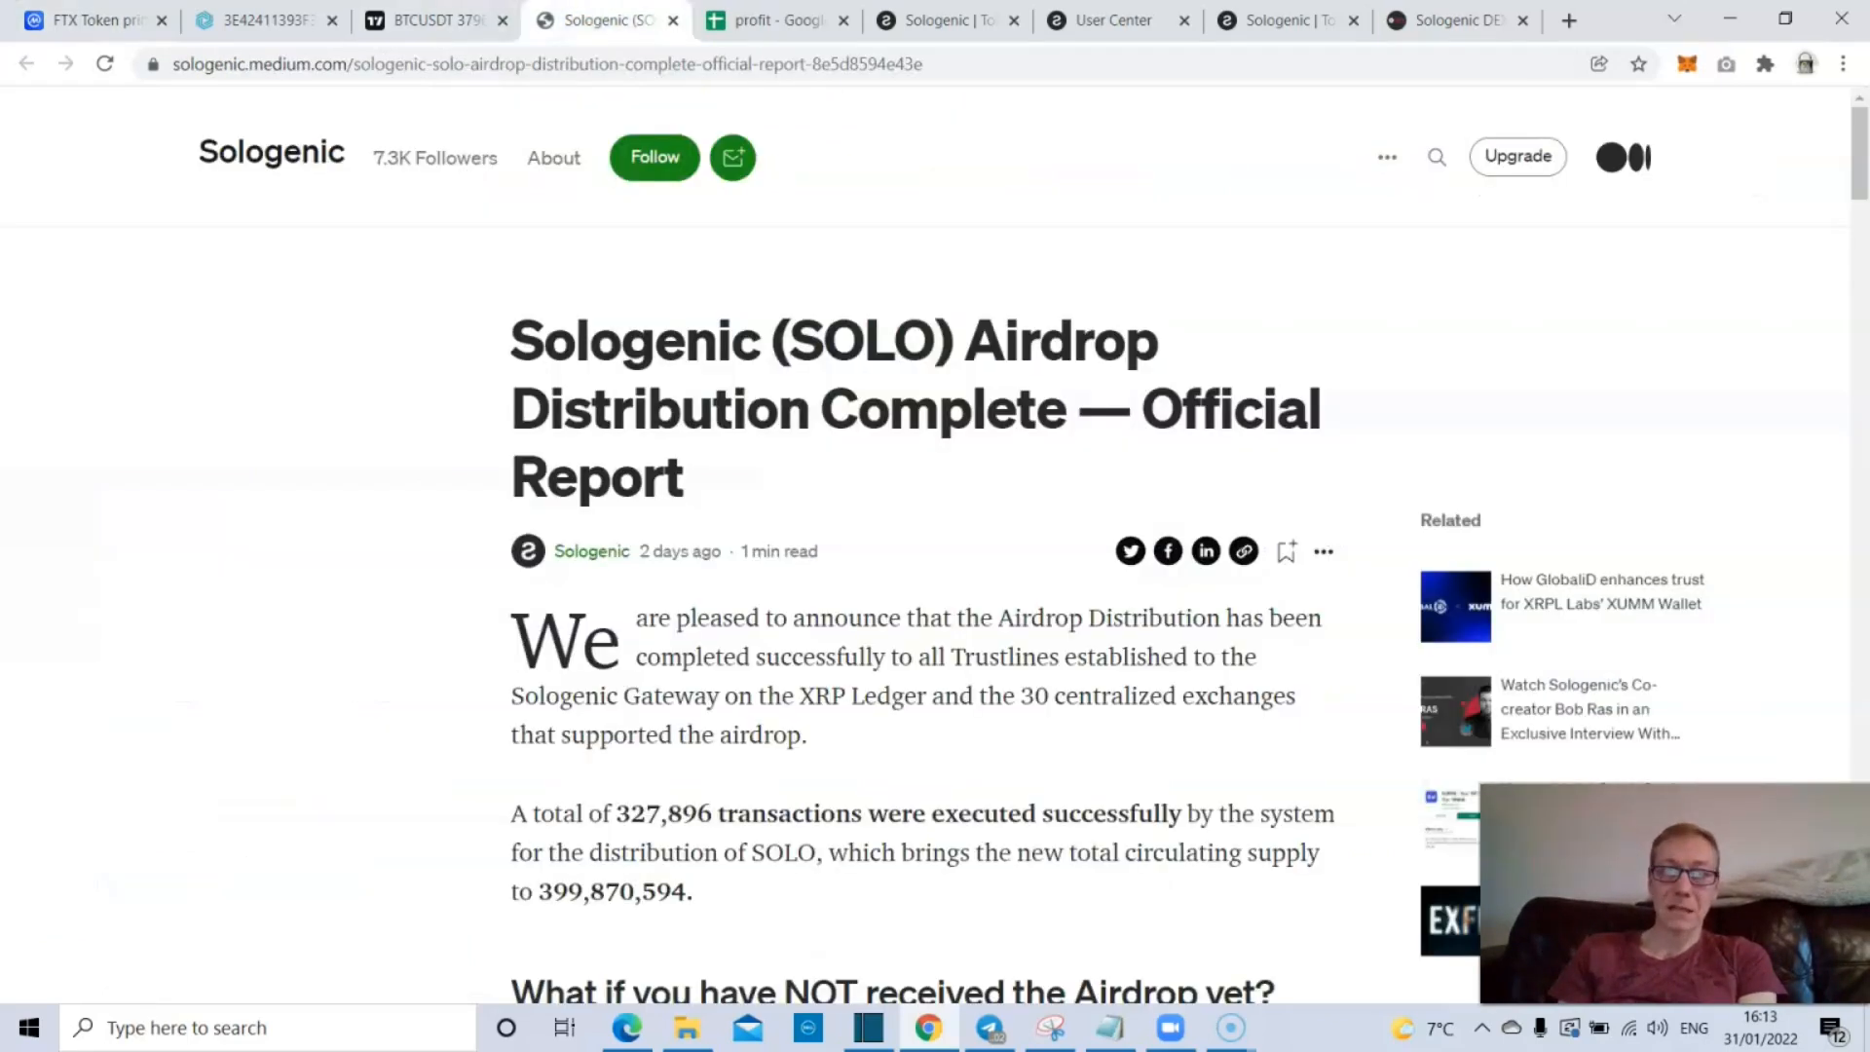
mouse_move(940, 20)
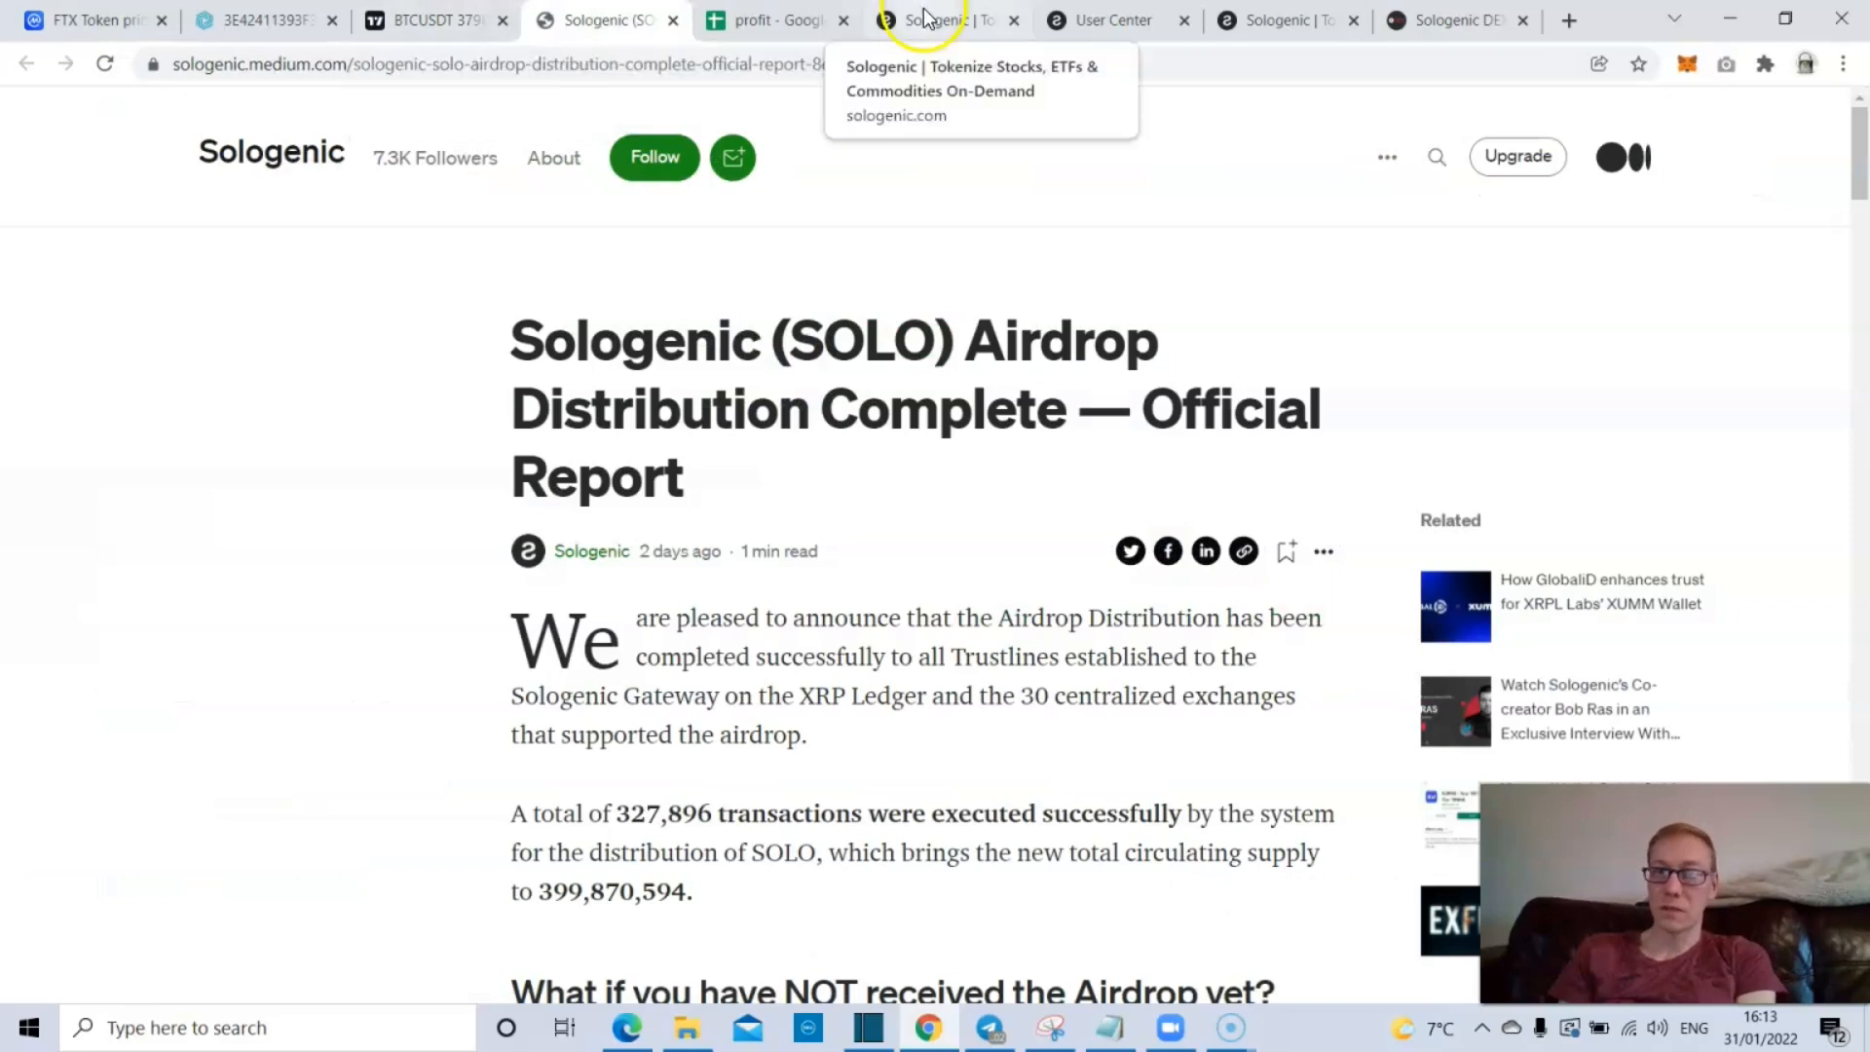
- Cycle through the Sologenic DEX, Bithomp explorer, login page and Sologenic homepage tabs
left_click(943, 21)
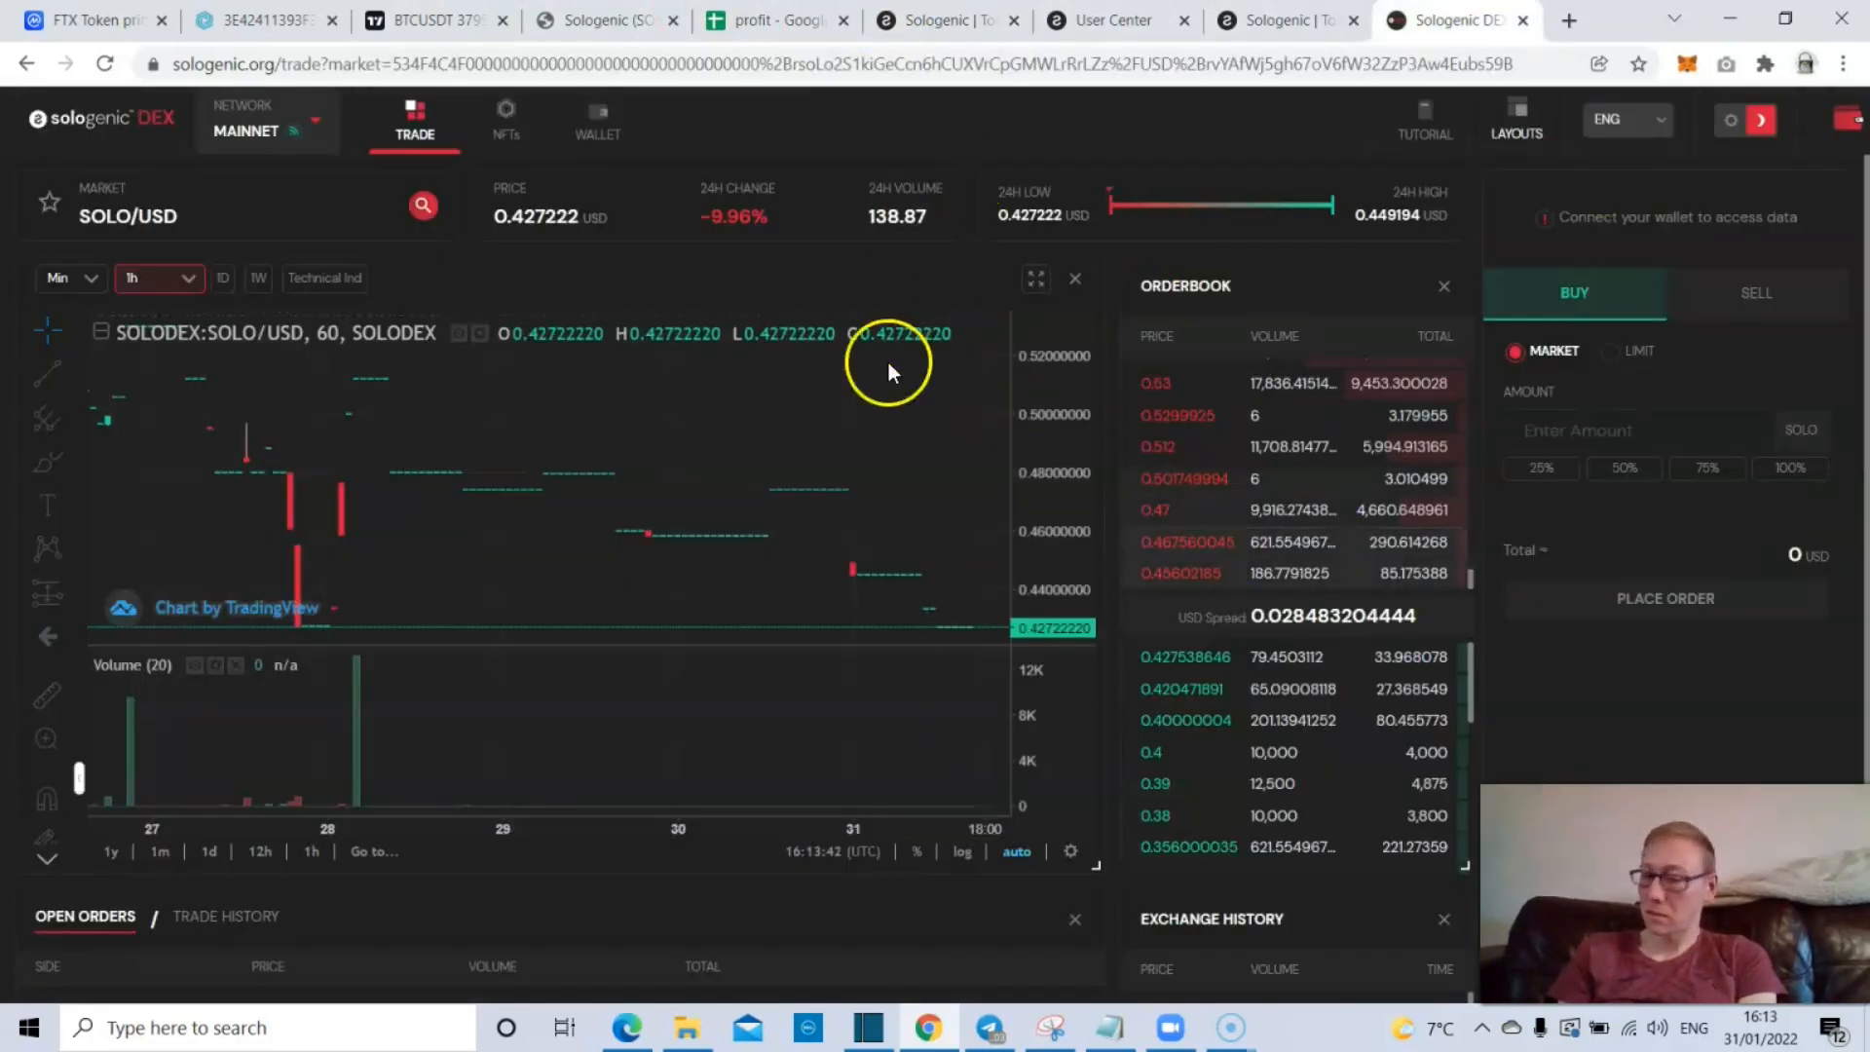
mouse_move(666, 123)
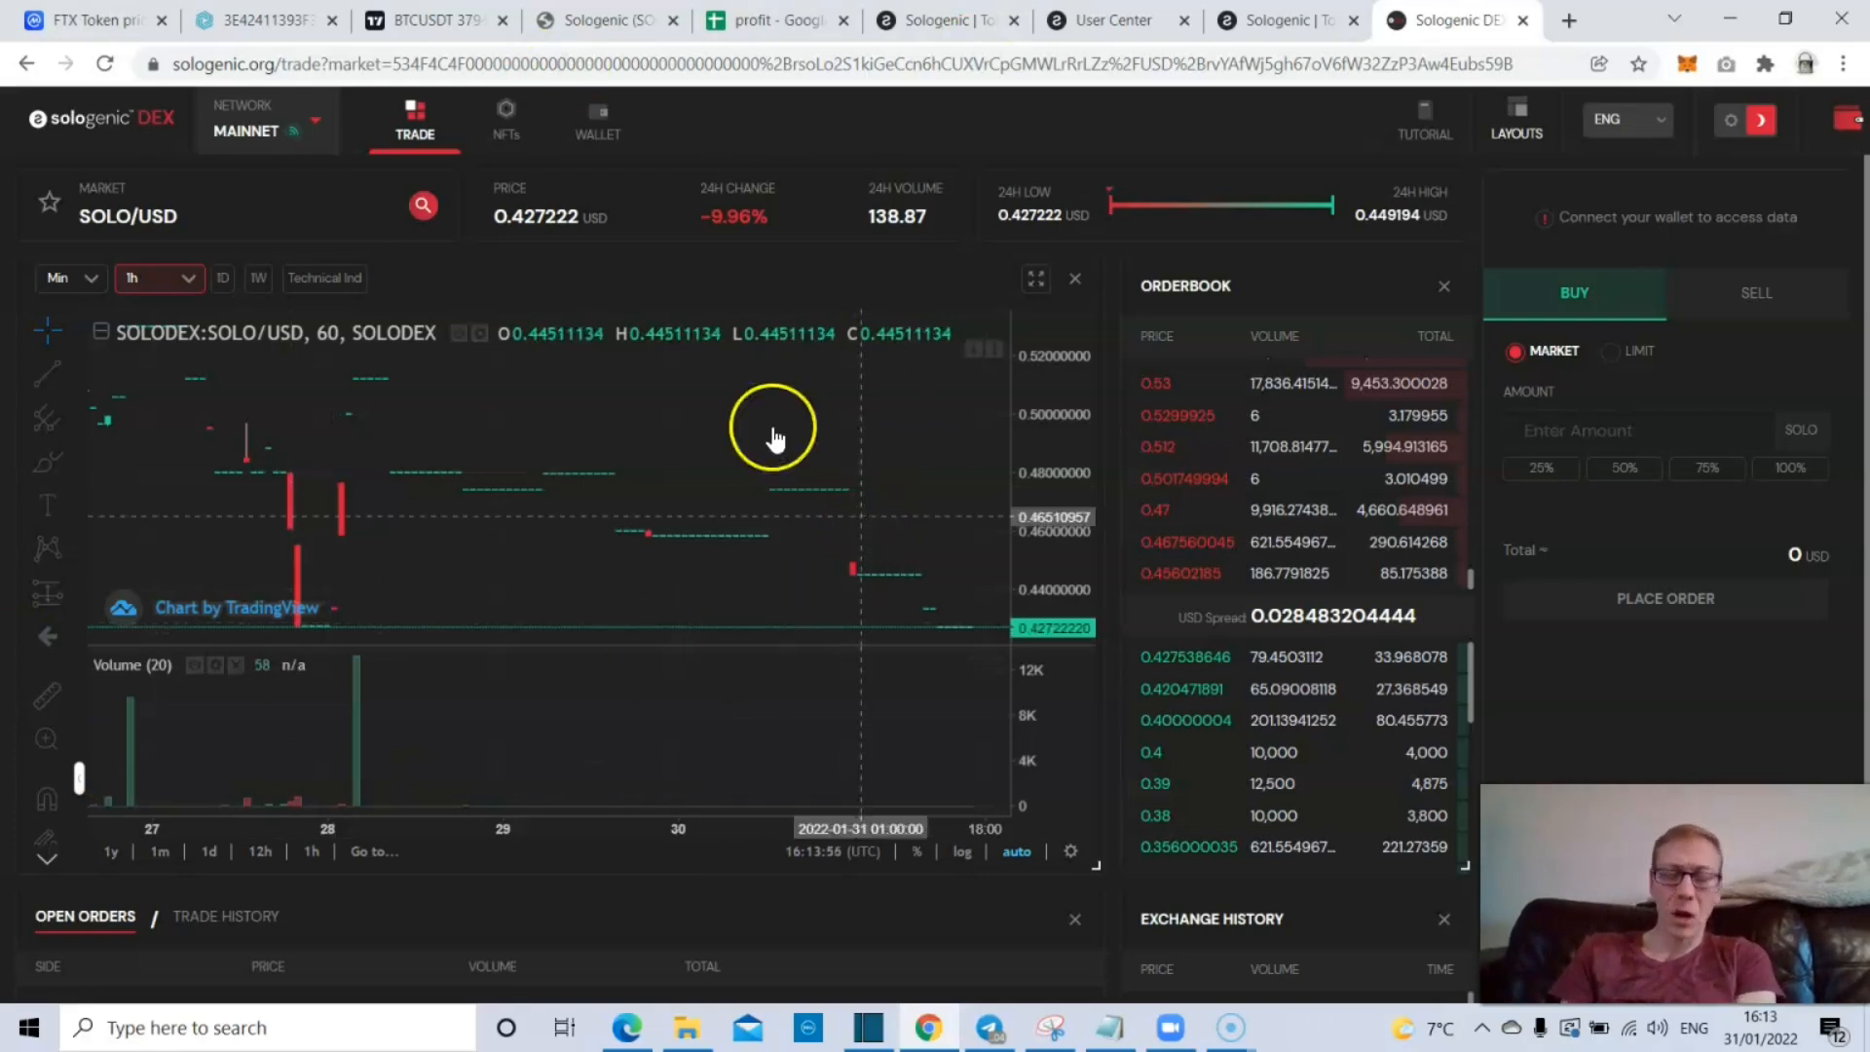
left_click(250, 21)
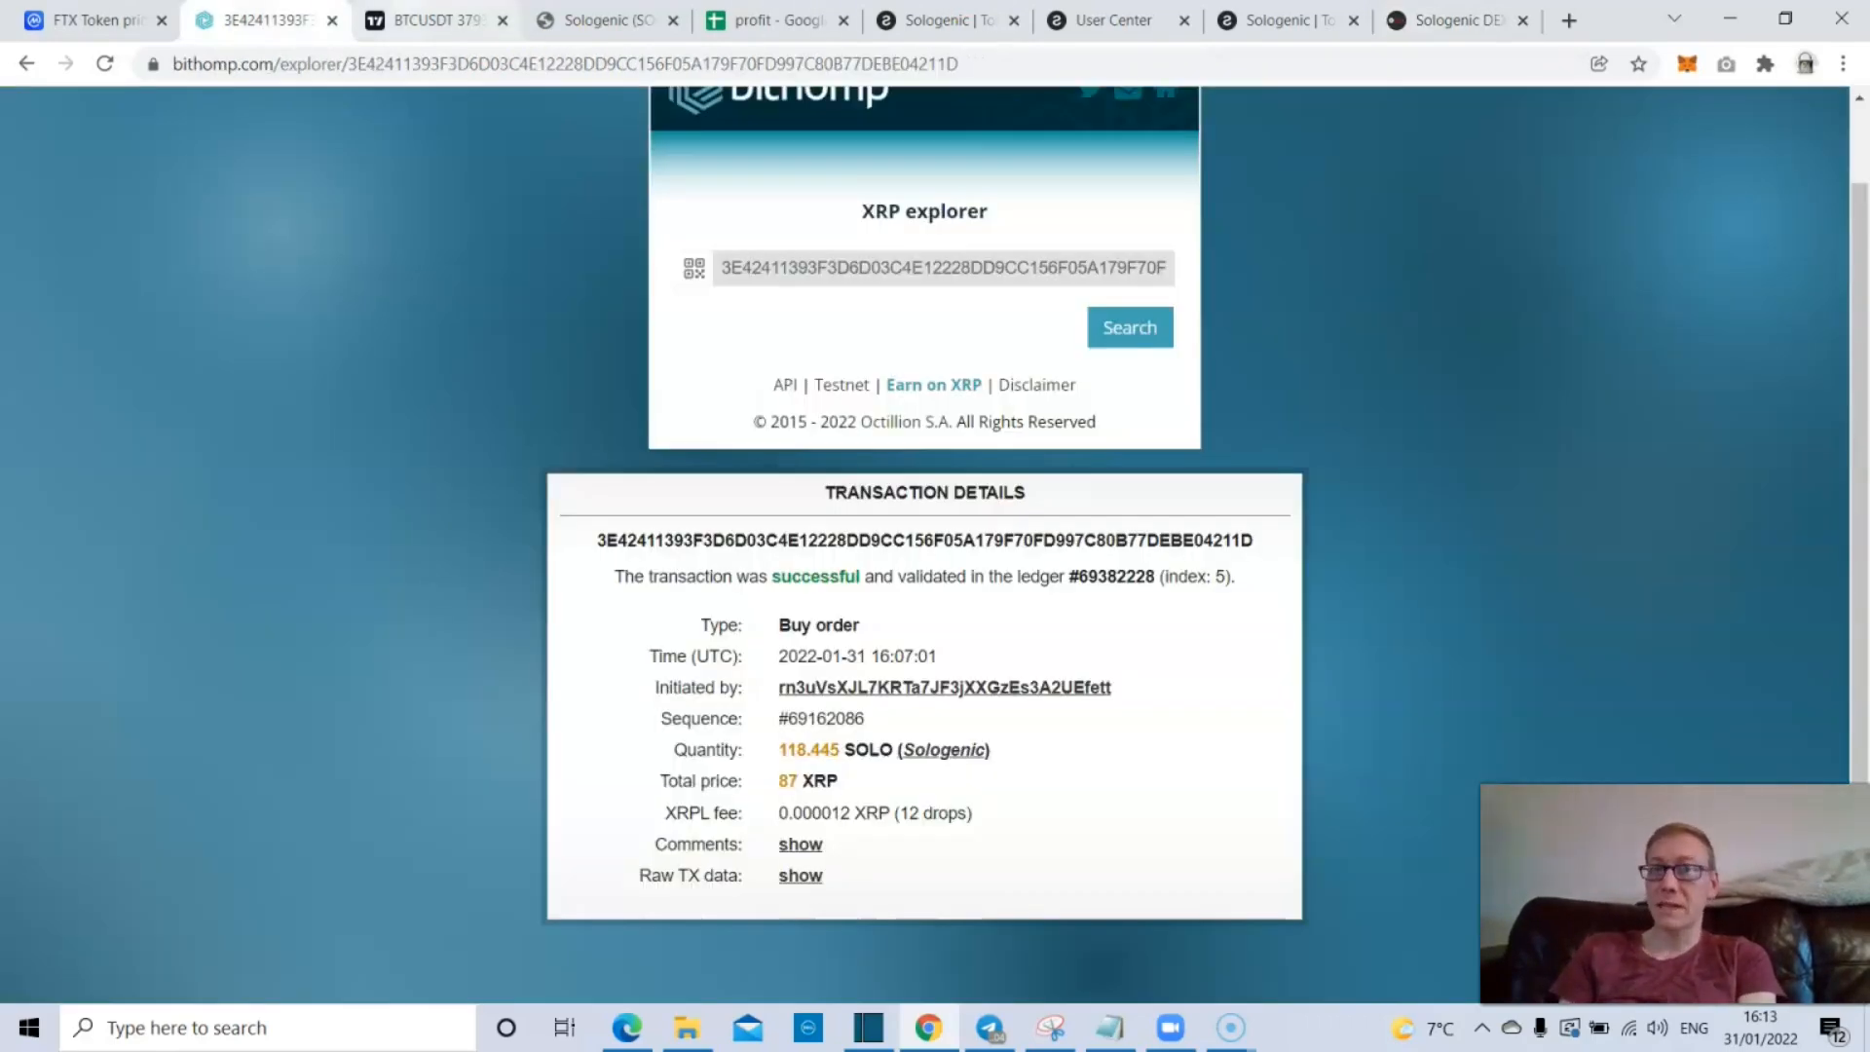
left_click(1110, 20)
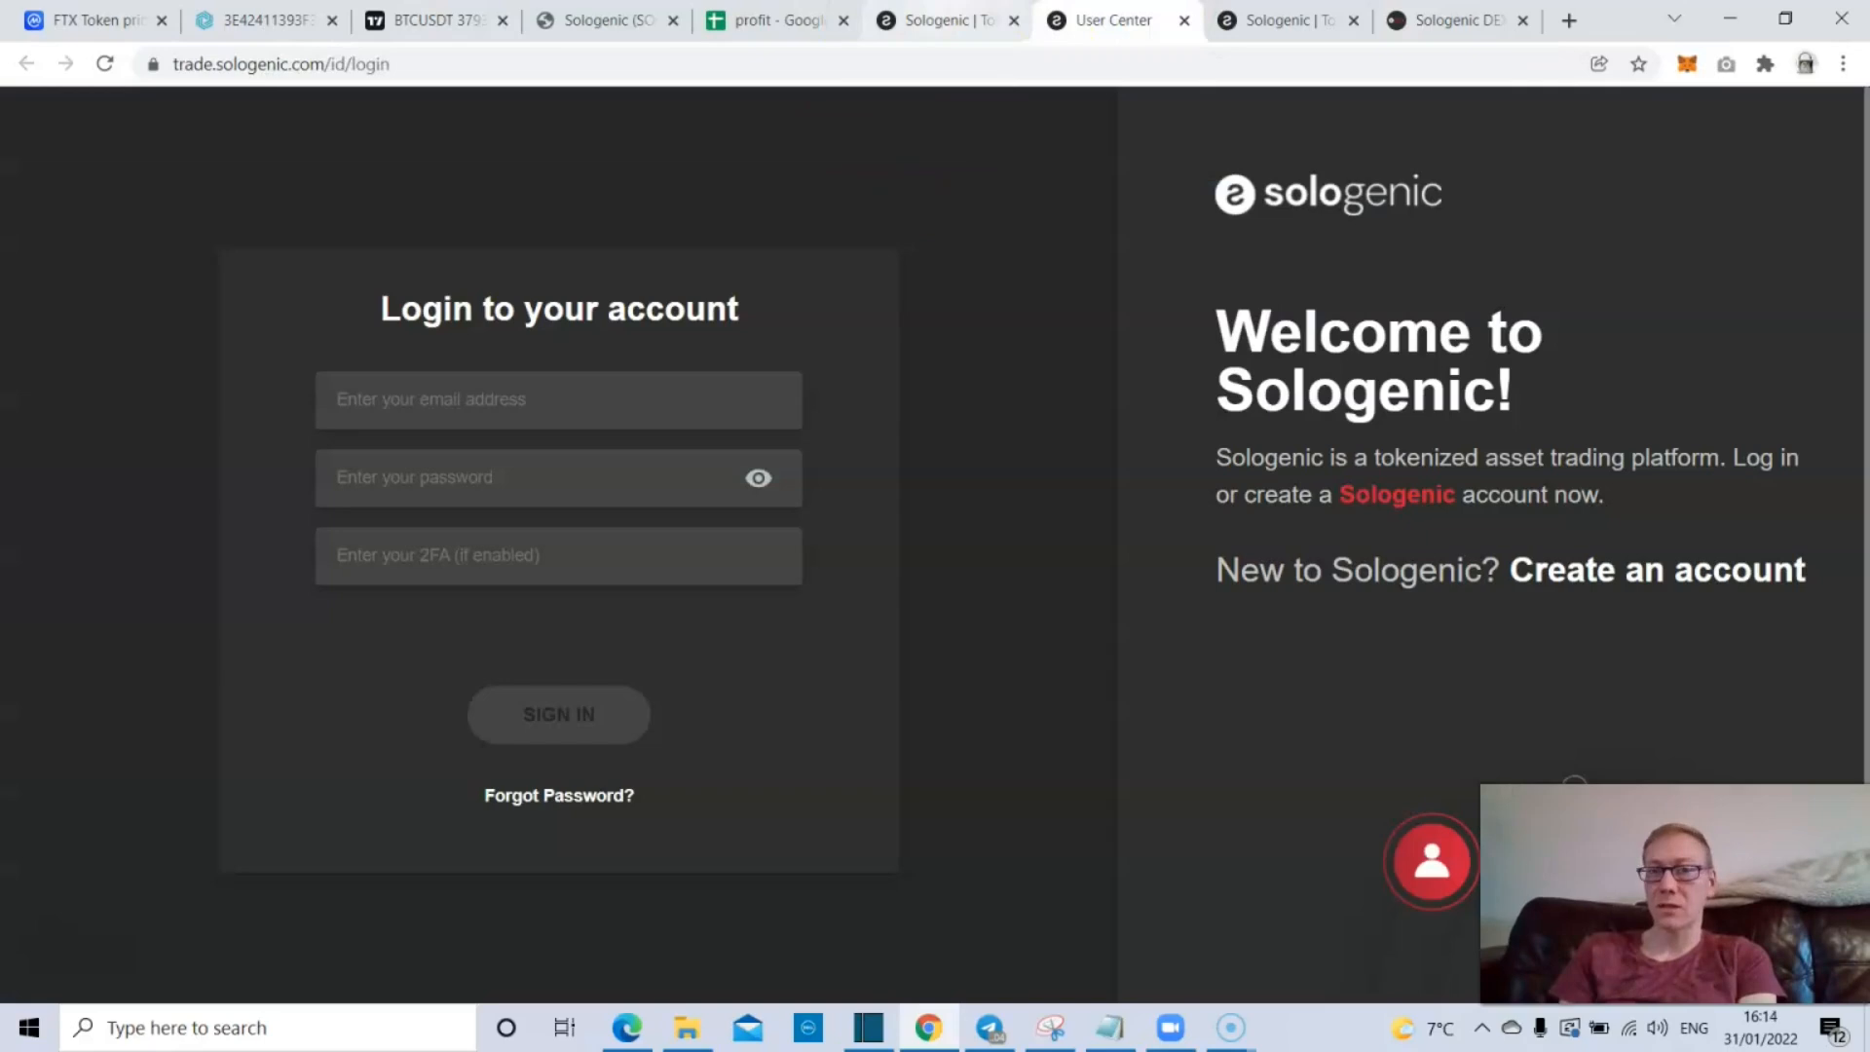
left_click(942, 21)
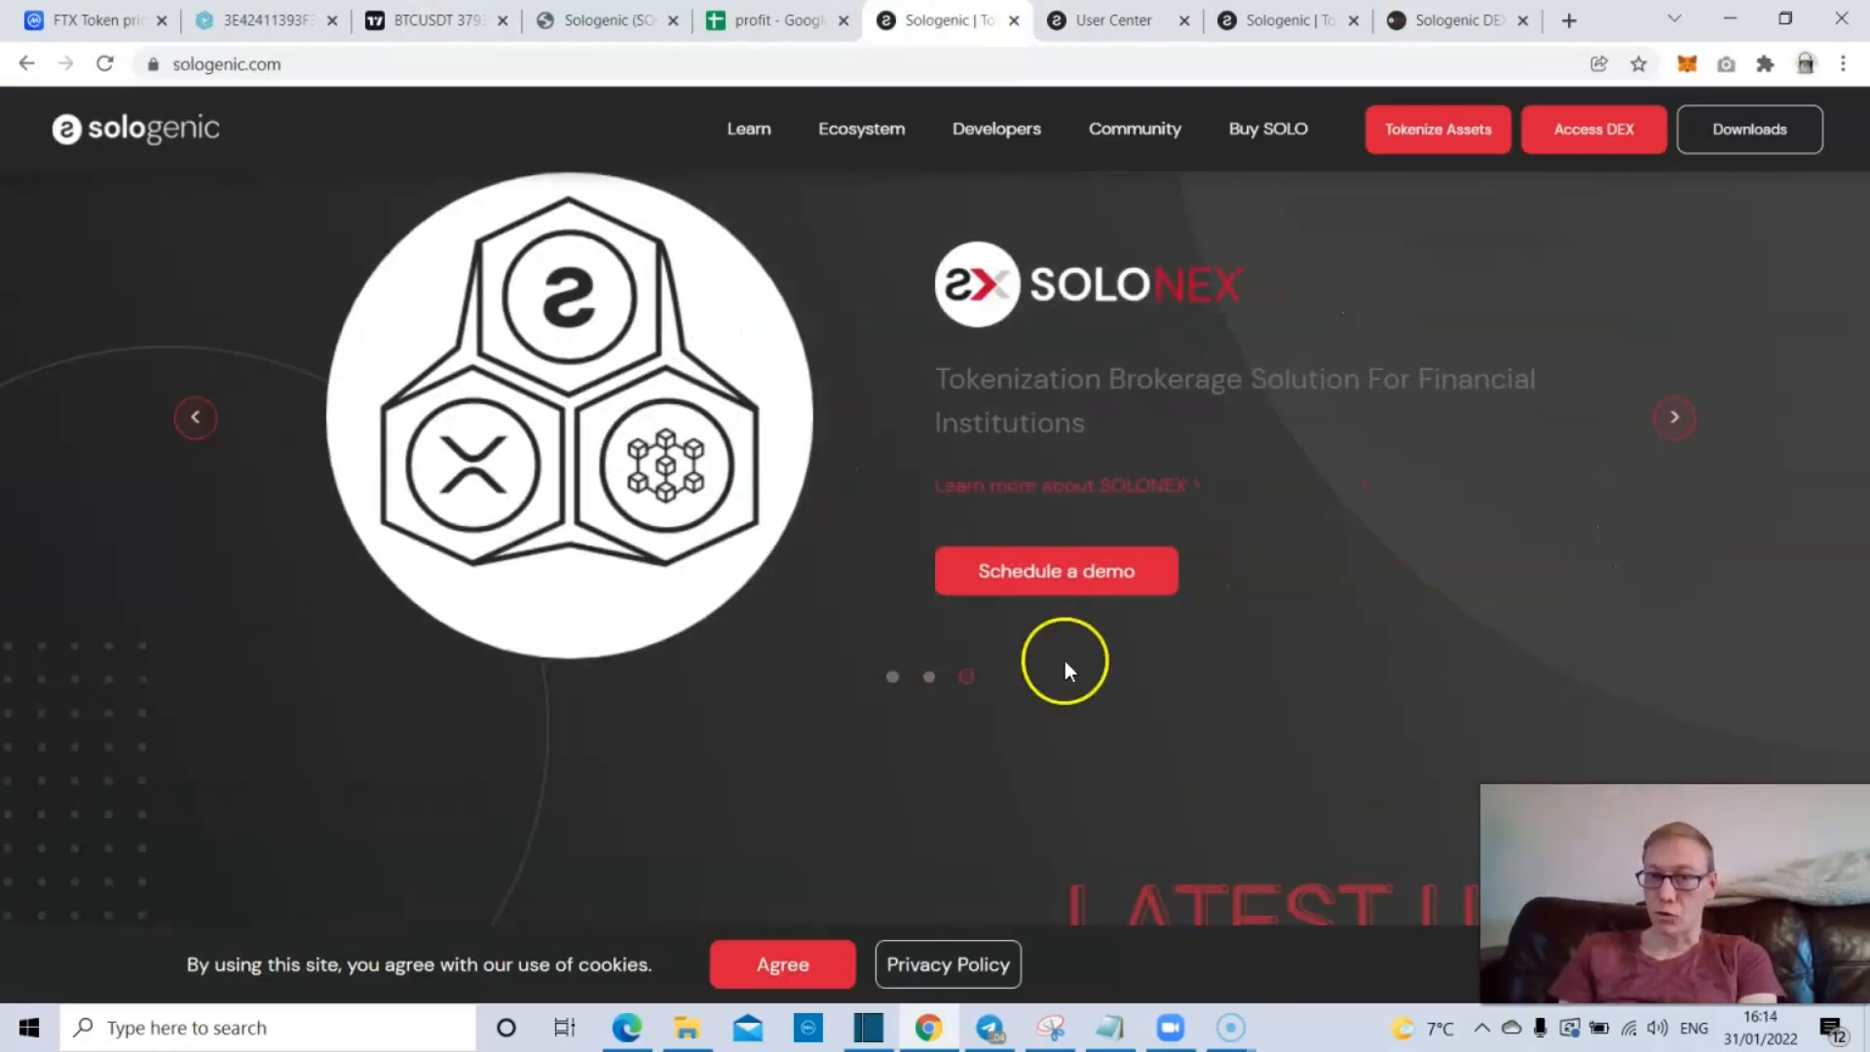
mouse_move(1098, 384)
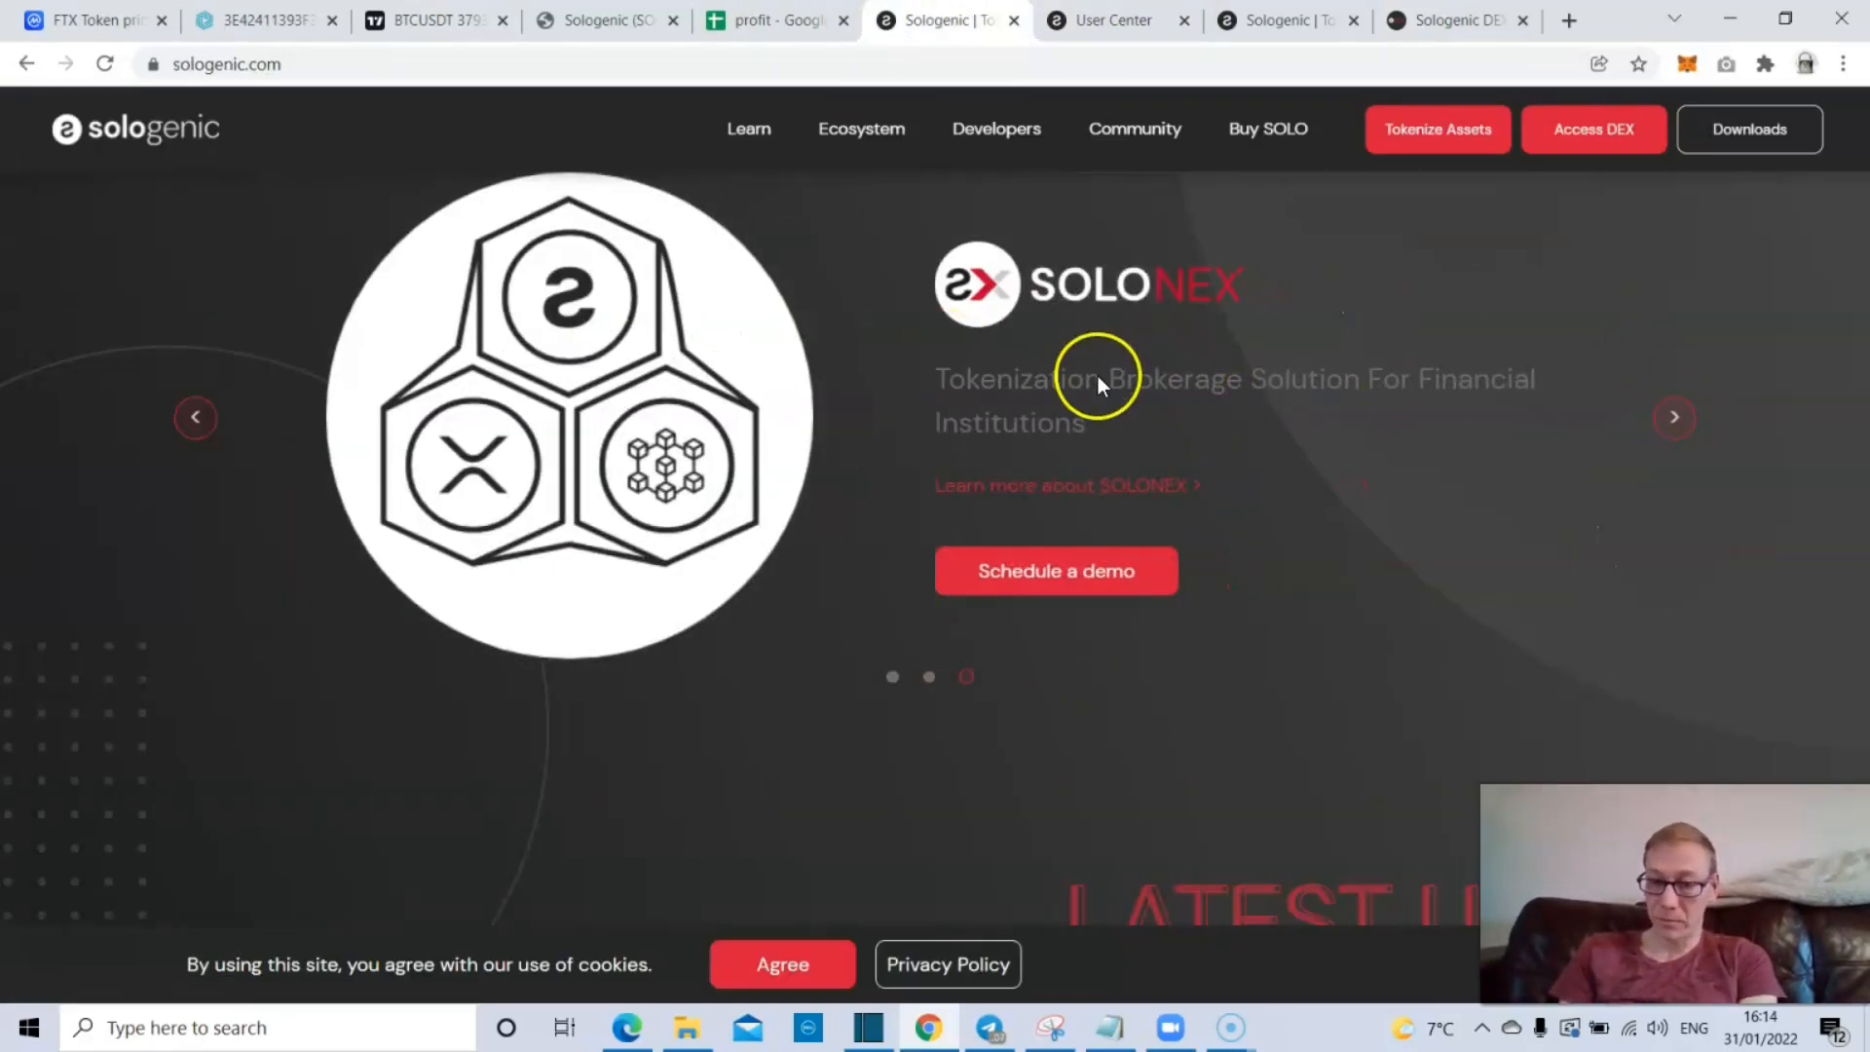
mouse_move(405, 206)
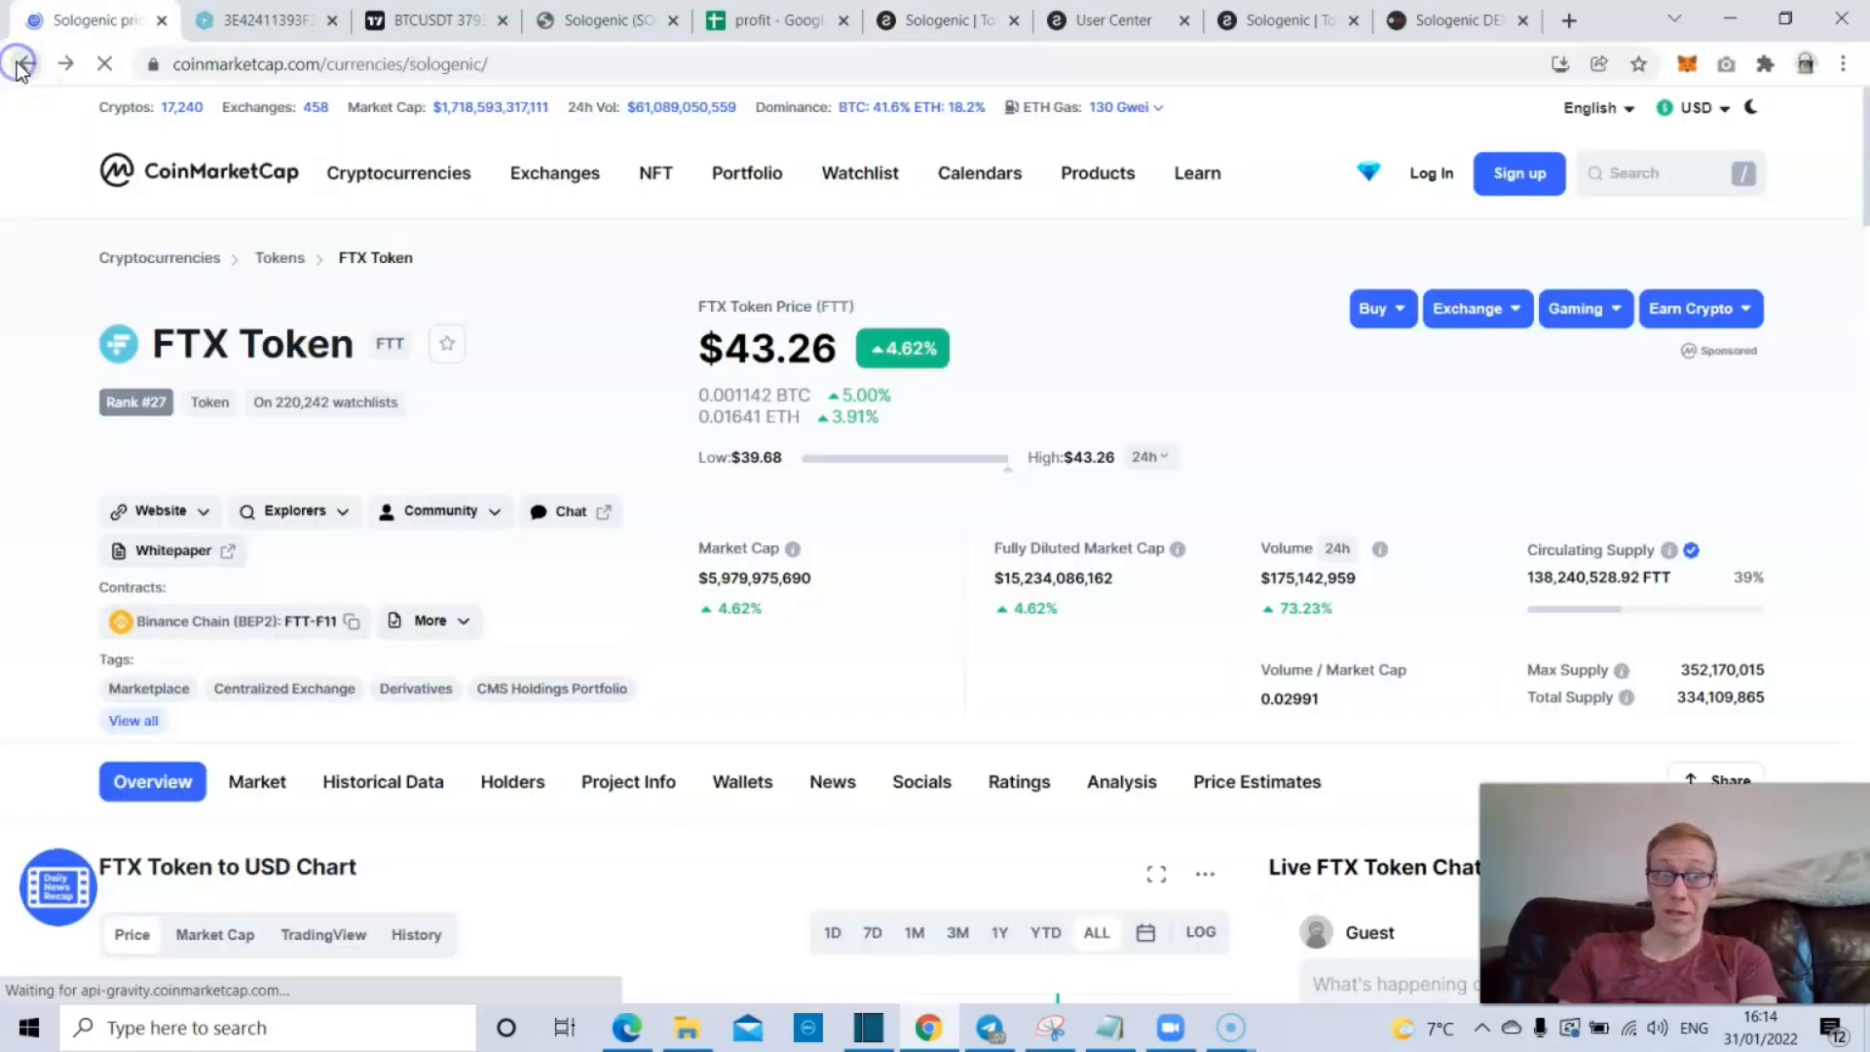
- Return to the Sologenic page and step its price chart through 7D, 1M and 3M
left_click(20, 63)
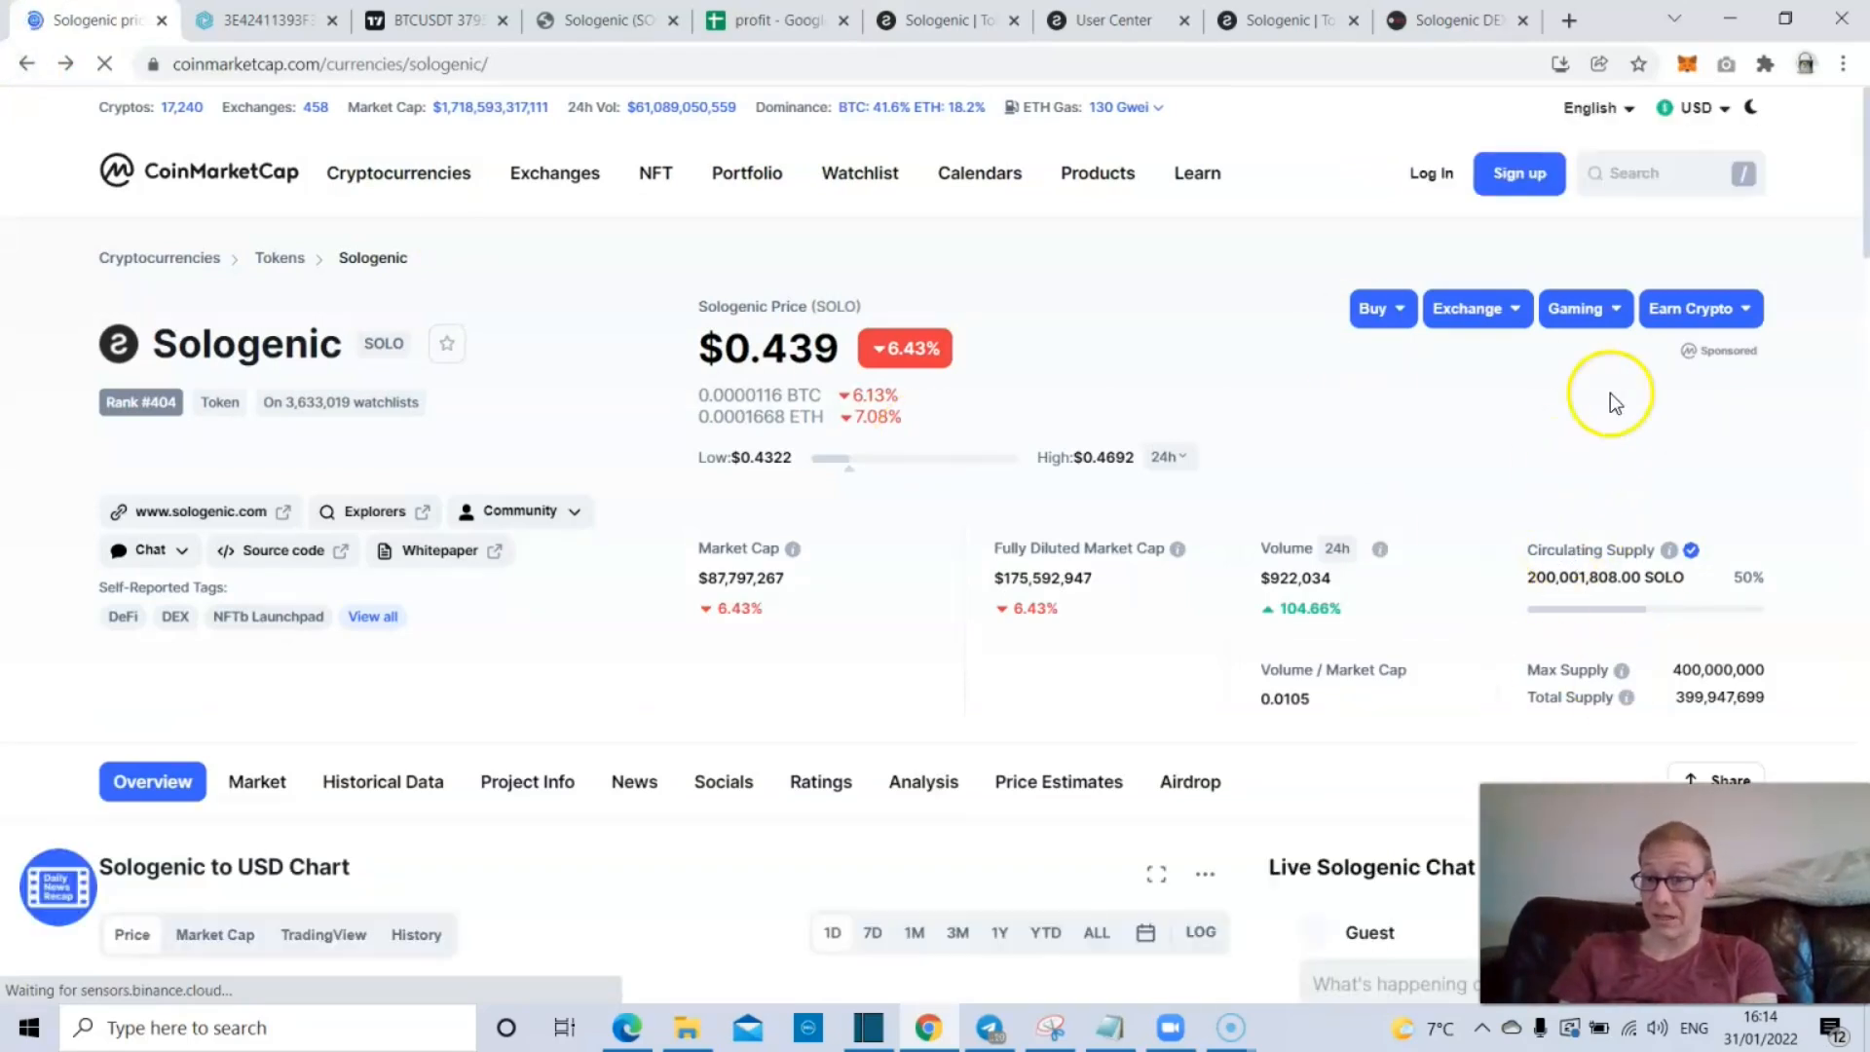
scroll("down", 3)
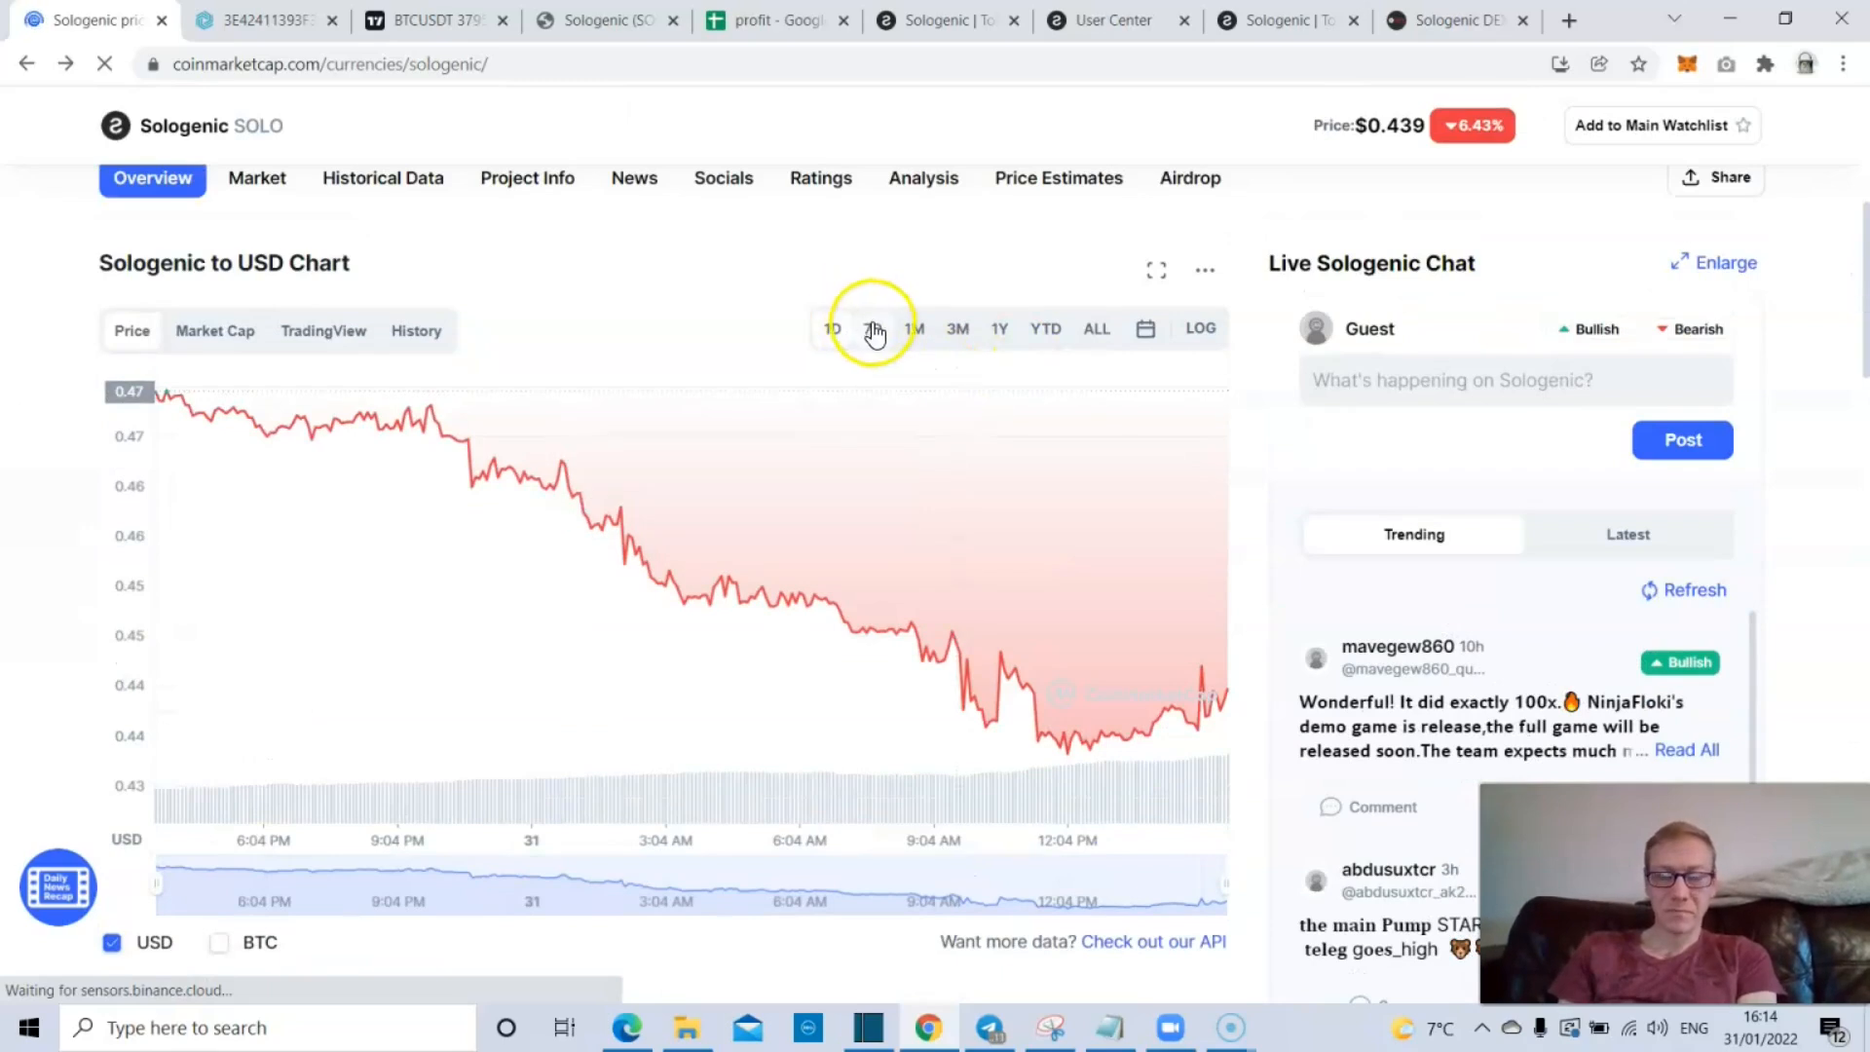
left_click(872, 329)
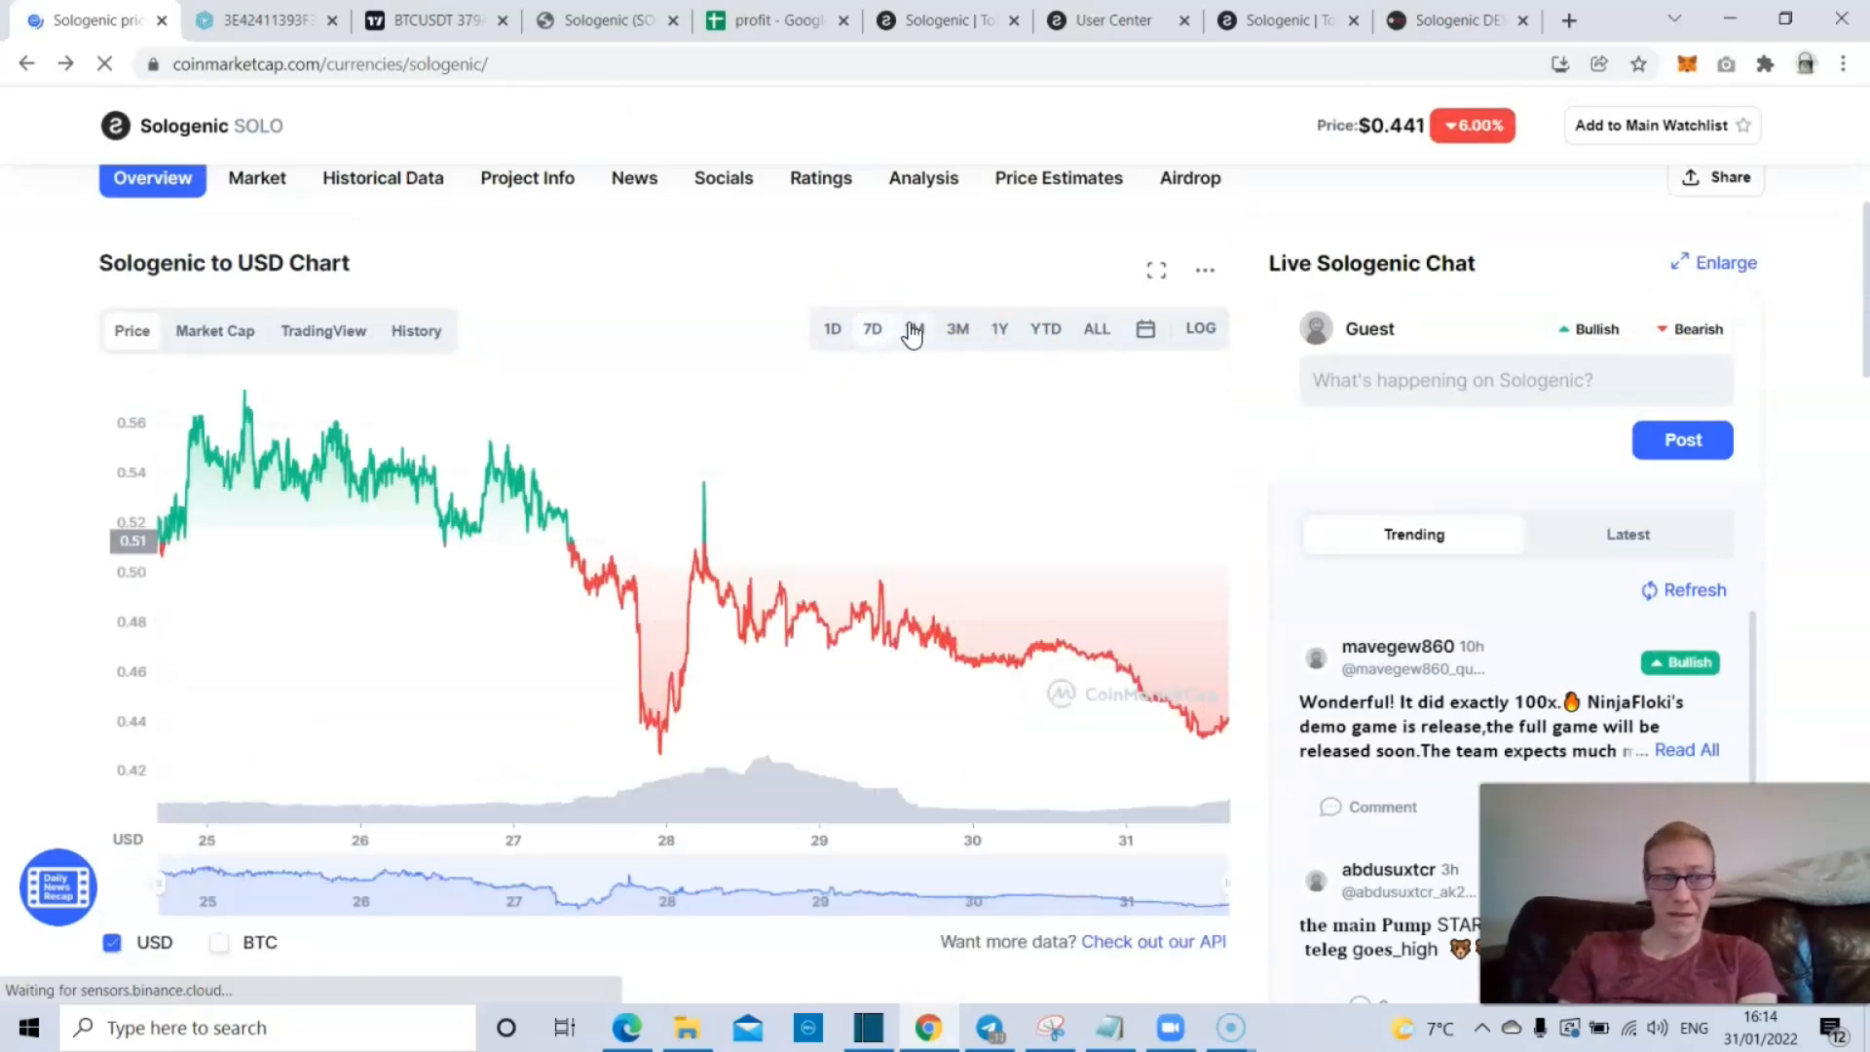
left_click(914, 328)
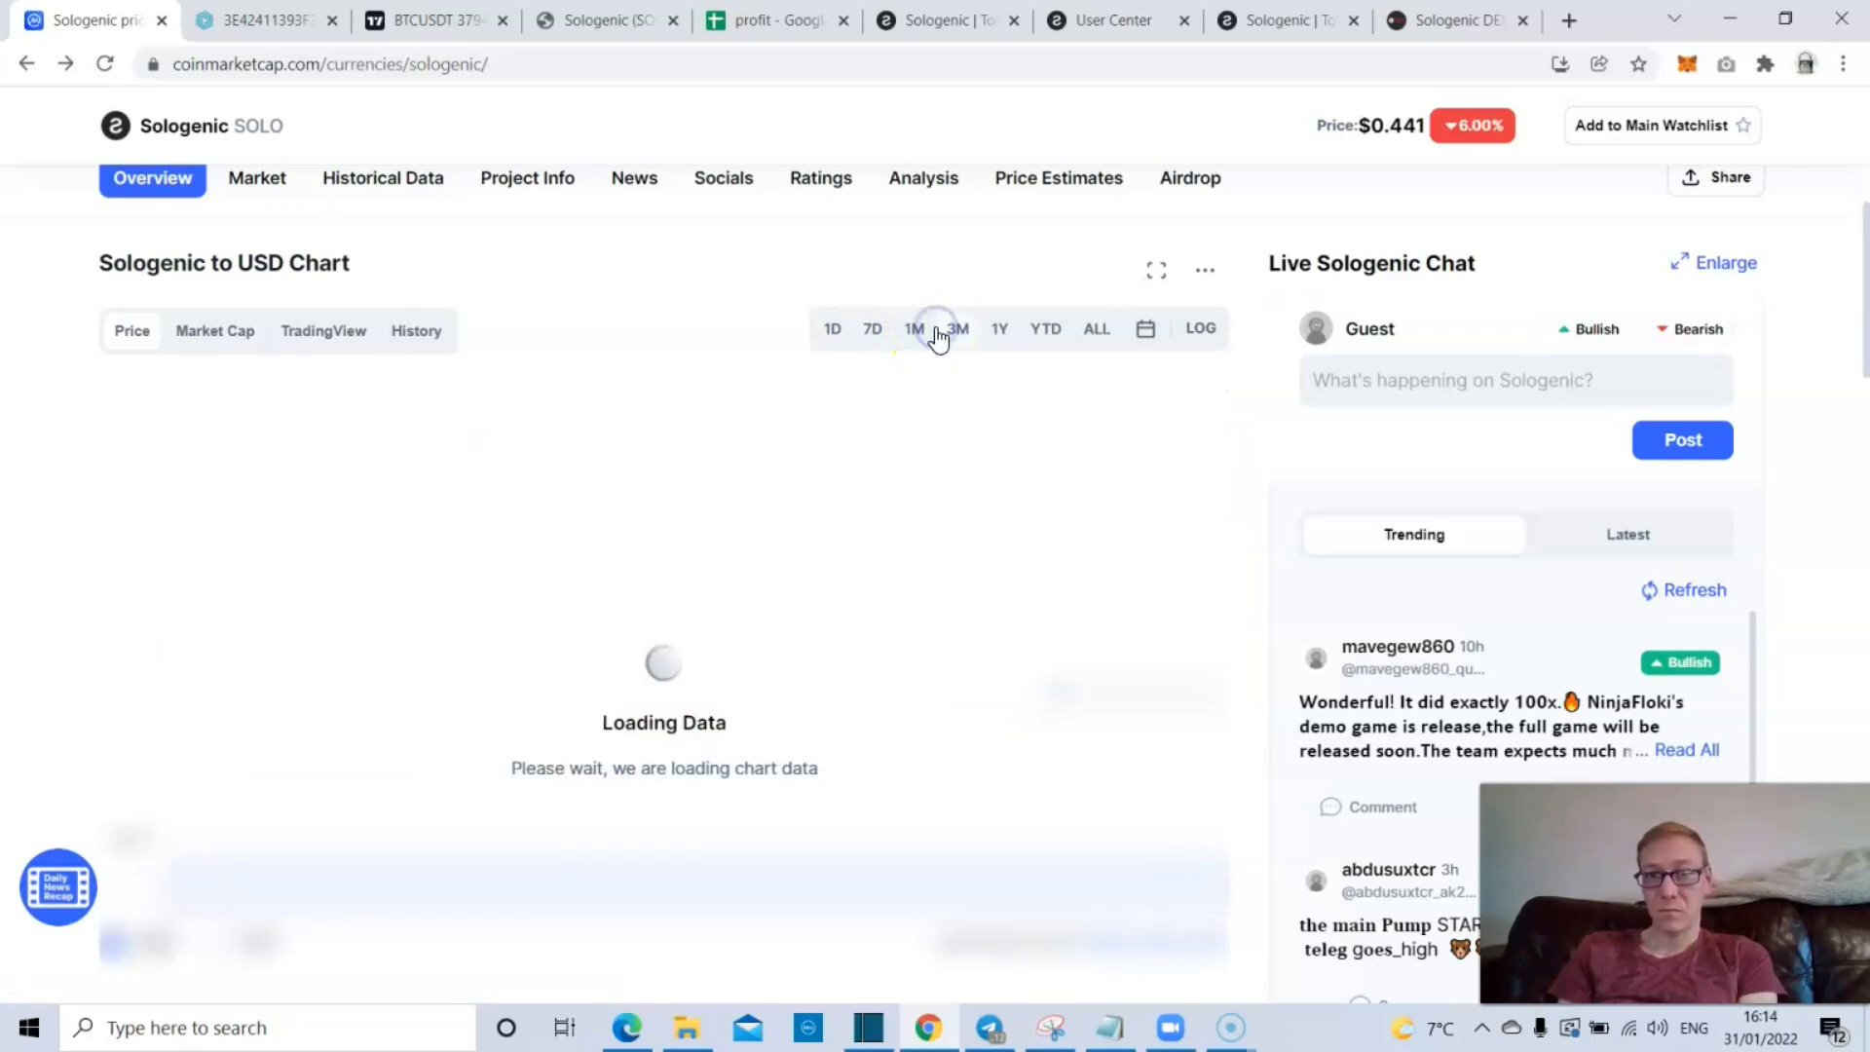
left_click(956, 329)
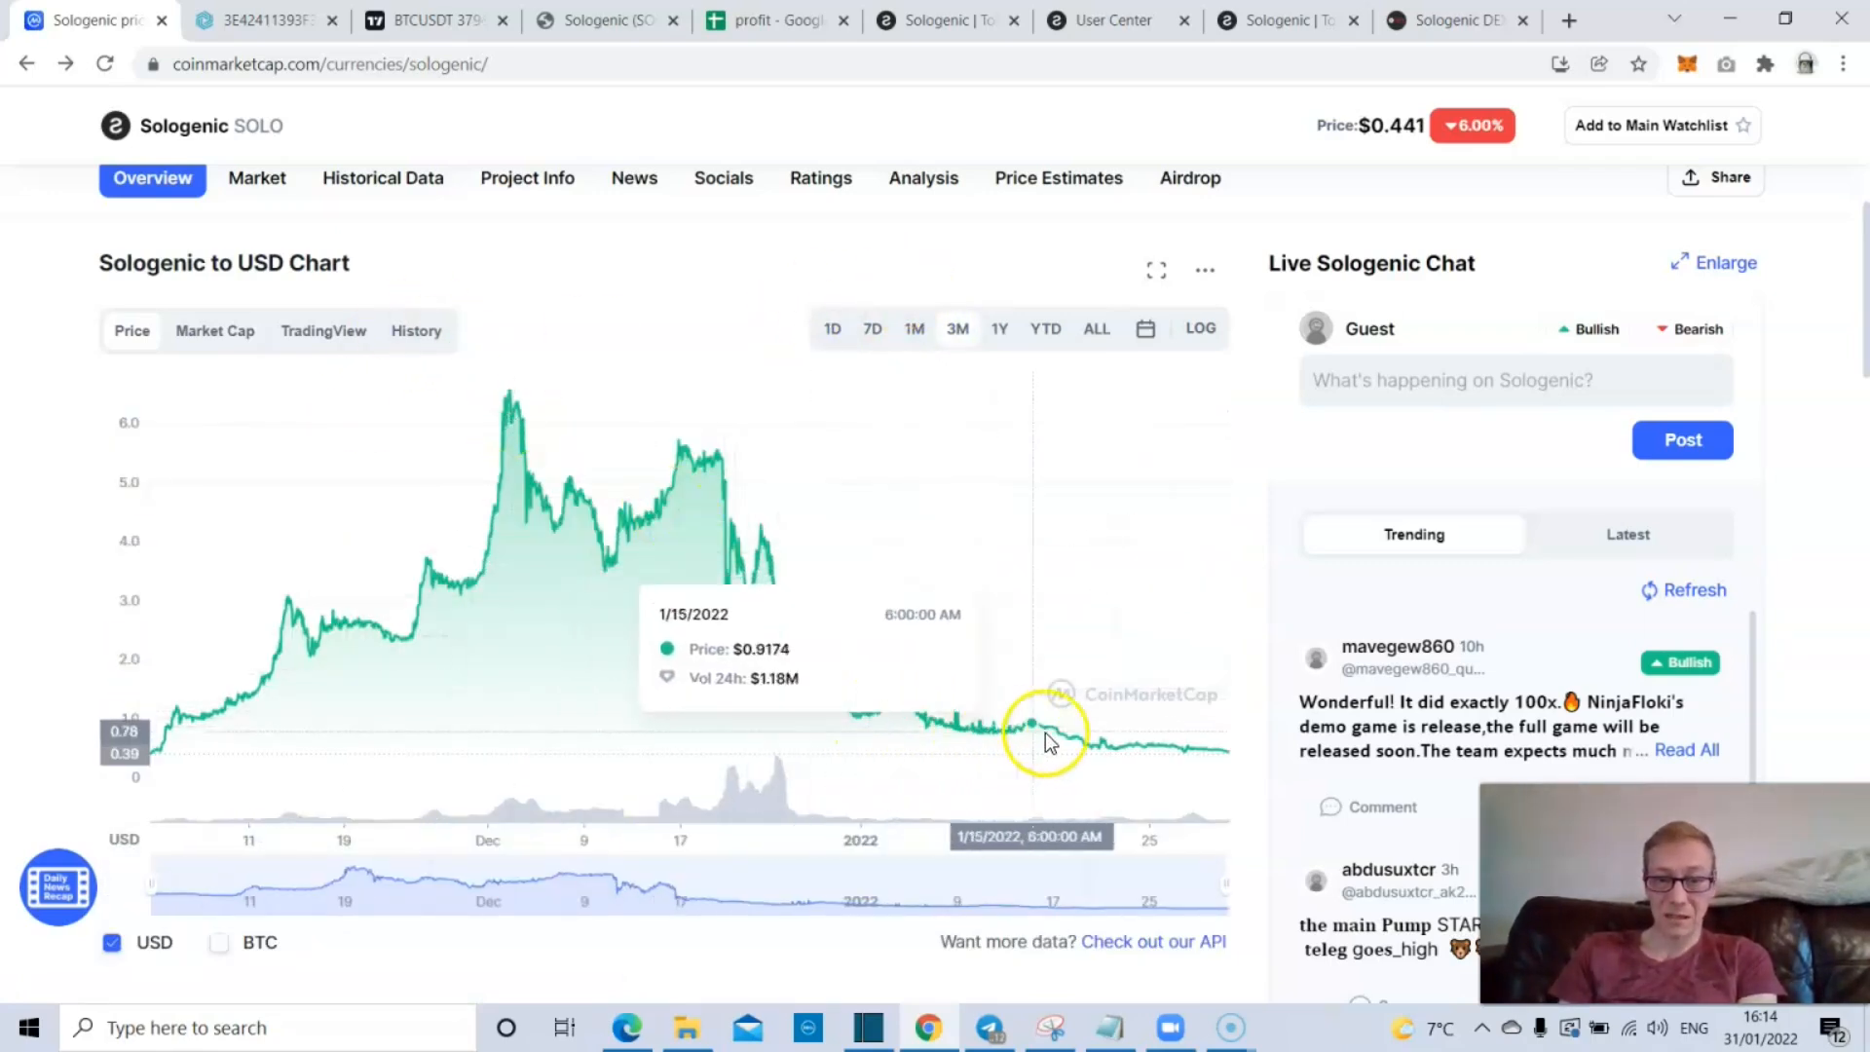
mouse_move(1069, 737)
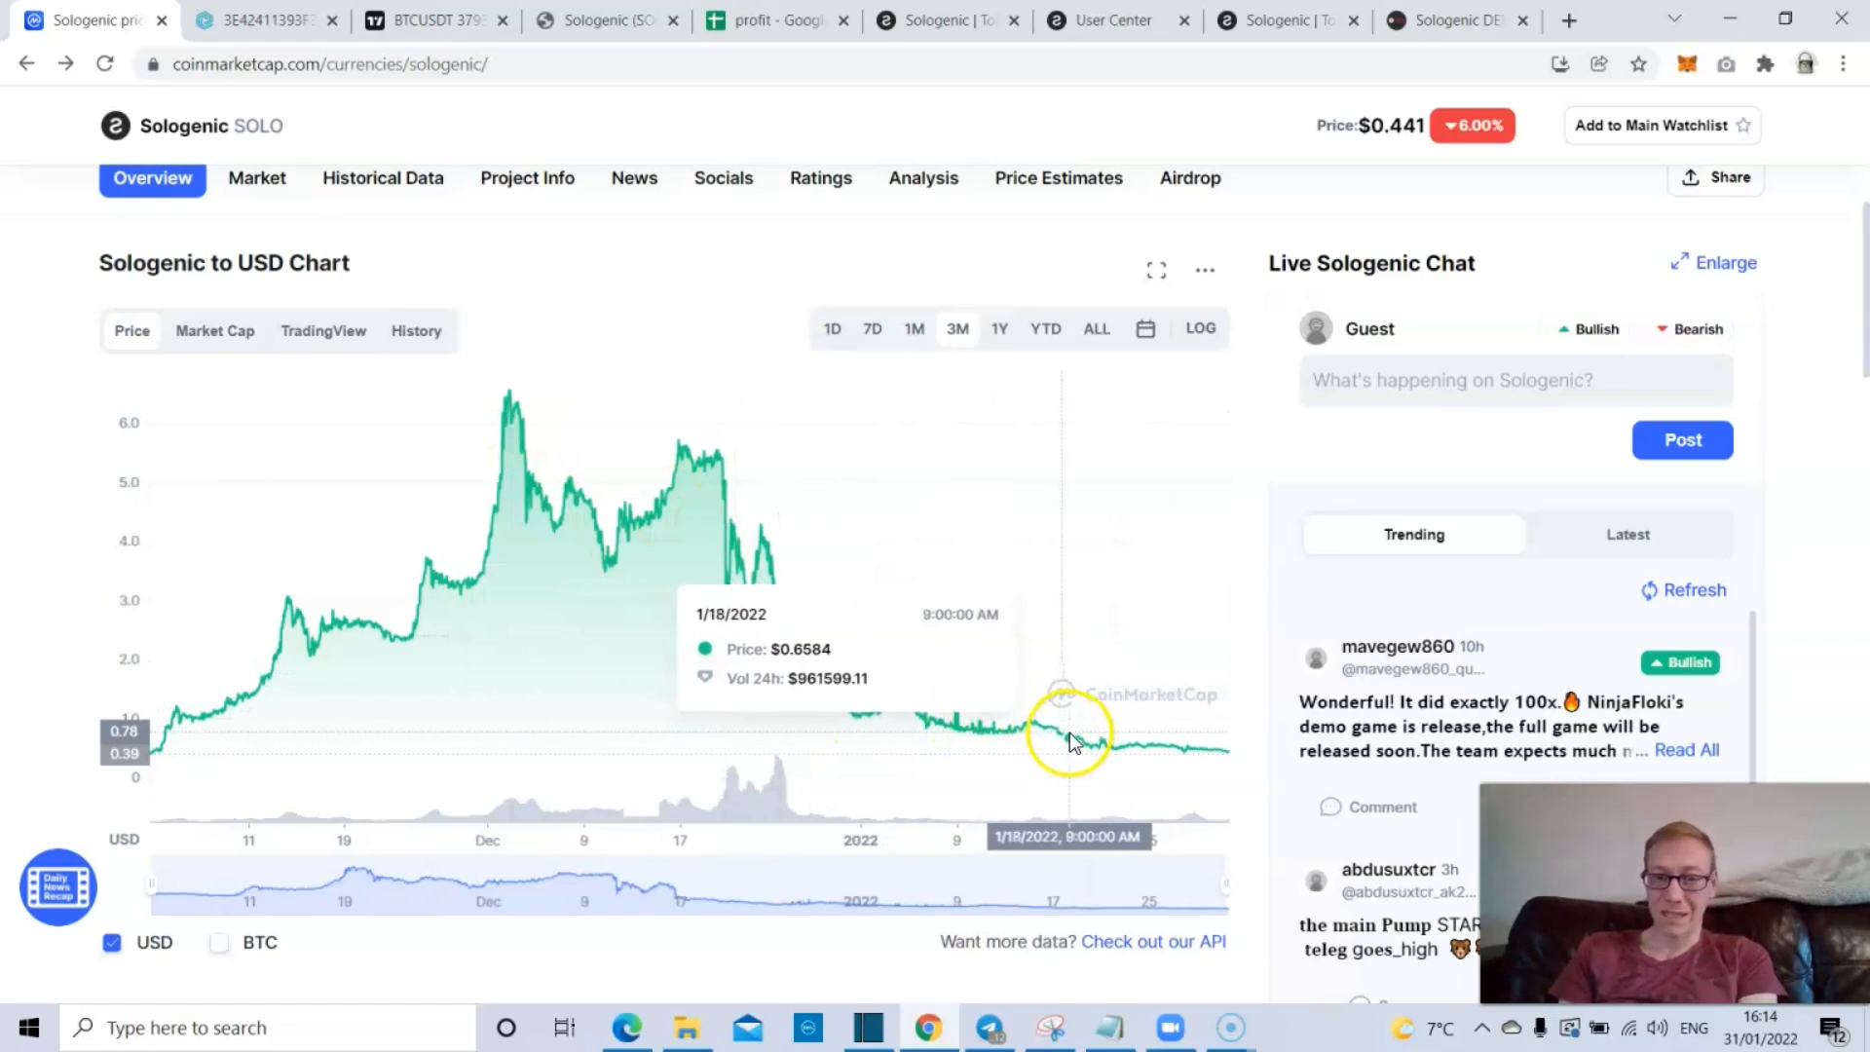
mouse_move(972, 746)
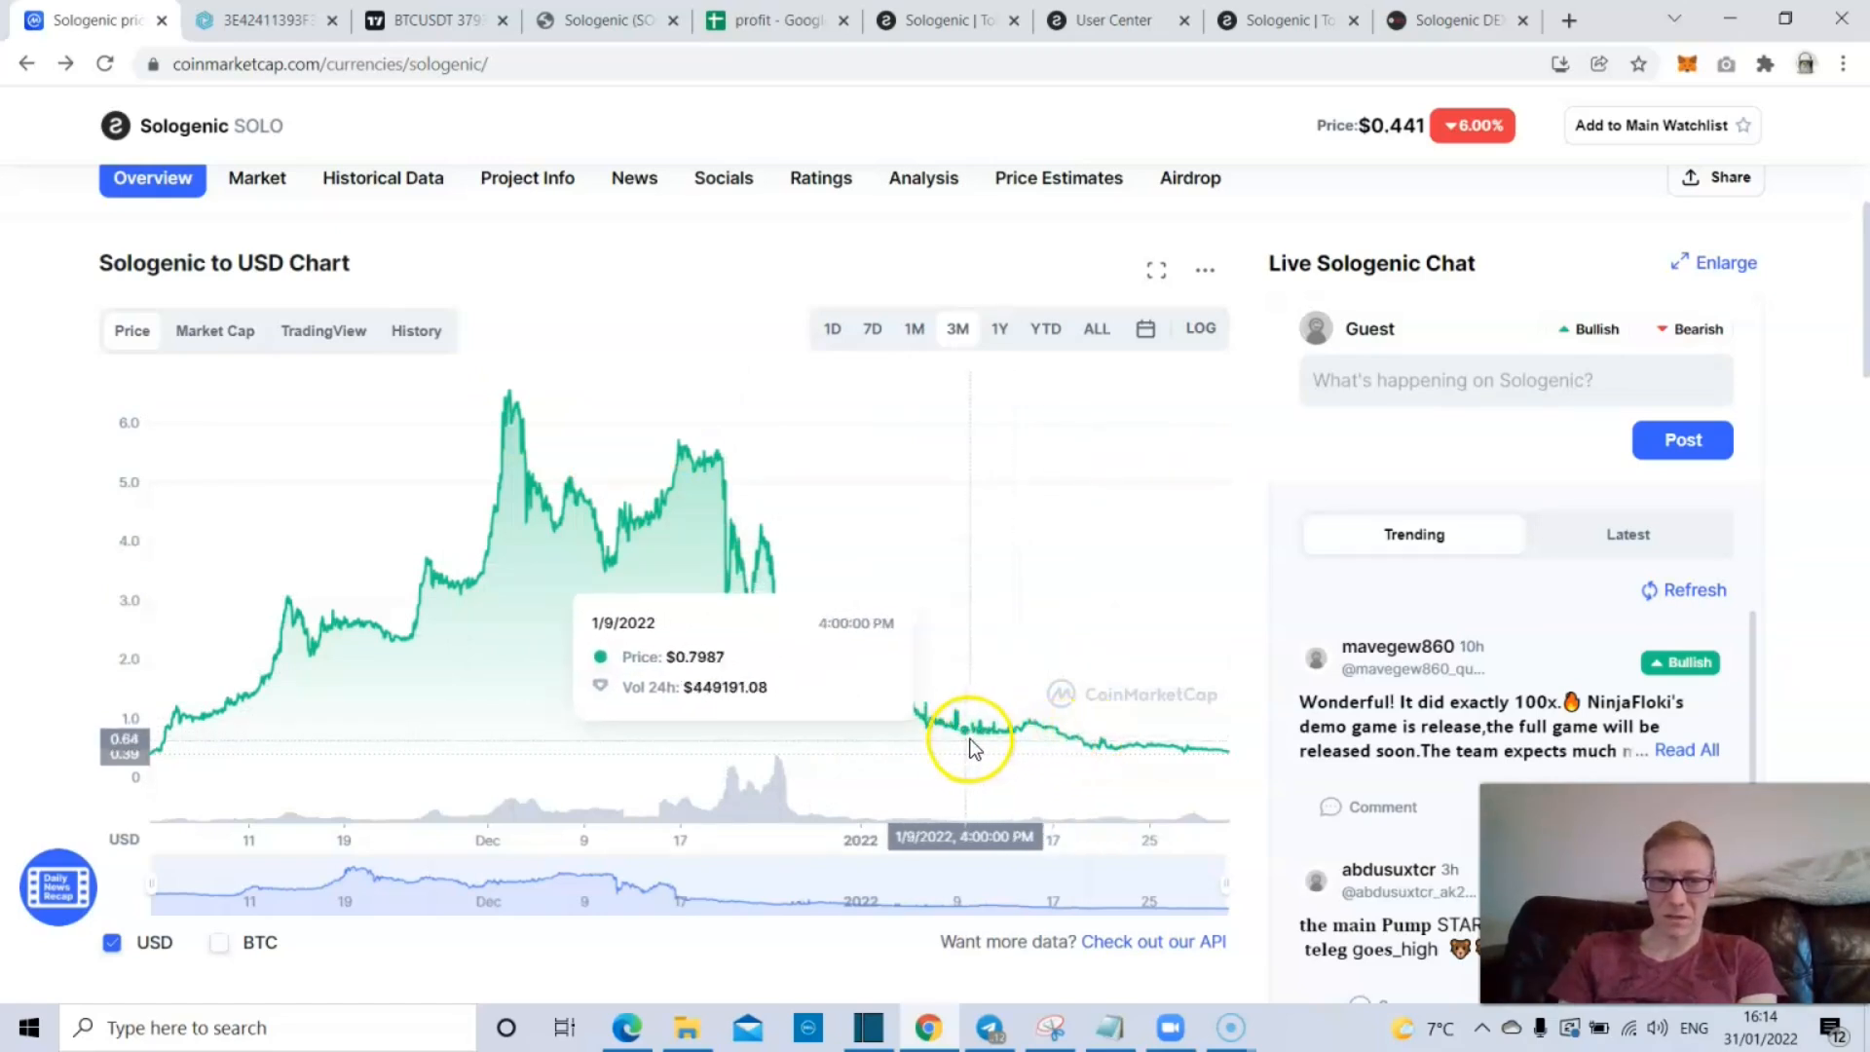
mouse_move(835, 716)
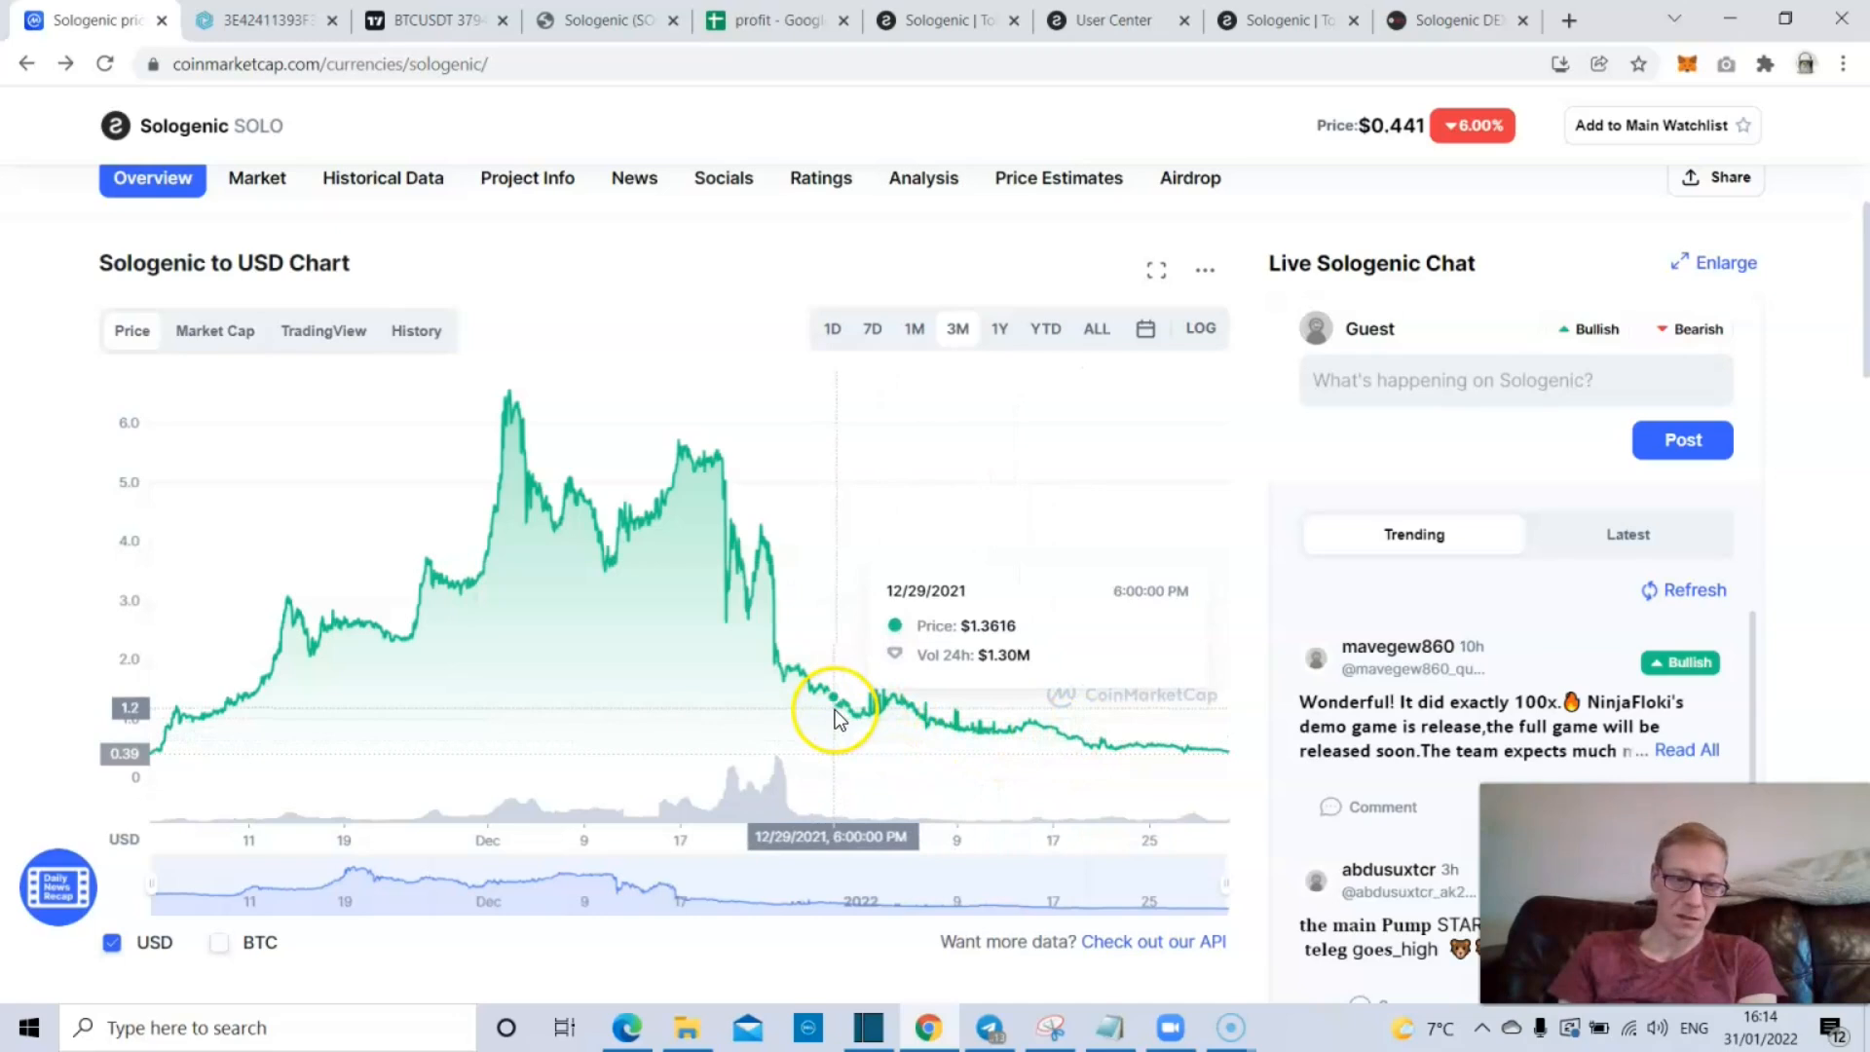
mouse_move(819, 716)
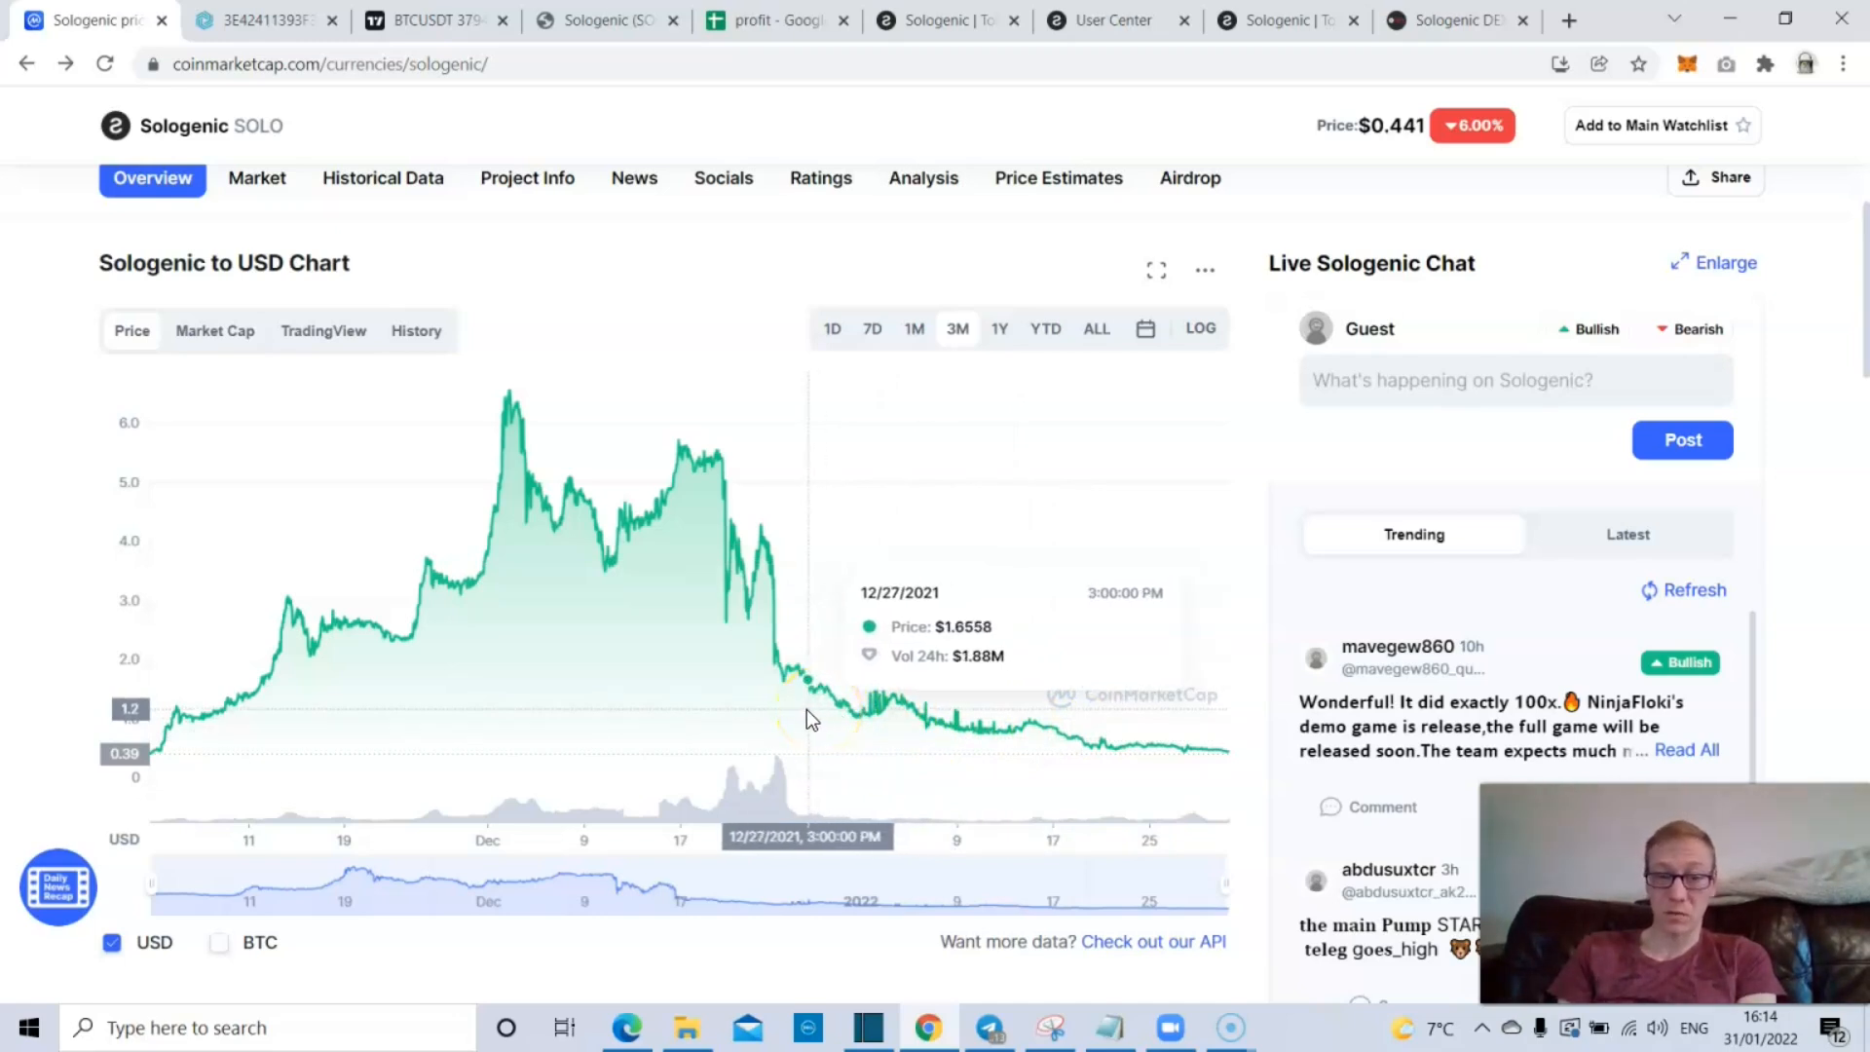
mouse_move(793, 713)
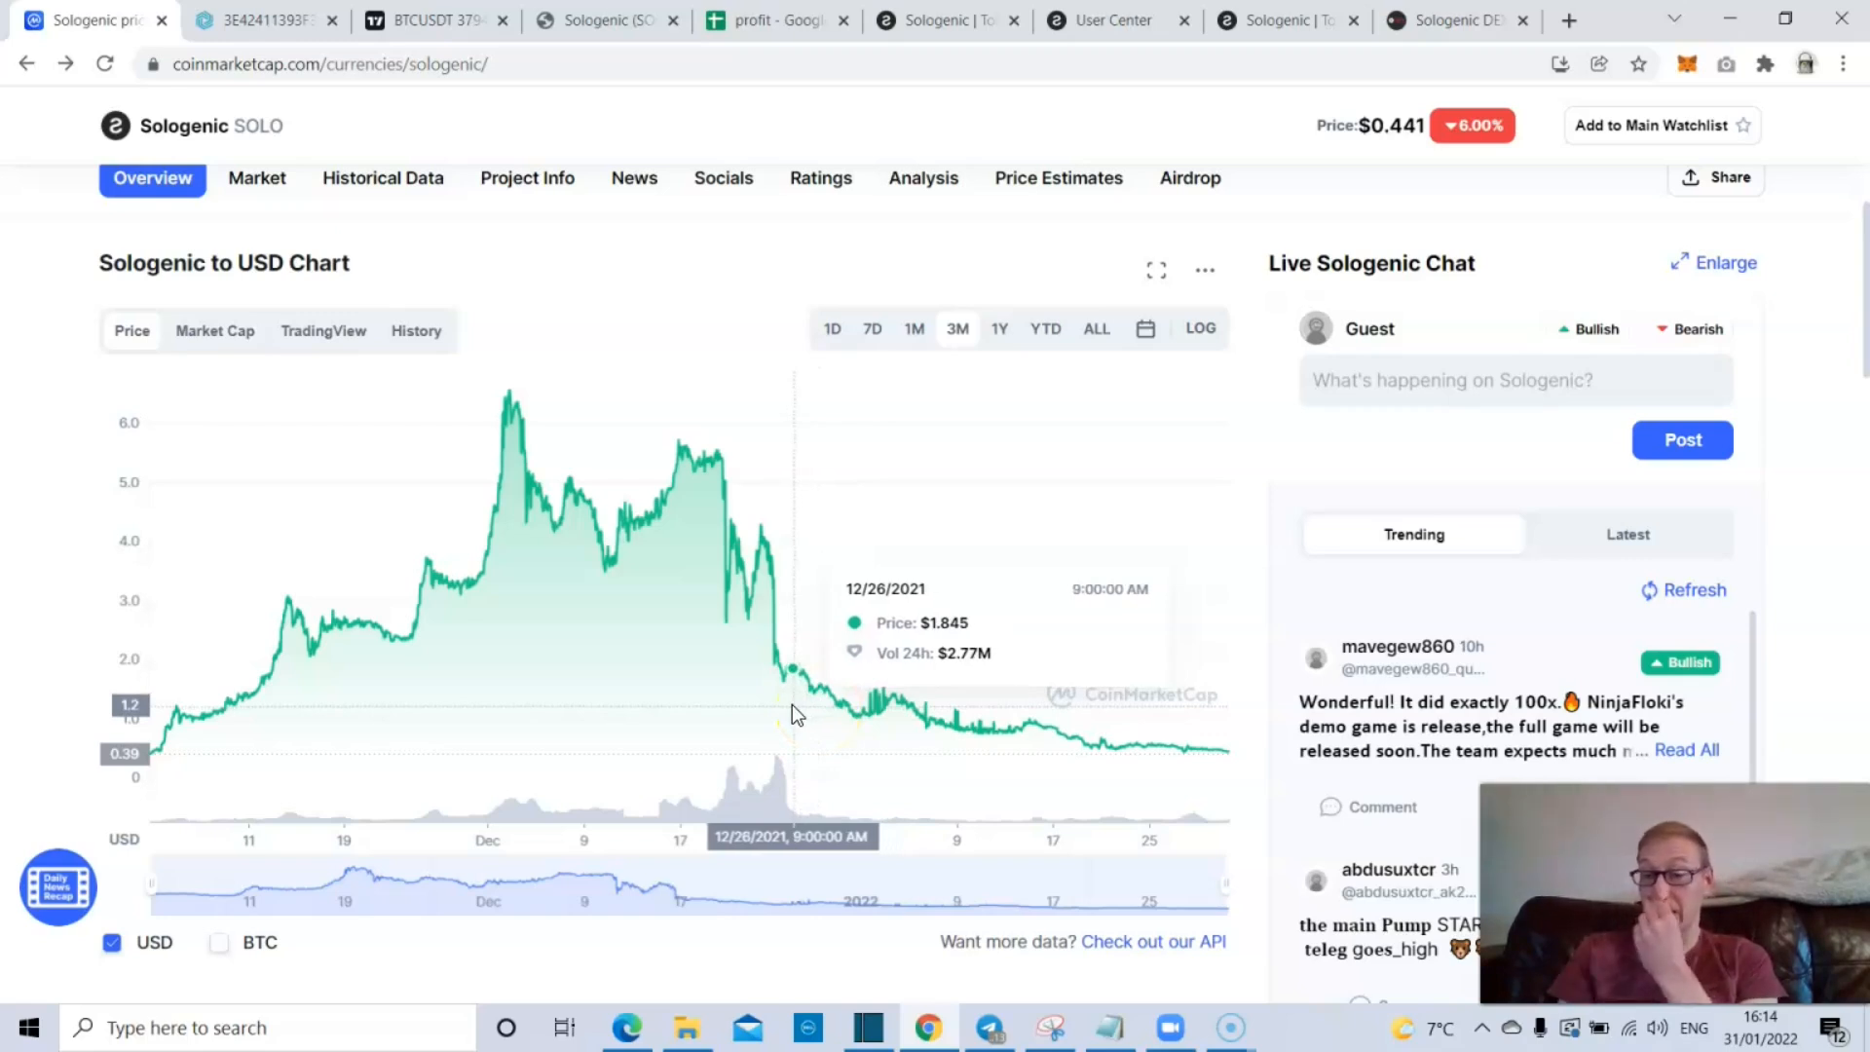
mouse_move(1295, 531)
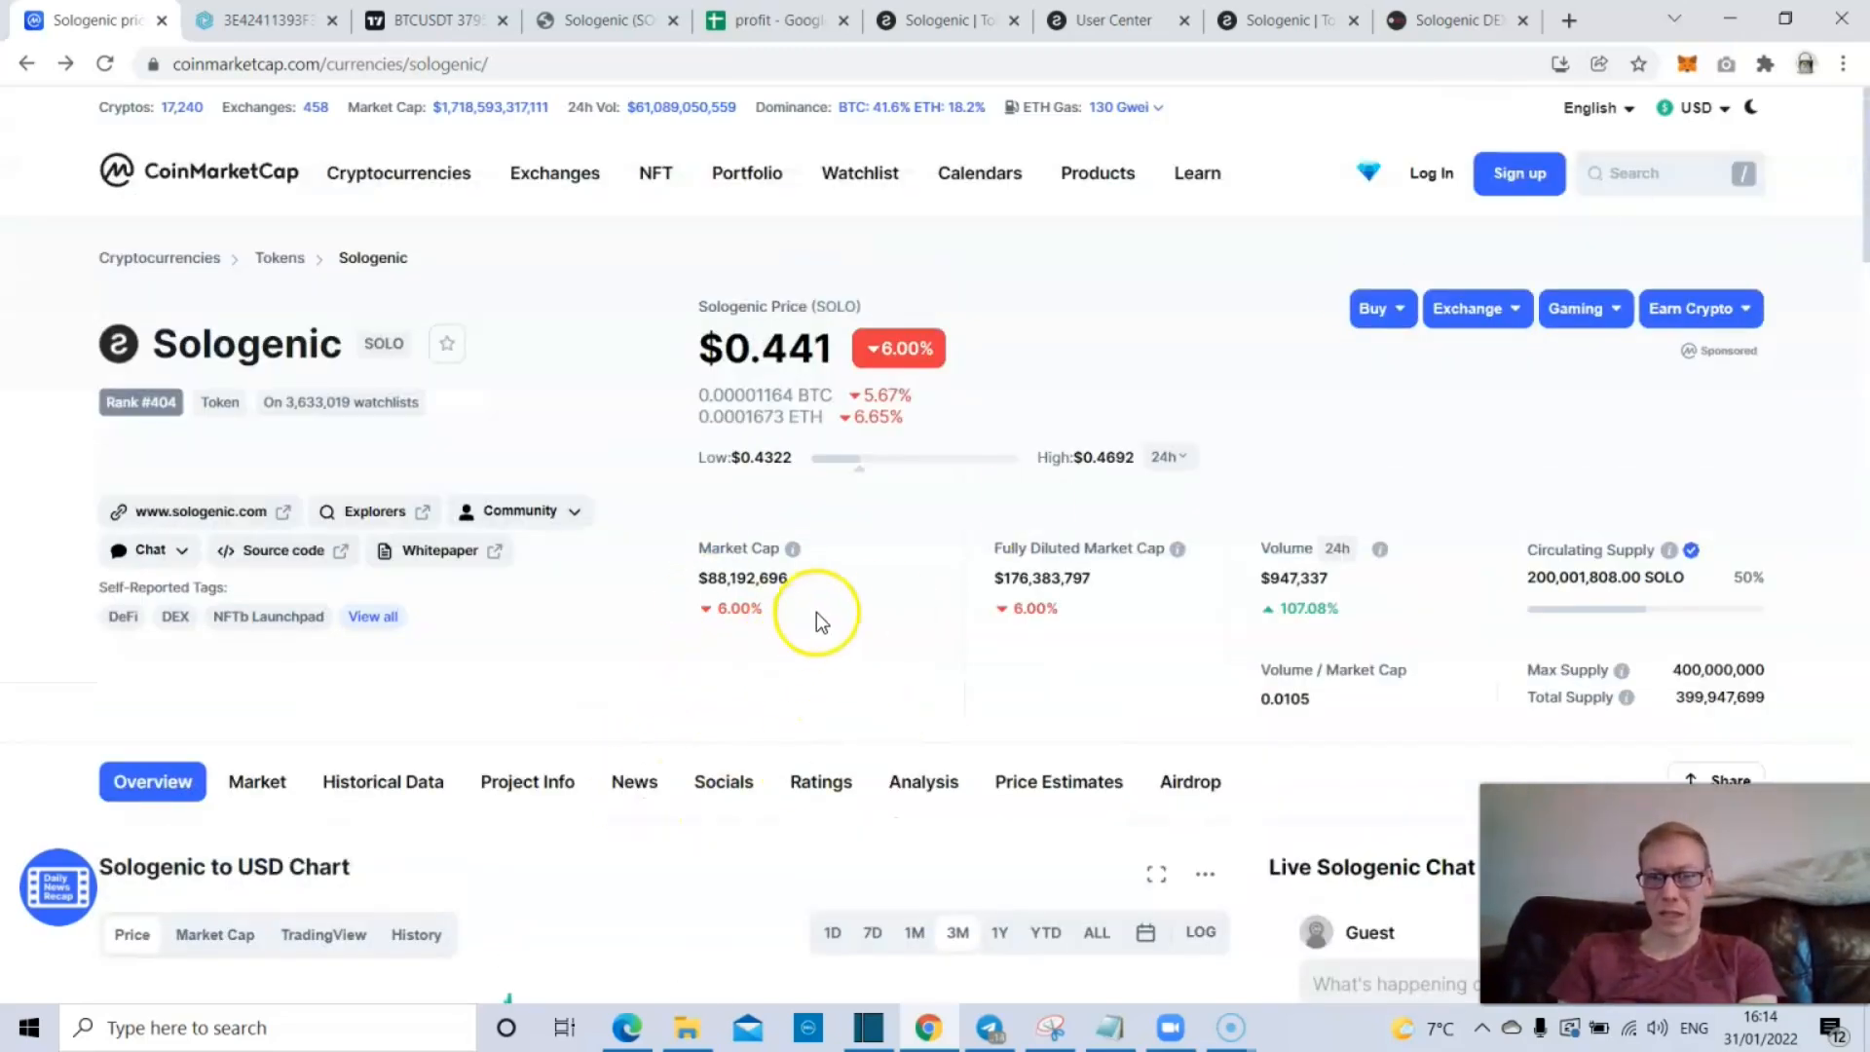
mouse_move(835, 685)
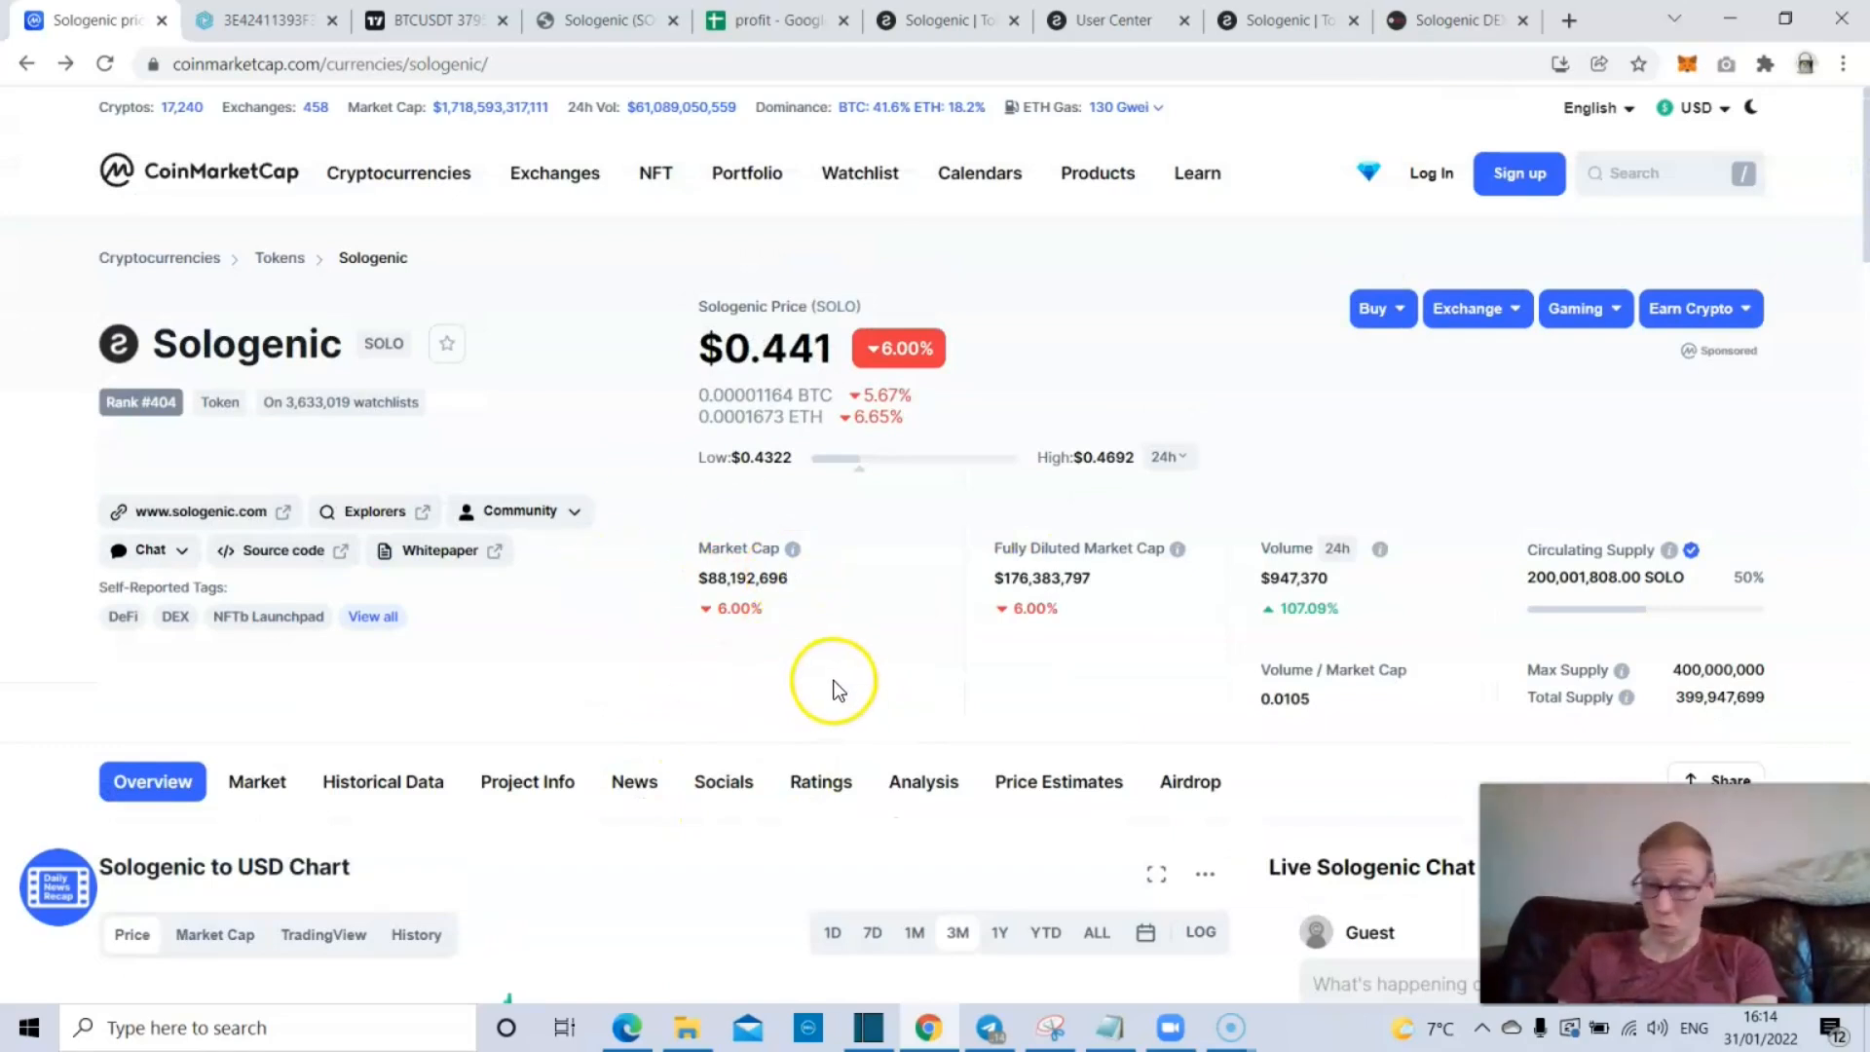
mouse_move(751, 525)
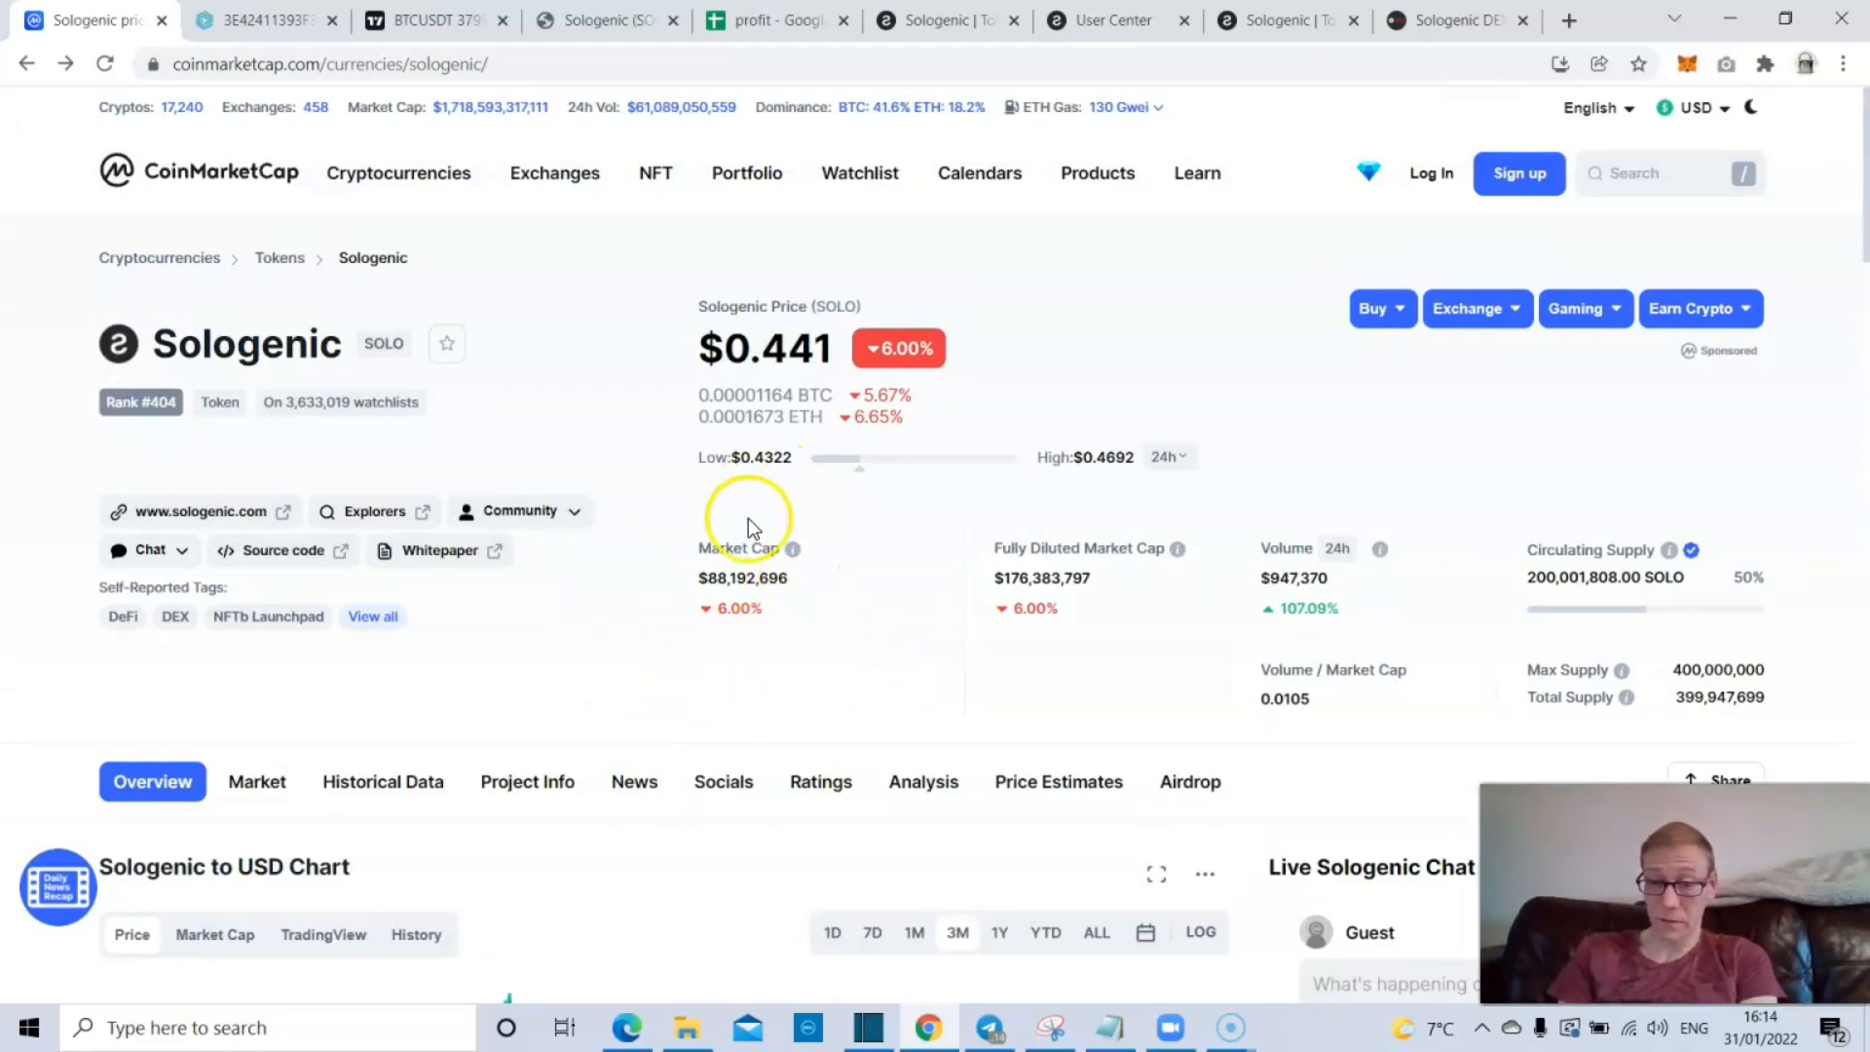
scroll("down", 3)
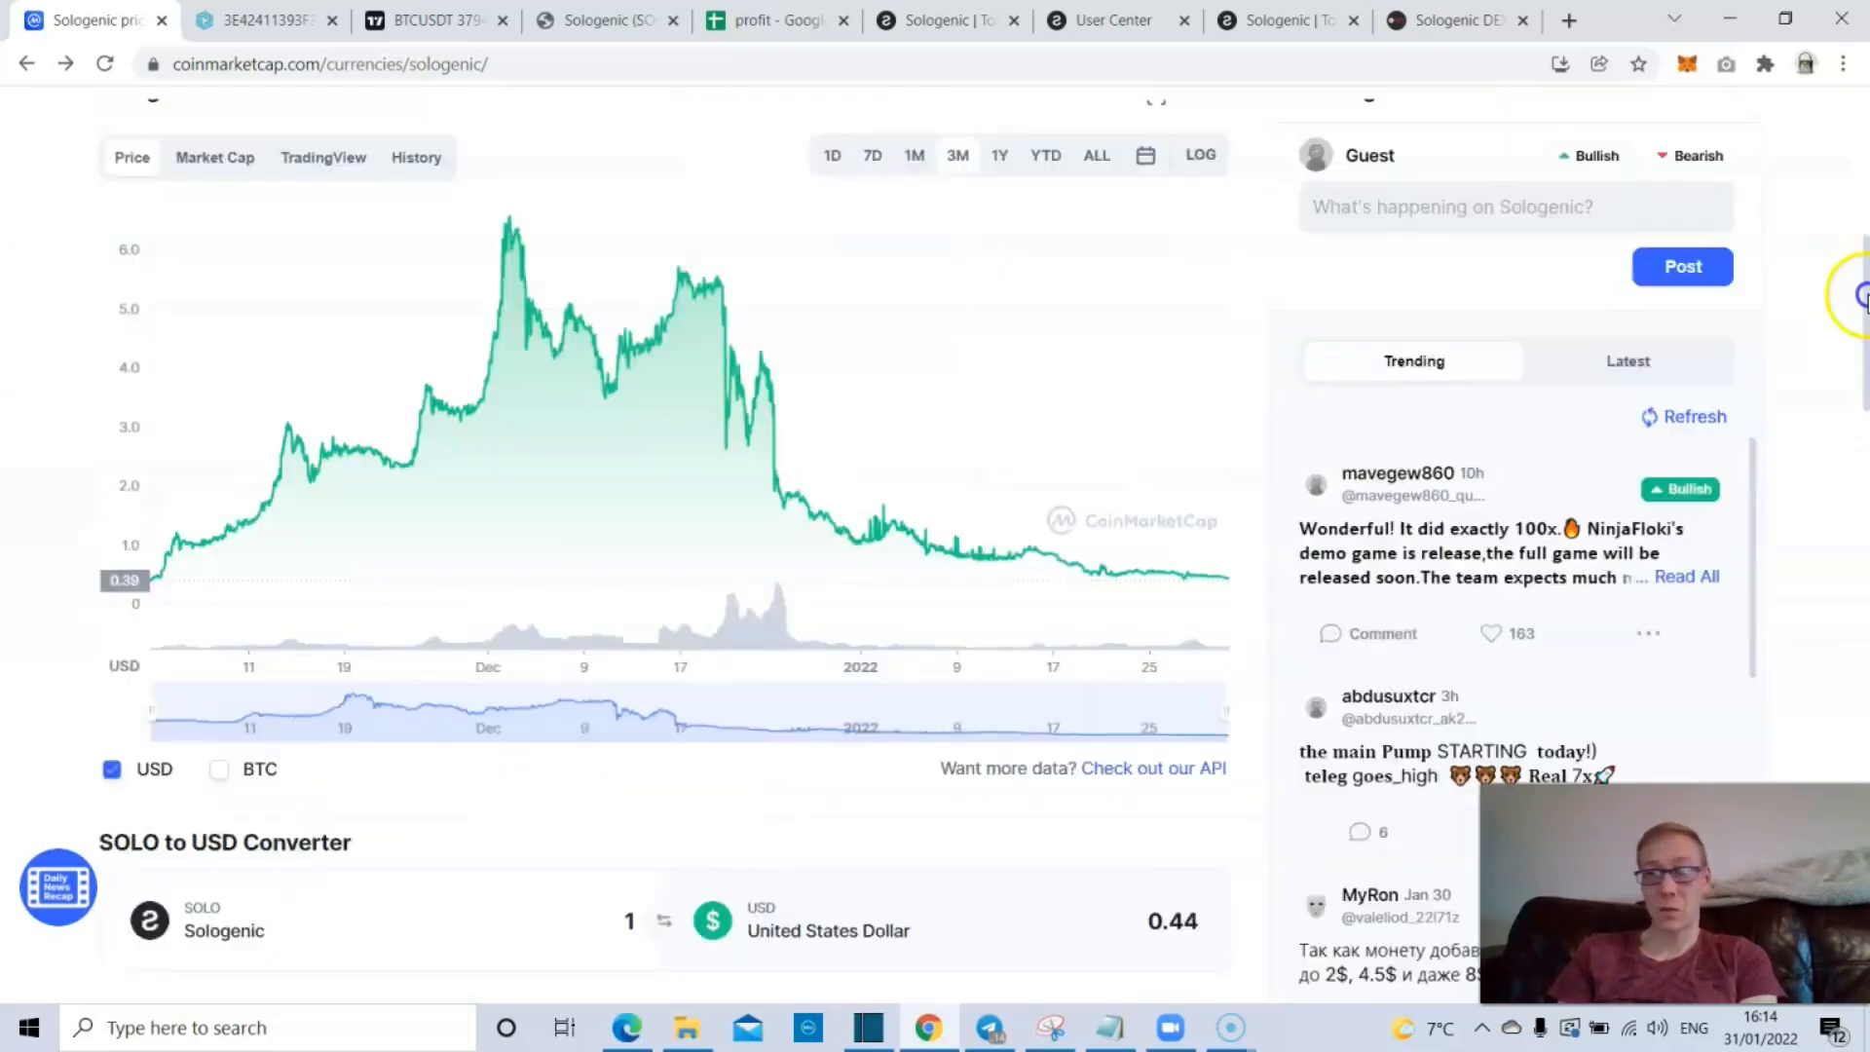
scroll("down", 3)
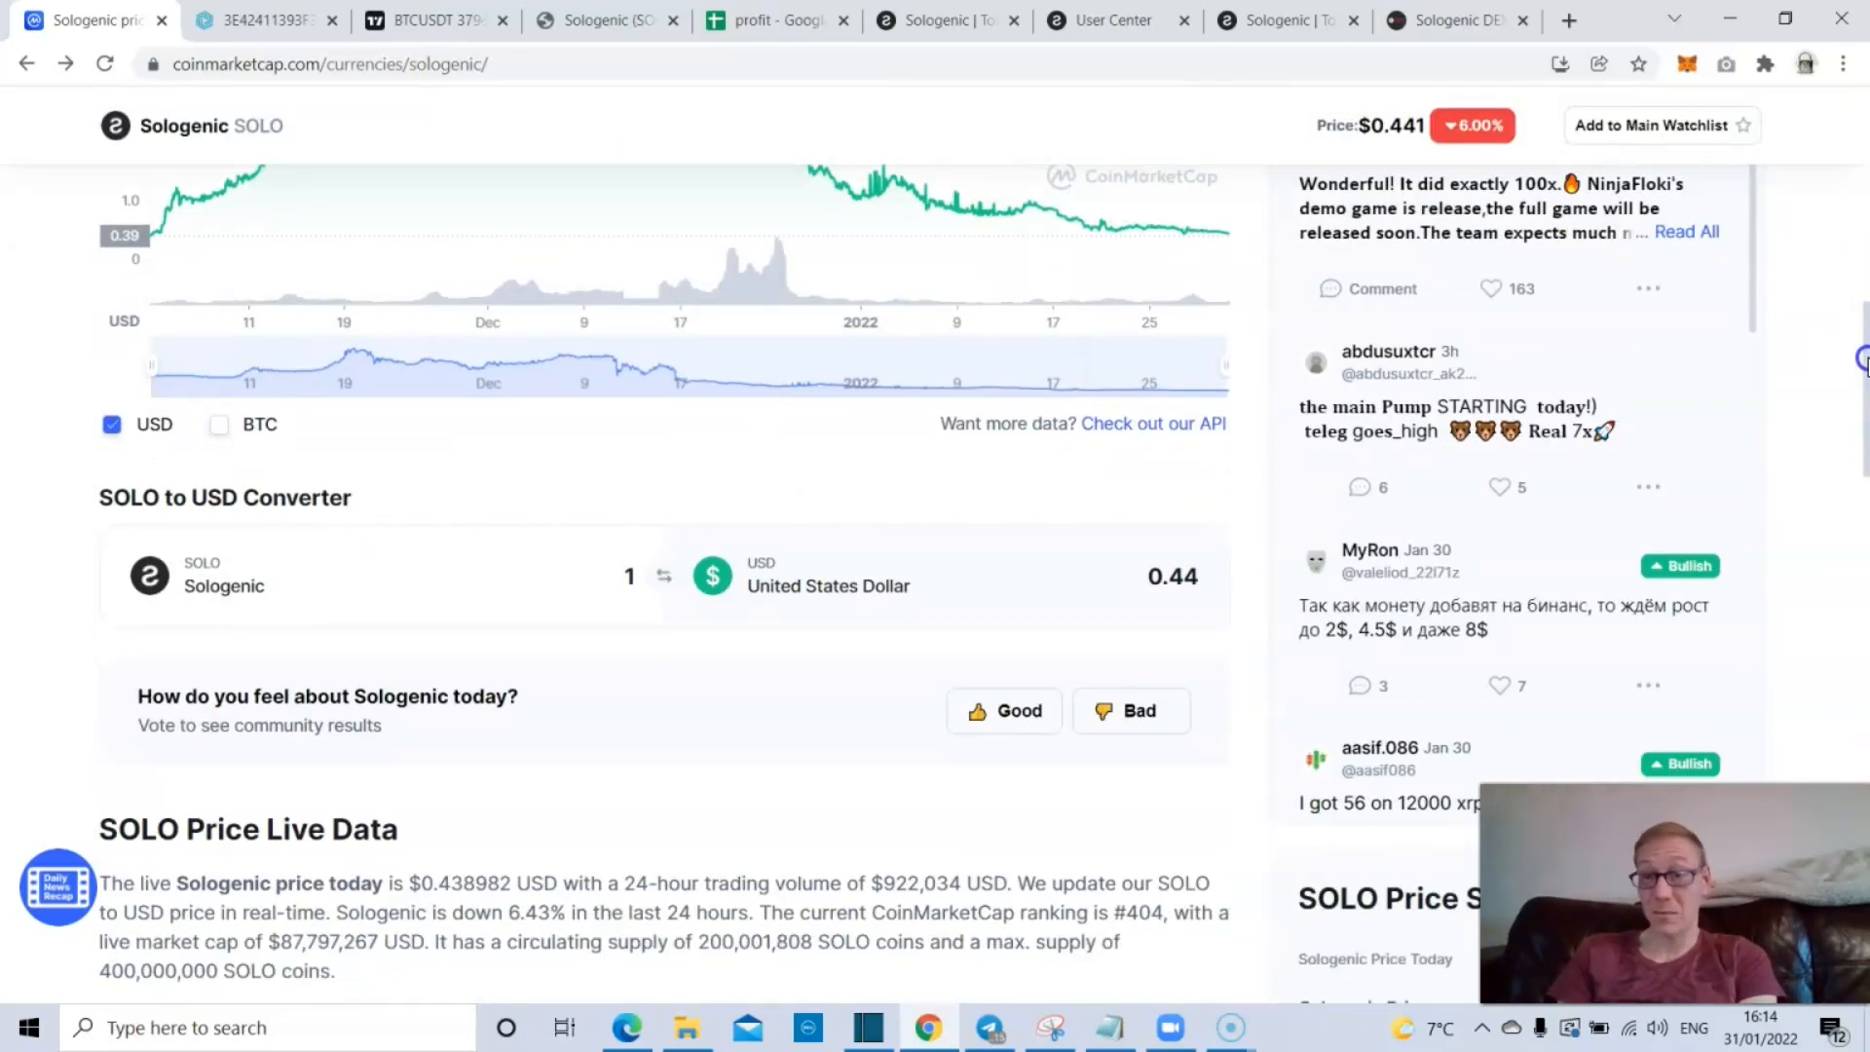
scroll("down", 3)
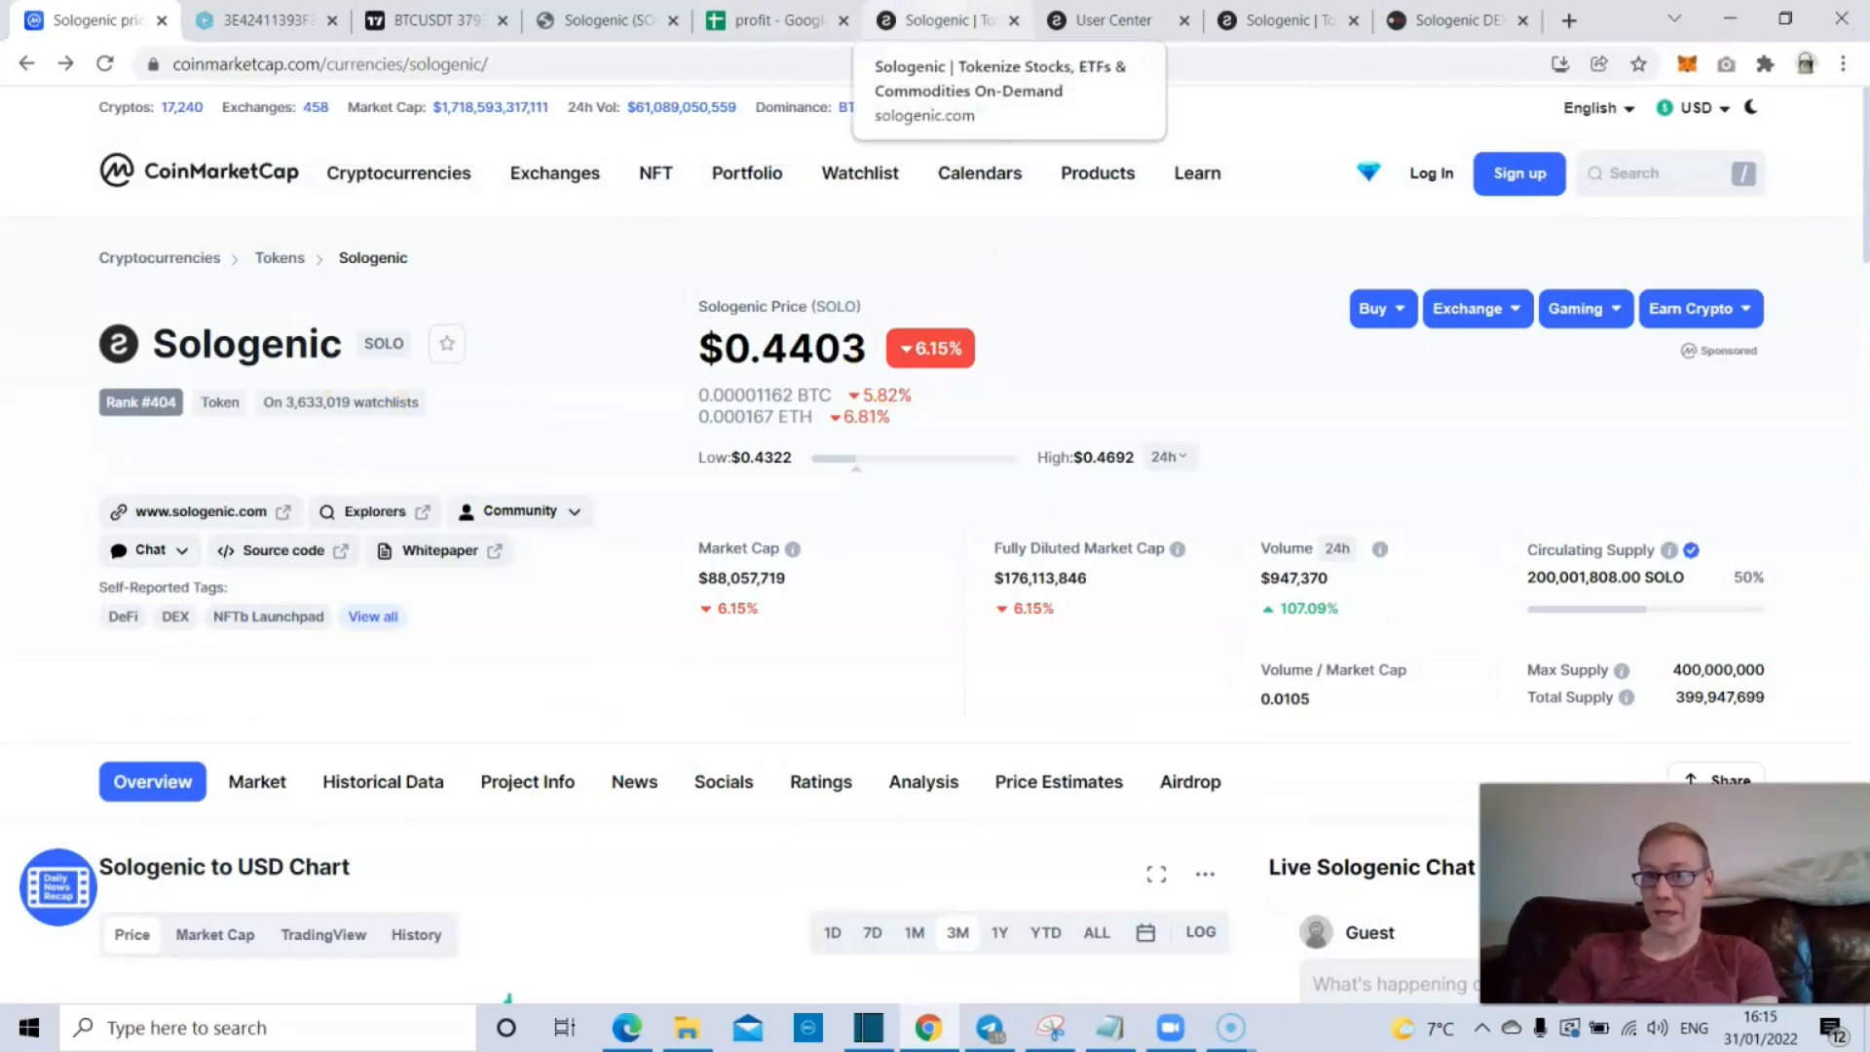
- View the SOLO/USD trade page in the DEX tab, then switch to the profit spreadsheet
left_click(1444, 21)
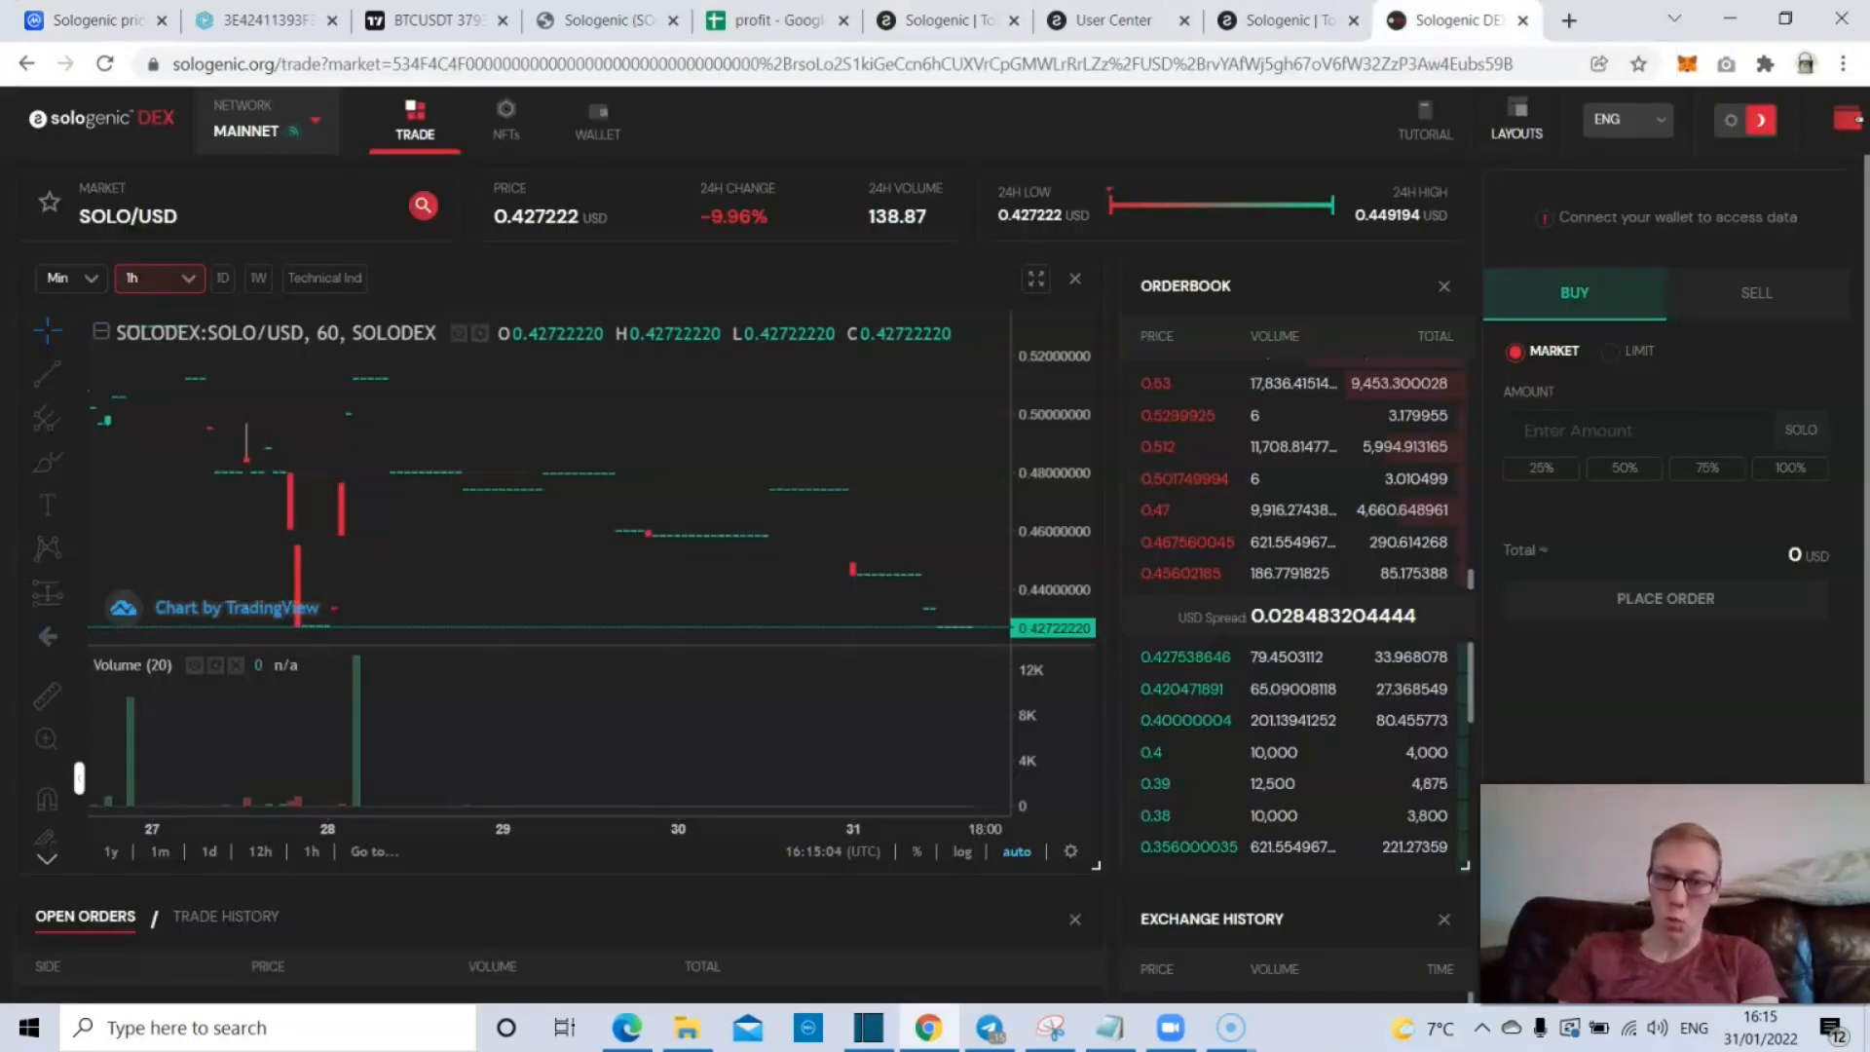
mouse_move(585, 719)
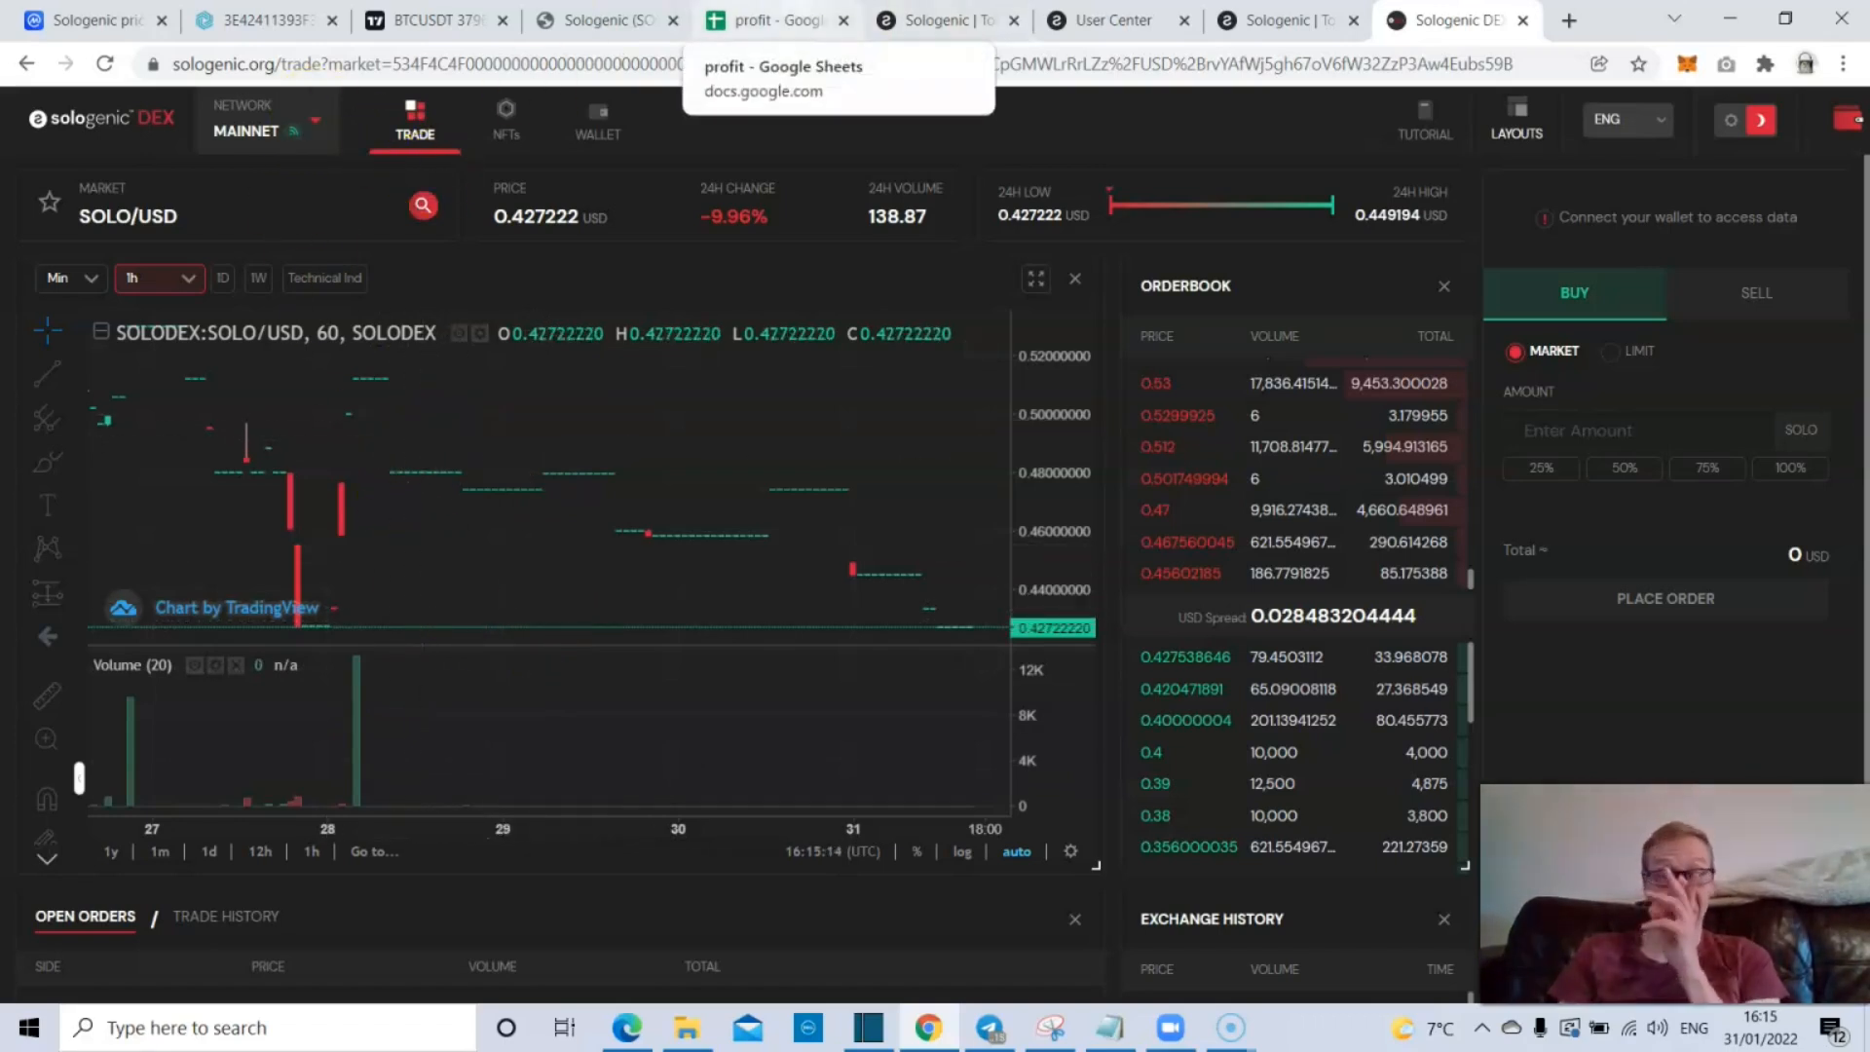
left_click(776, 21)
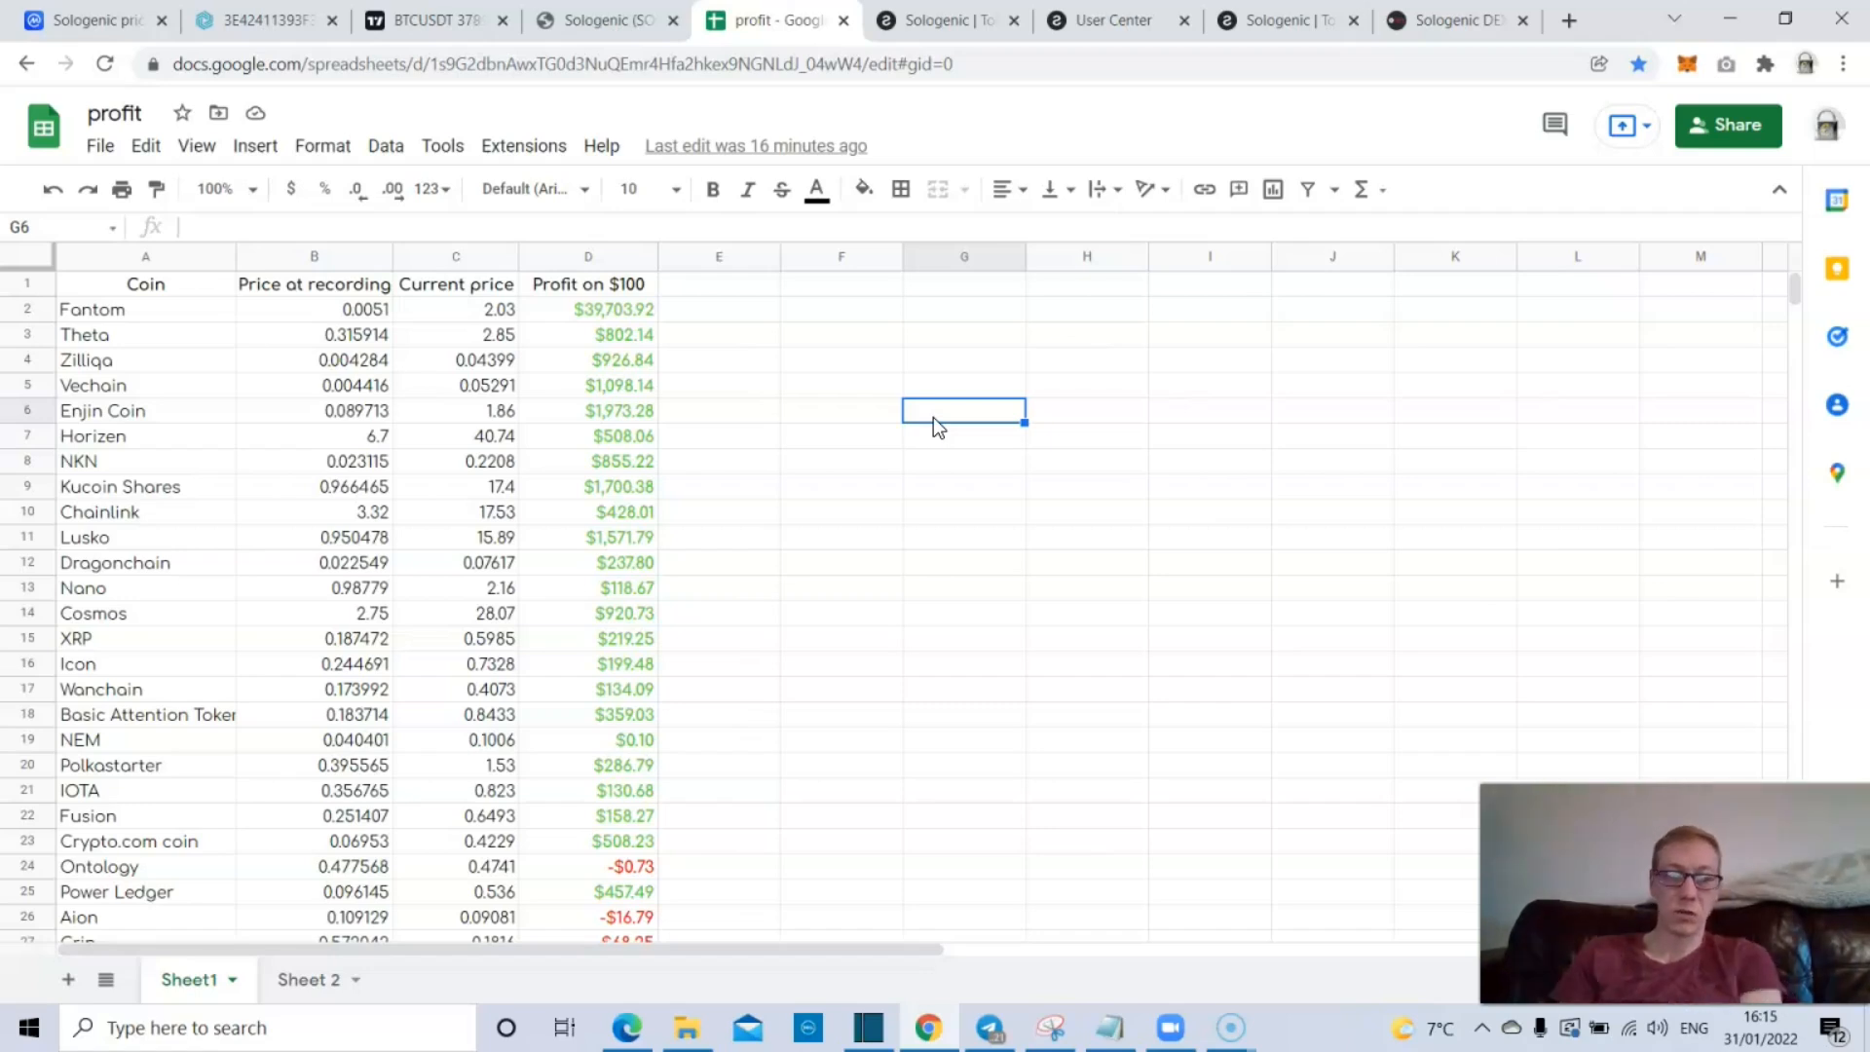
- Correct NEM's D19 formula to =((C19-B19)/B19)*100 so its profit reads $149.00
left_click(455, 739)
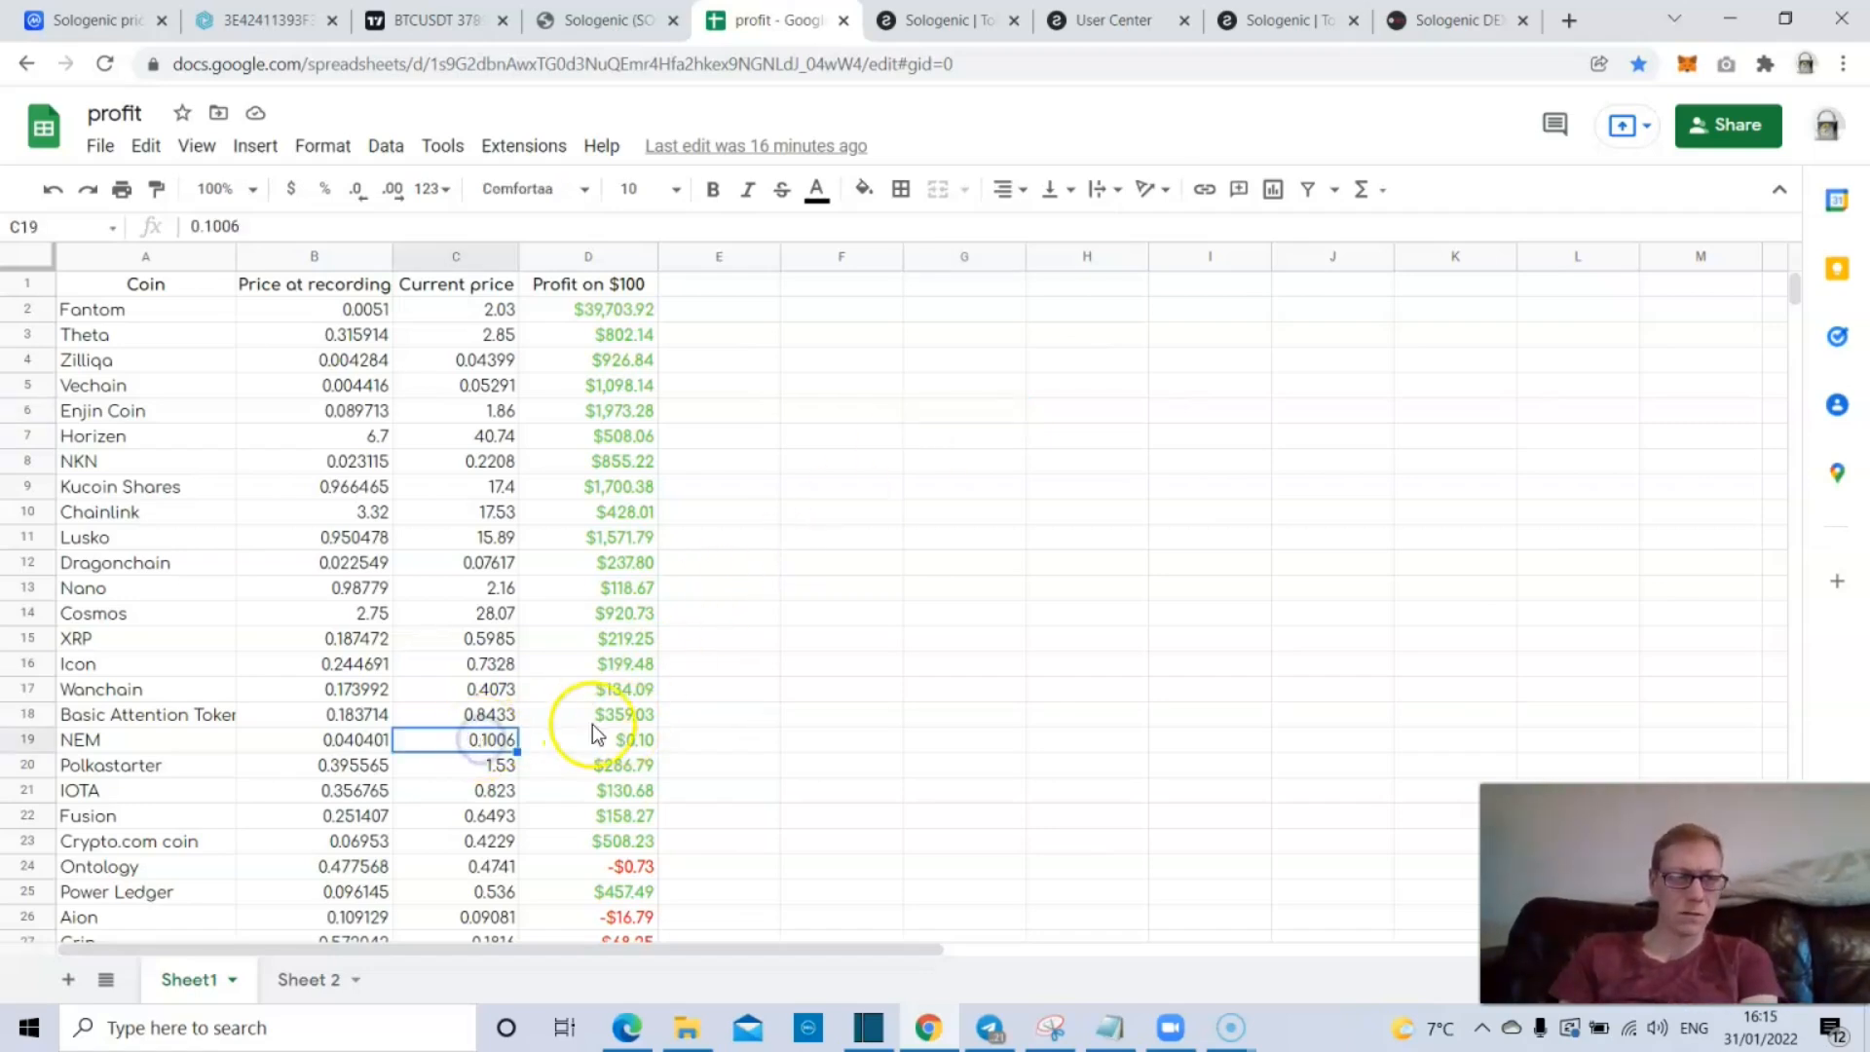
left_click(626, 714)
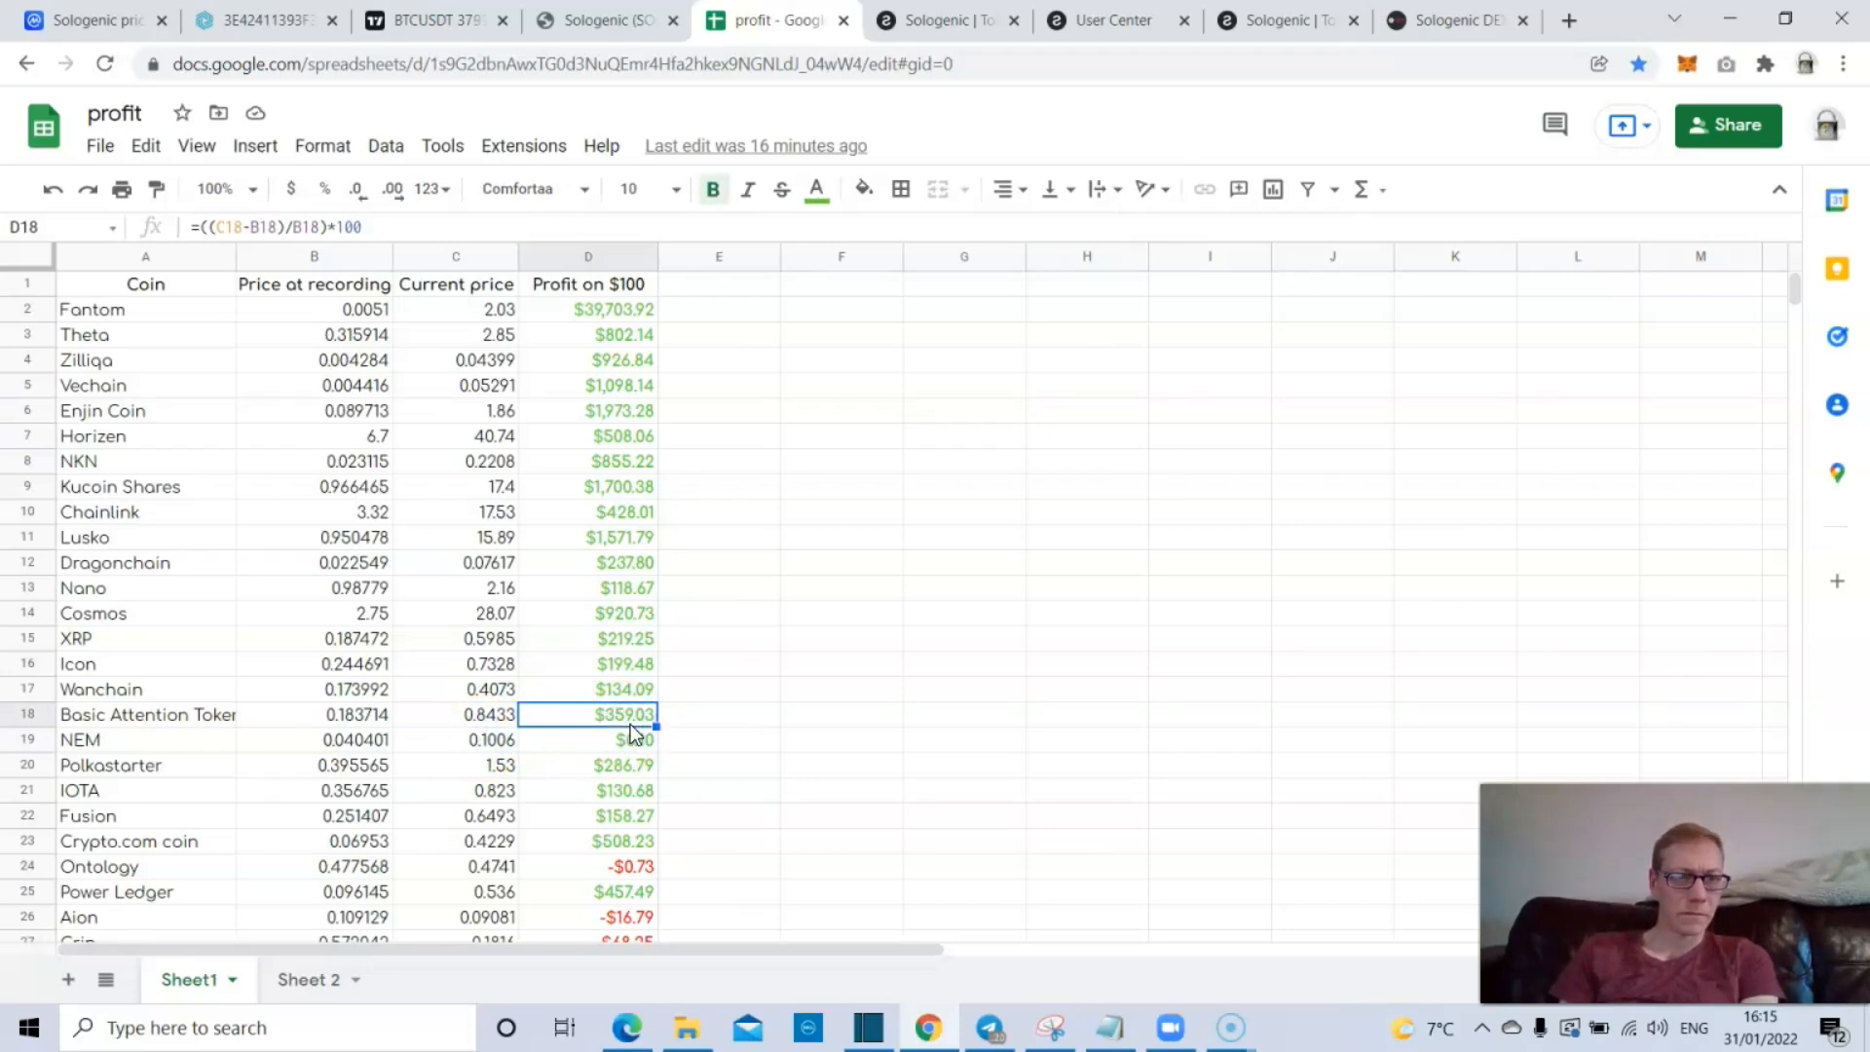
left_click(587, 740)
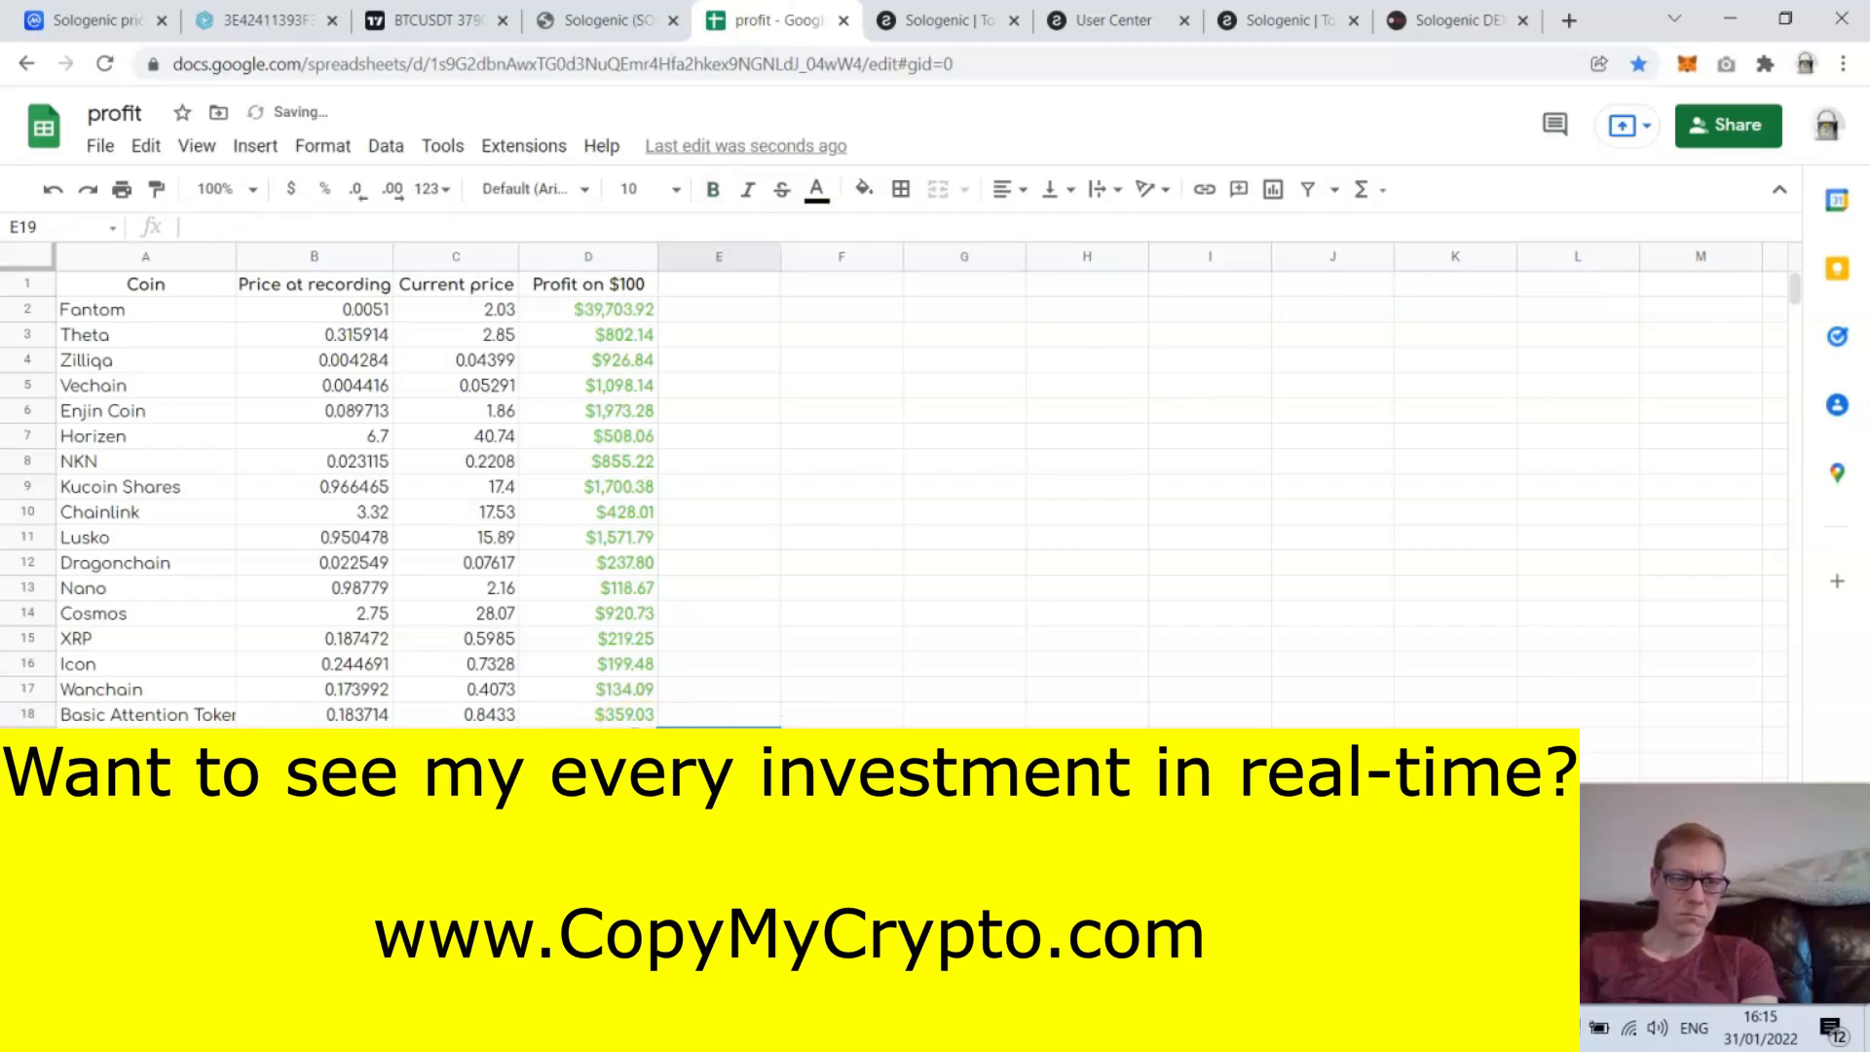
left_click(586, 714)
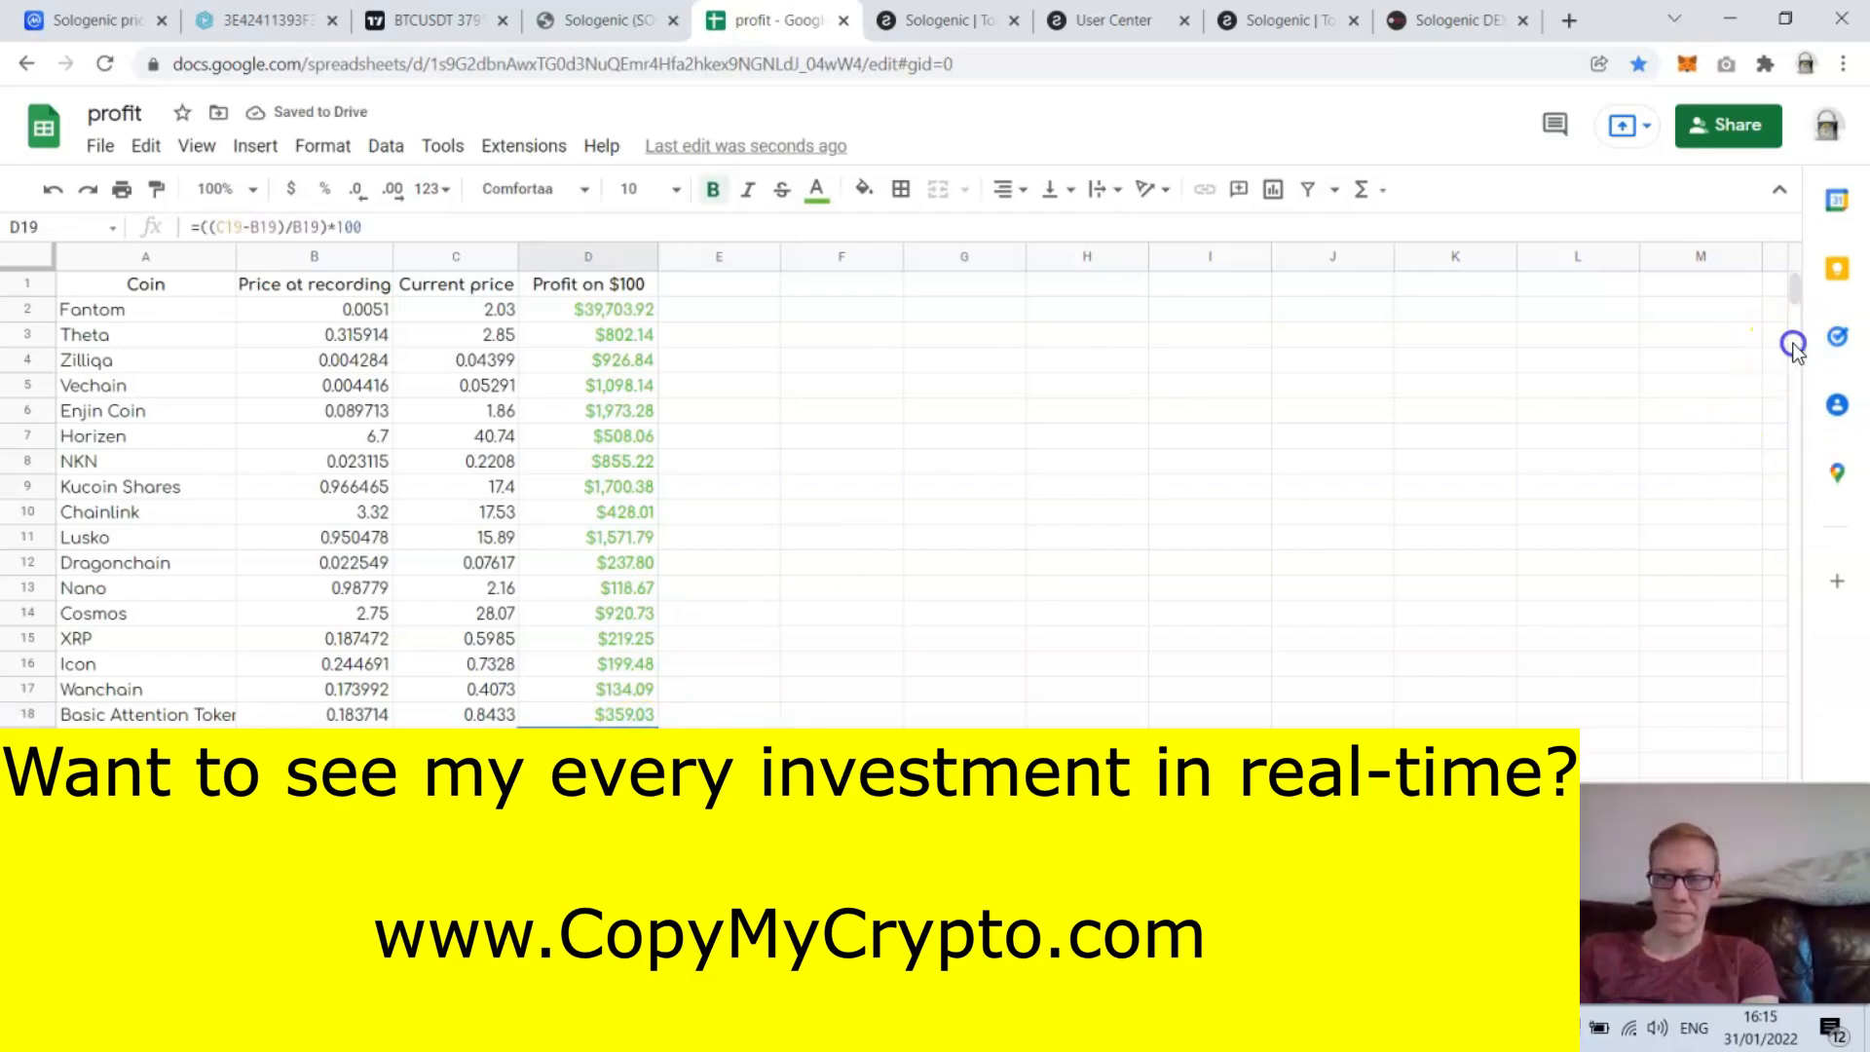
left_click(1333, 611)
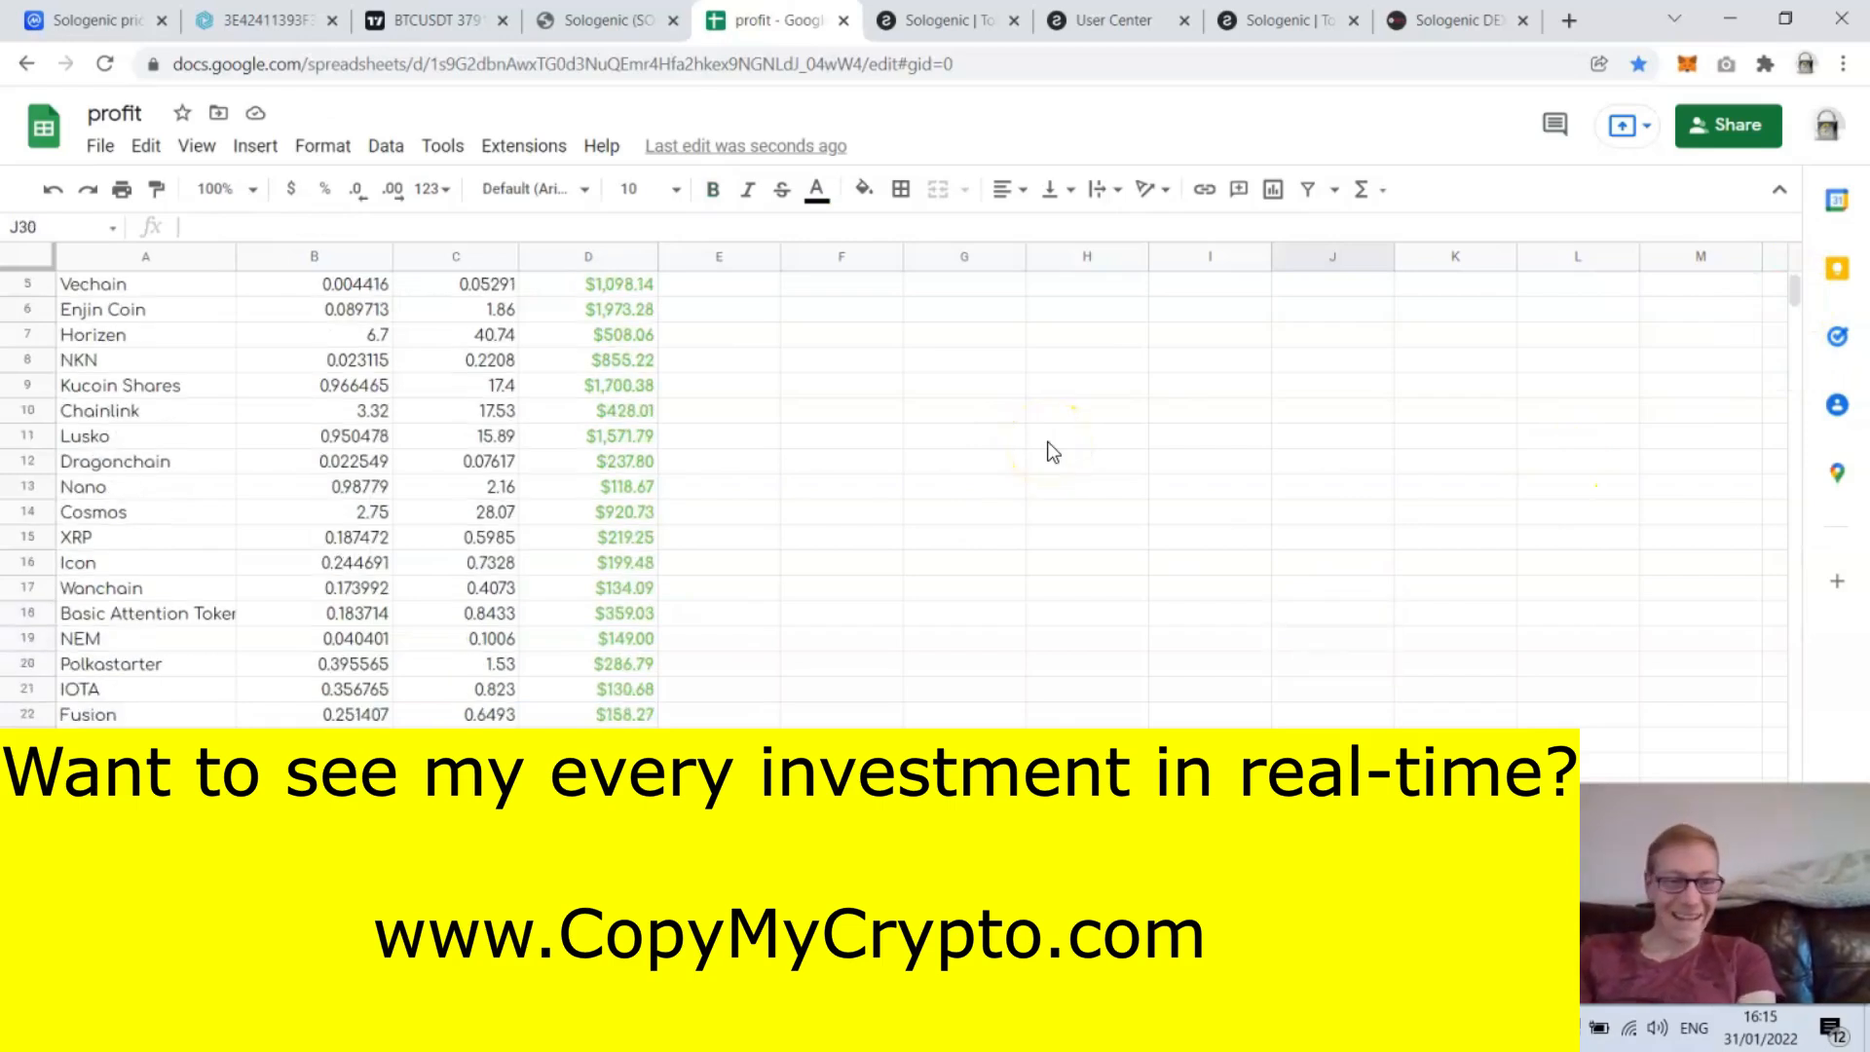
left_click(101, 587)
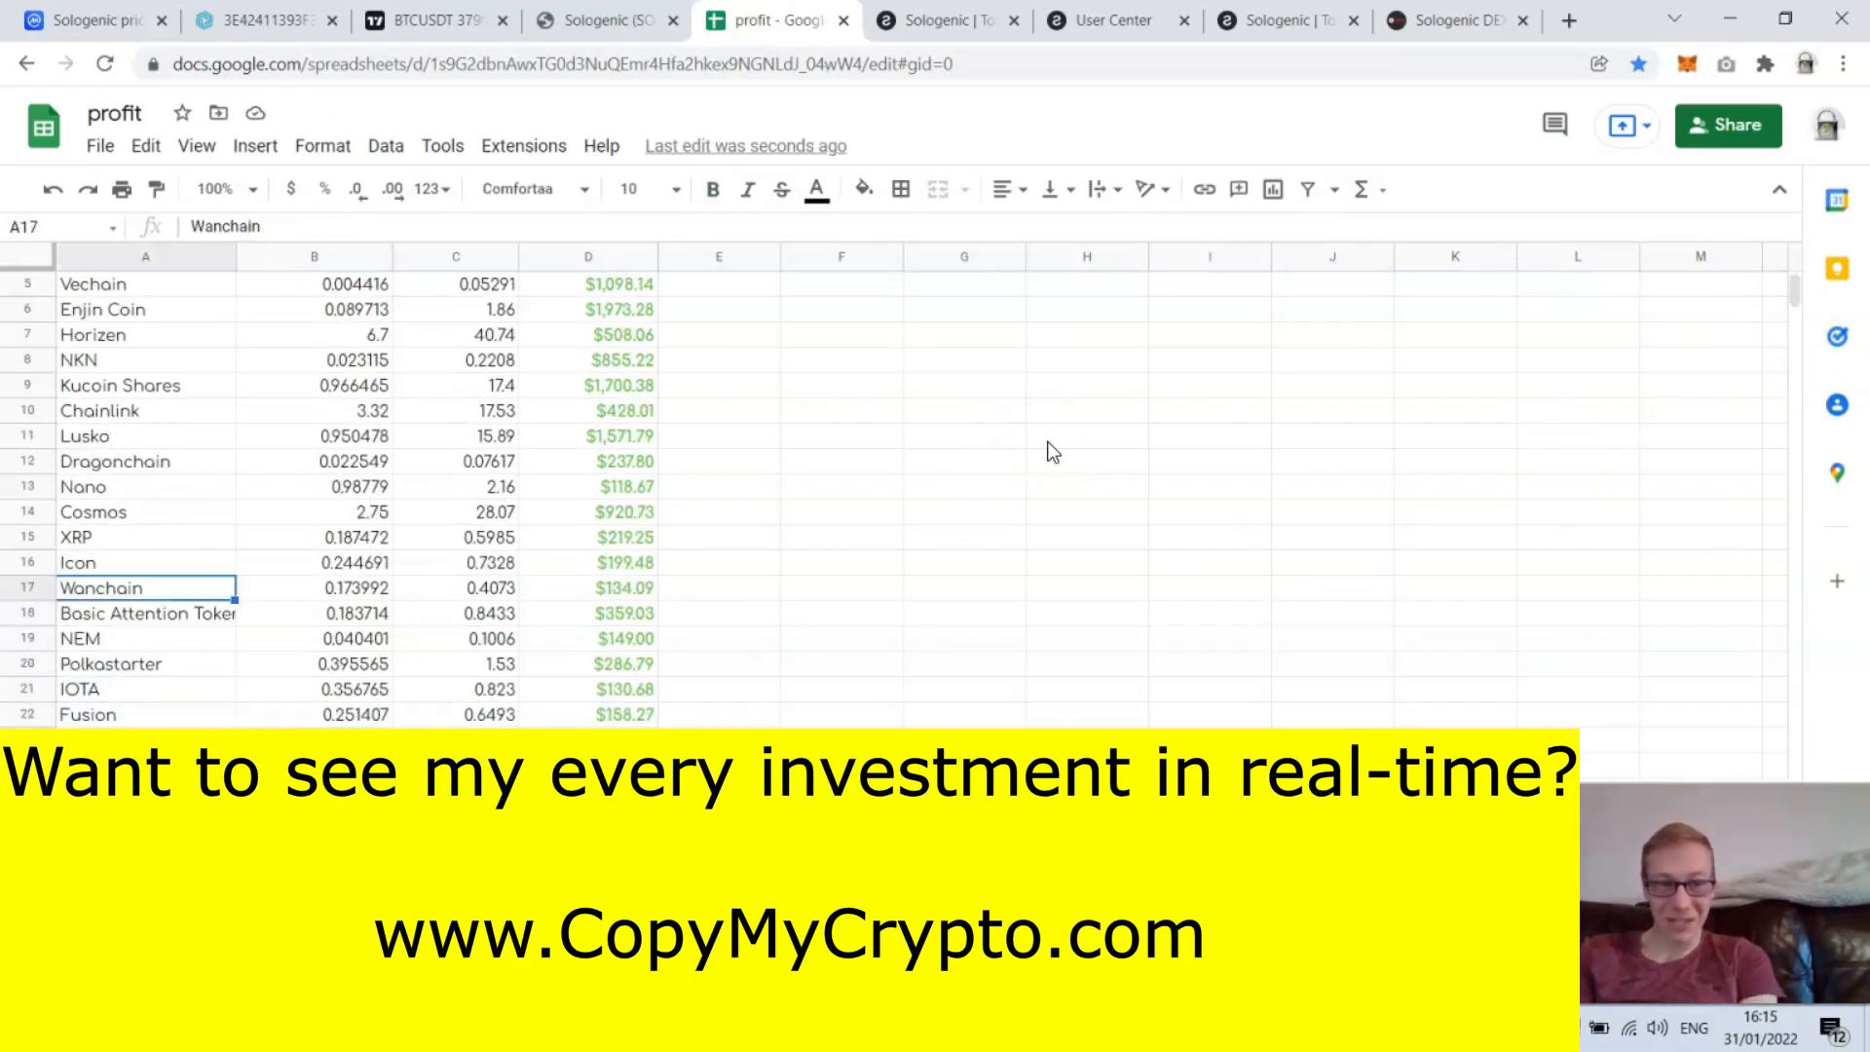